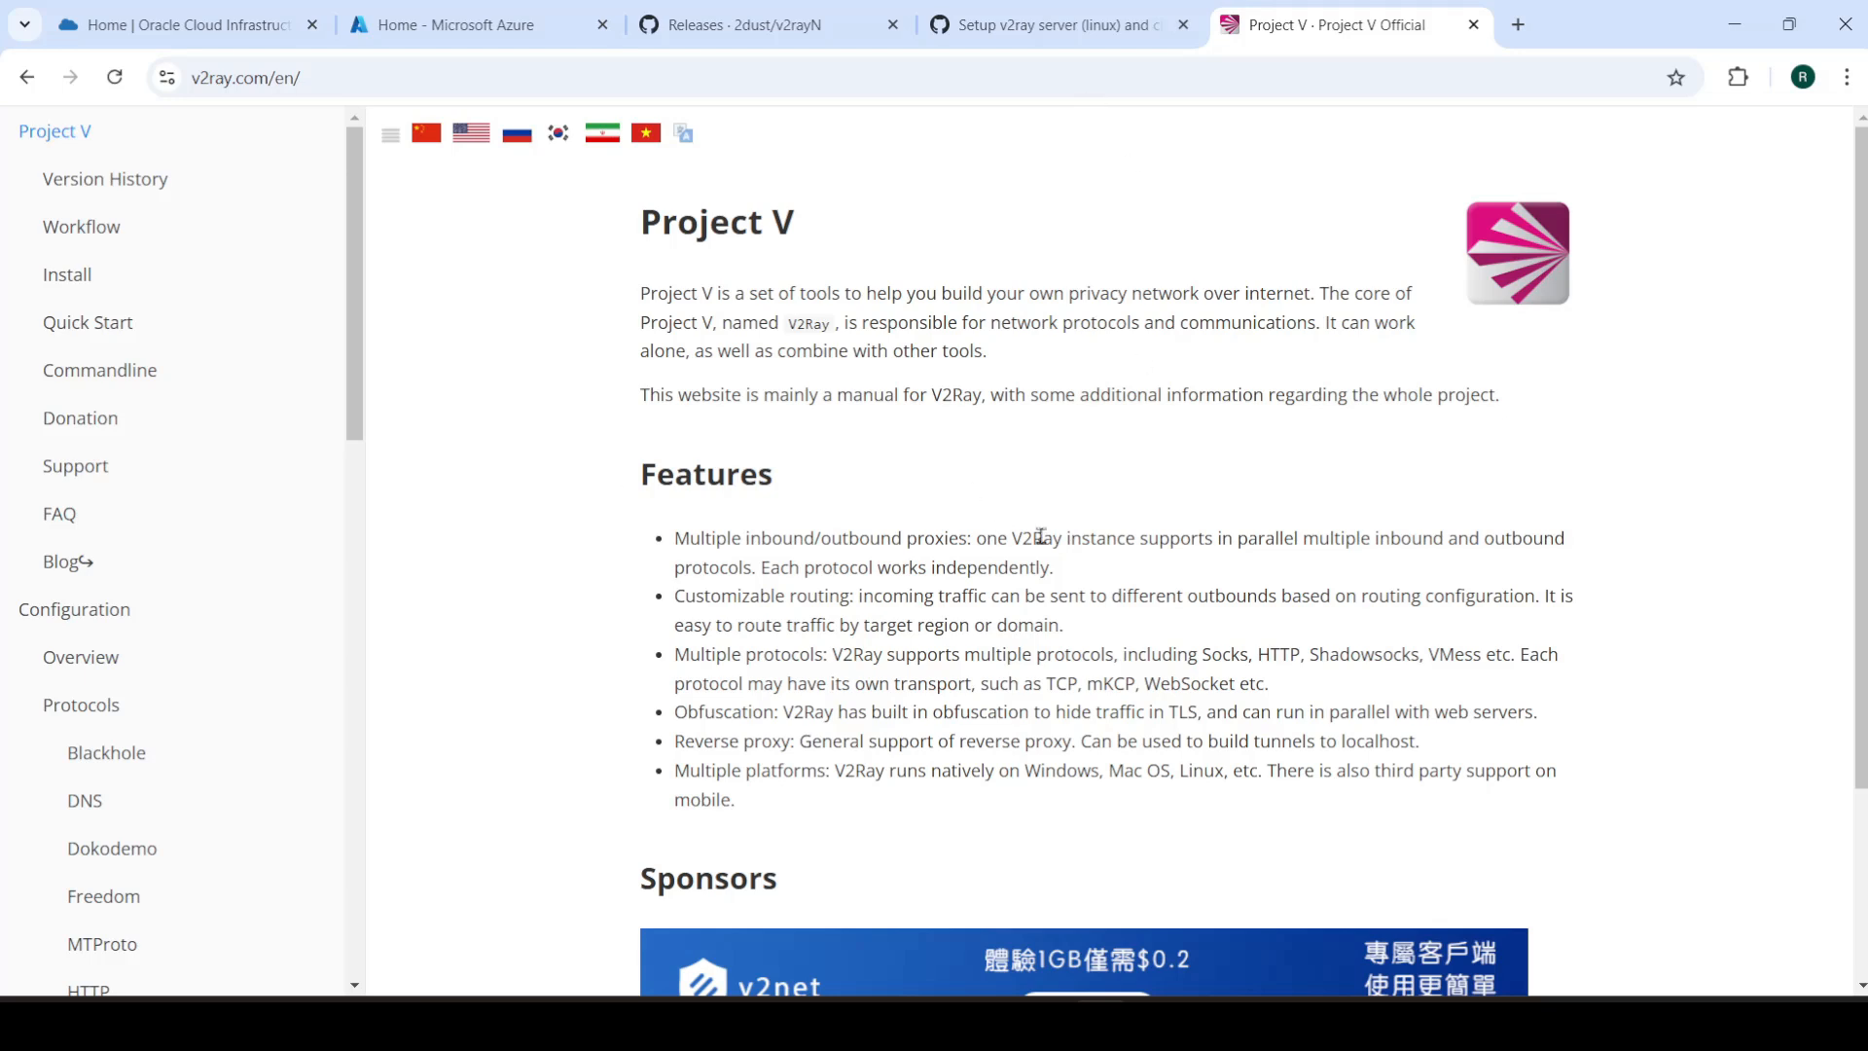
{"action": "mouse_move", "coordinate": [1067, 450]}
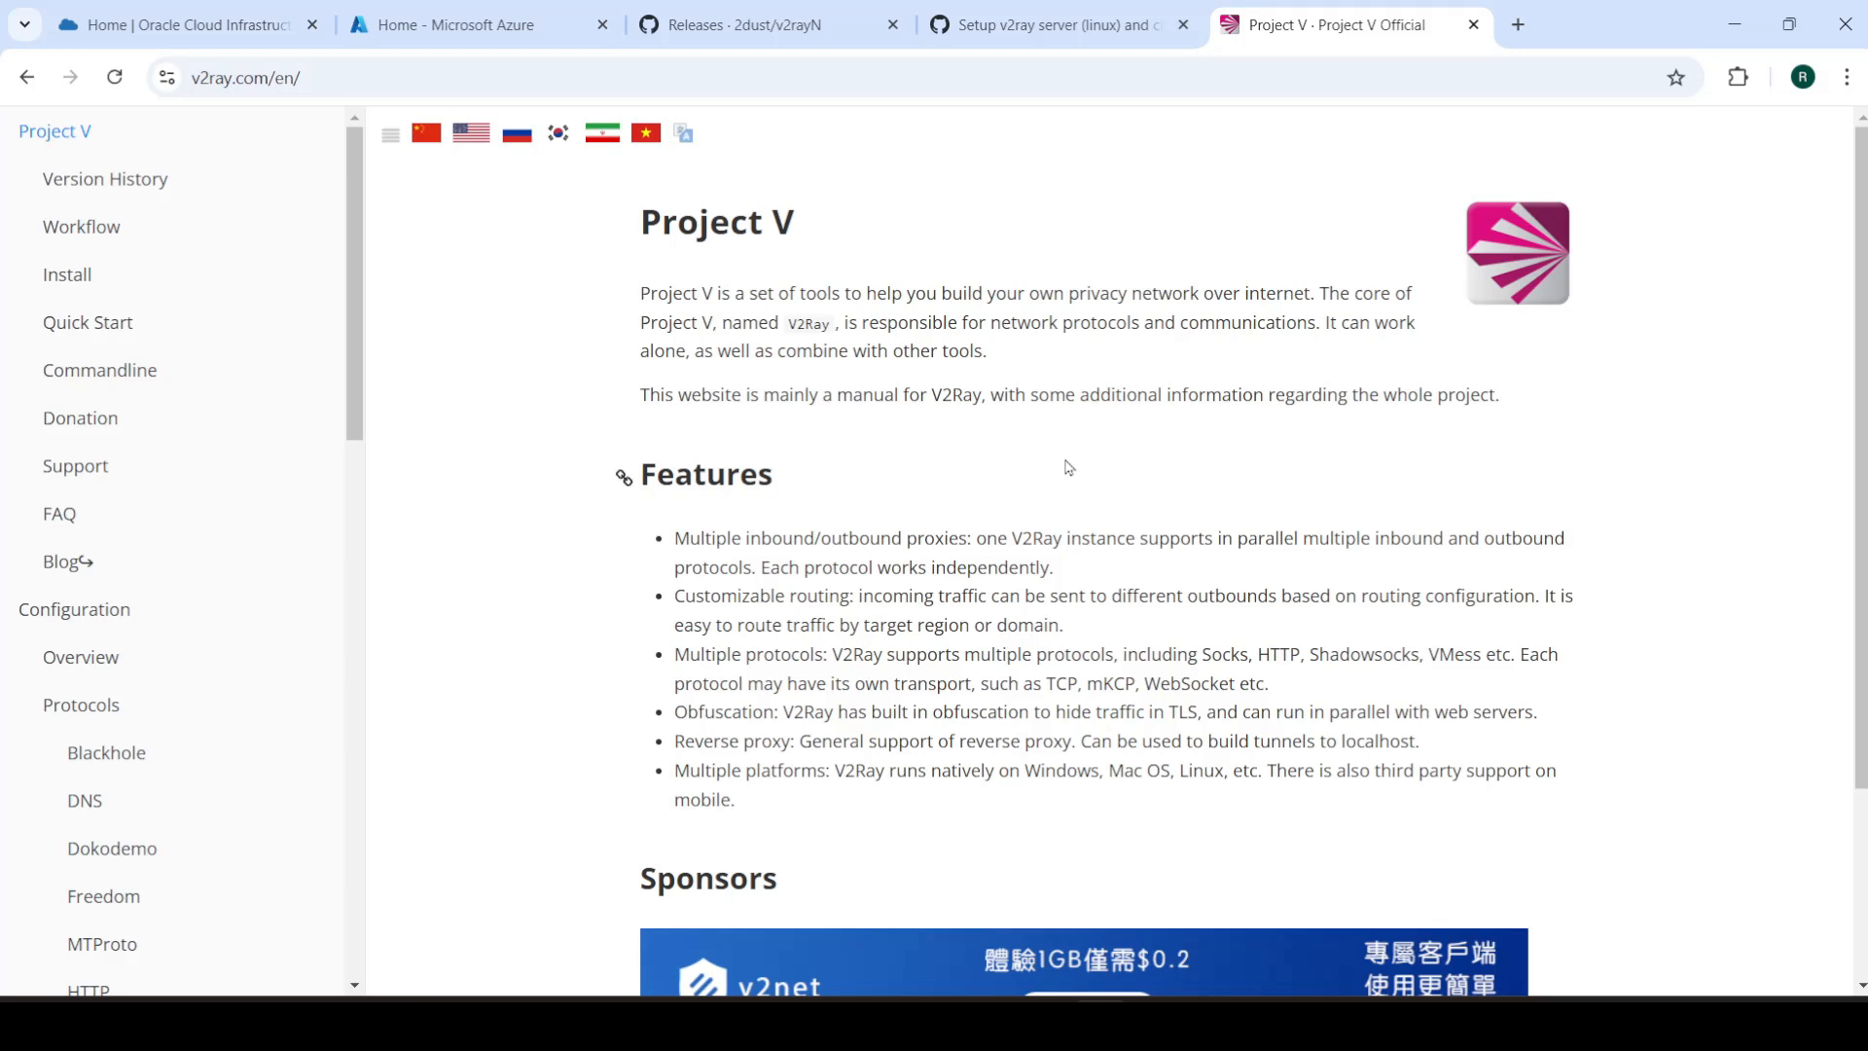
{"action": "mouse_move", "coordinate": [1059, 472]}
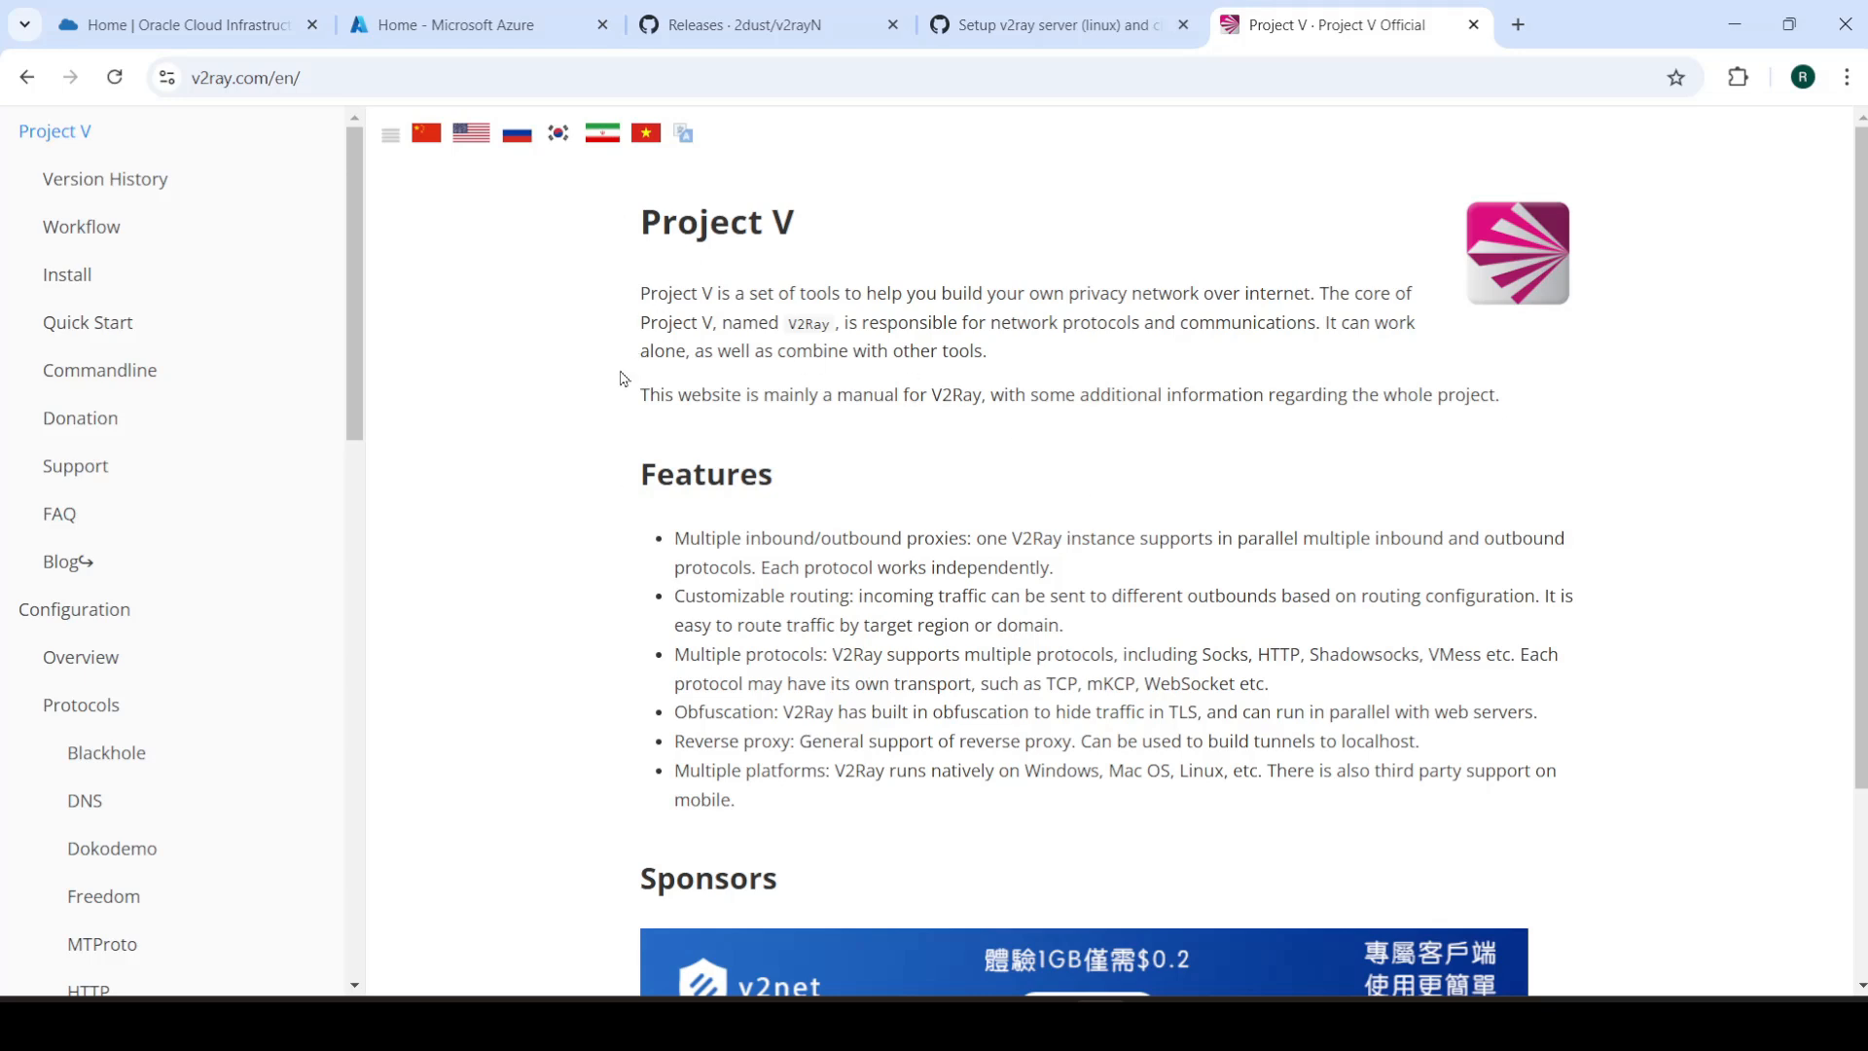
{"action": "mouse_move", "coordinate": [599, 430]}
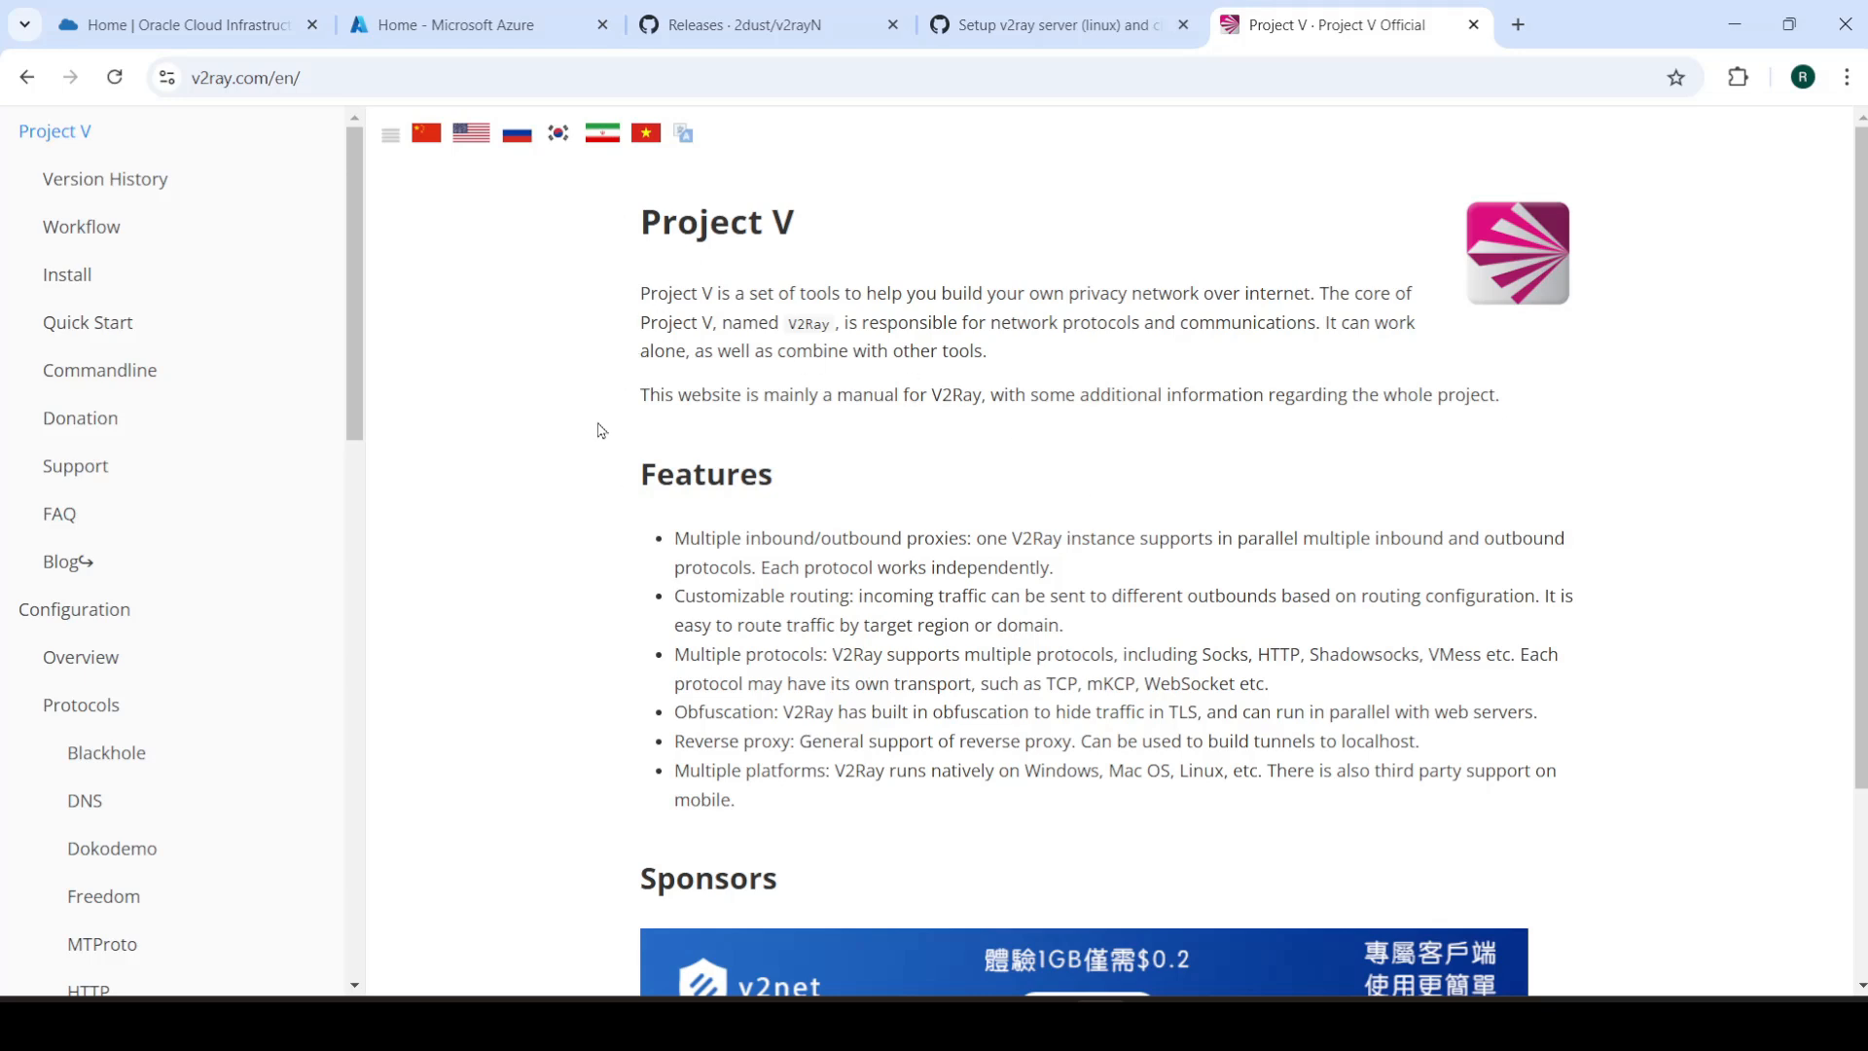
Return to the Oracle Cloud Infrastructure console after reviewing the V2Ray overview
{"action": "left_click", "coordinate": [185, 25]}
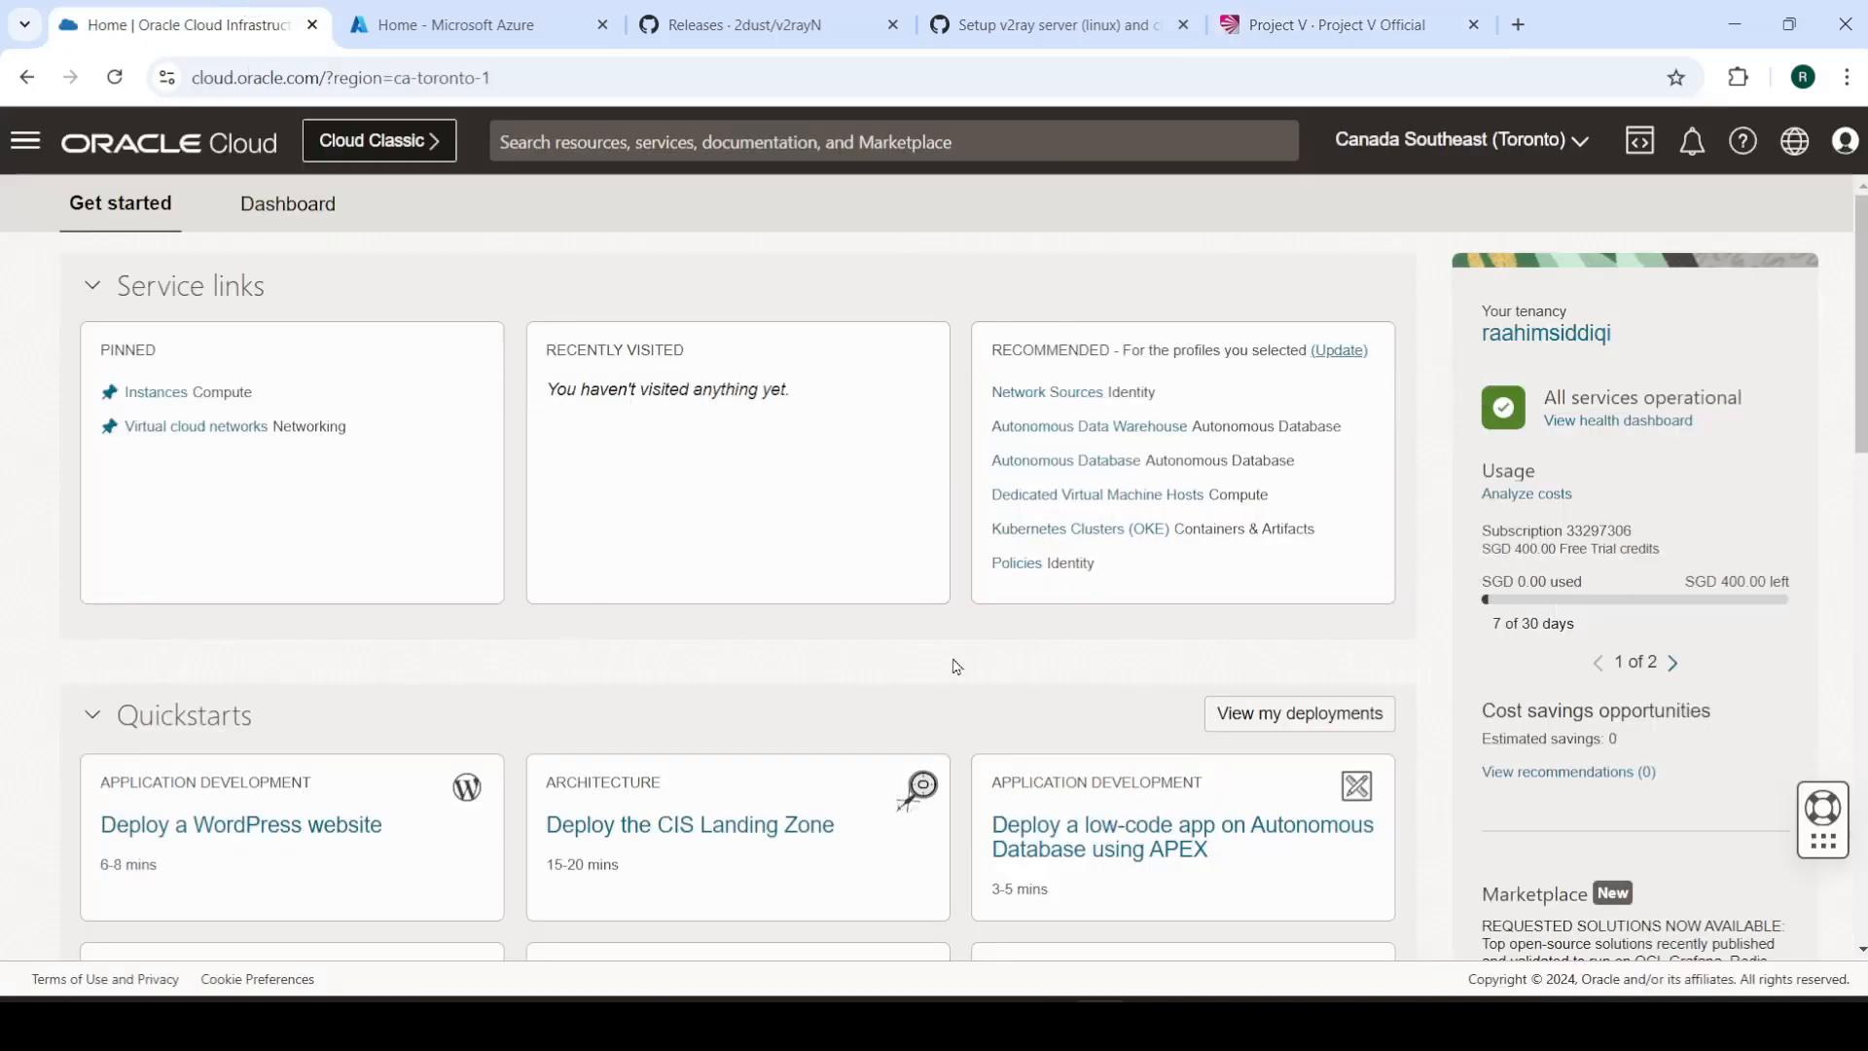
{"action": "mouse_move", "coordinate": [195, 426]}
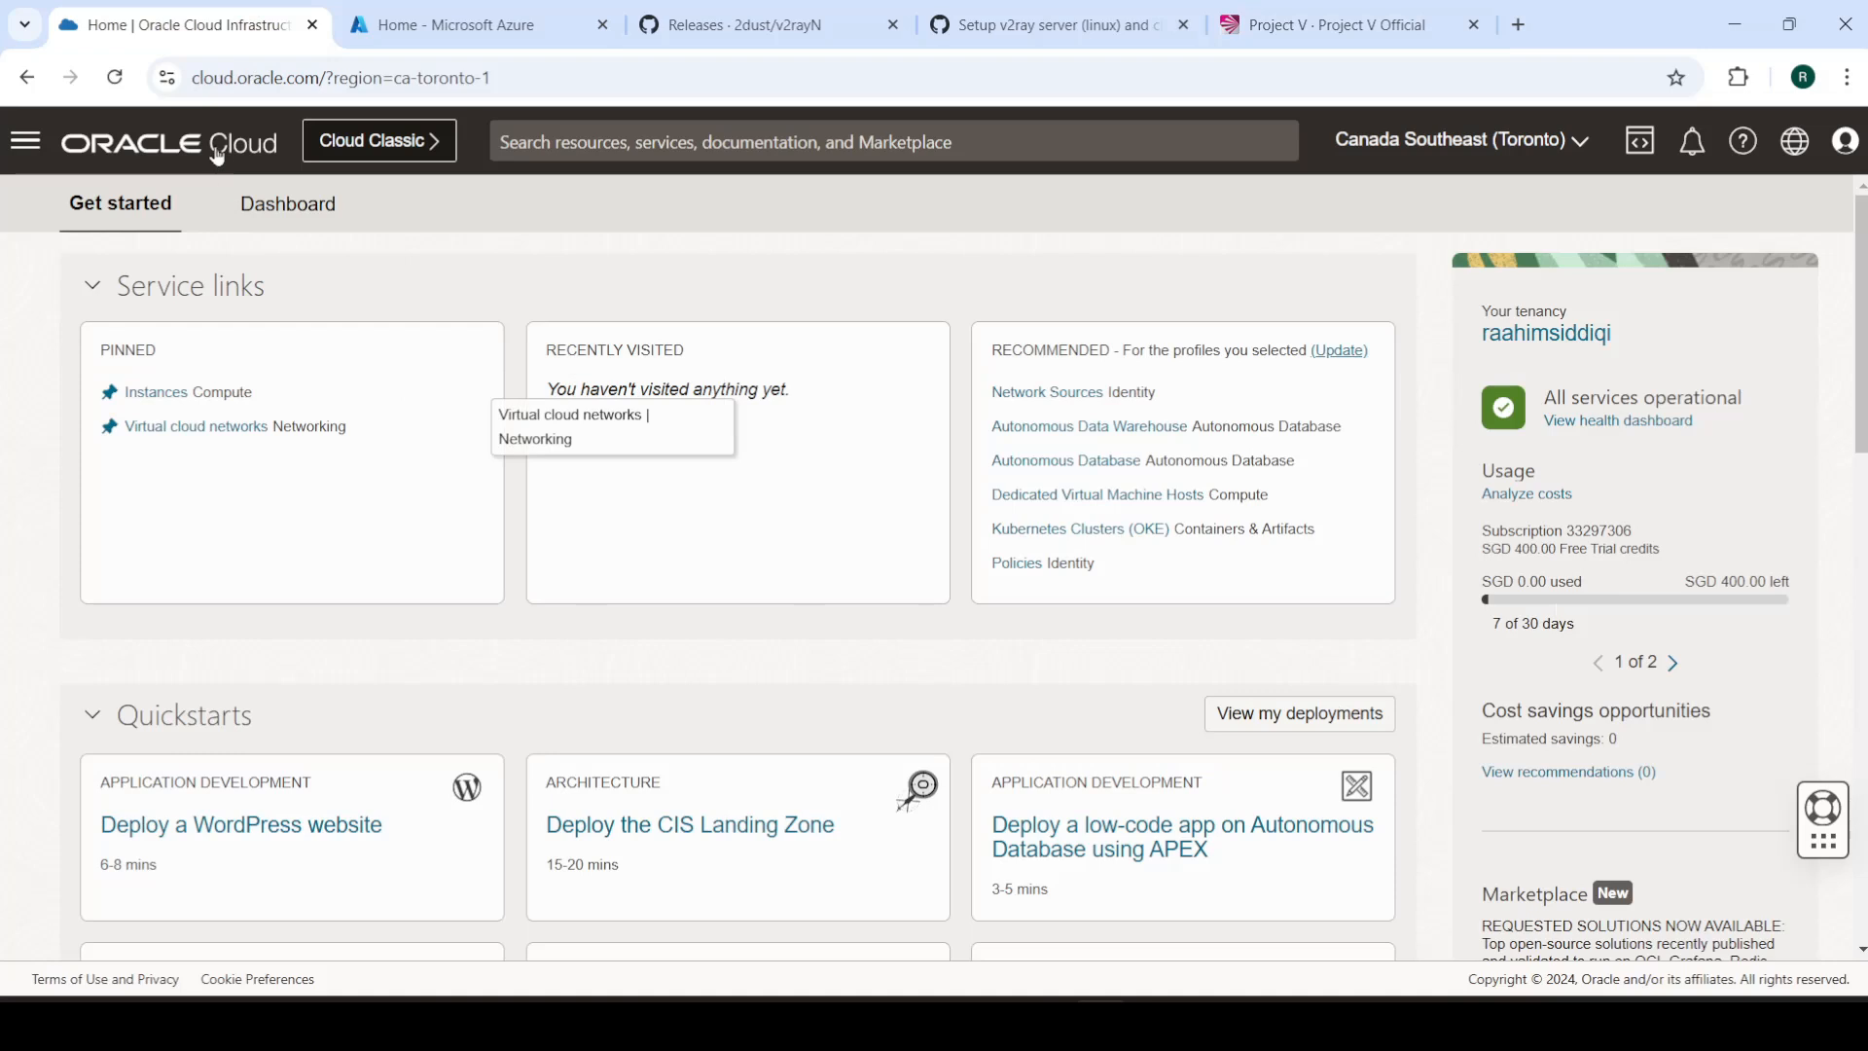
{"action": "mouse_move", "coordinate": [410, 272]}
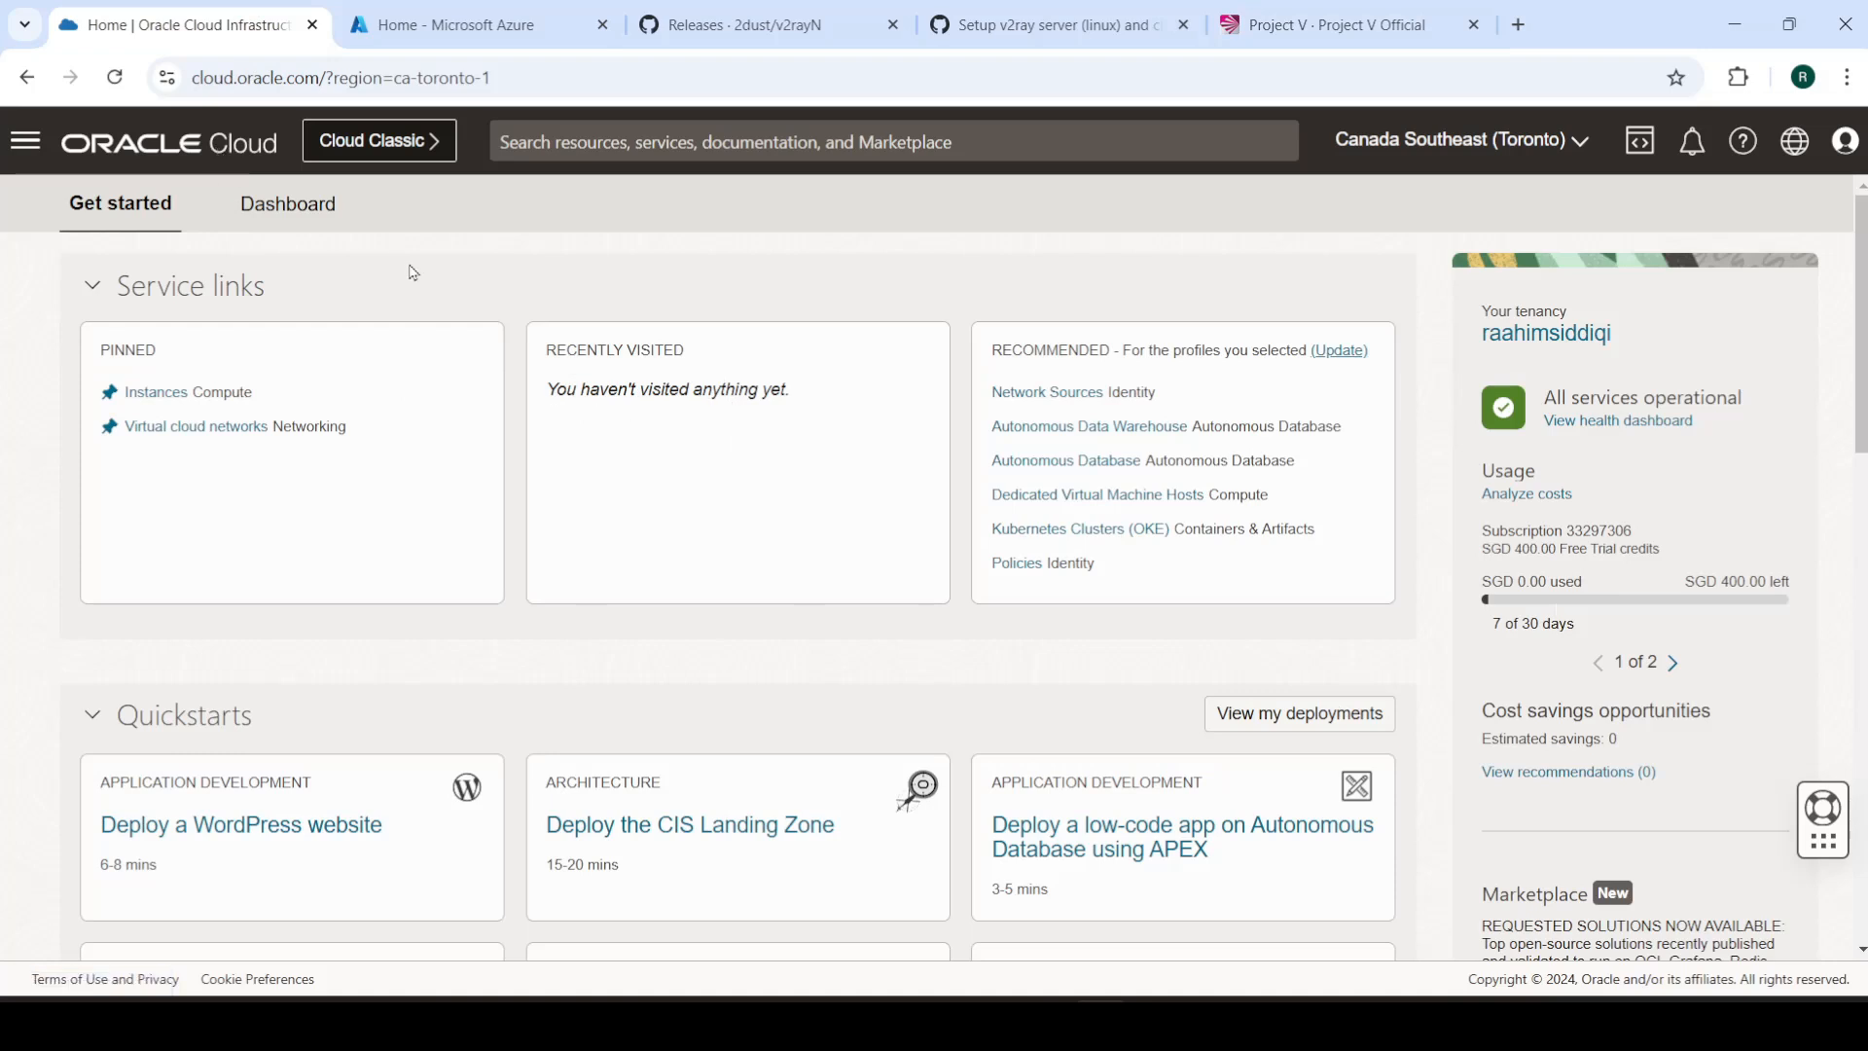
{"action": "mouse_move", "coordinate": [453, 284]}
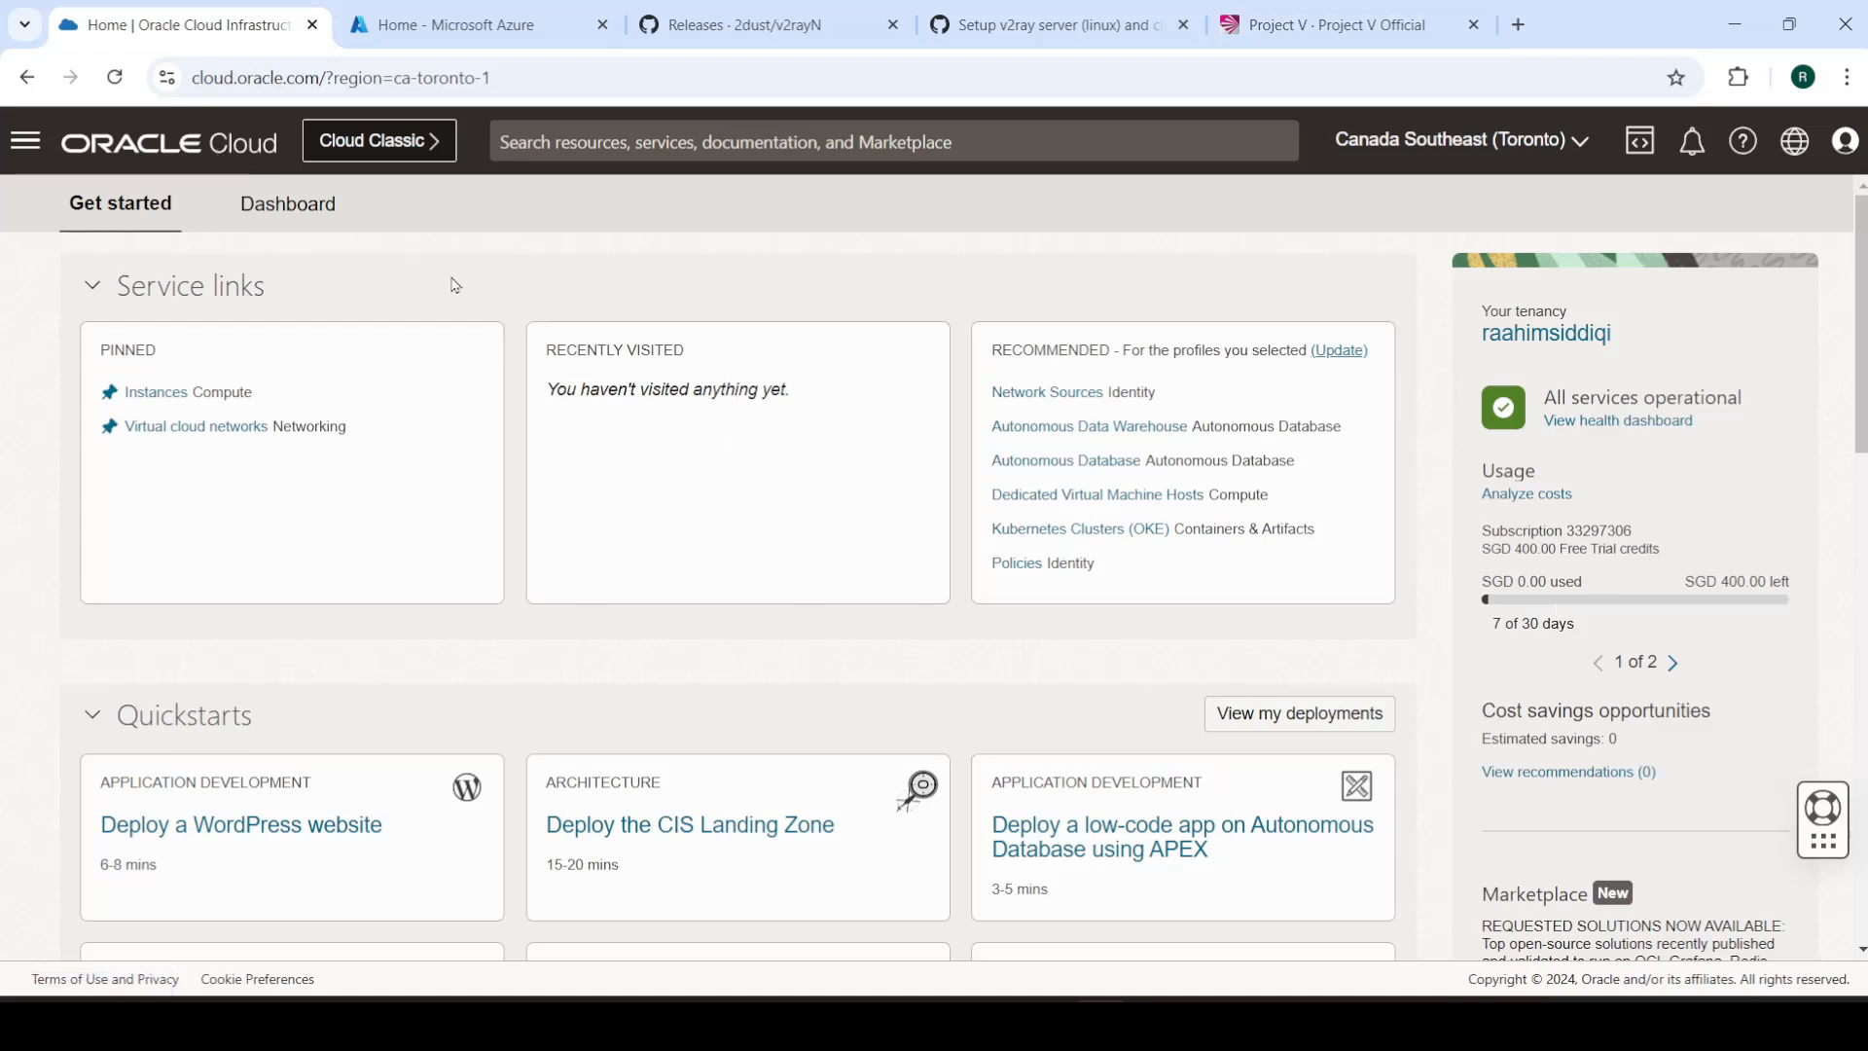
Start creating a new compute instance from Compute > Instances
{"action": "left_click", "coordinate": [25, 140]}
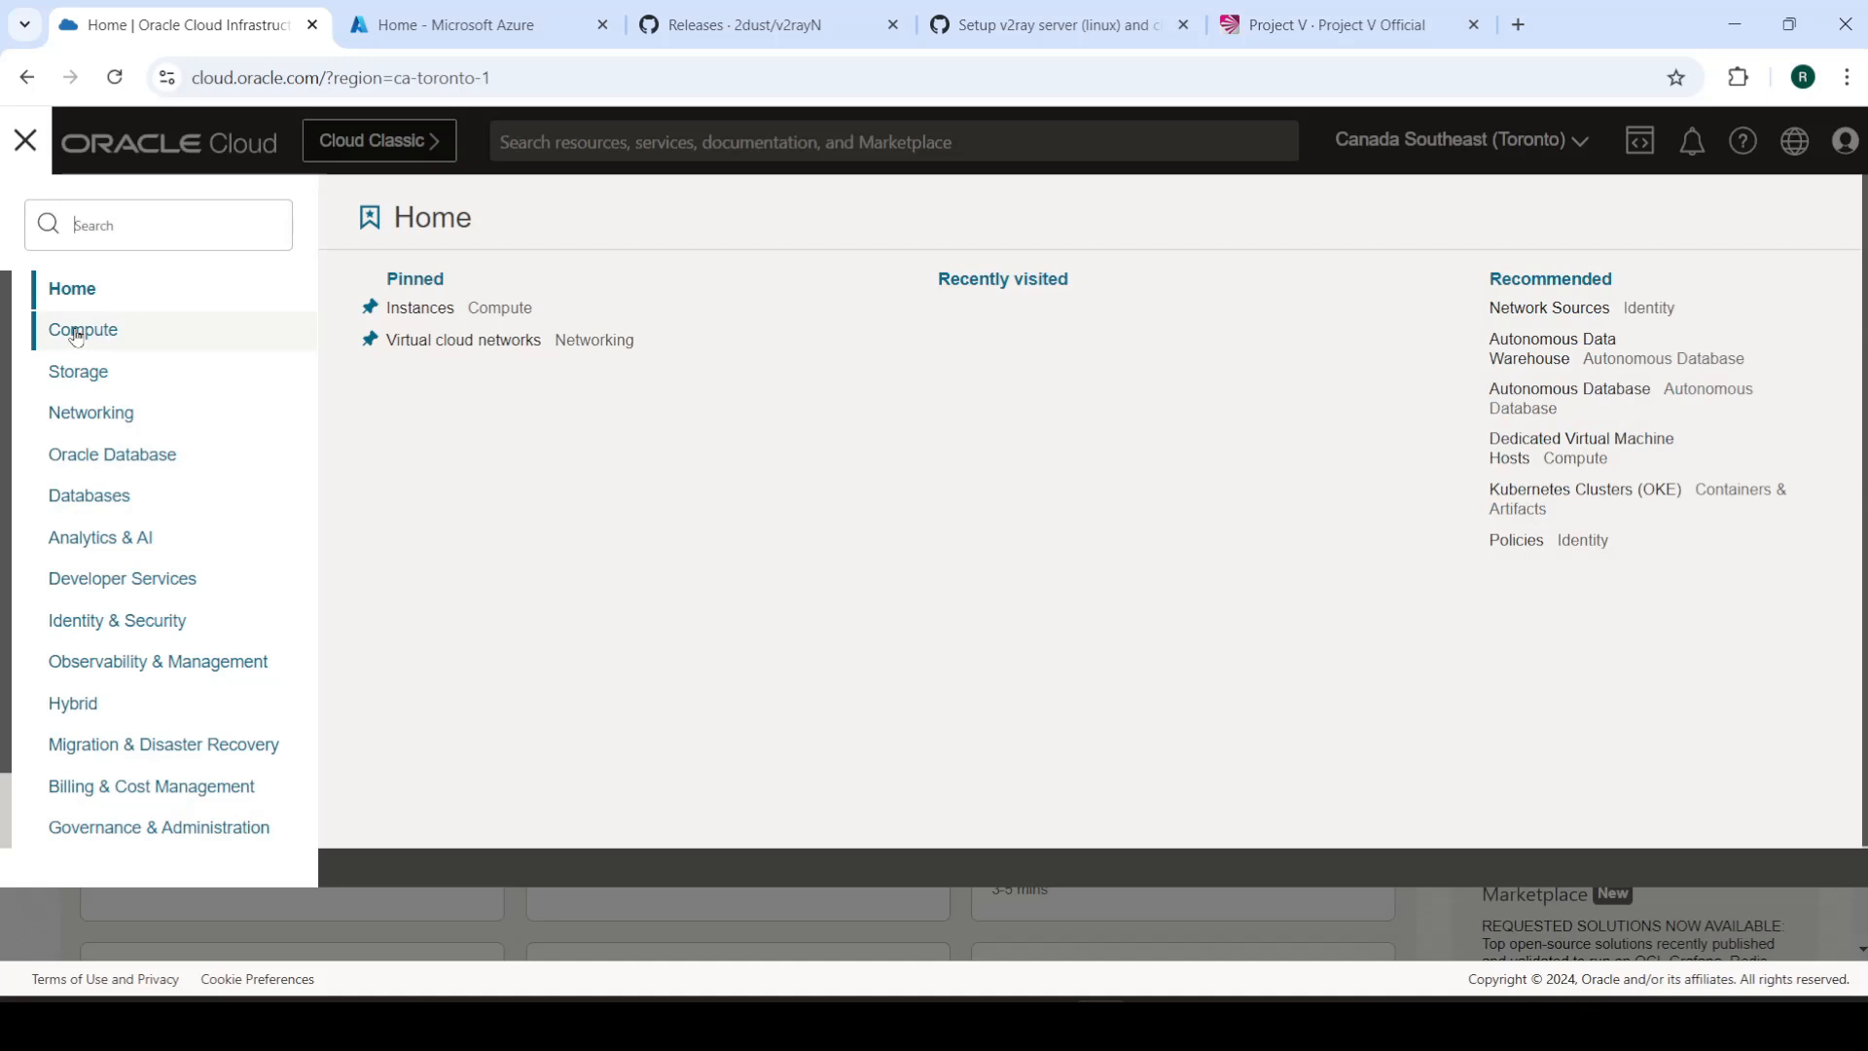
{"action": "left_click", "coordinate": [82, 329]}
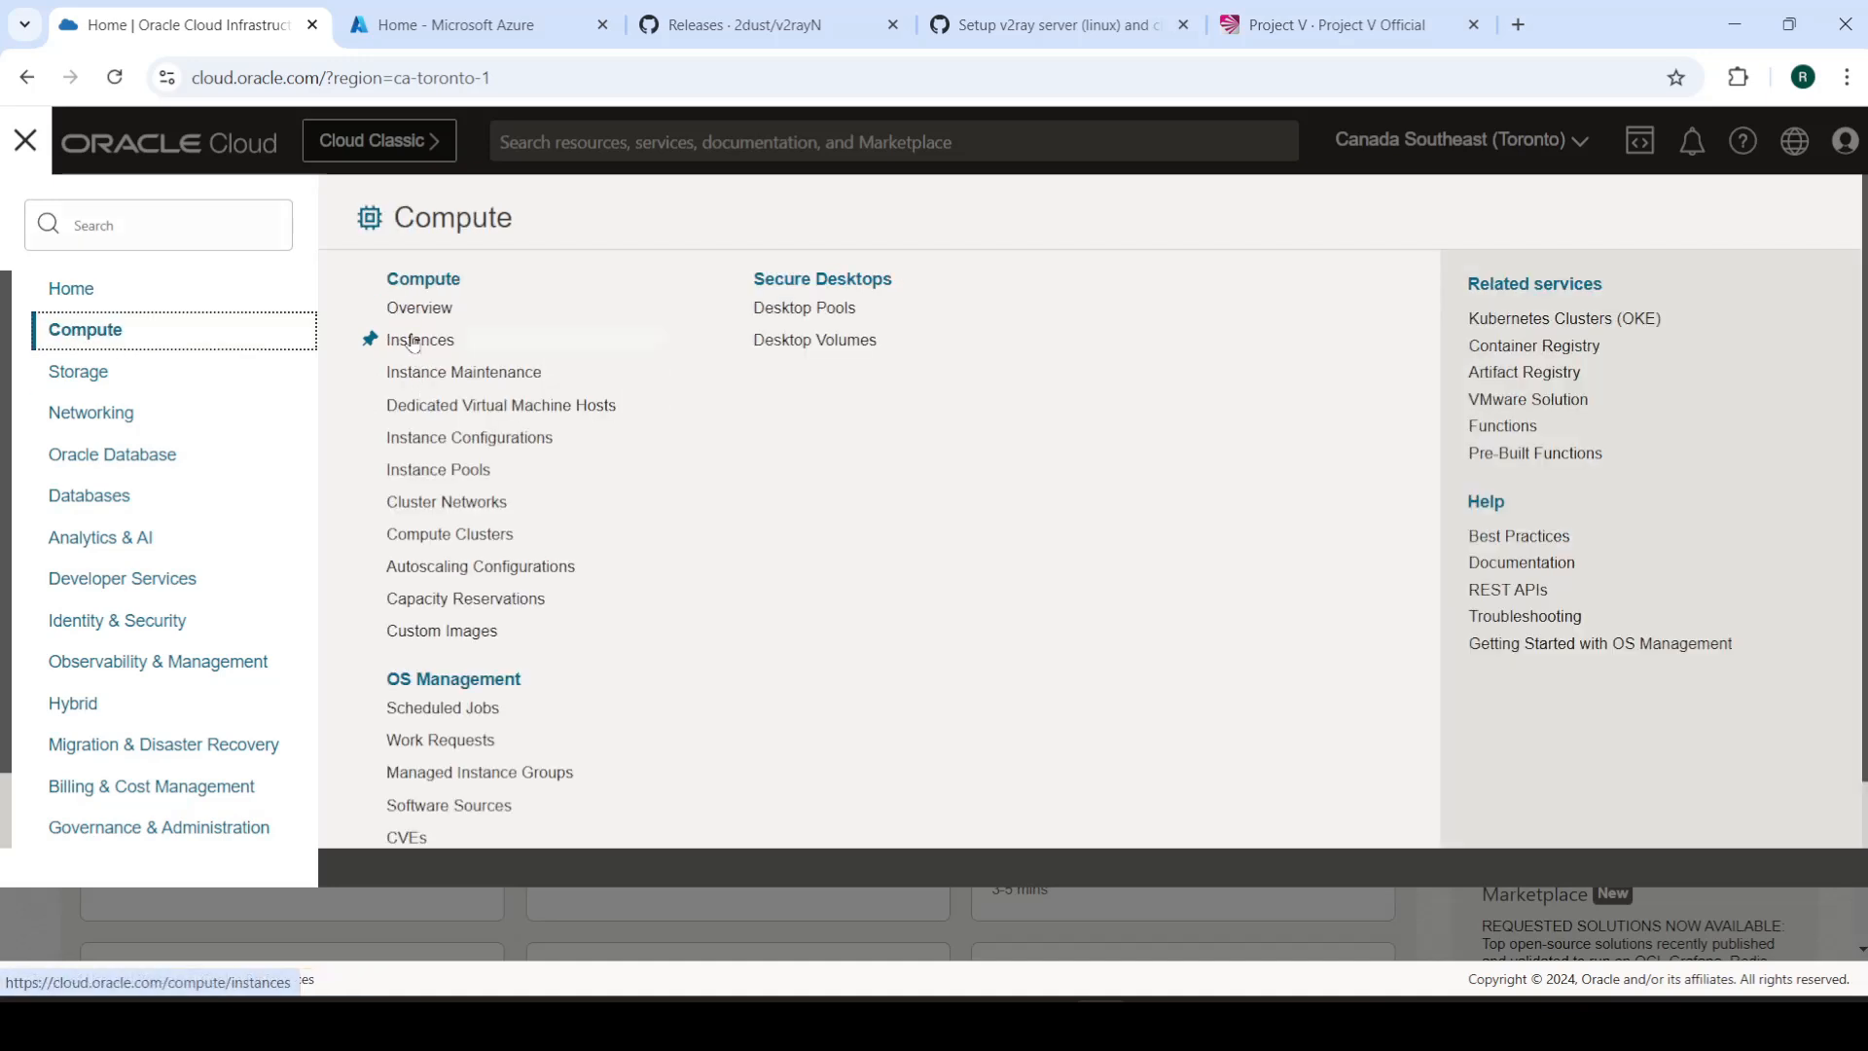
{"action": "left_click", "coordinate": [416, 339]}
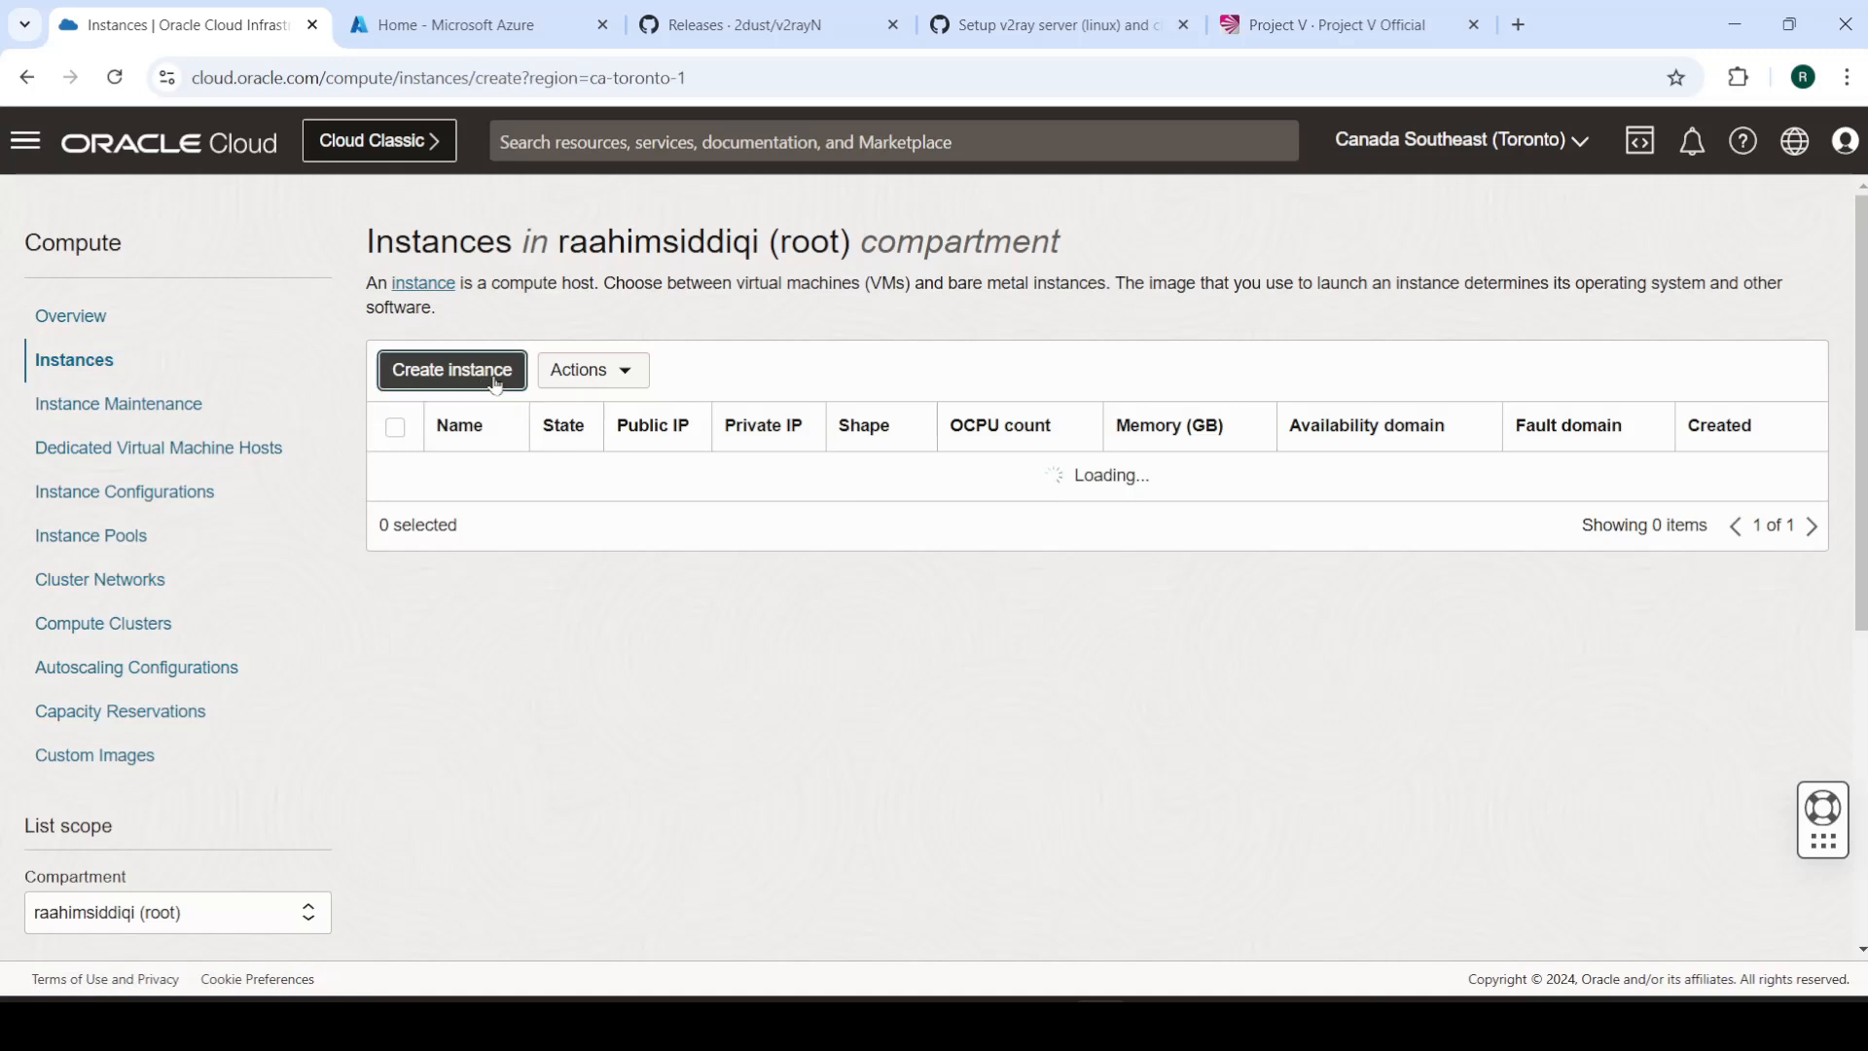
{"action": "left_click", "coordinate": [452, 369]}
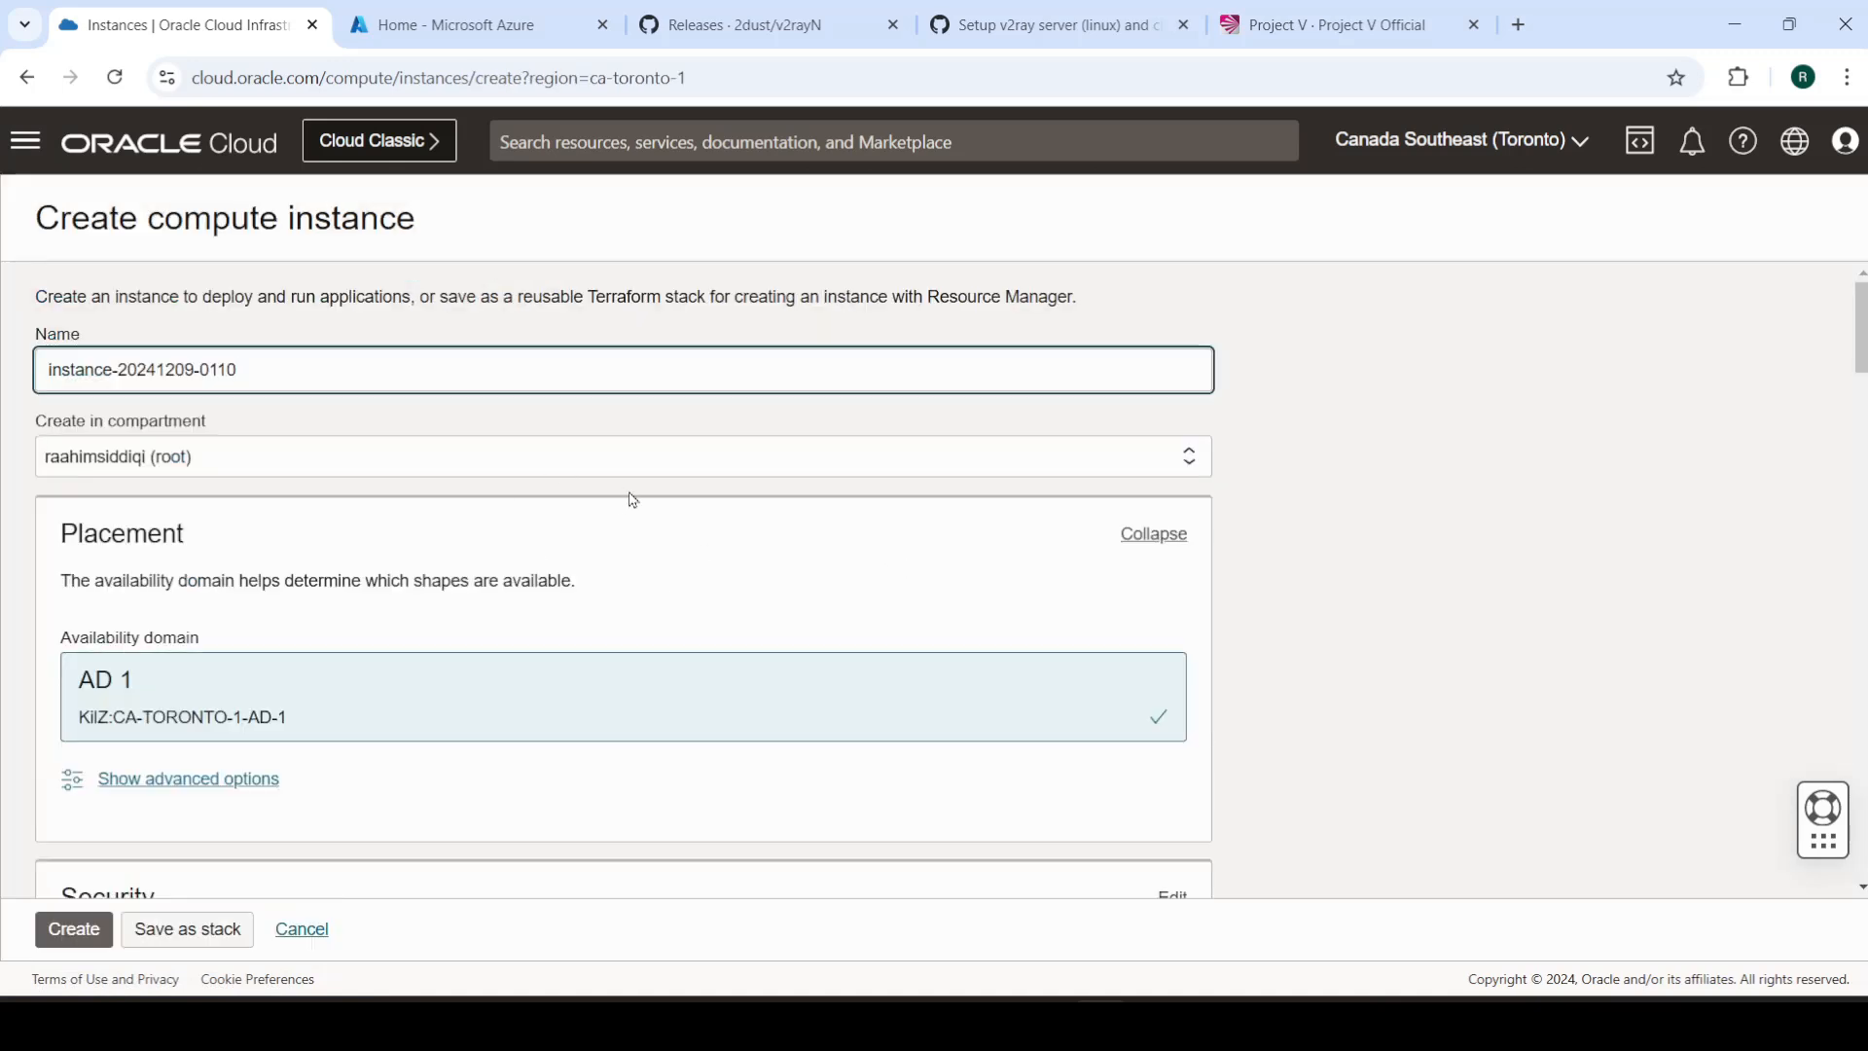
Bring up the operating system image catalog under Image and shape
{"action": "scroll", "scroll_direction": "down", "scroll_amount": 3}
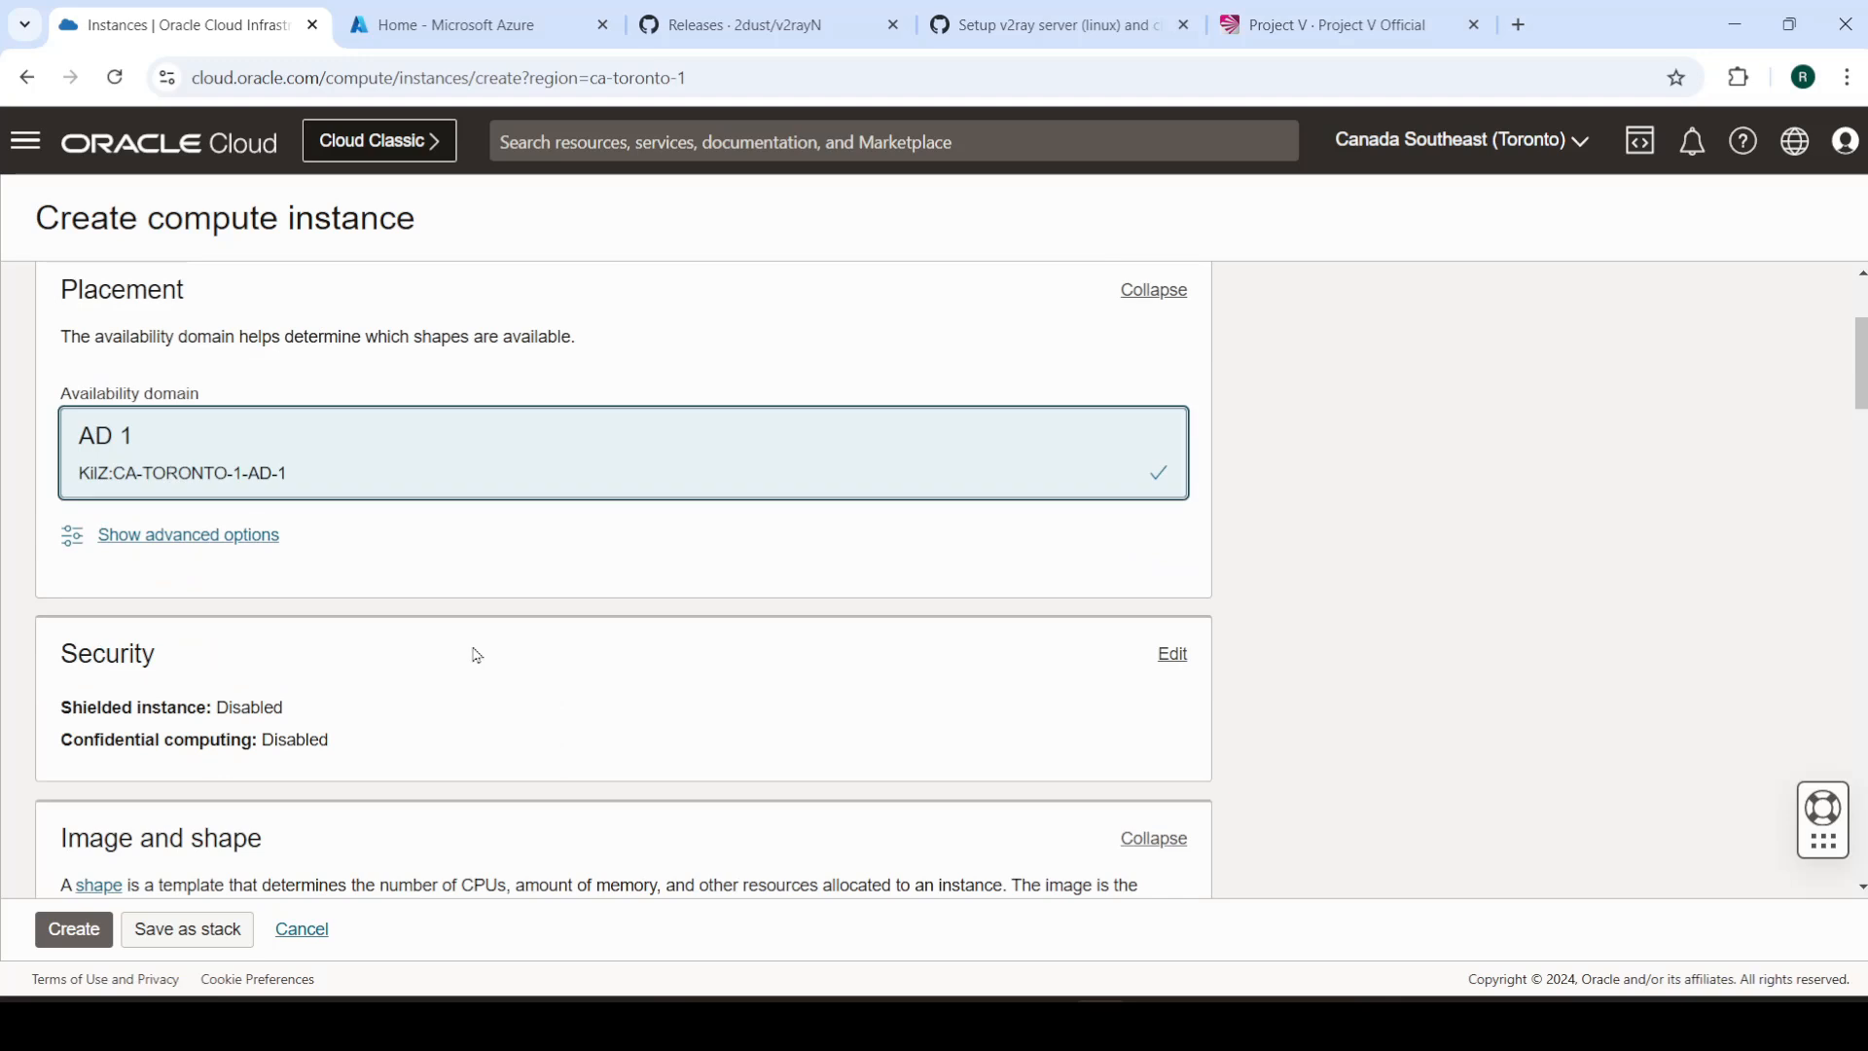
{"action": "scroll", "scroll_direction": "down", "scroll_amount": 3}
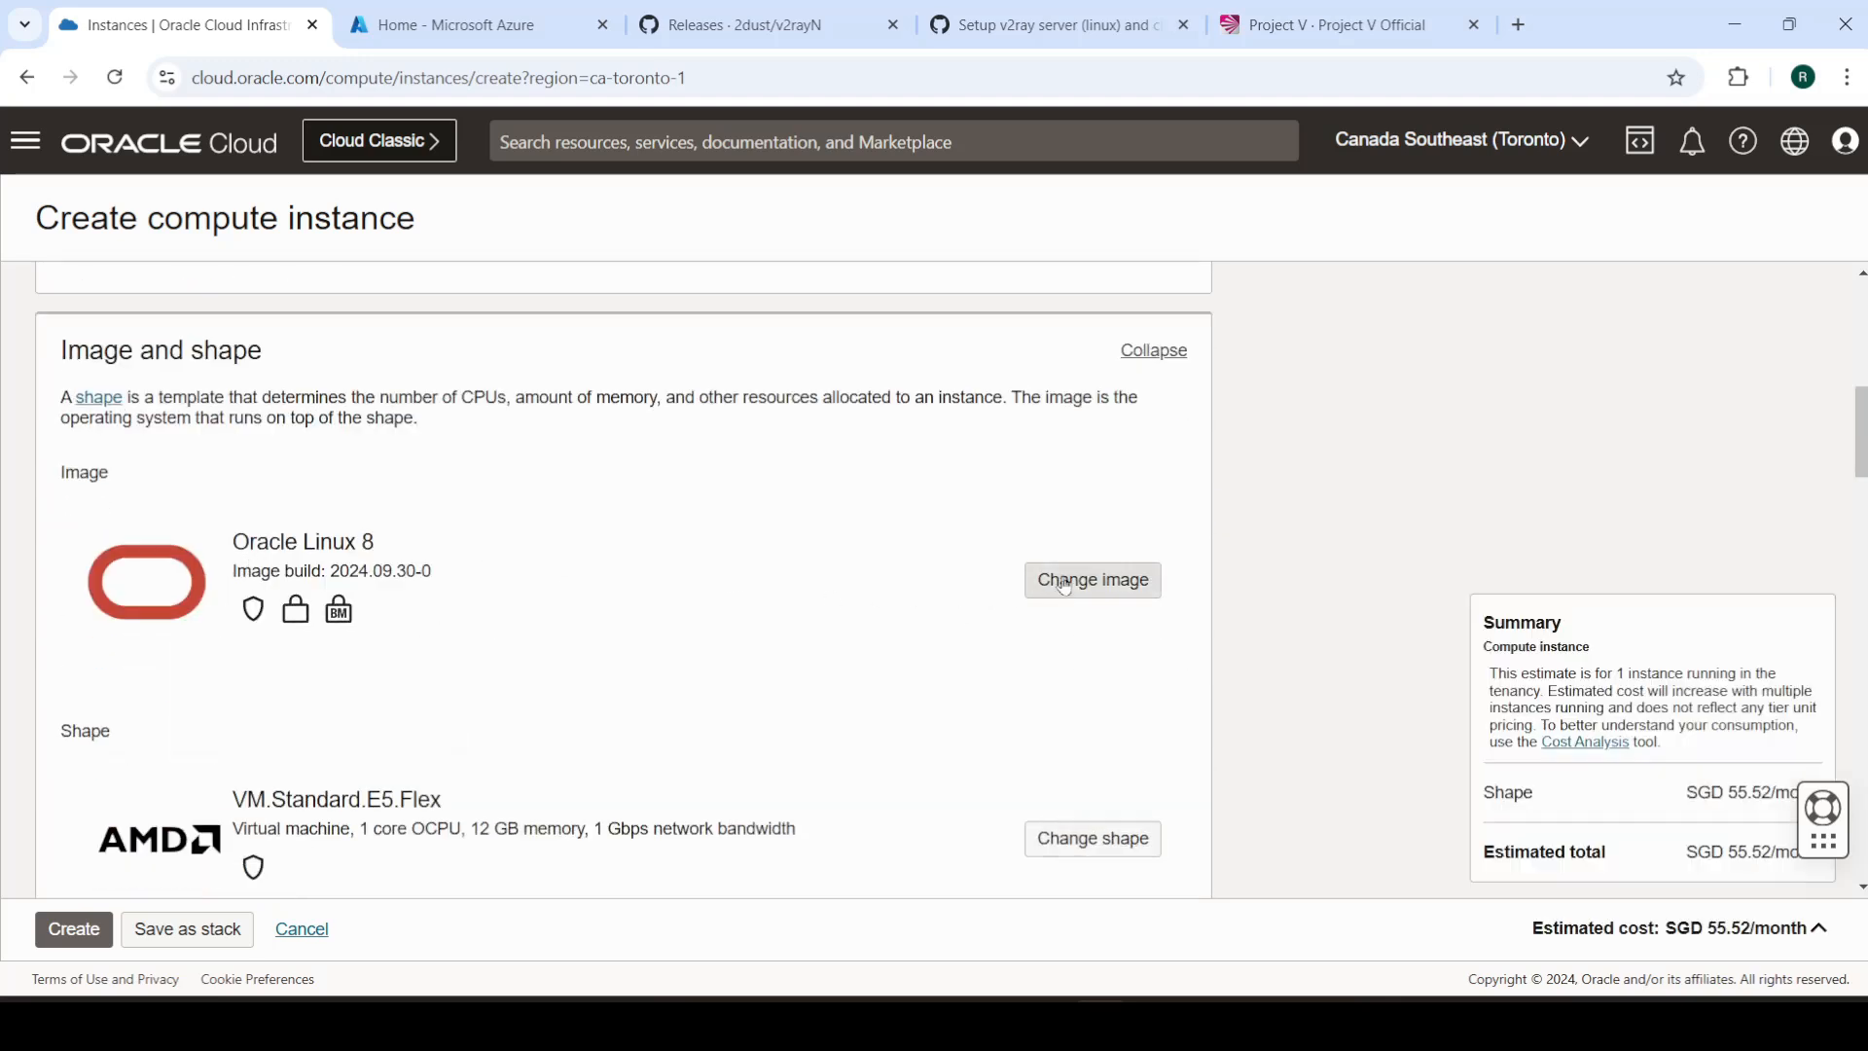
{"action": "left_click", "coordinate": [1093, 579]}
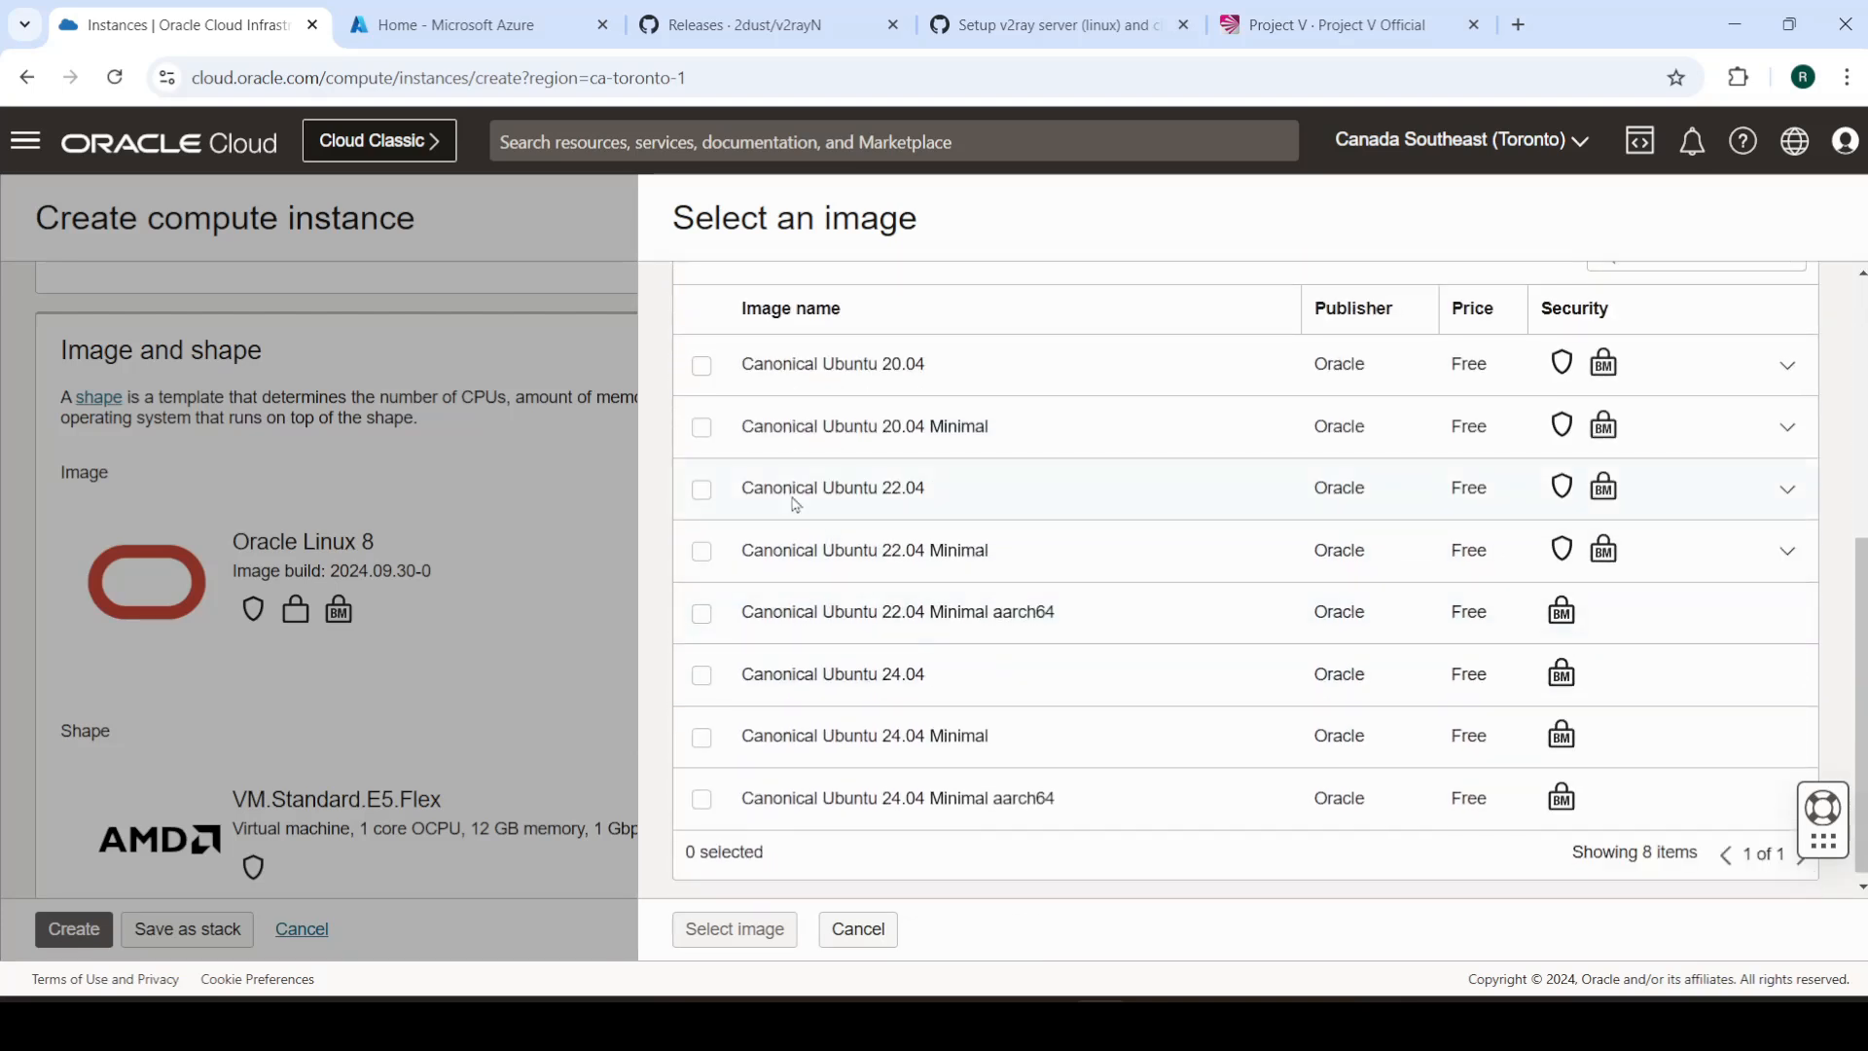
Set the instance image to Canonical Ubuntu 22.04
{"action": "left_click", "coordinate": [701, 488]}
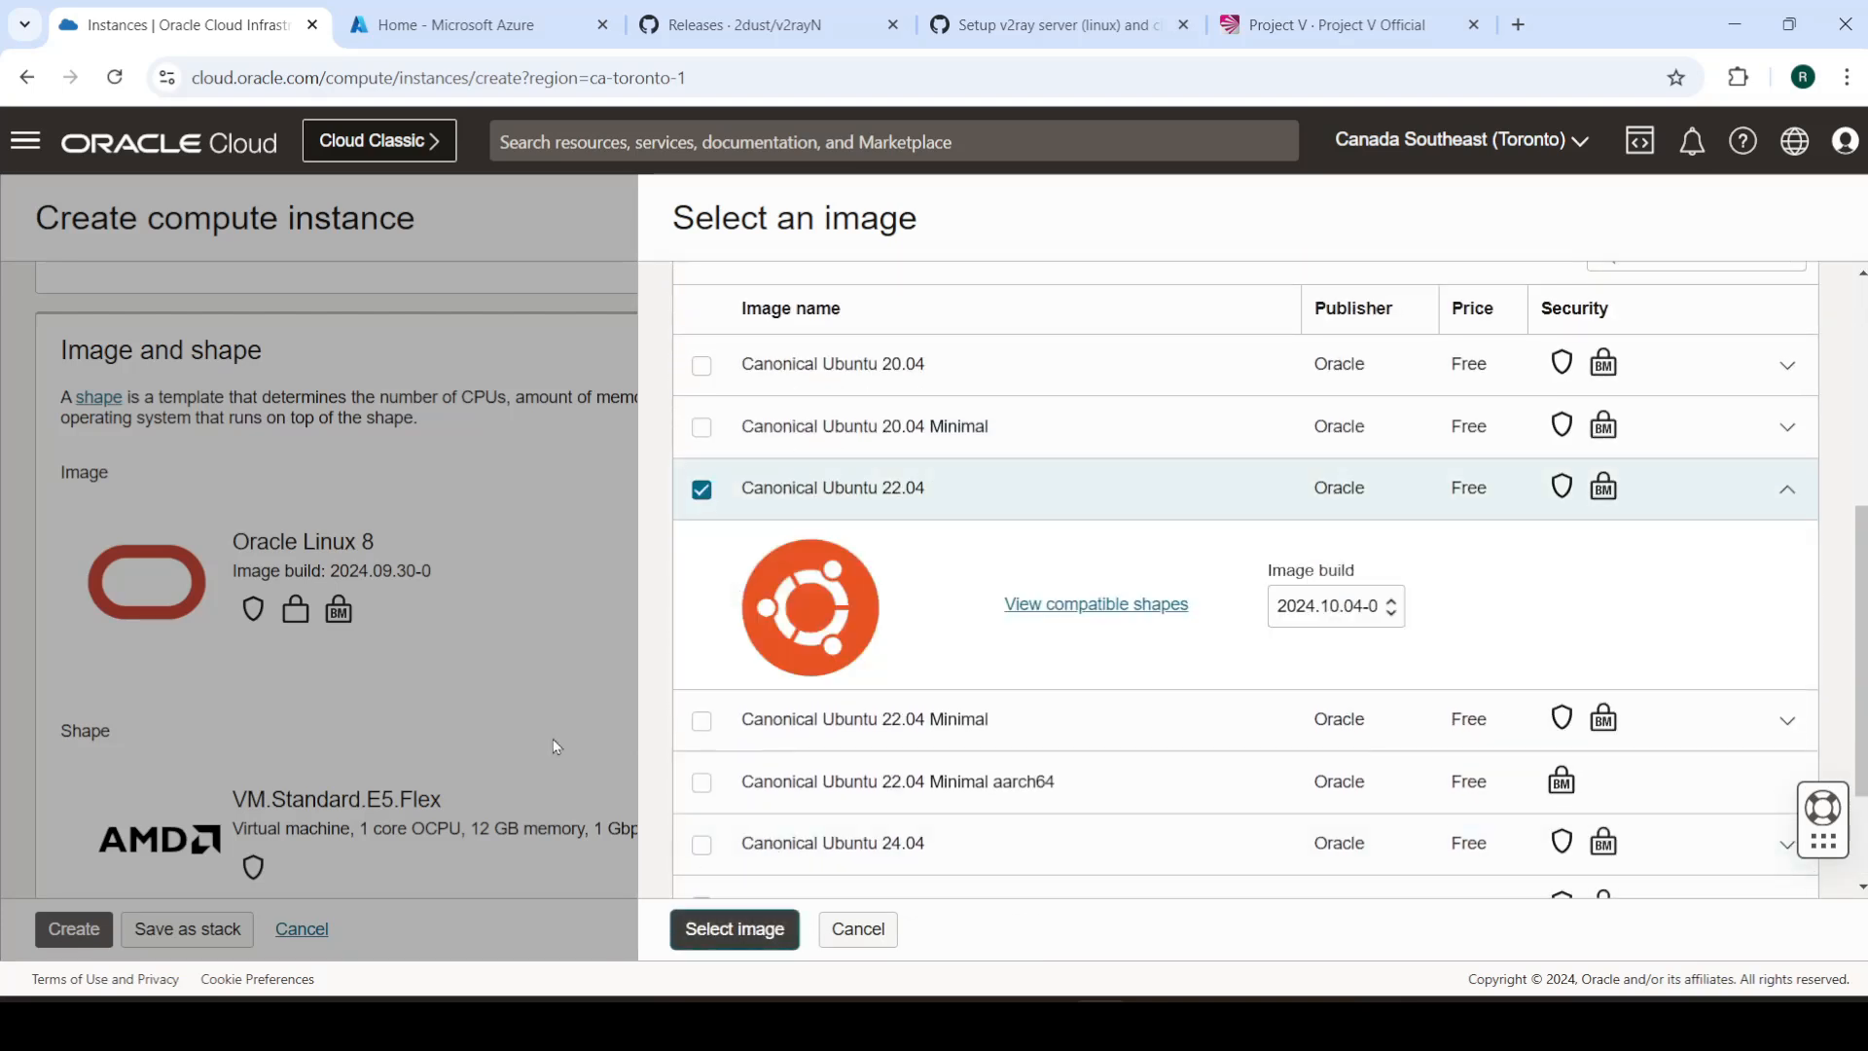
{"action": "left_click", "coordinate": [735, 929]}
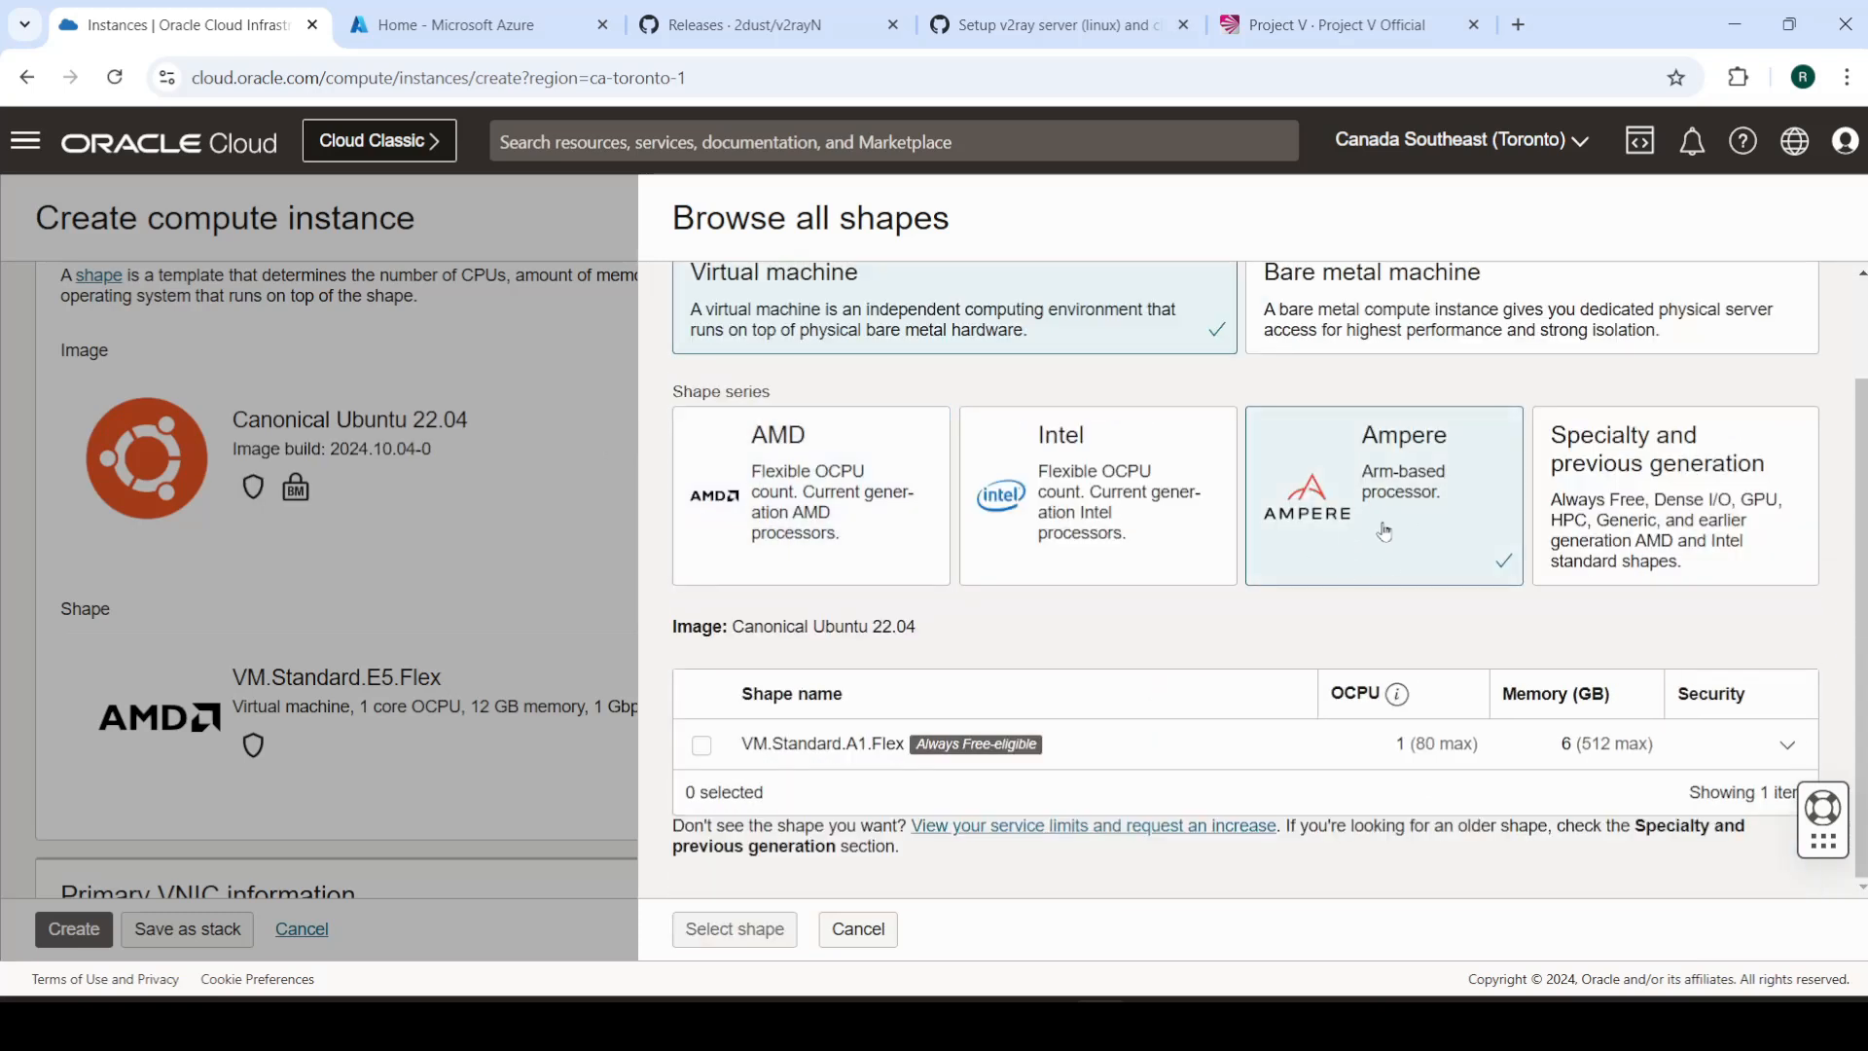
Try the Ampere VM.Standard.A1.Flex shape, adjusting memory around 10-11 GB
{"action": "left_click", "coordinate": [701, 743]}
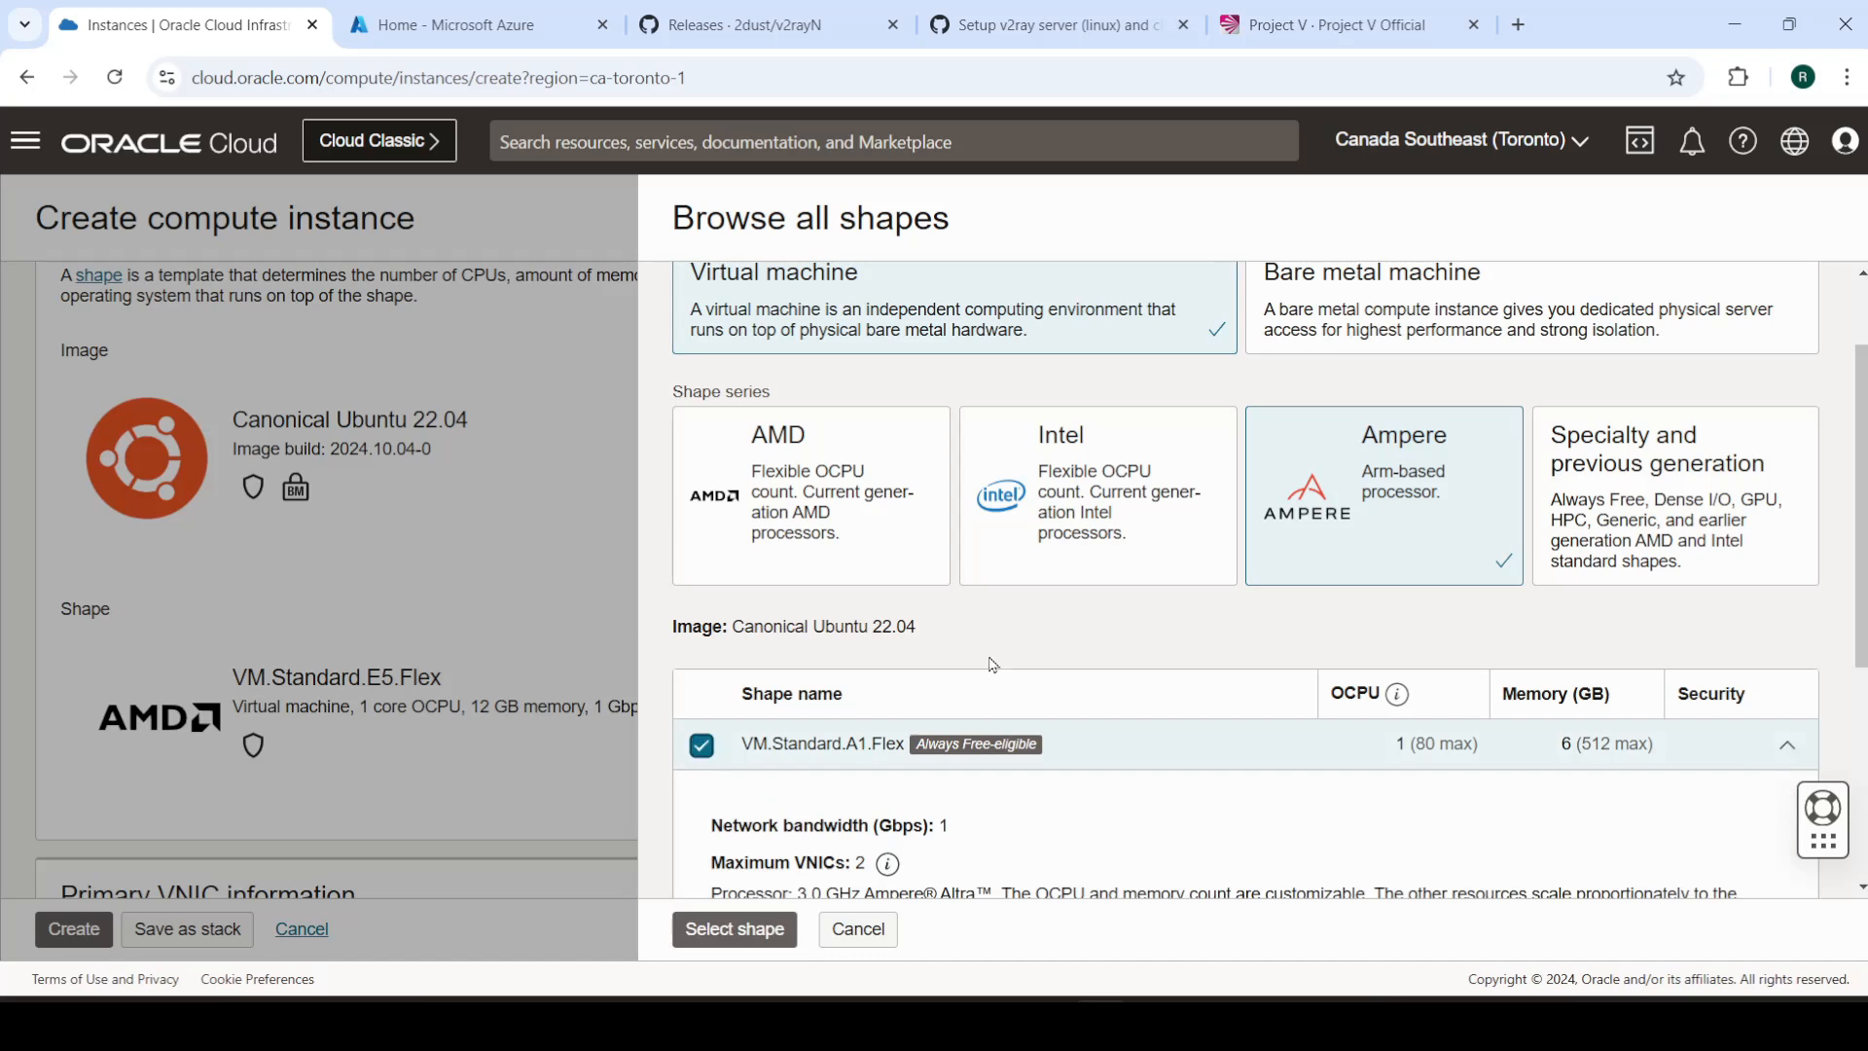
{"action": "scroll", "scroll_direction": "down", "scroll_amount": 3}
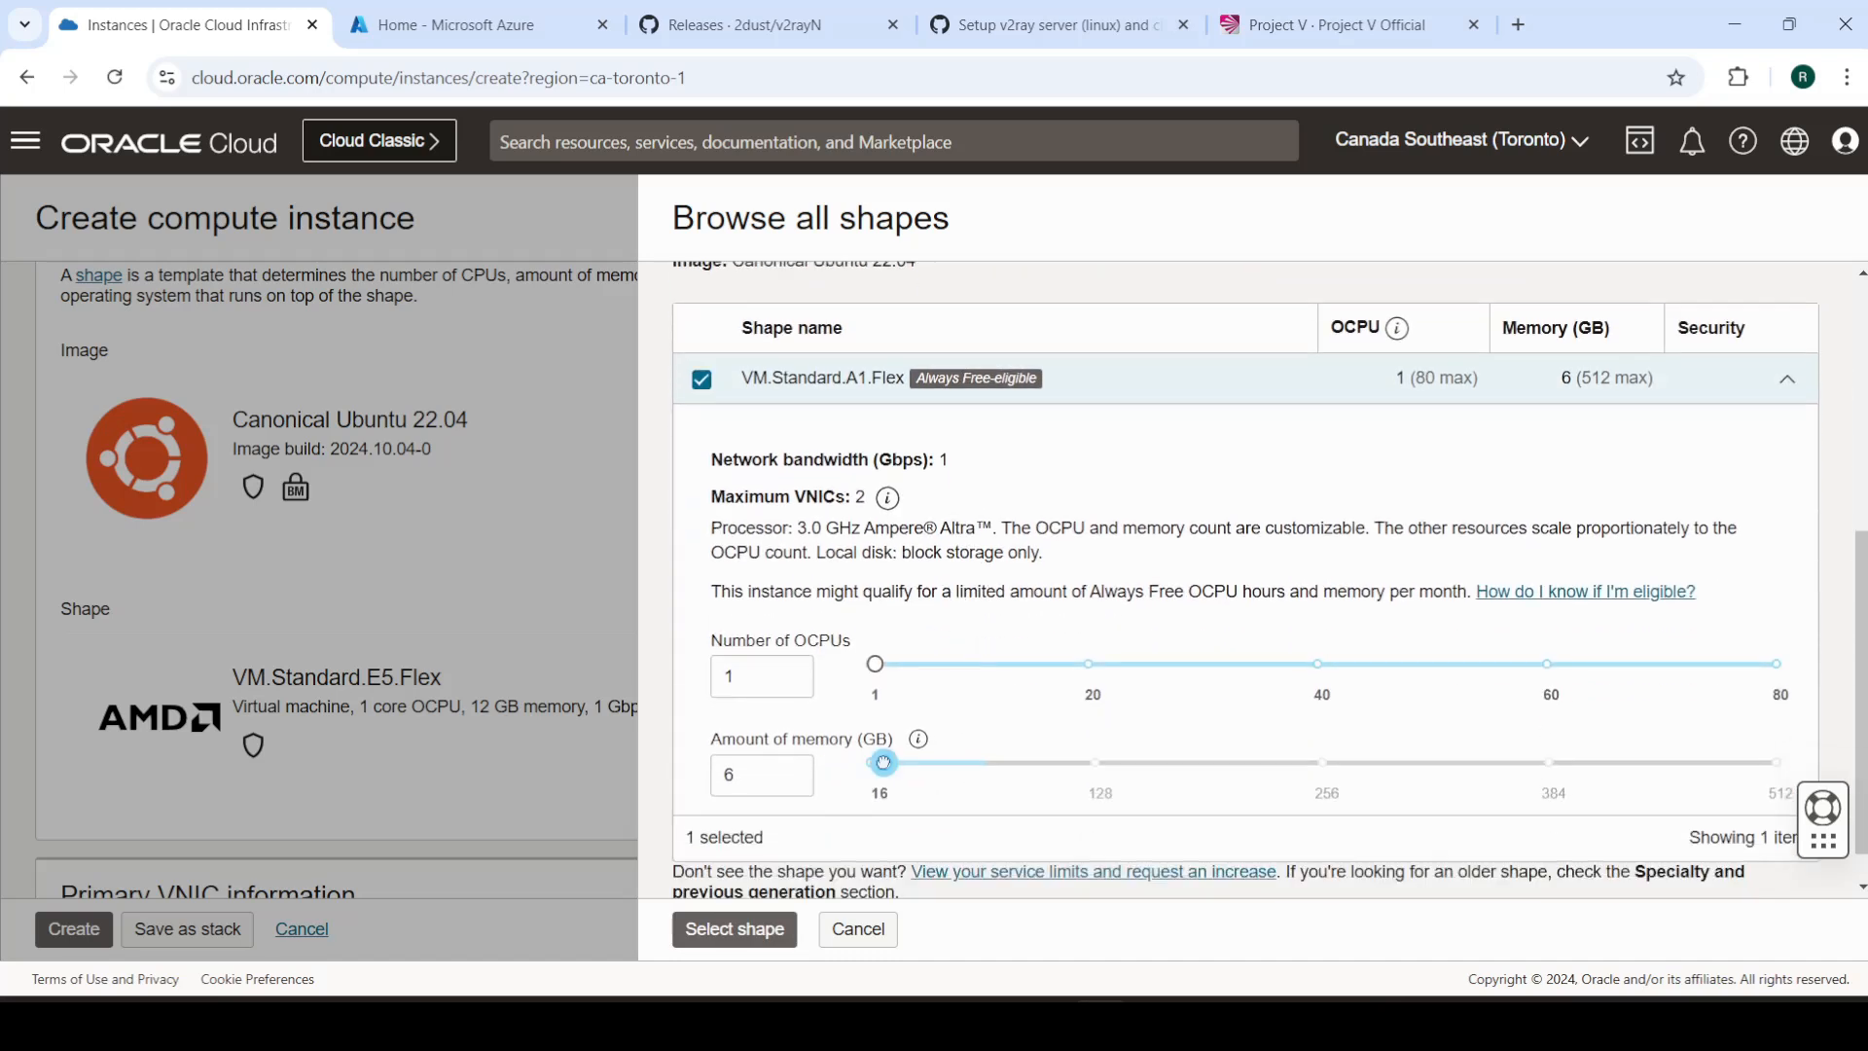
{"action": "left_click_drag", "start_coordinate": [883, 763], "coordinate": [893, 763]}
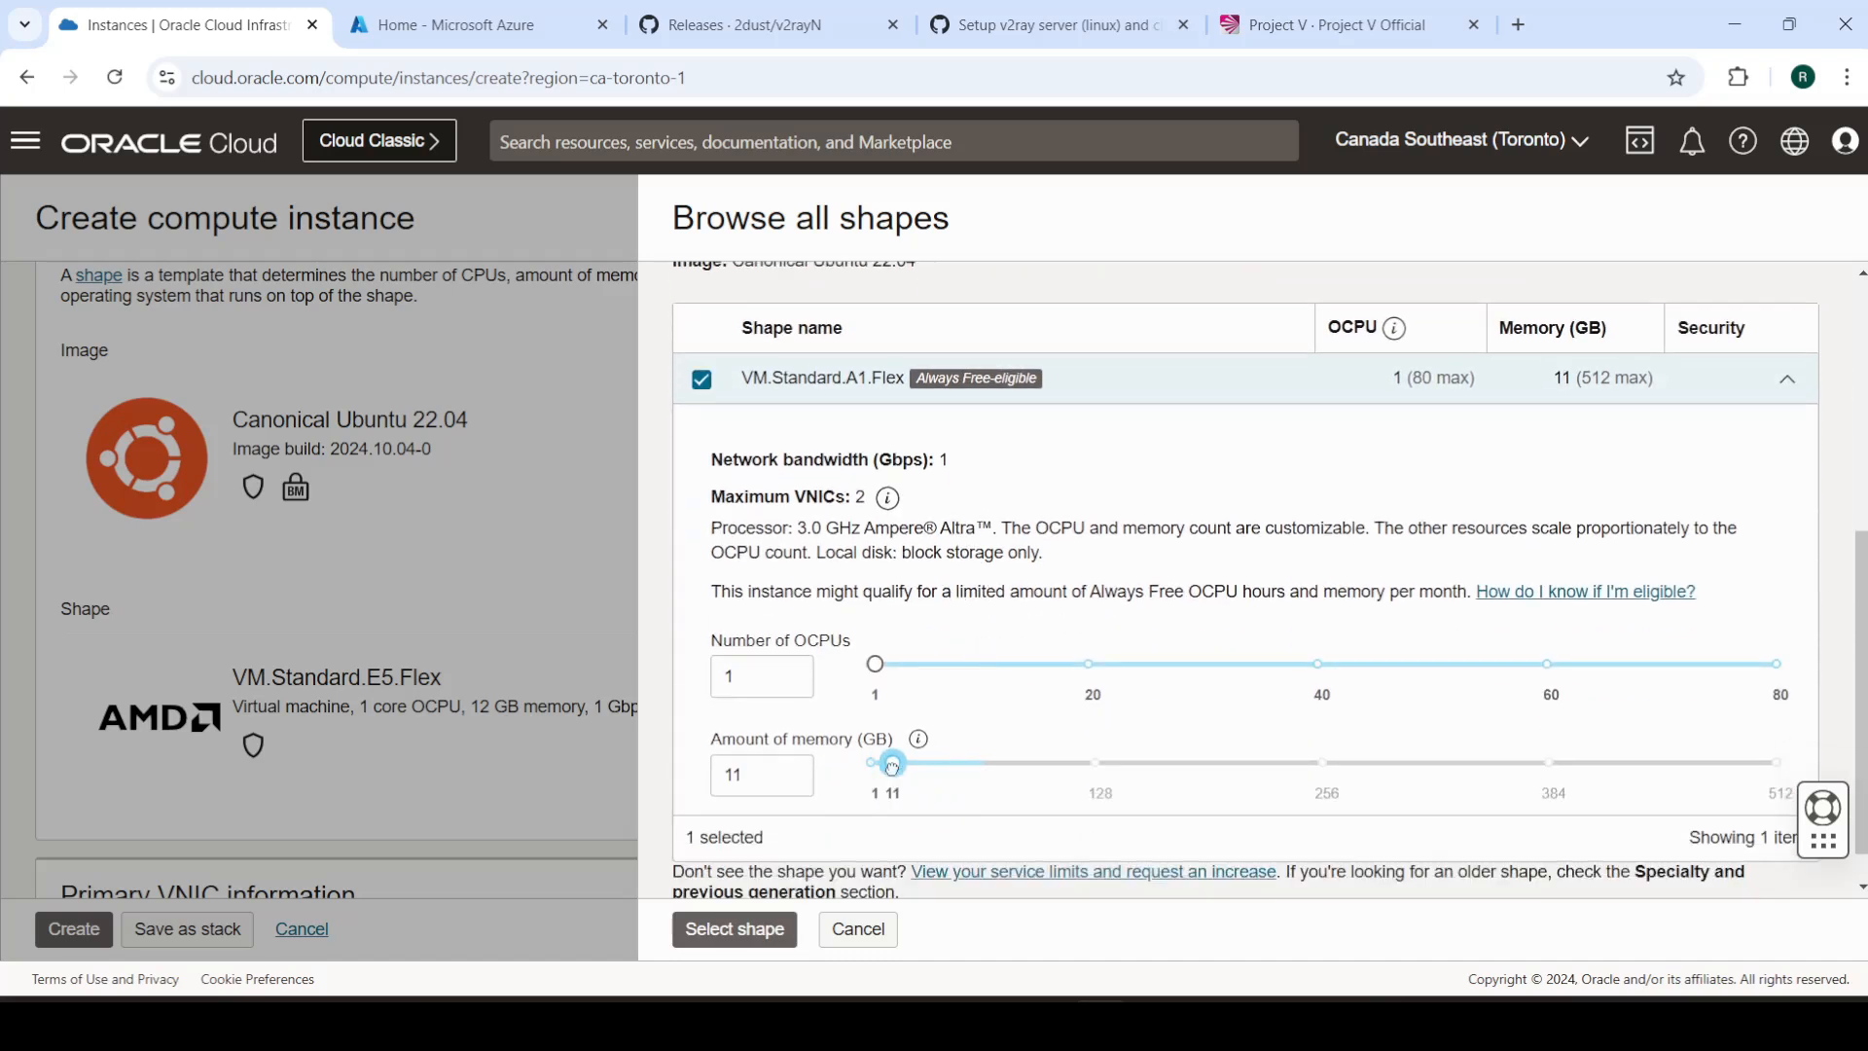
{"action": "left_click_drag", "start_coordinate": [891, 763], "coordinate": [891, 763]}
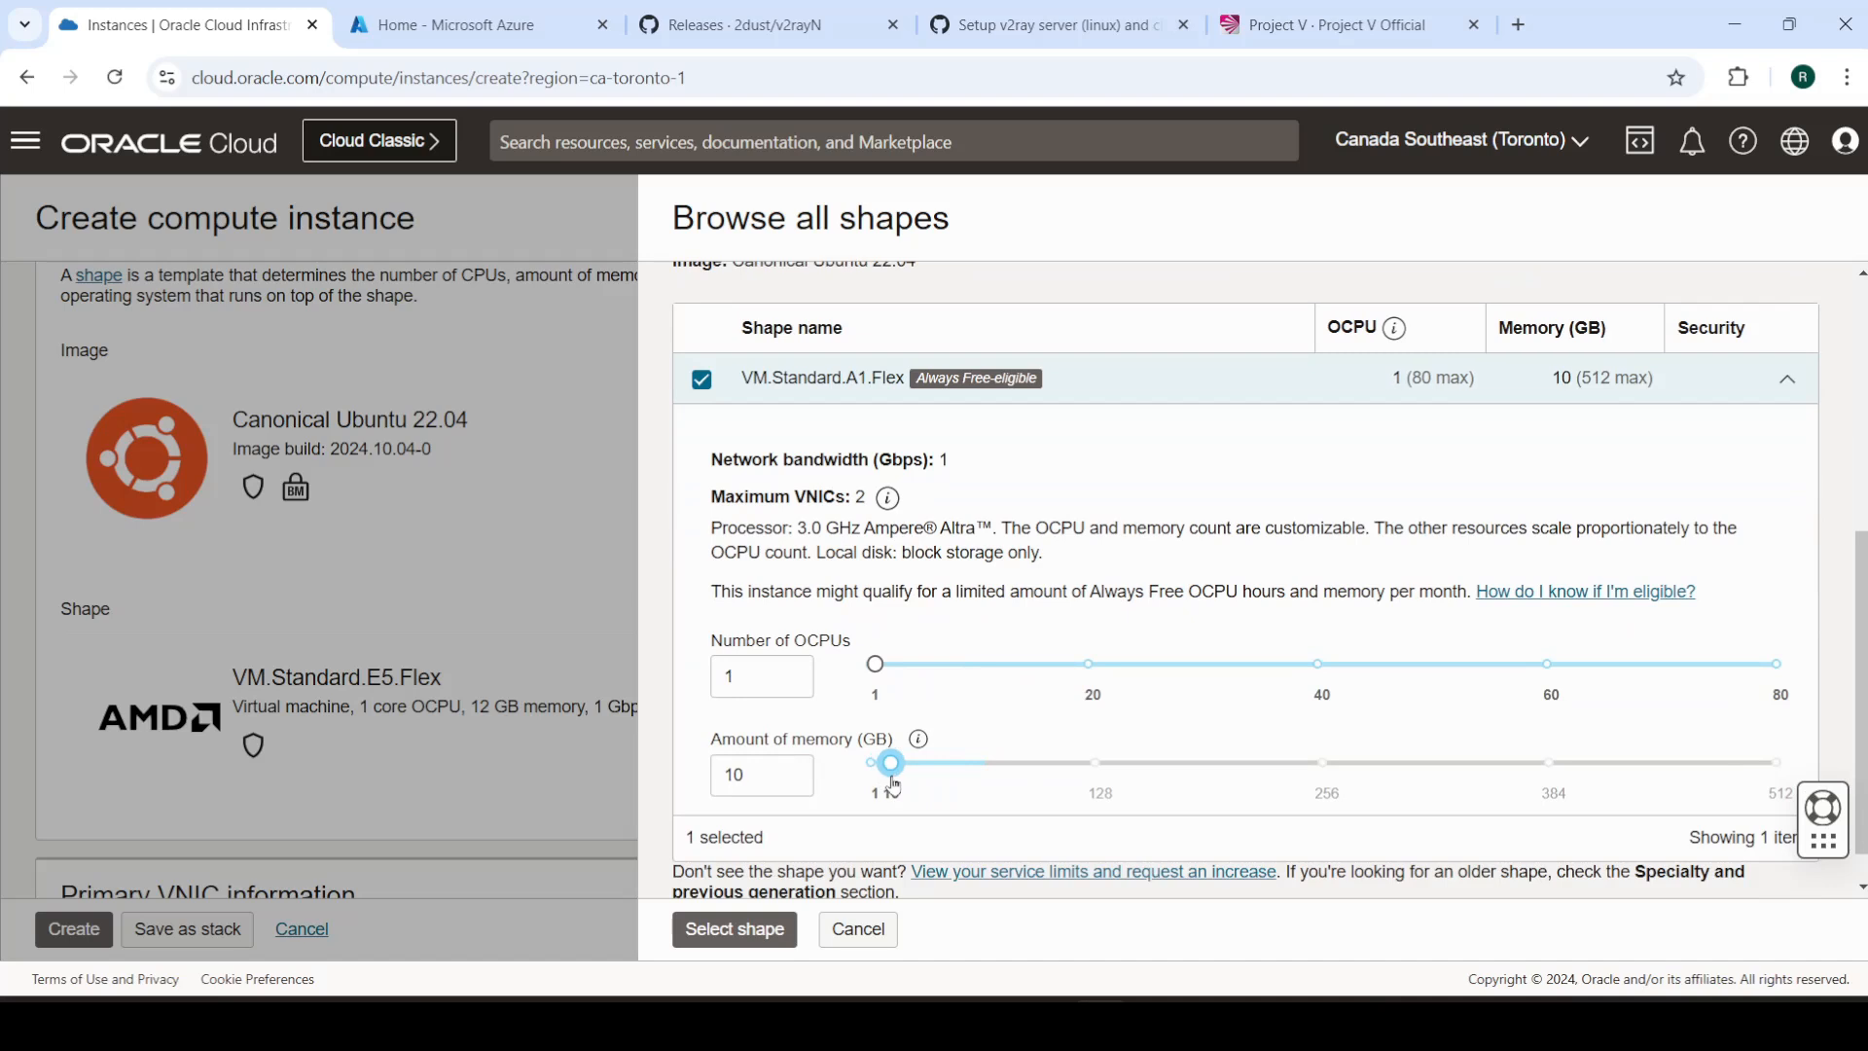
{"action": "left_click_drag", "start_coordinate": [890, 761], "coordinate": [883, 761]}
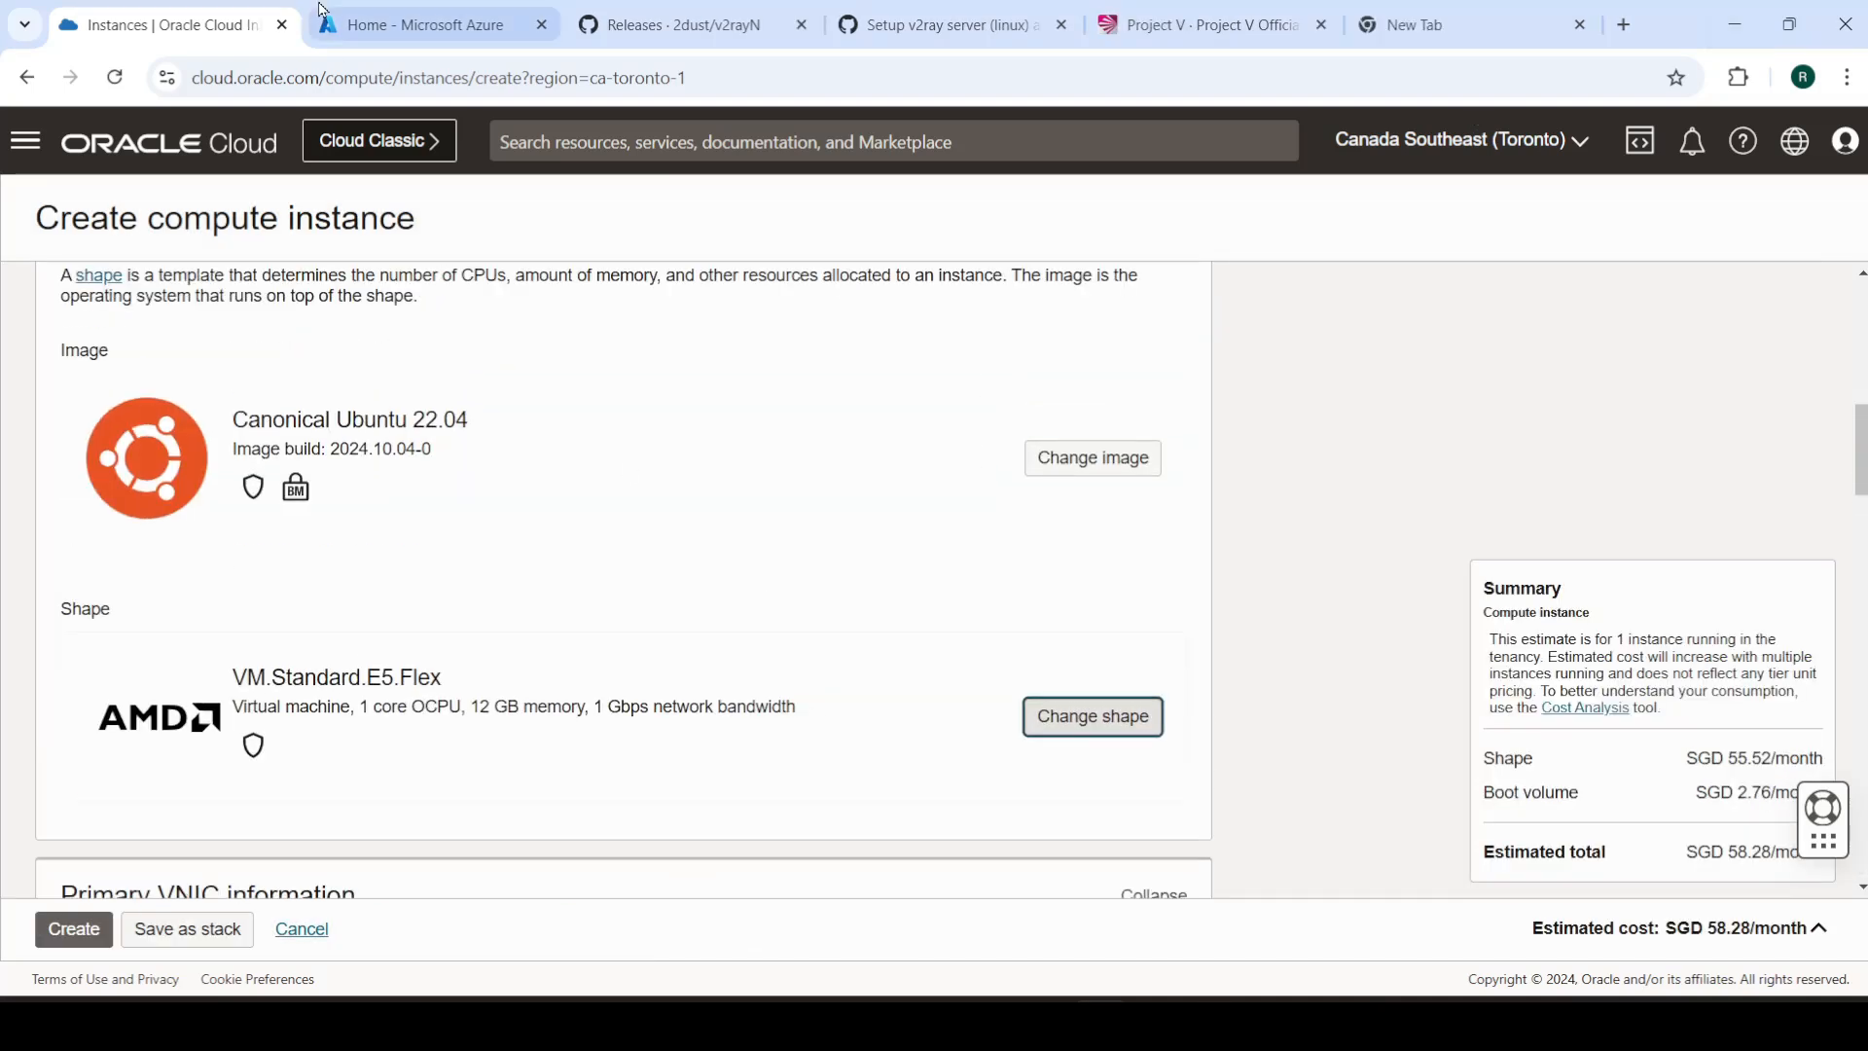
{"action": "mouse_move", "coordinate": [390, 25]}
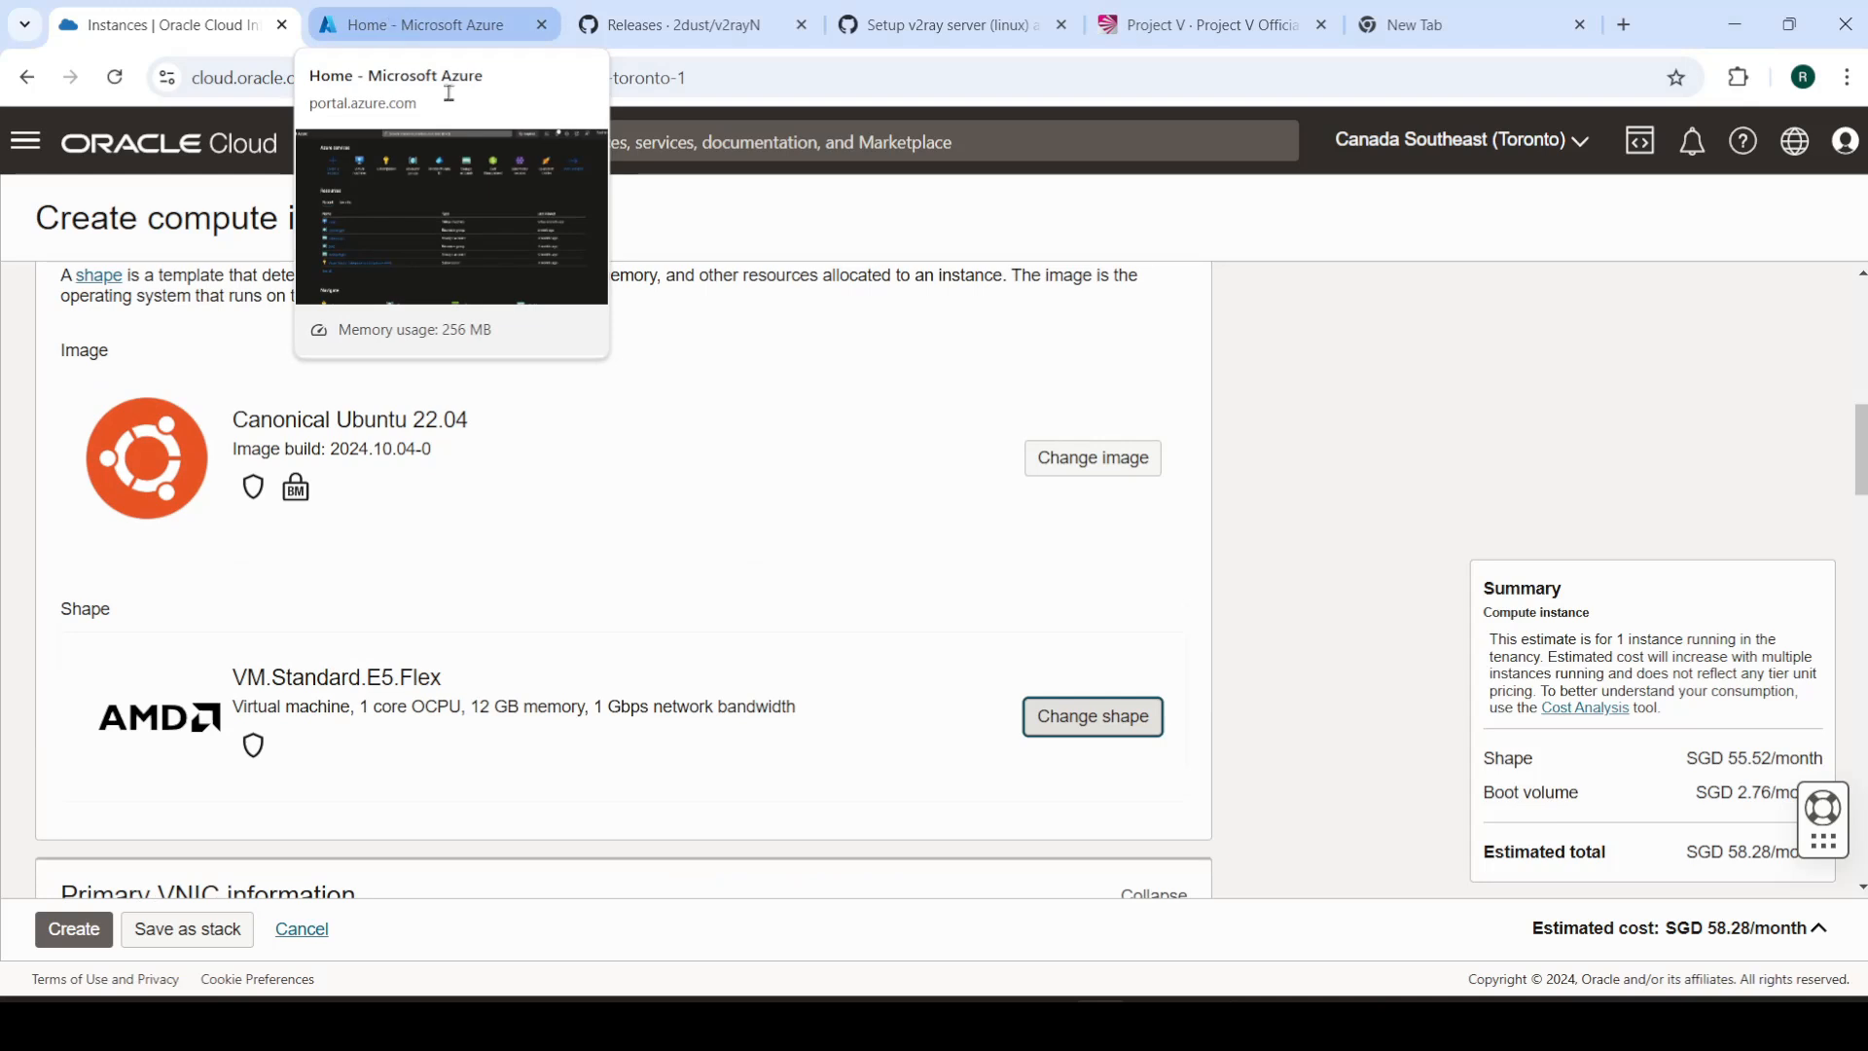
{"action": "mouse_move", "coordinate": [438, 10]}
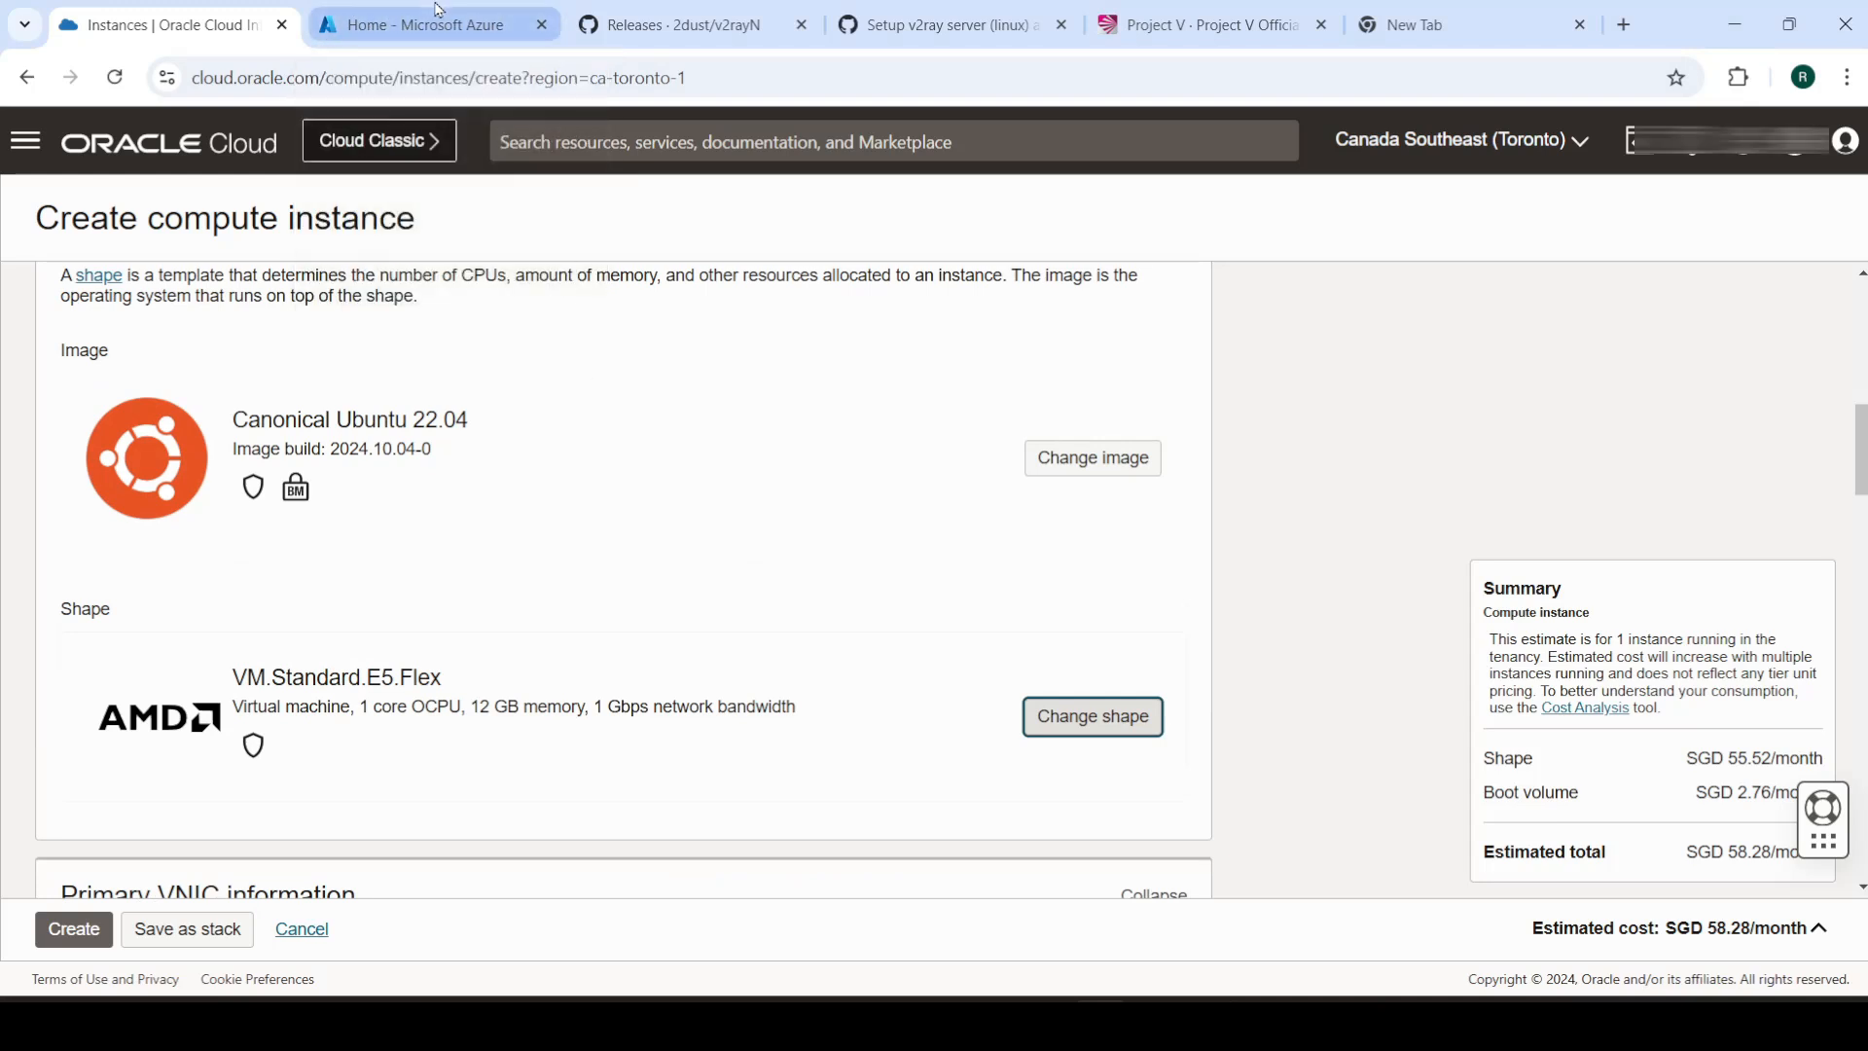
Show Azure's virtual machines list with the running vm01
{"action": "left_click", "coordinate": [424, 26]}
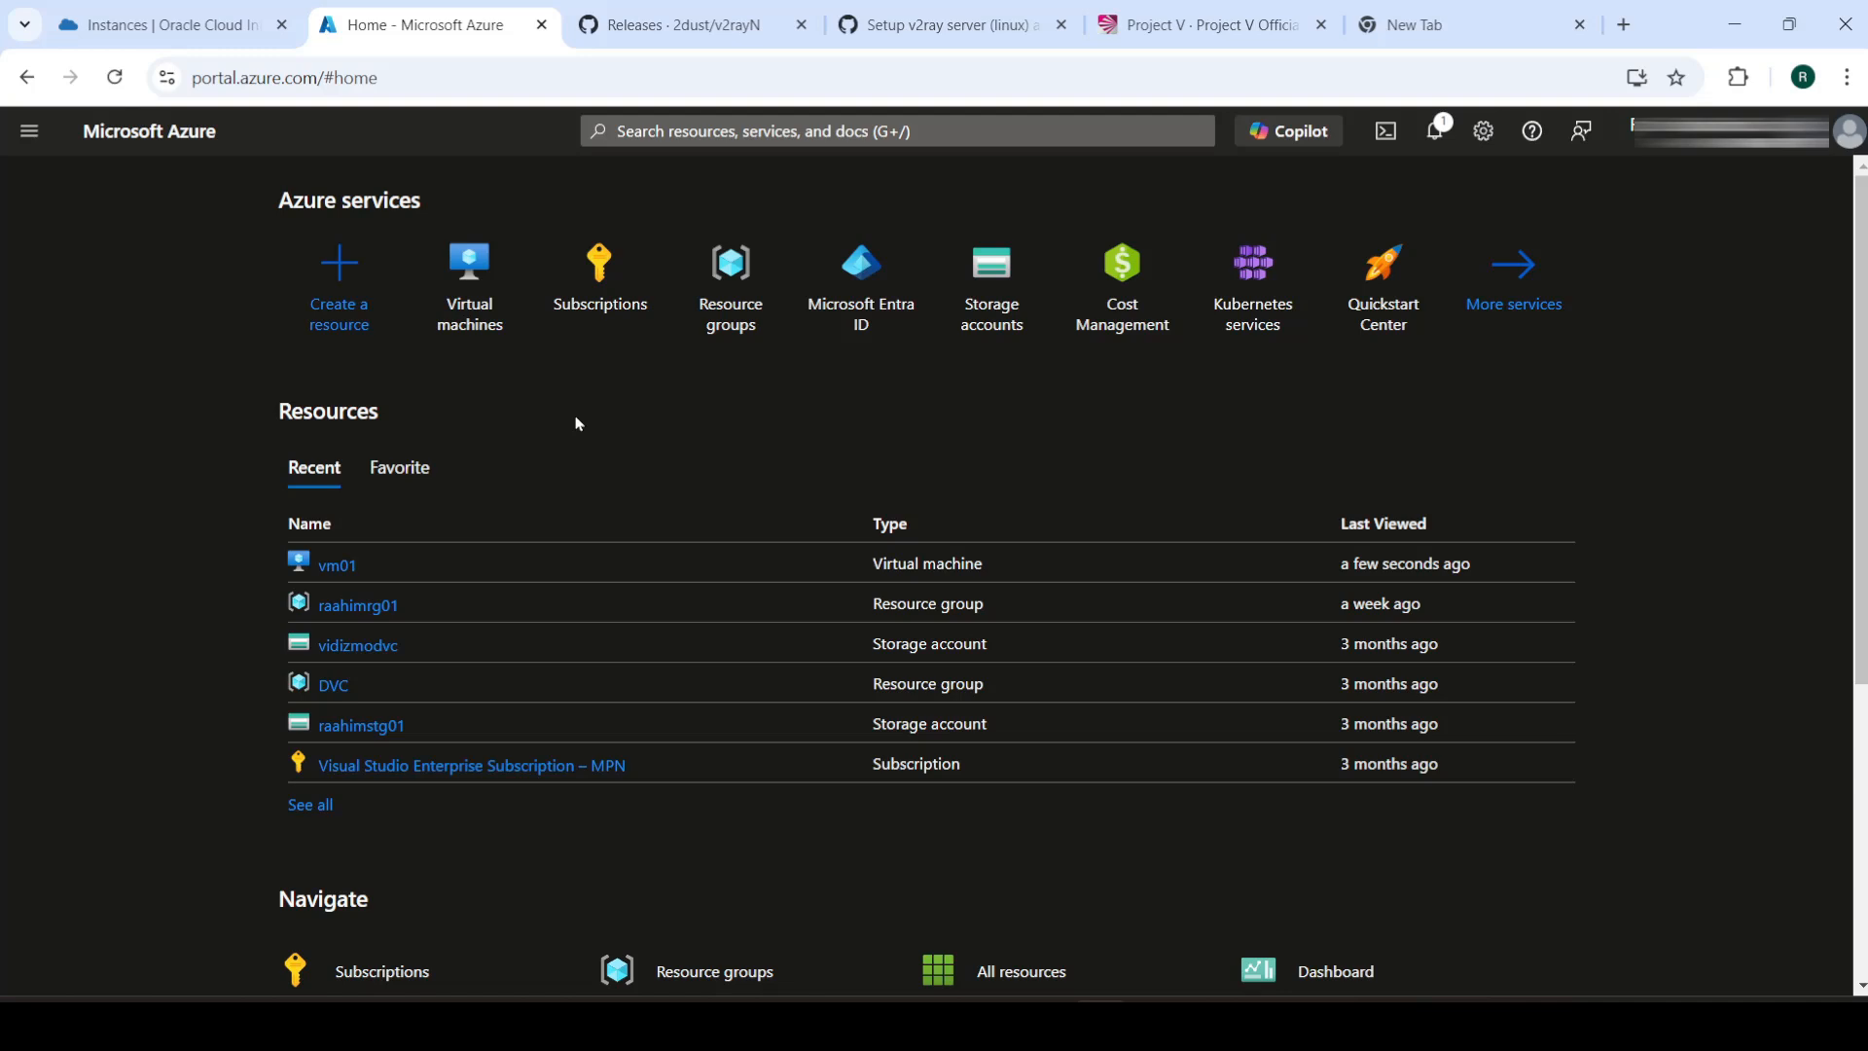
{"action": "left_click", "coordinate": [469, 261]}
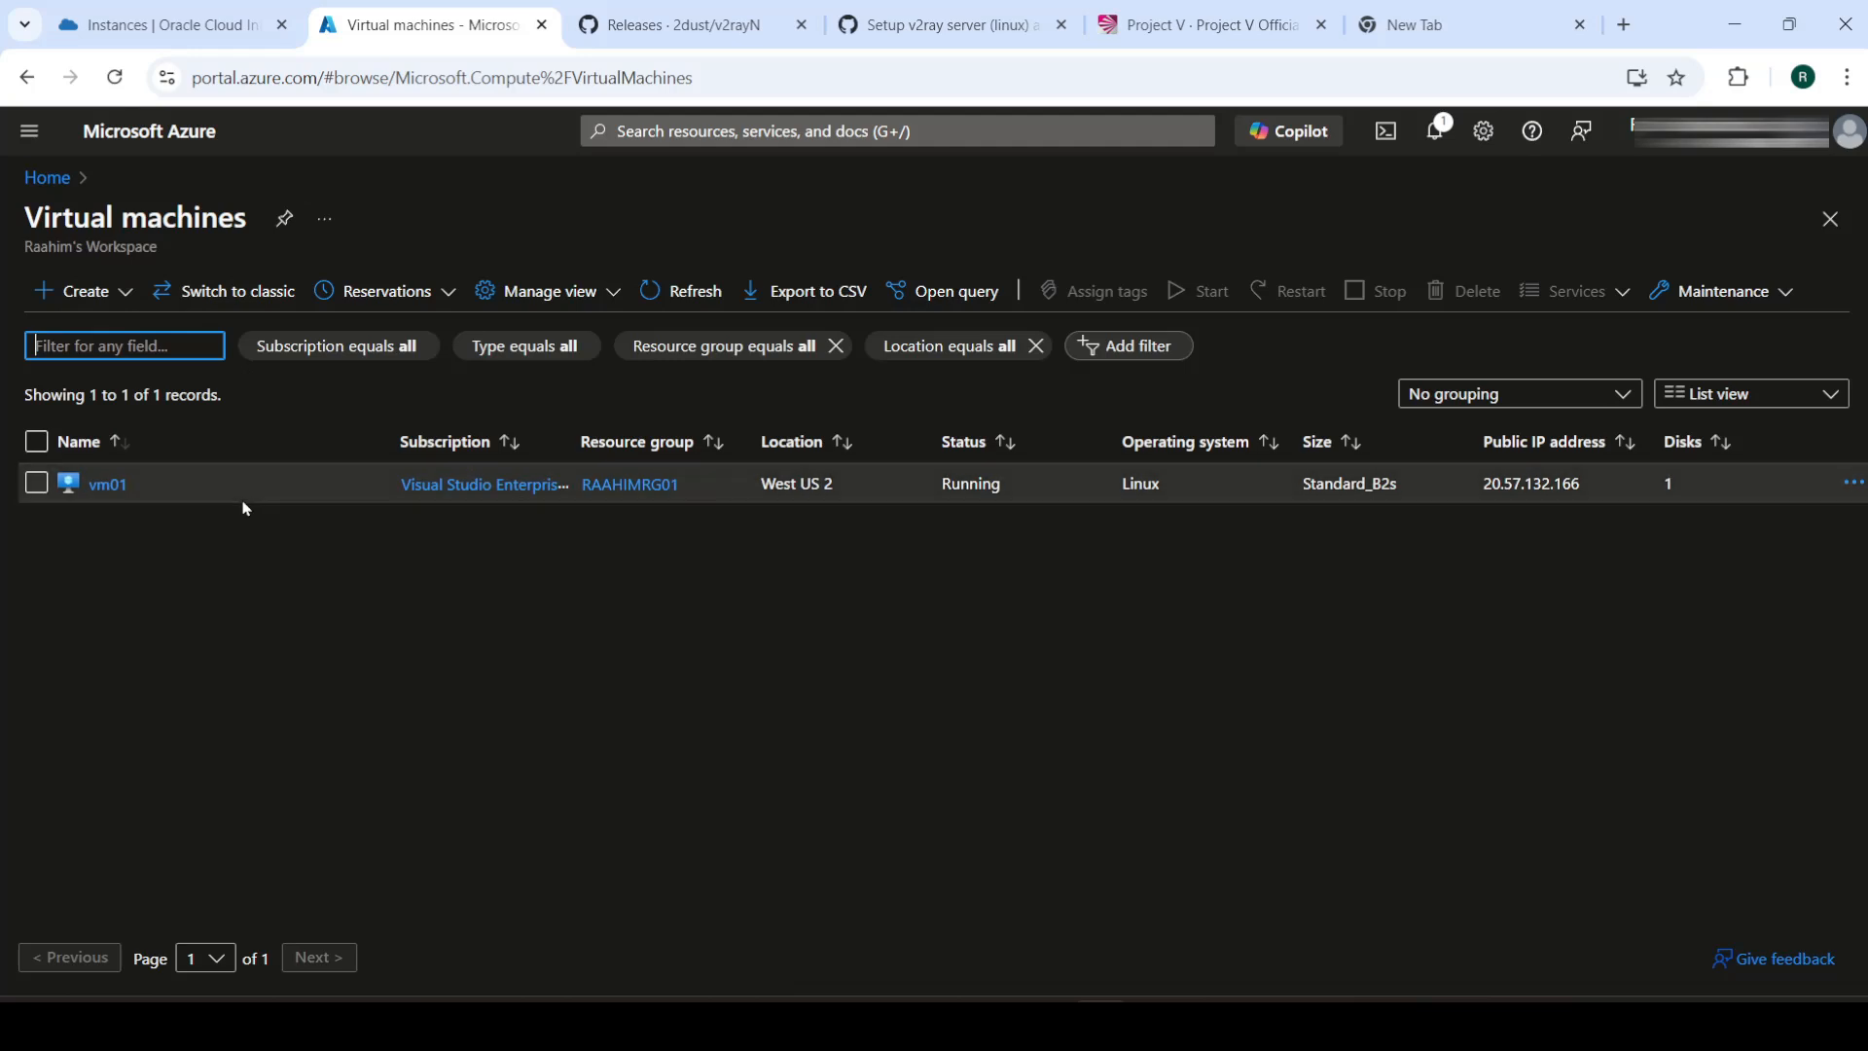
Begin a standard Azure VM named Tutorial in the existing resource group
{"action": "left_click", "coordinate": [81, 292]}
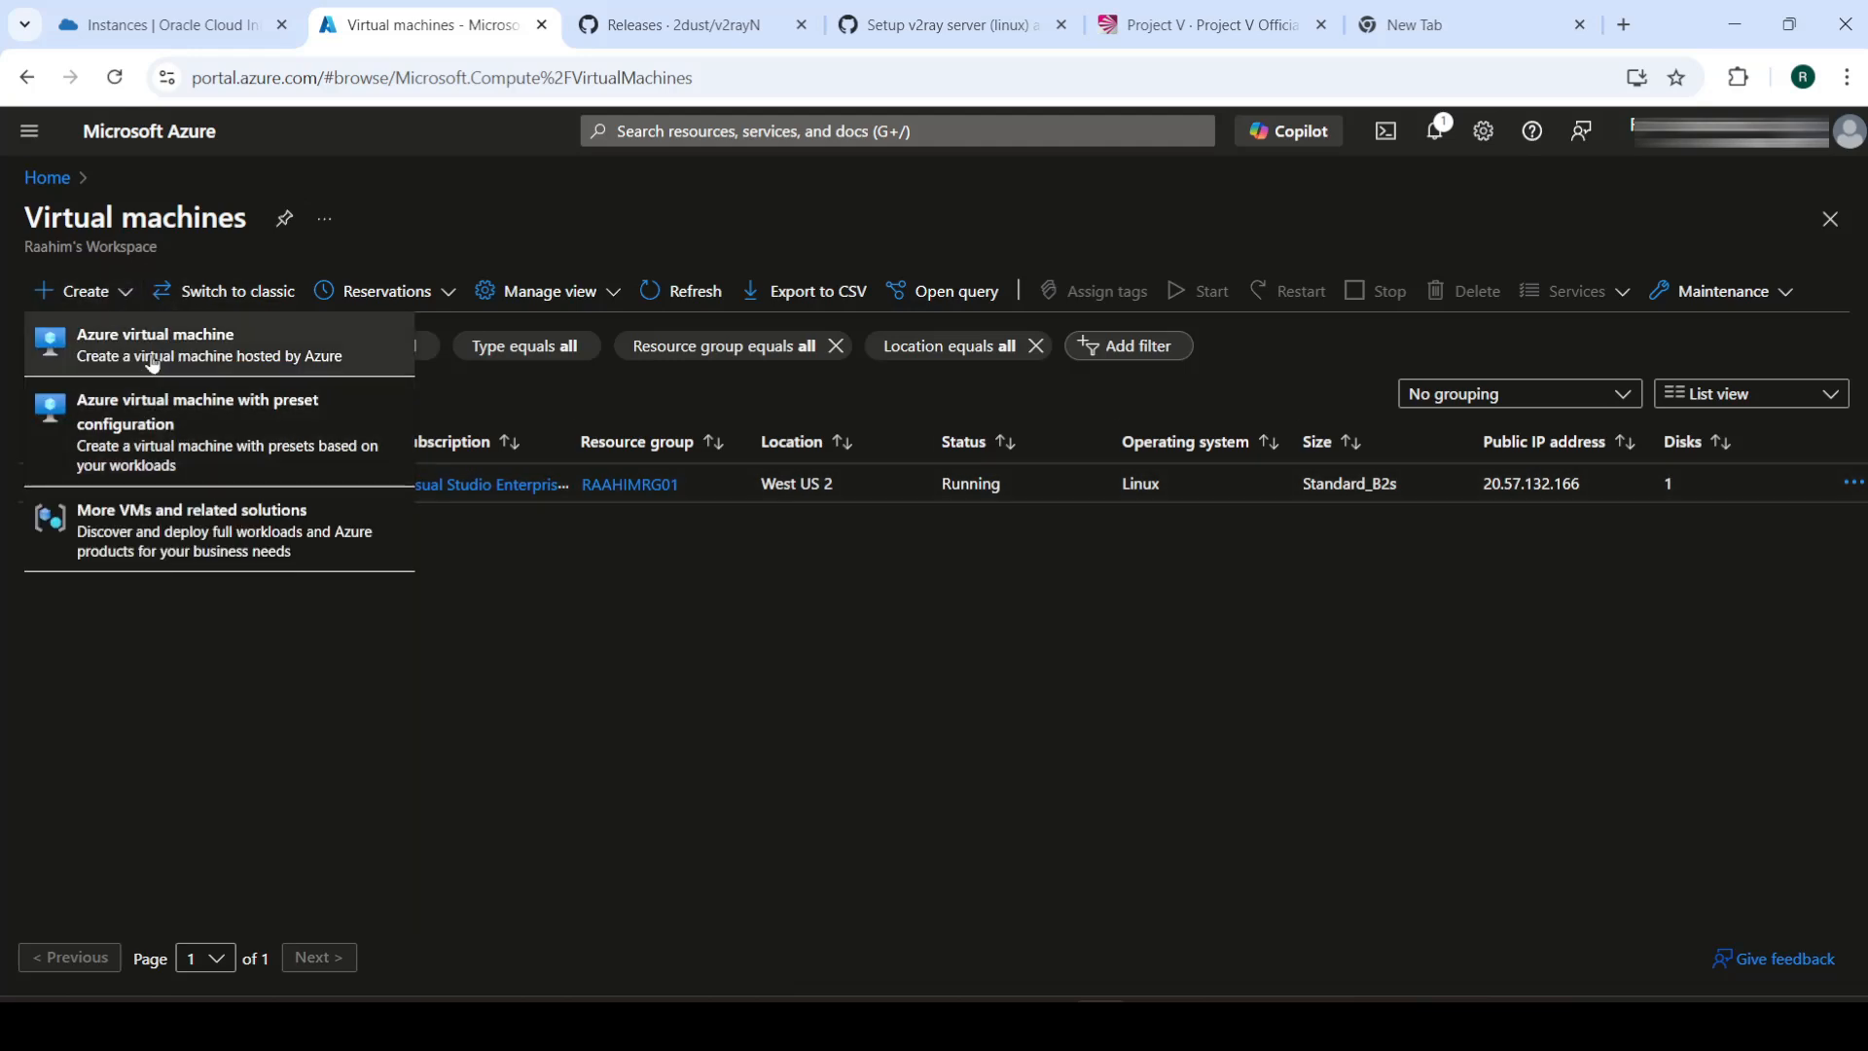
{"action": "left_click", "coordinate": [483, 601]}
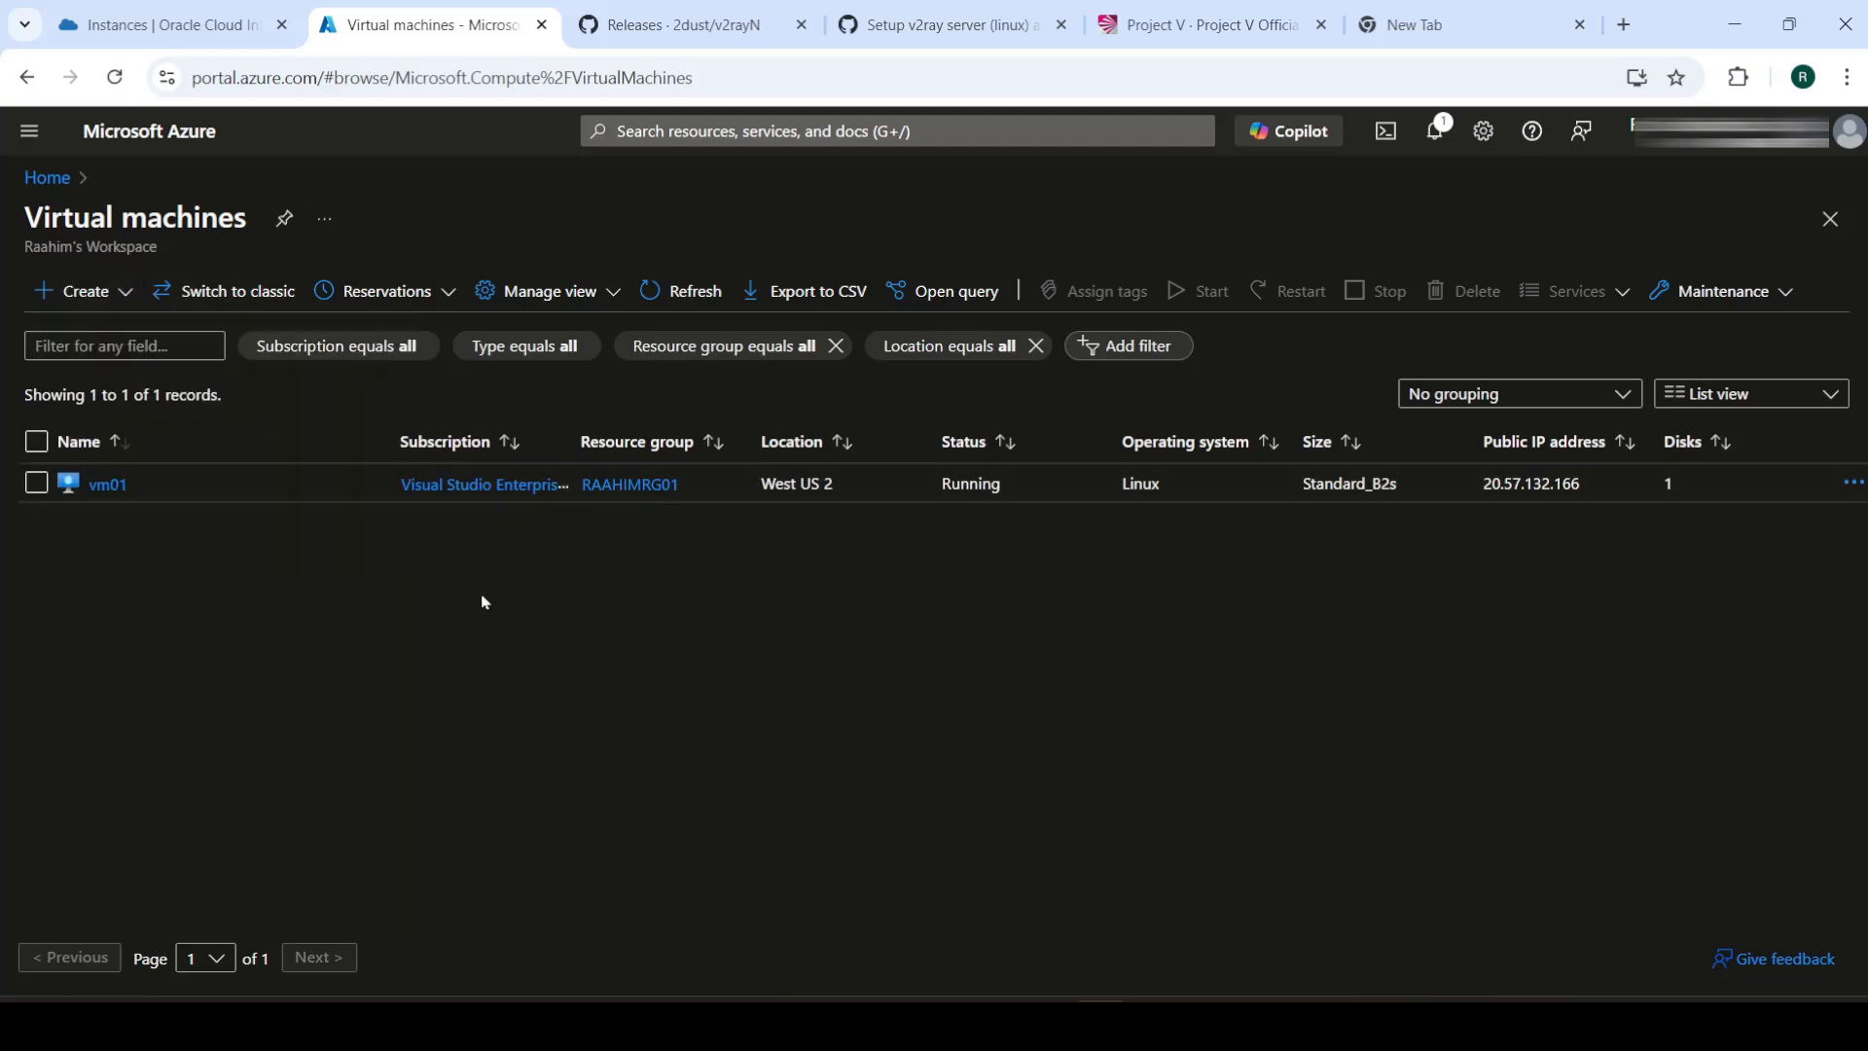
{"action": "left_click", "coordinate": [81, 292]}
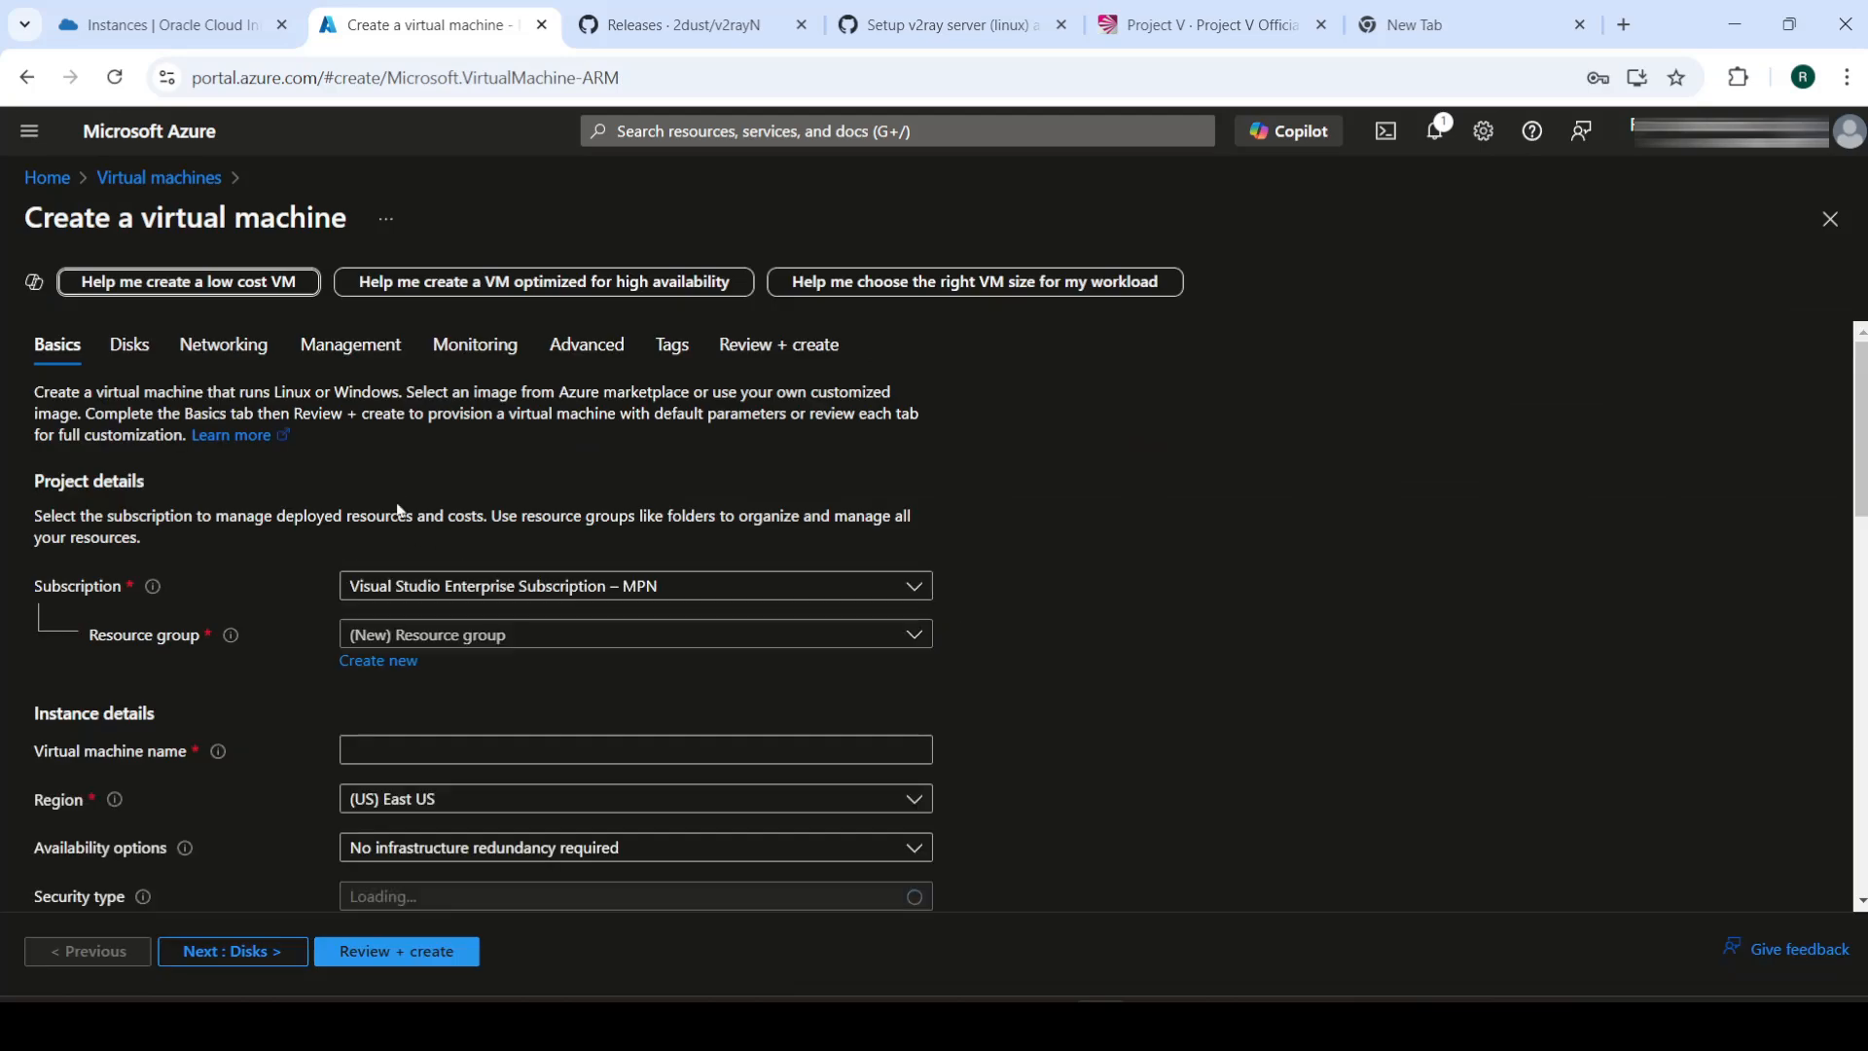
{"action": "left_click", "coordinate": [634, 635]}
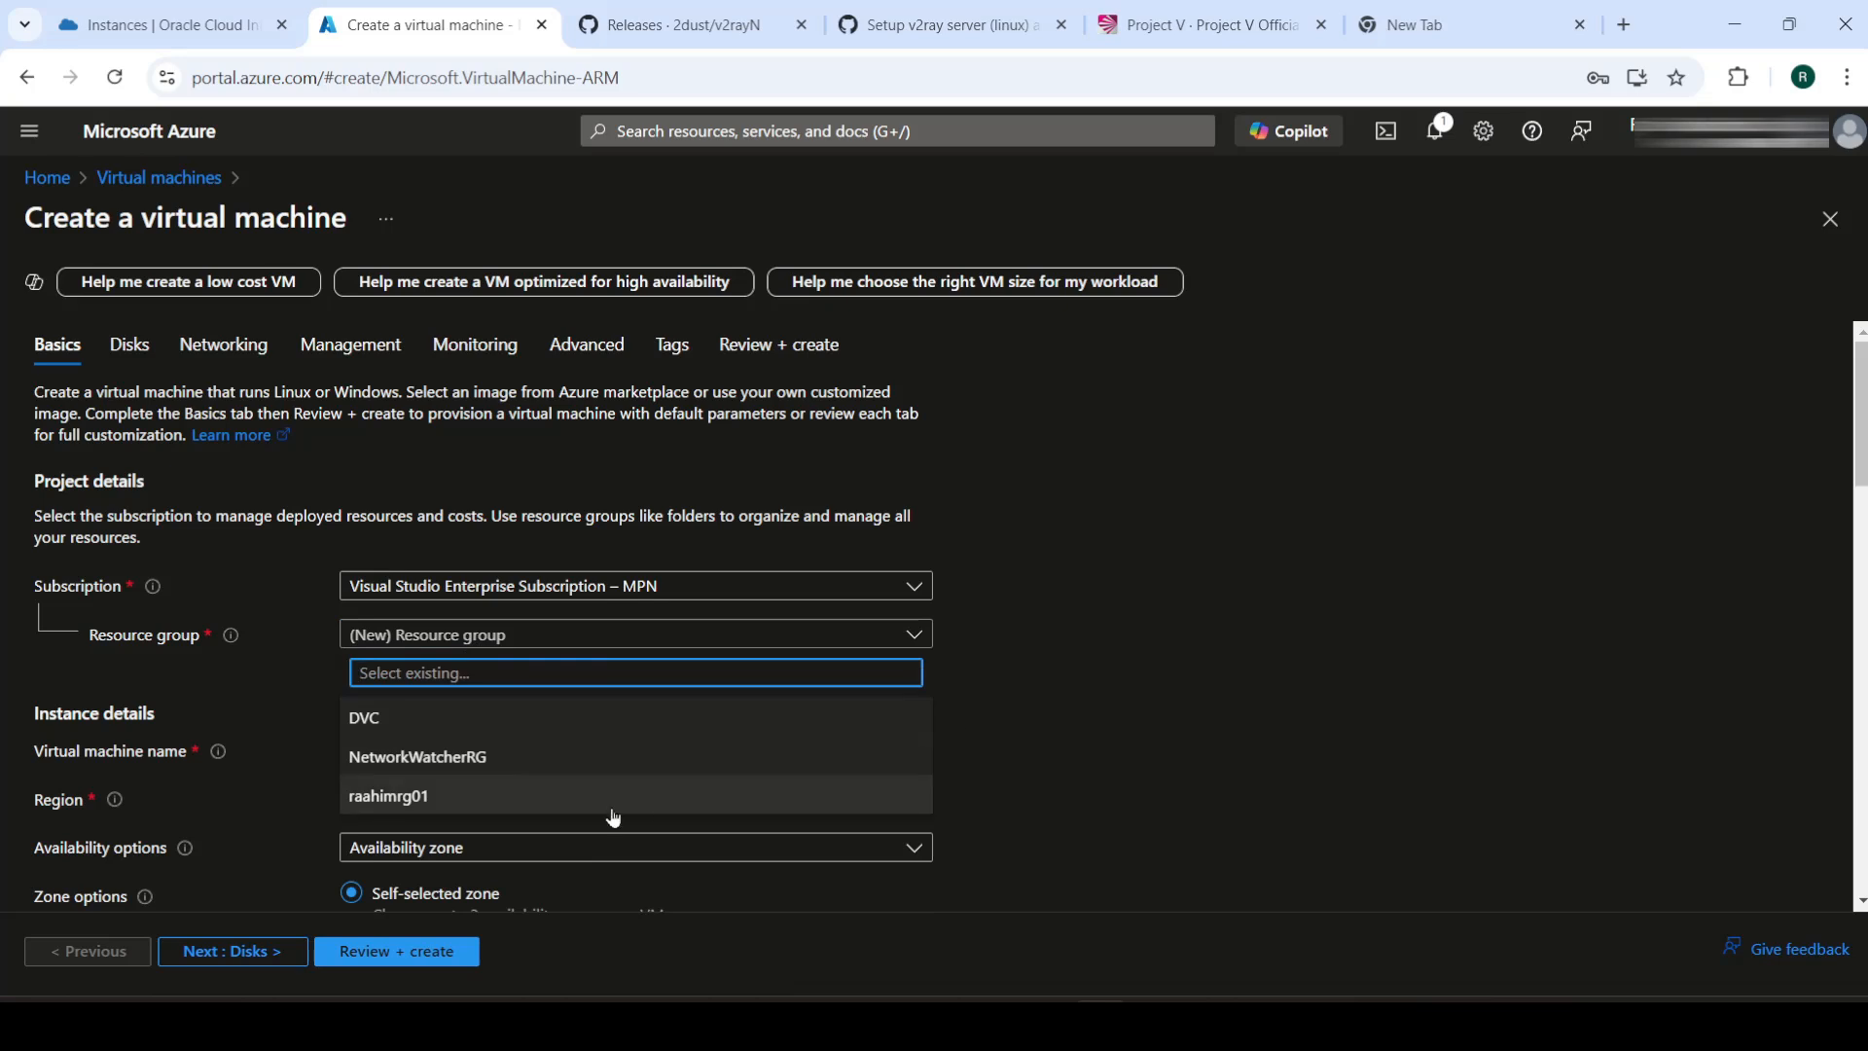
{"action": "left_click", "coordinate": [387, 794]}
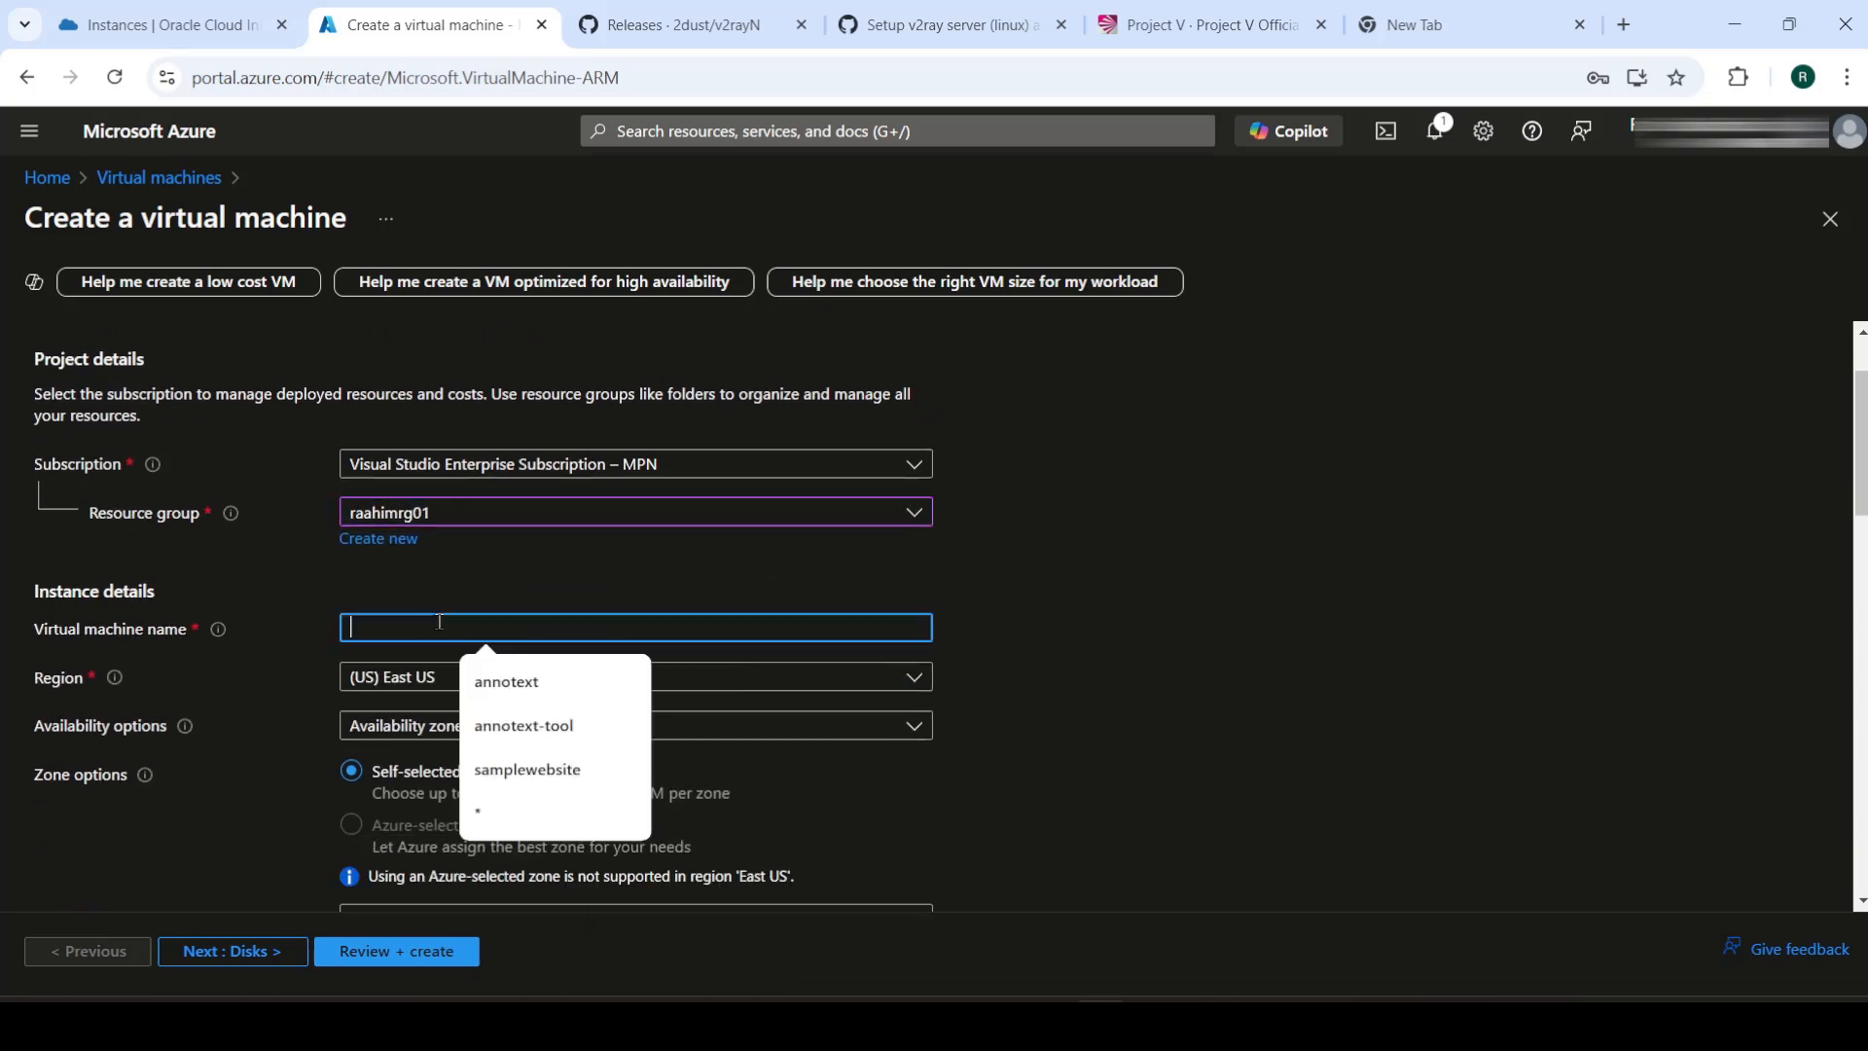
{"action": "type", "text": "T"}
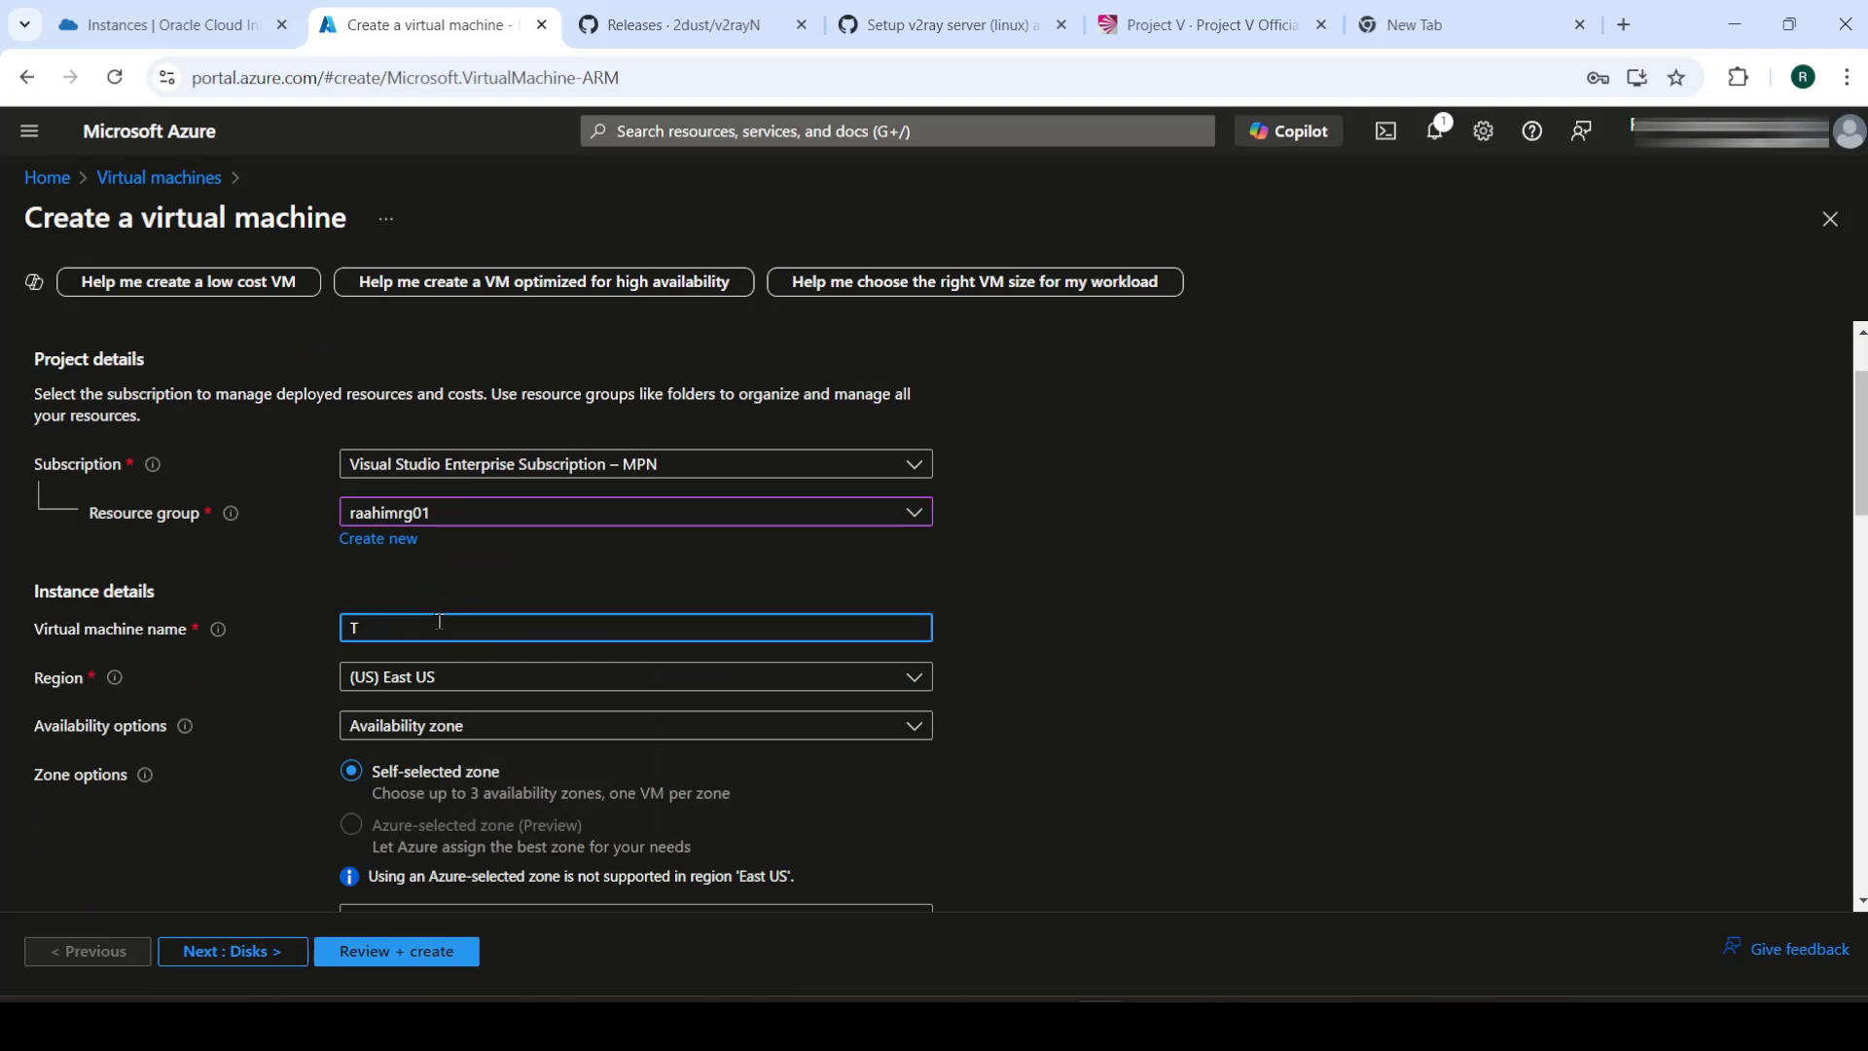
Set the region to North Europe with availability Zone 3
{"action": "left_click", "coordinate": [635, 678]}
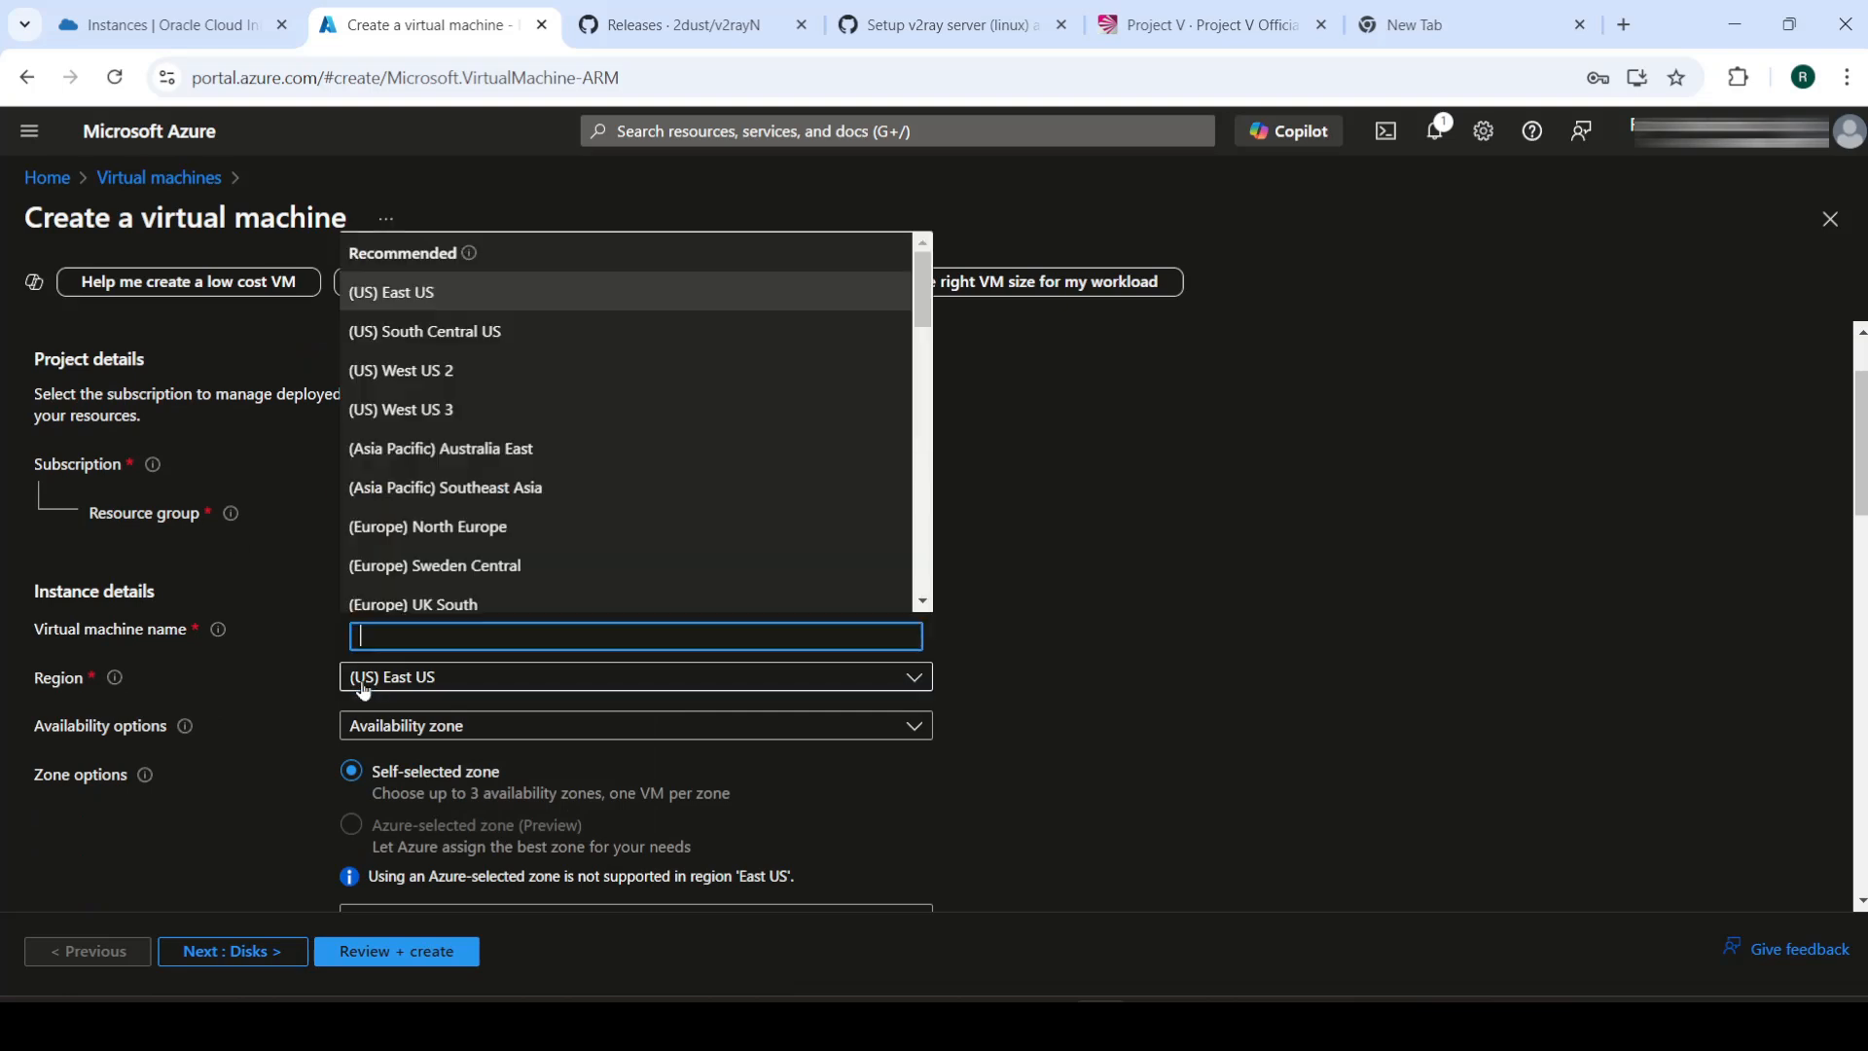
{"action": "scroll", "scroll_direction": "down", "scroll_amount": 3}
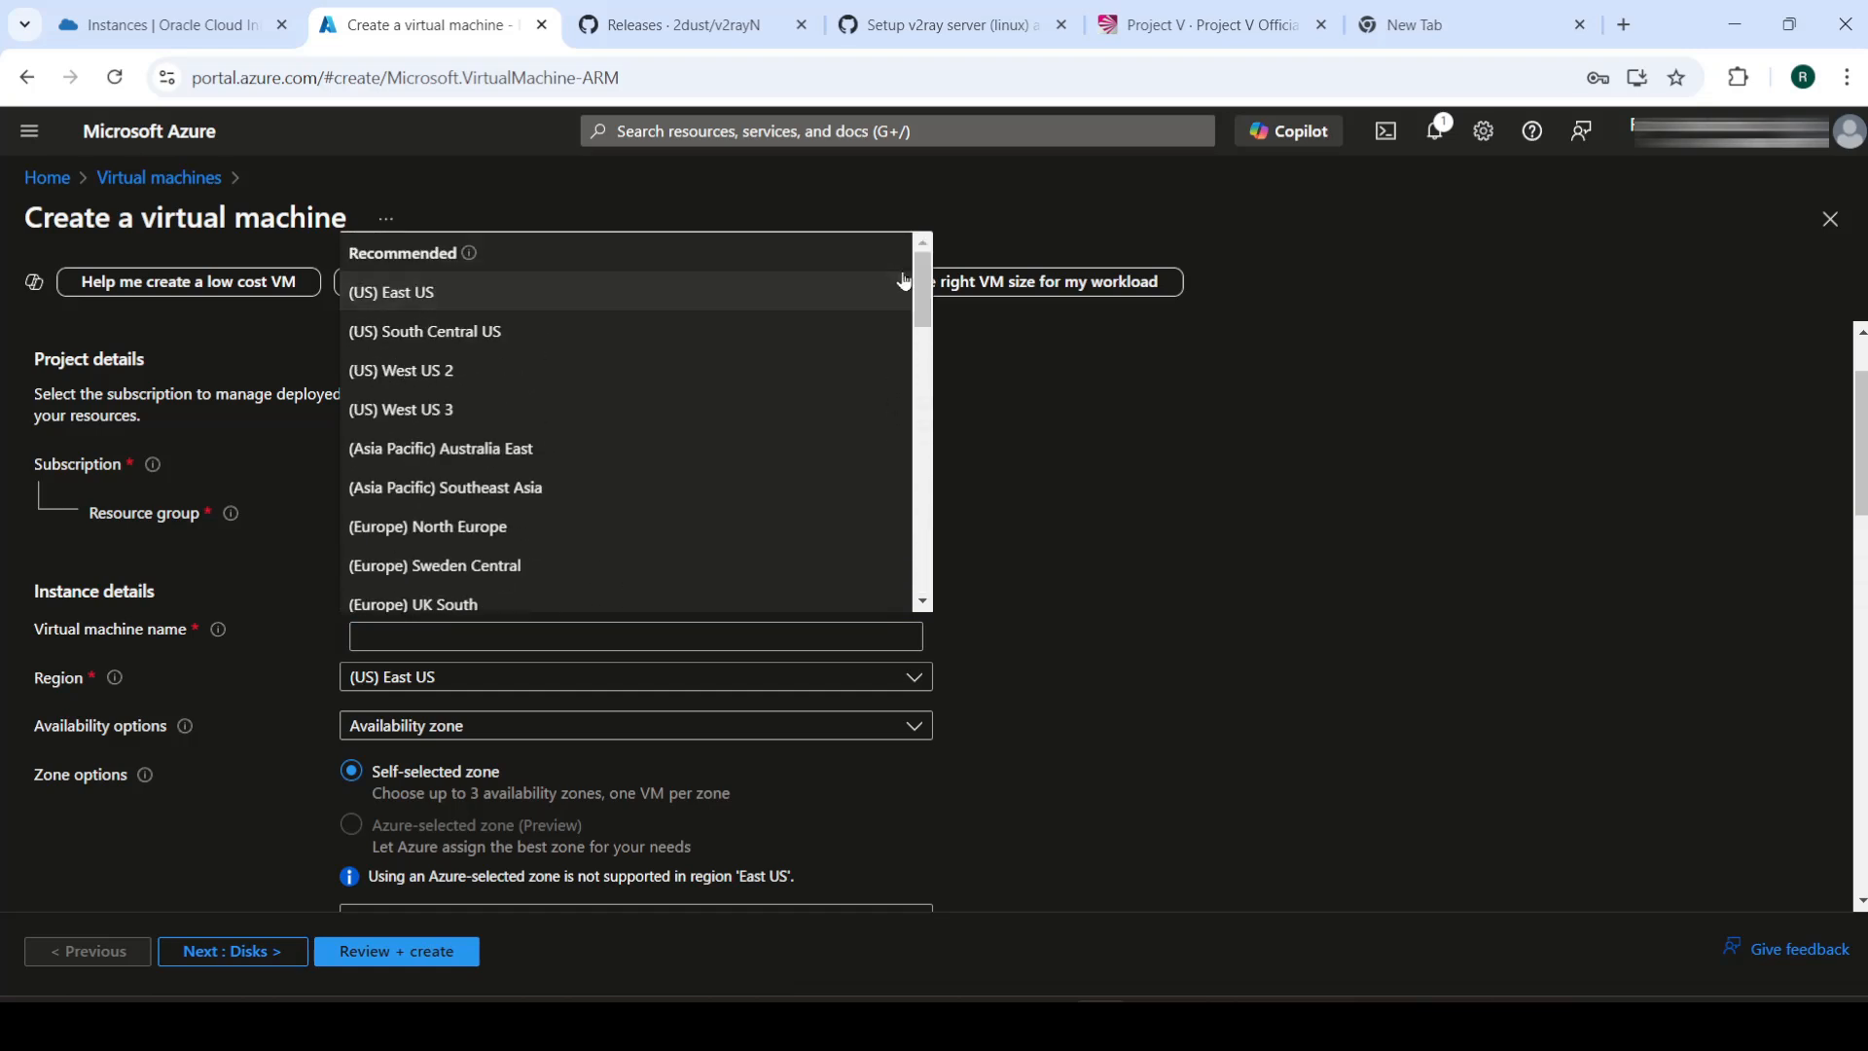
{"action": "mouse_move", "coordinate": [880, 303]}
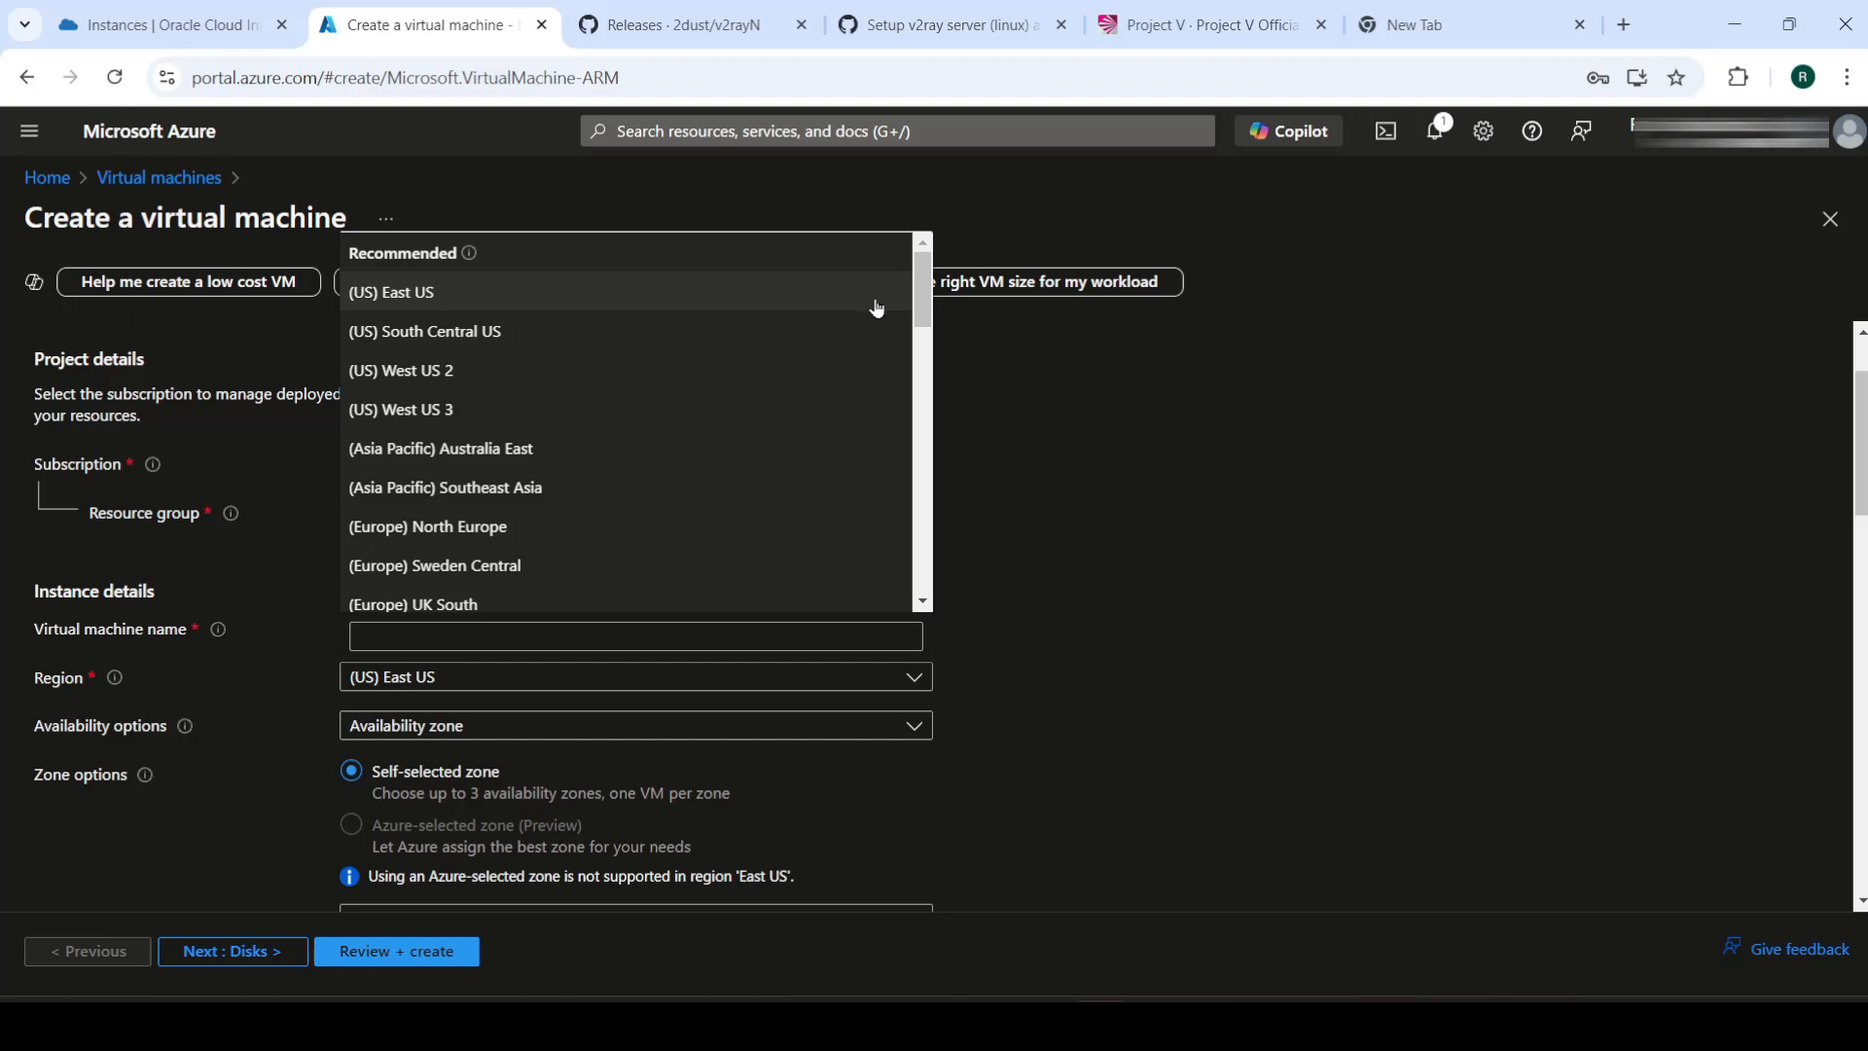
{"action": "mouse_move", "coordinate": [657, 483]}
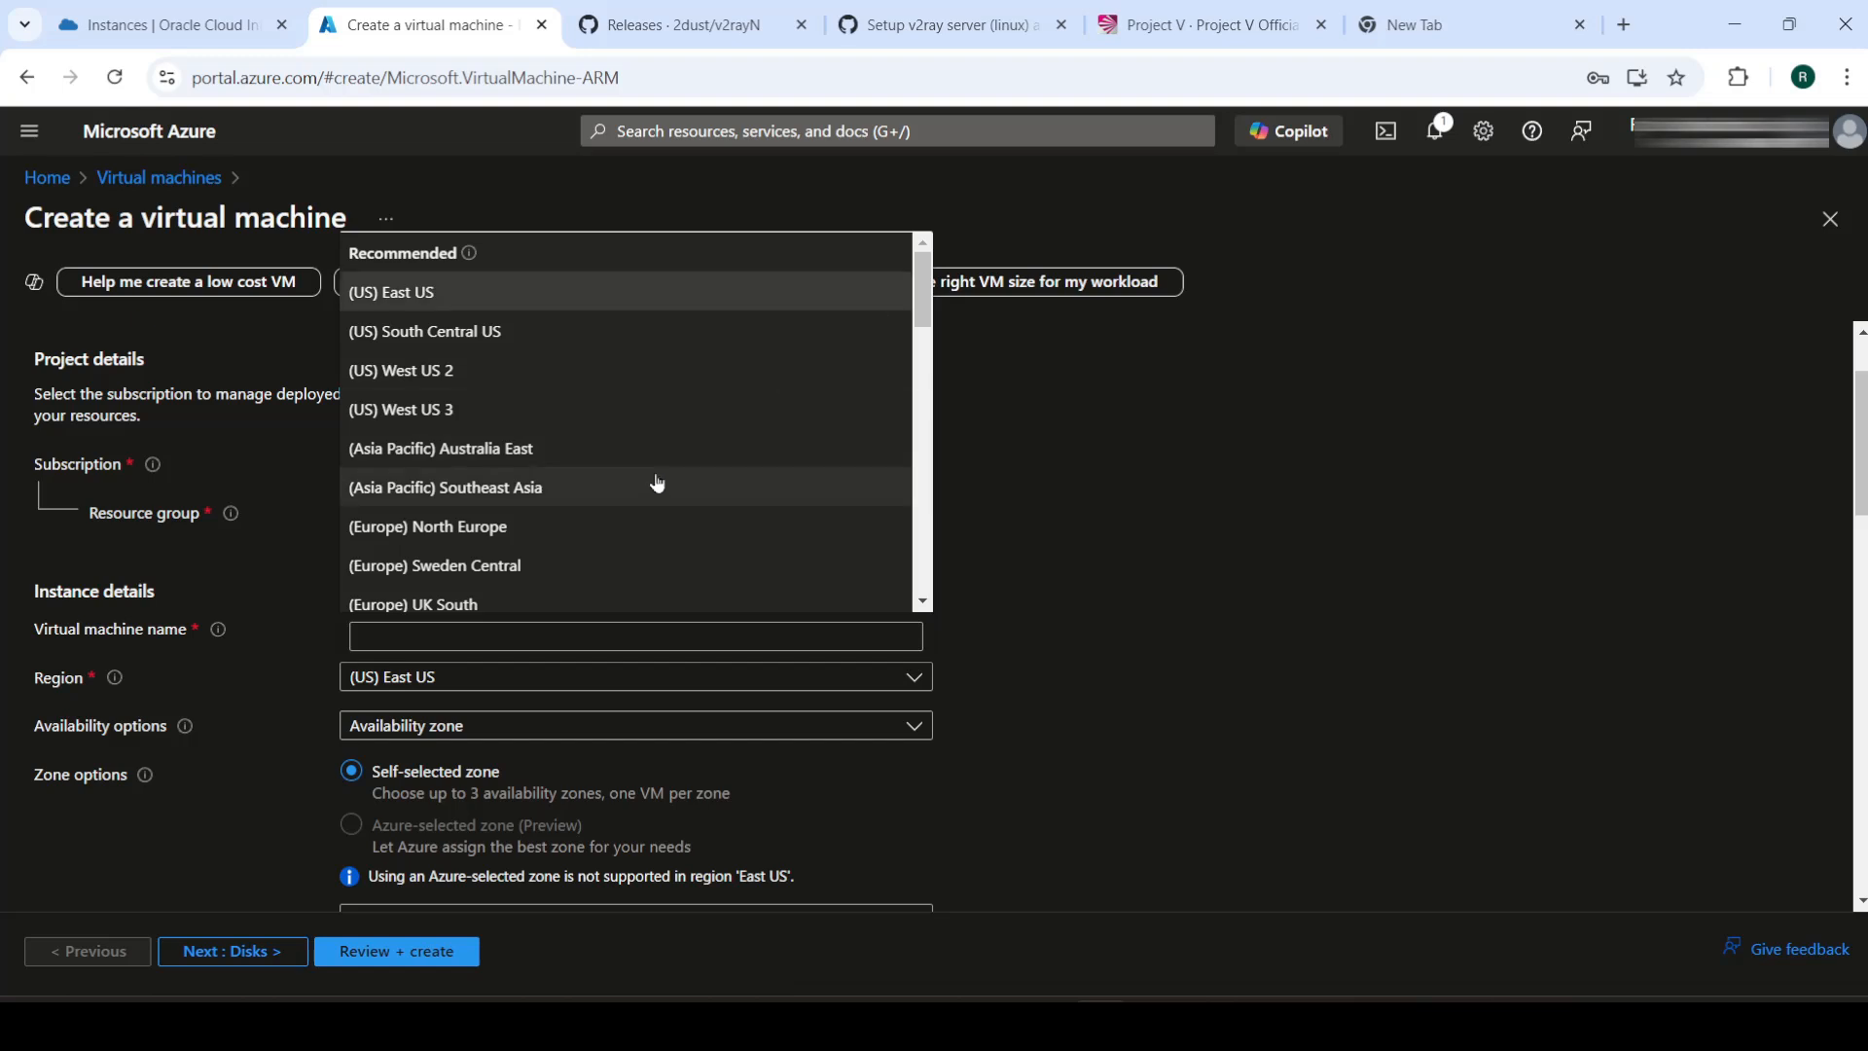
{"action": "mouse_move", "coordinate": [634, 491]}
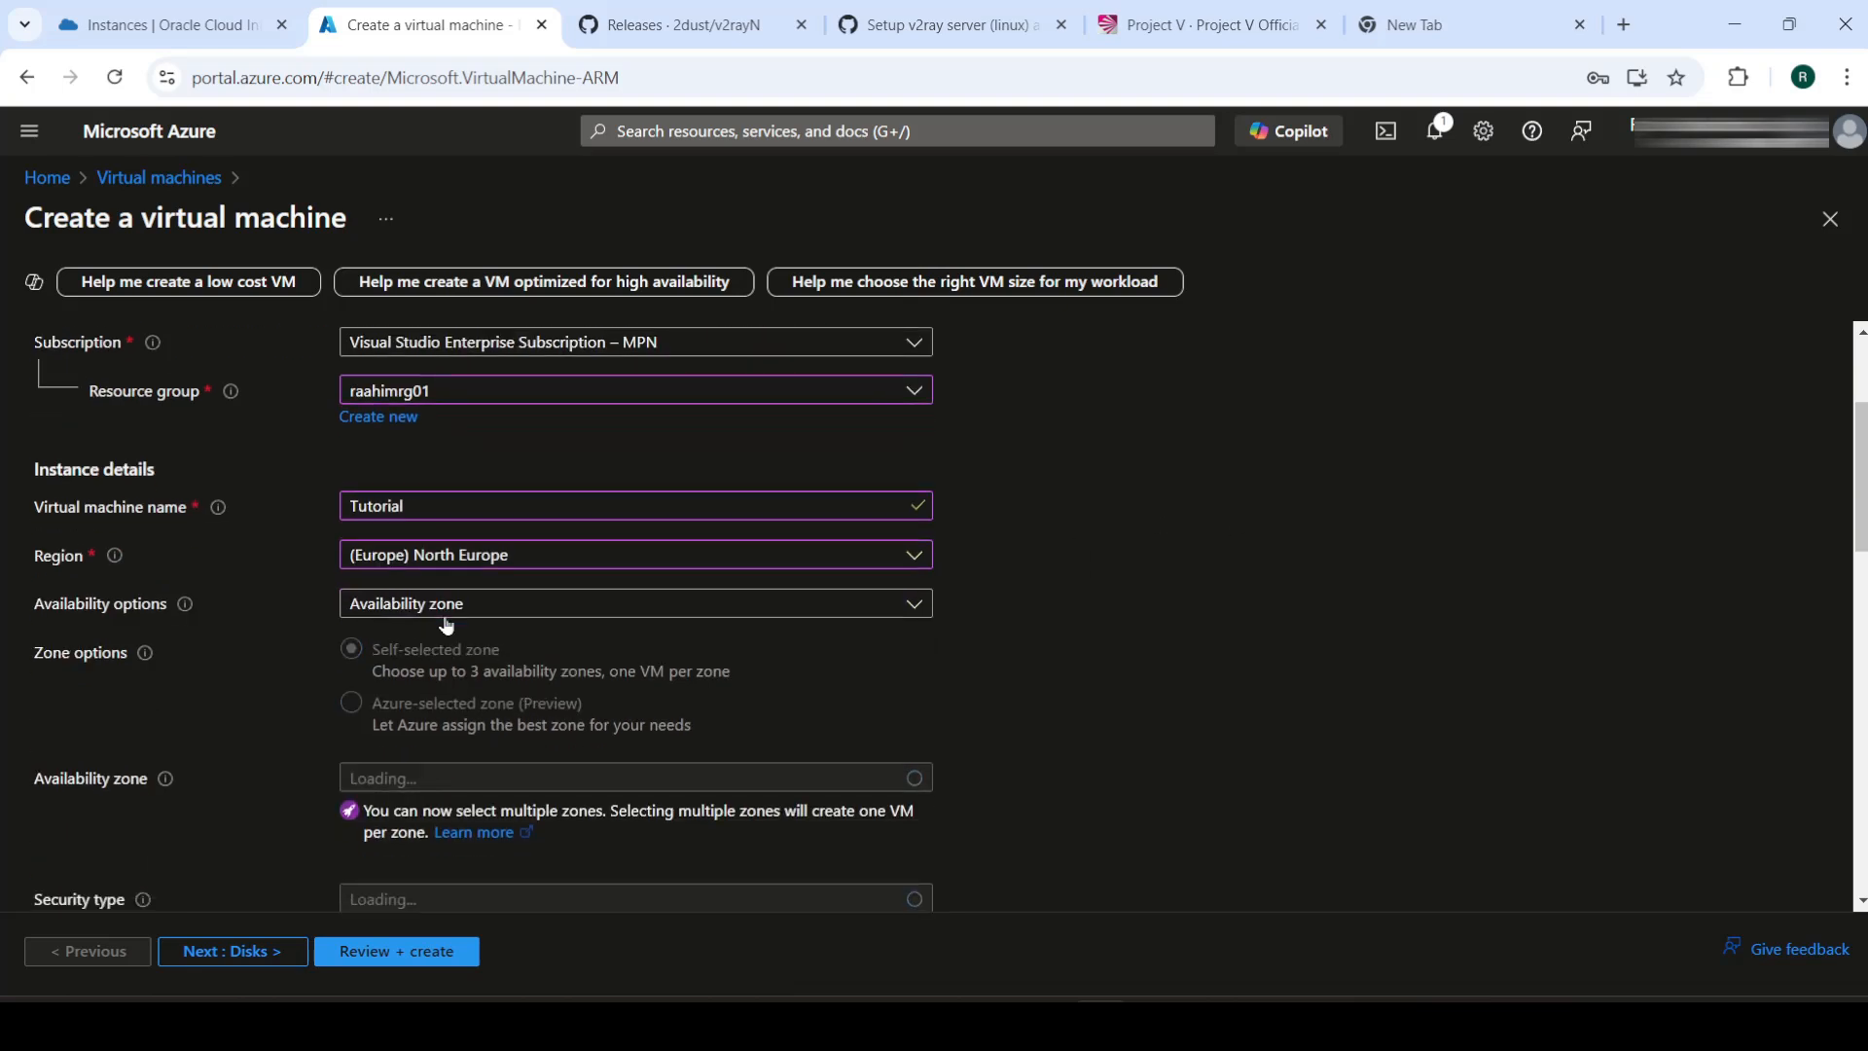
{"action": "left_click", "coordinate": [636, 603]}
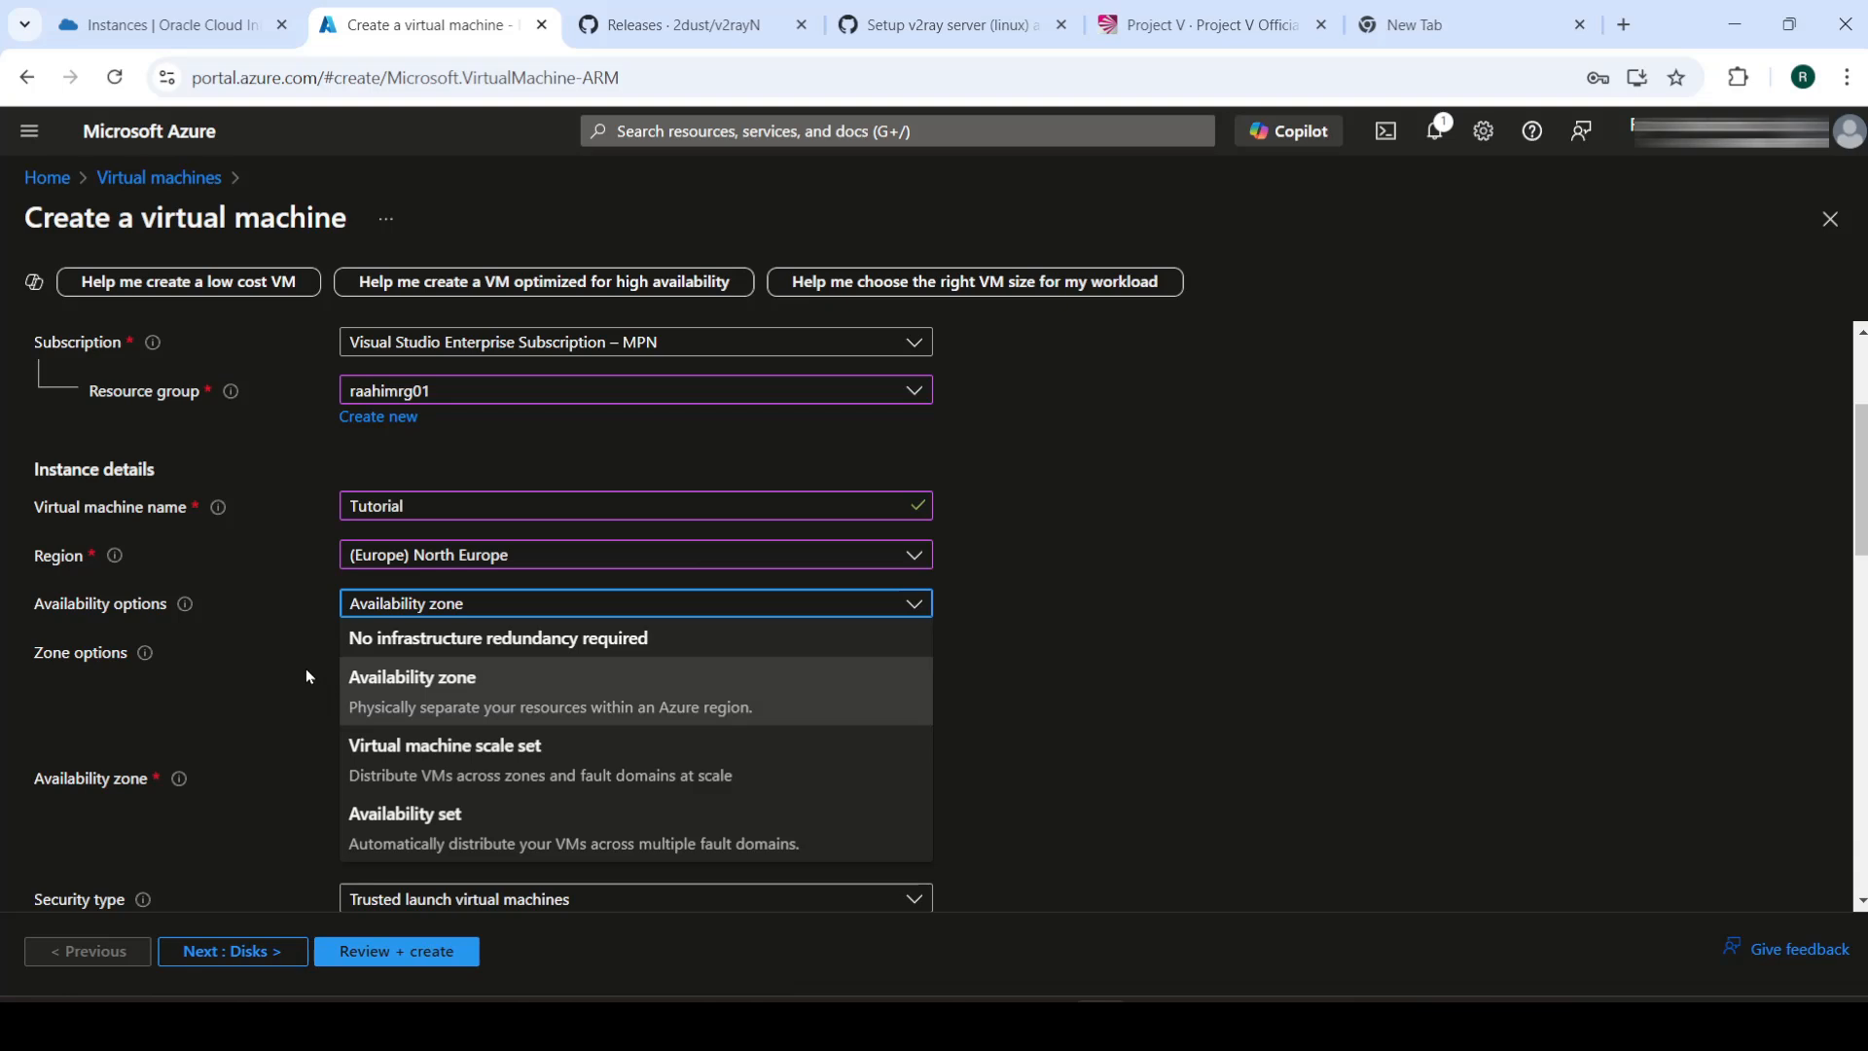
{"action": "left_click", "coordinate": [411, 678]}
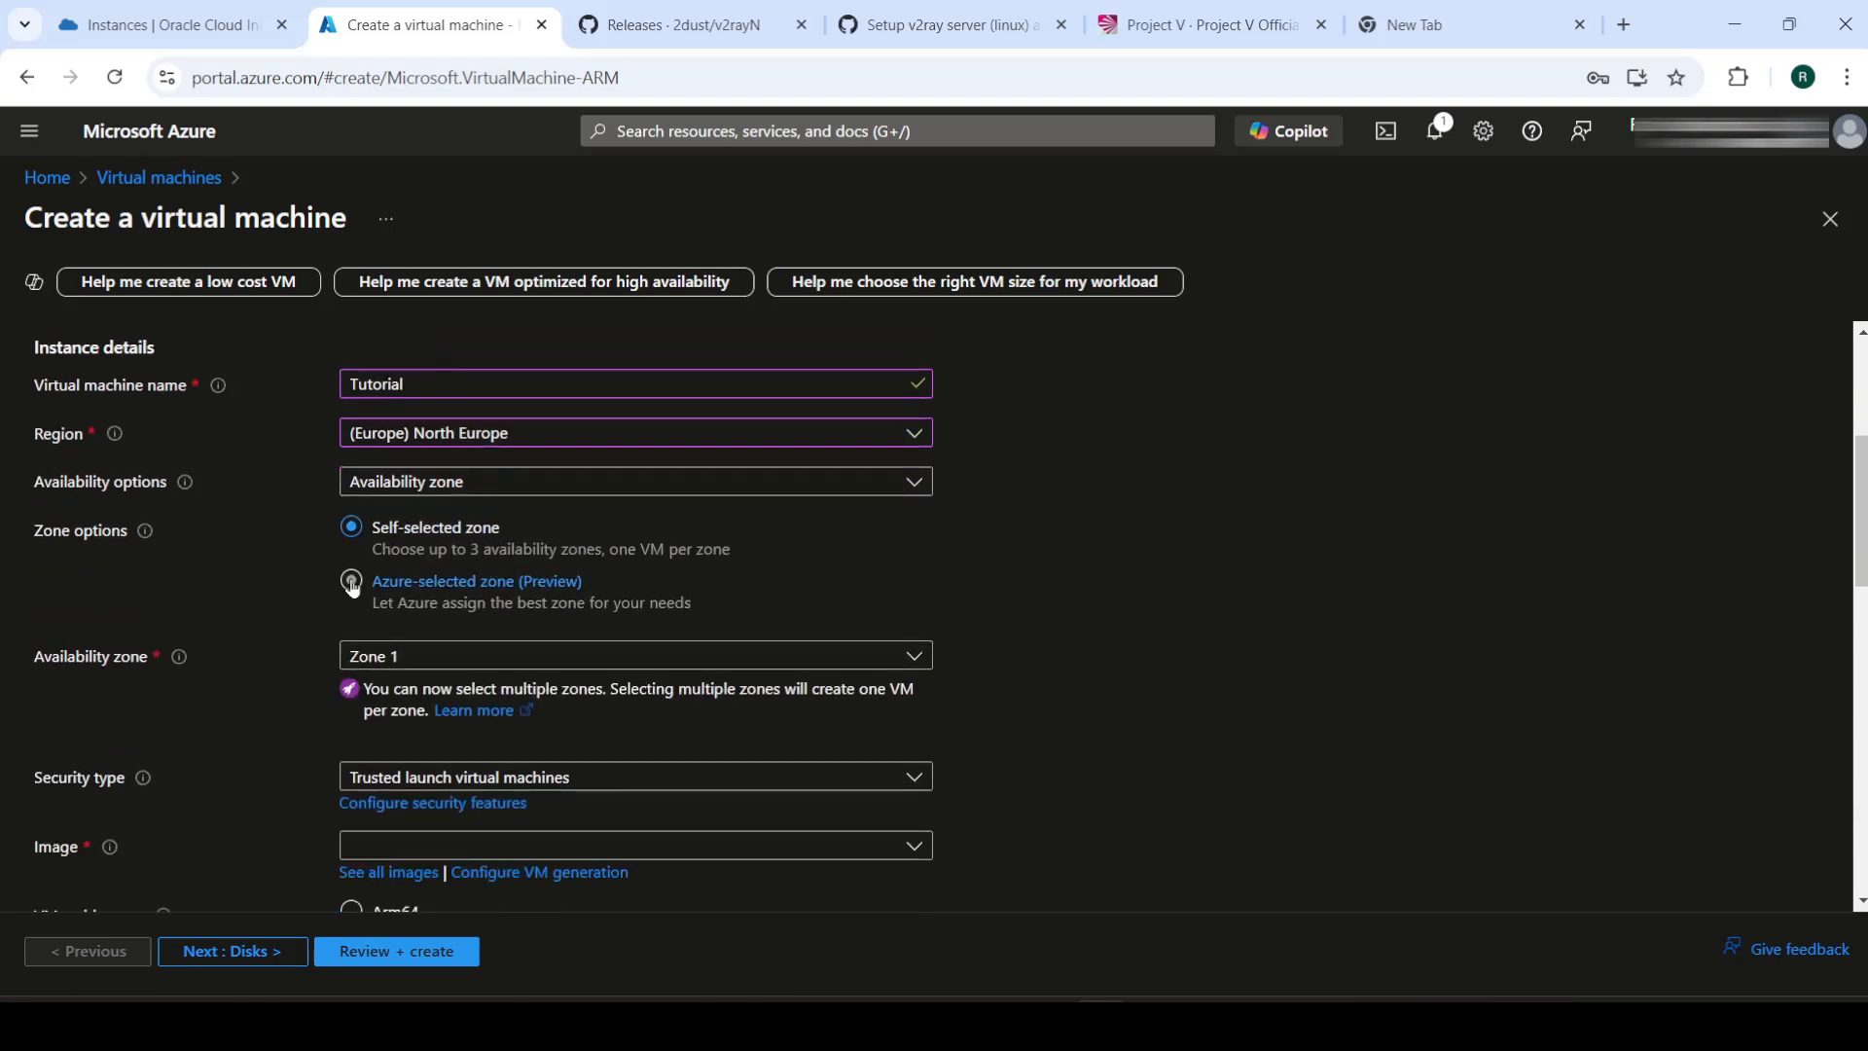
{"action": "left_click", "coordinate": [635, 656]}
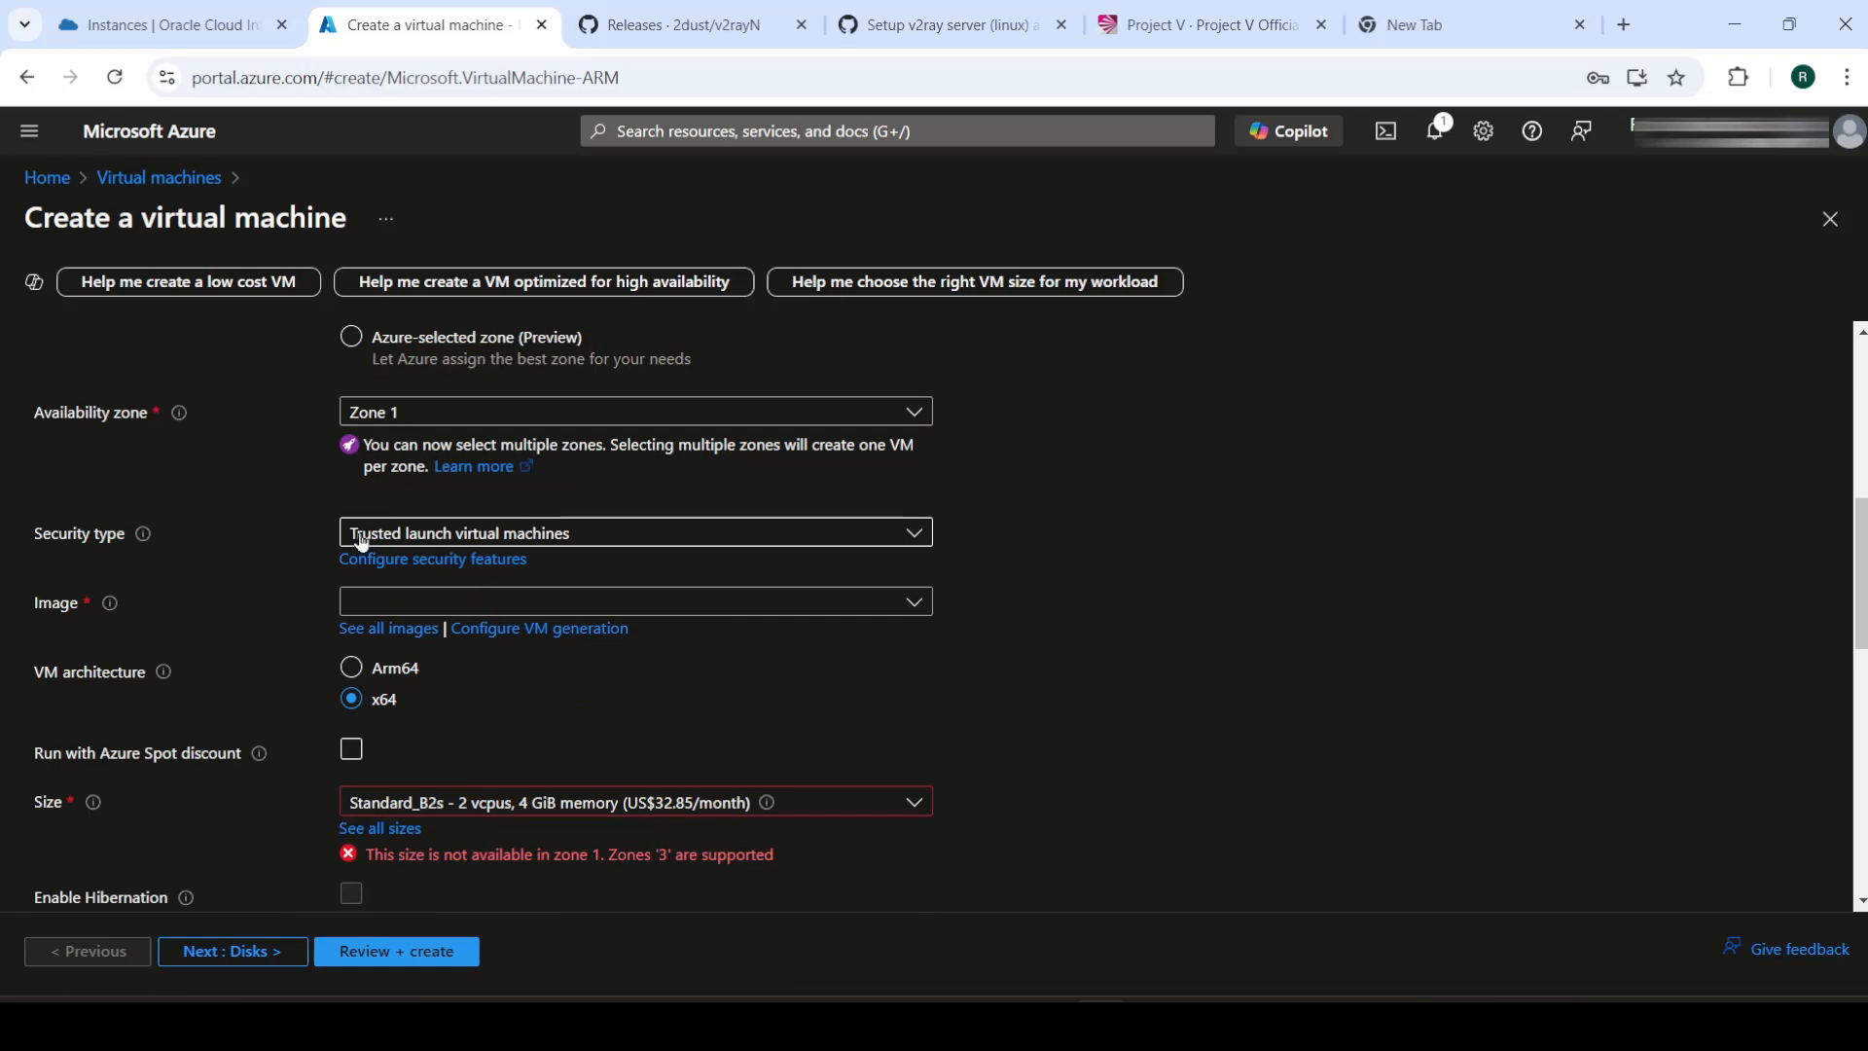
Choose the Ubuntu Server 24.04 LTS image, keeping size Standard_B2s
{"action": "left_click", "coordinate": [634, 599]}
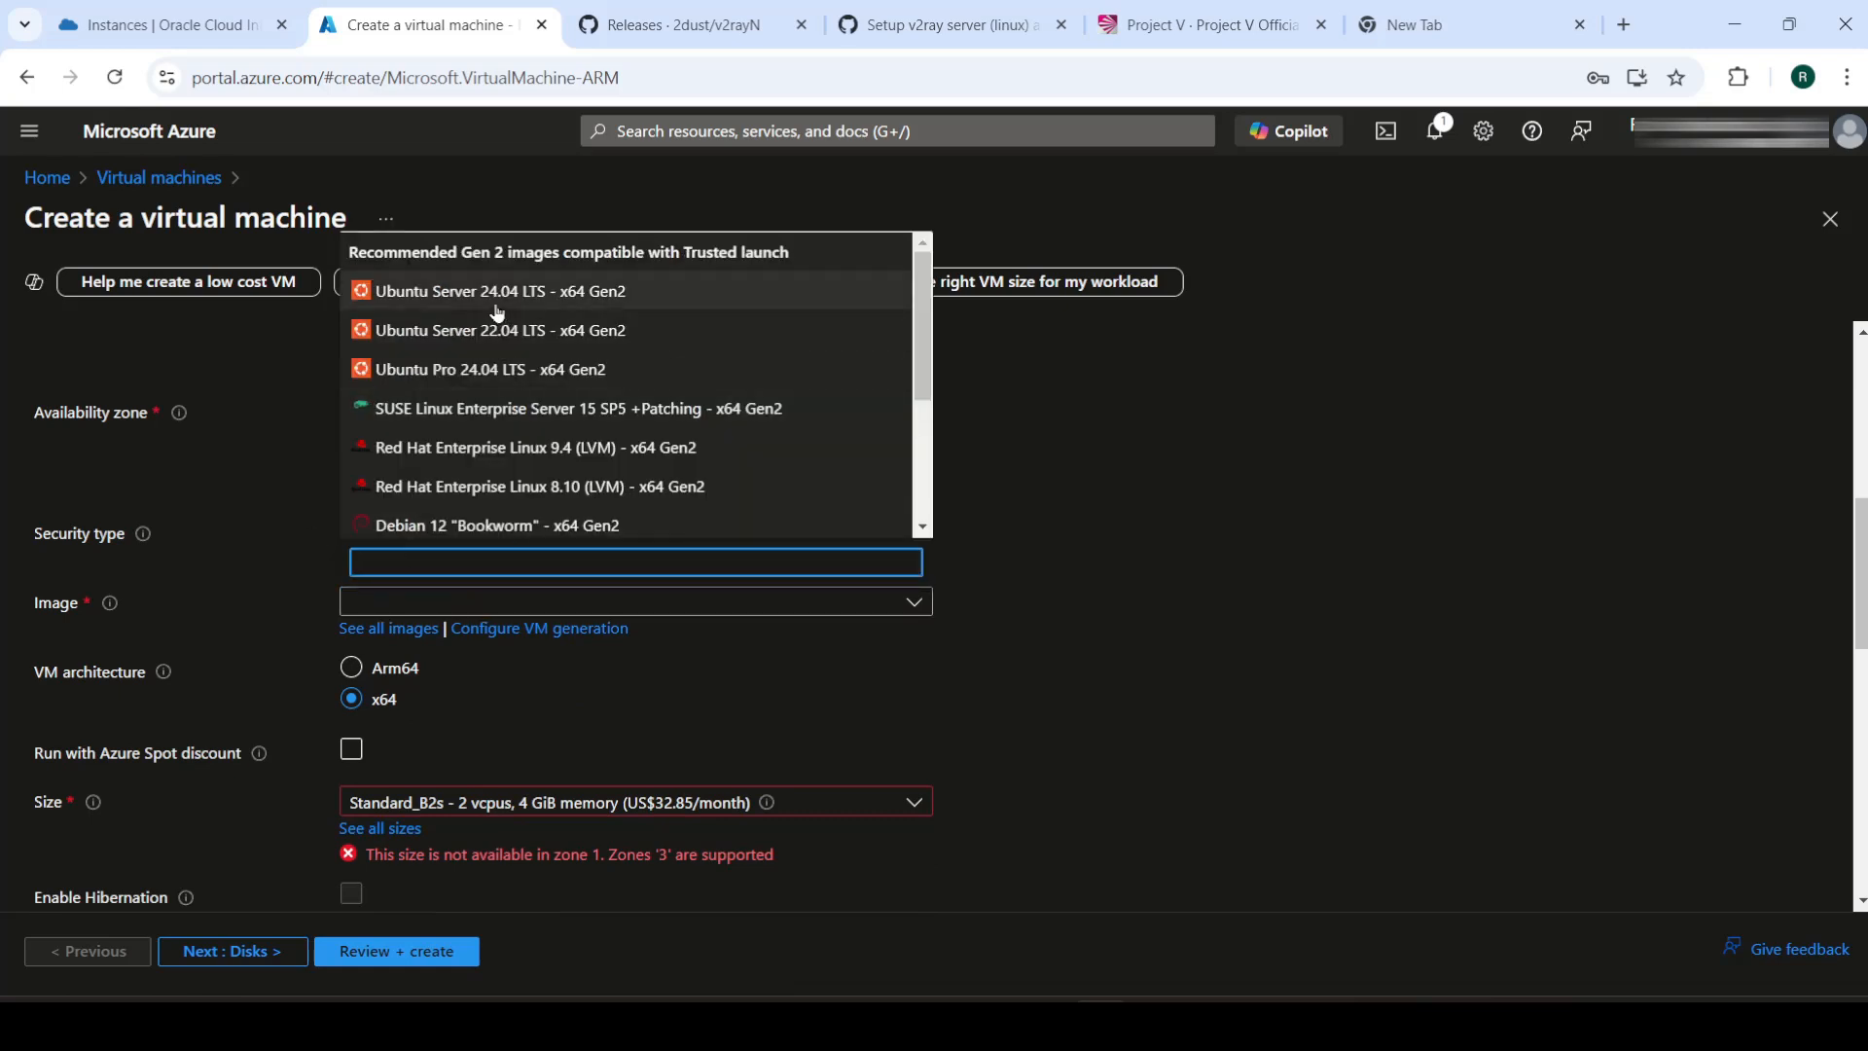
{"action": "left_click", "coordinate": [492, 292]}
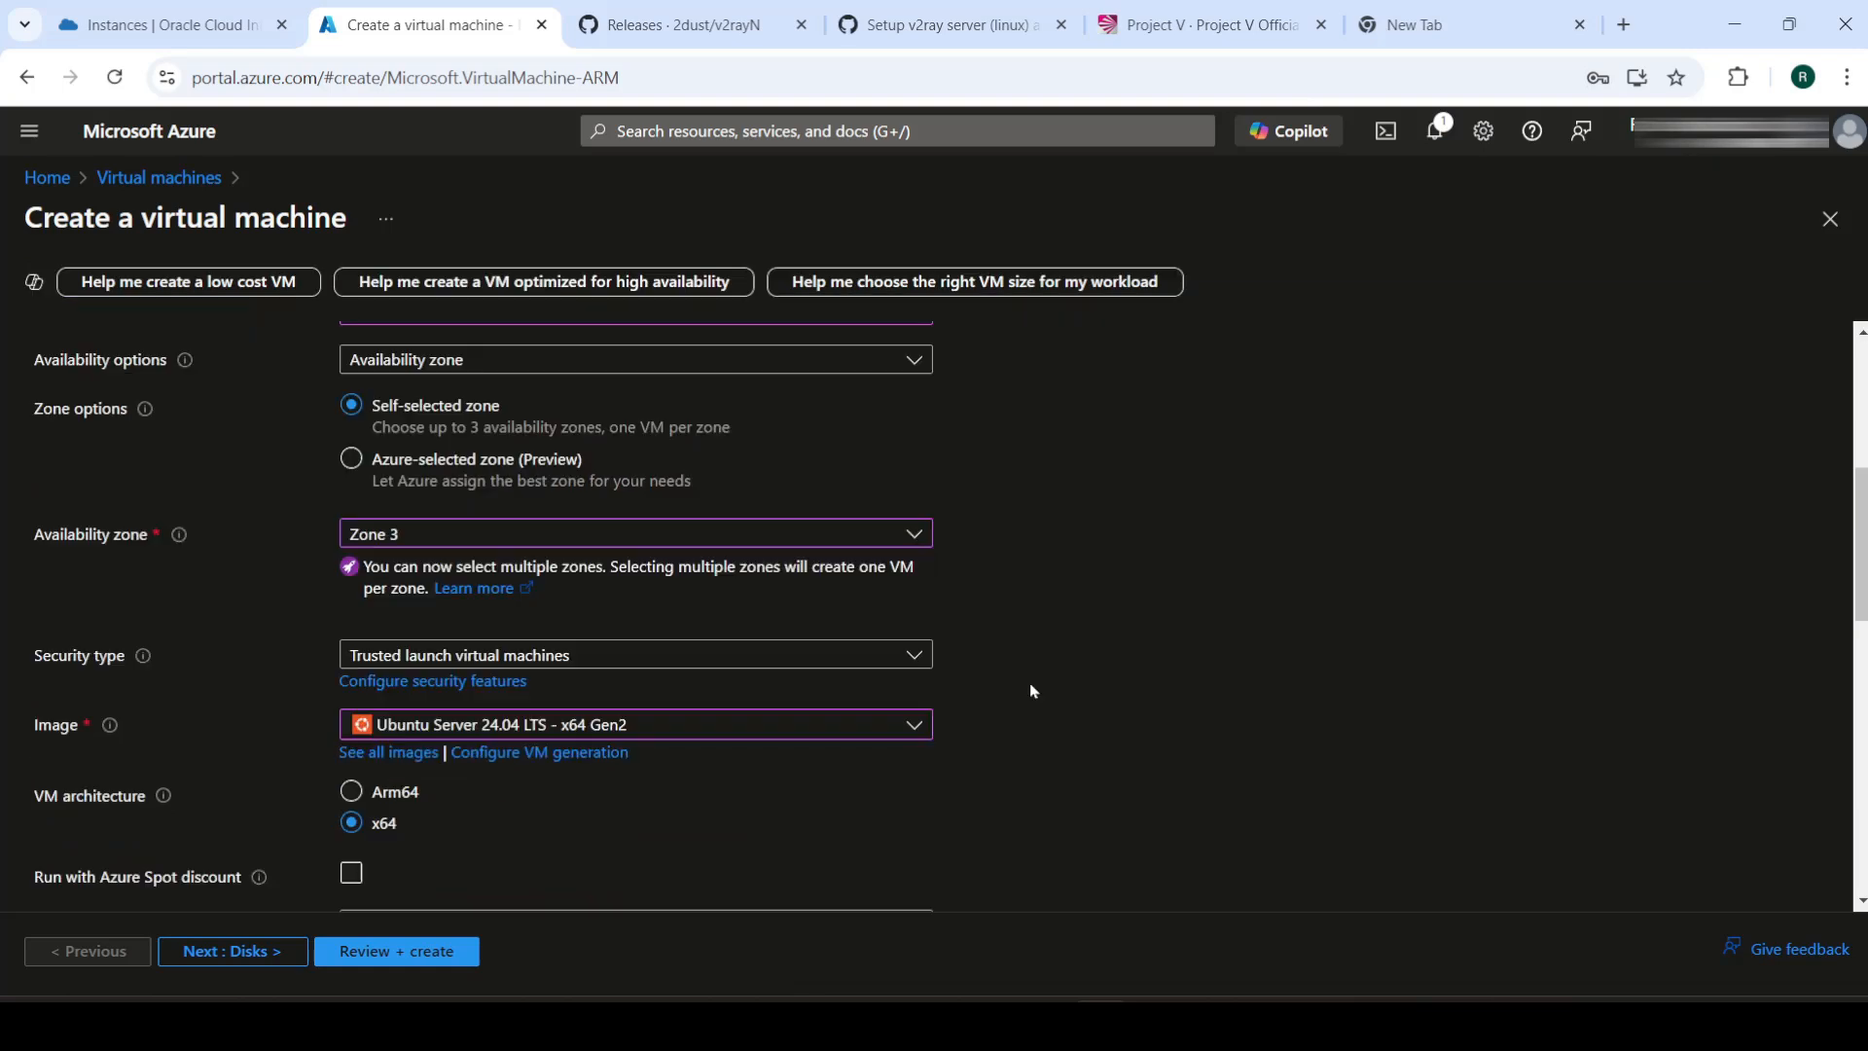
{"action": "scroll", "scroll_direction": "down", "scroll_amount": 3}
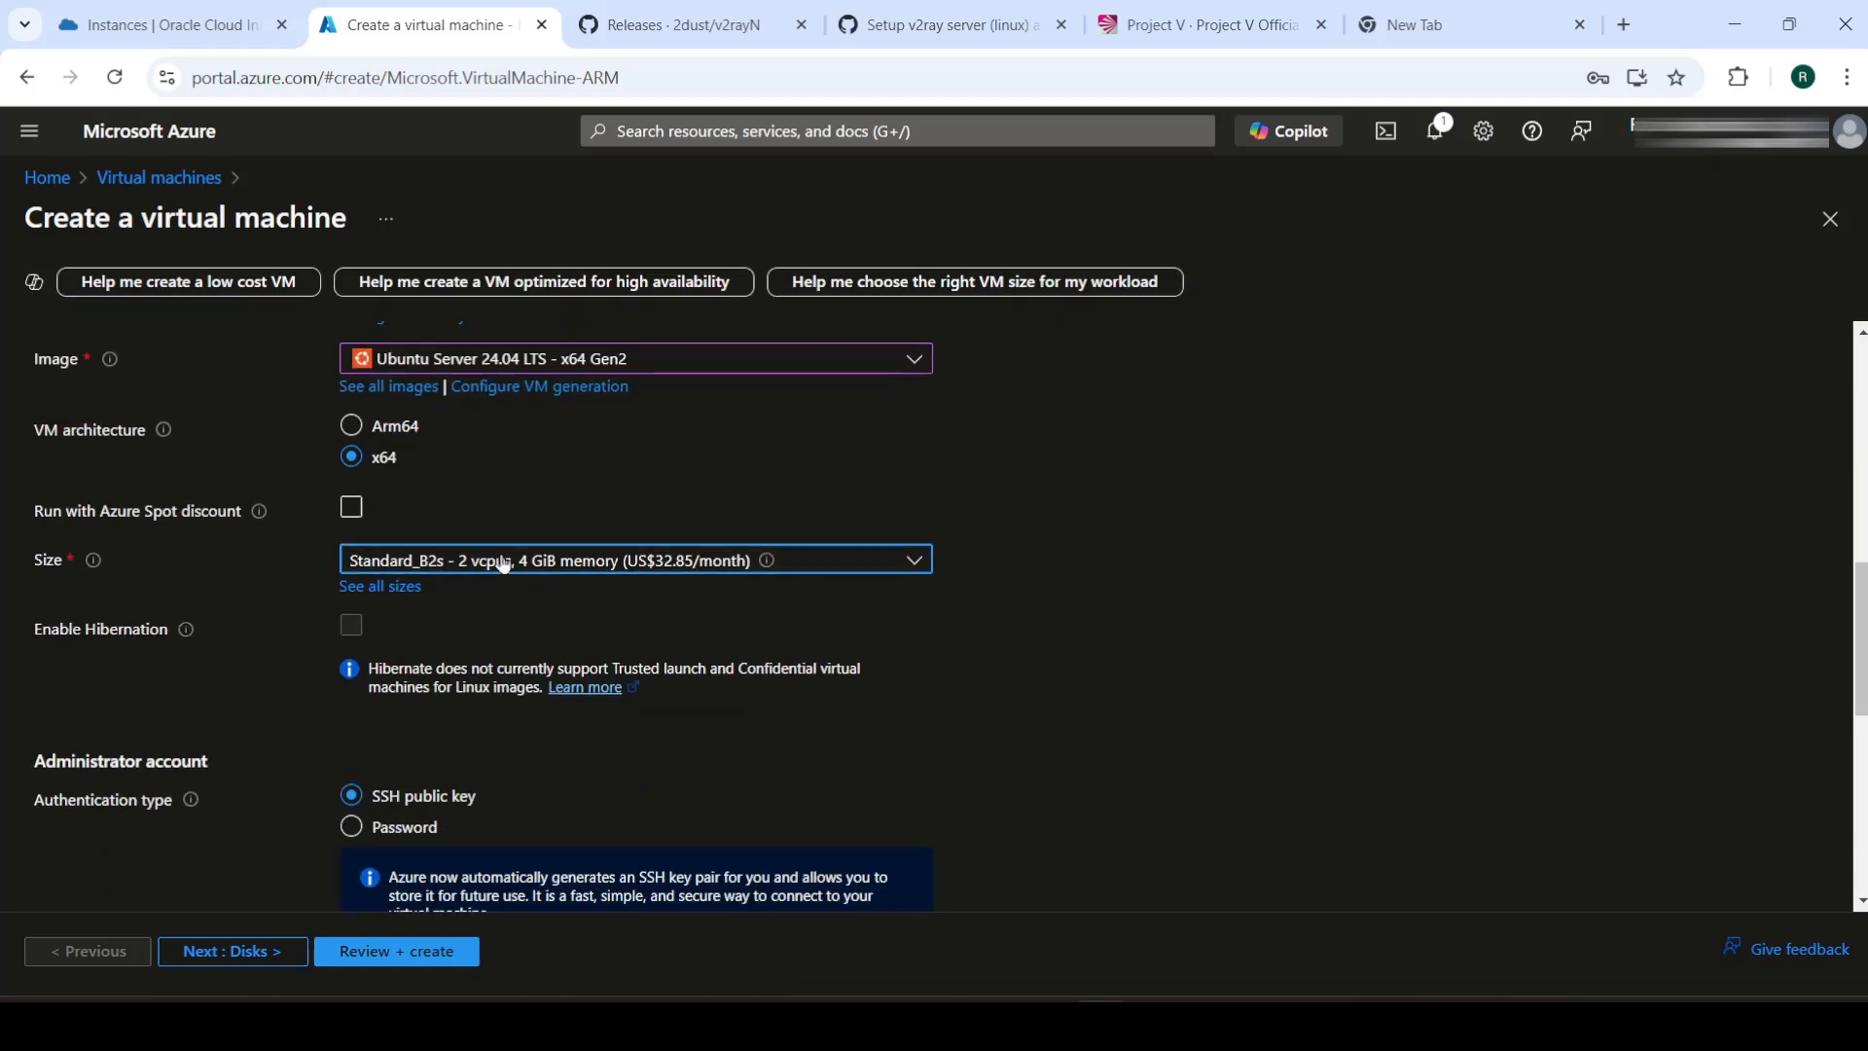
{"action": "left_click", "coordinate": [635, 561]}
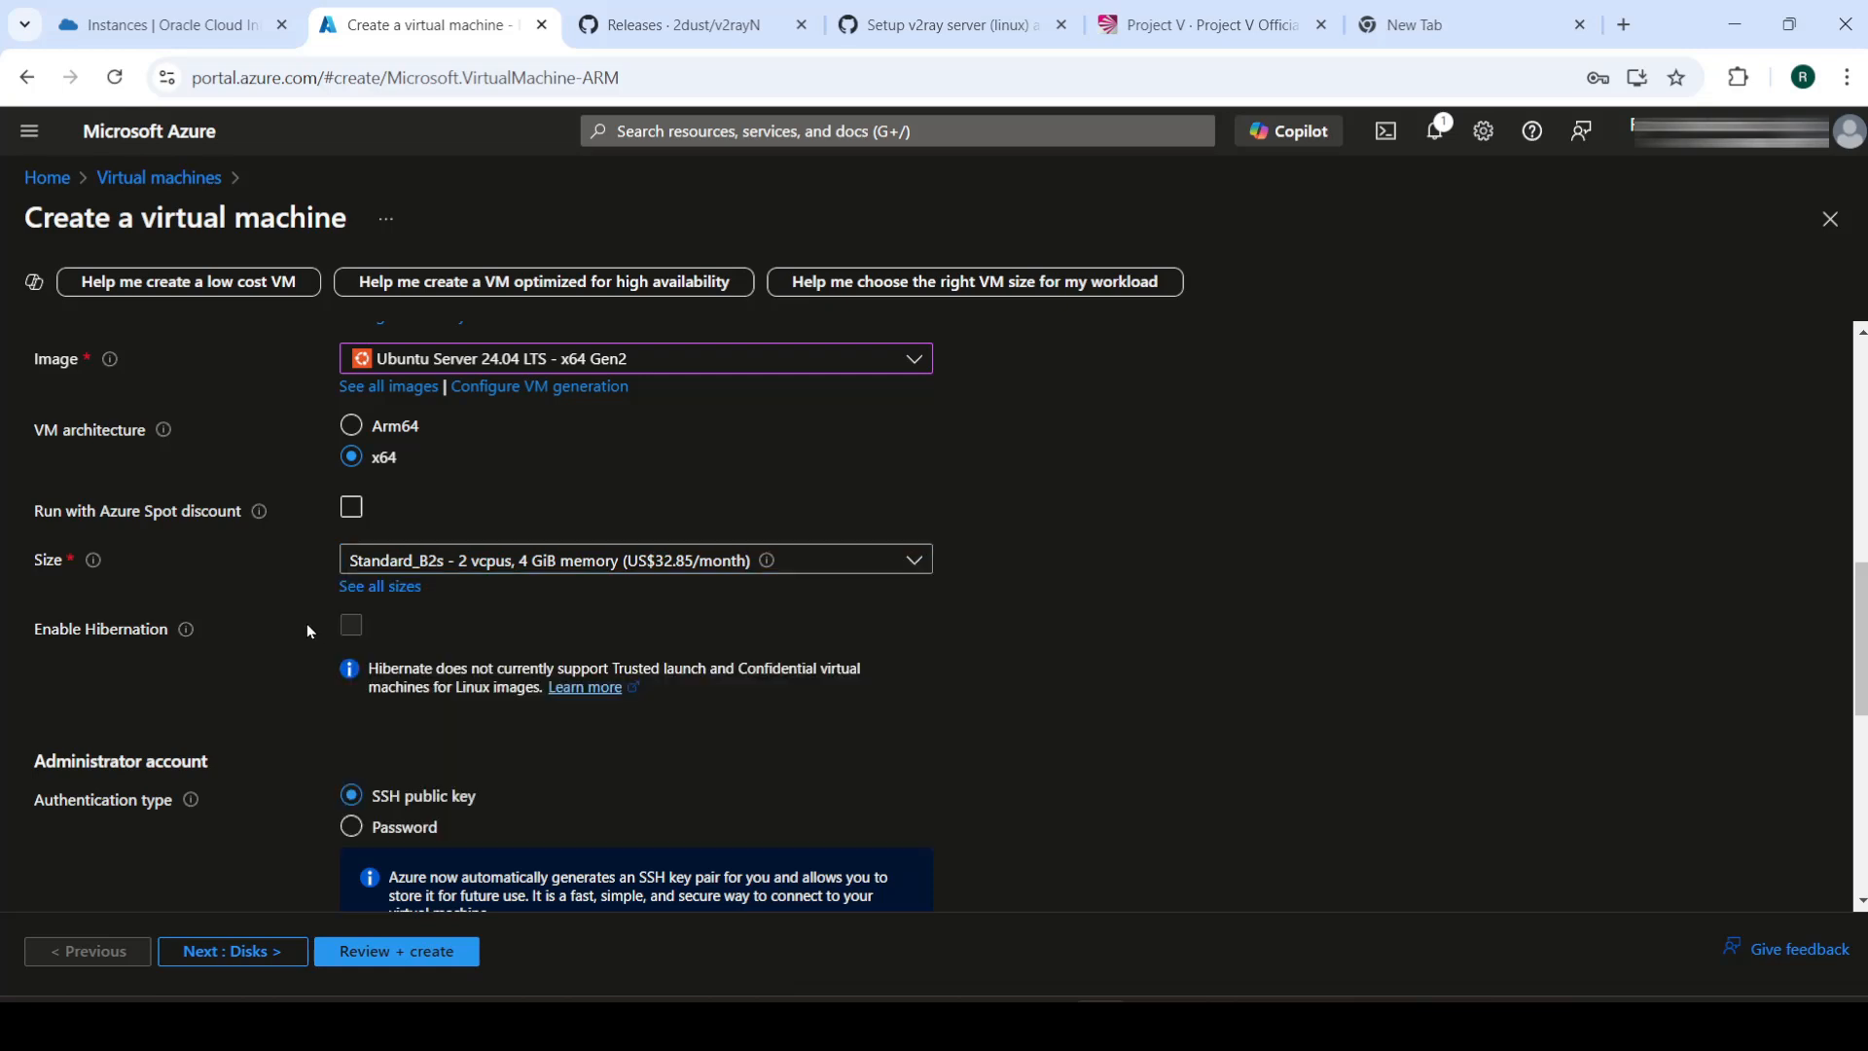
{"action": "mouse_move", "coordinate": [303, 611]}
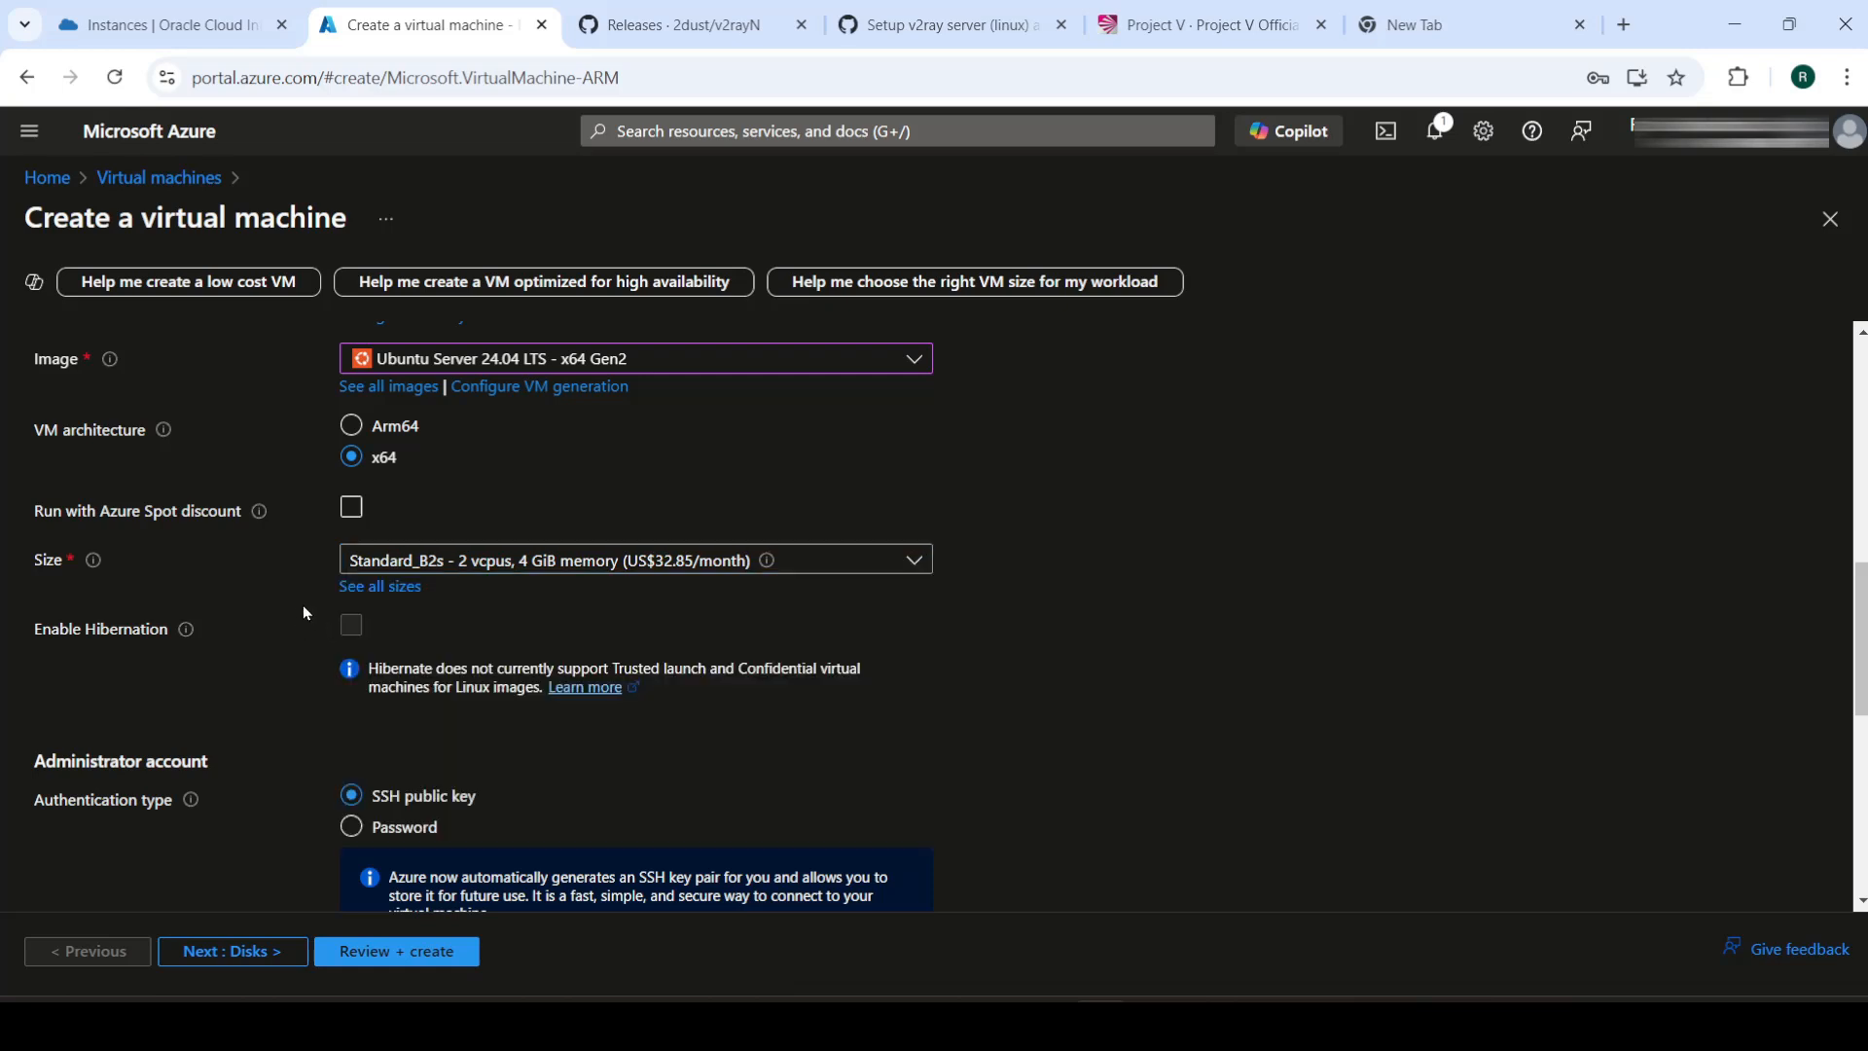
{"action": "scroll", "scroll_direction": "down", "scroll_amount": 3}
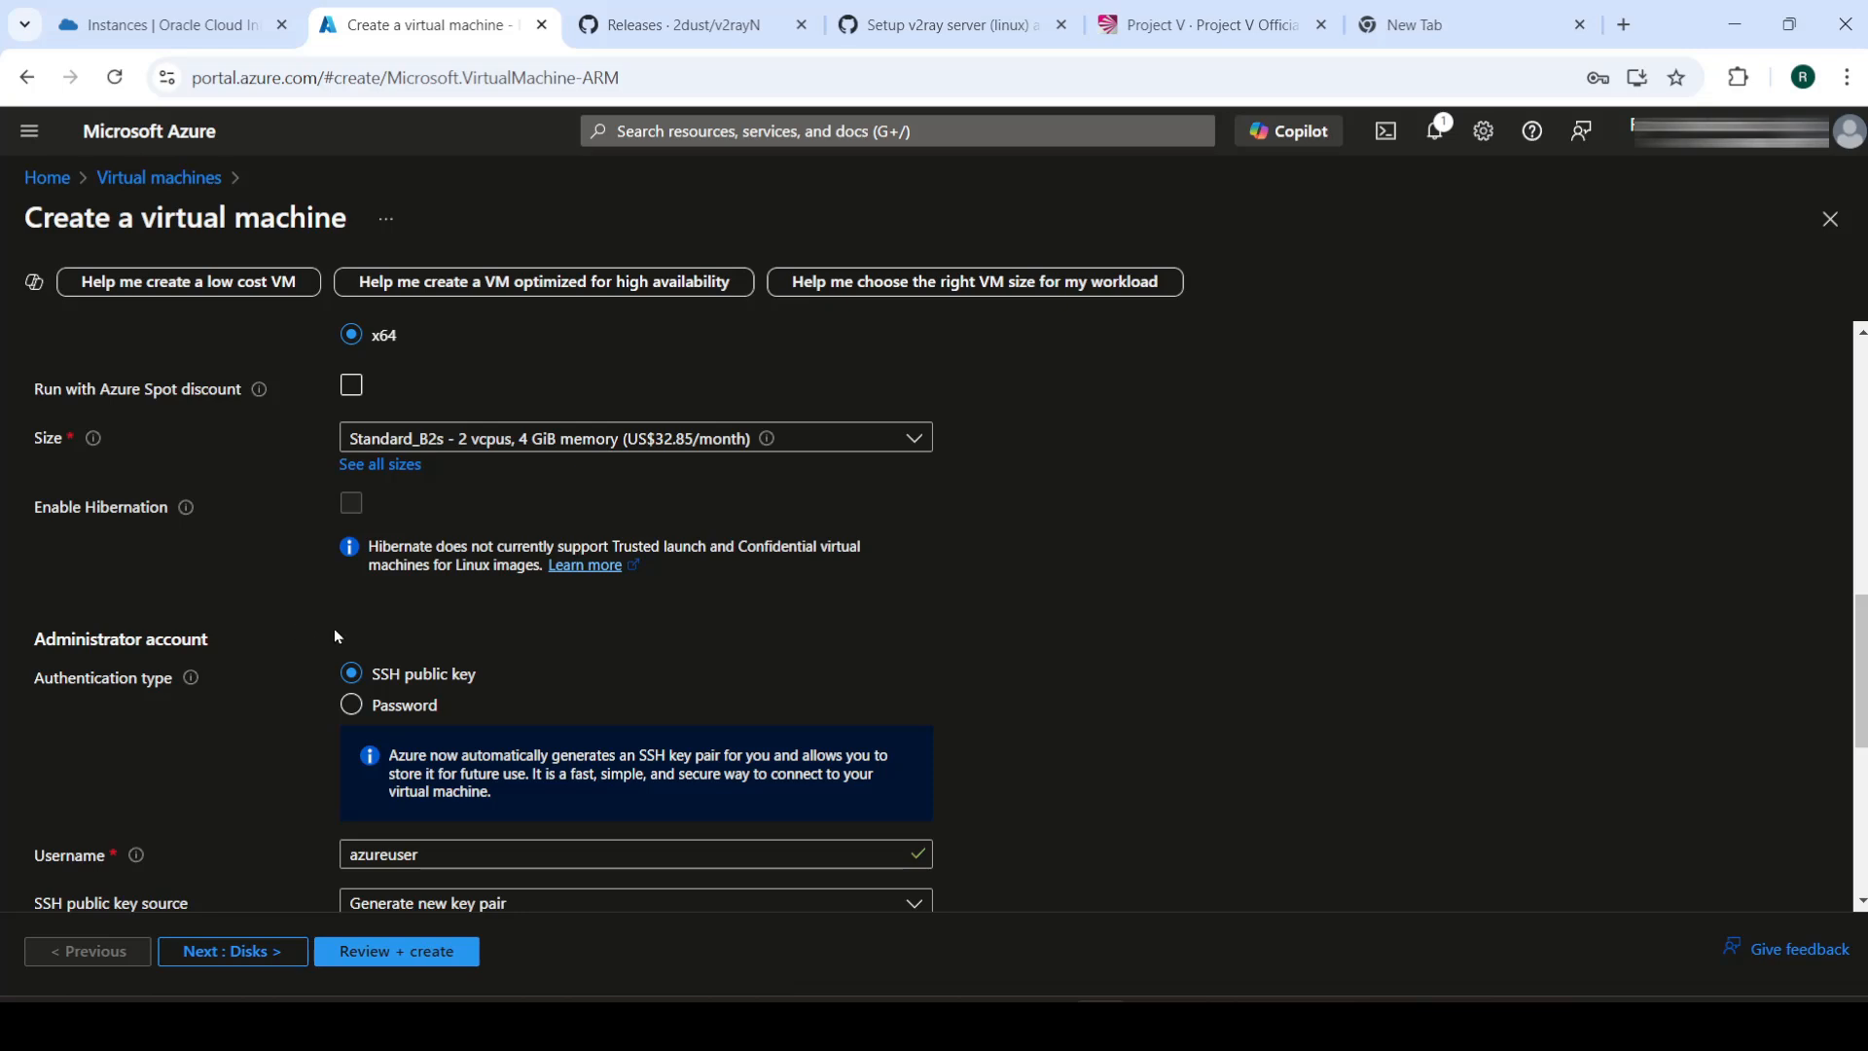
Use a generated Tutorial_key RSA key pair for azureuser with SSH (22) inbound only
{"action": "scroll", "scroll_direction": "down", "scroll_amount": 3}
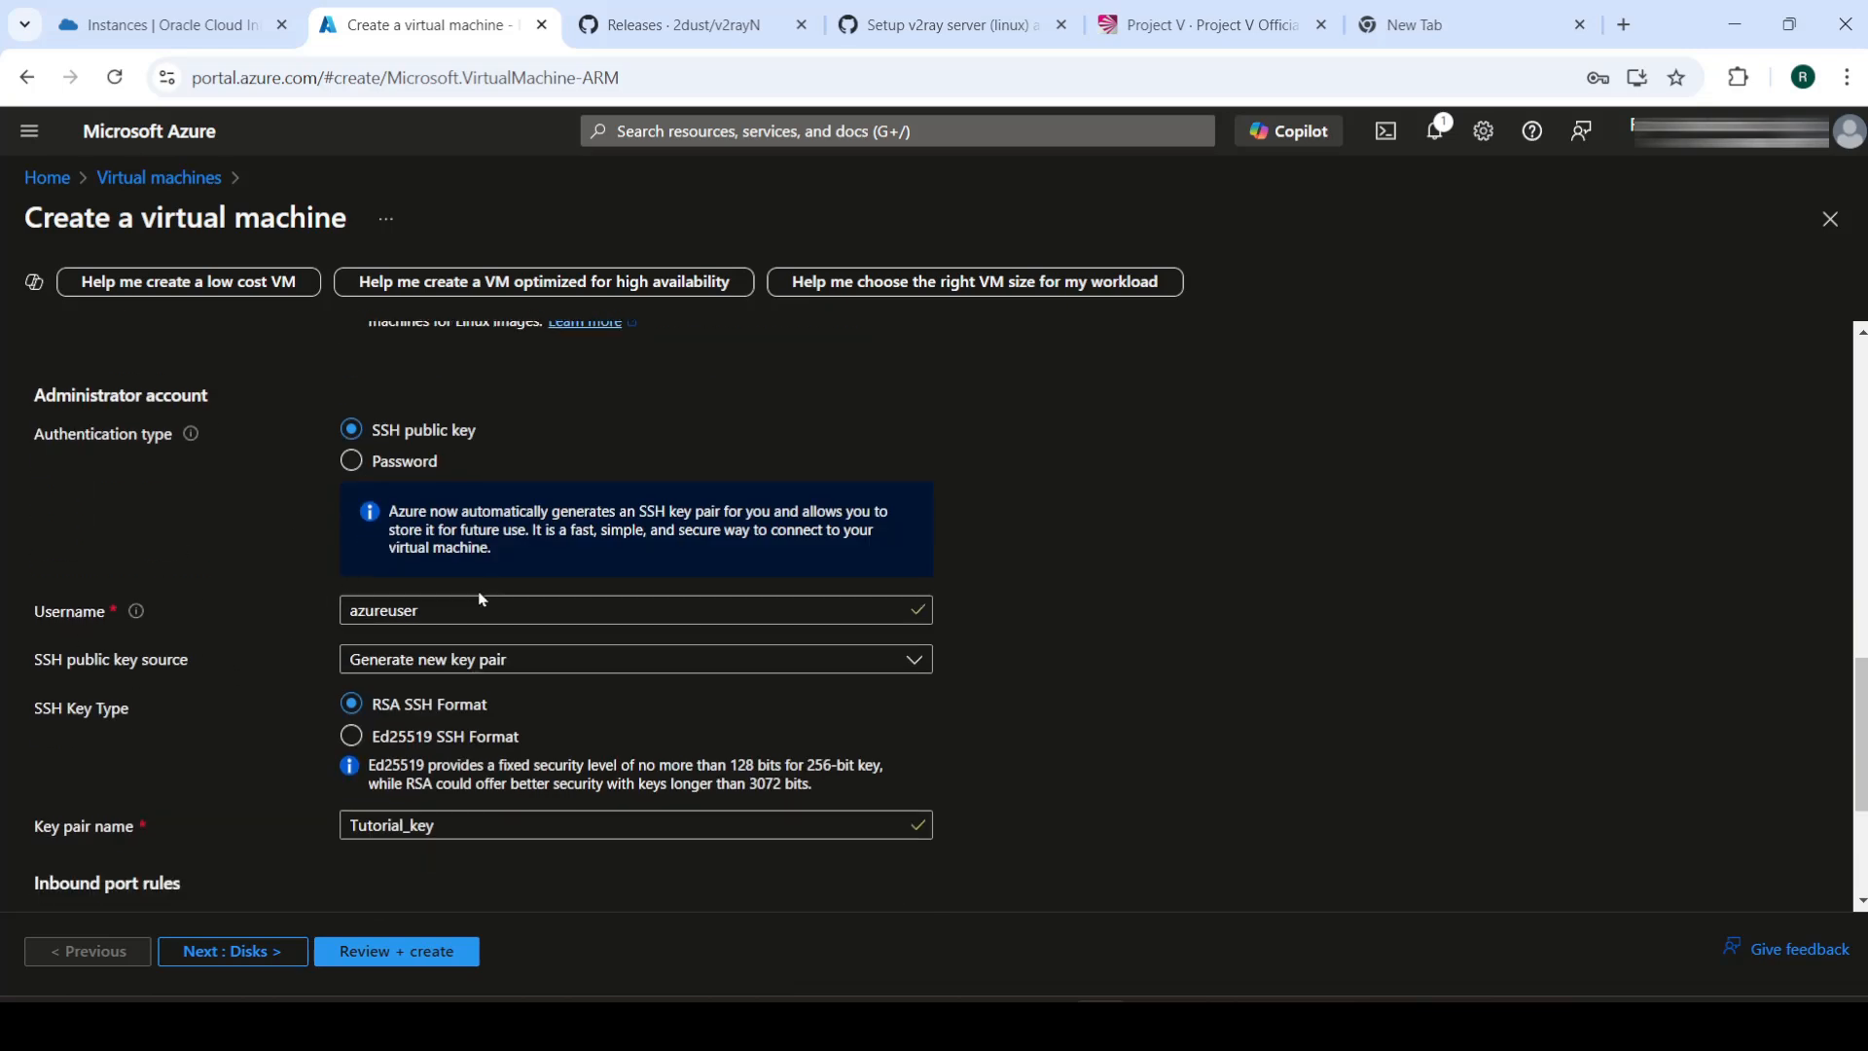
{"action": "mouse_move", "coordinate": [319, 565]}
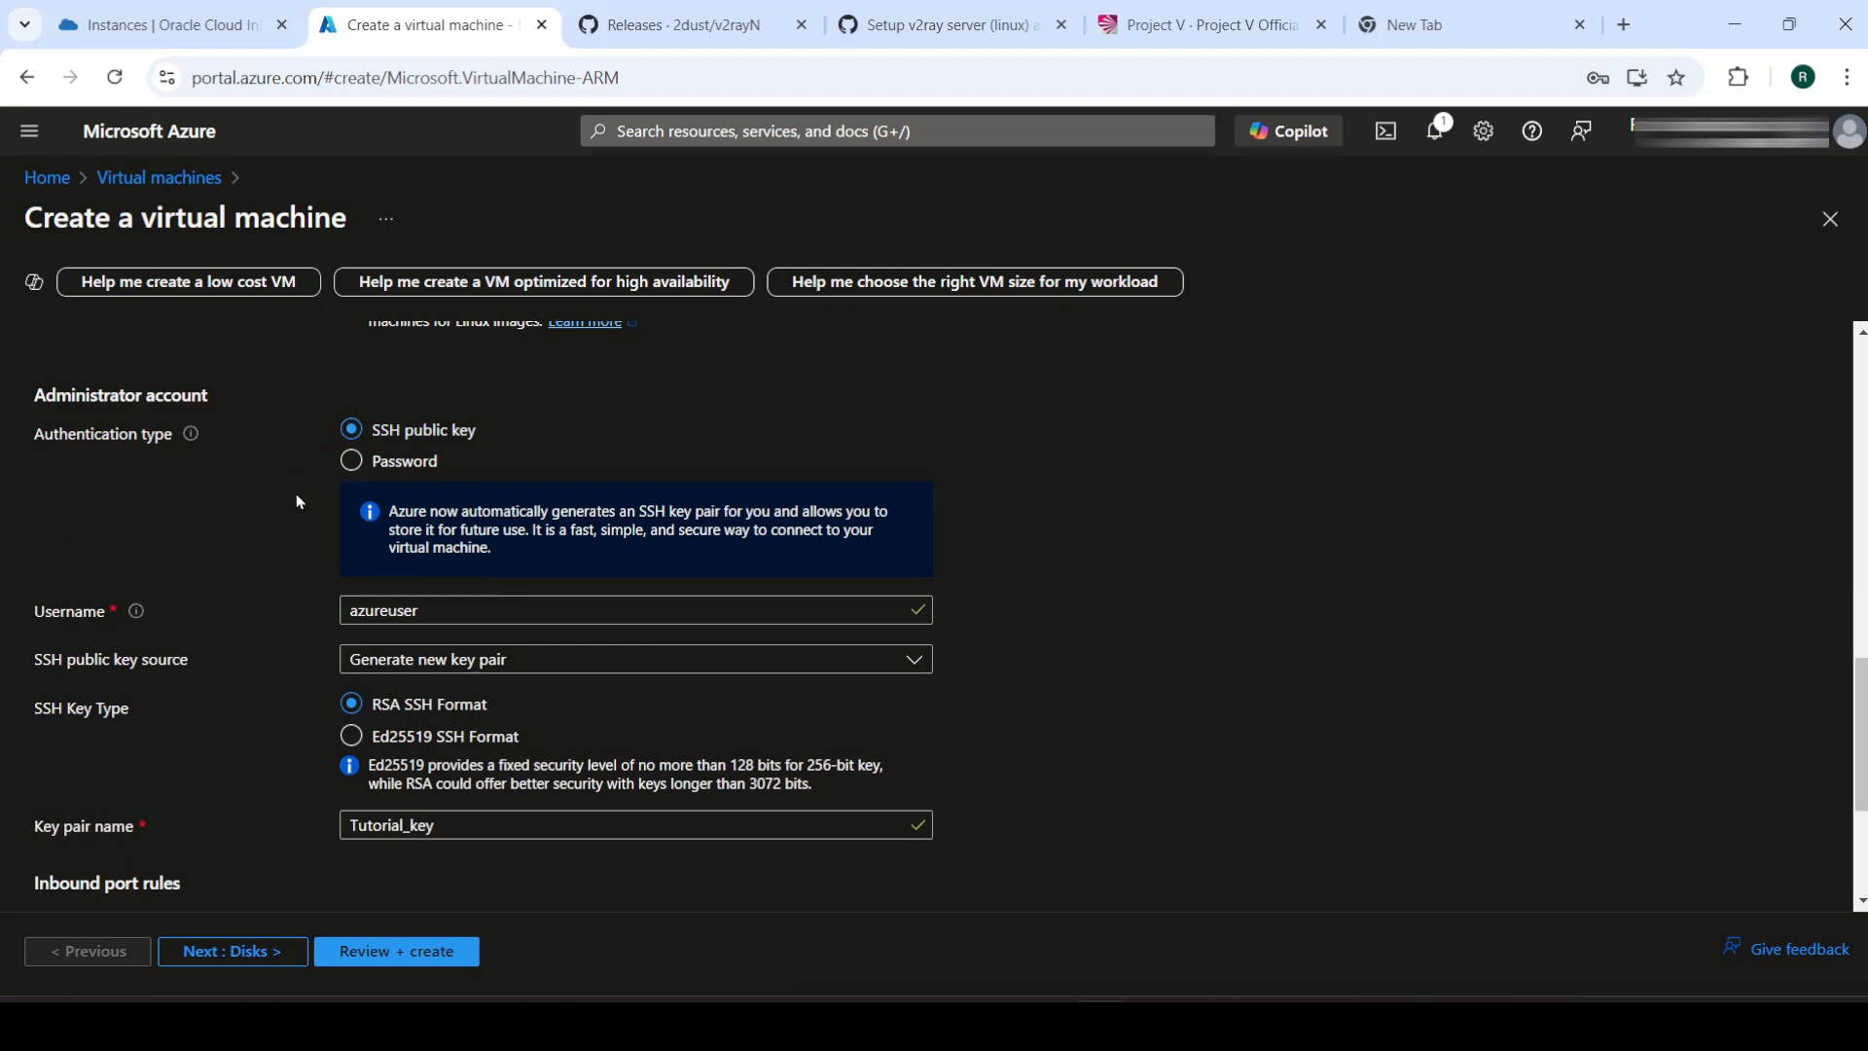
{"action": "mouse_move", "coordinate": [321, 605]}
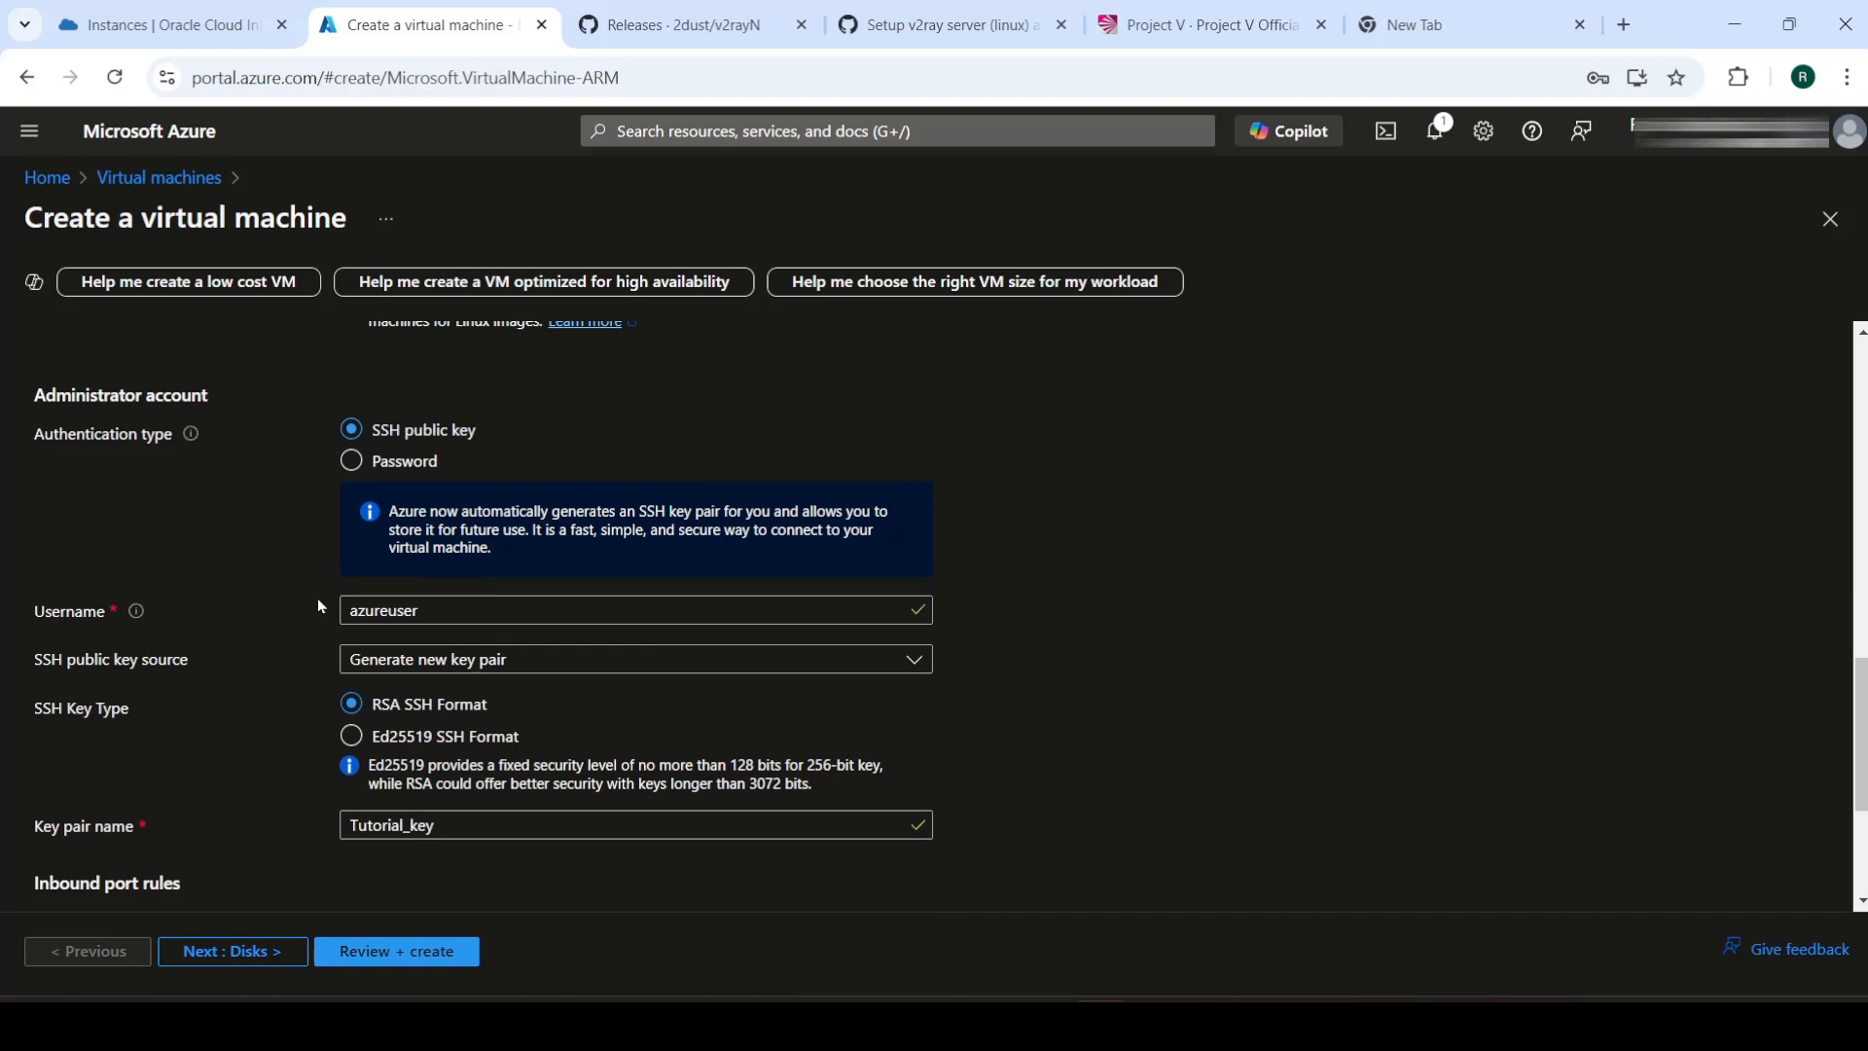
{"action": "mouse_move", "coordinate": [312, 620]}
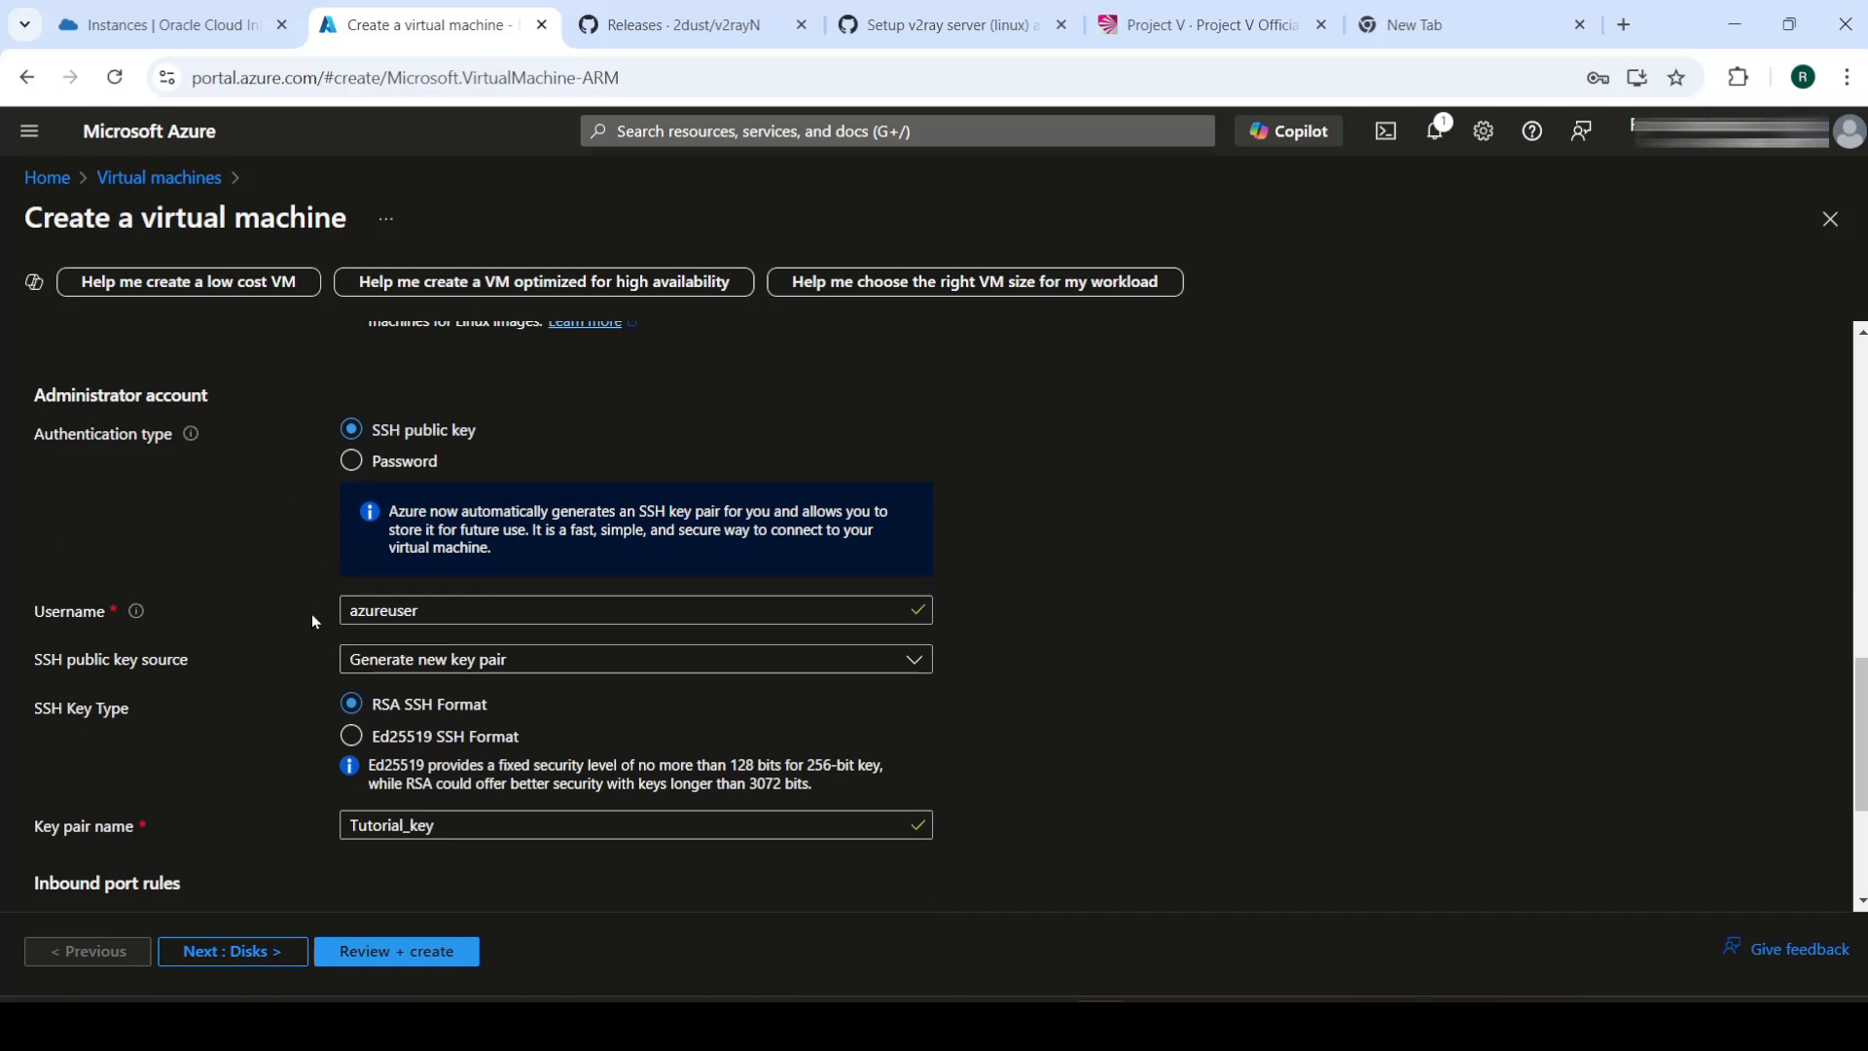
{"action": "mouse_move", "coordinate": [426, 574]}
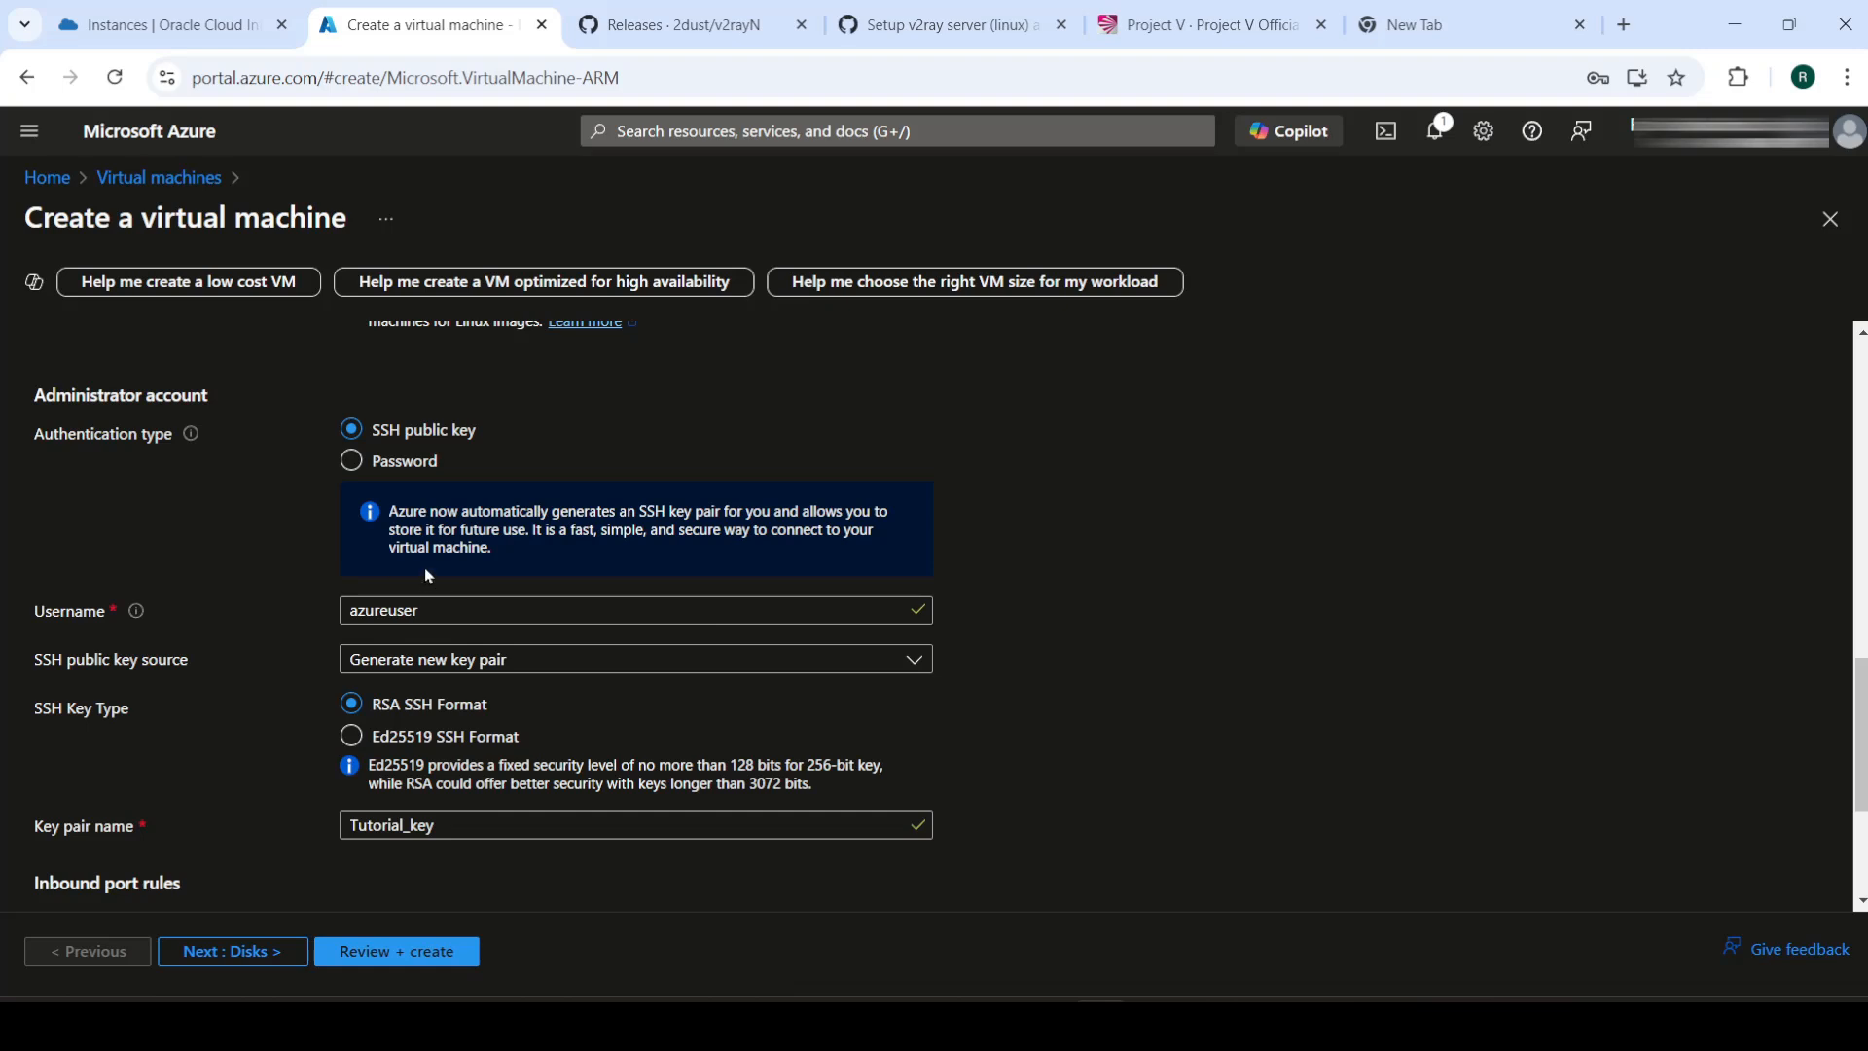
{"action": "mouse_move", "coordinate": [257, 599]}
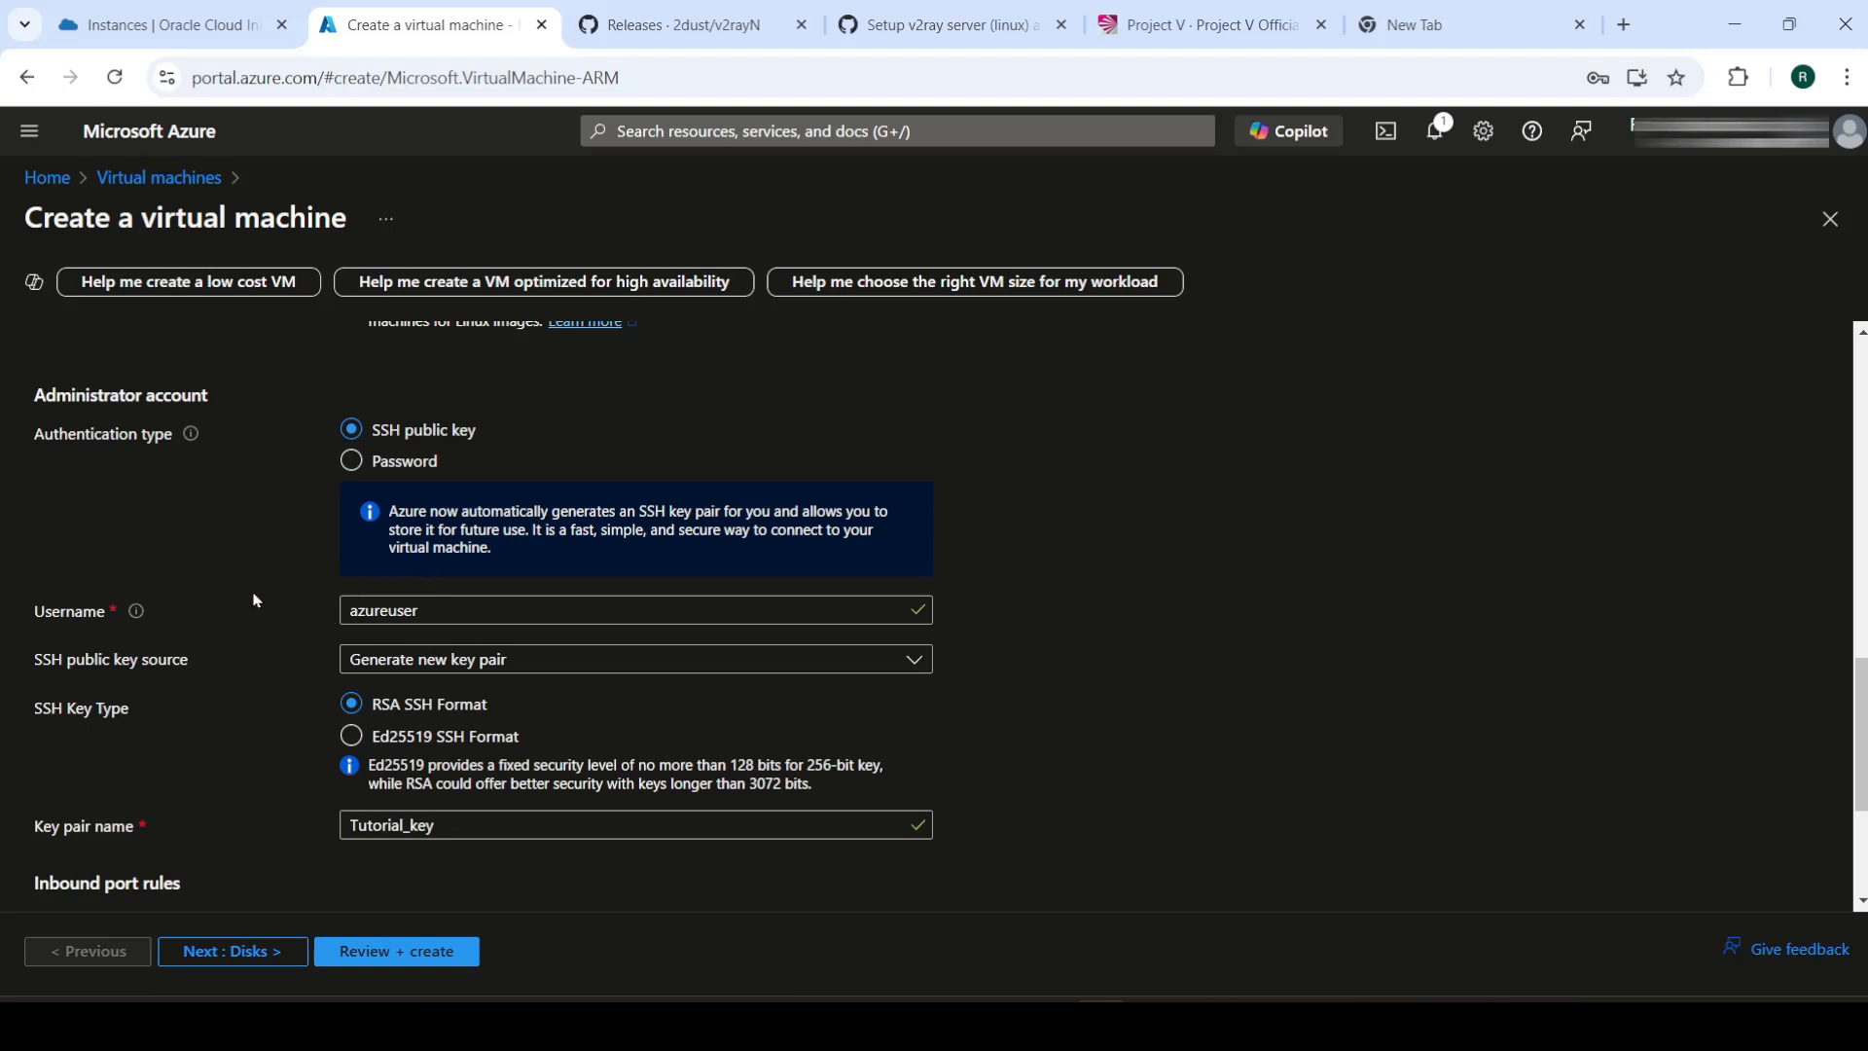
{"action": "mouse_move", "coordinate": [265, 595]}
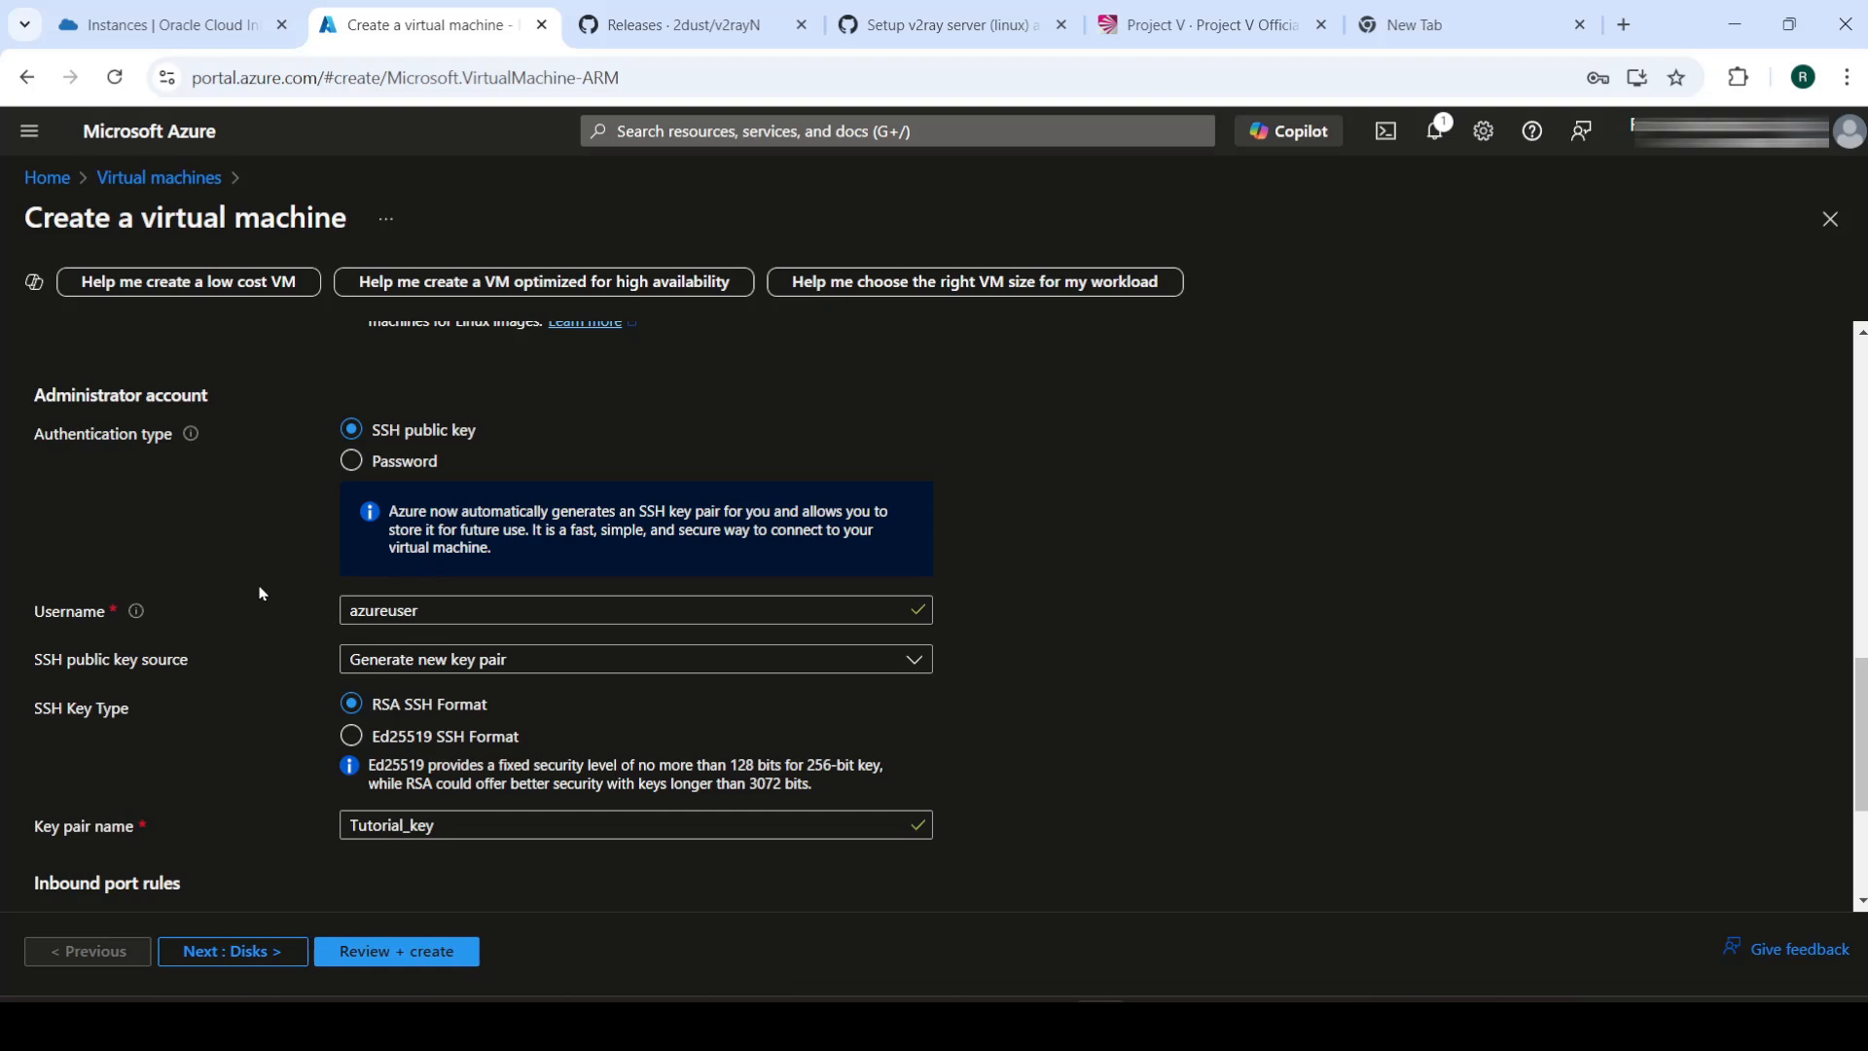
{"action": "mouse_move", "coordinate": [257, 598]}
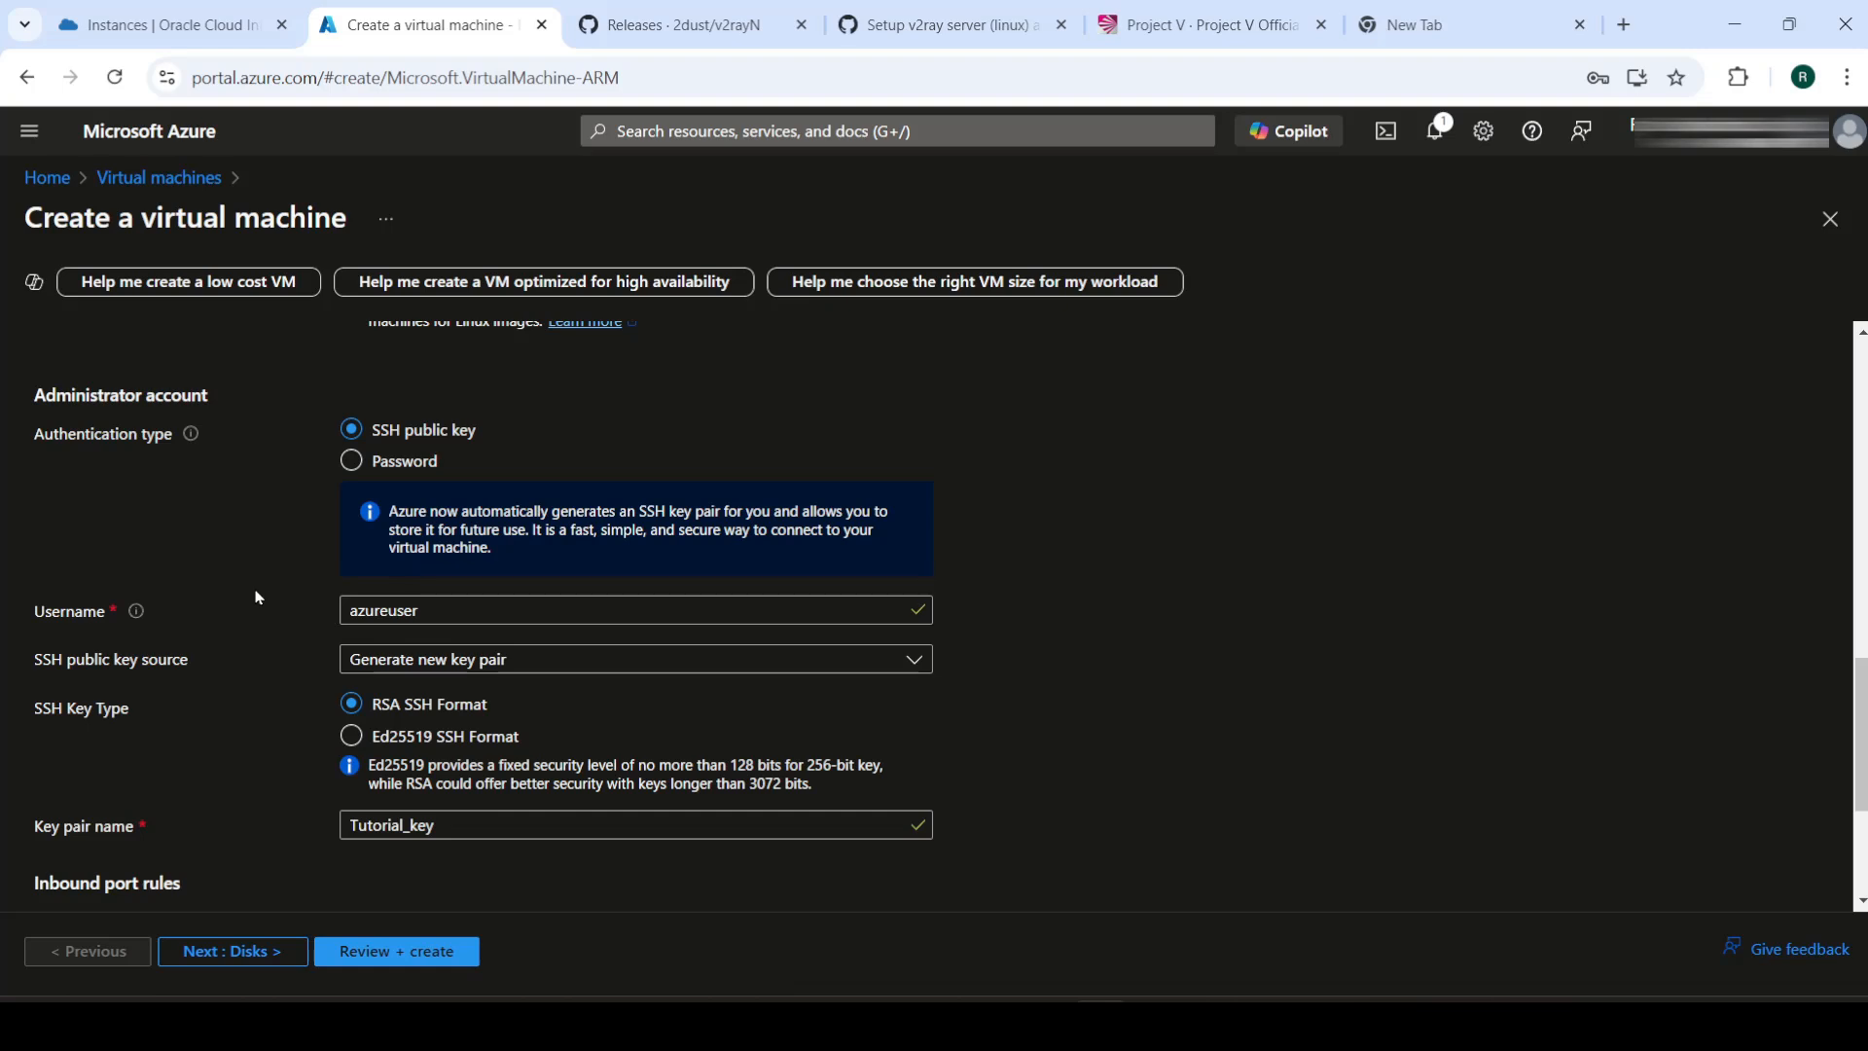
{"action": "mouse_move", "coordinate": [253, 604]}
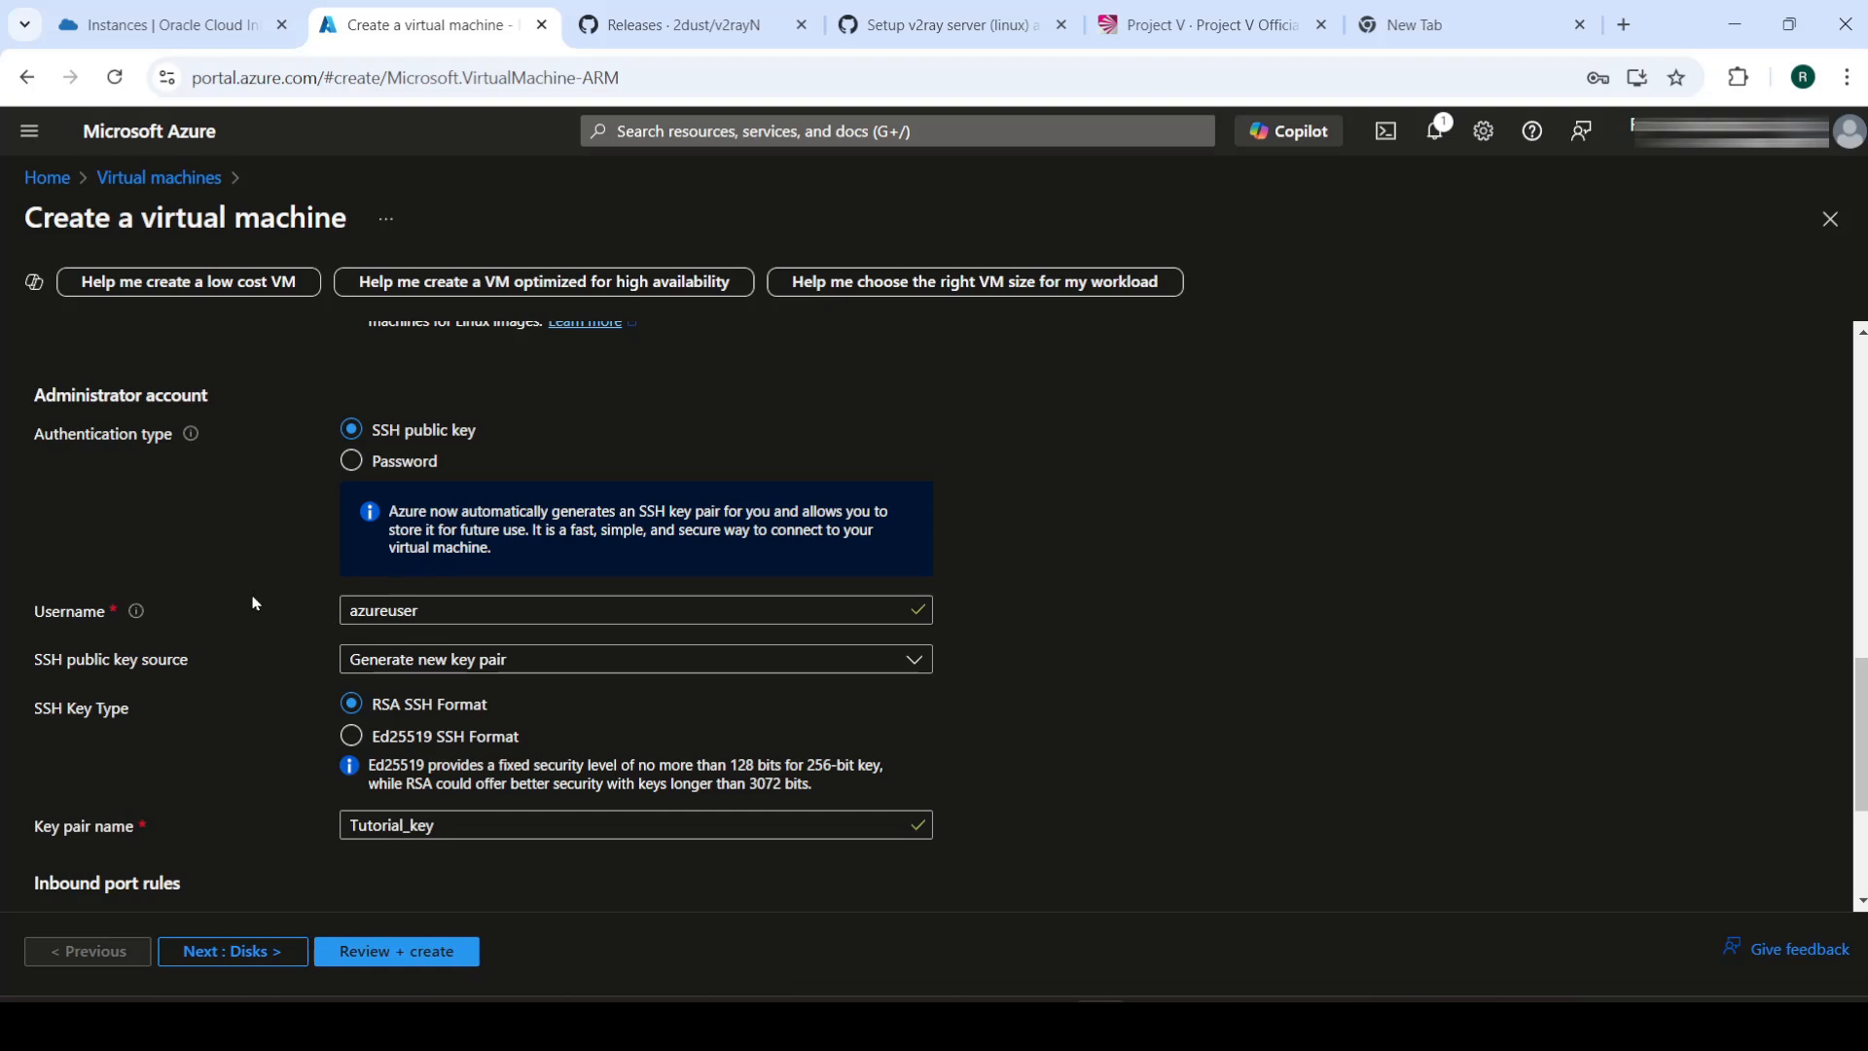
{"action": "mouse_move", "coordinate": [270, 572]}
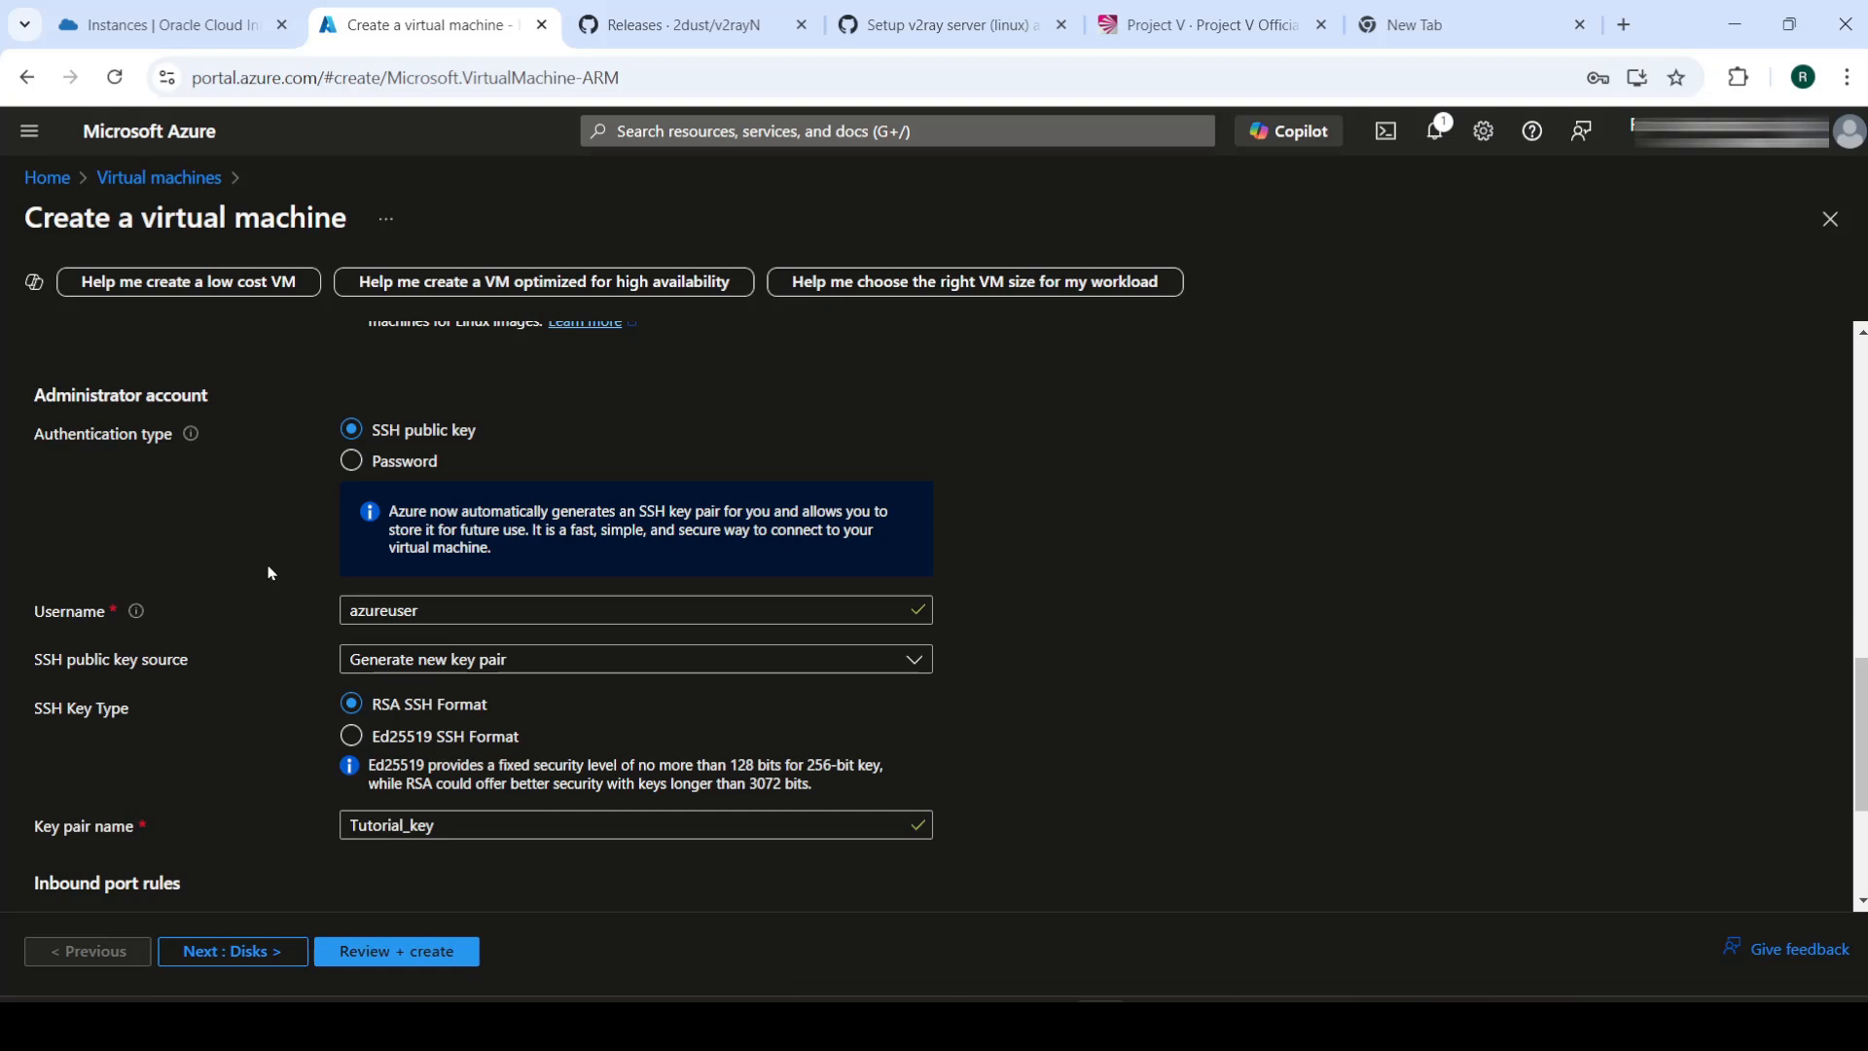
{"action": "mouse_move", "coordinate": [259, 590]}
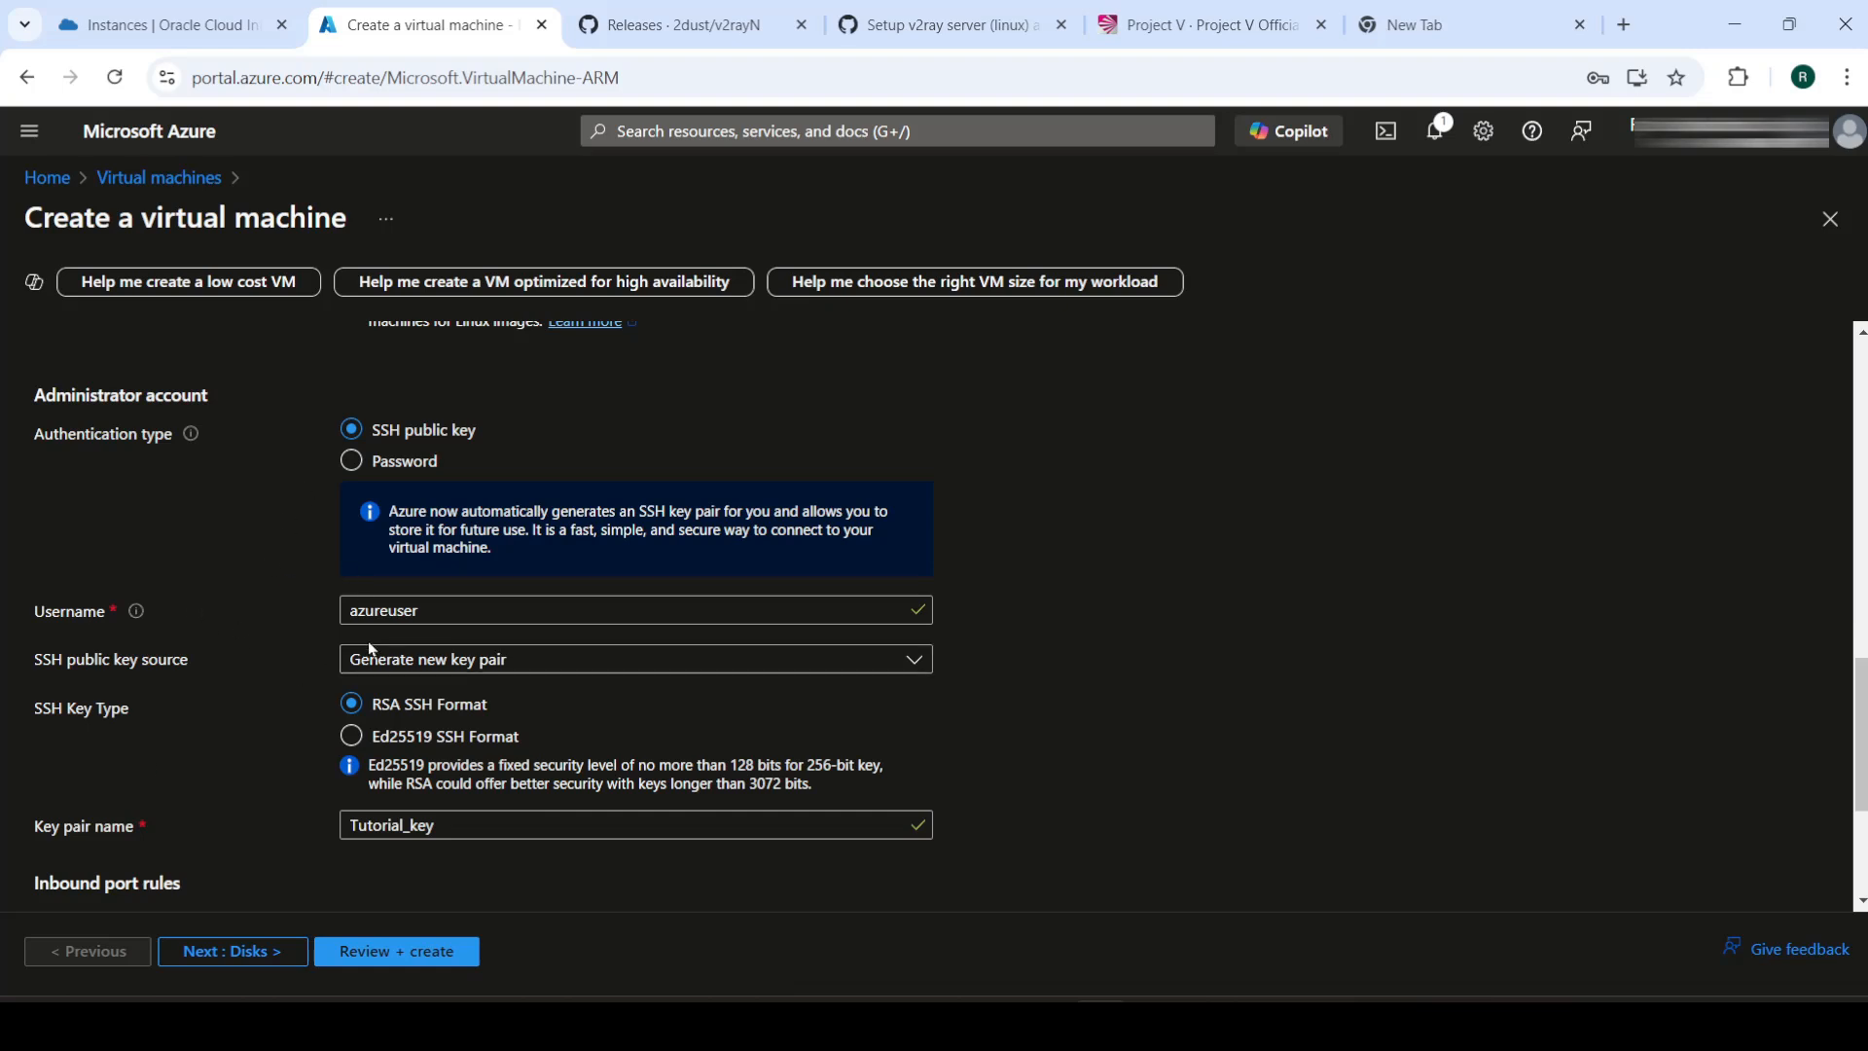
{"action": "left_click", "coordinate": [634, 609]}
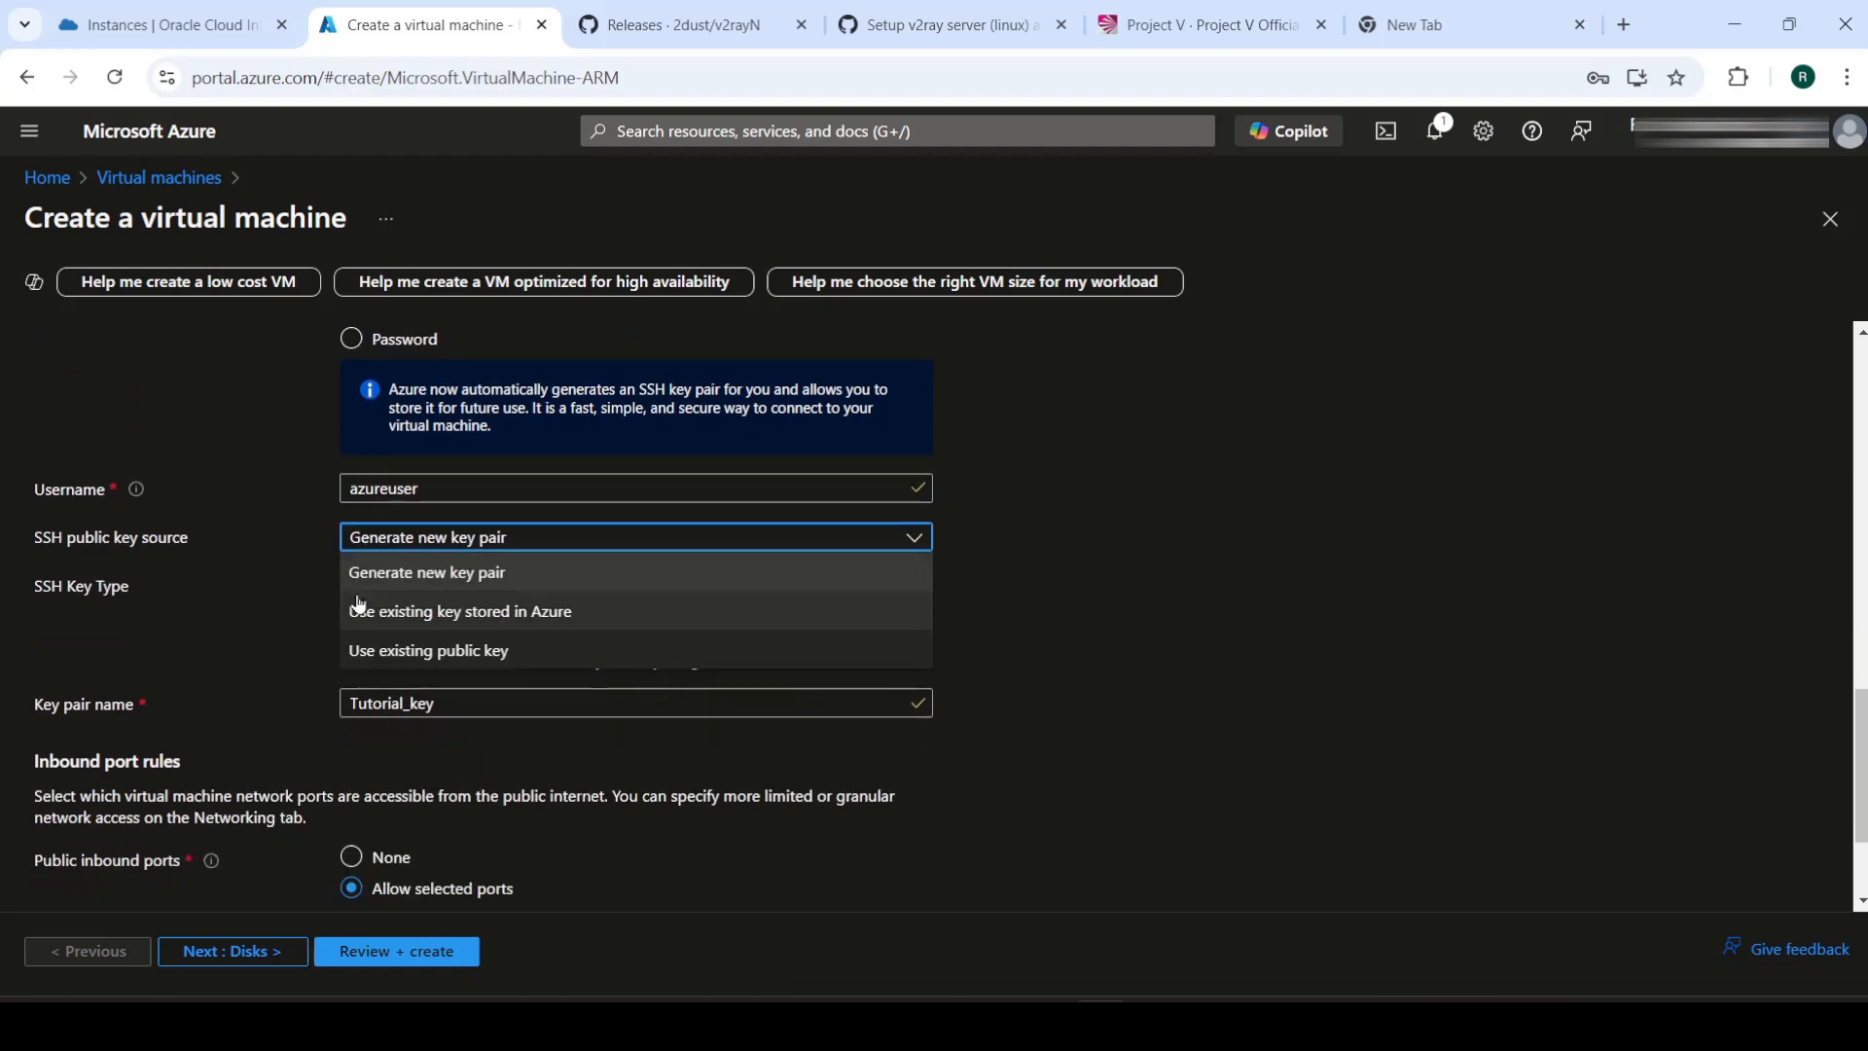
{"action": "left_click", "coordinate": [426, 572]}
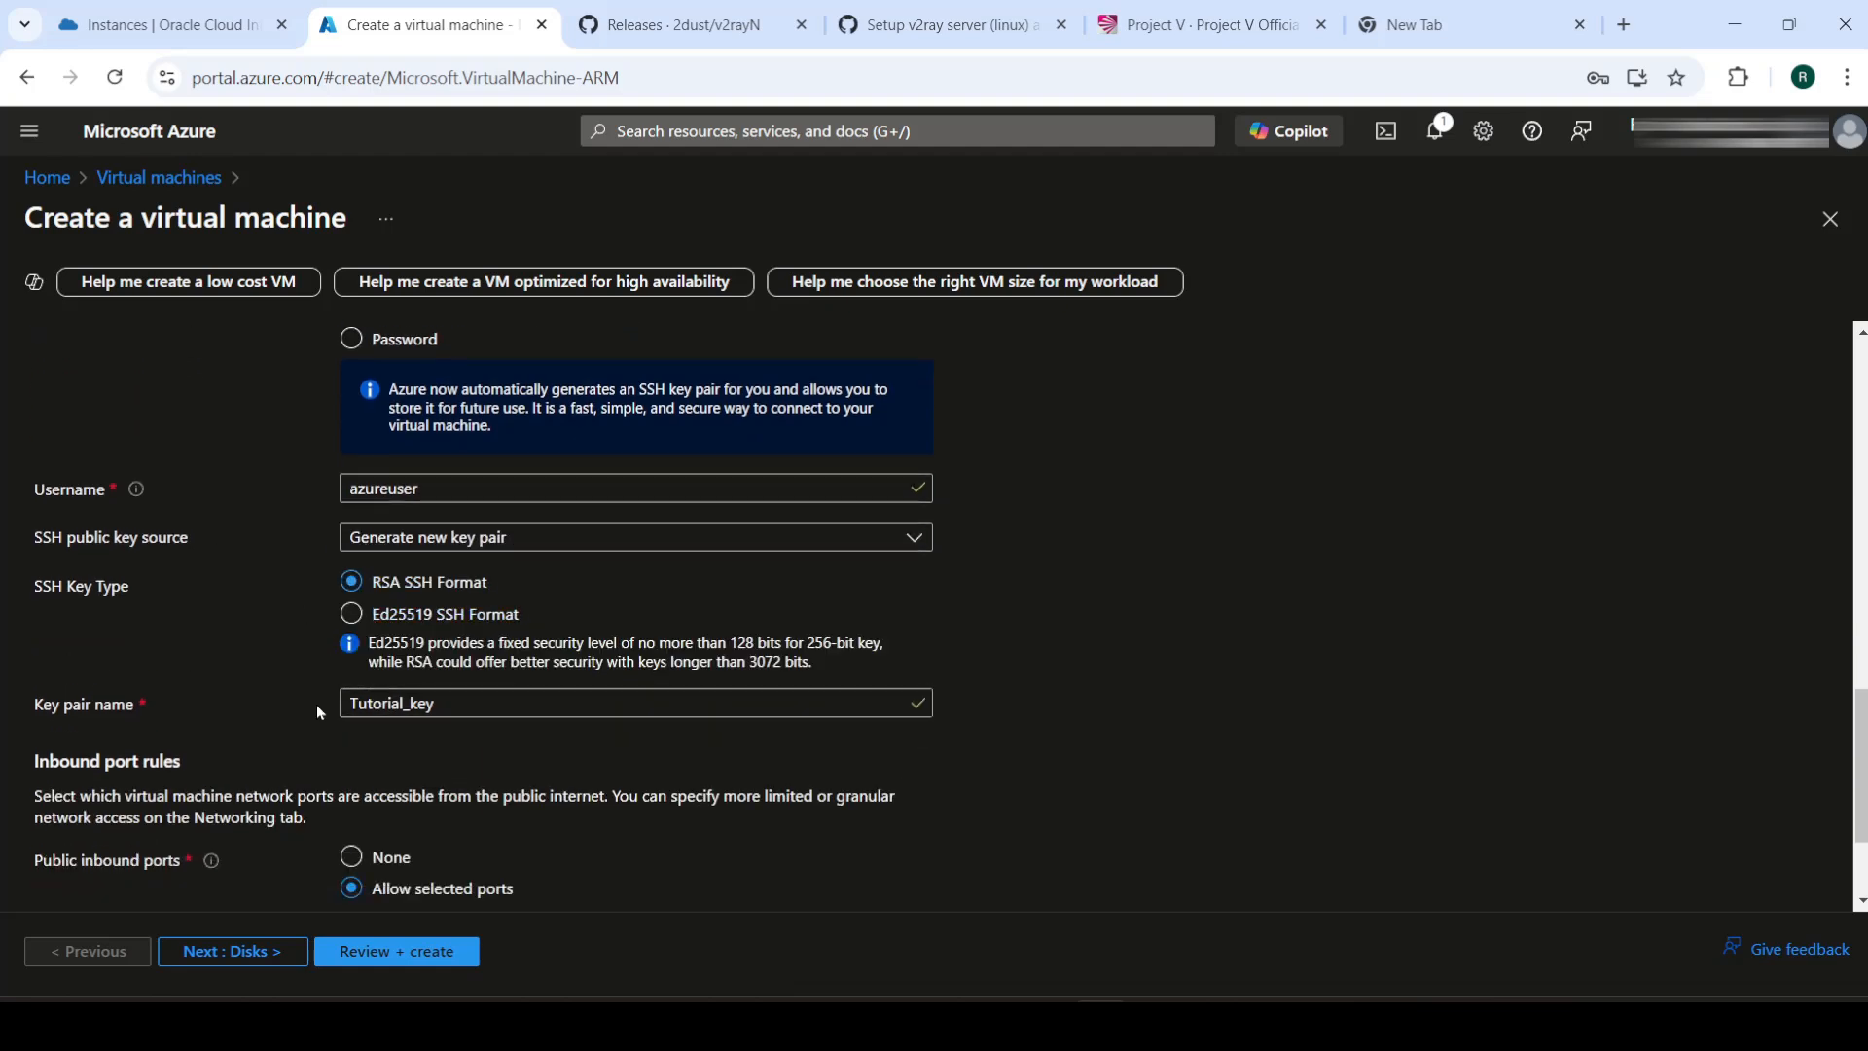
{"action": "scroll", "scroll_direction": "down", "scroll_amount": 3}
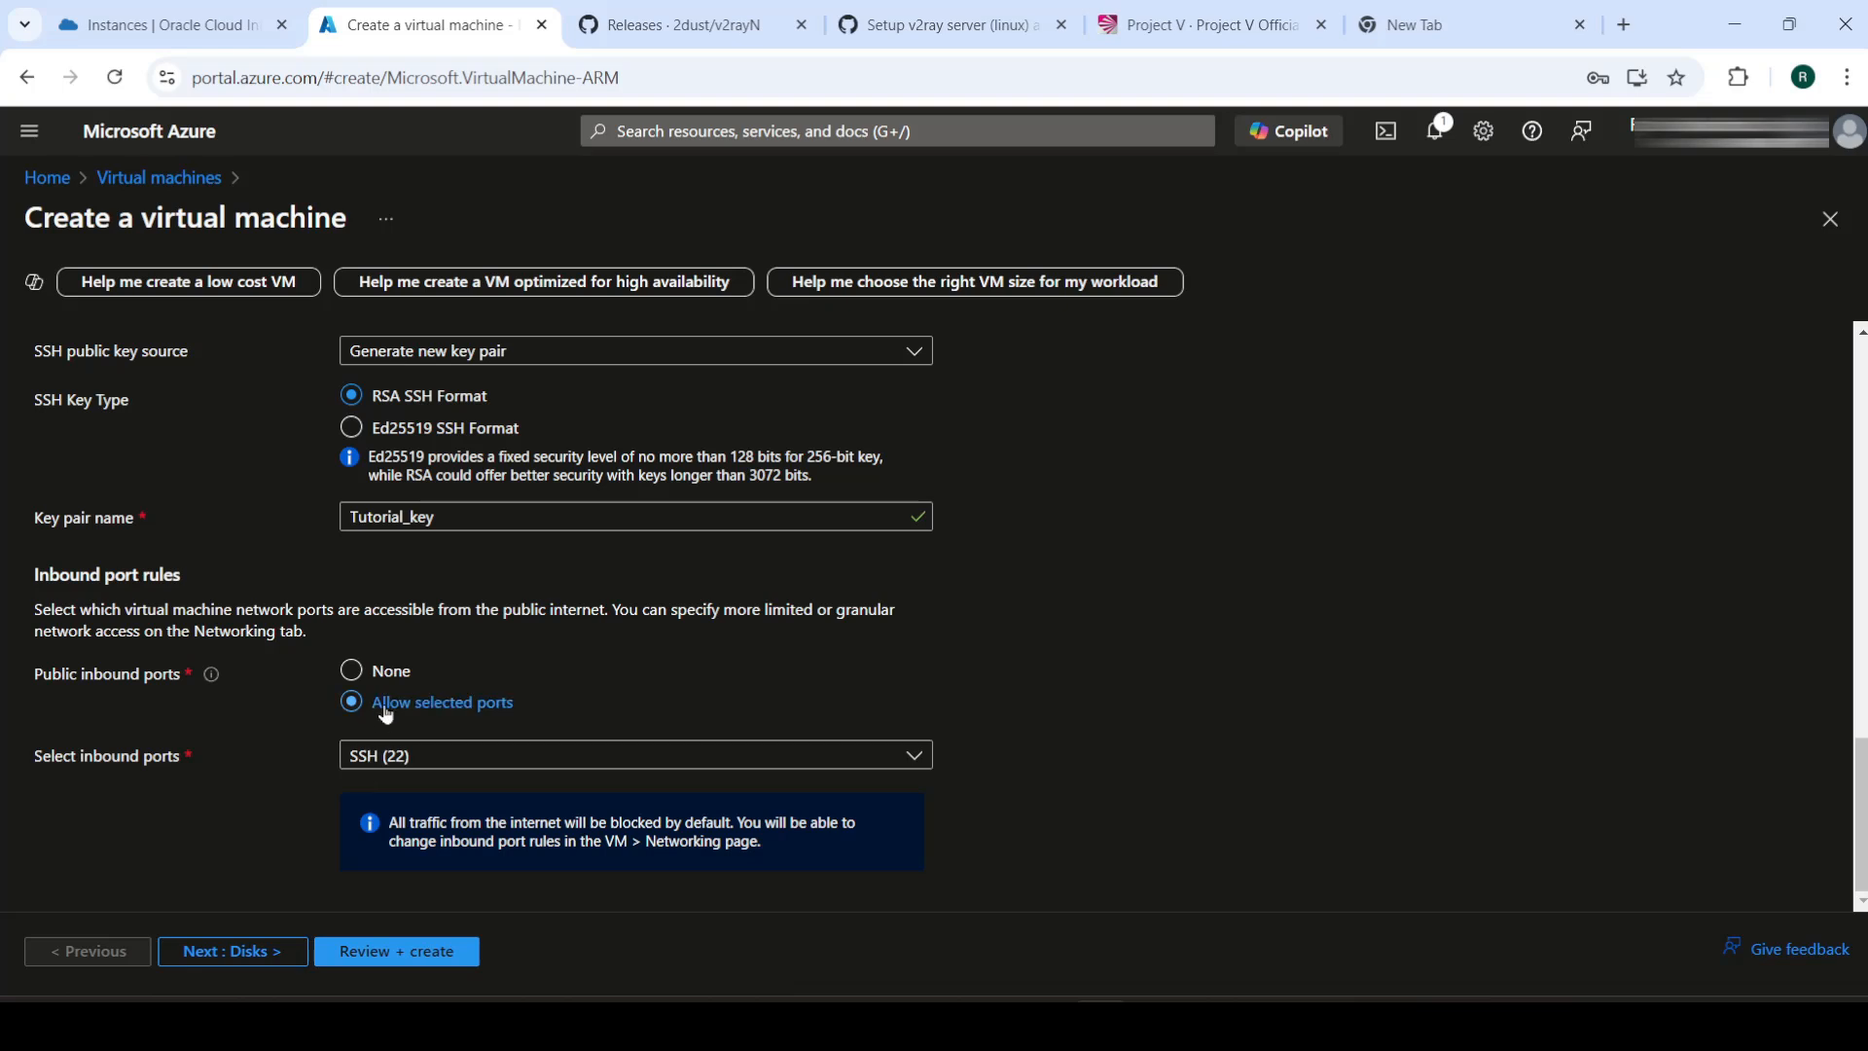
{"action": "mouse_move", "coordinate": [421, 782]}
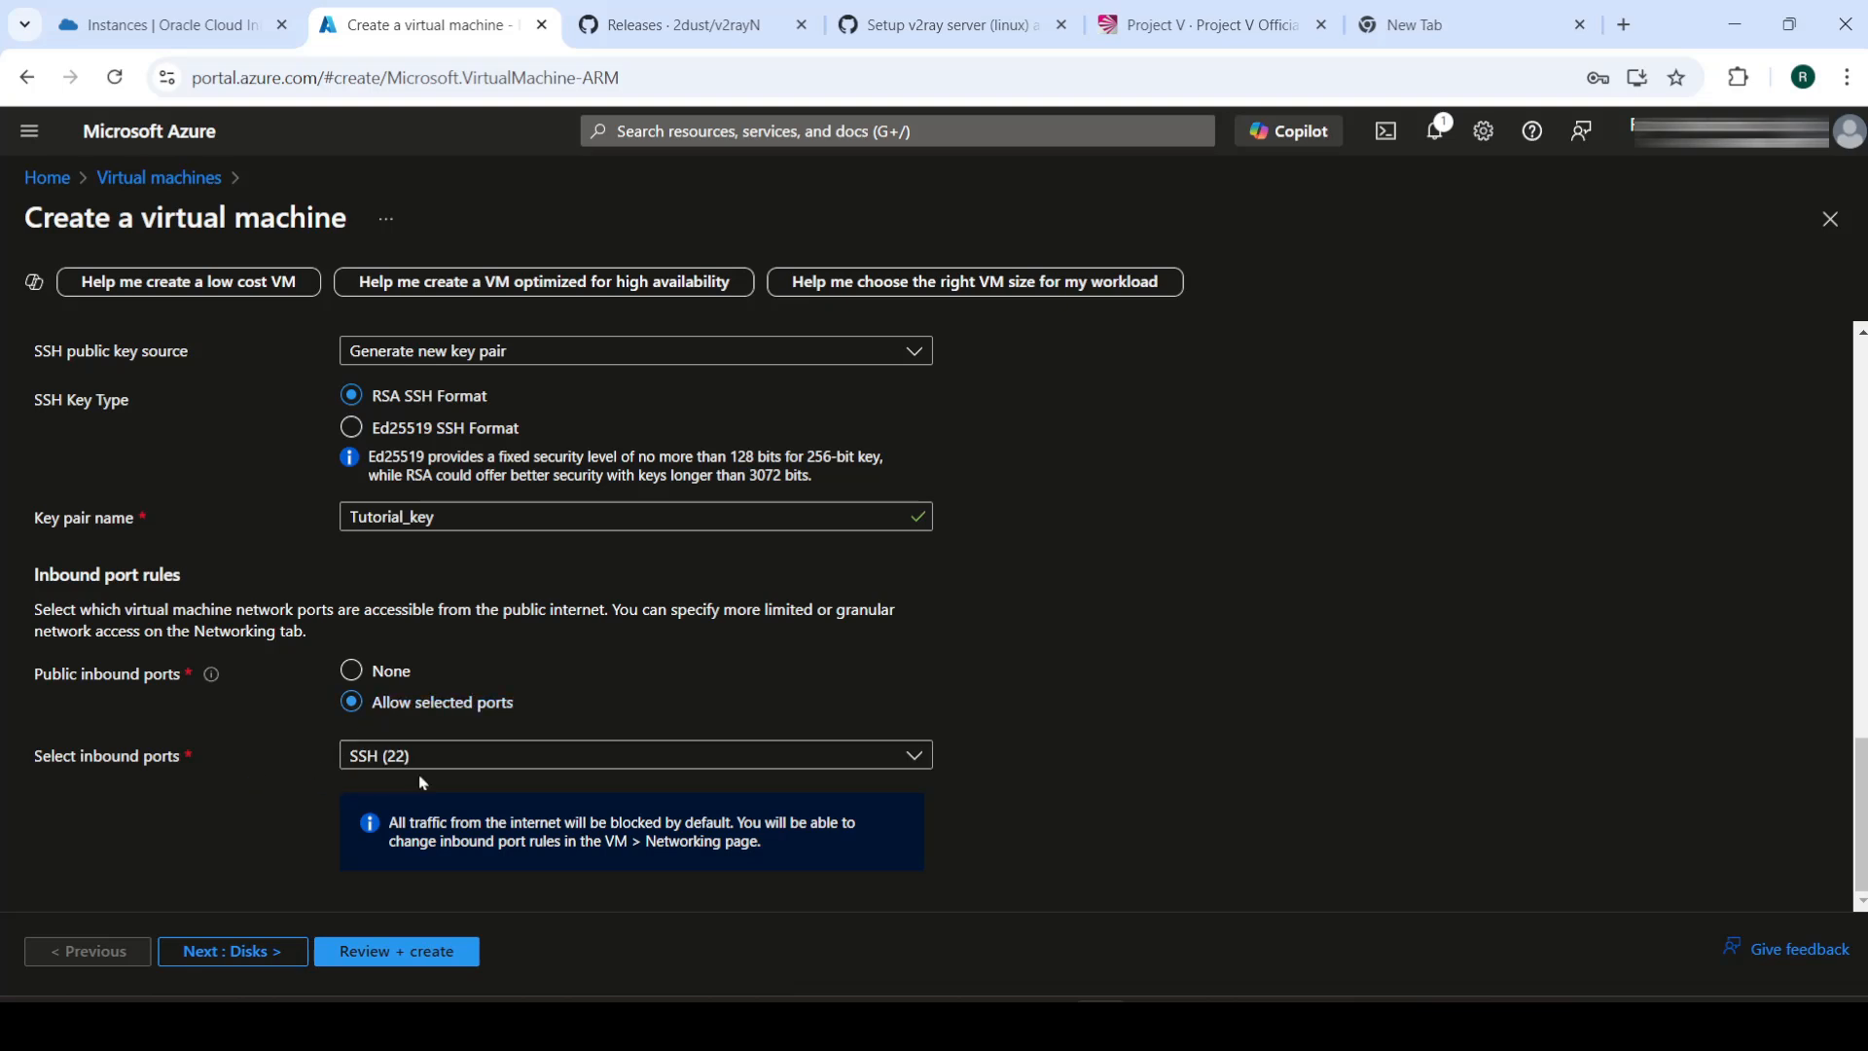
Validate the settings, download the private key and create the Tutorial VM
{"action": "left_click", "coordinate": [397, 950]}
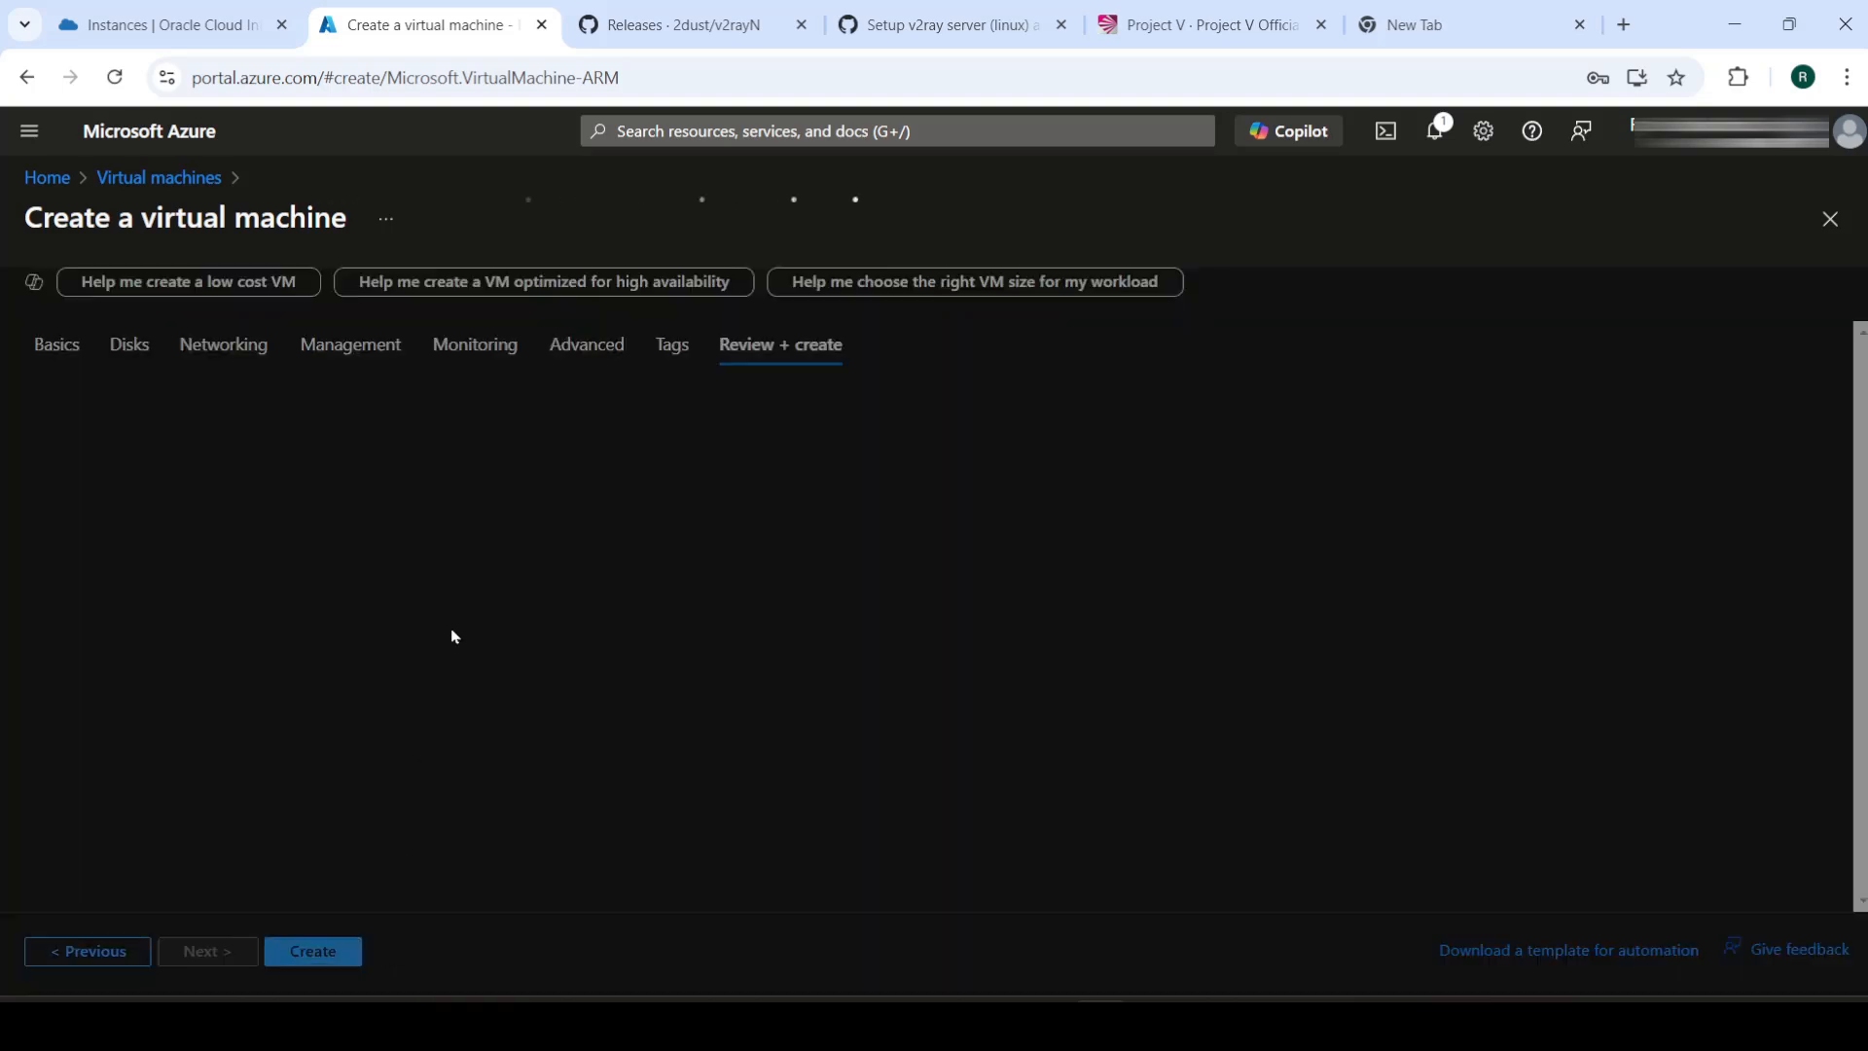
{"action": "left_click", "coordinate": [312, 949]}
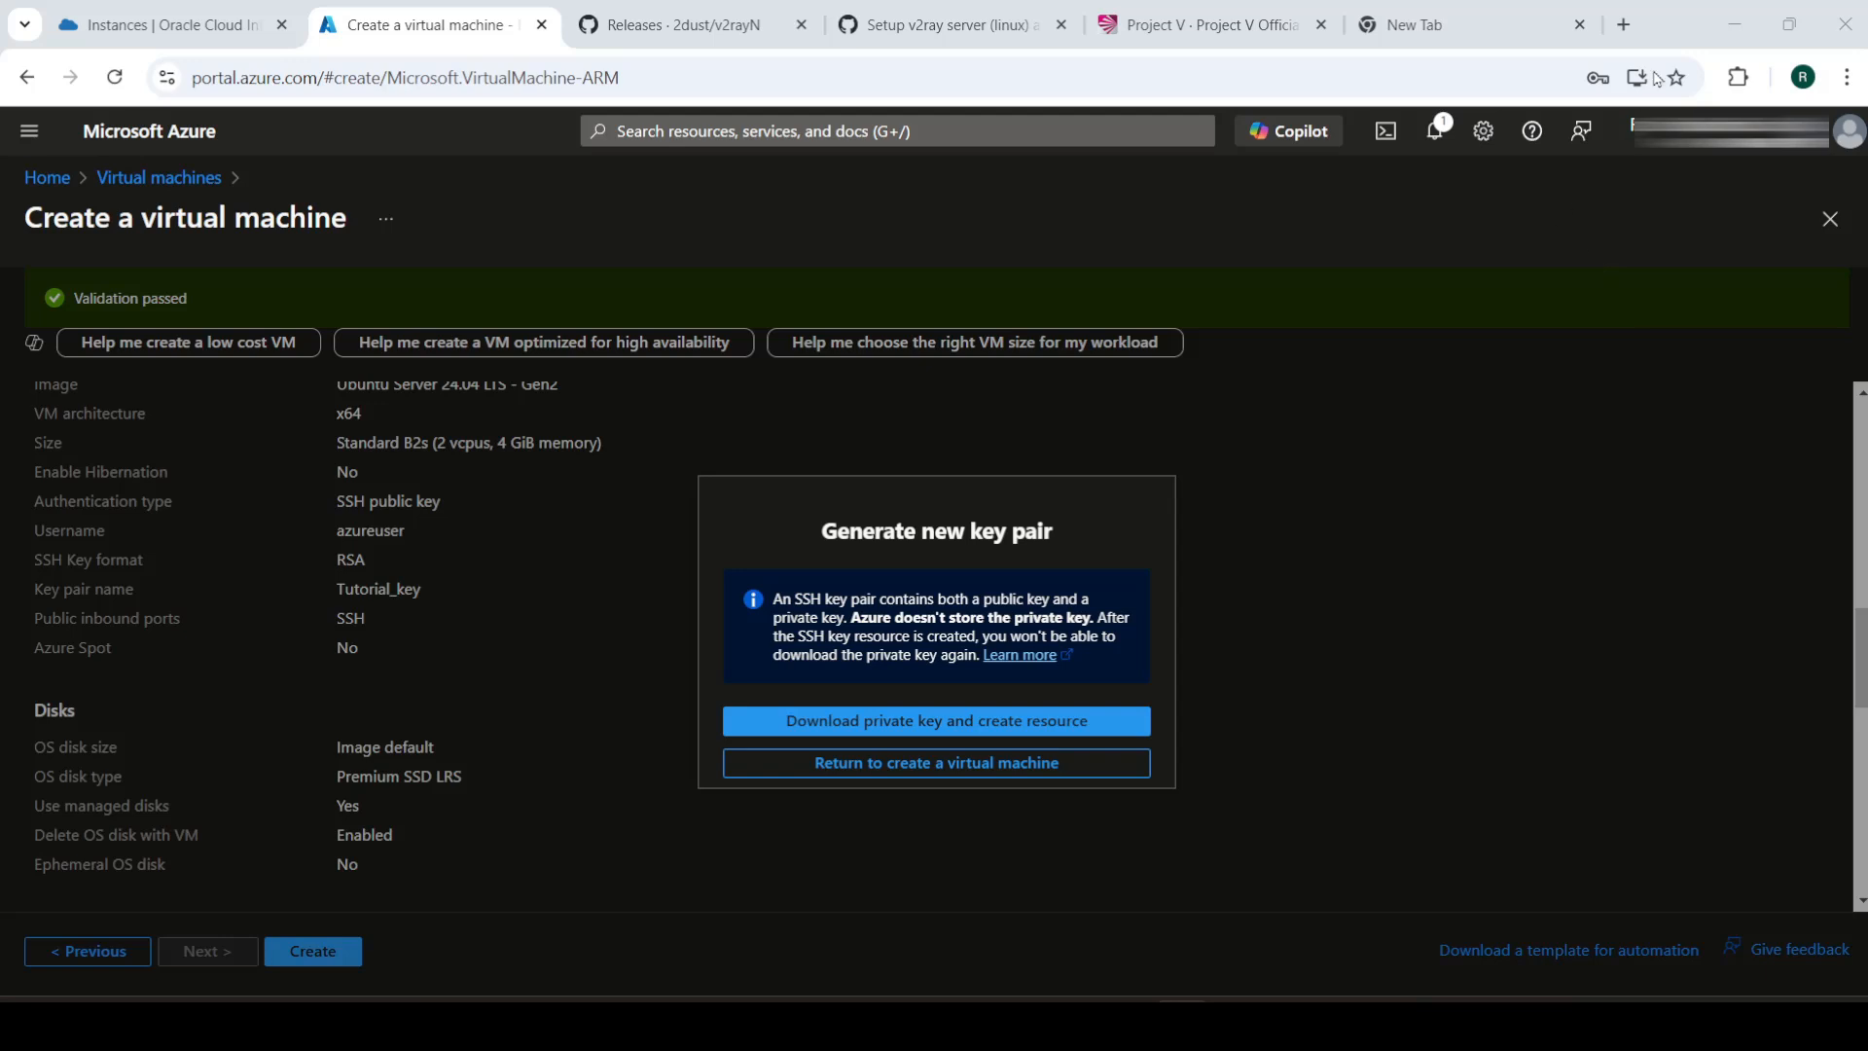
{"action": "mouse_move", "coordinate": [836, 749]}
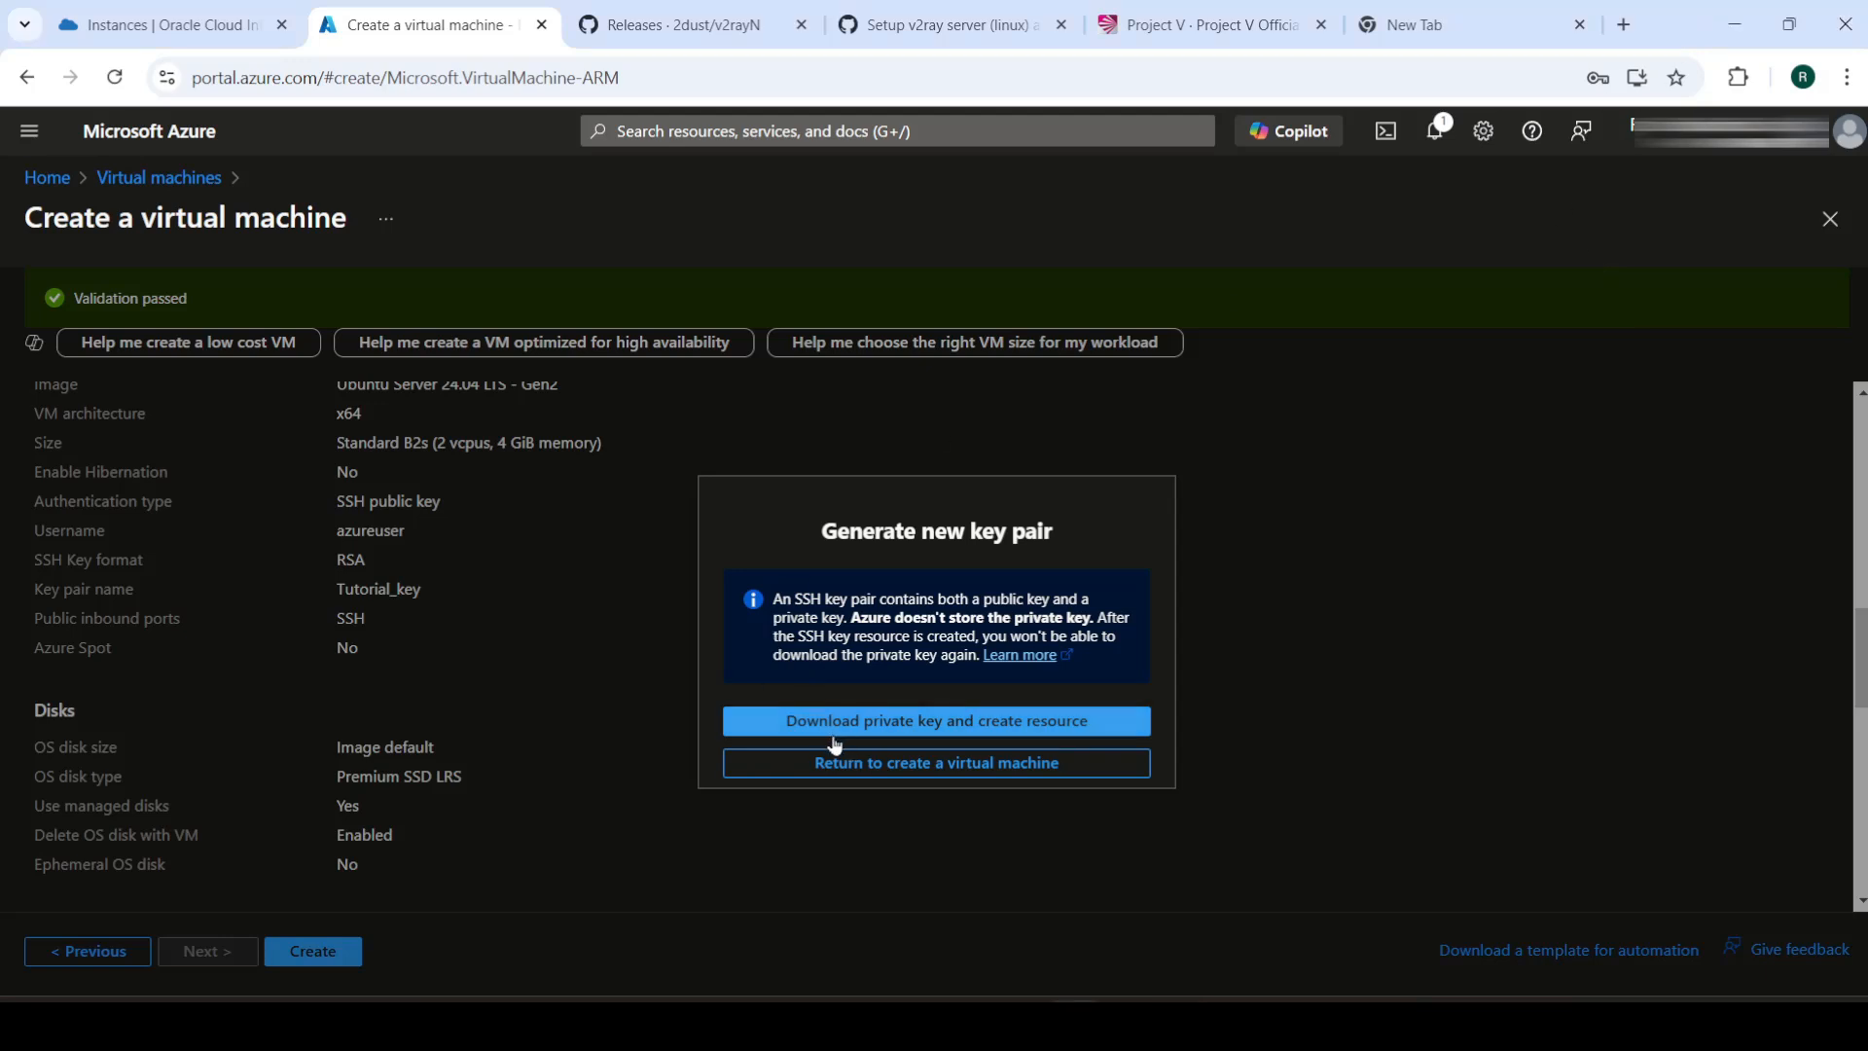
{"action": "mouse_move", "coordinate": [697, 744]}
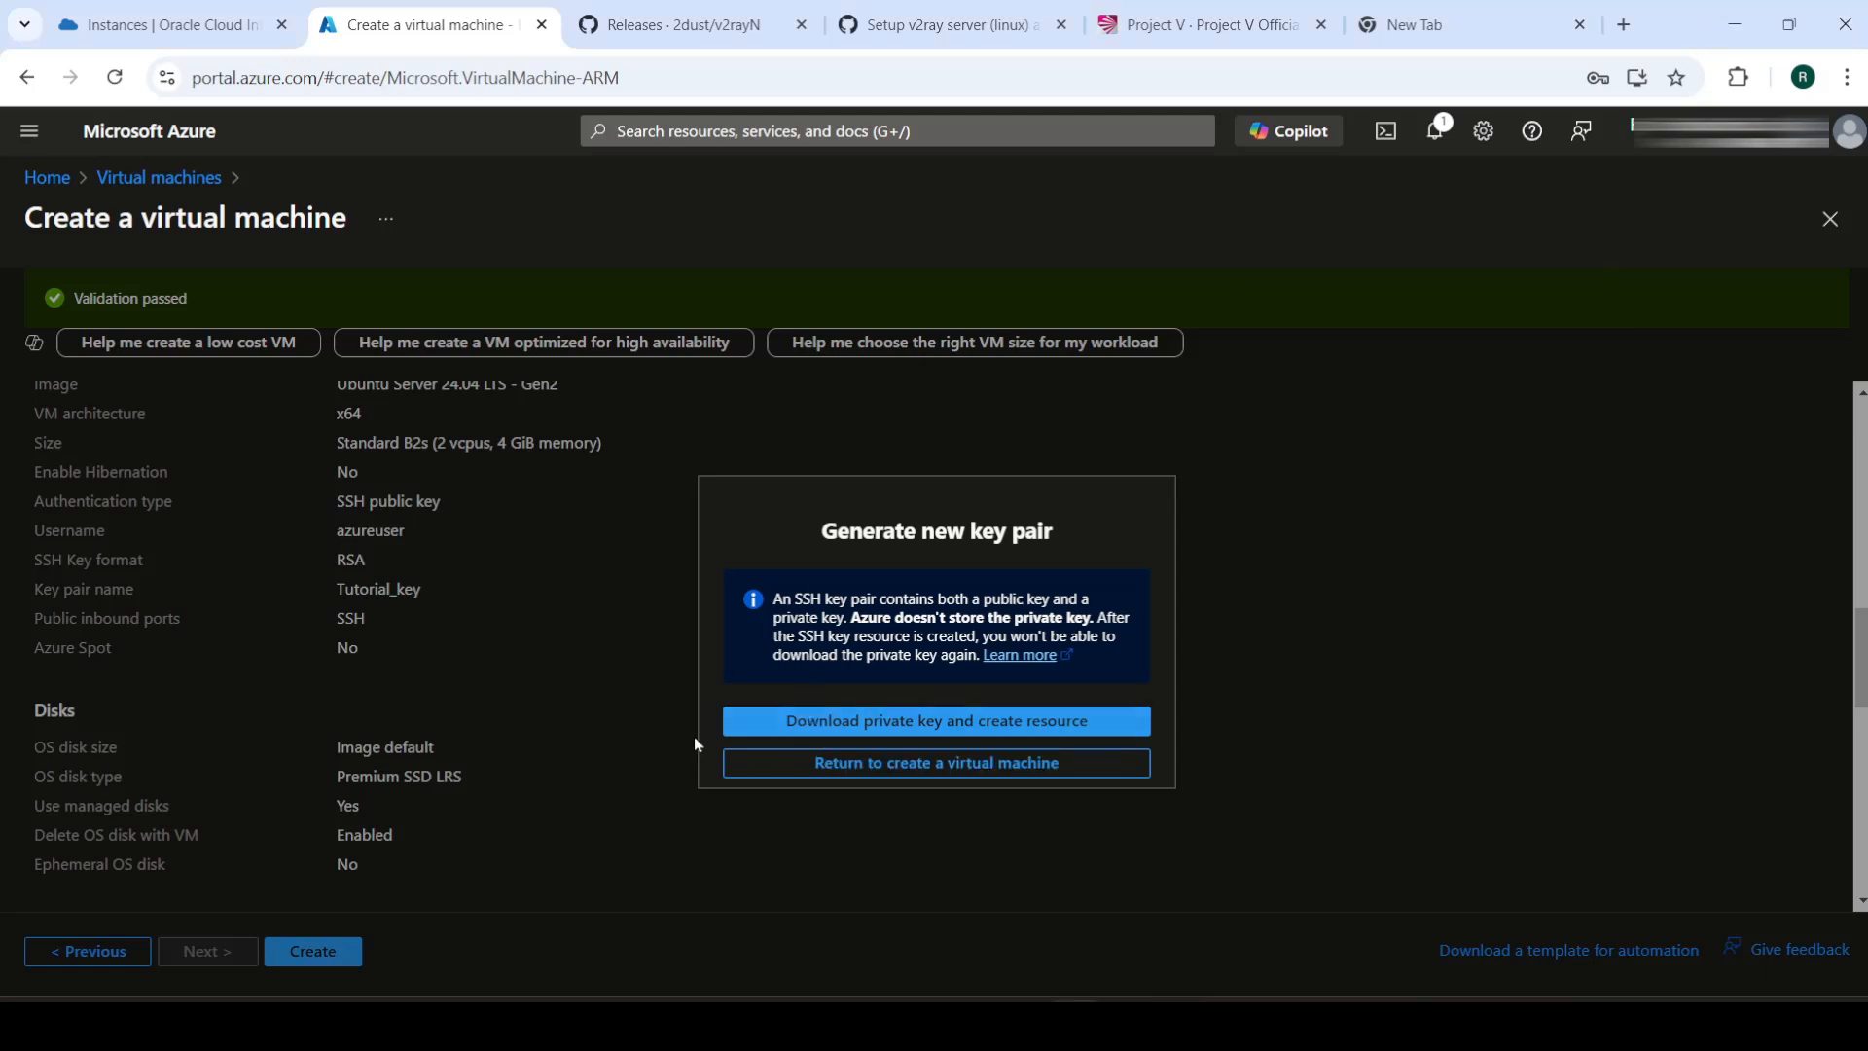
{"action": "left_click", "coordinate": [936, 720]}
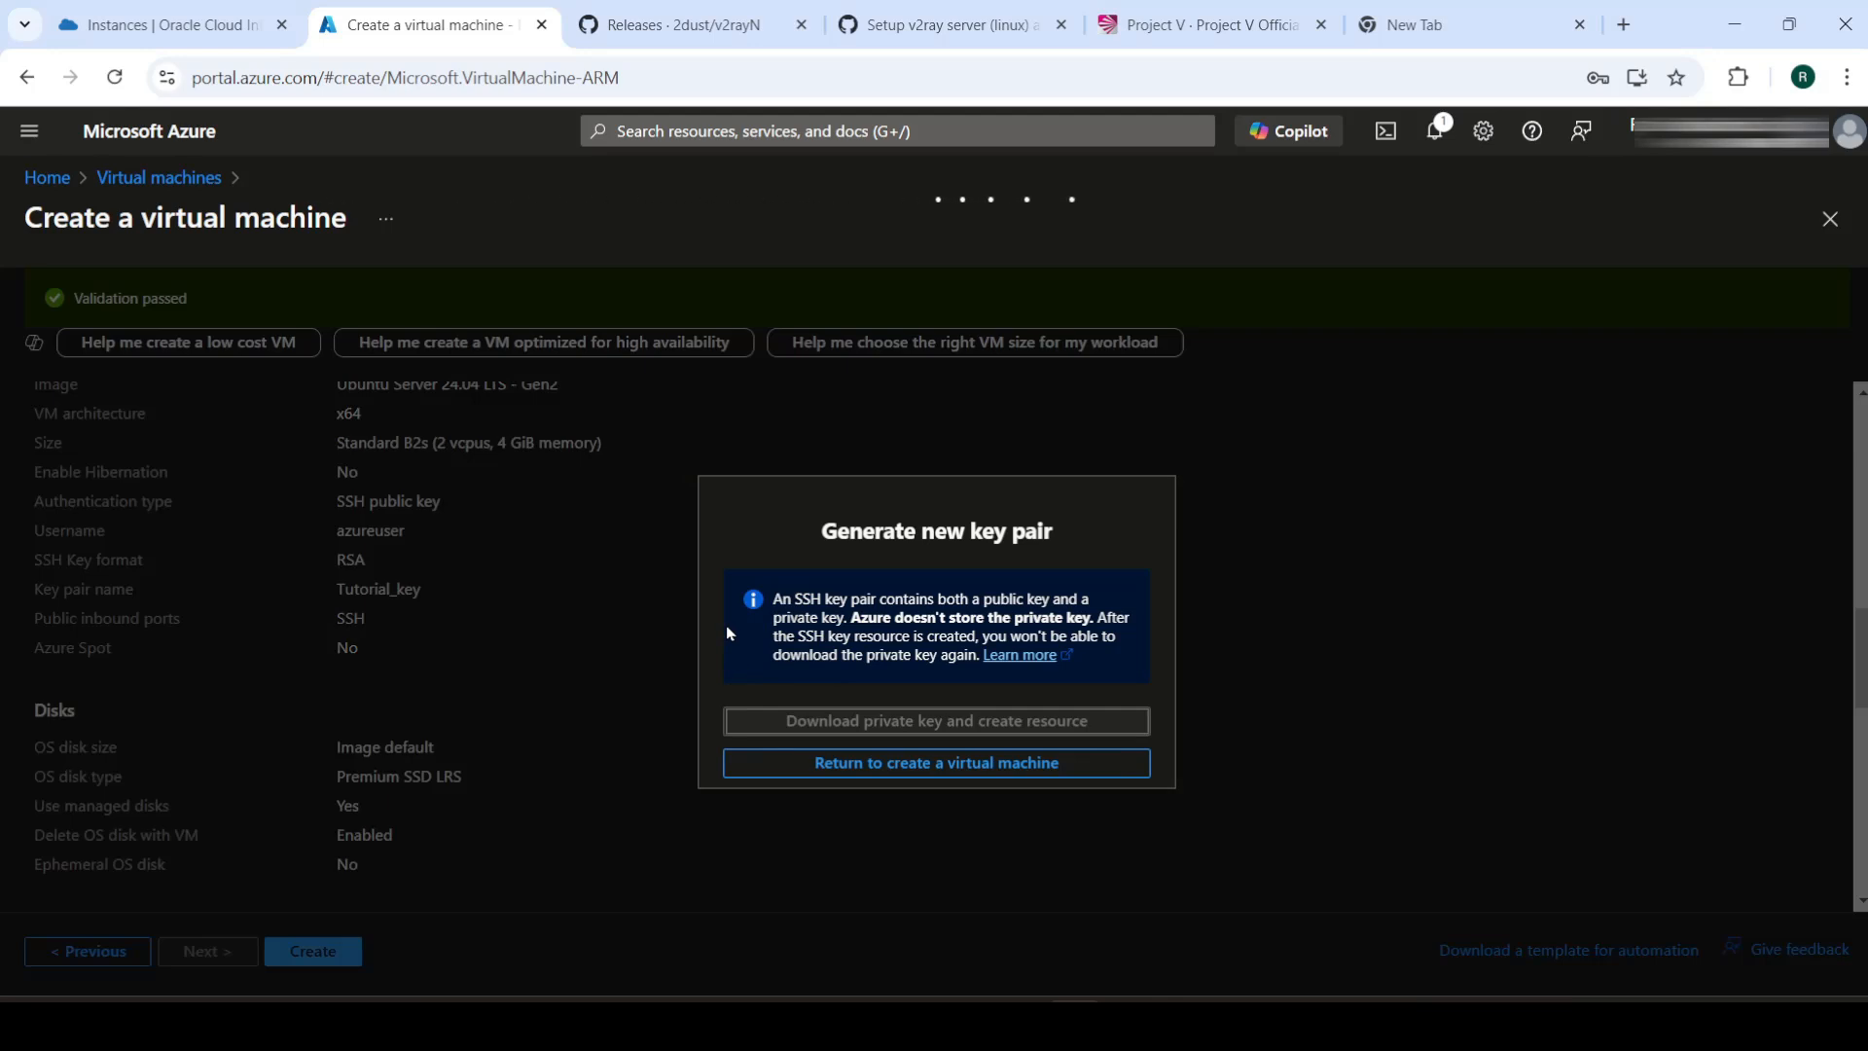
{"action": "left_click", "coordinate": [936, 720]}
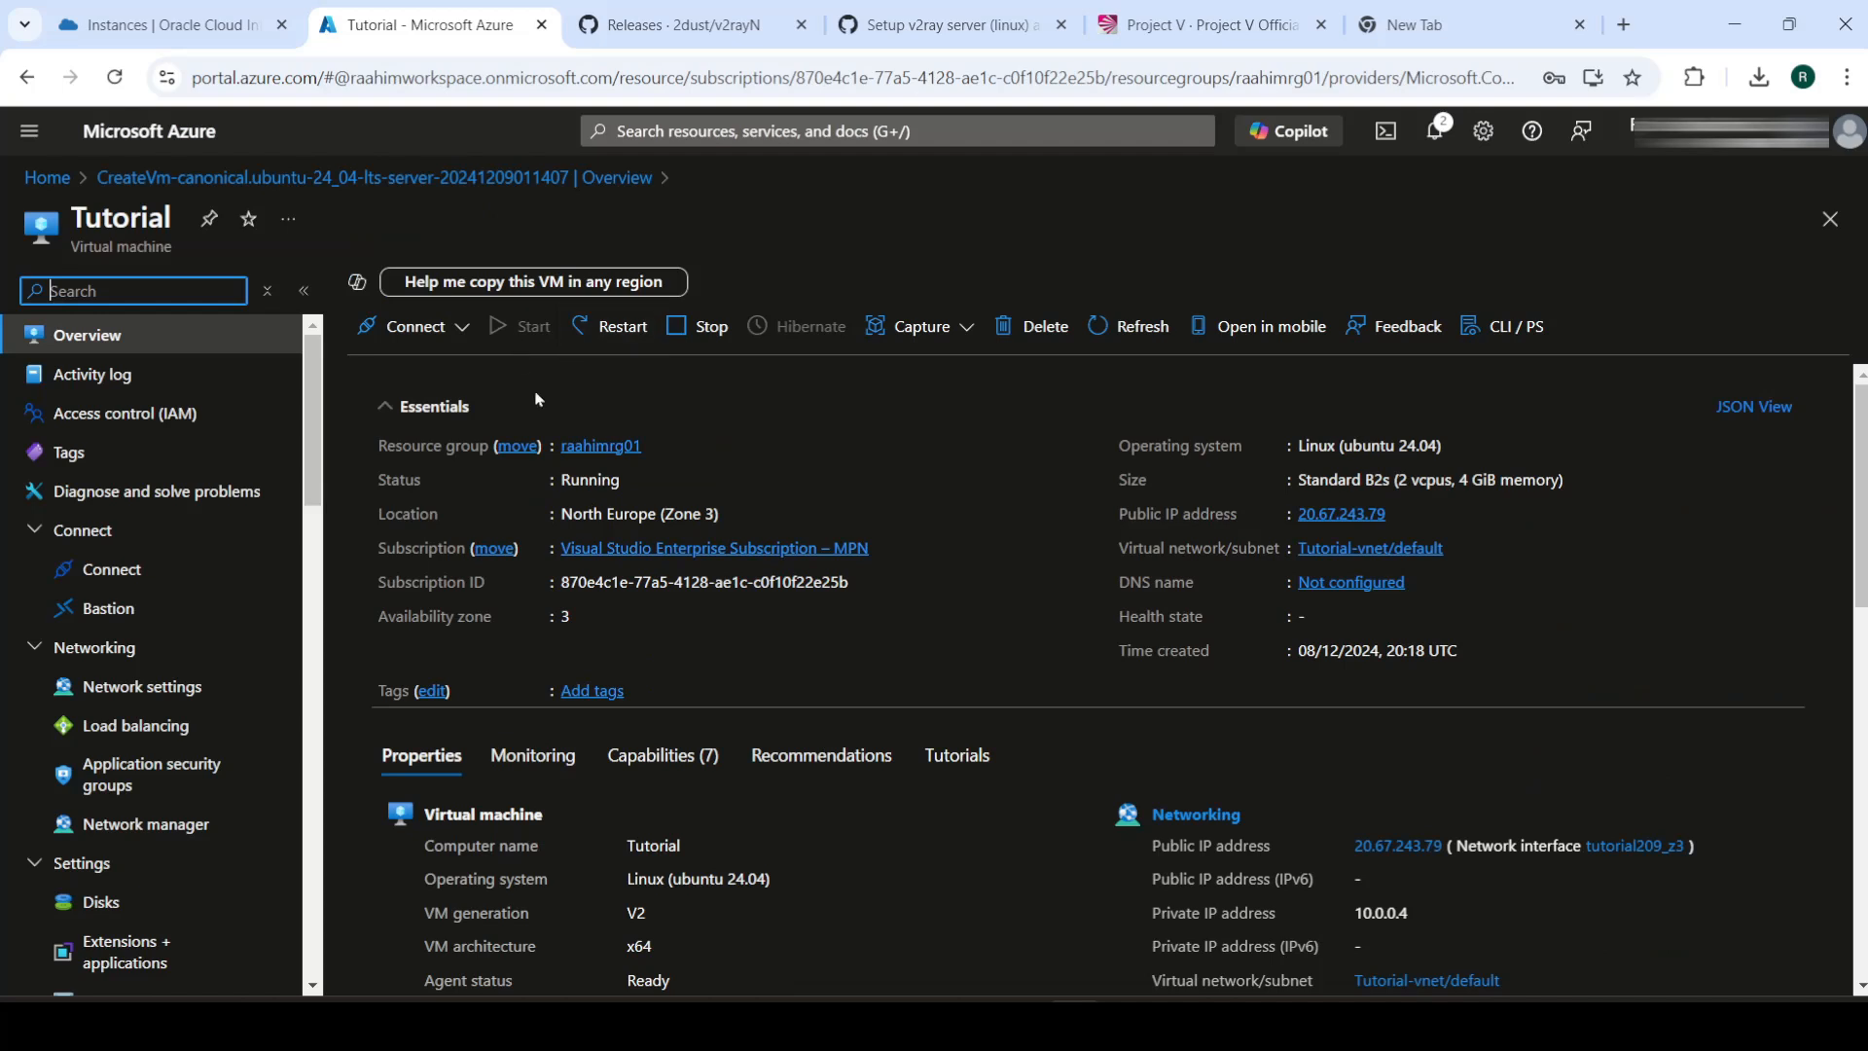
{"action": "mouse_move", "coordinate": [1288, 513]}
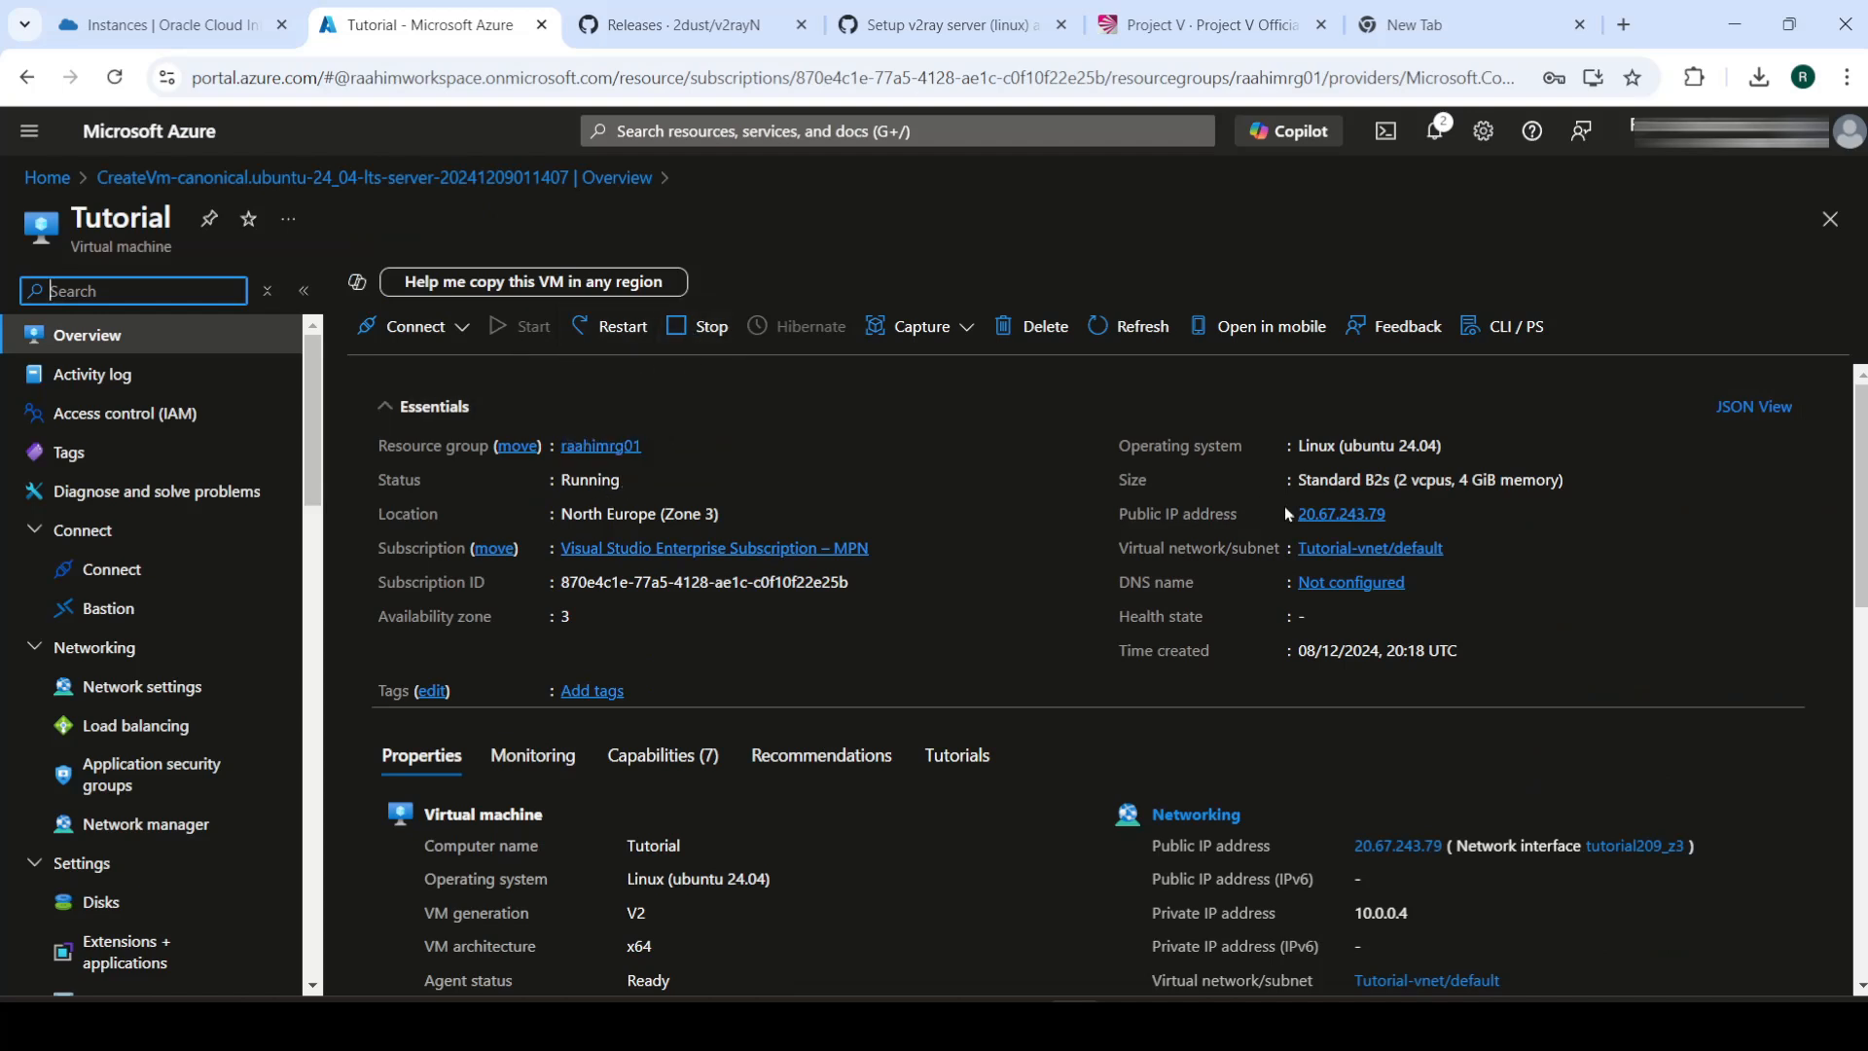
{"action": "mouse_move", "coordinate": [1399, 516]}
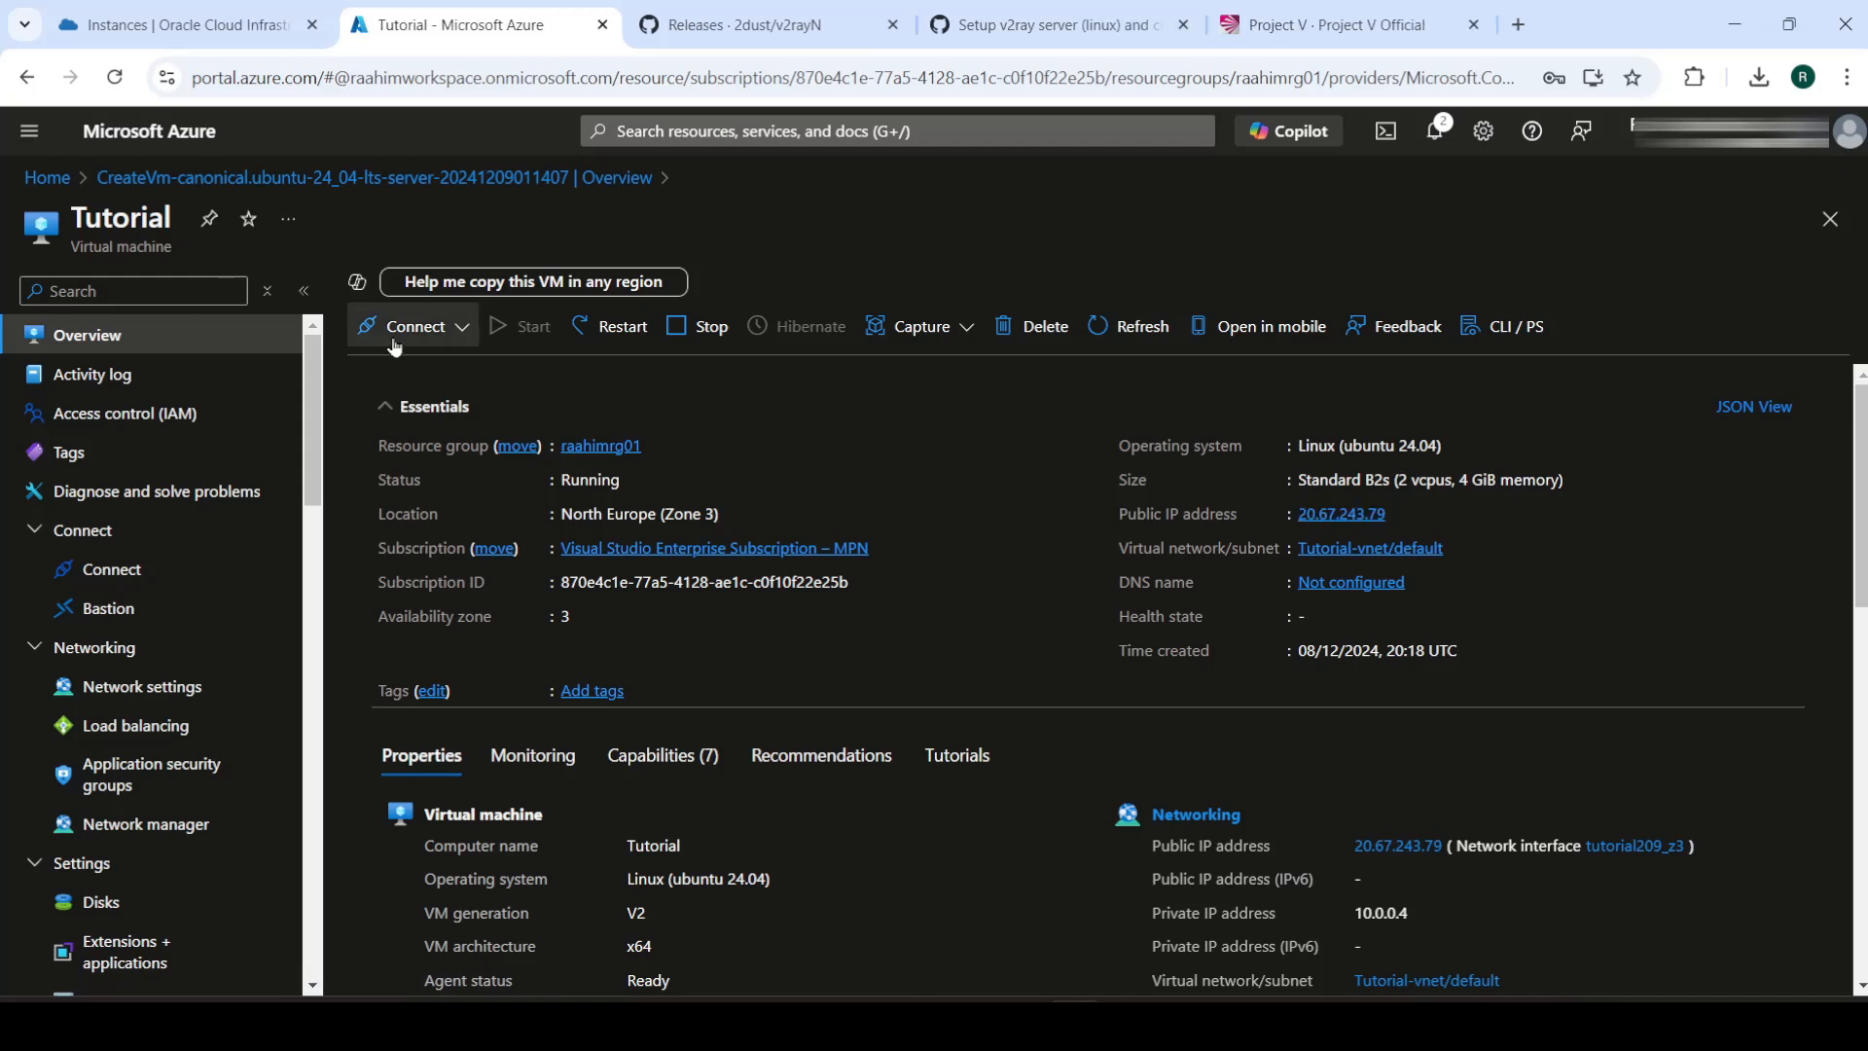
Show the connection choices for the running Tutorial VM
{"action": "left_click", "coordinate": [412, 327]}
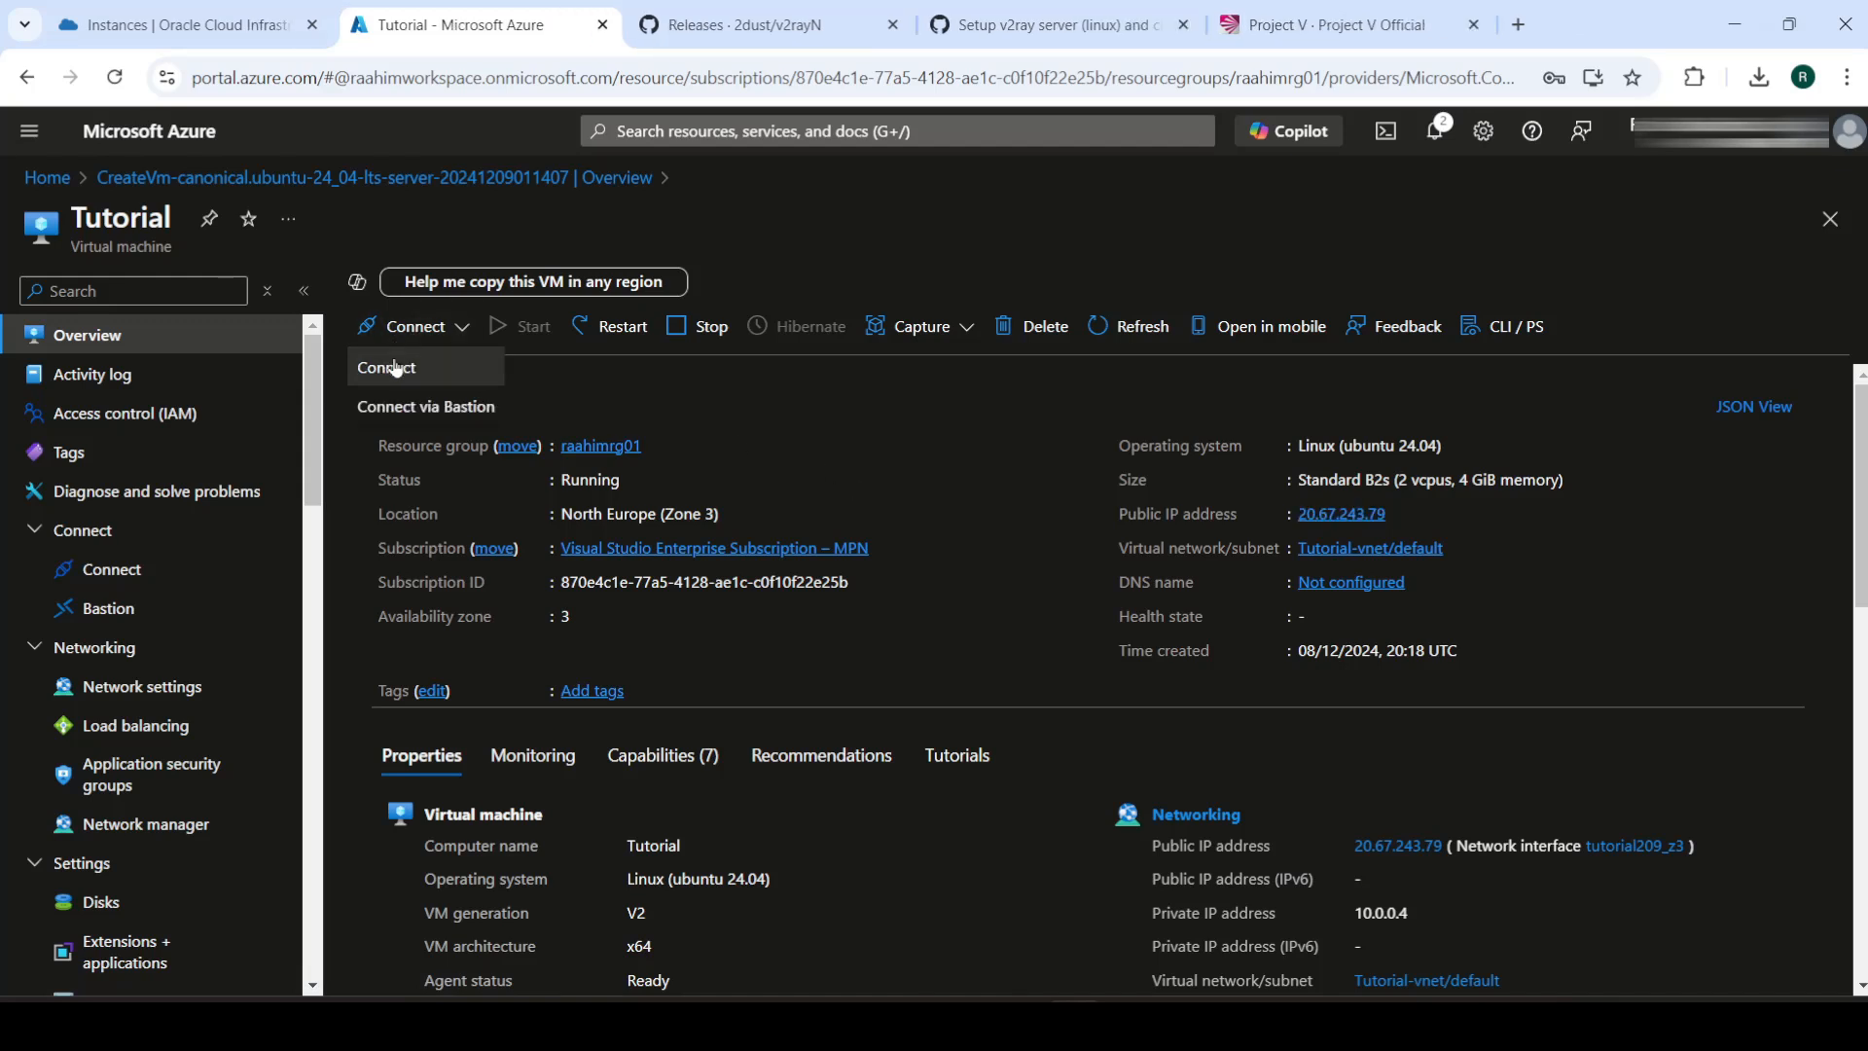
Configure native SSH with the Desktop Tutorial_key.pem path and copy the SSH command
{"action": "left_click", "coordinate": [385, 366]}
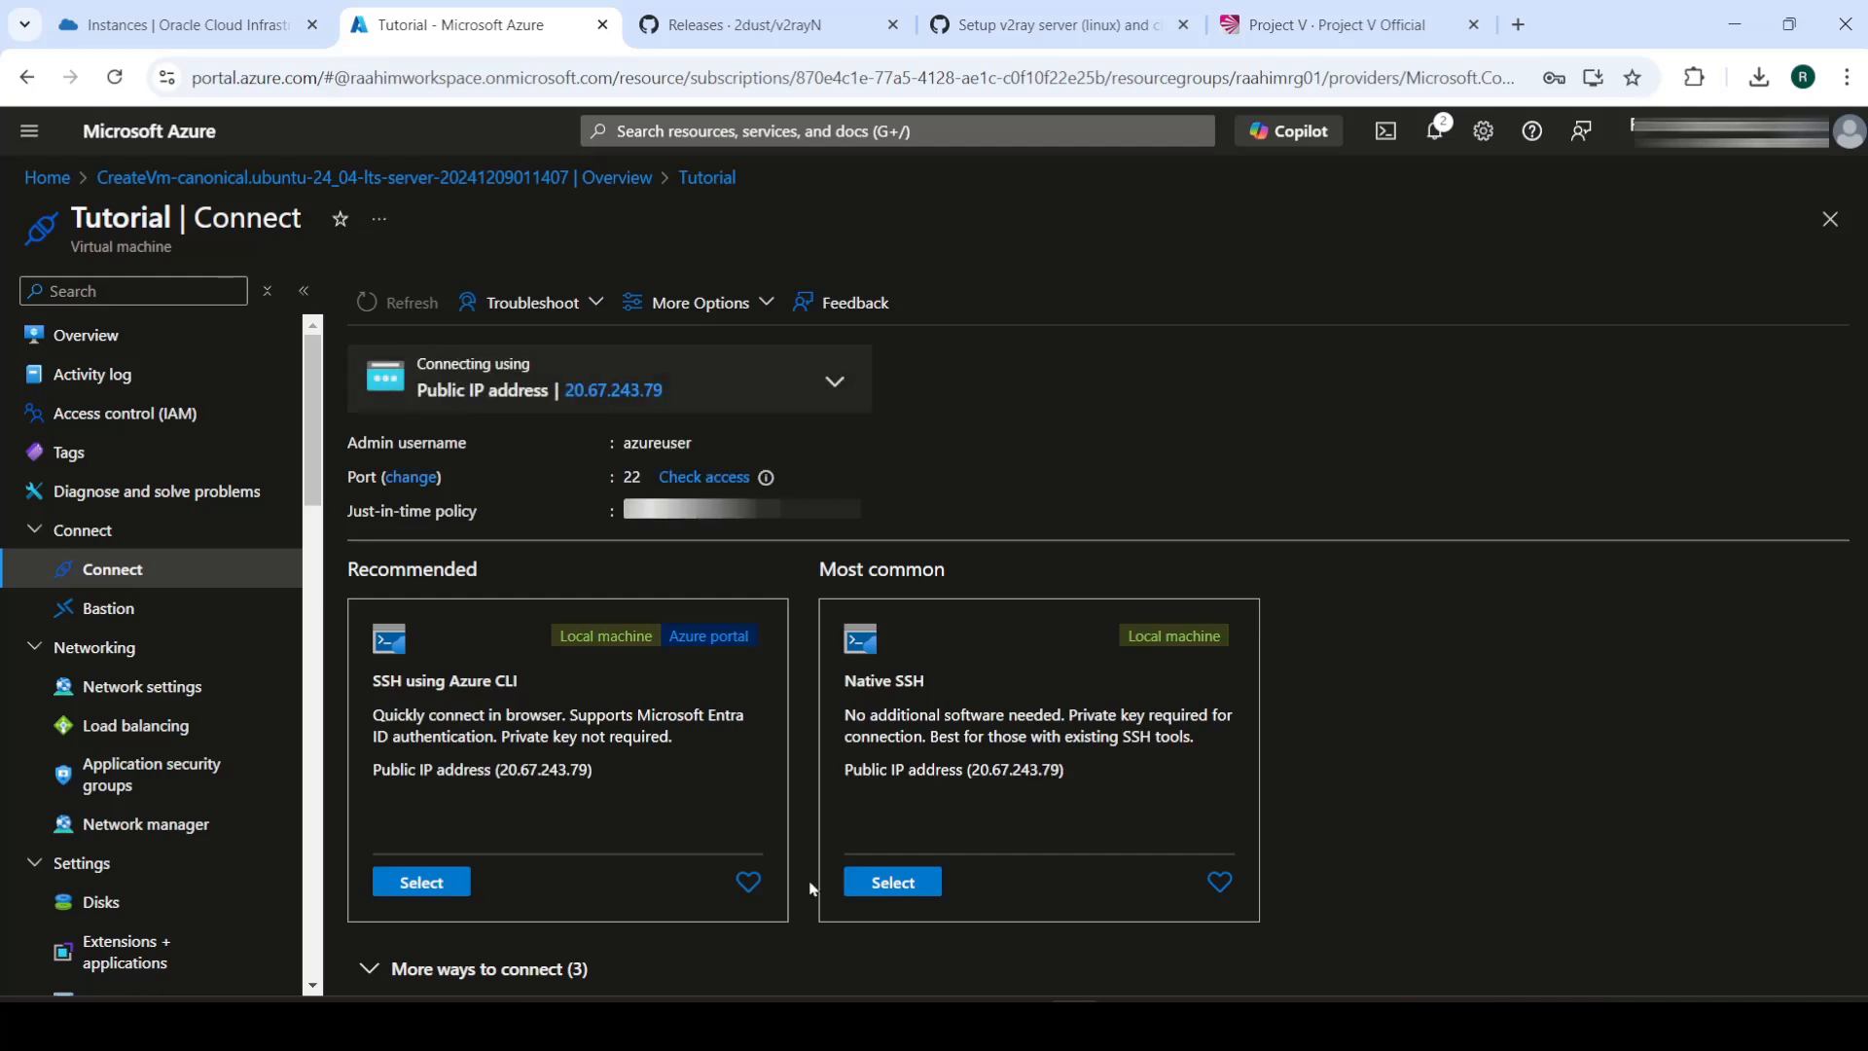
{"action": "left_click", "coordinate": [891, 882]}
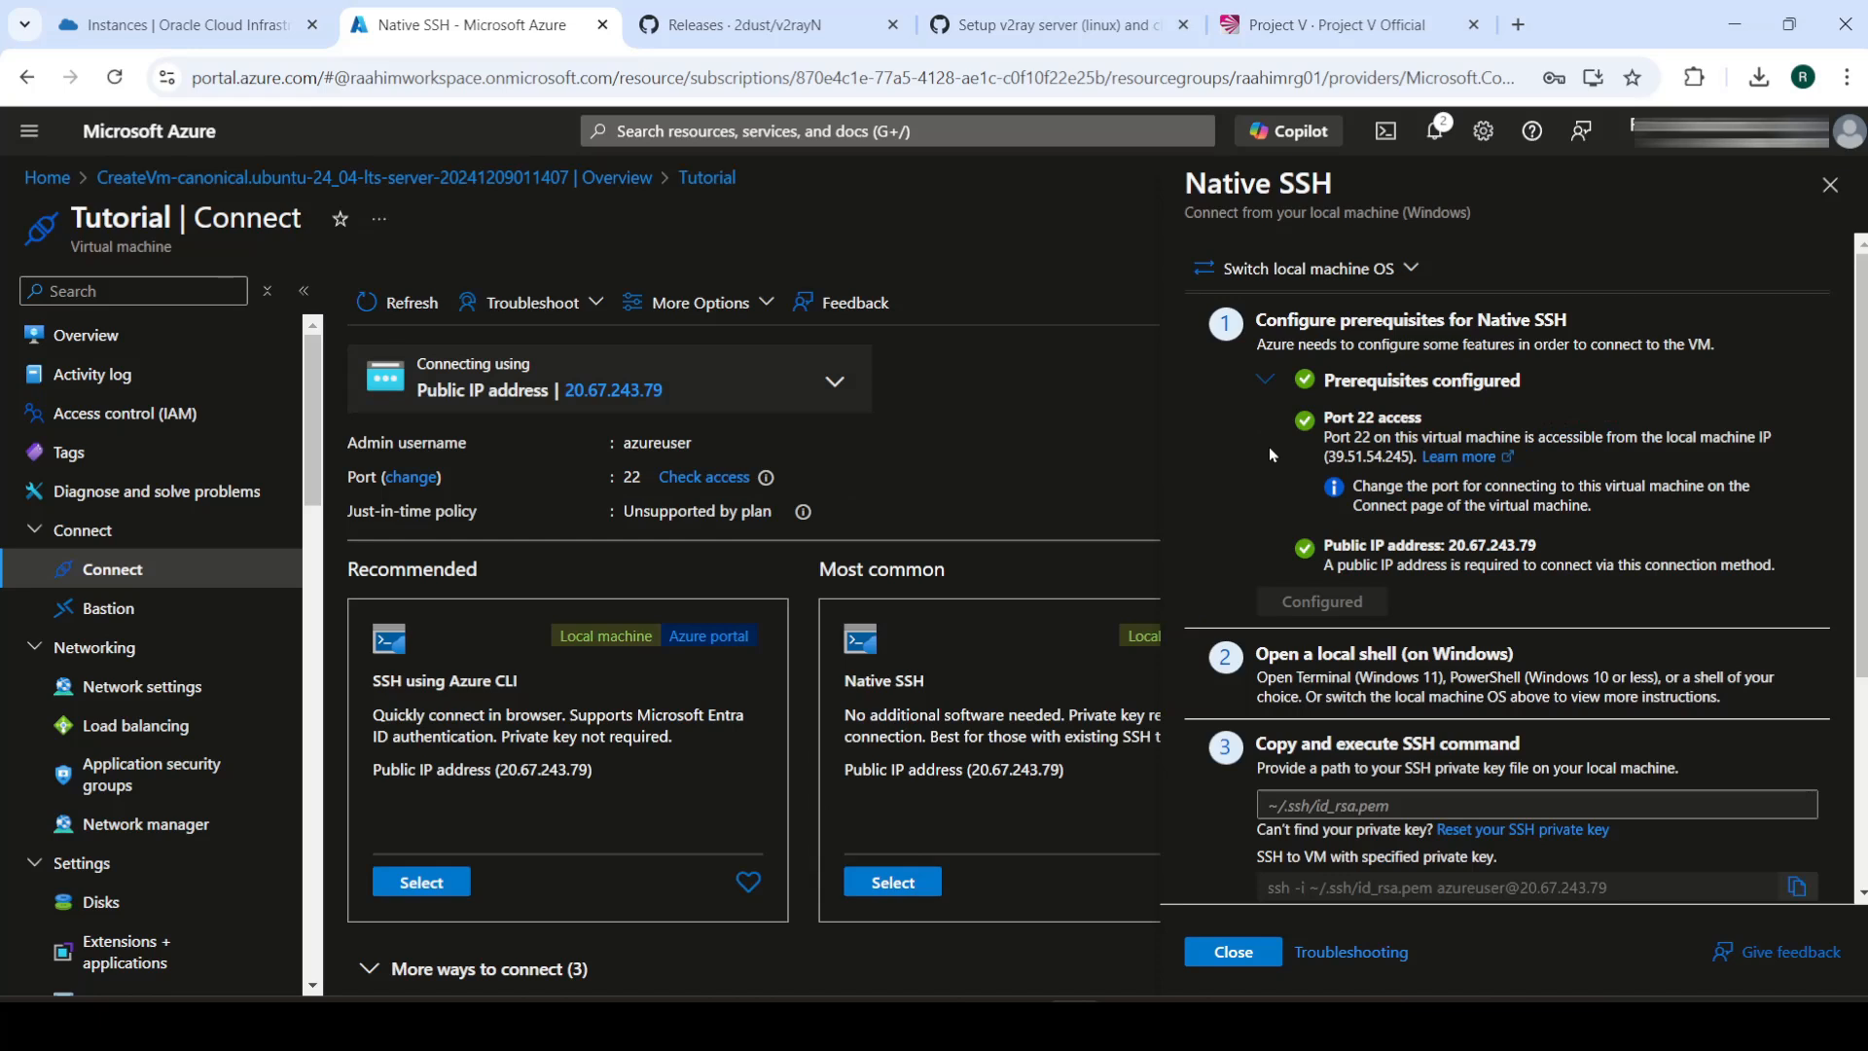
{"action": "mouse_move", "coordinate": [1268, 455]}
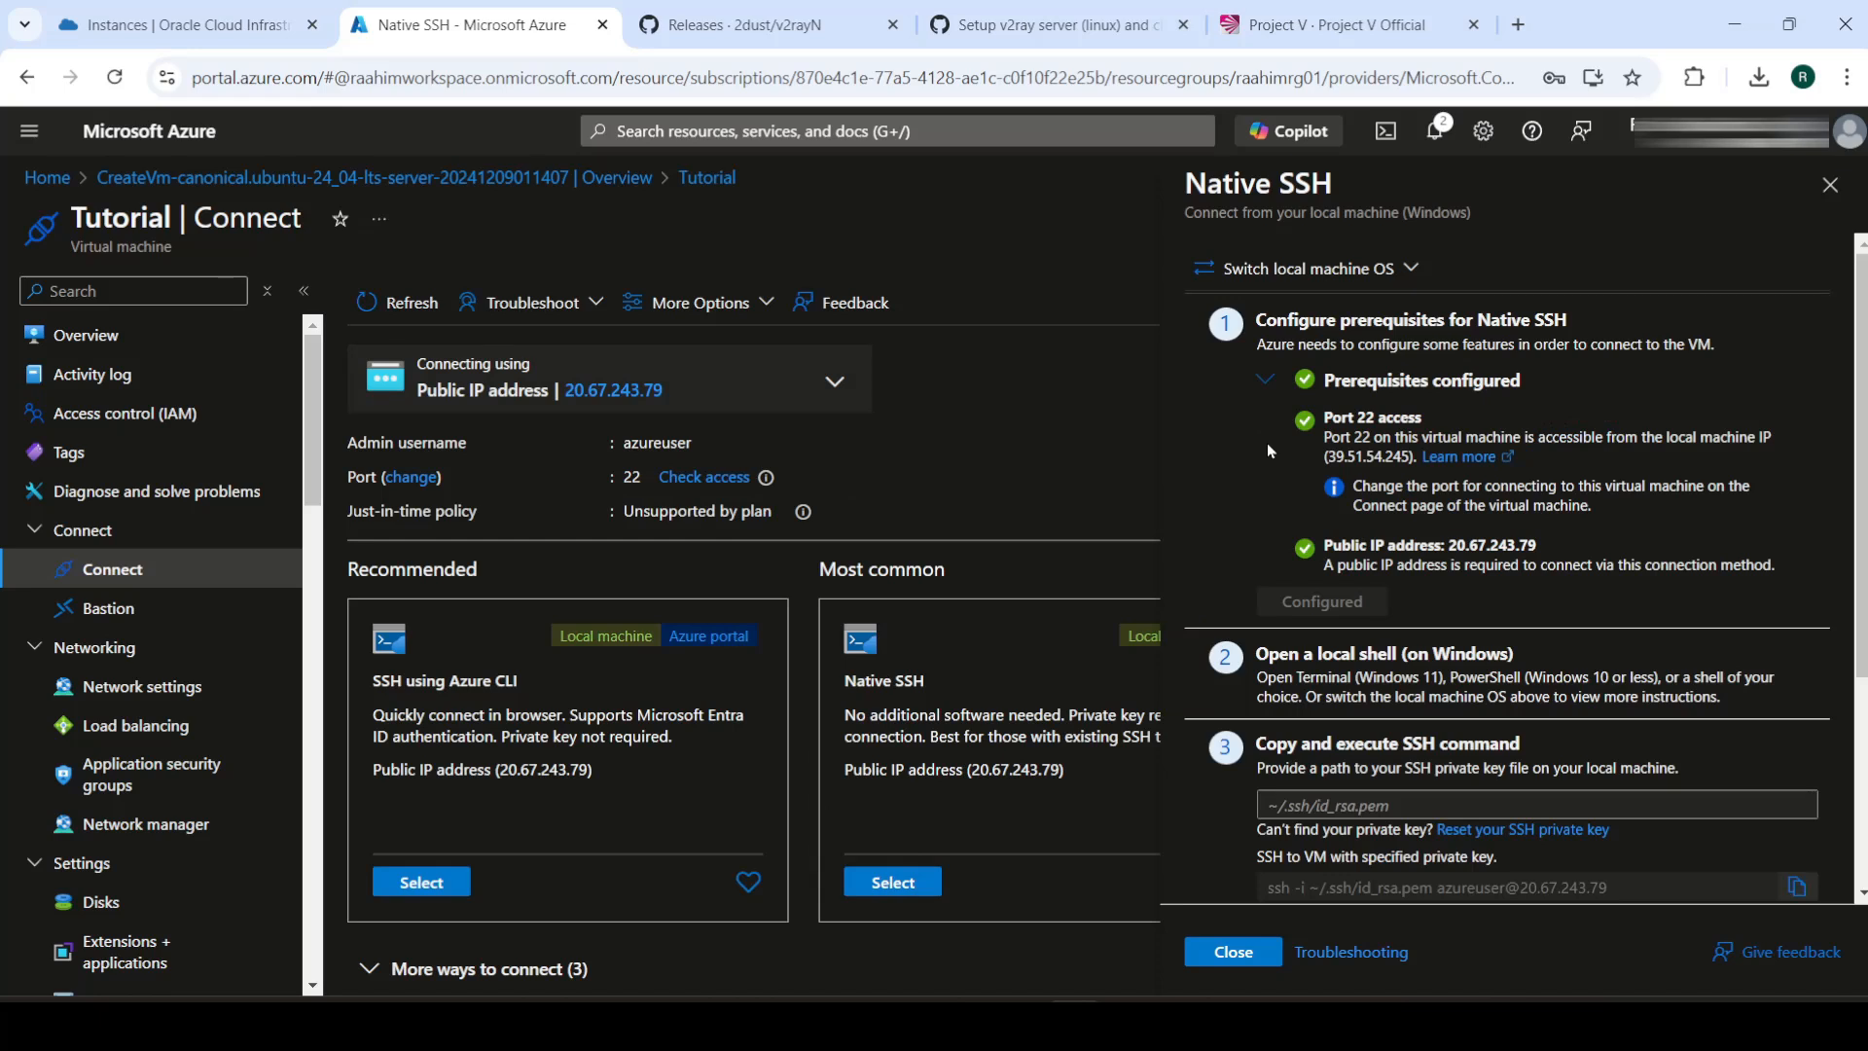
{"action": "mouse_move", "coordinate": [1222, 428]}
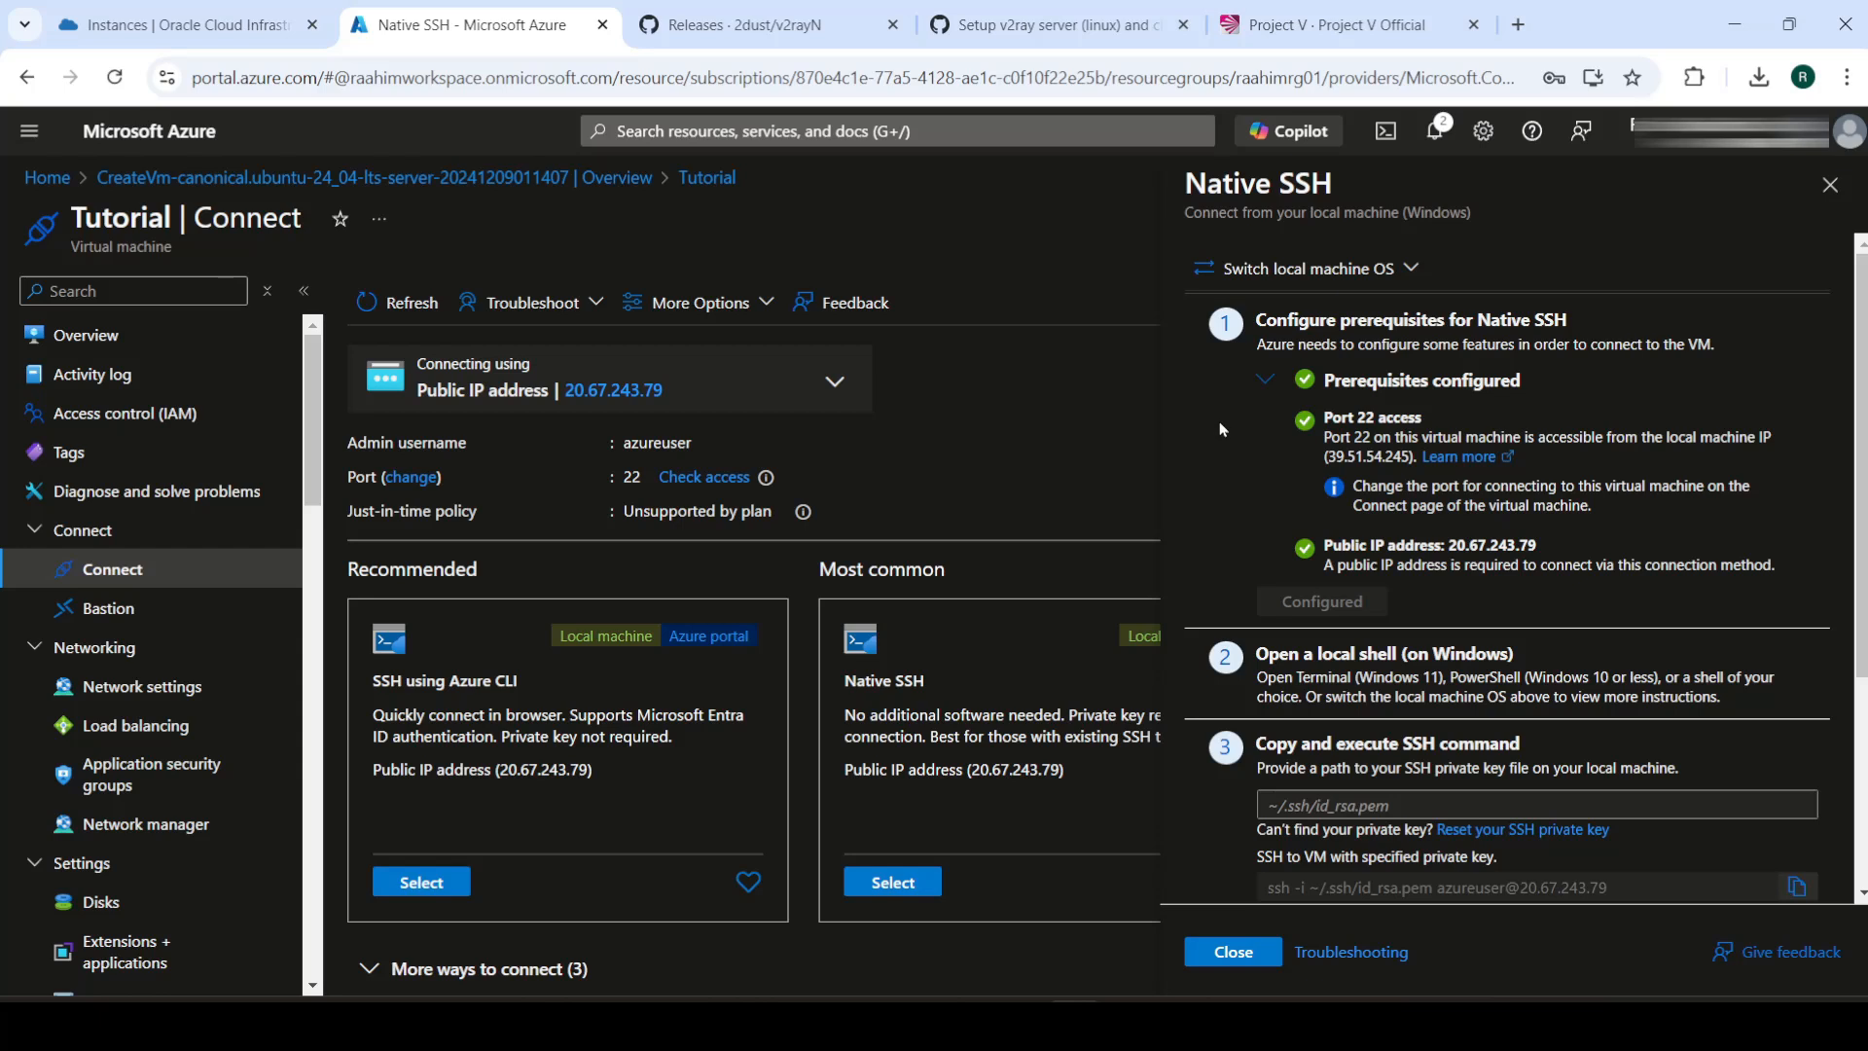
{"action": "mouse_move", "coordinate": [1237, 432]}
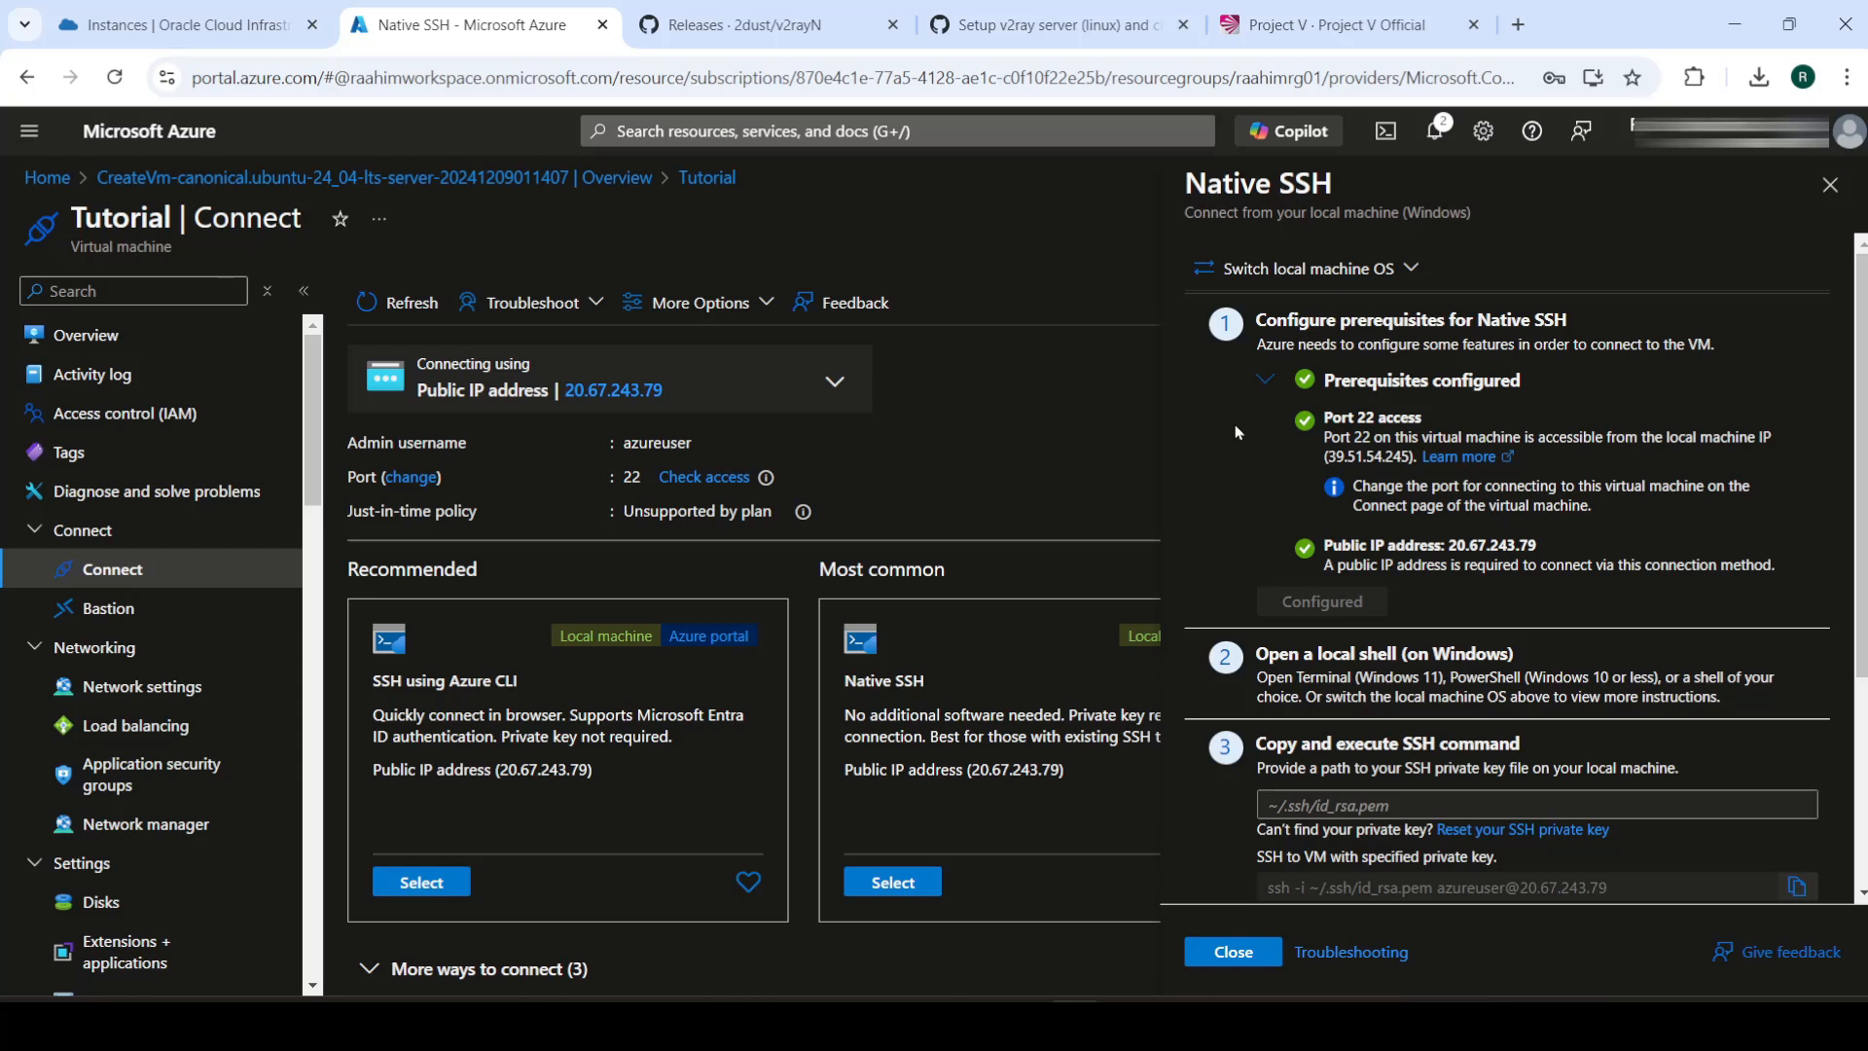
{"action": "scroll", "scroll_direction": "down", "scroll_amount": 3}
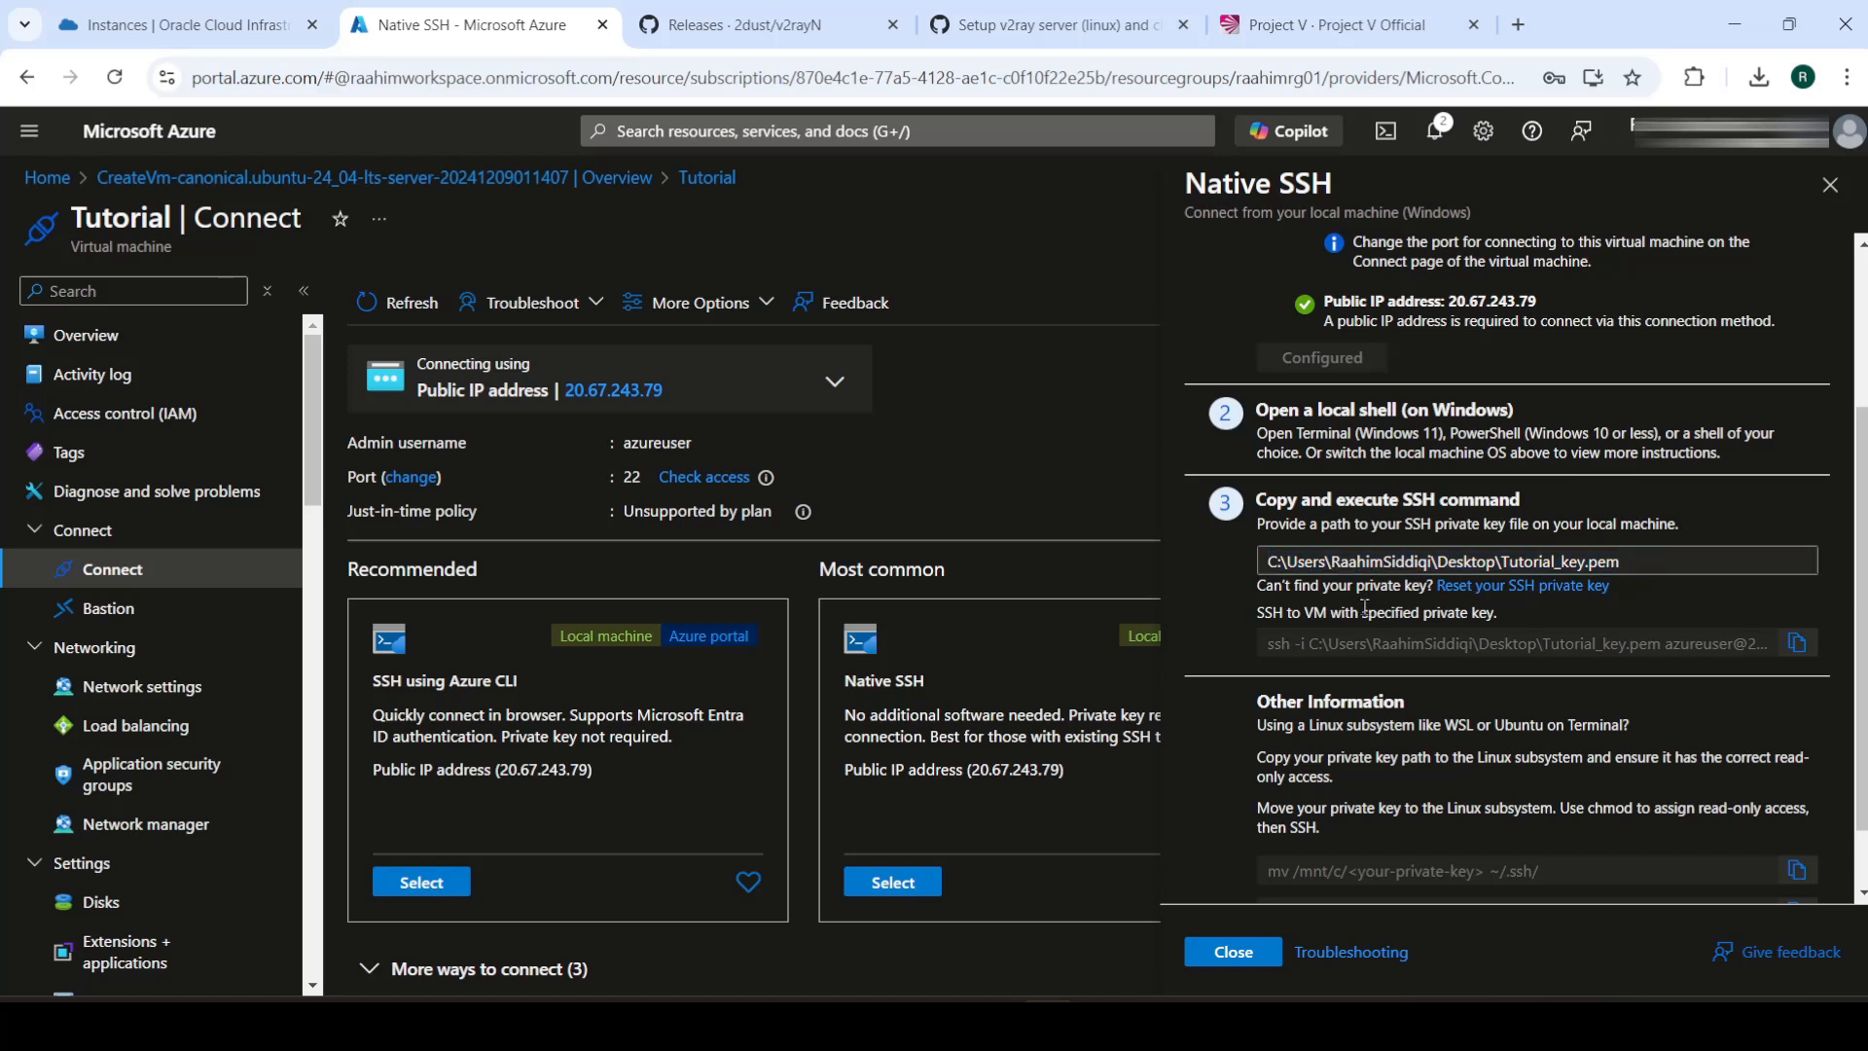
{"action": "left_click", "coordinate": [1796, 642]}
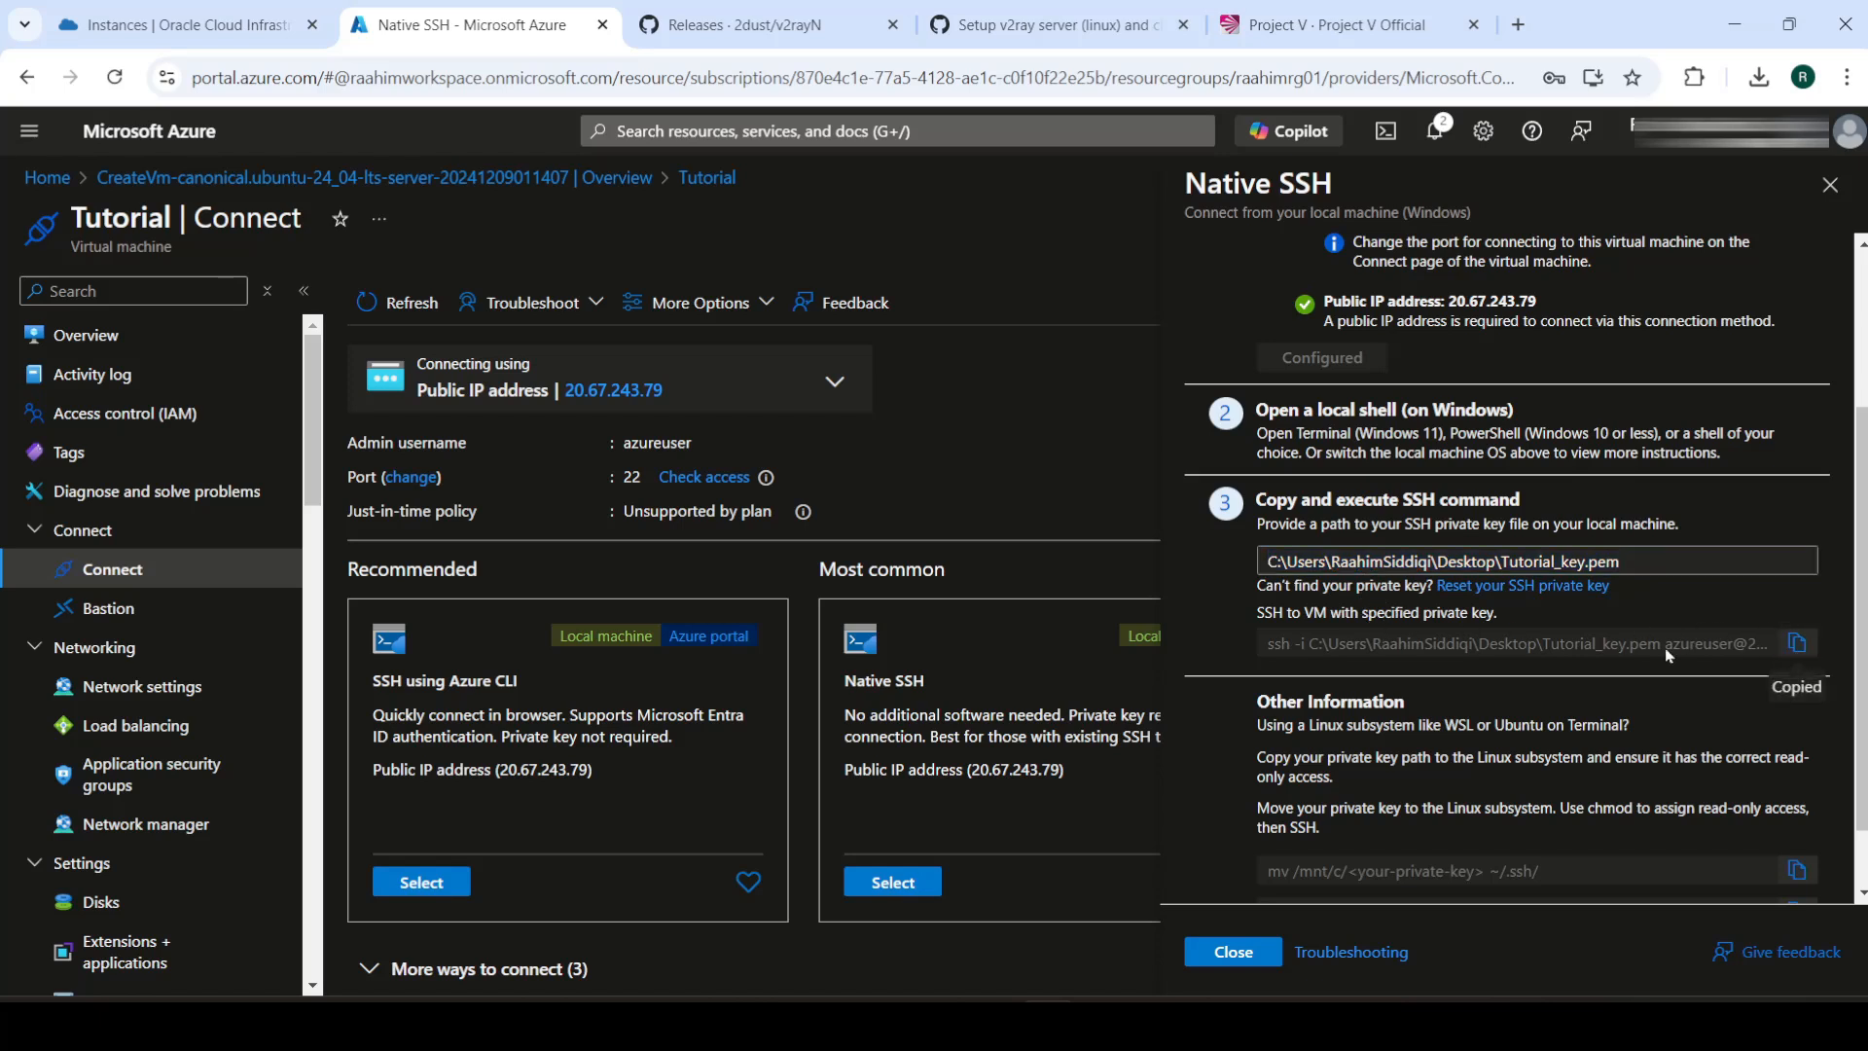
{"action": "scroll", "scroll_direction": "down", "scroll_amount": 3}
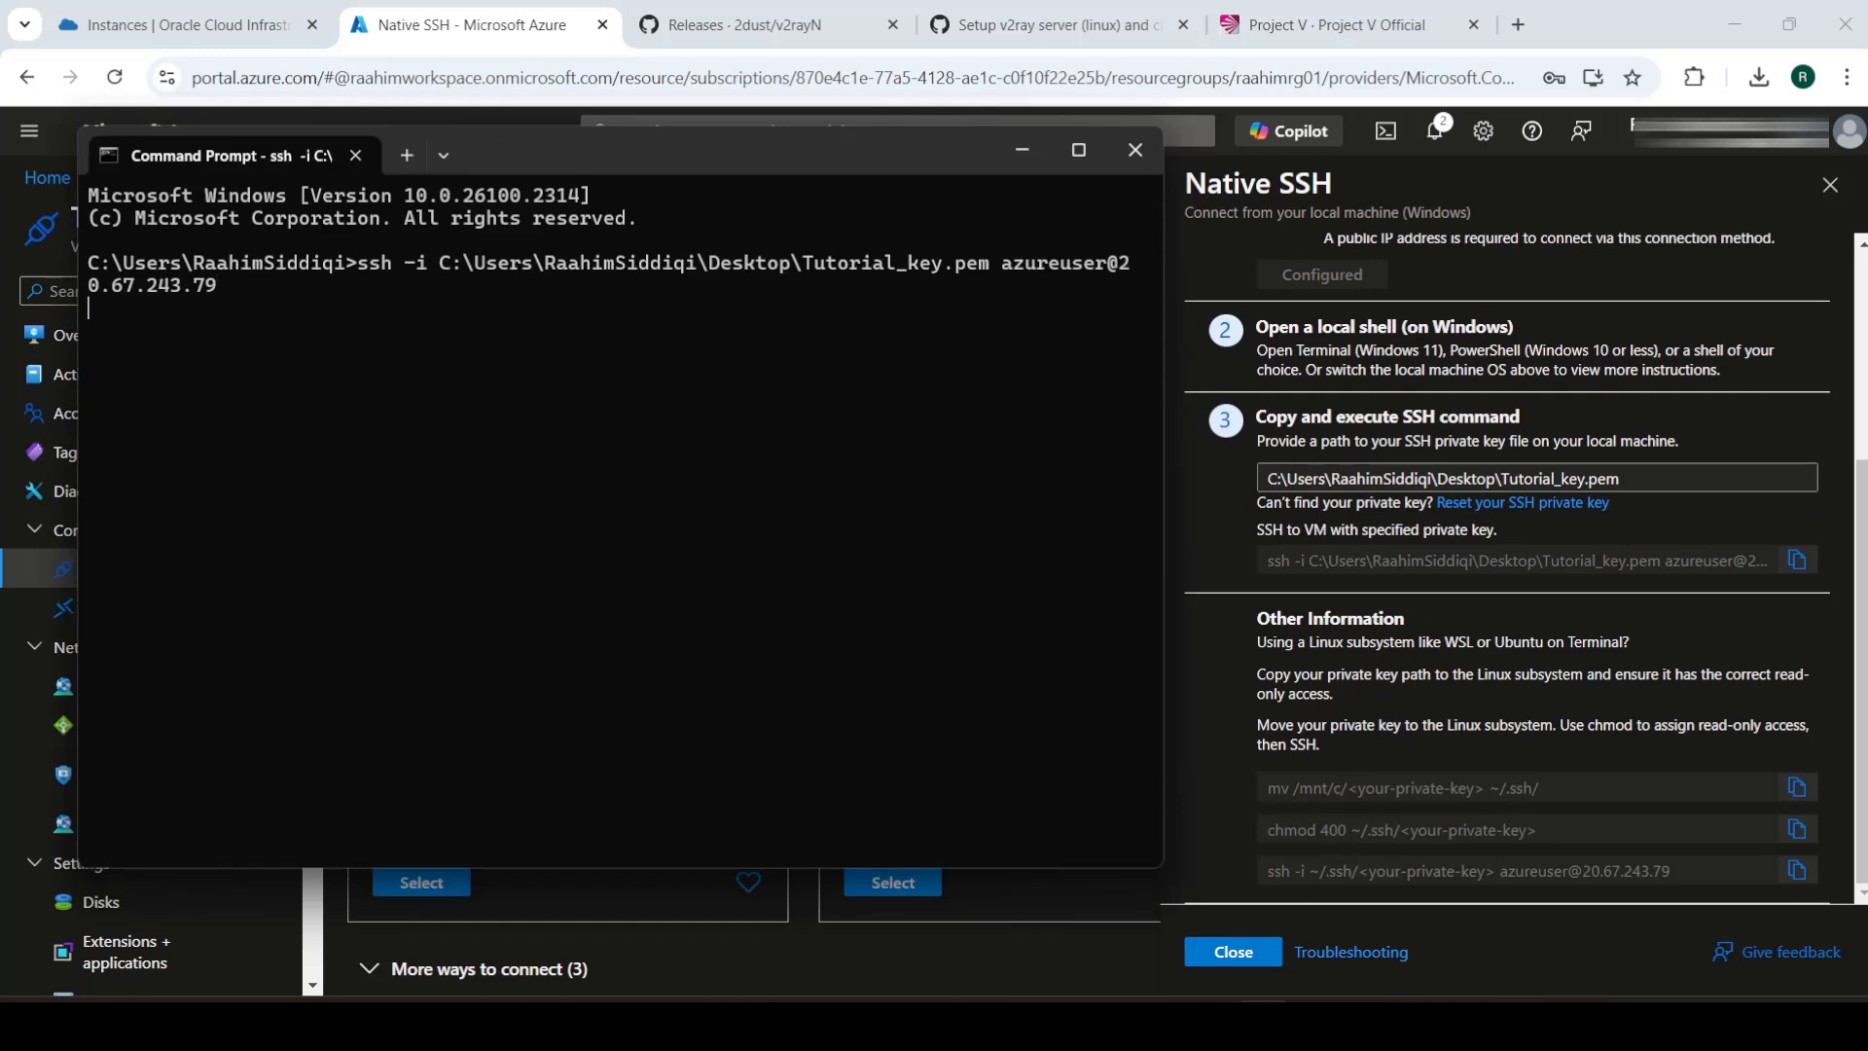
Log in to the Tutorial VM over SSH, answering yes to trust the host key
{"action": "key", "text": "Enter"}
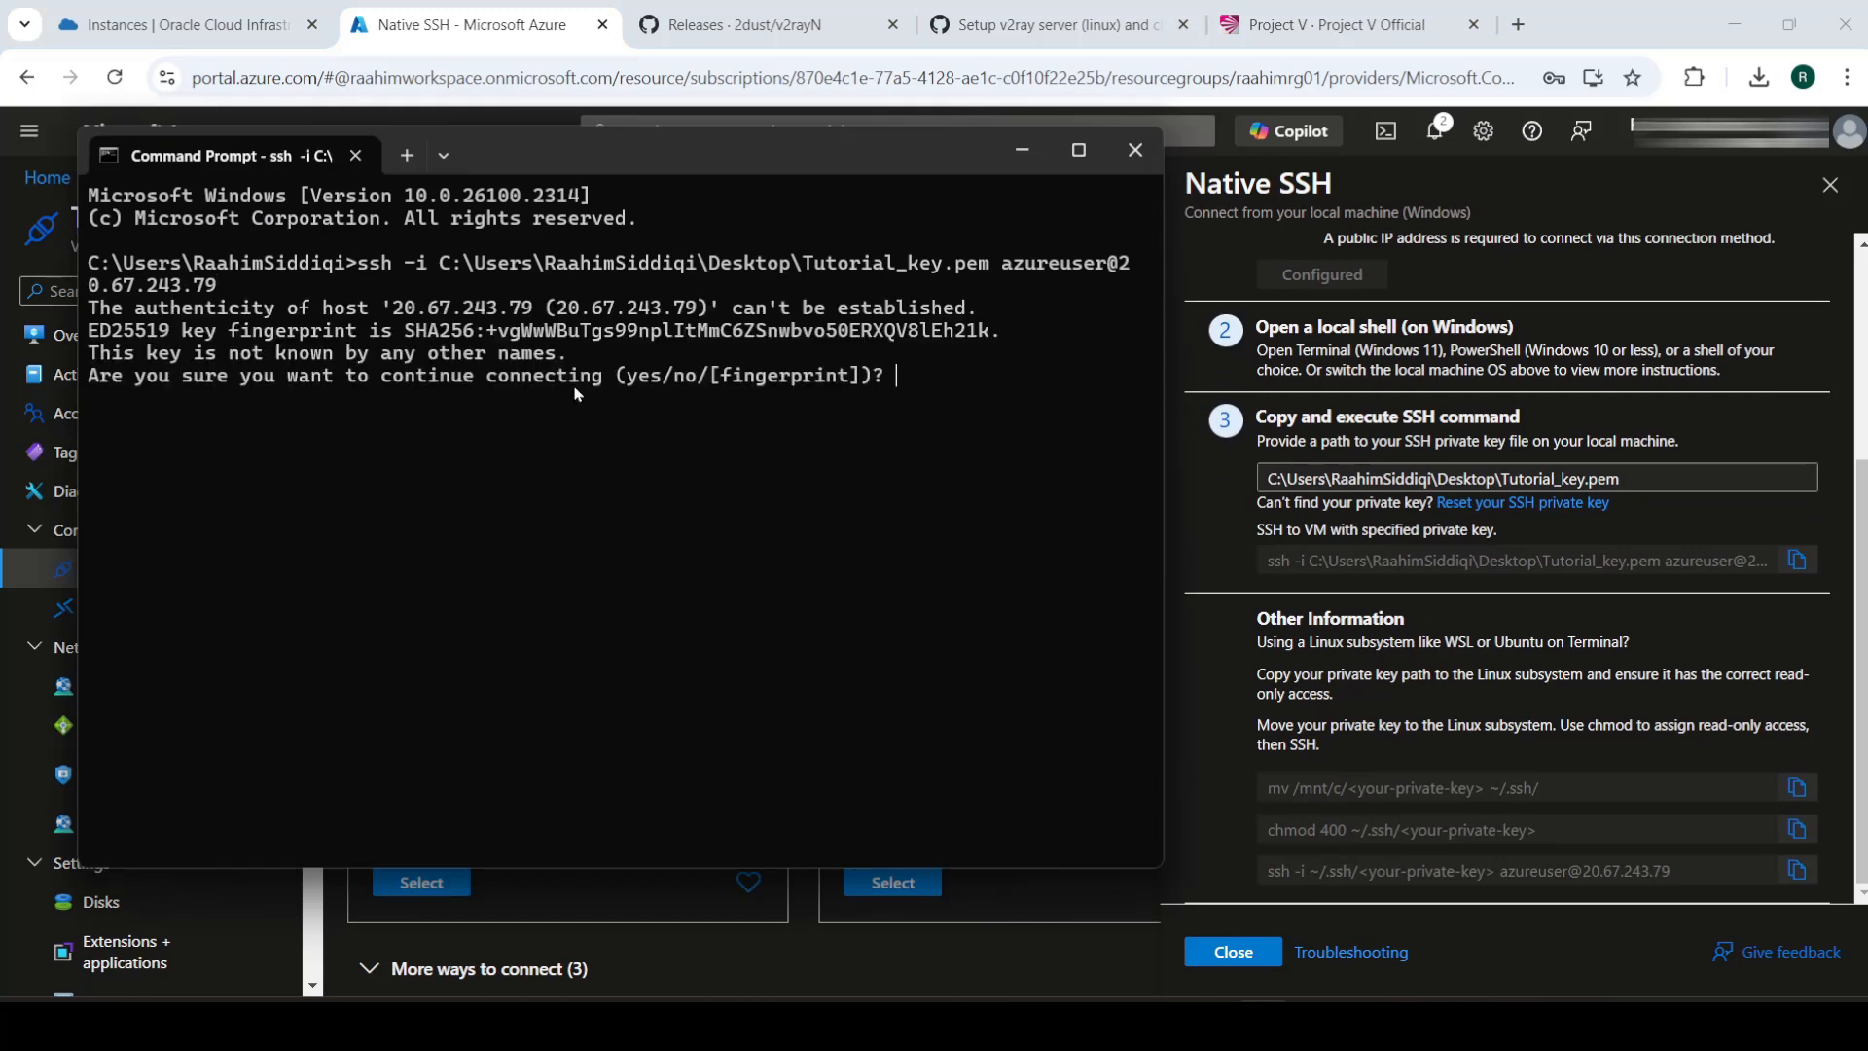
{"action": "type", "text": "y"}
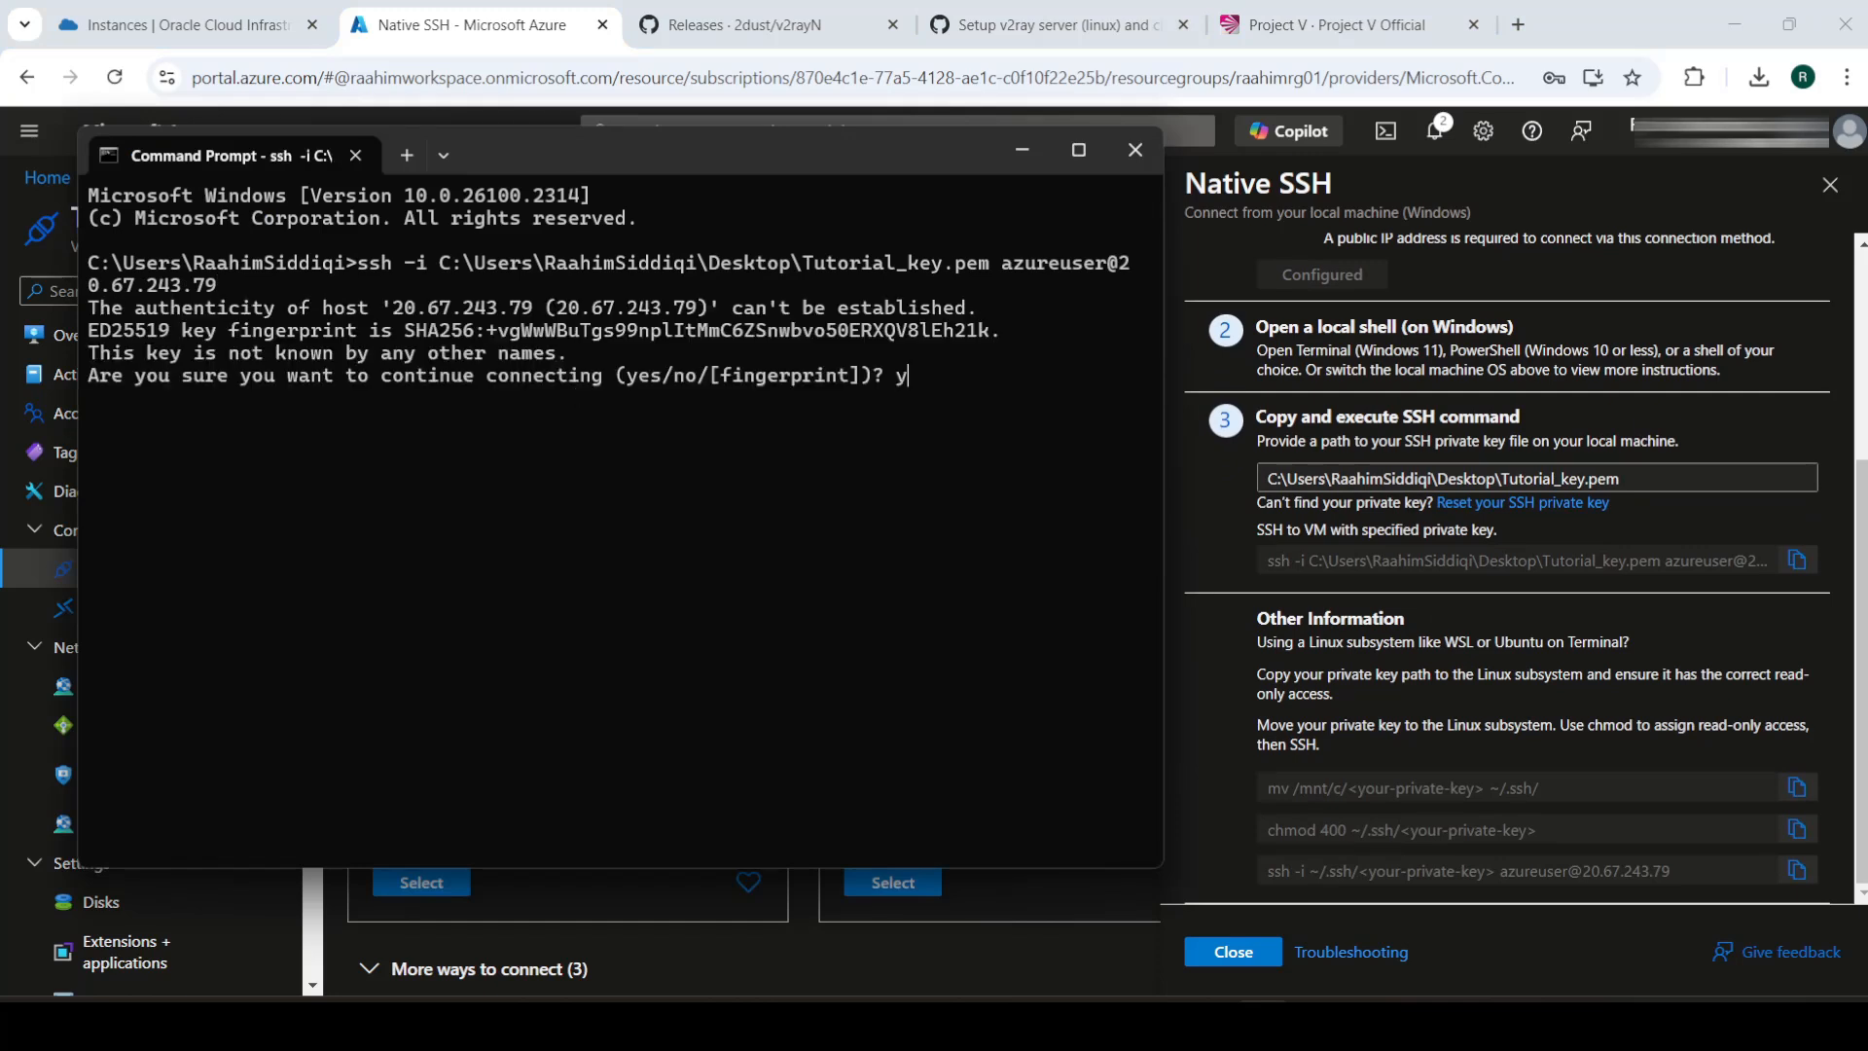
{"action": "type", "text": "es"}
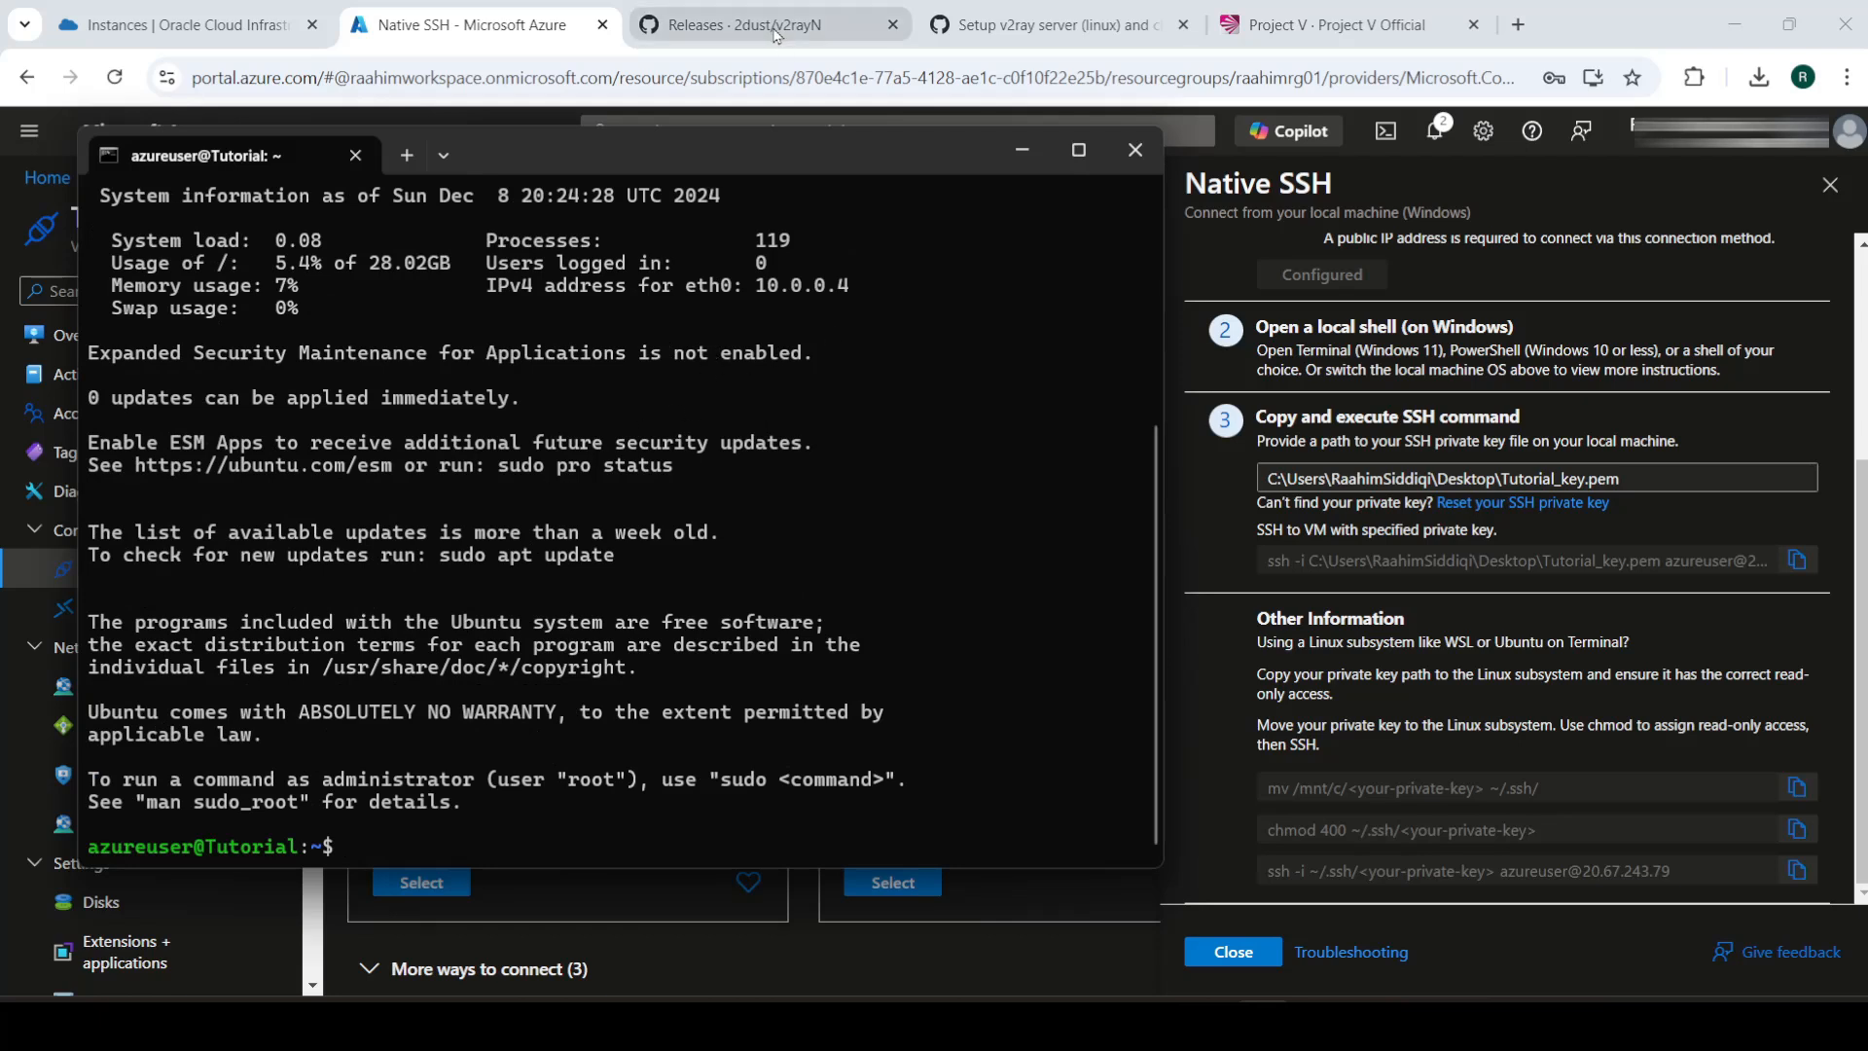
{"action": "left_click", "coordinate": [761, 26]}
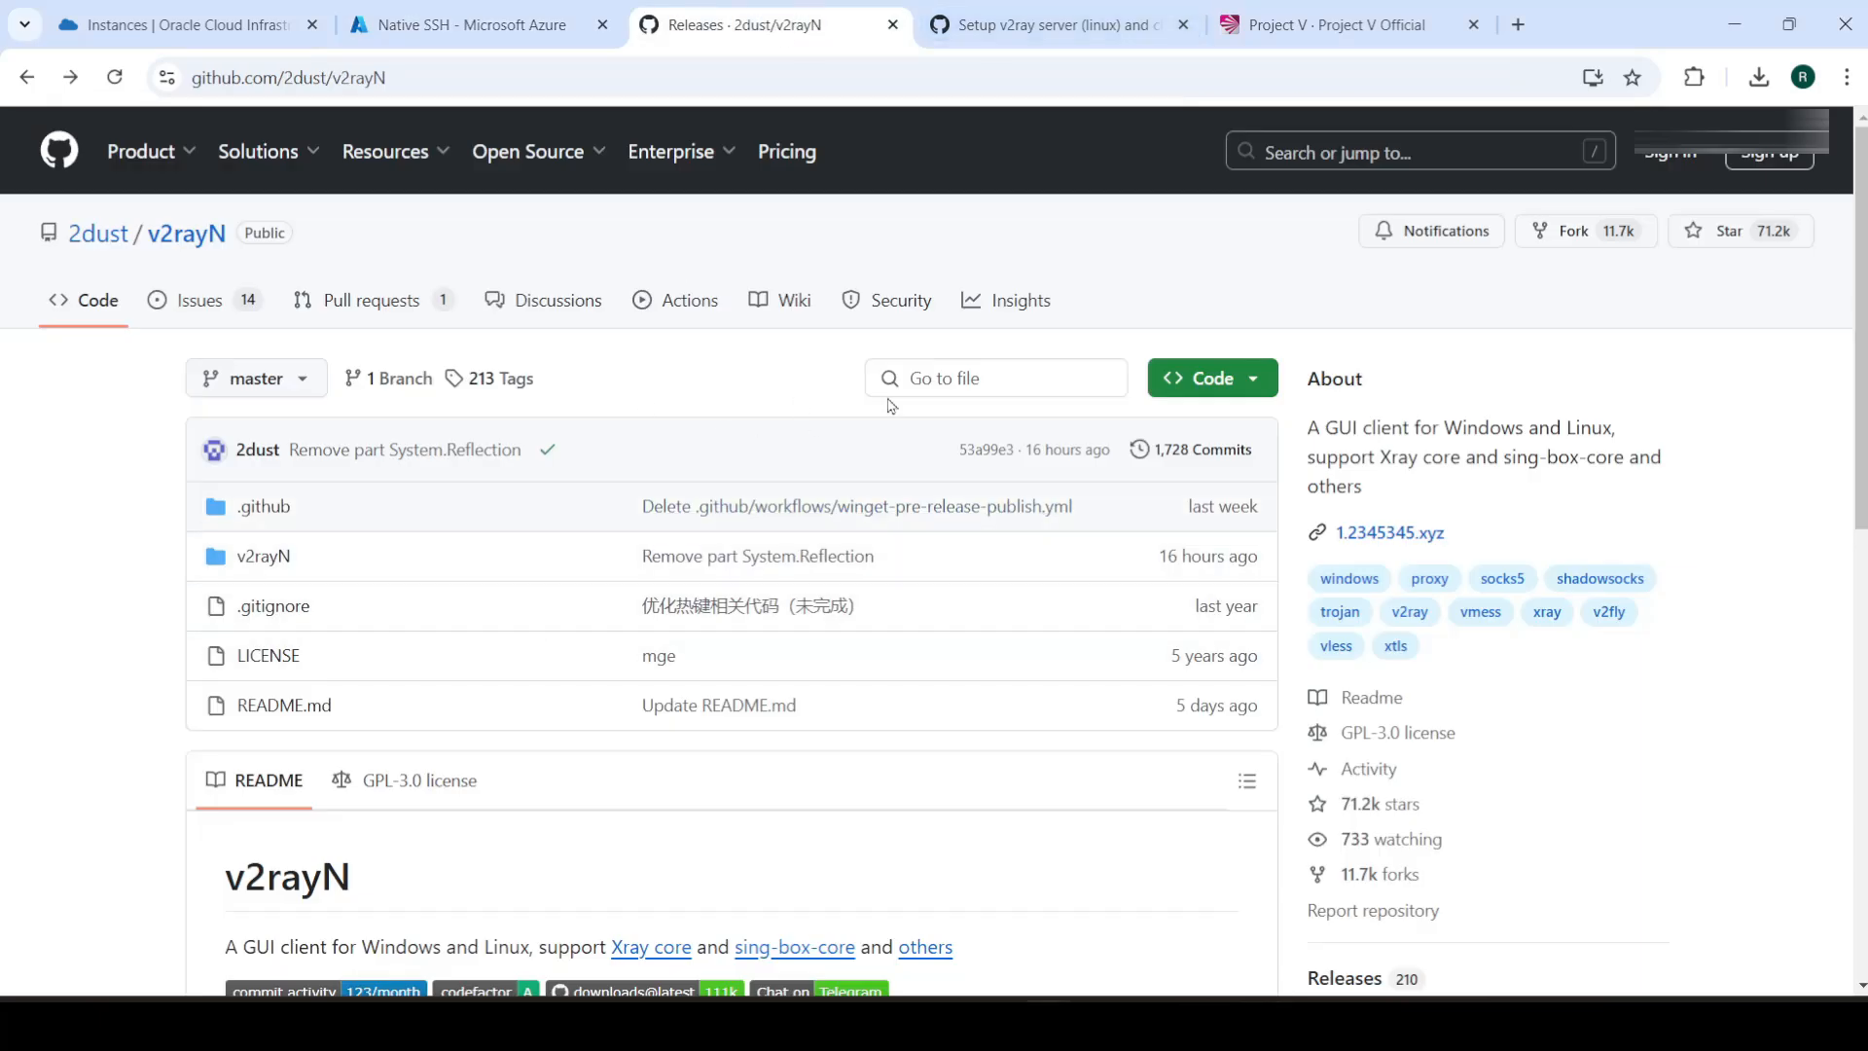
Select the 'systemctl enable v2ray; systemctl start v2ray' command in the Gist guide for copying
{"action": "left_click", "coordinate": [1053, 25]}
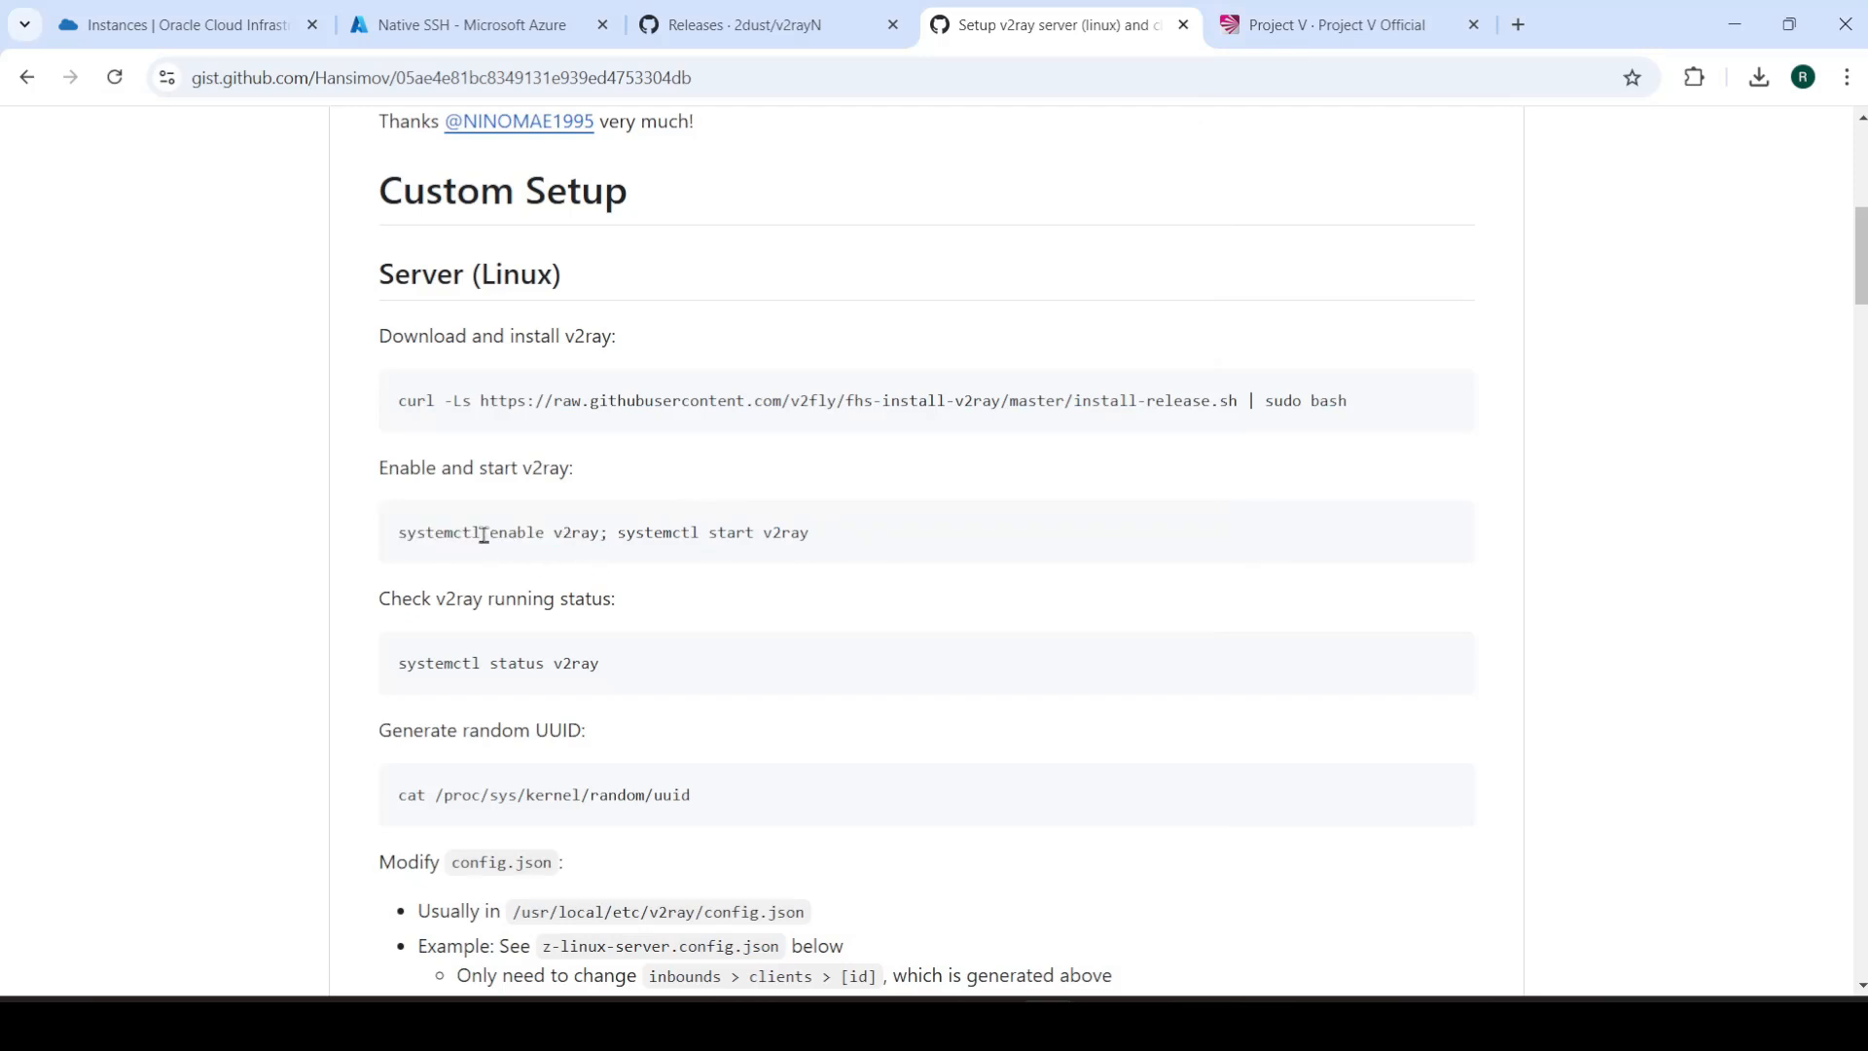
{"action": "double_click", "coordinate": [438, 531]}
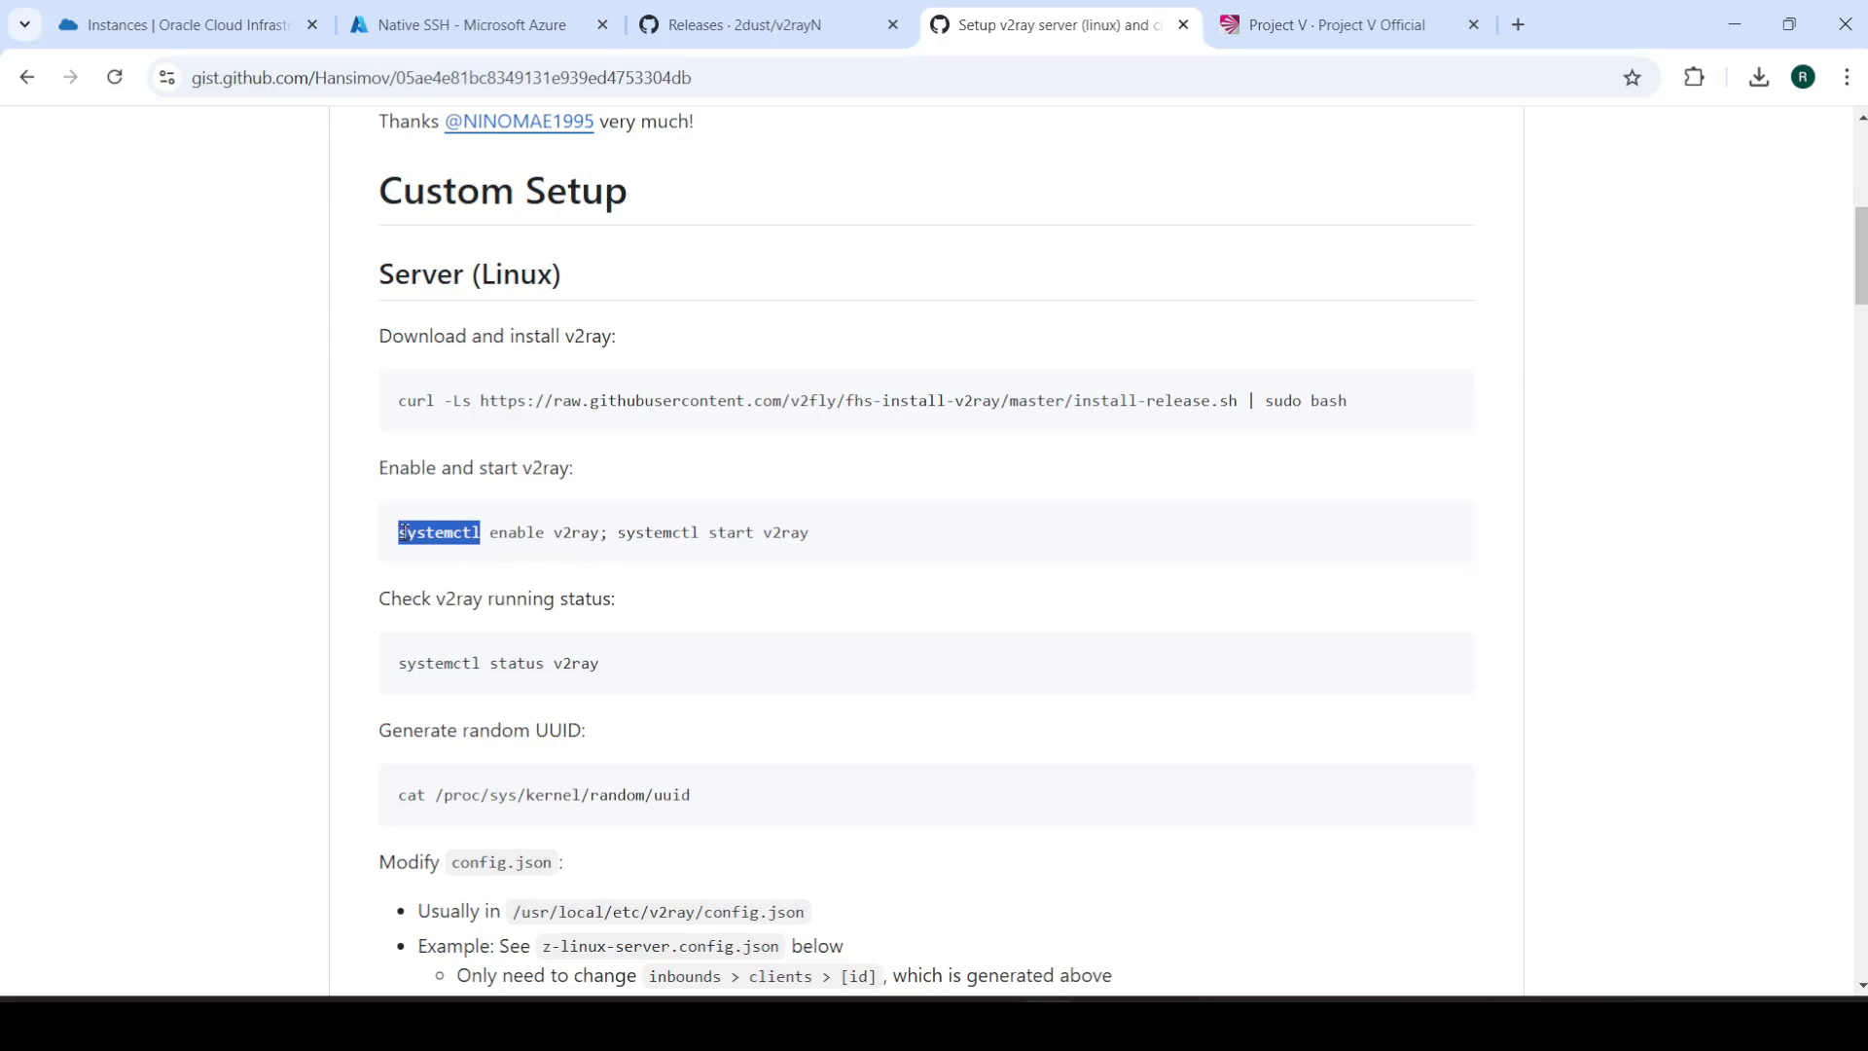
{"action": "left_click", "coordinate": [397, 531]}
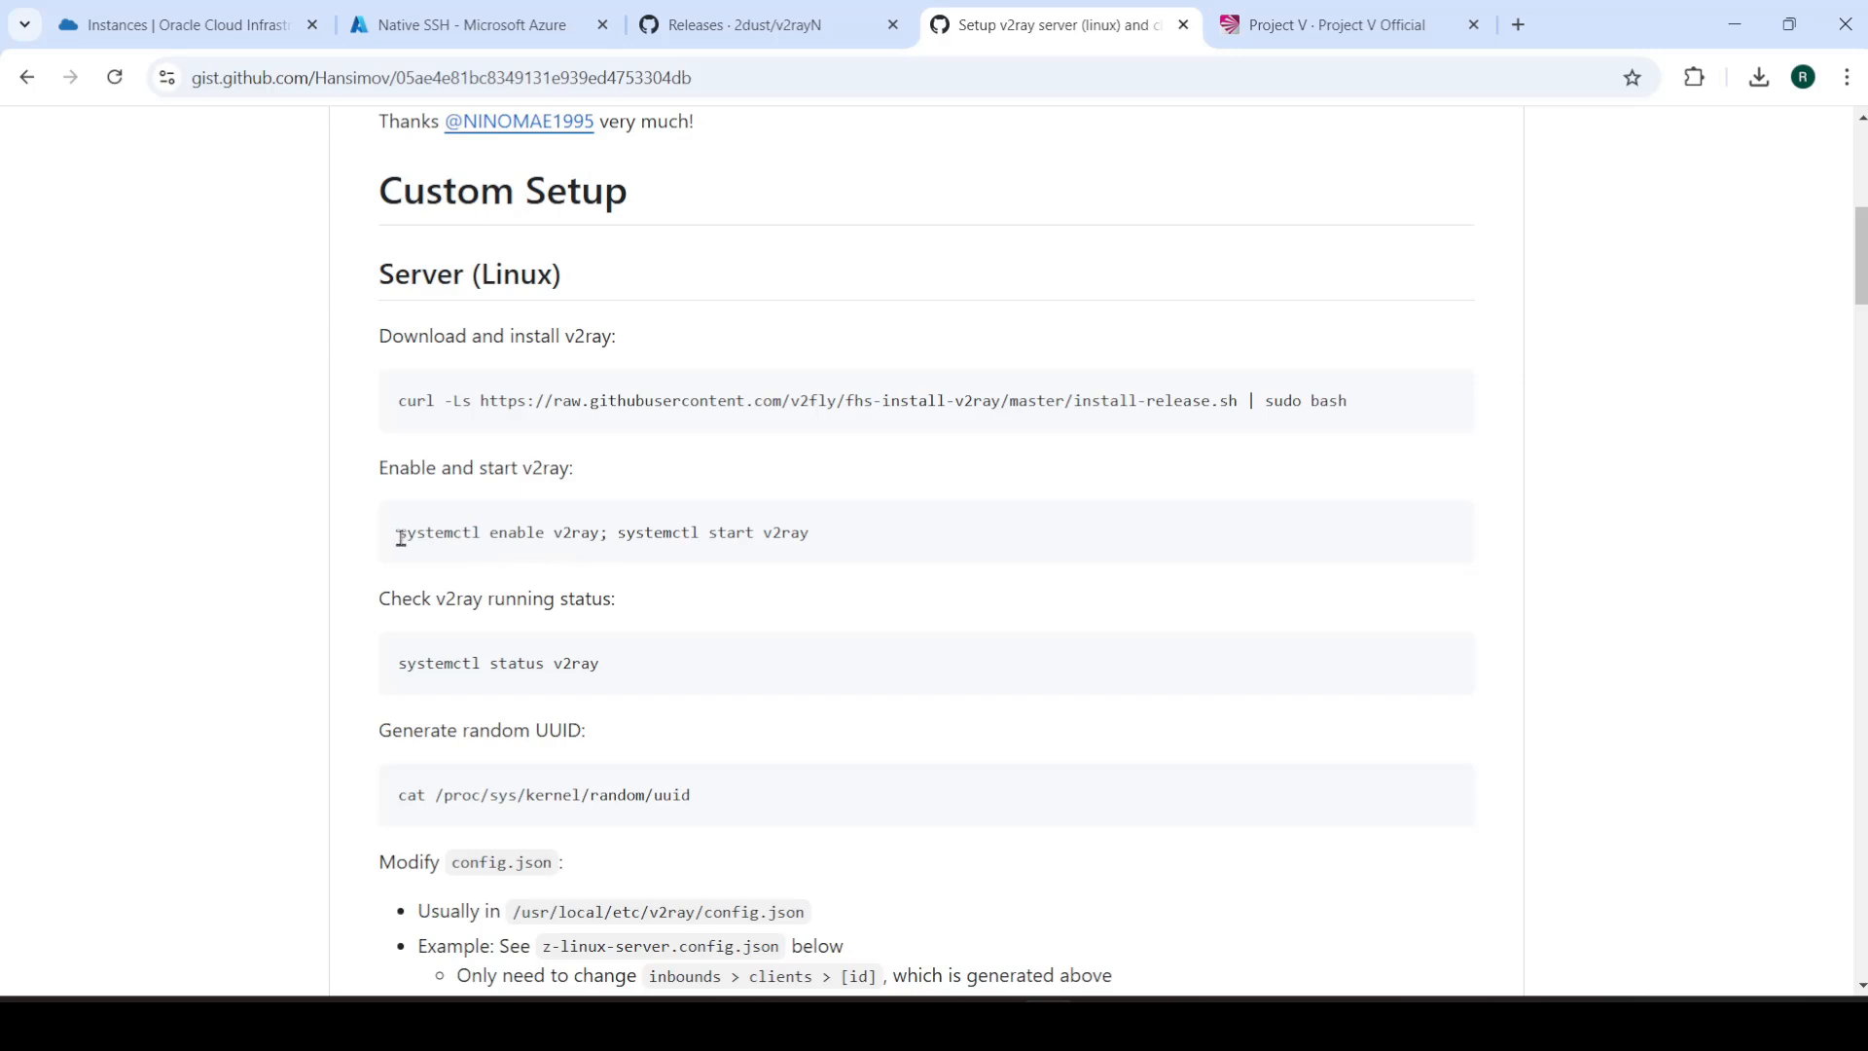
{"action": "mouse_move", "coordinate": [605, 525]}
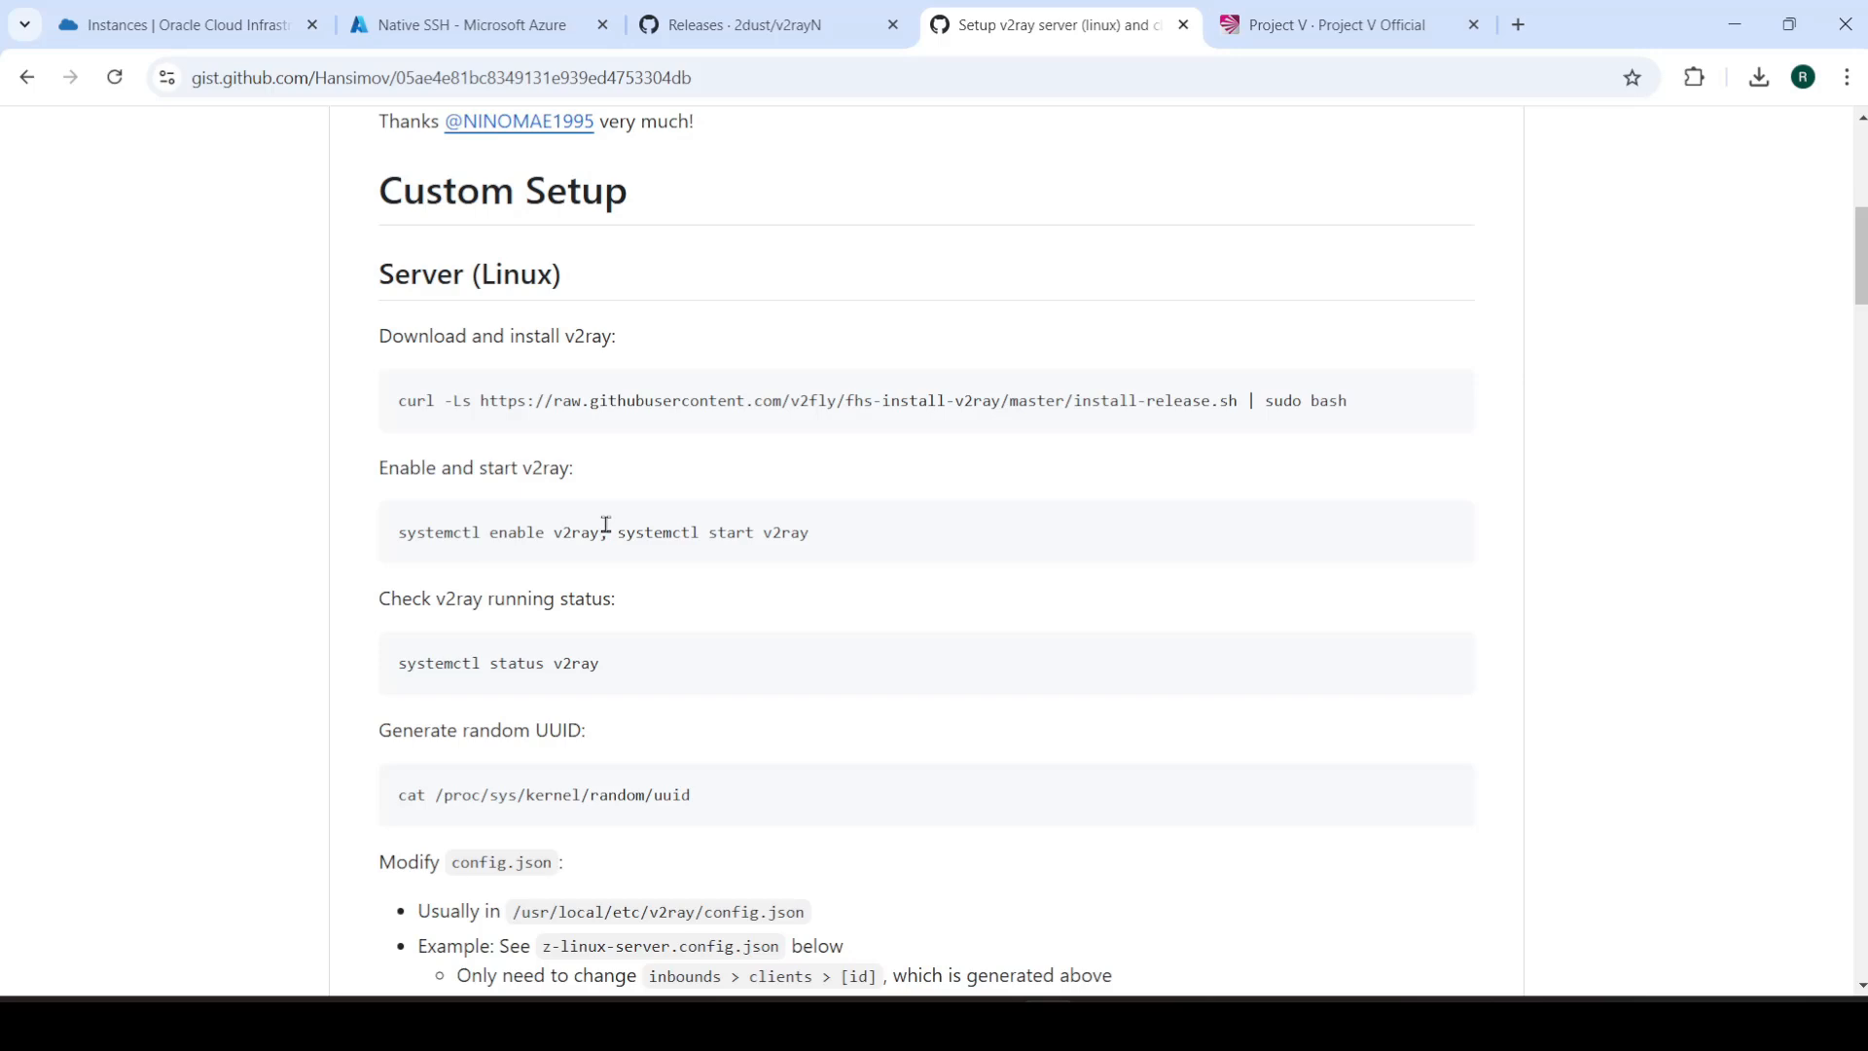
{"action": "left_click_drag", "start_coordinate": [617, 533], "coordinate": [810, 533]}
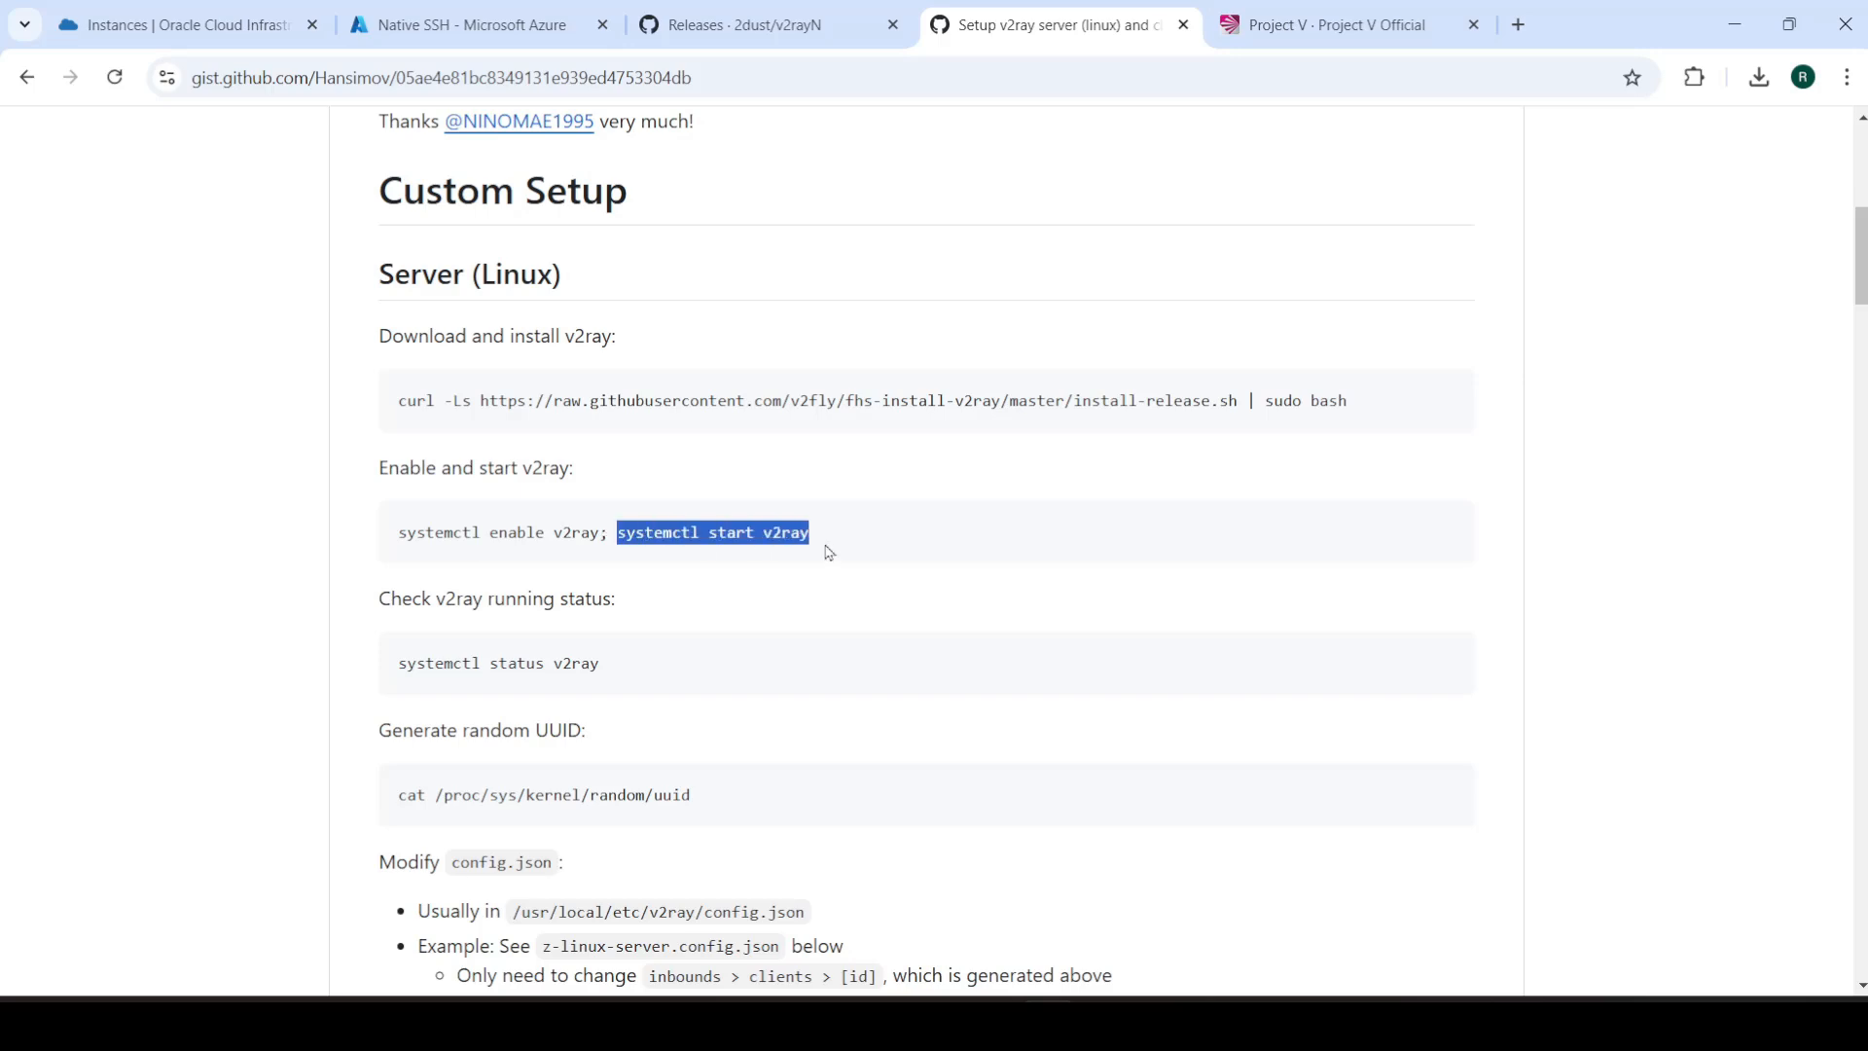
{"action": "mouse_move", "coordinate": [860, 539]}
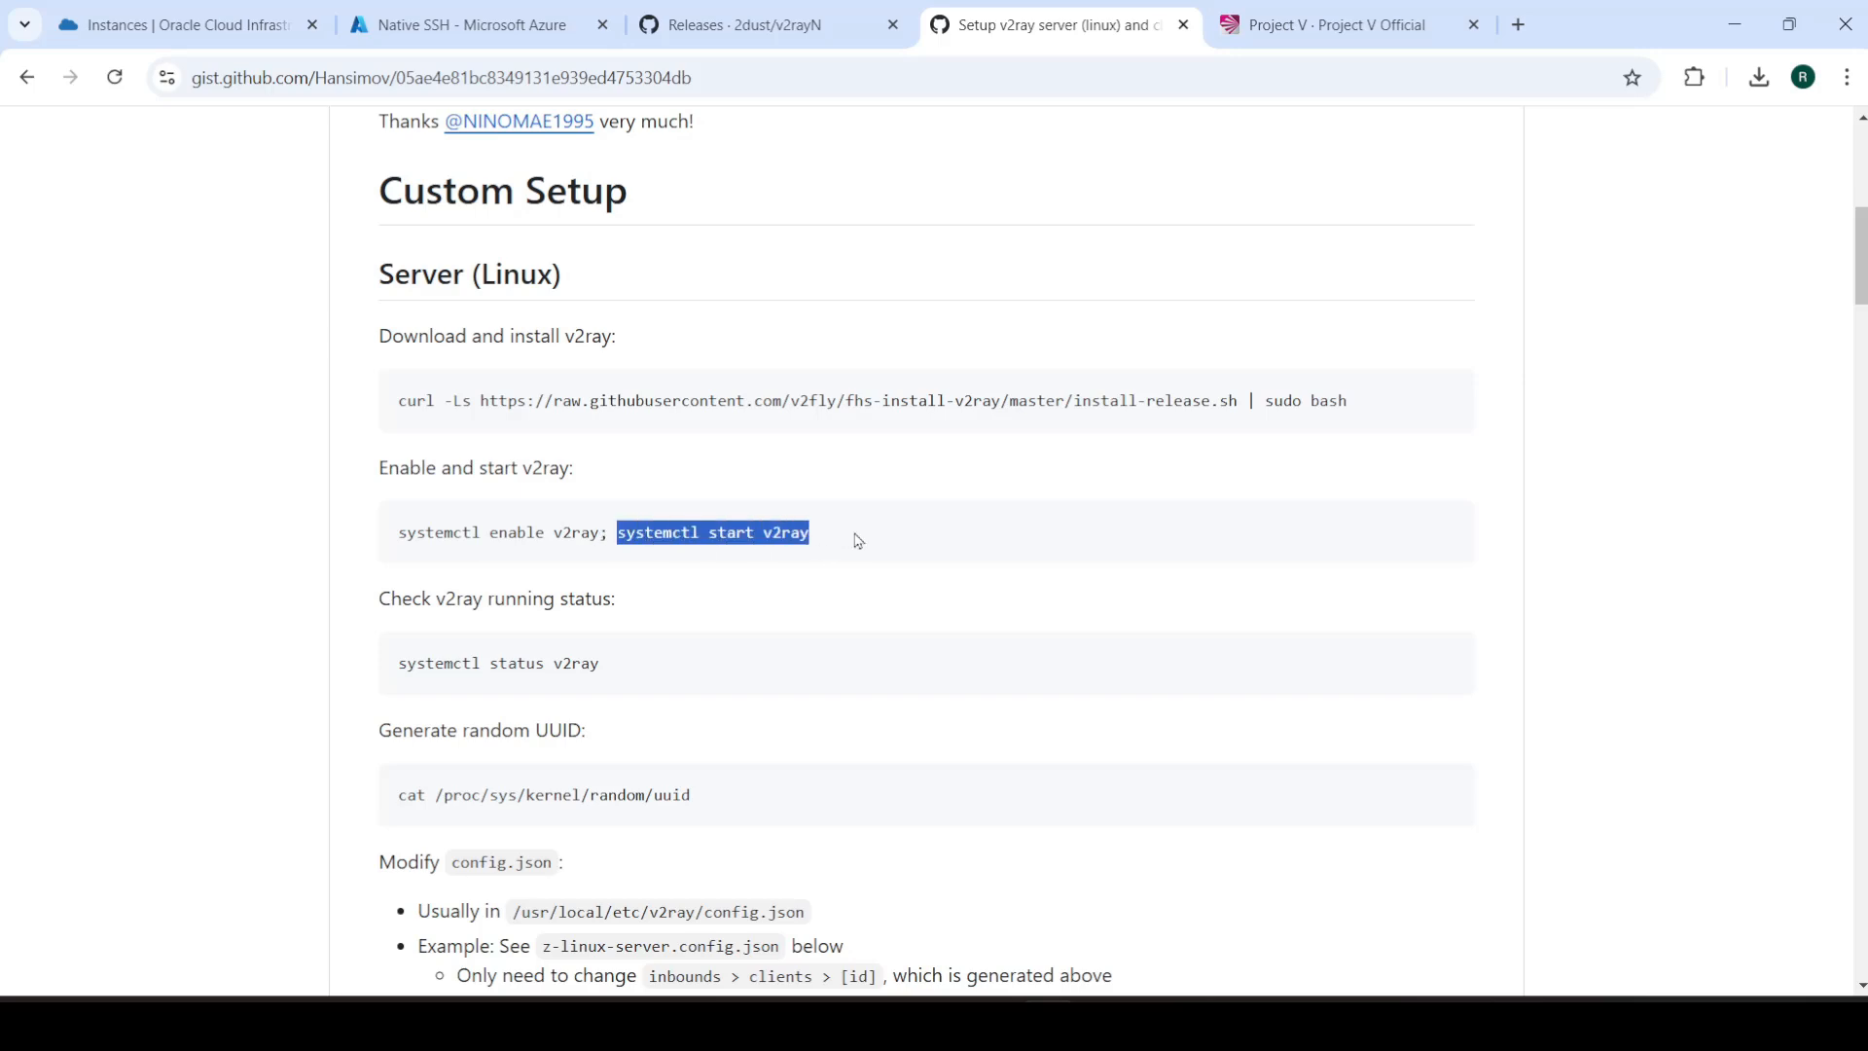
{"action": "mouse_move", "coordinate": [599, 649]}
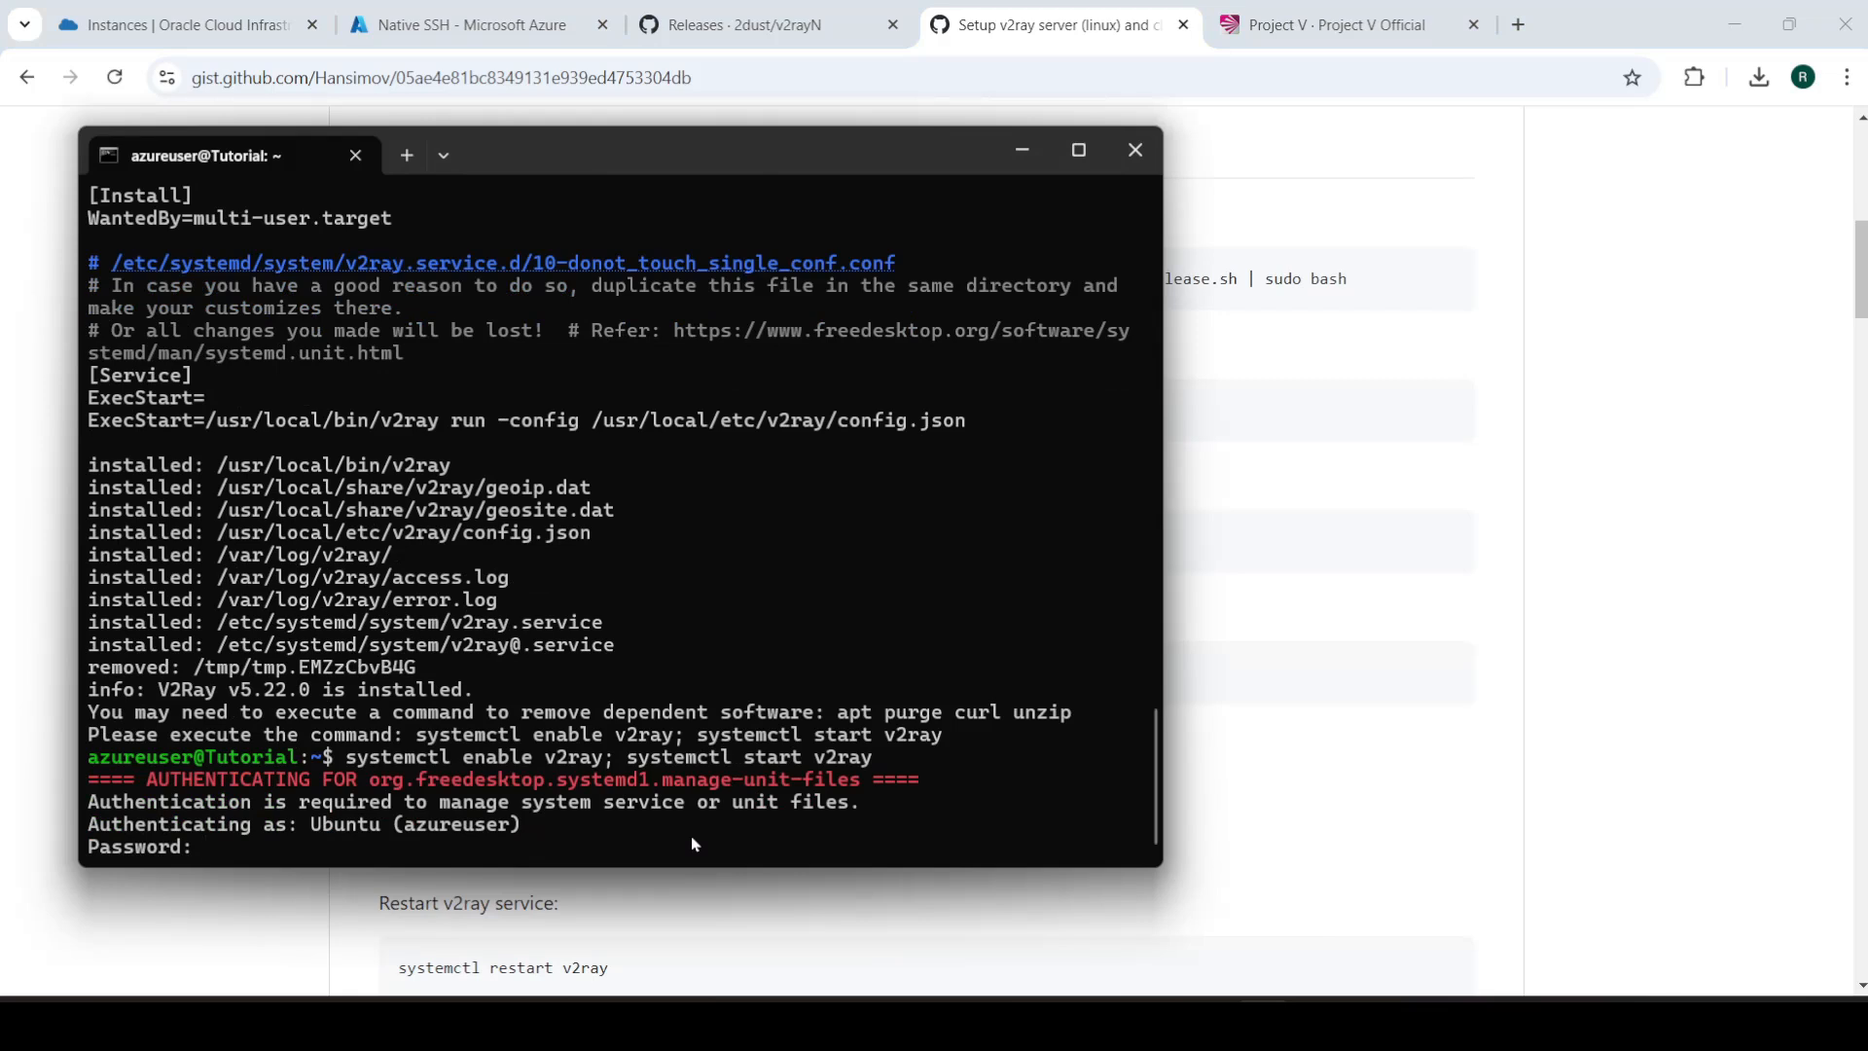
{"action": "mouse_move", "coordinate": [763, 833]}
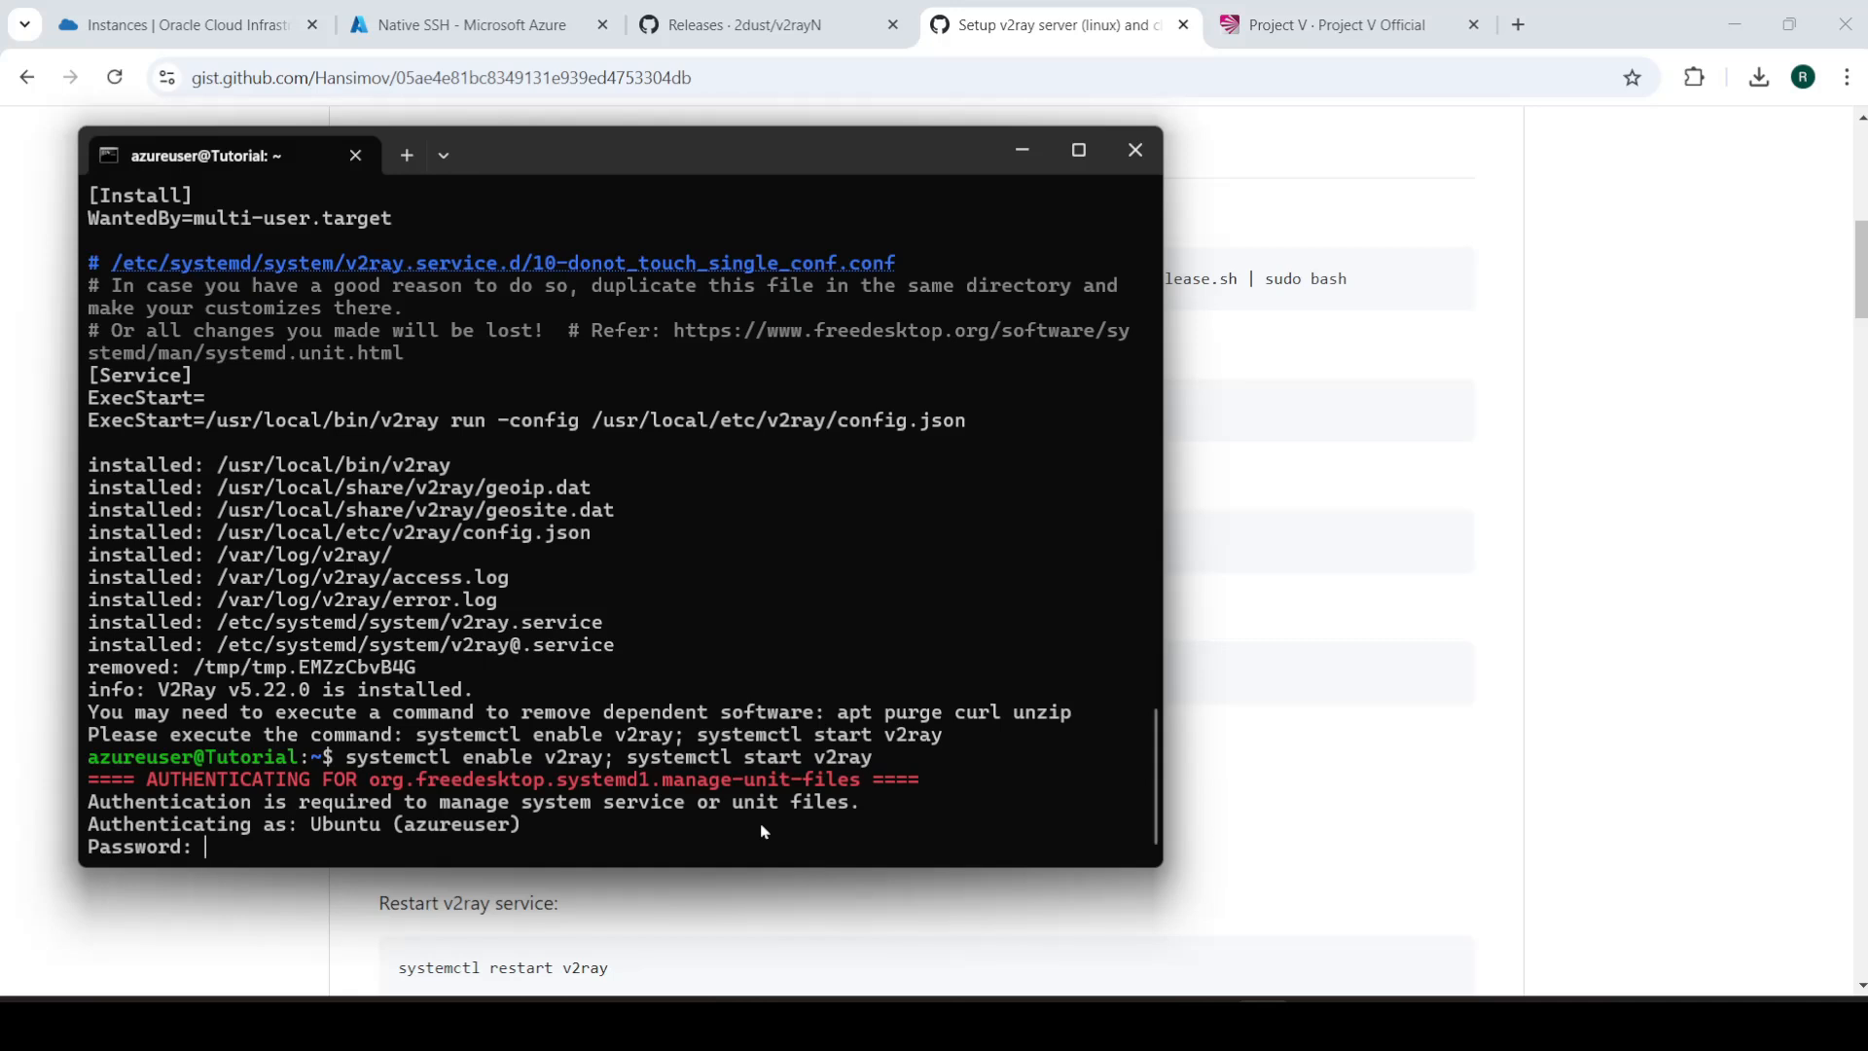
Run 'sudo systemctl enable v2ray; systemctl start v2ray' and copy the generated random UUID
{"action": "key", "text": "Enter"}
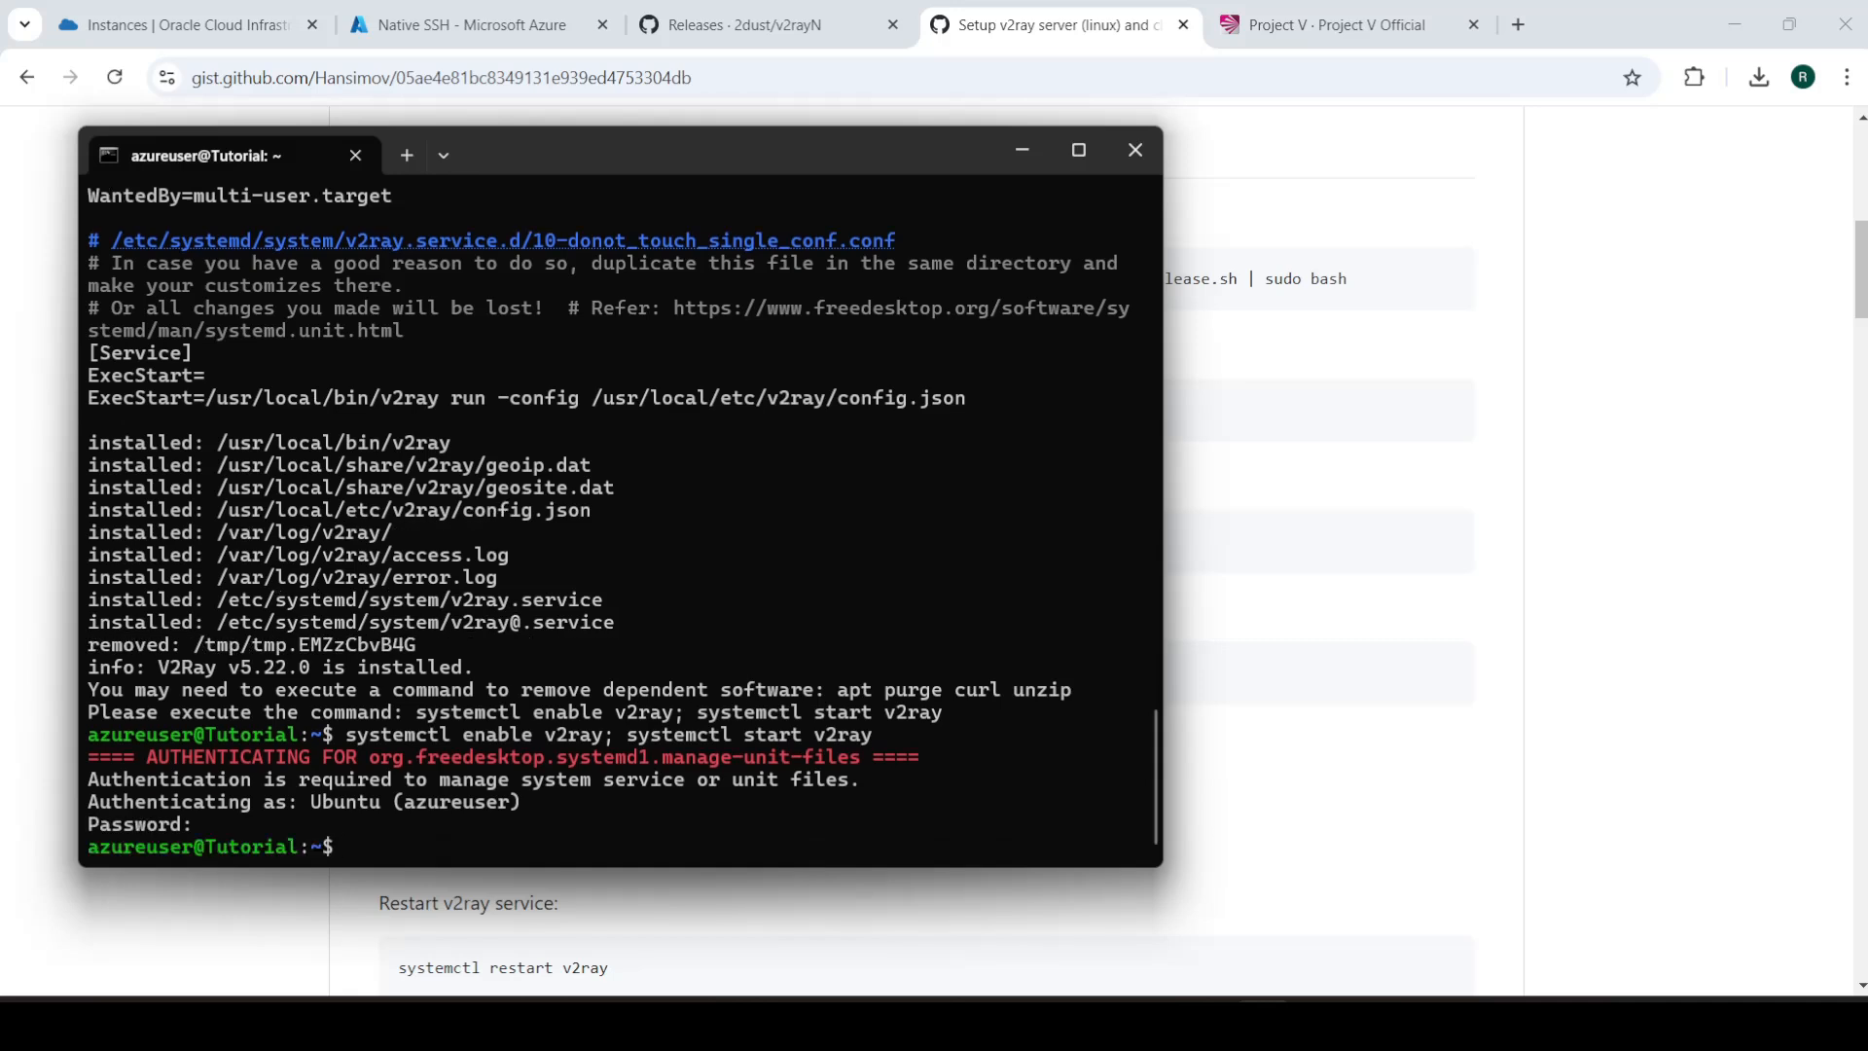
{"action": "type", "text": "sudo"}
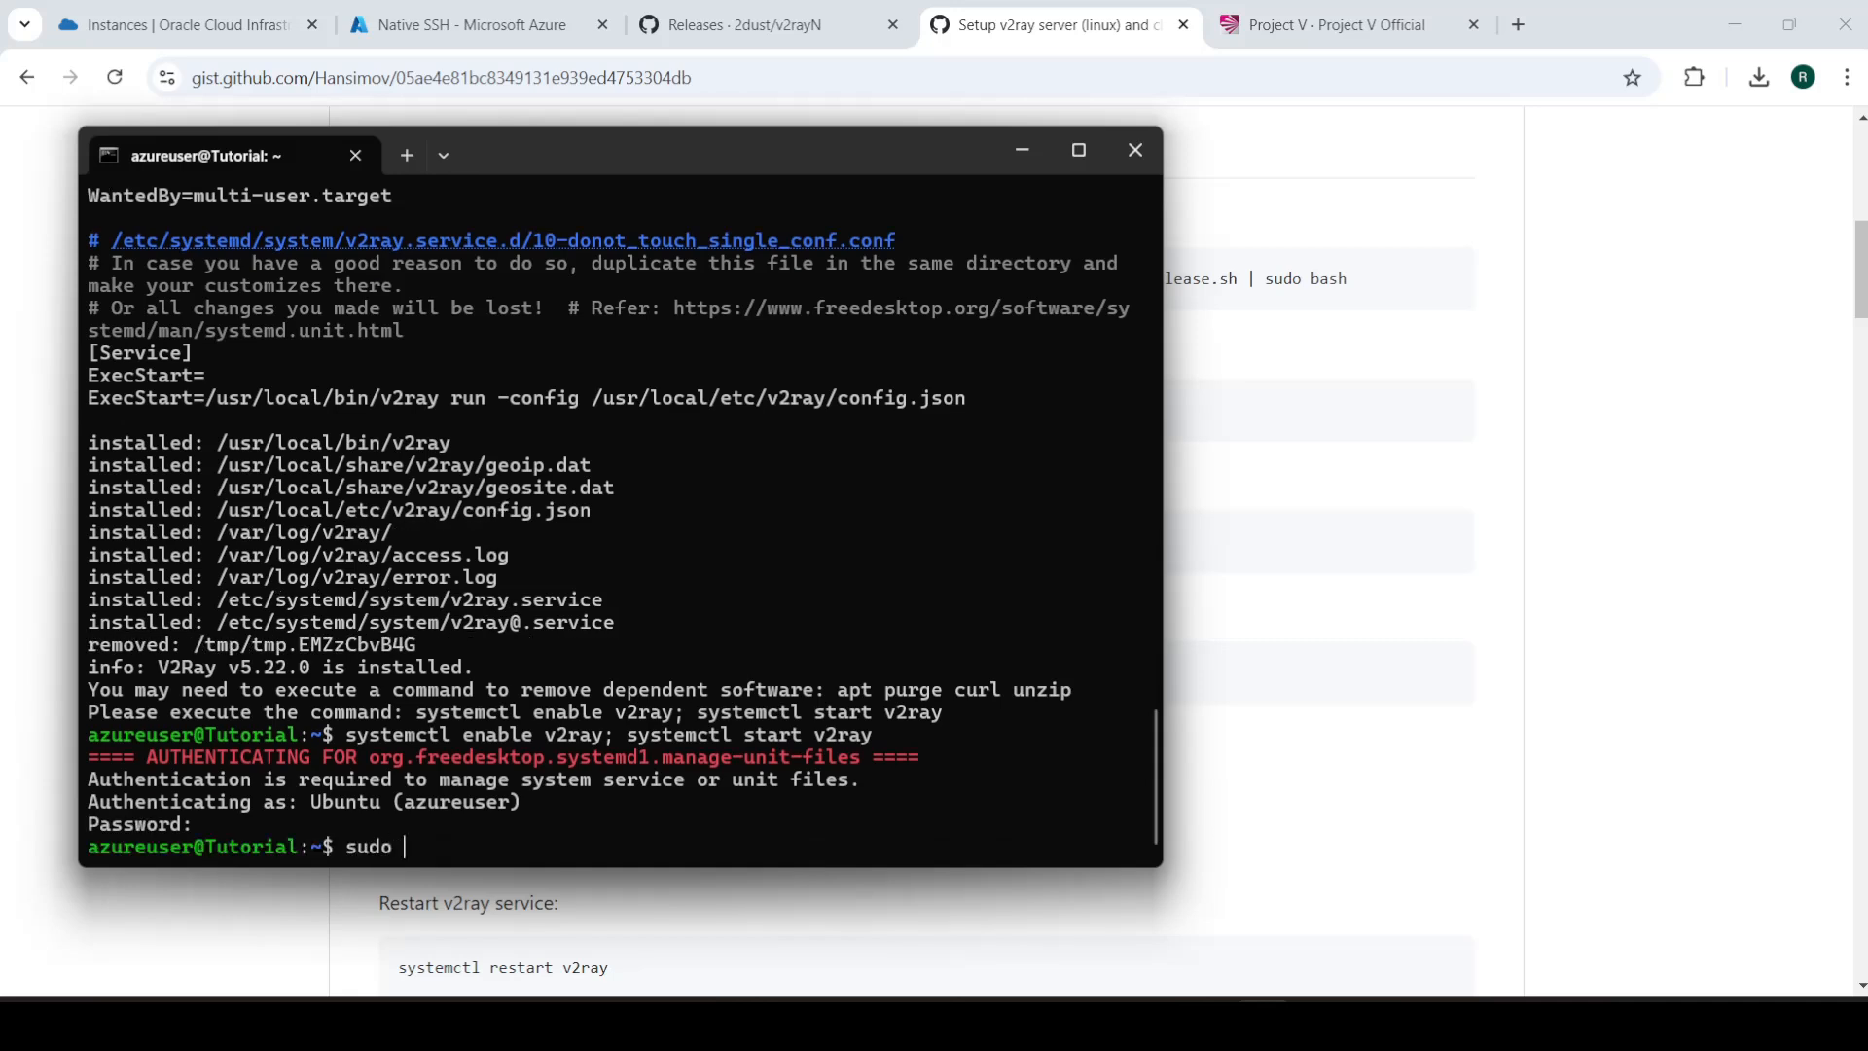
{"action": "type", "text": "systemctl enable v2ray; systemctl start v2ray"}
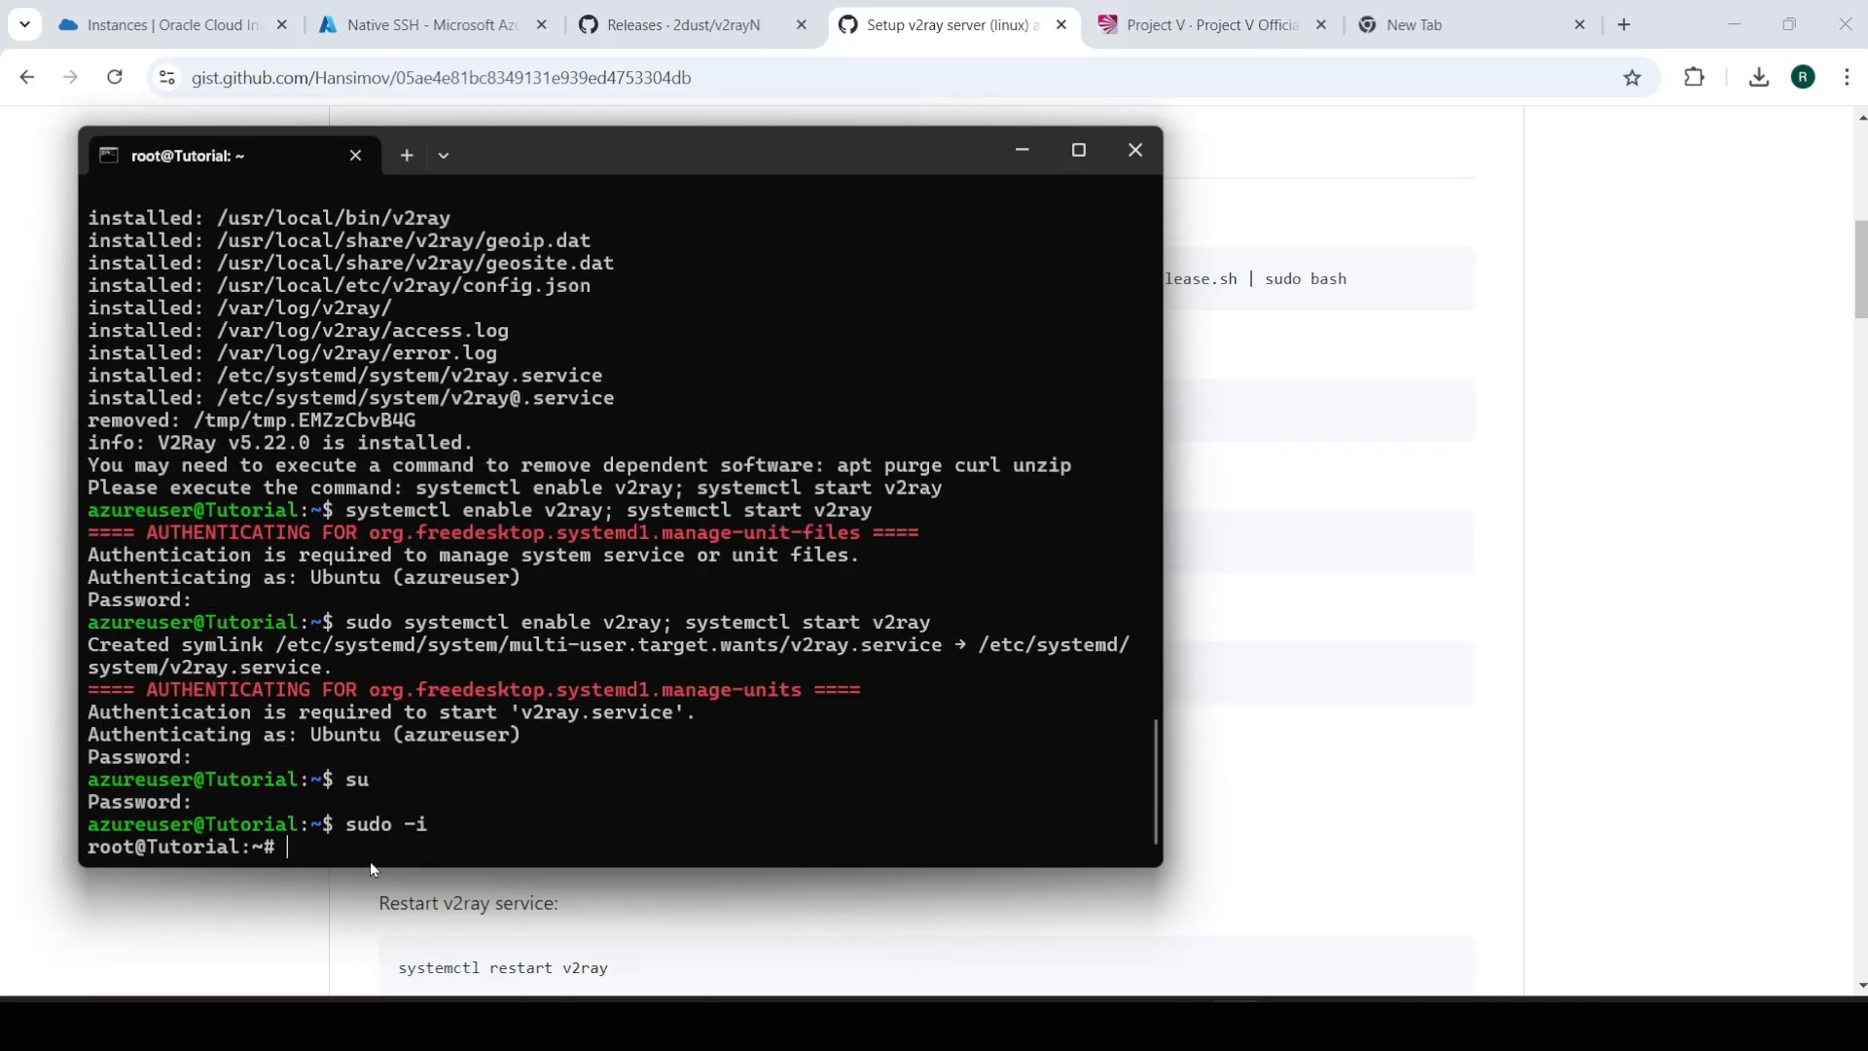
{"action": "mouse_move", "coordinate": [354, 837]}
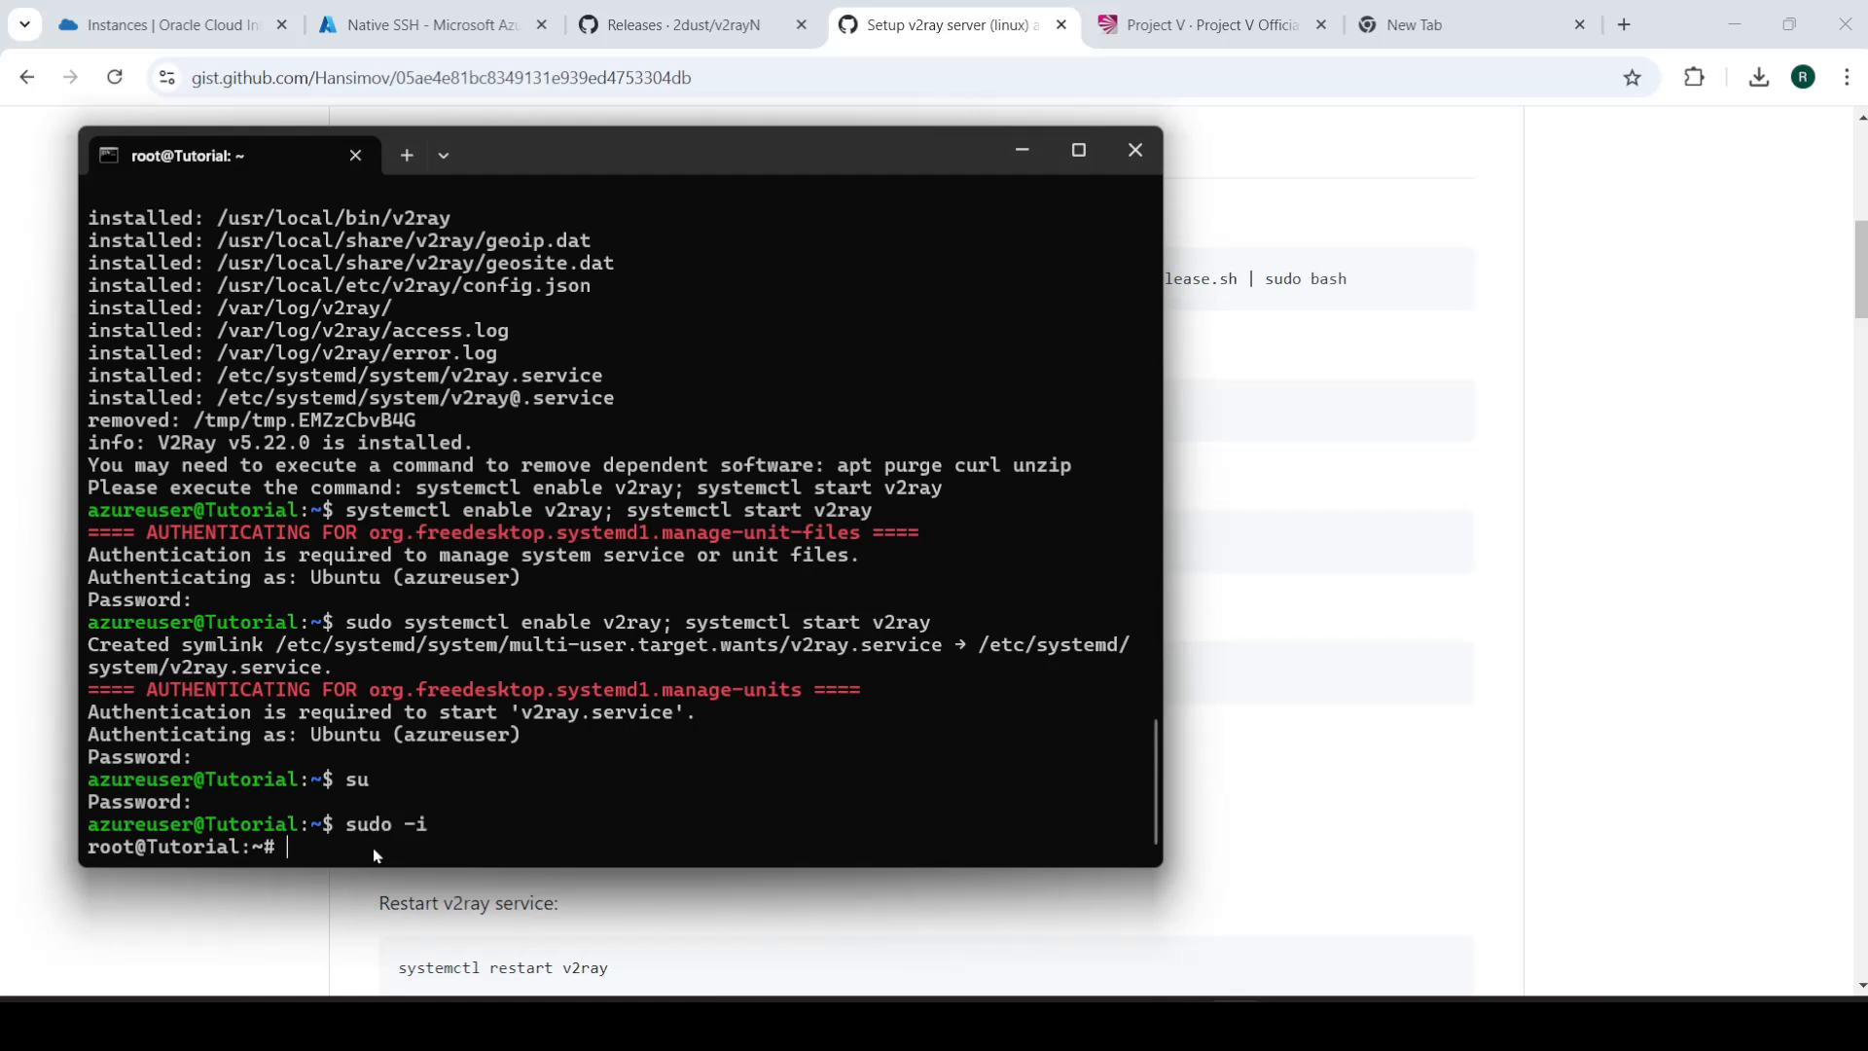
{"action": "left_click_drag", "start_coordinate": [346, 621], "coordinate": [936, 621]}
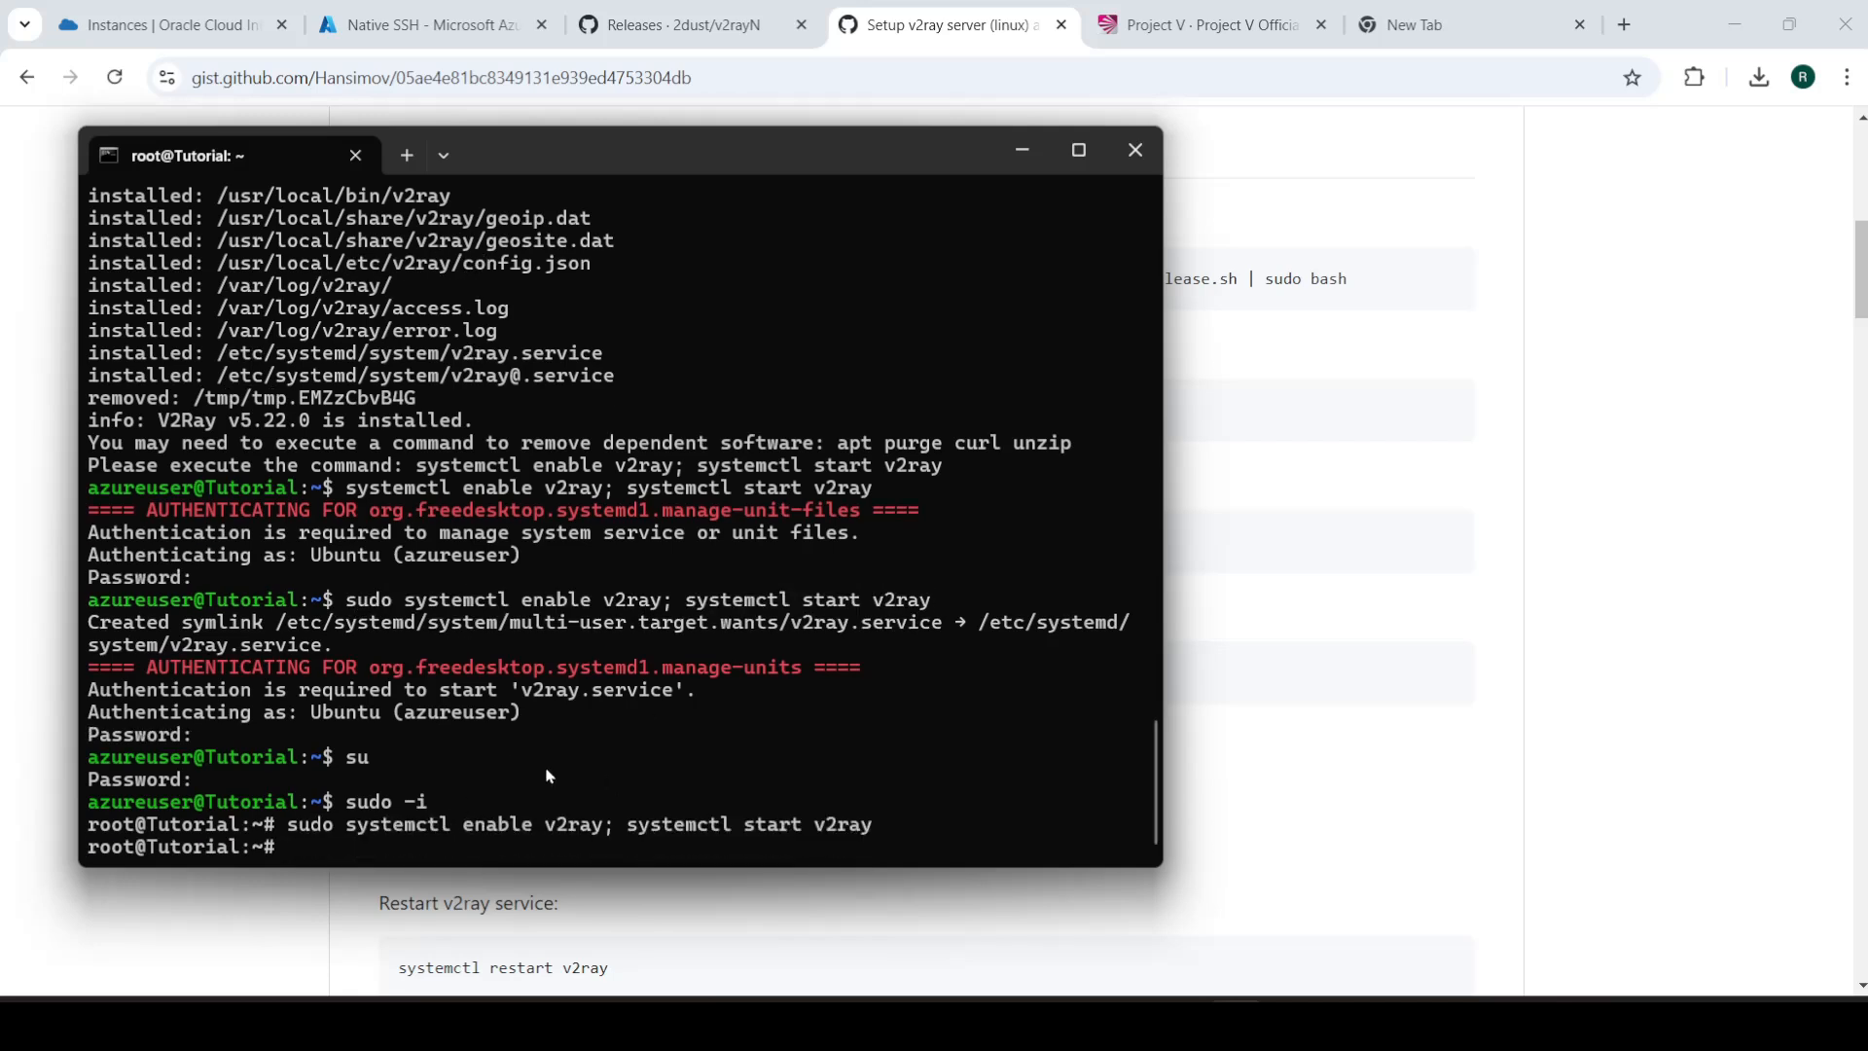
{"action": "left_click", "coordinate": [1134, 150]}
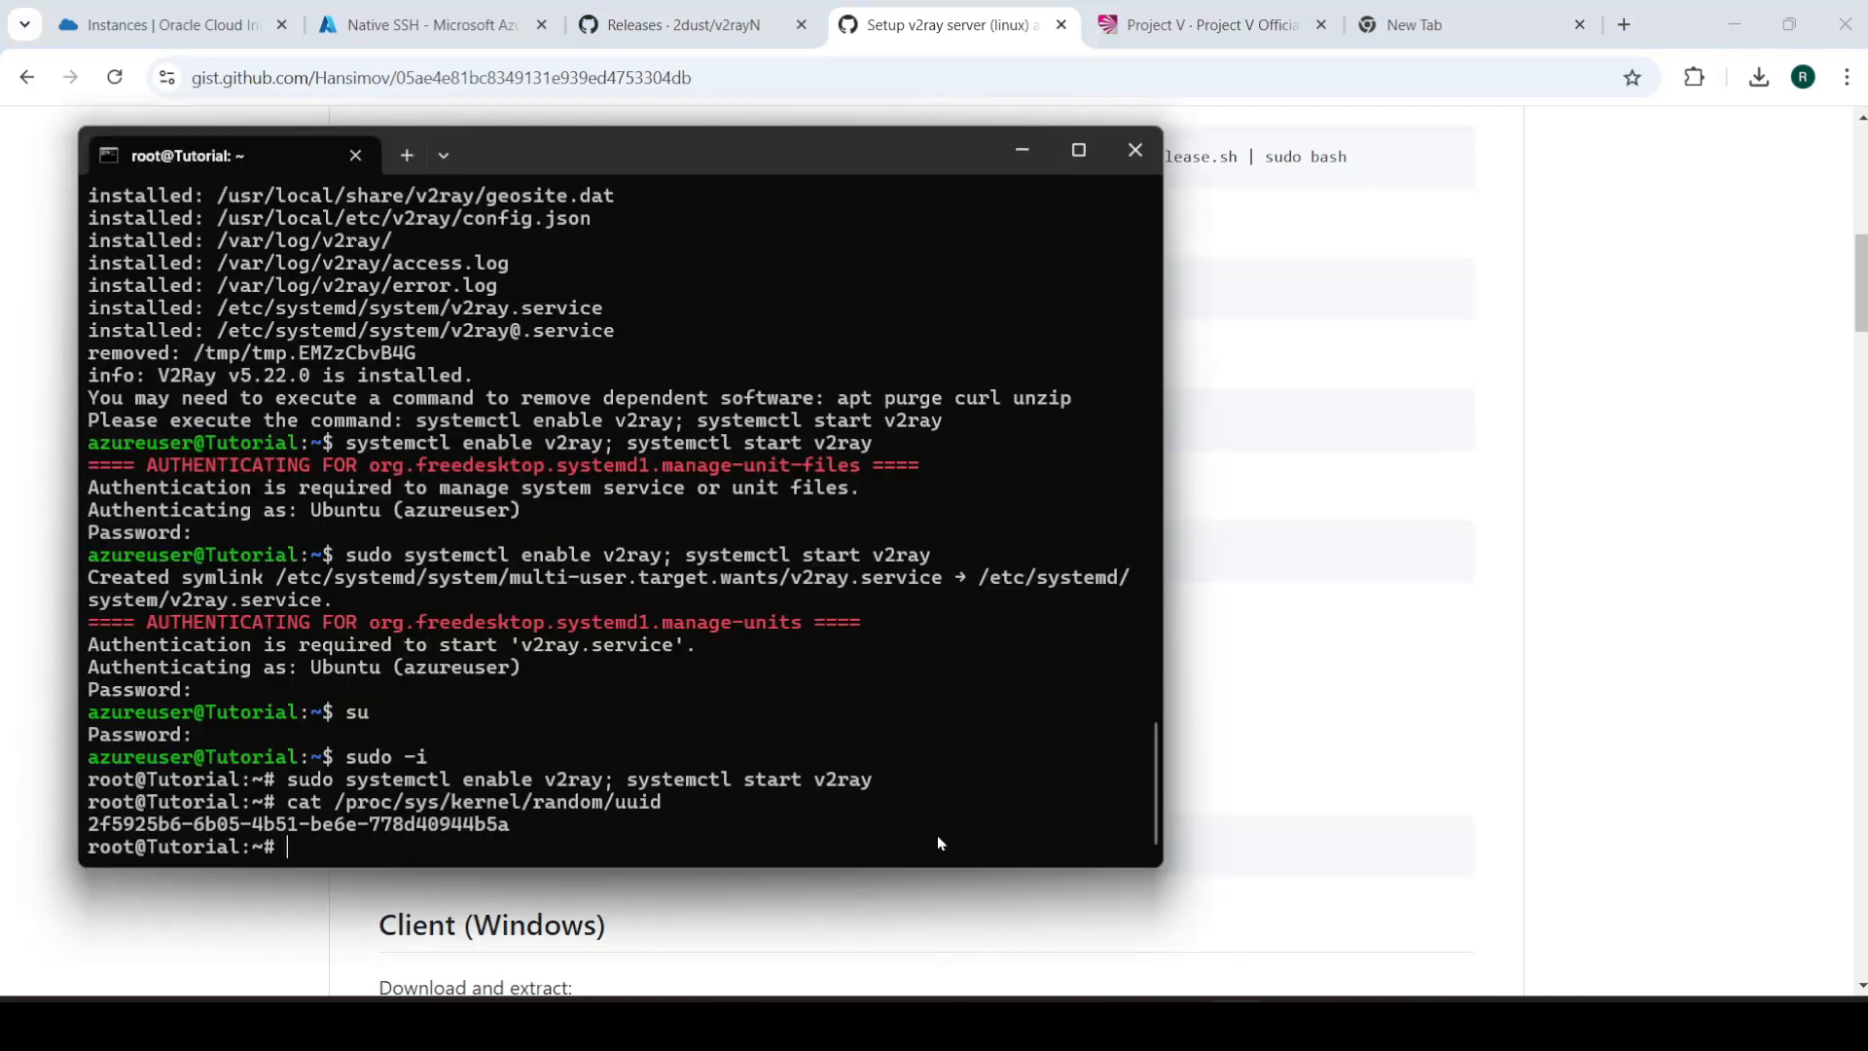
Open /usr/local/etc/v2ray/config.json in vim, then set the terminal aside
{"action": "type", "text": "vim"}
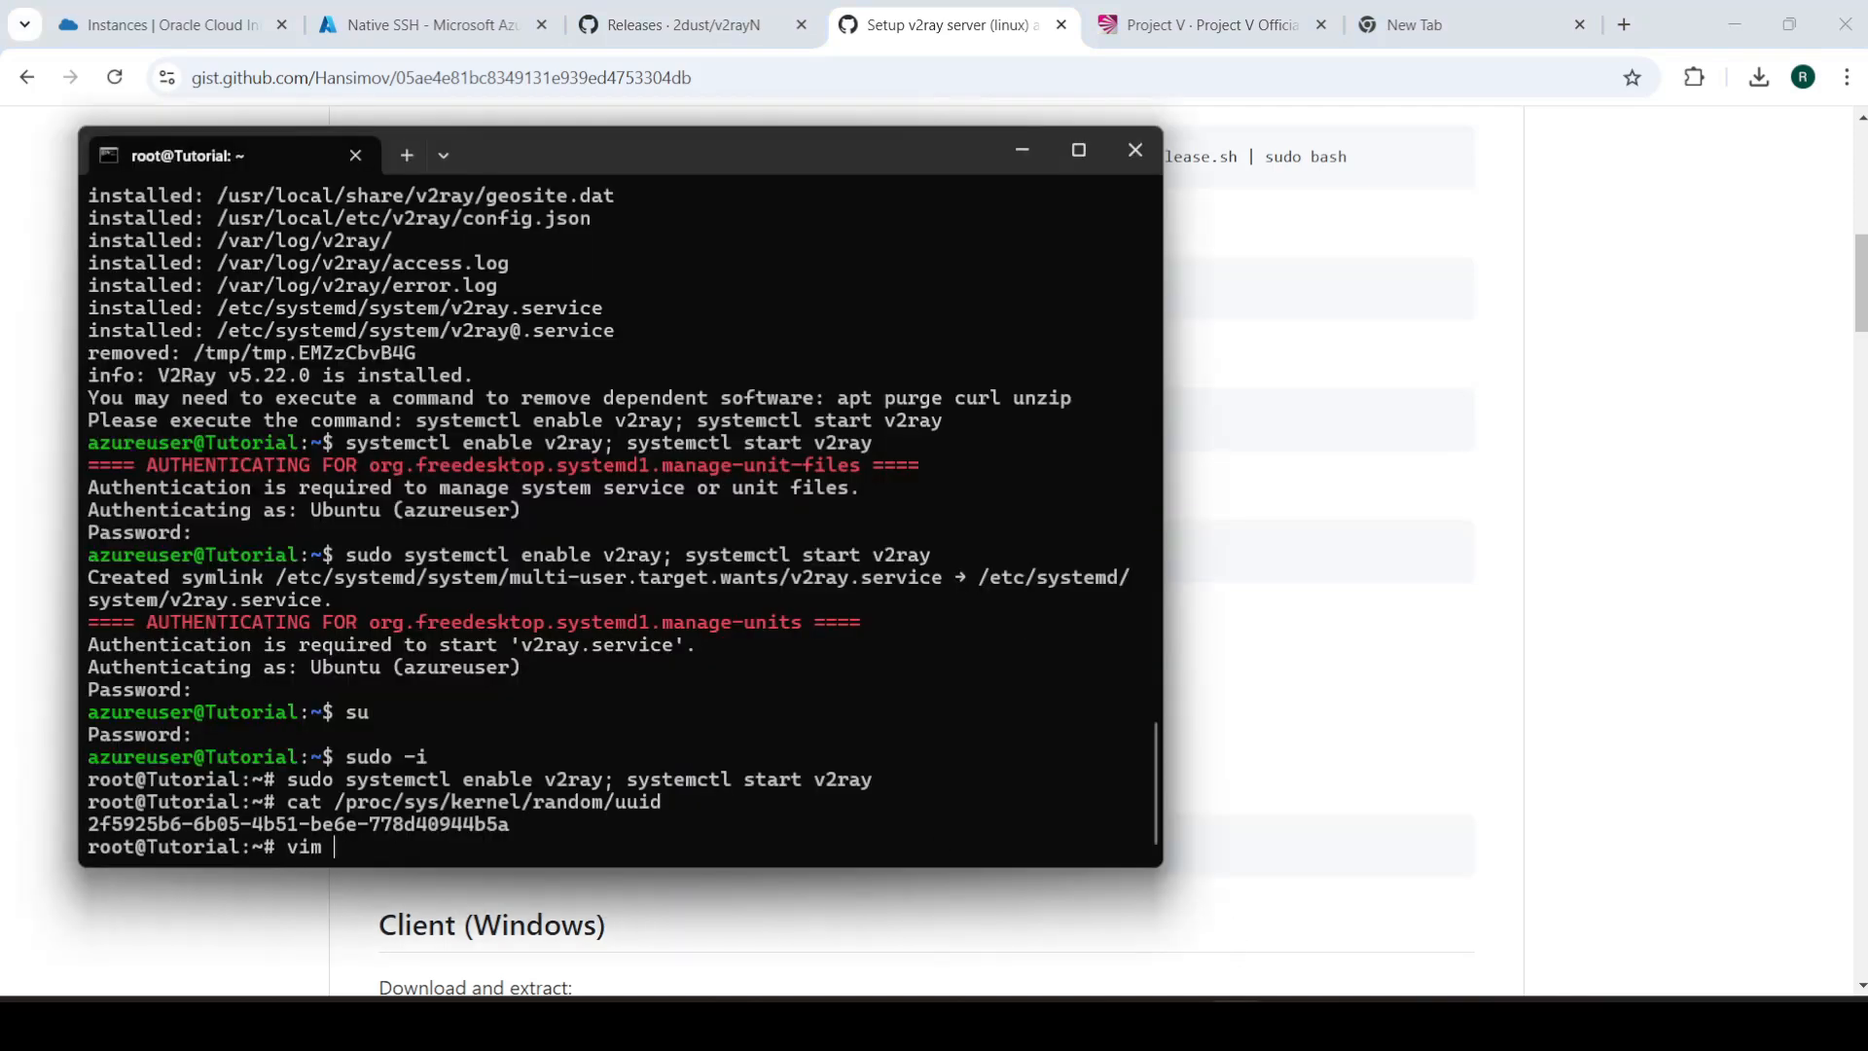
{"action": "type", "text": "/usr/local/etc/v2ray/config.json"}
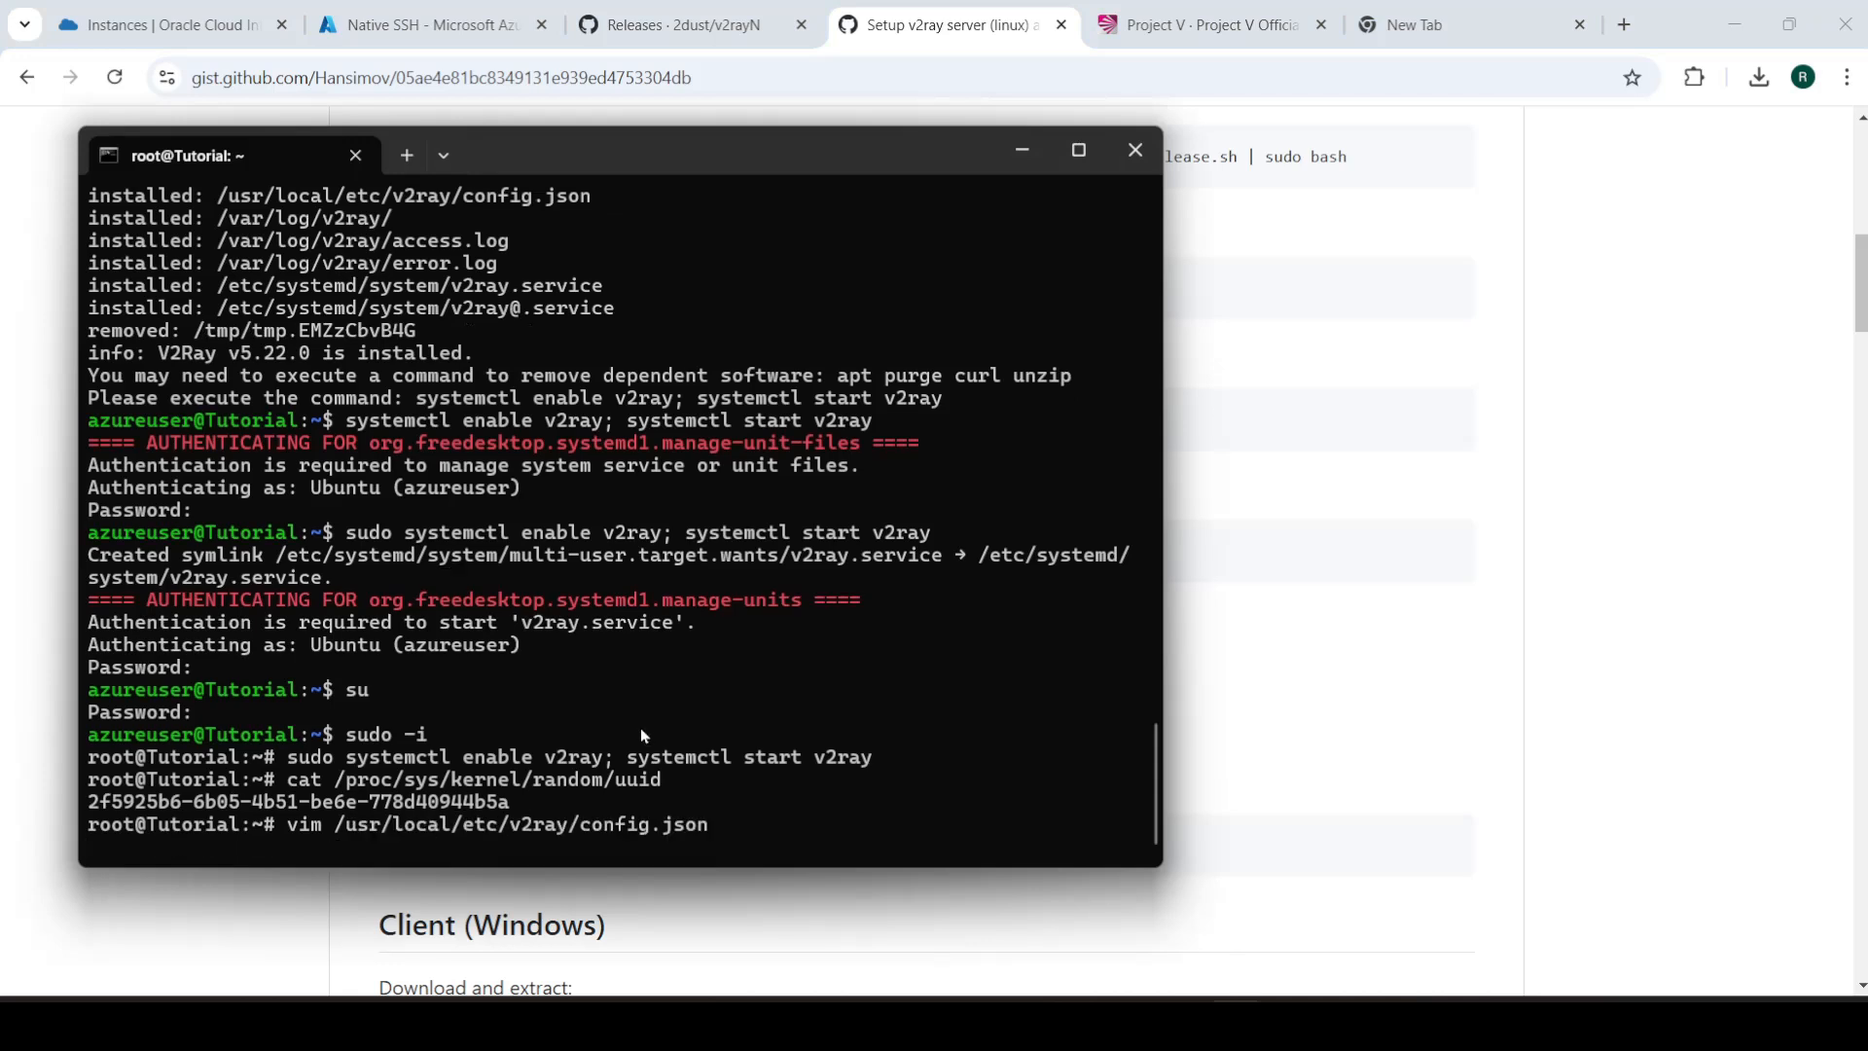
{"action": "key", "text": "Enter"}
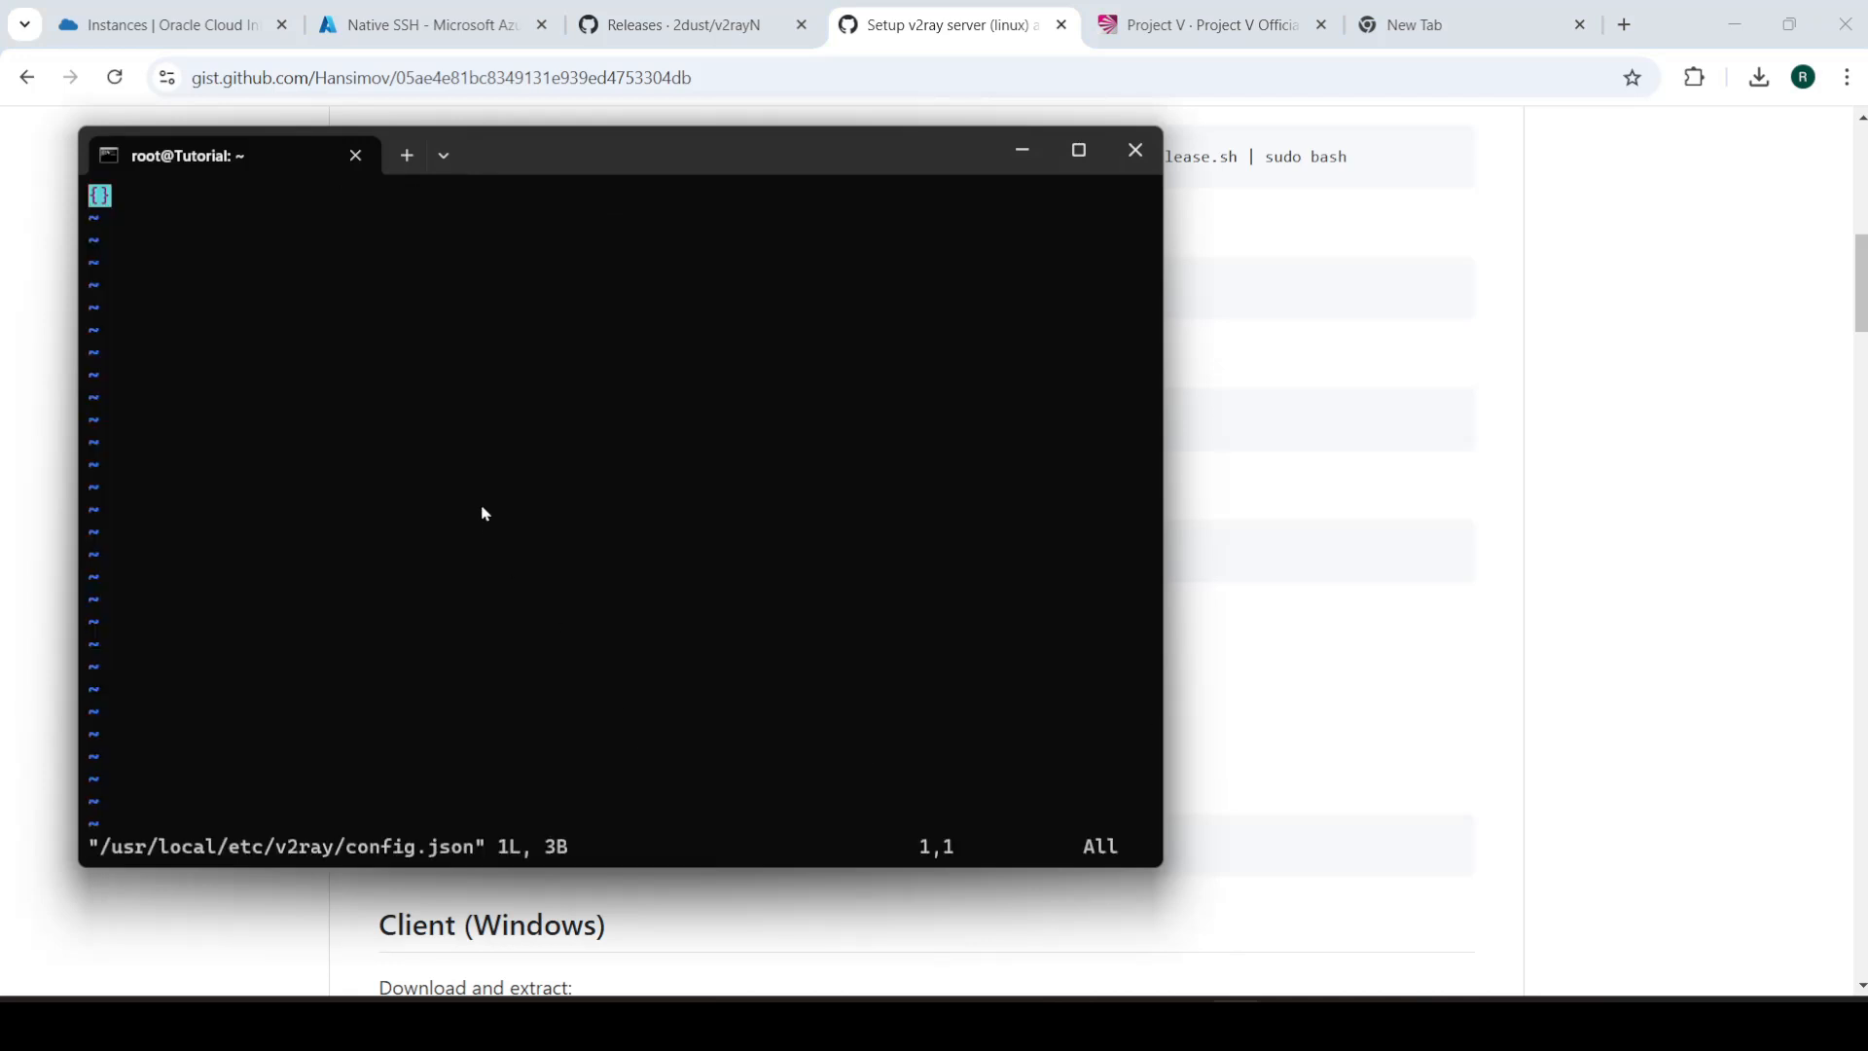
{"action": "left_click", "coordinate": [1135, 148]}
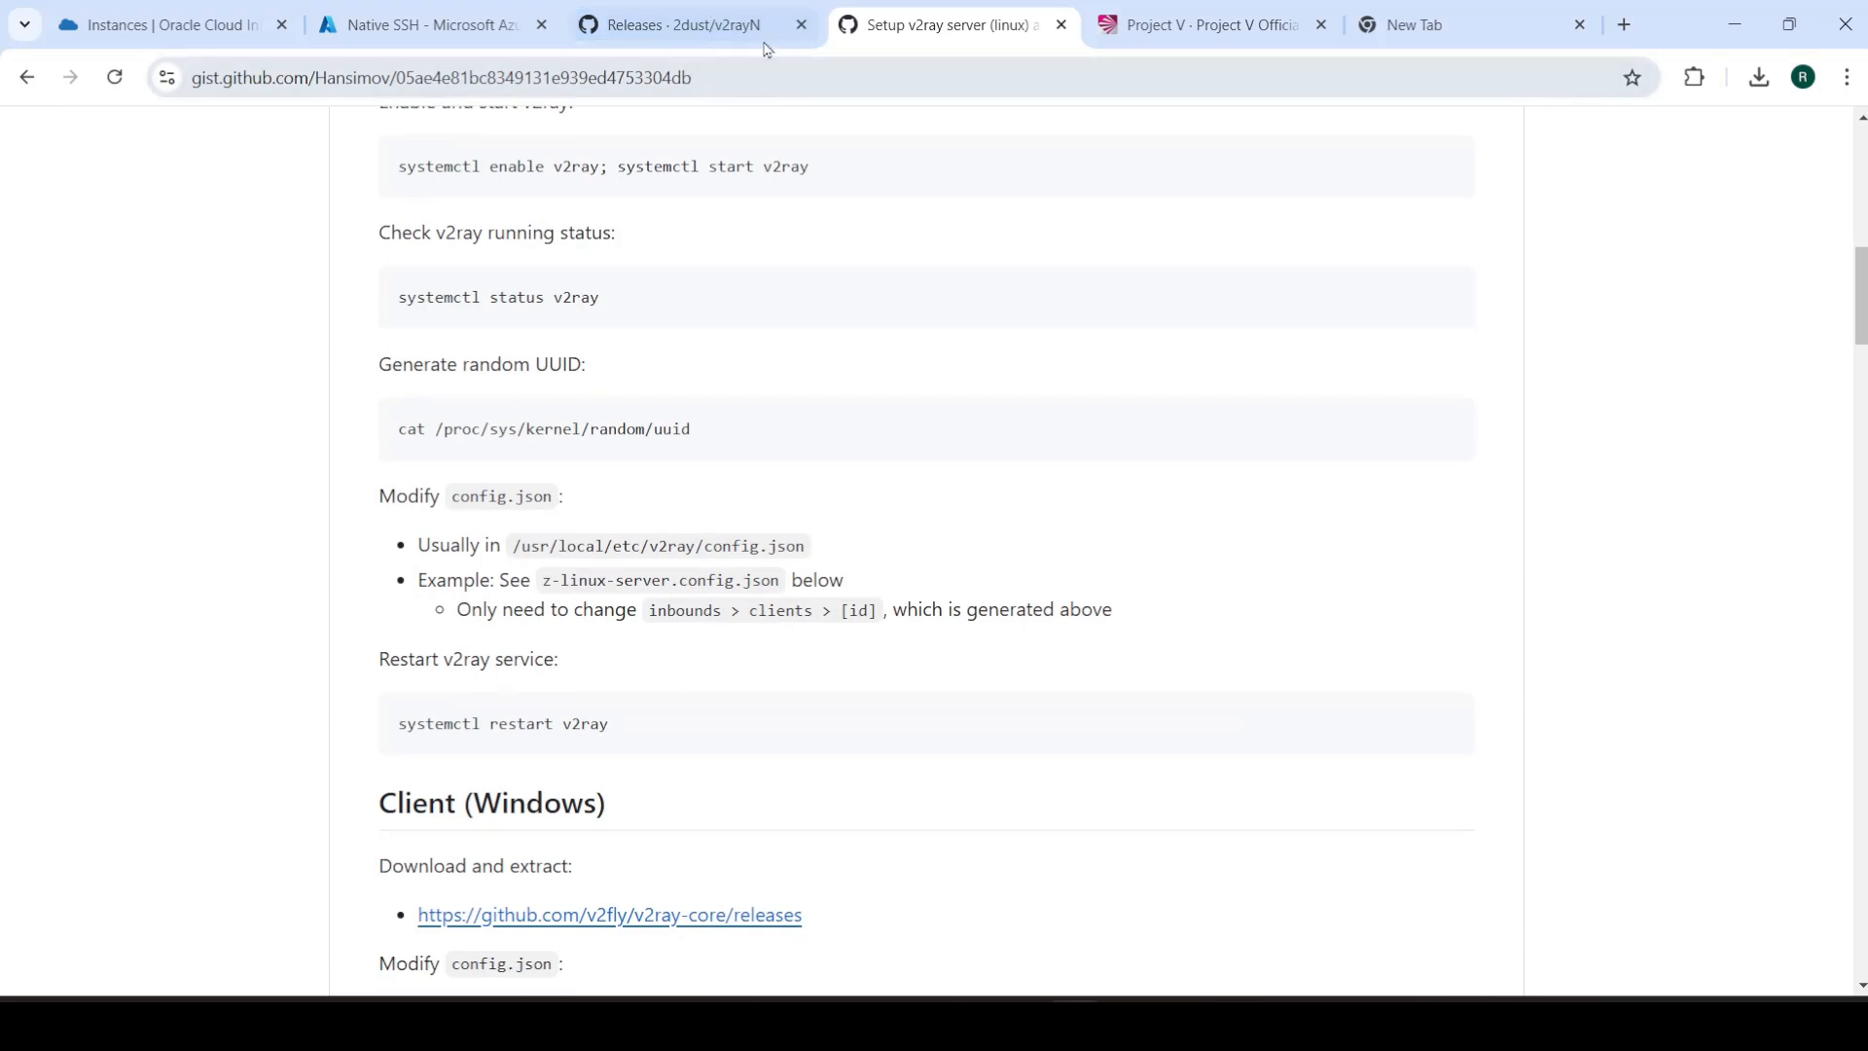
Navigate Project V's Install and Quick Start pages down to the sample server JSON
{"action": "left_click", "coordinate": [1207, 26]}
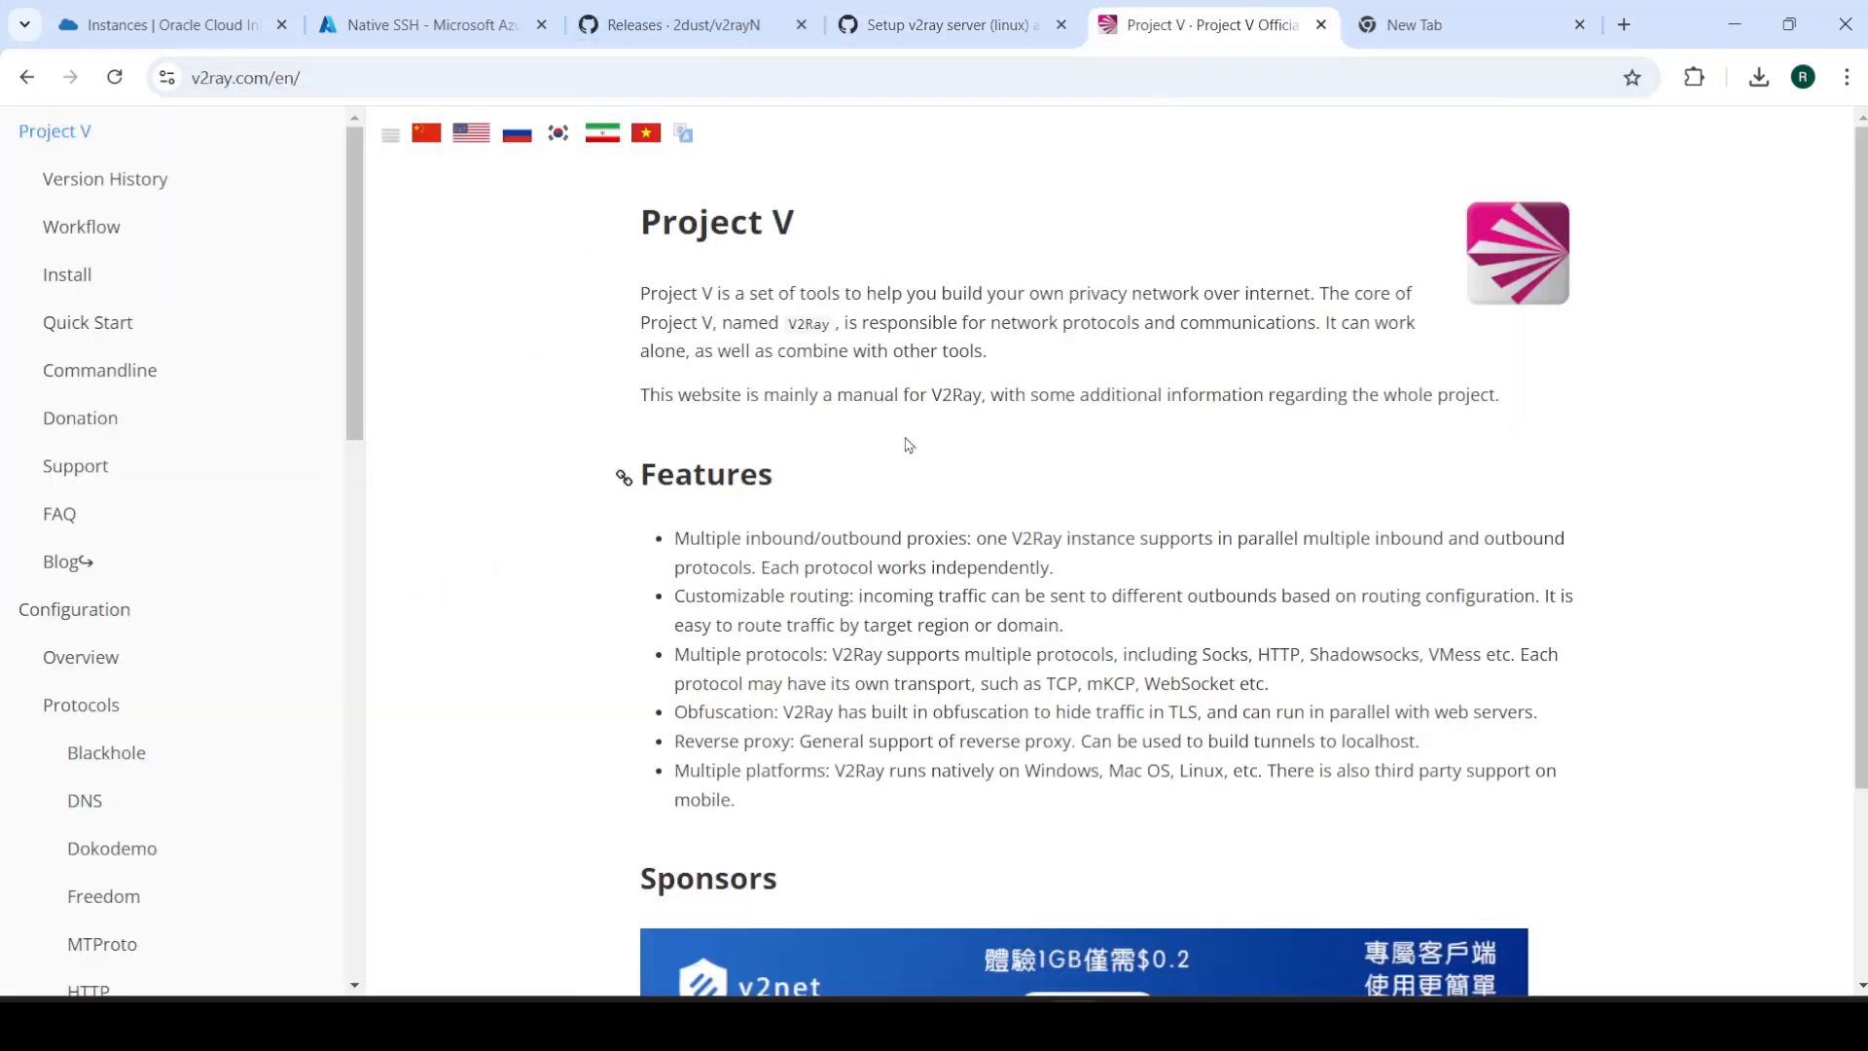
{"action": "scroll", "scroll_direction": "down", "scroll_amount": 3}
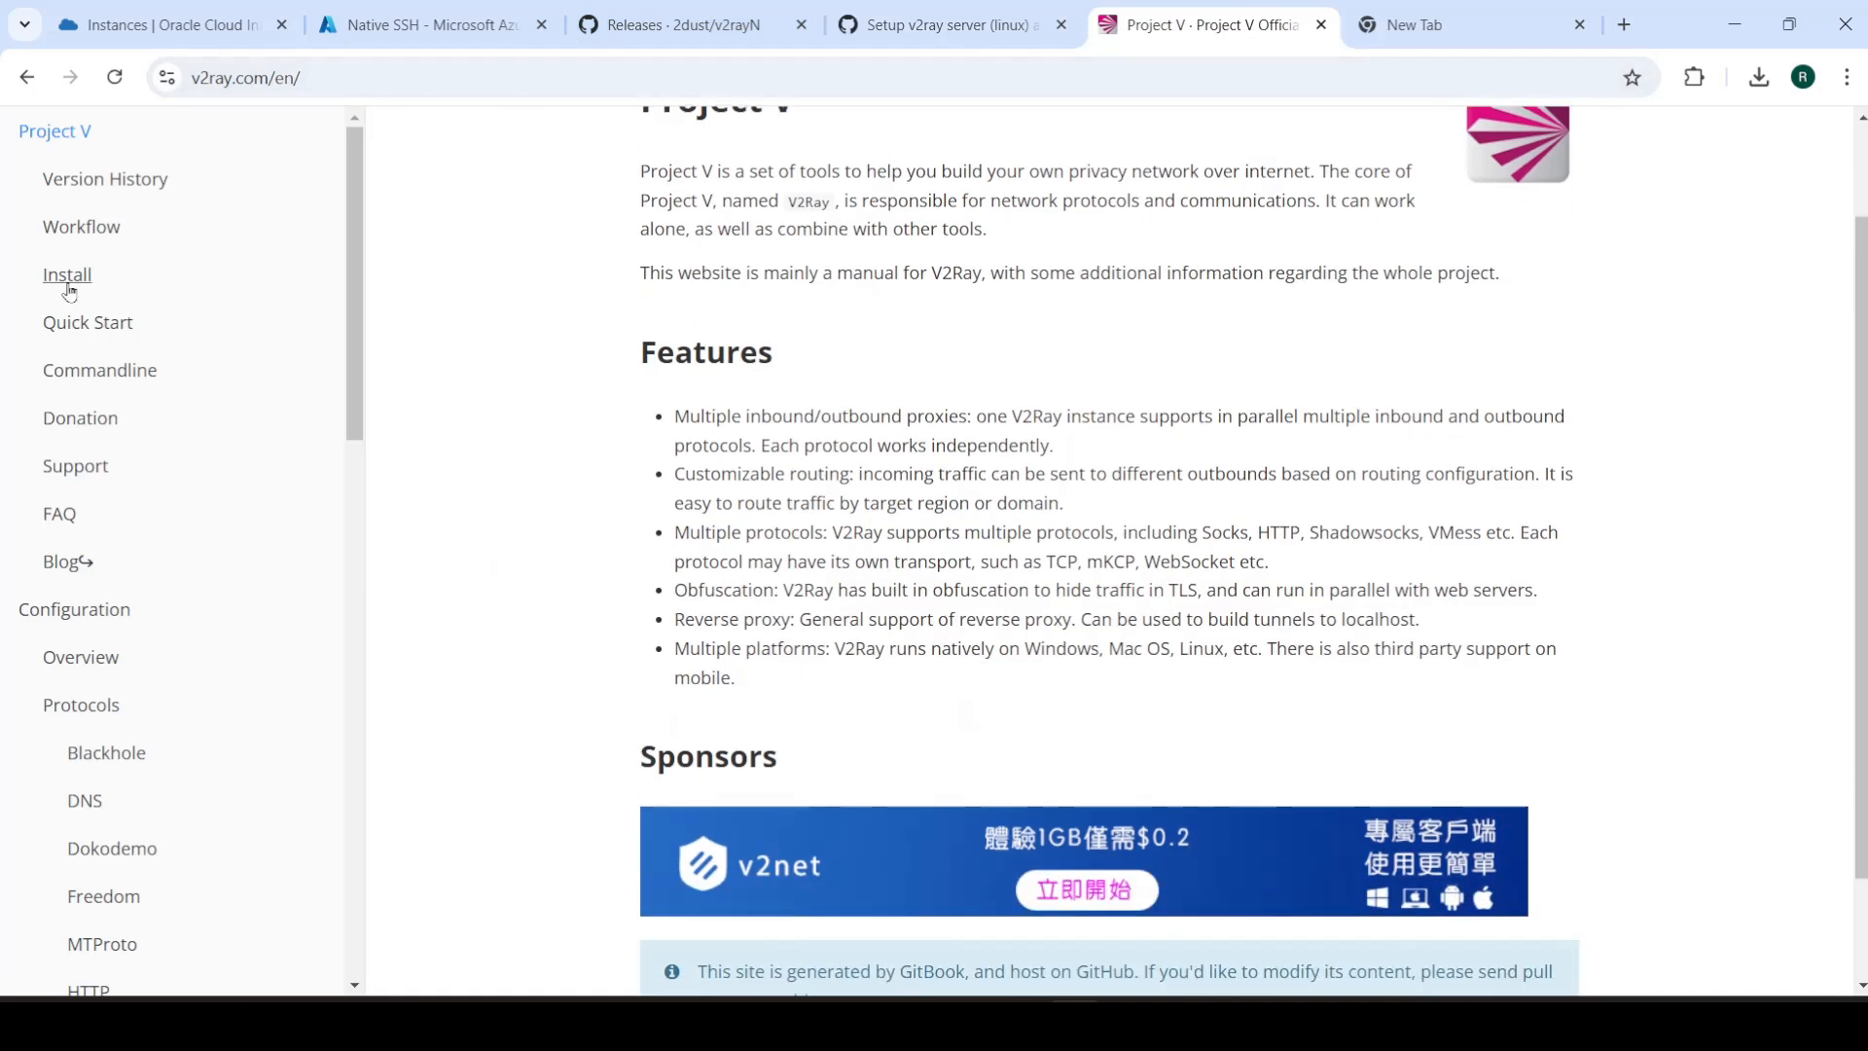
{"action": "left_click", "coordinate": [69, 274]}
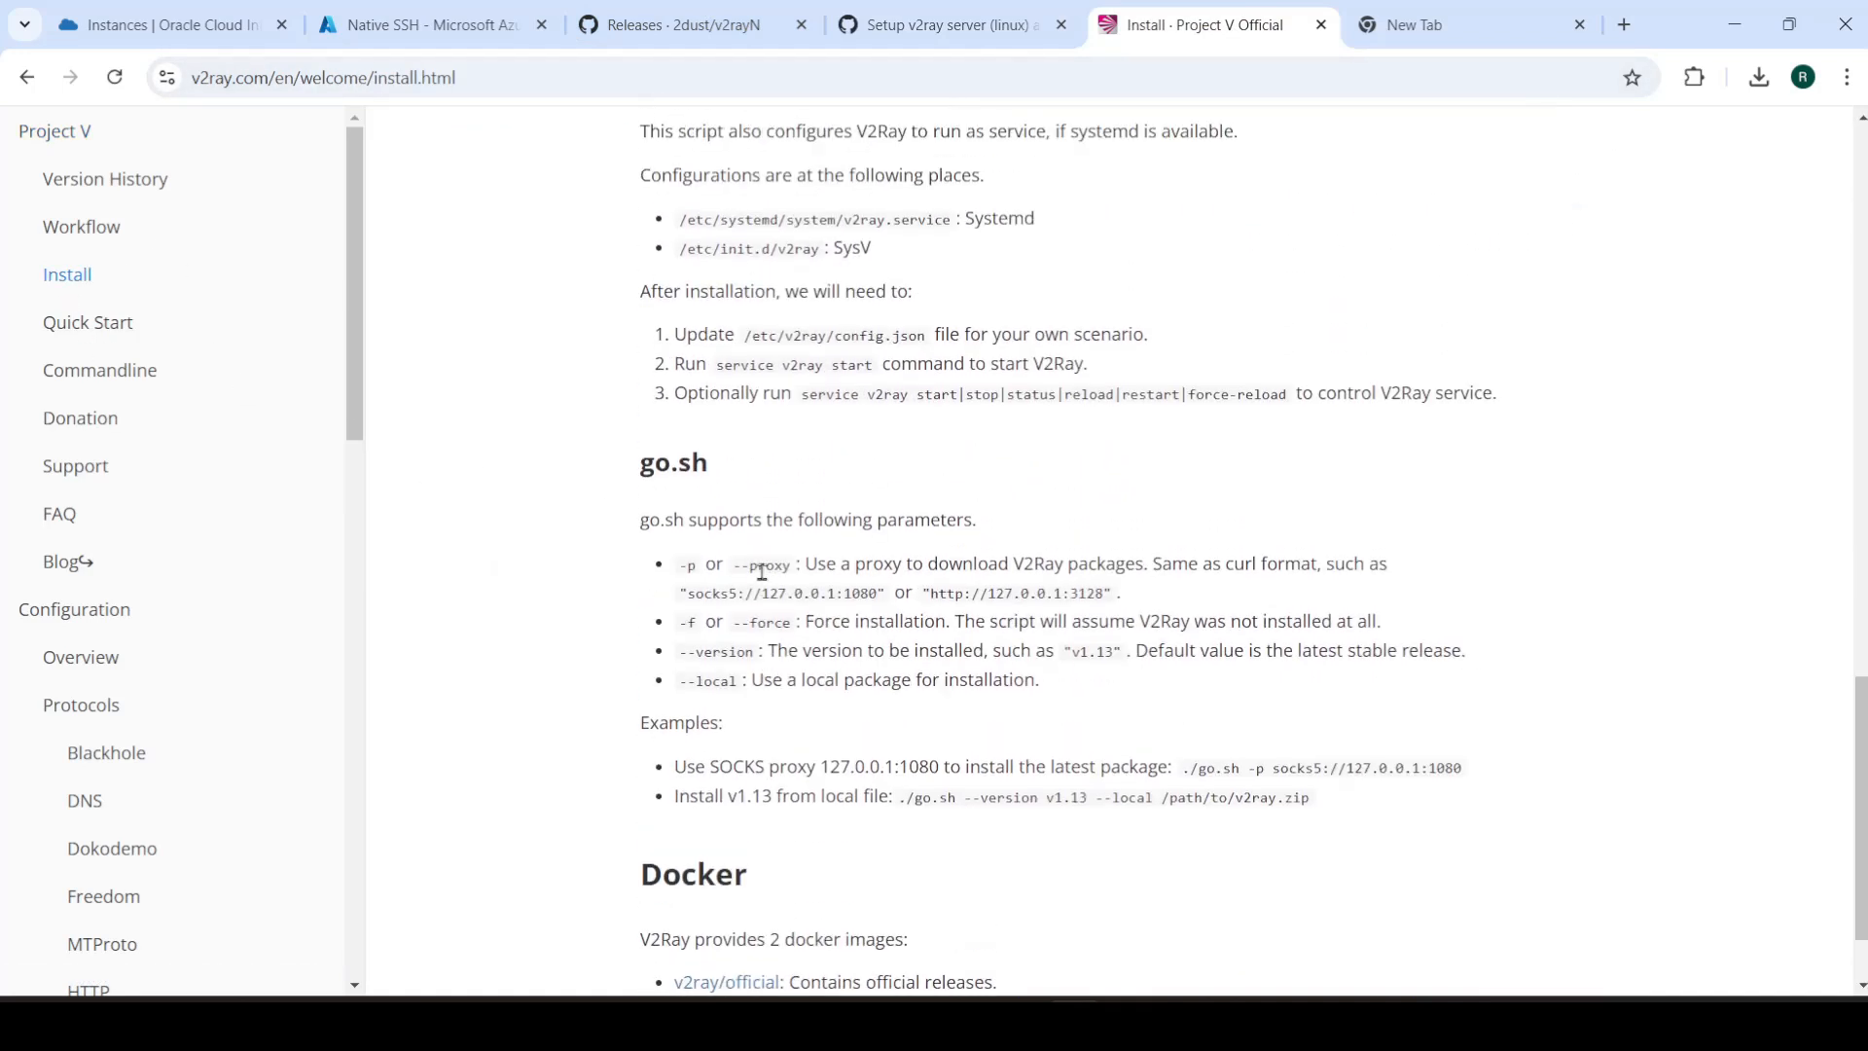
{"action": "left_click", "coordinate": [87, 323]}
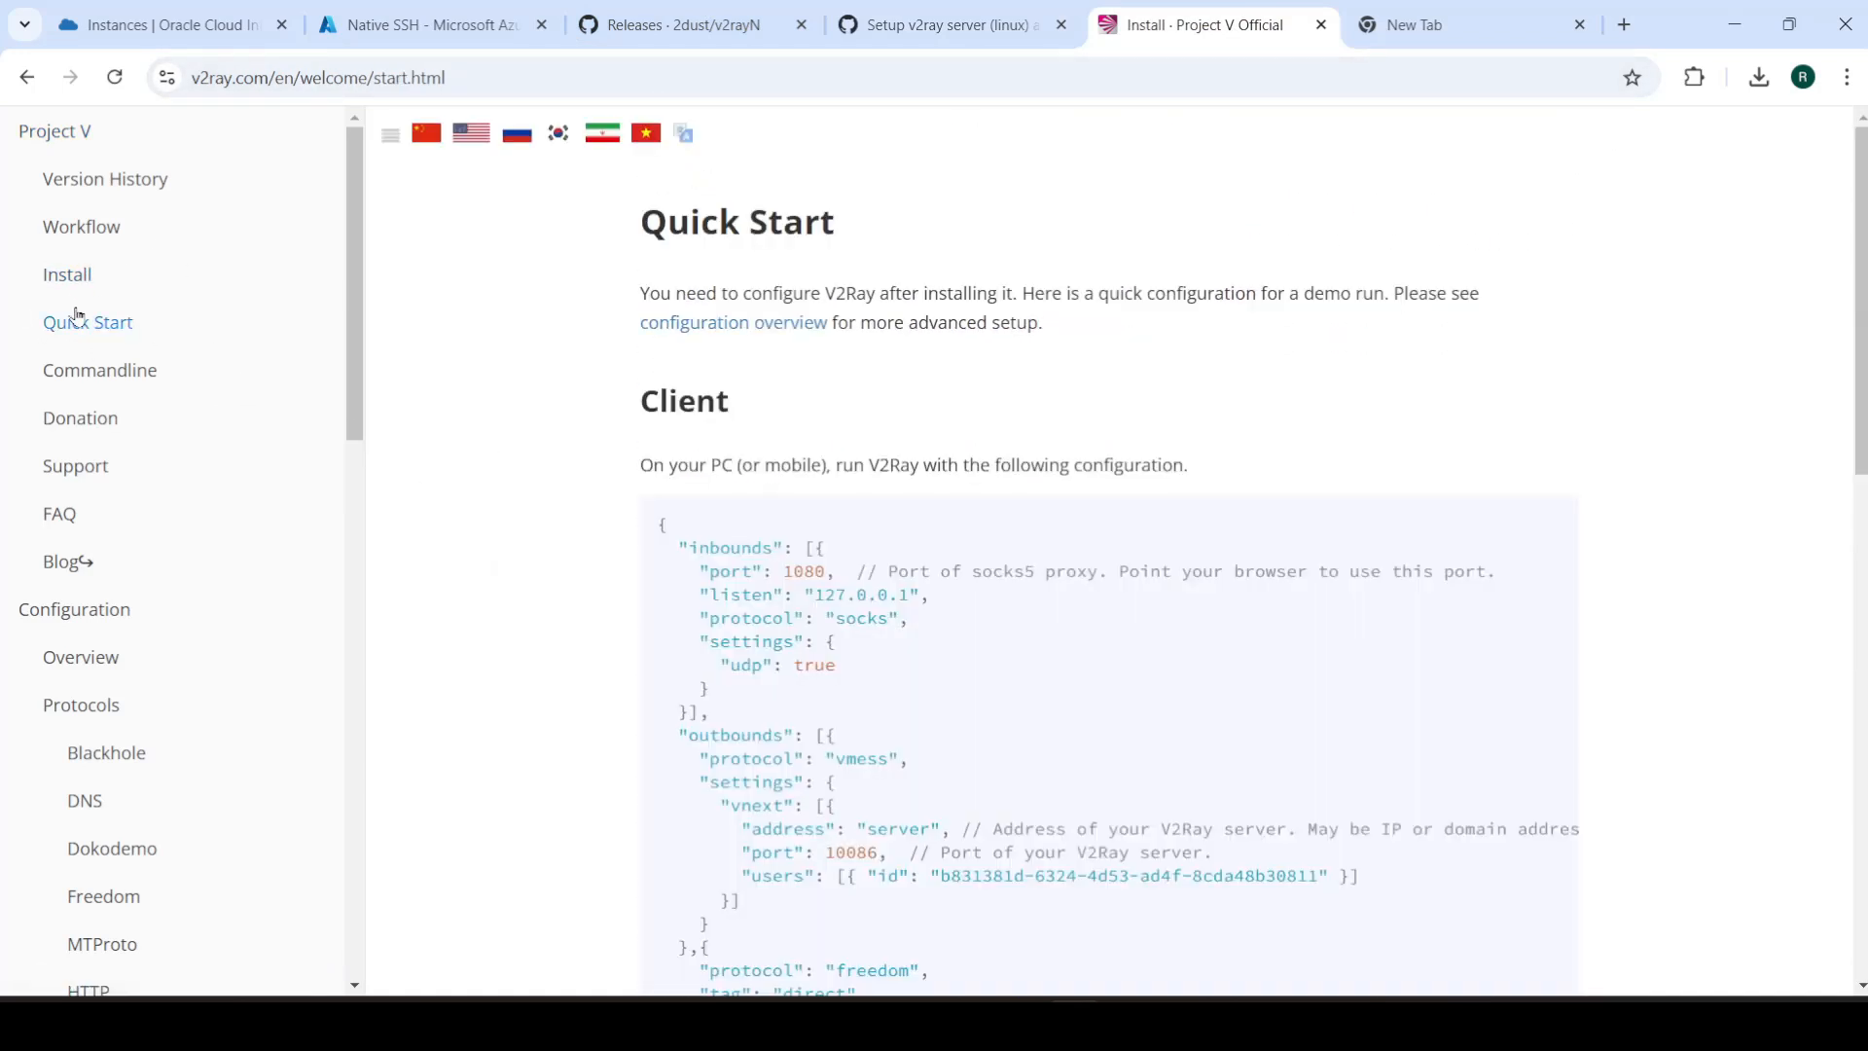
{"action": "scroll", "scroll_direction": "down", "scroll_amount": 3}
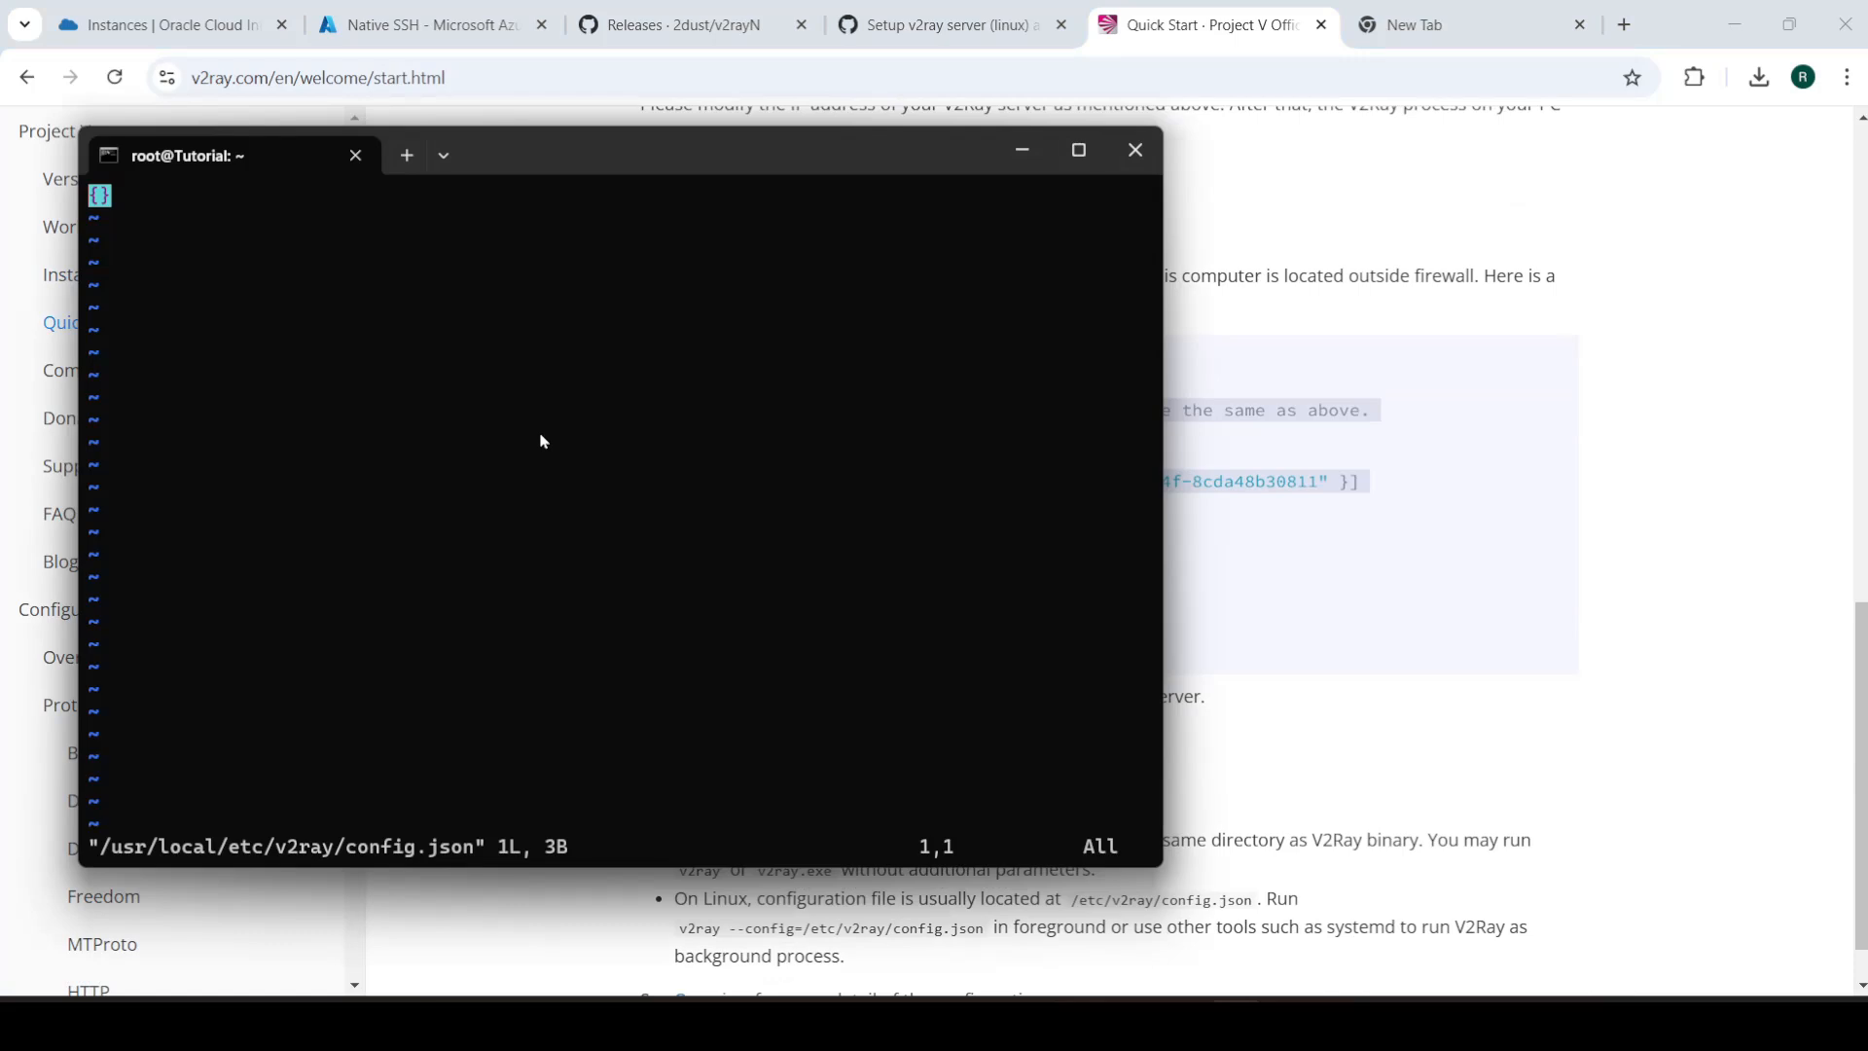
Paste the sample server JSON into config.json, clear the sample id value and save with :wq
{"action": "key", "text": "i"}
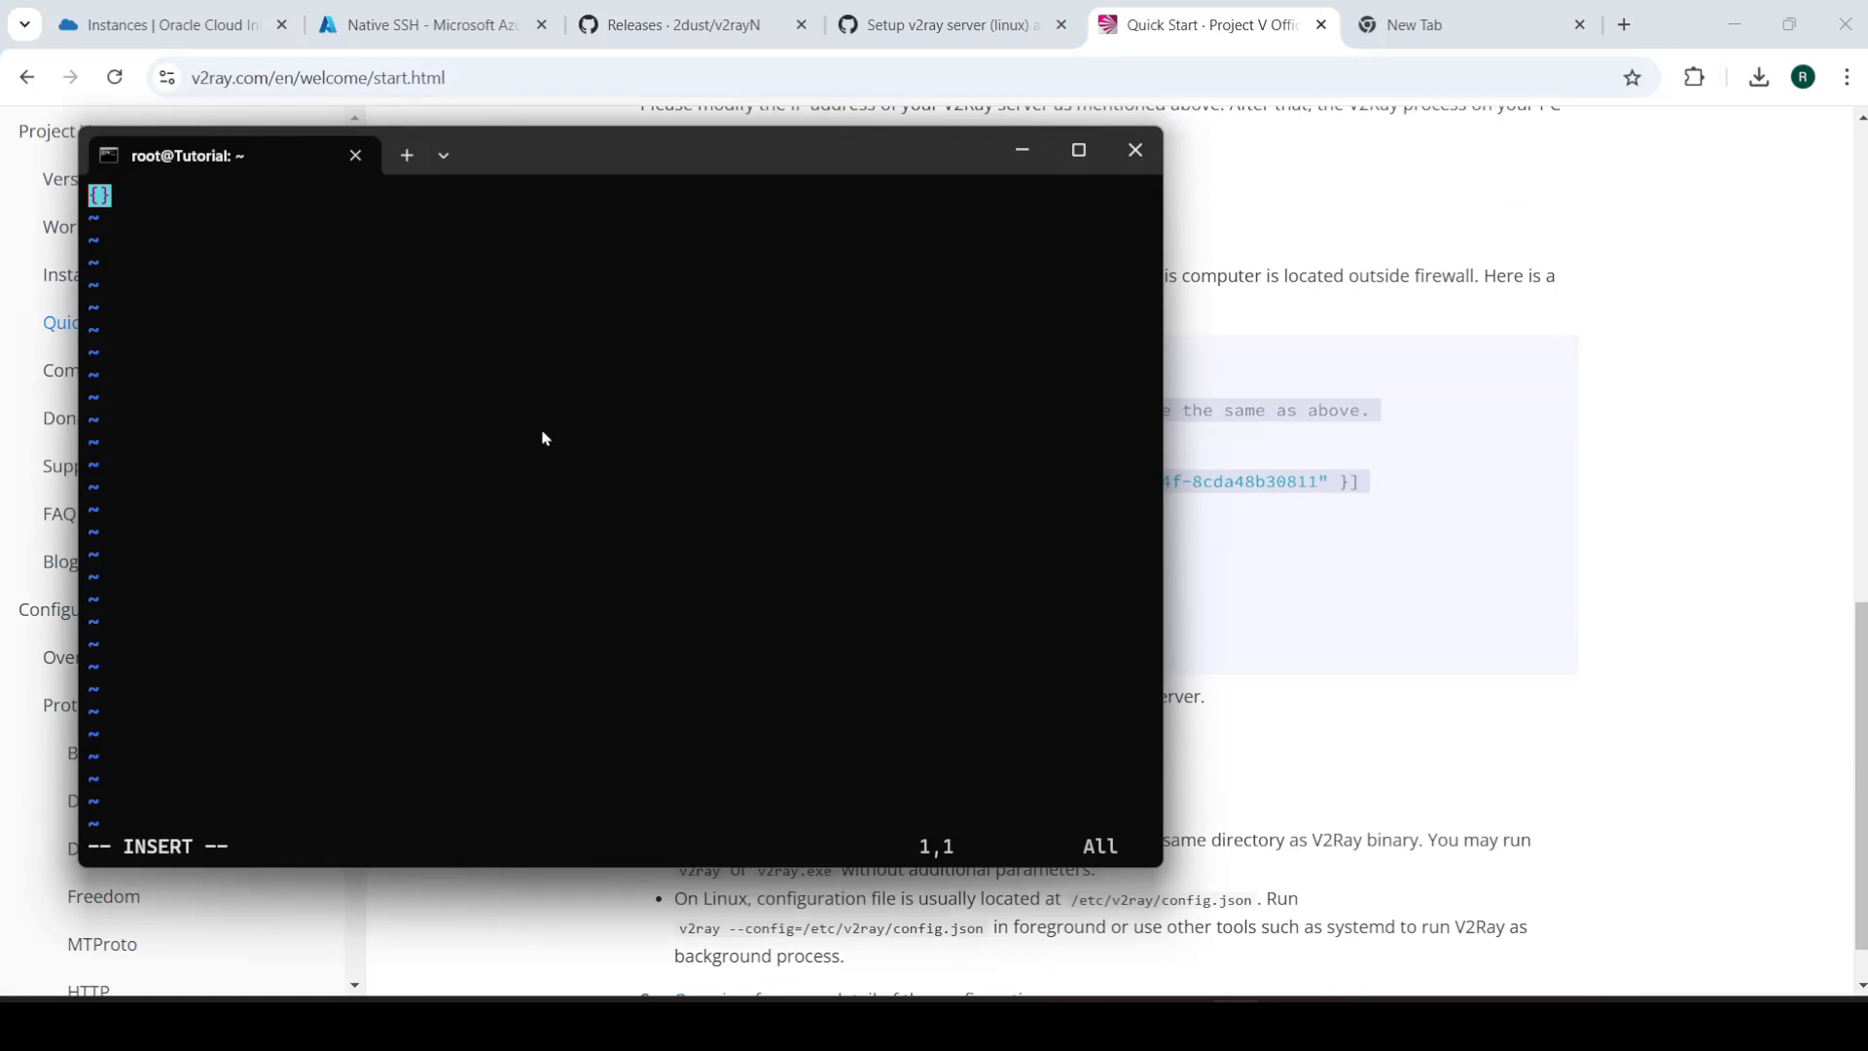
{"action": "mouse_move", "coordinate": [258, 189]}
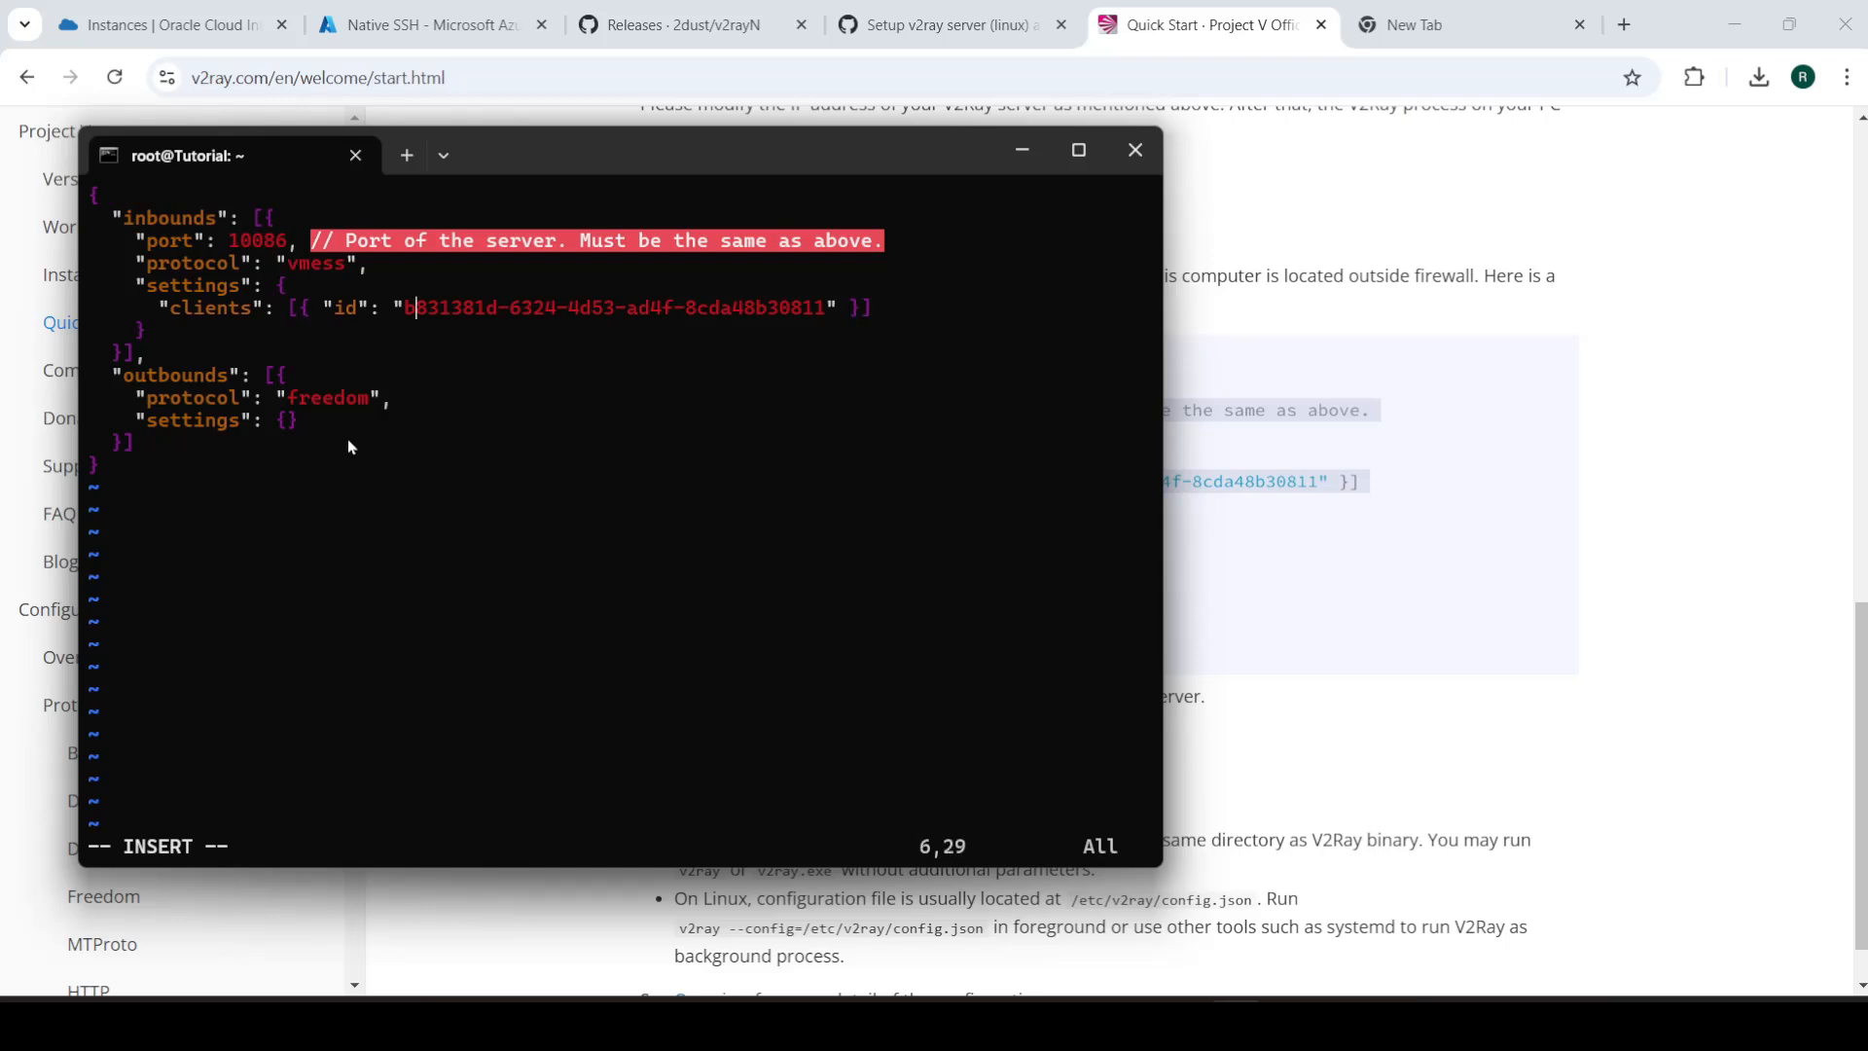
{"action": "key", "text": "BackSpace"}
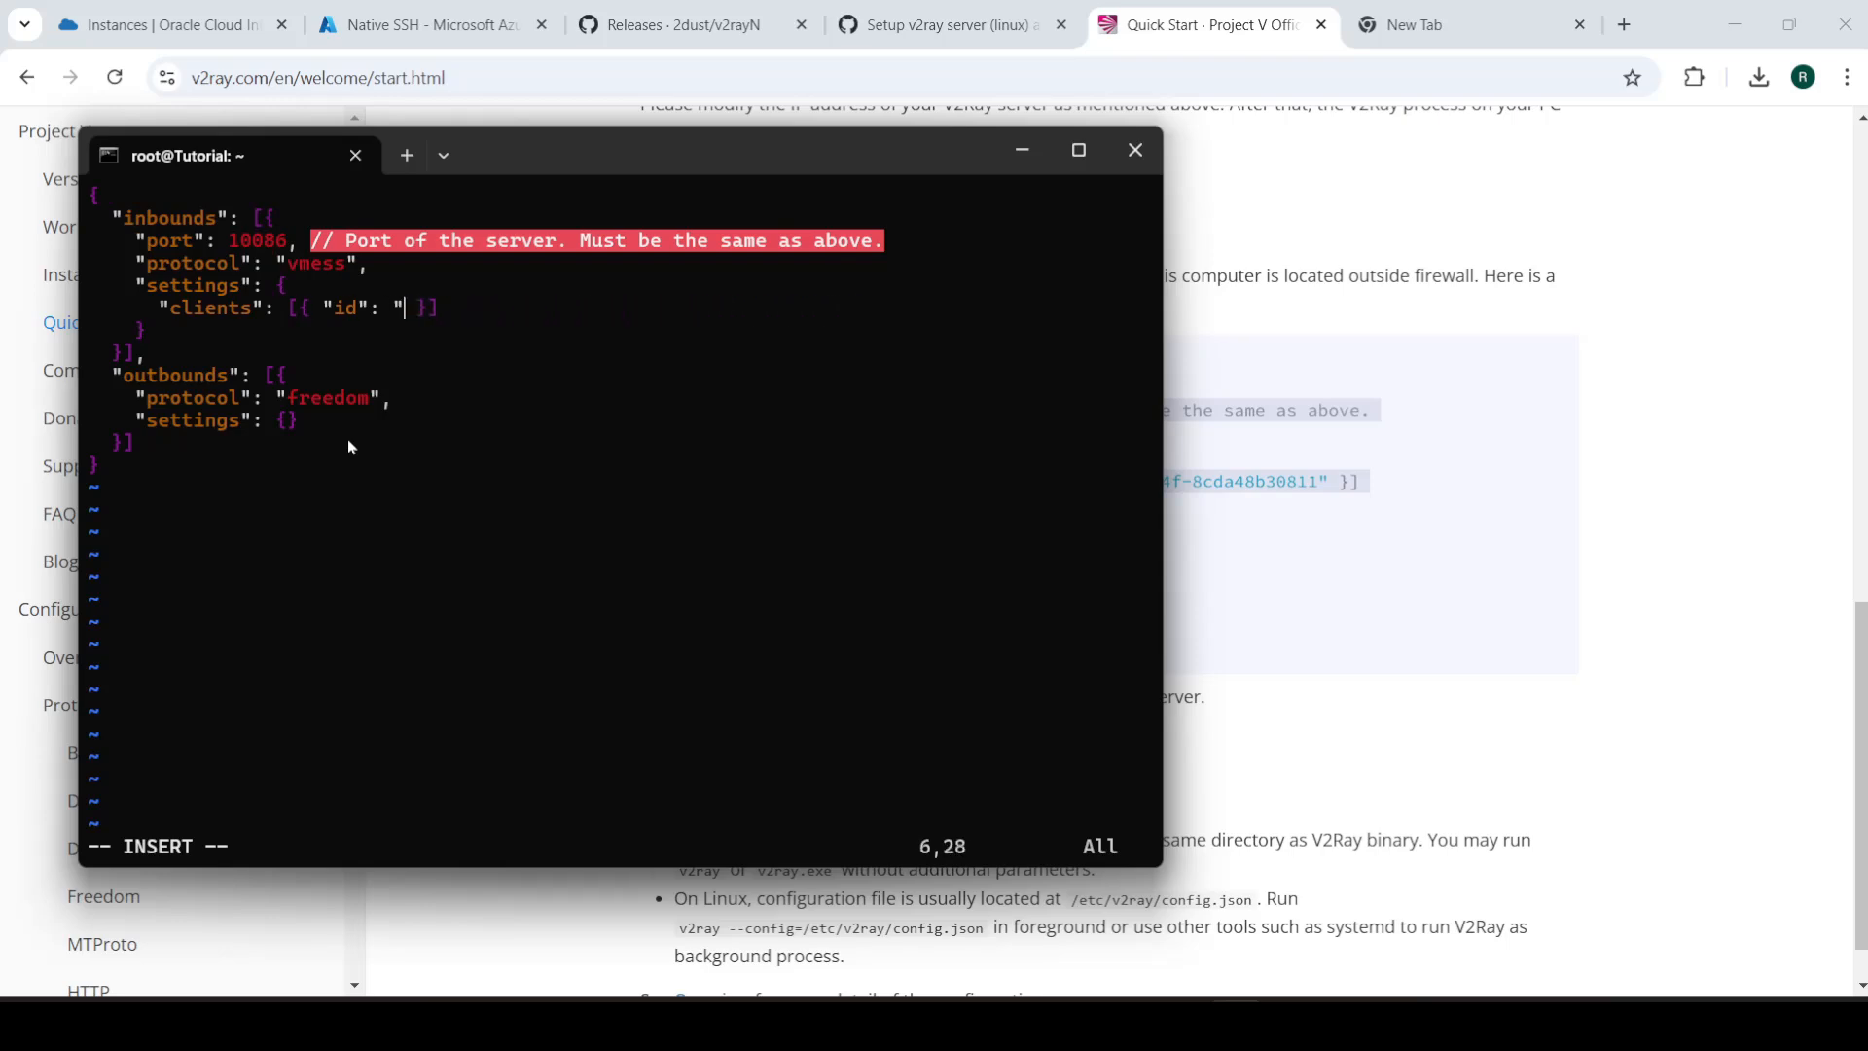
{"action": "type", "text": "\""}
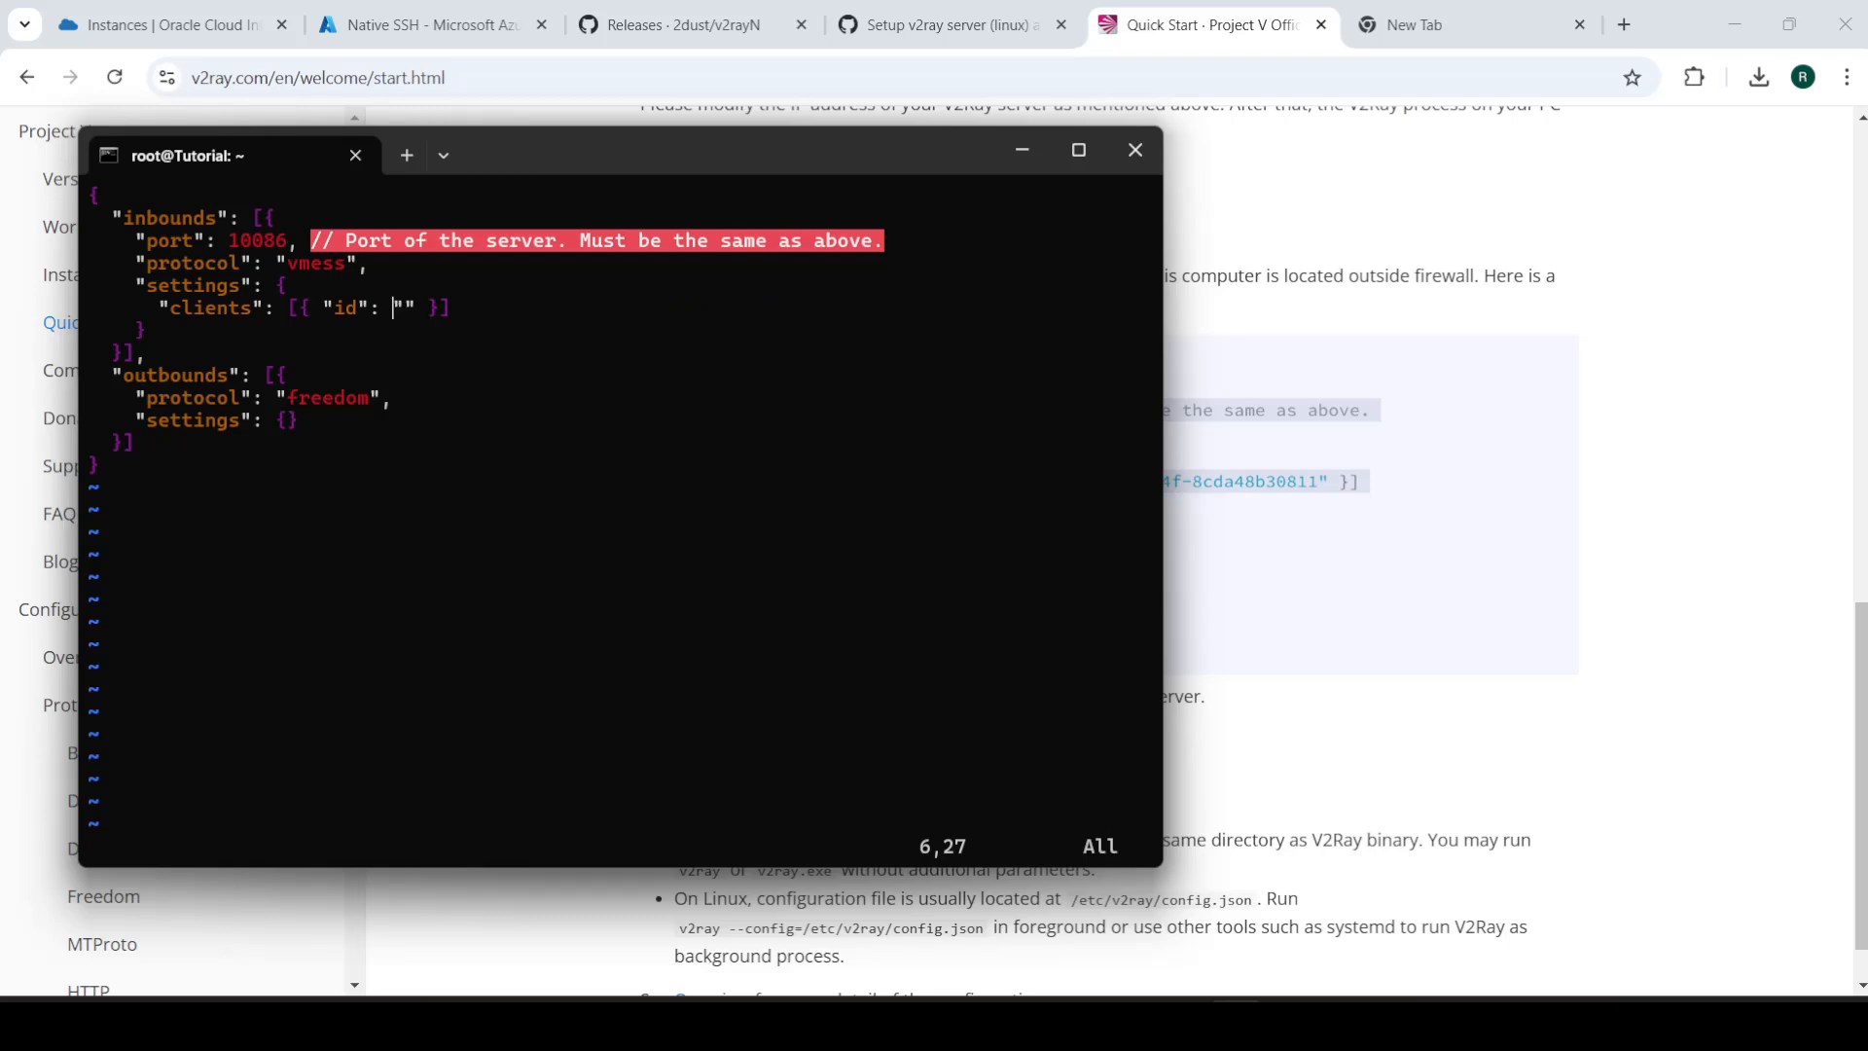
{"action": "key", "text": "Escape"}
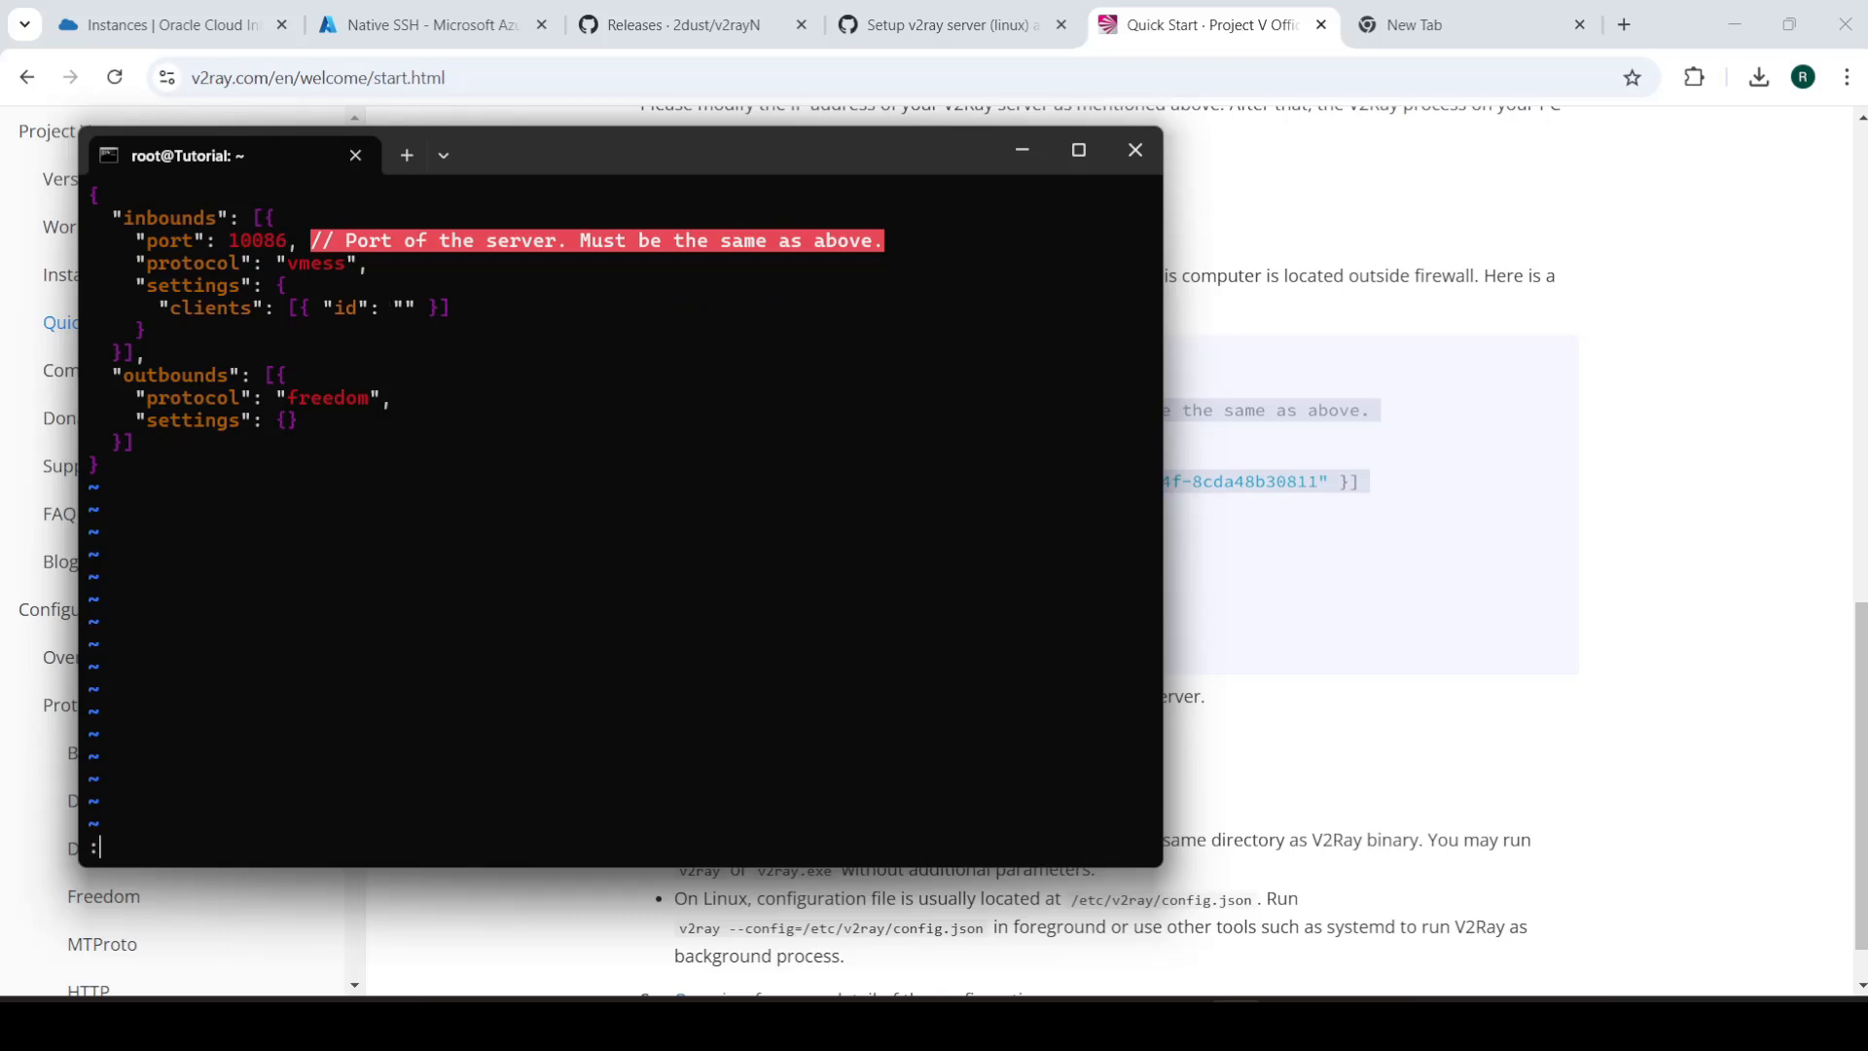
{"action": "type", "text": "wq"}
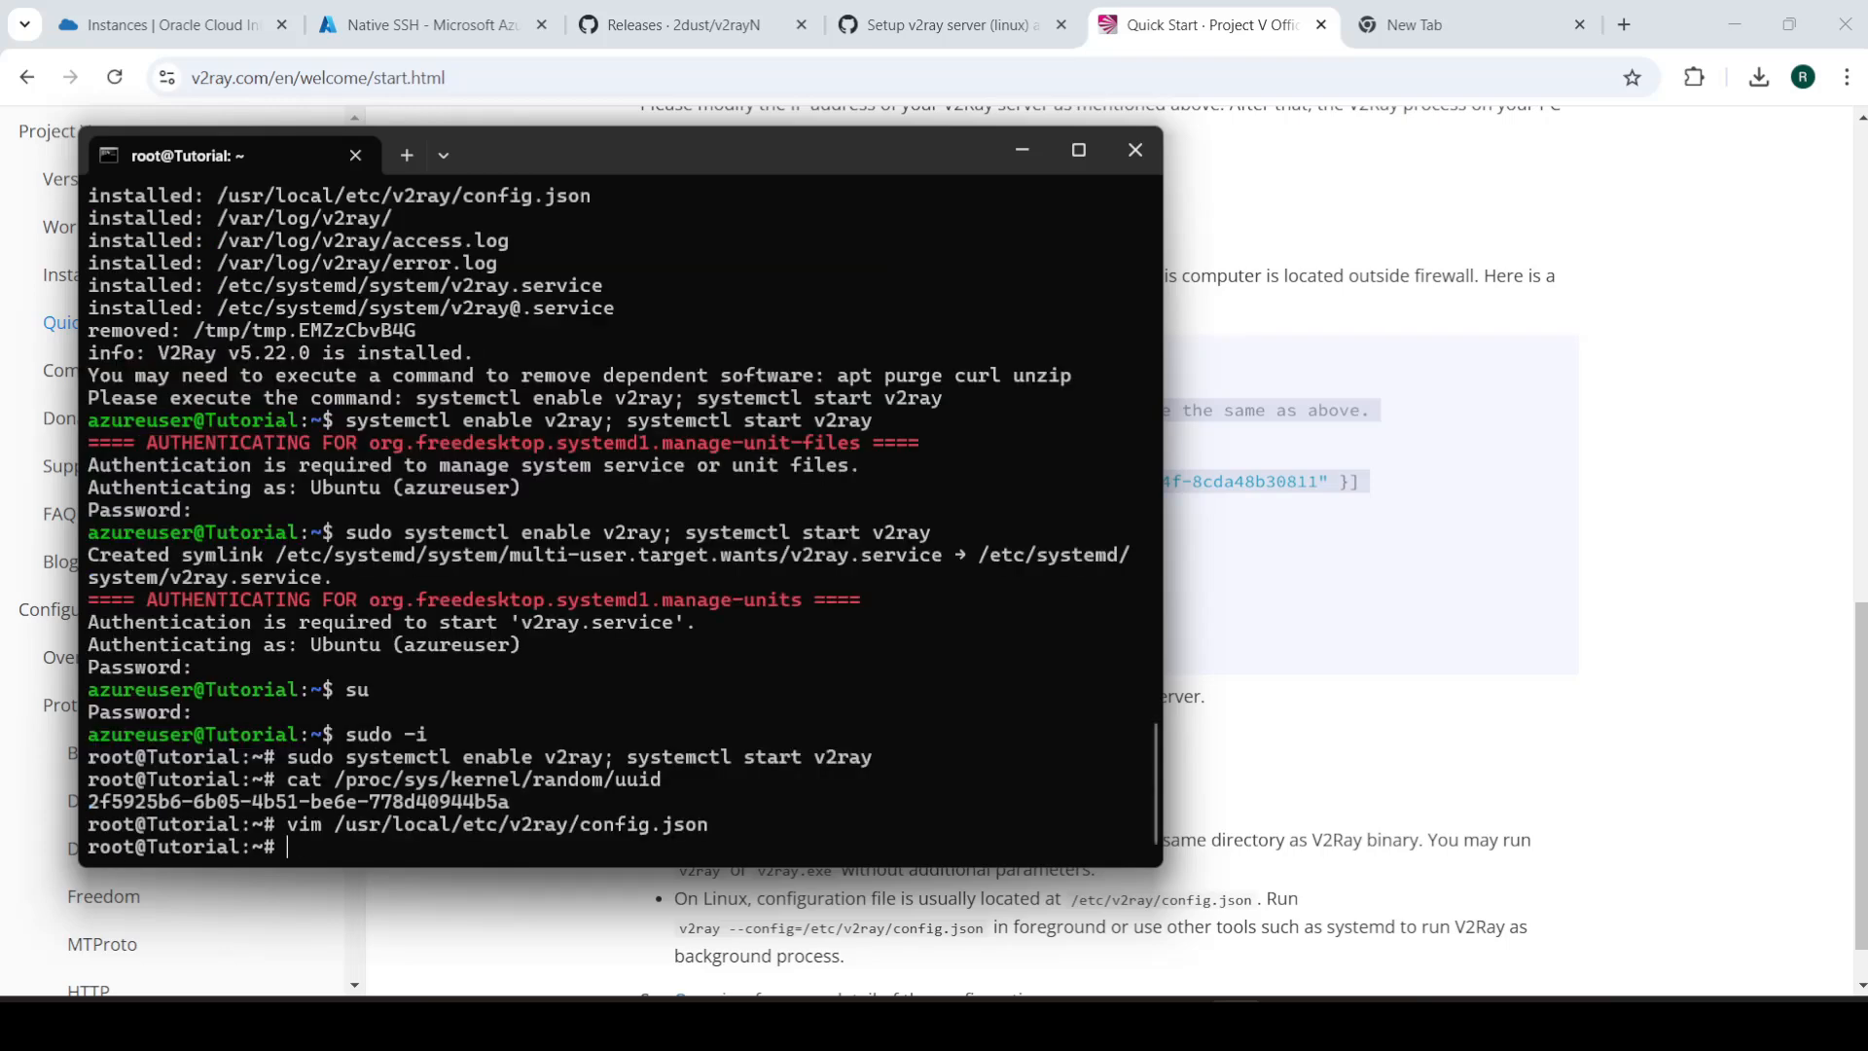
{"action": "left_click_drag", "start_coordinate": [162, 800], "coordinate": [510, 800]}
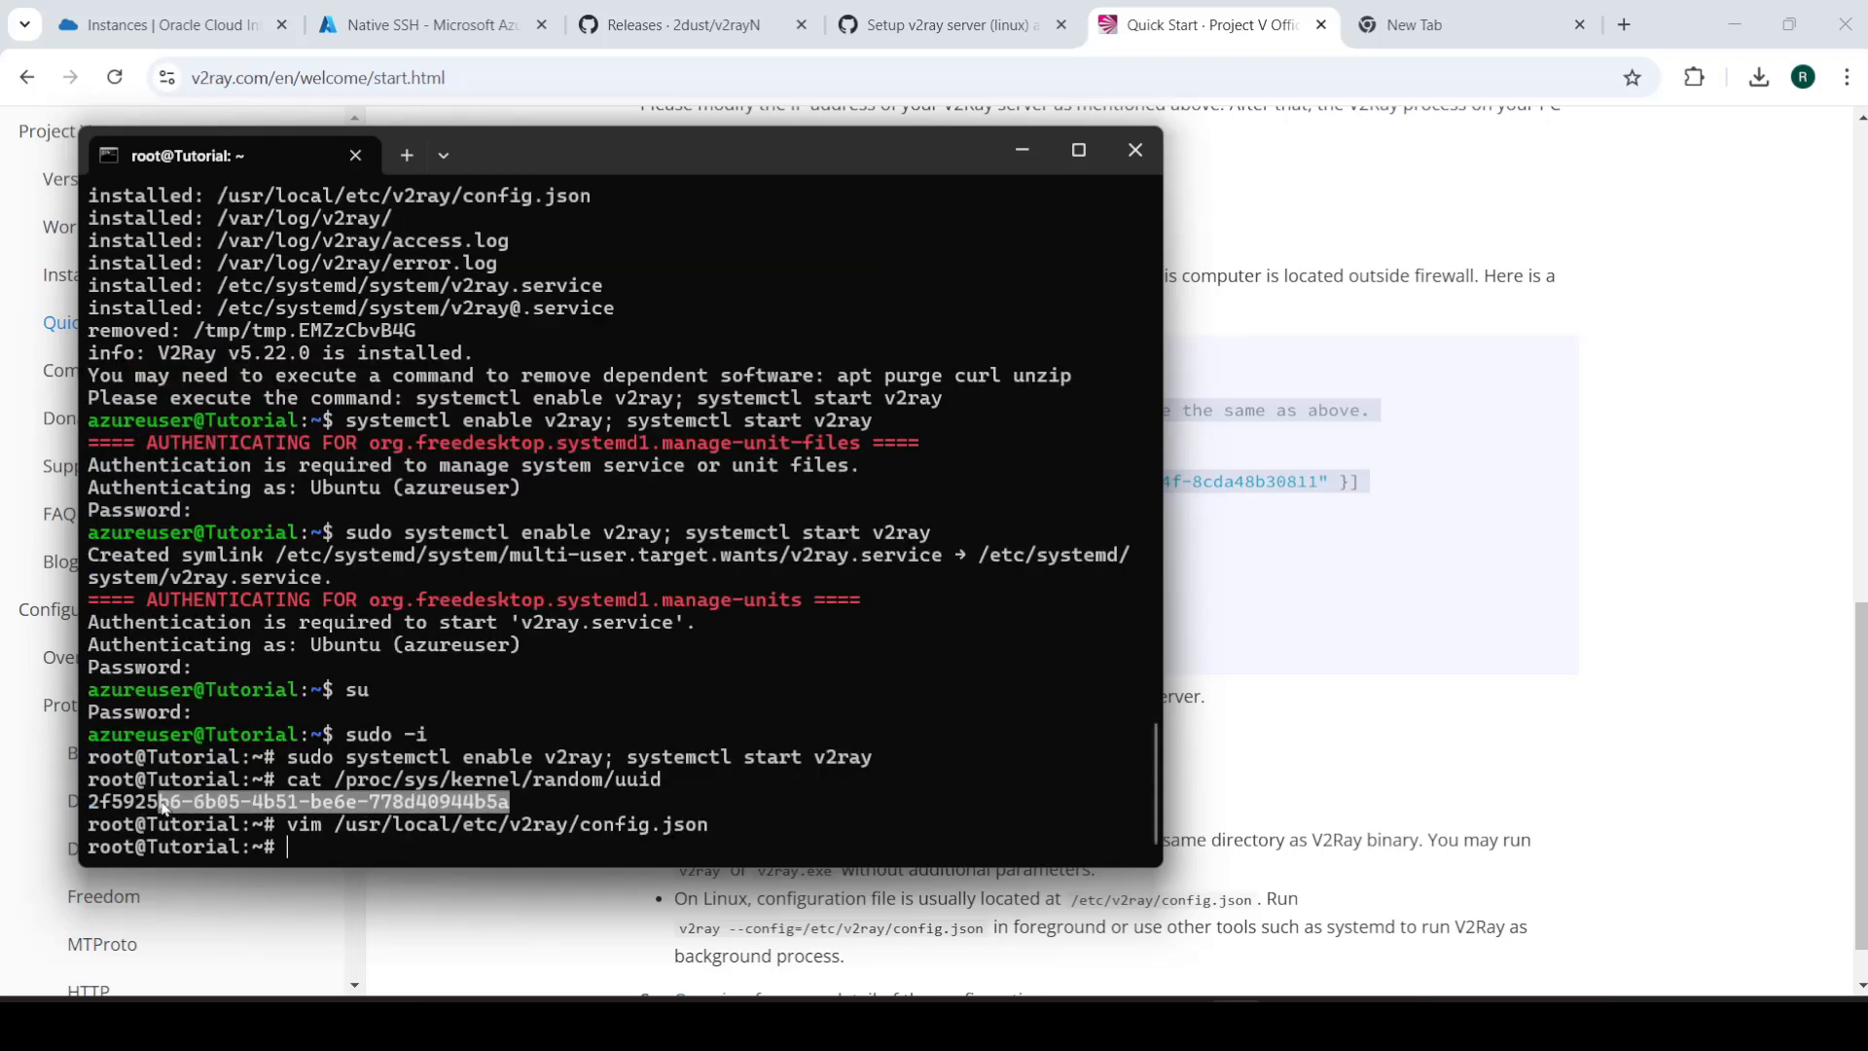
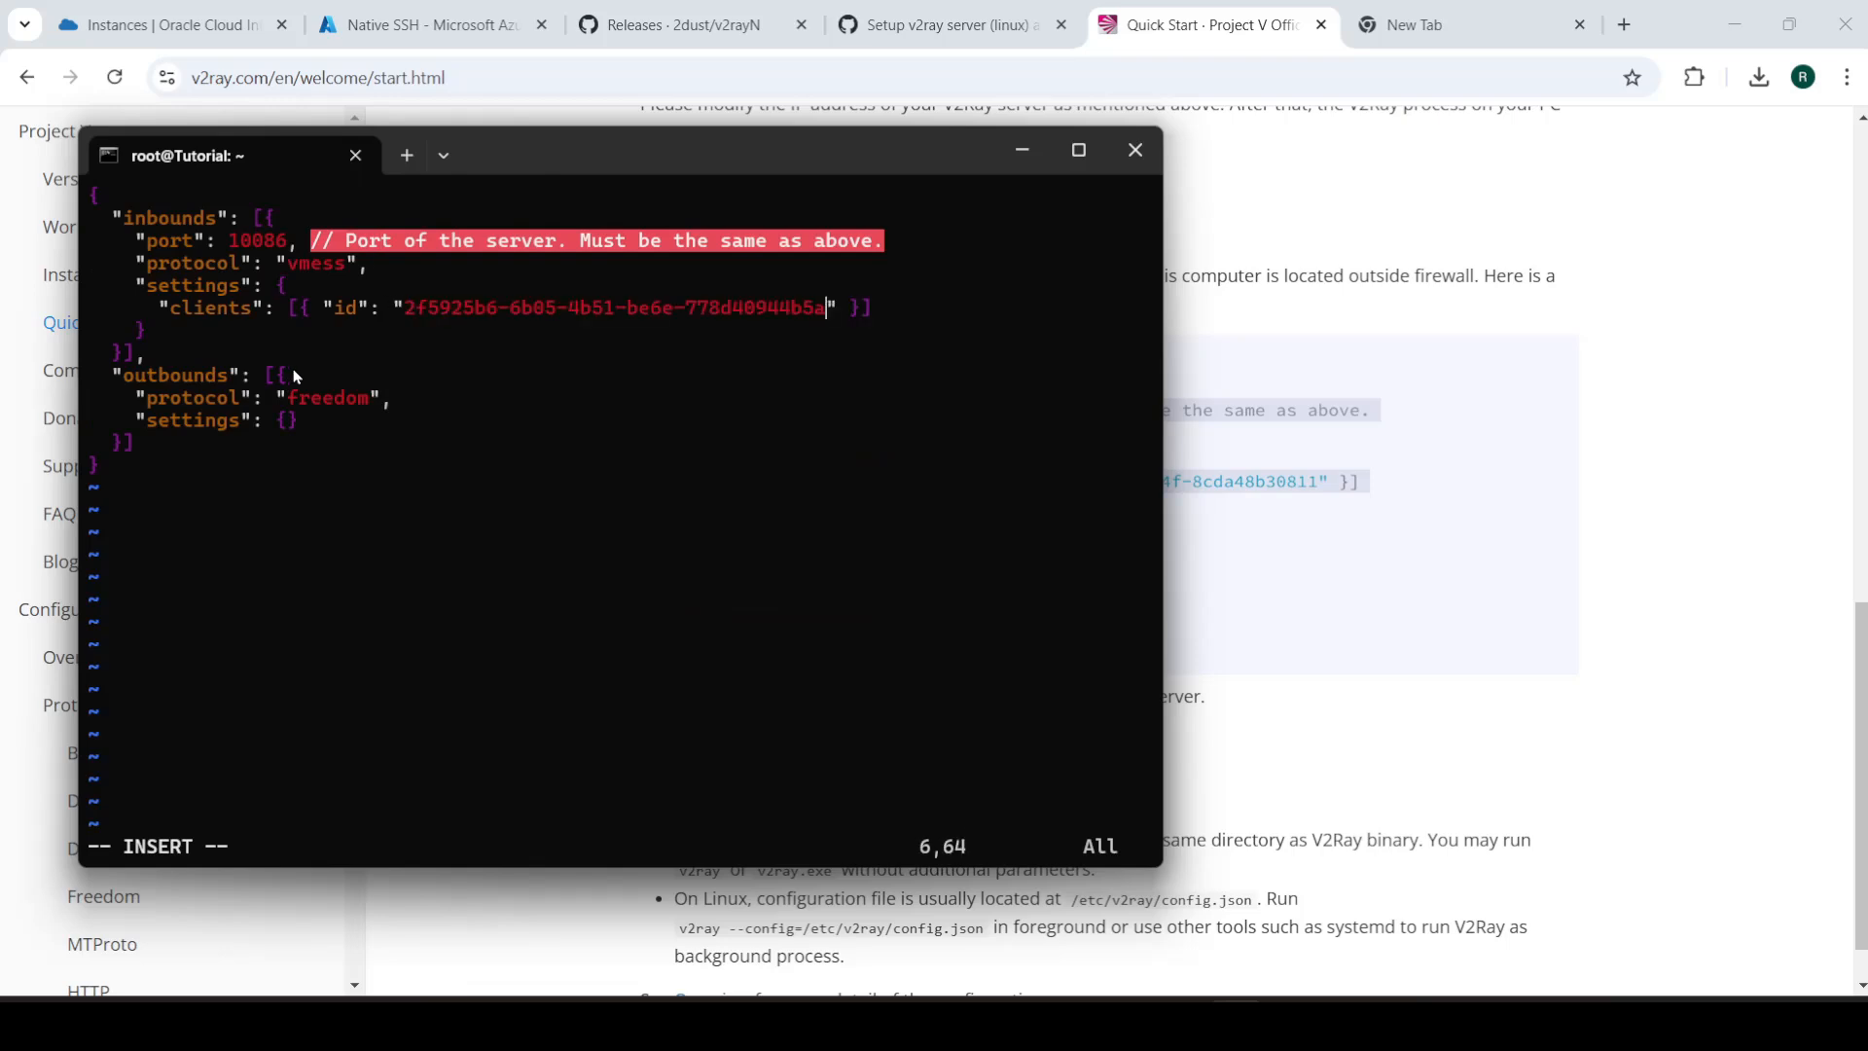
{"action": "mouse_move", "coordinate": [387, 350]}
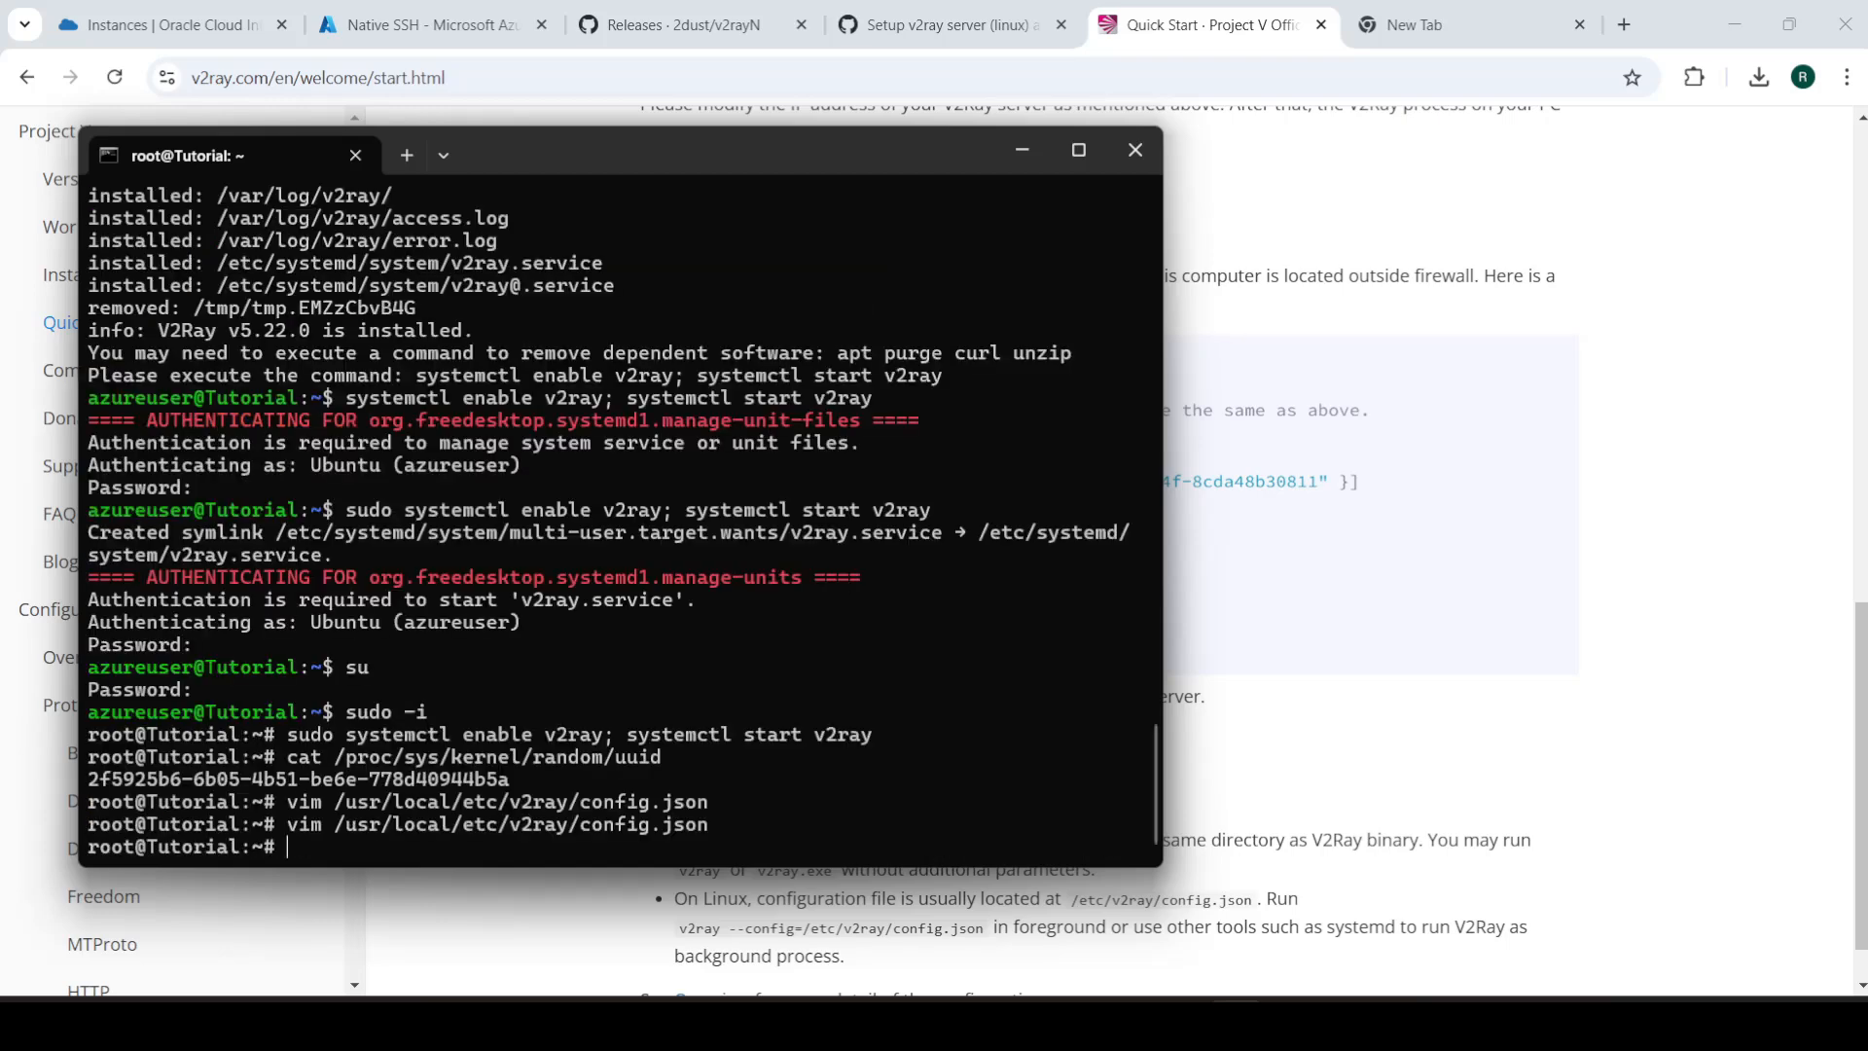
{"action": "left_click", "coordinate": [1135, 147]}
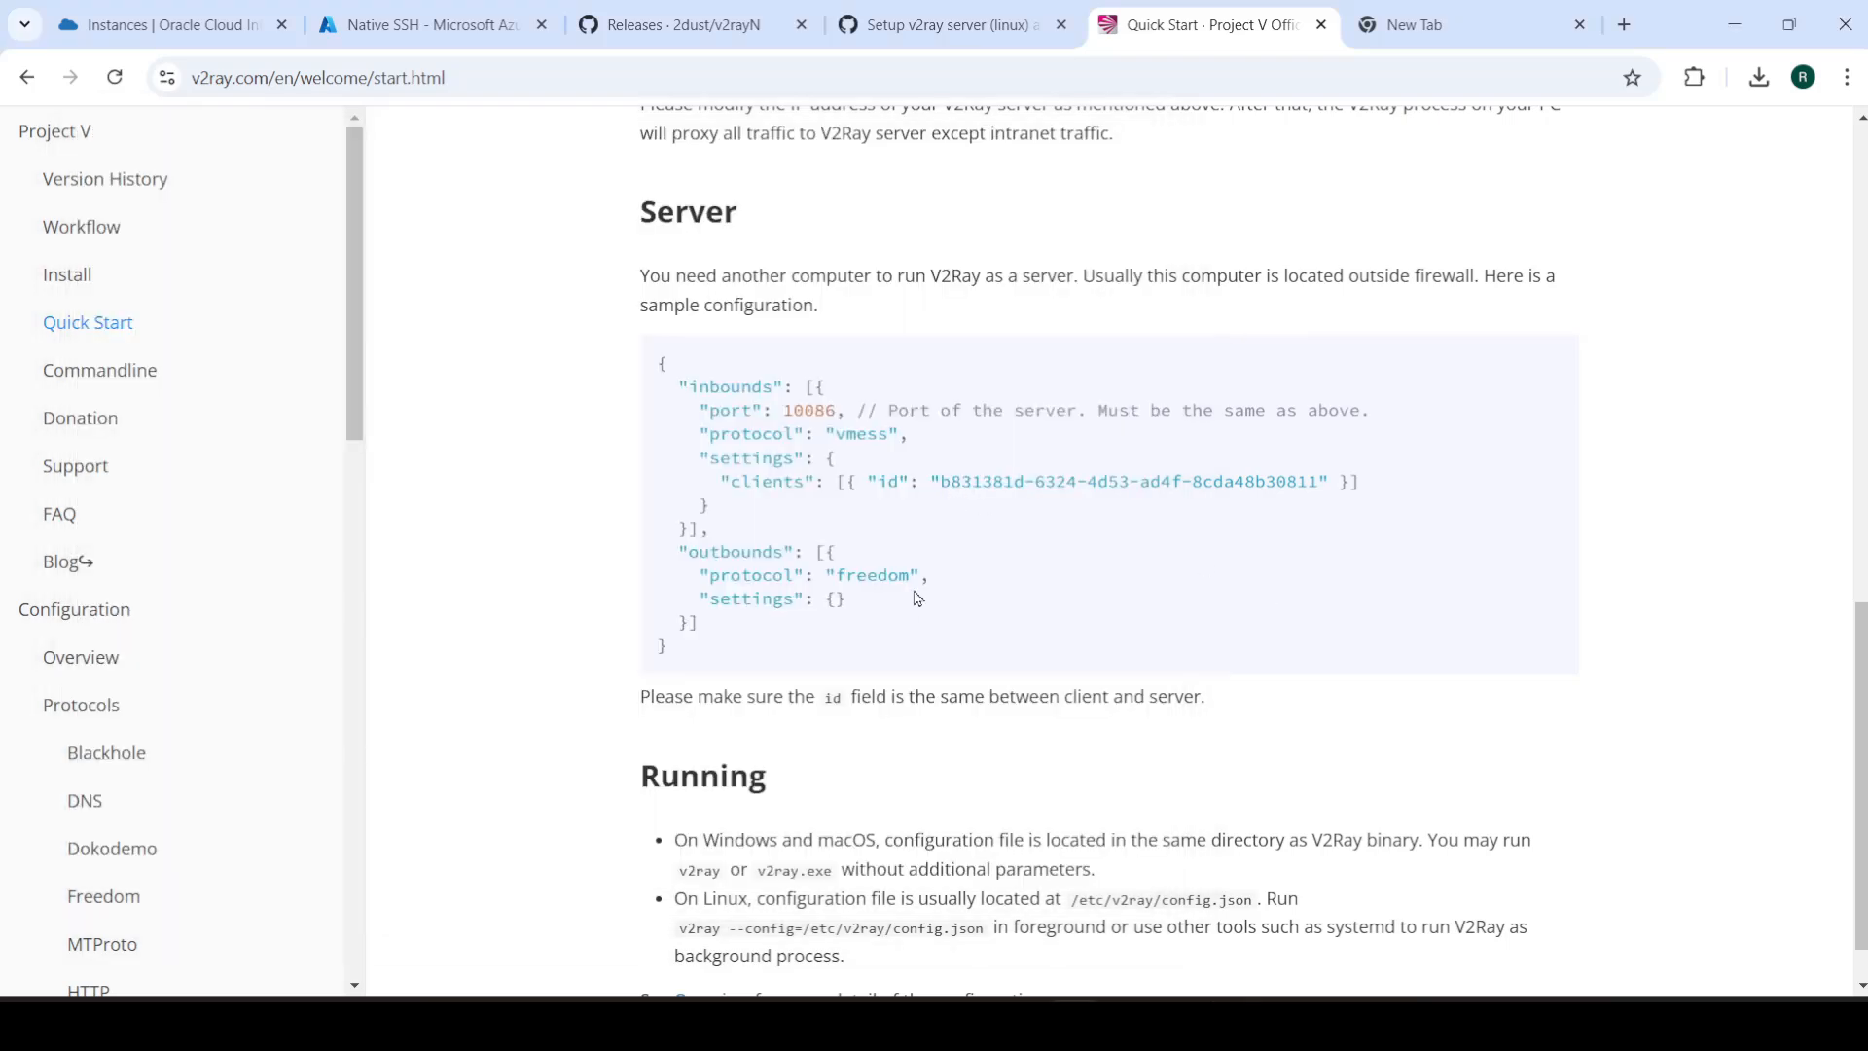
Run 'systemctl restart v2ray' then 'systemctl status v2ray' to confirm it is active (running)
{"action": "left_click", "coordinate": [949, 26]}
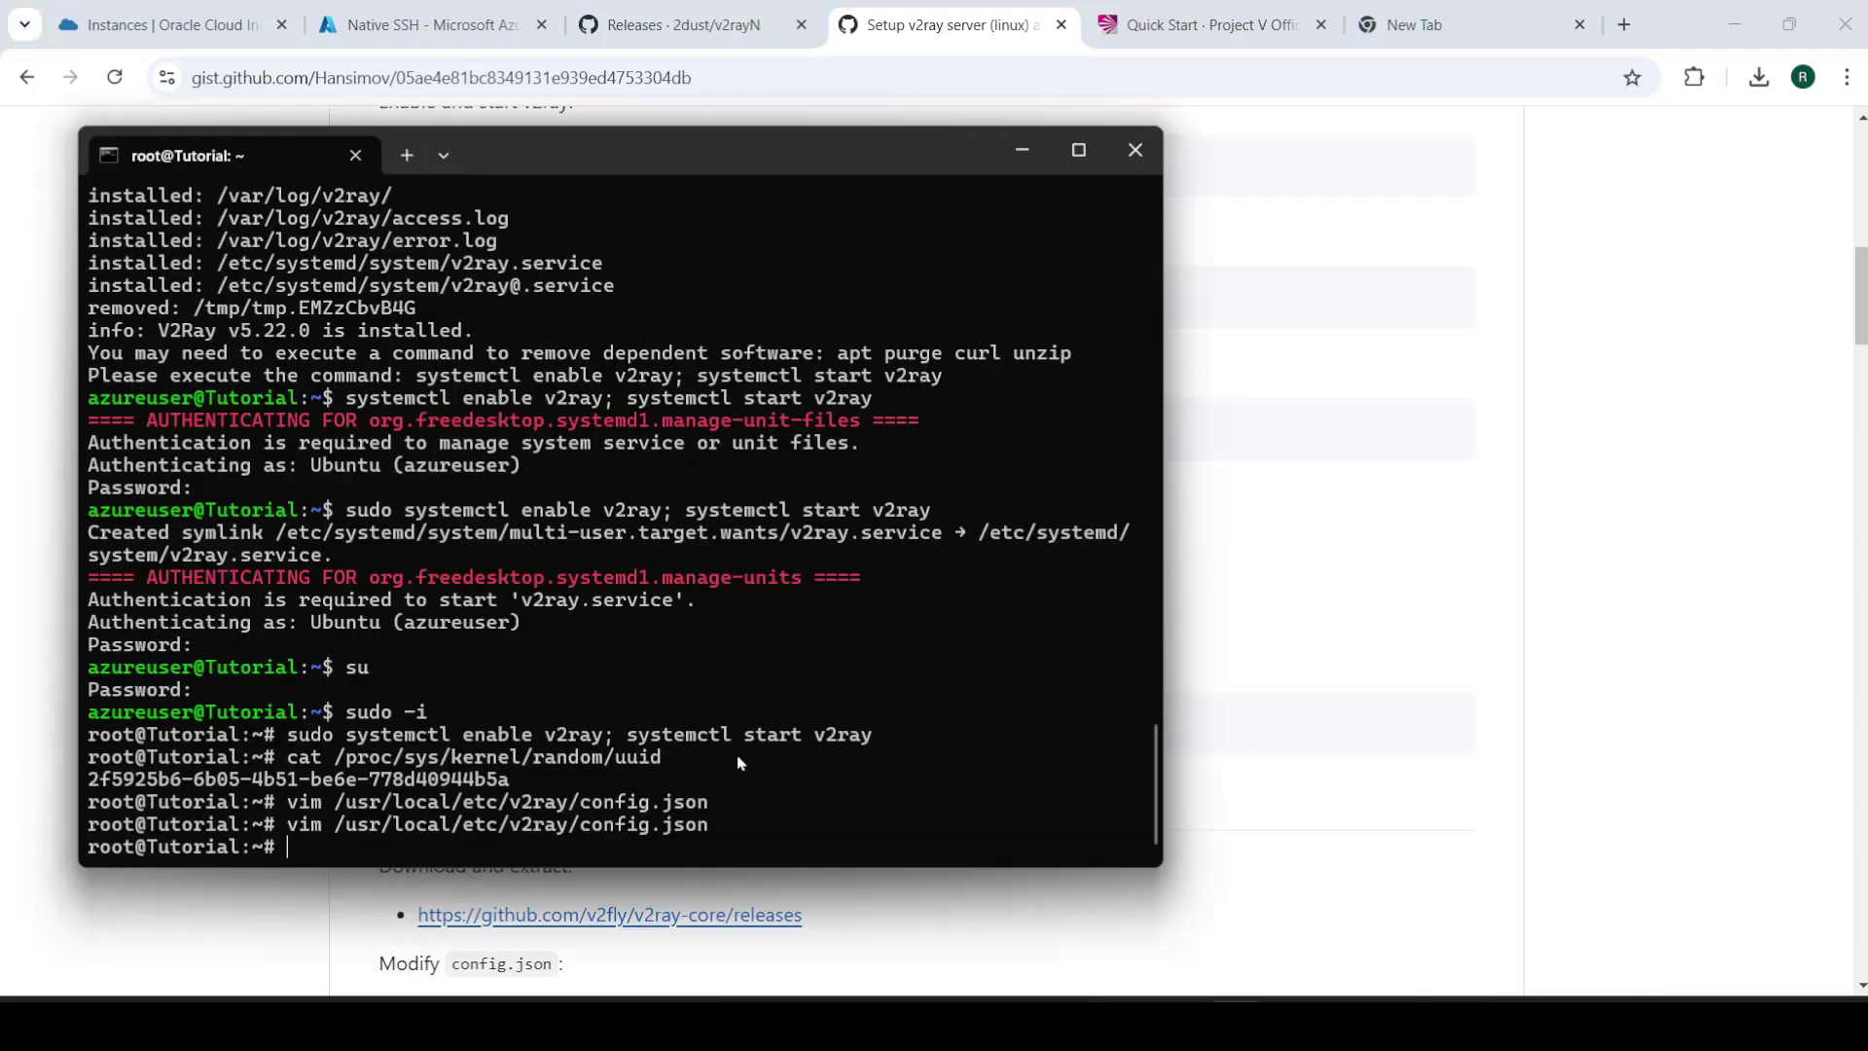
{"action": "type", "text": "systemctl restart v2ray"}
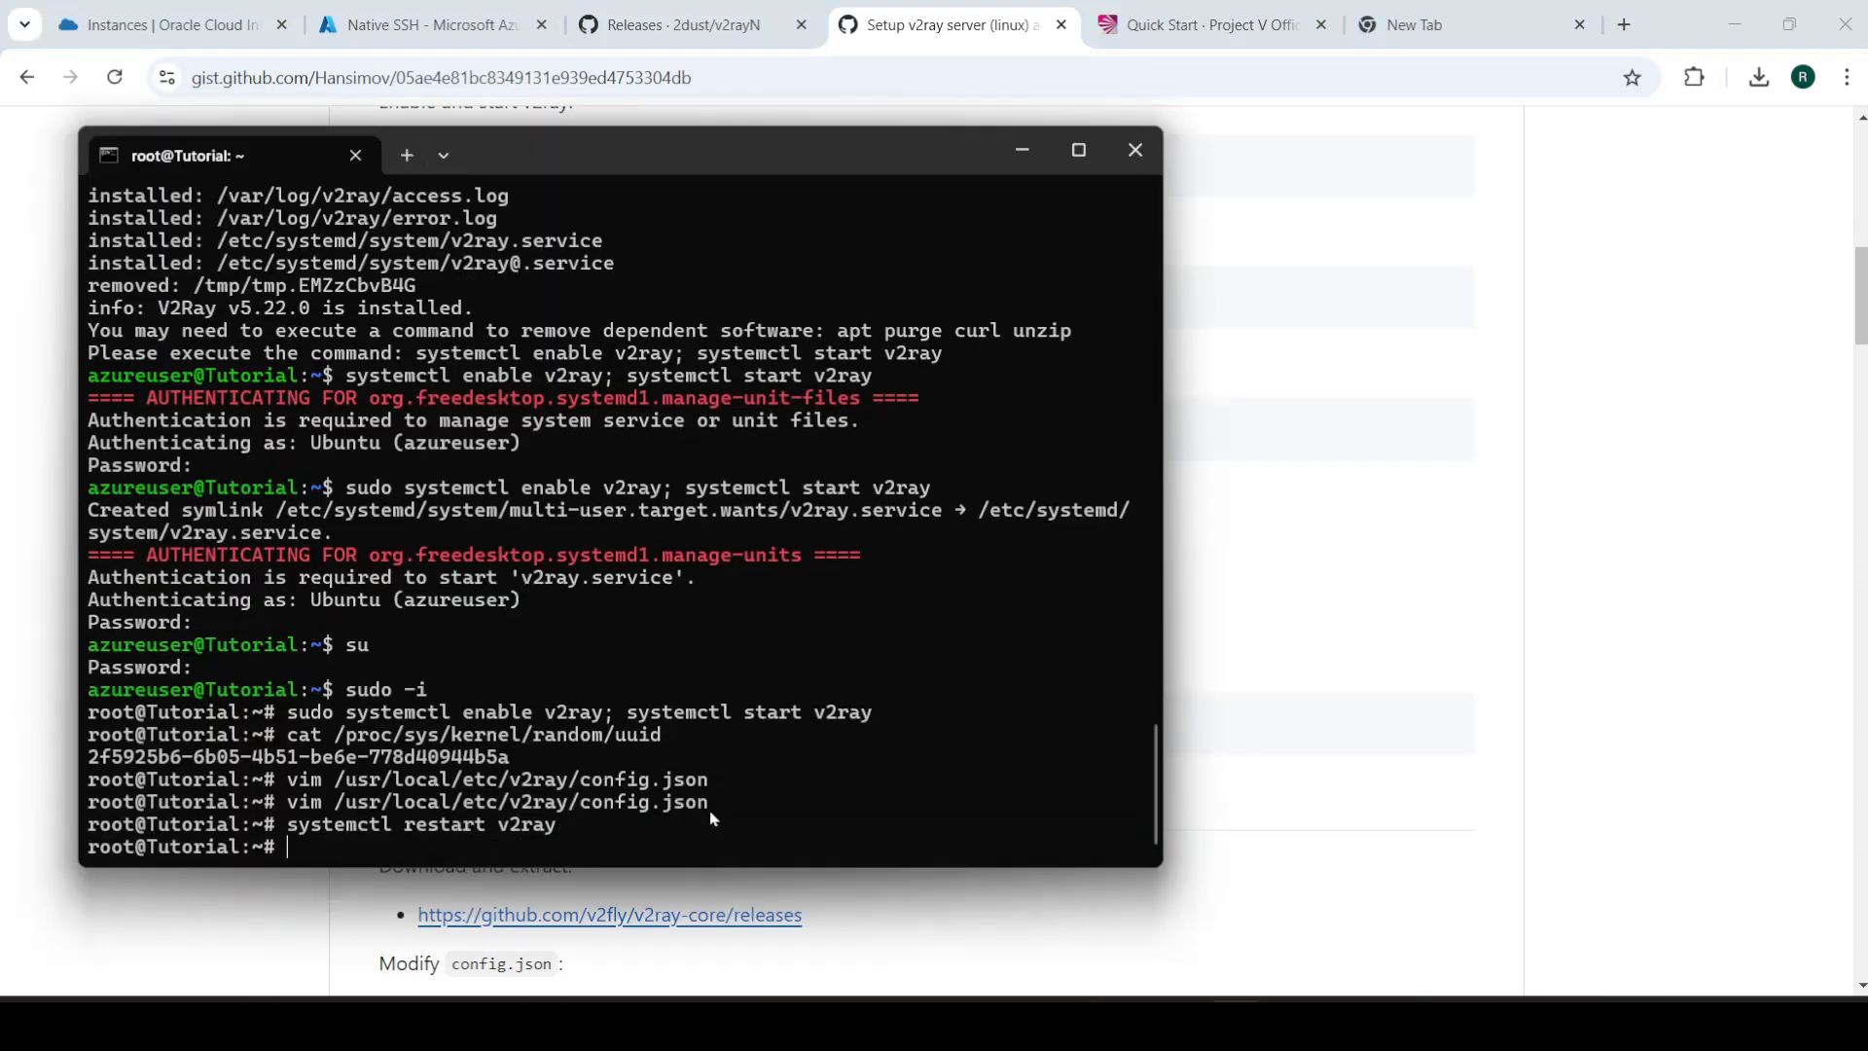
{"action": "left_click", "coordinate": [1134, 148]}
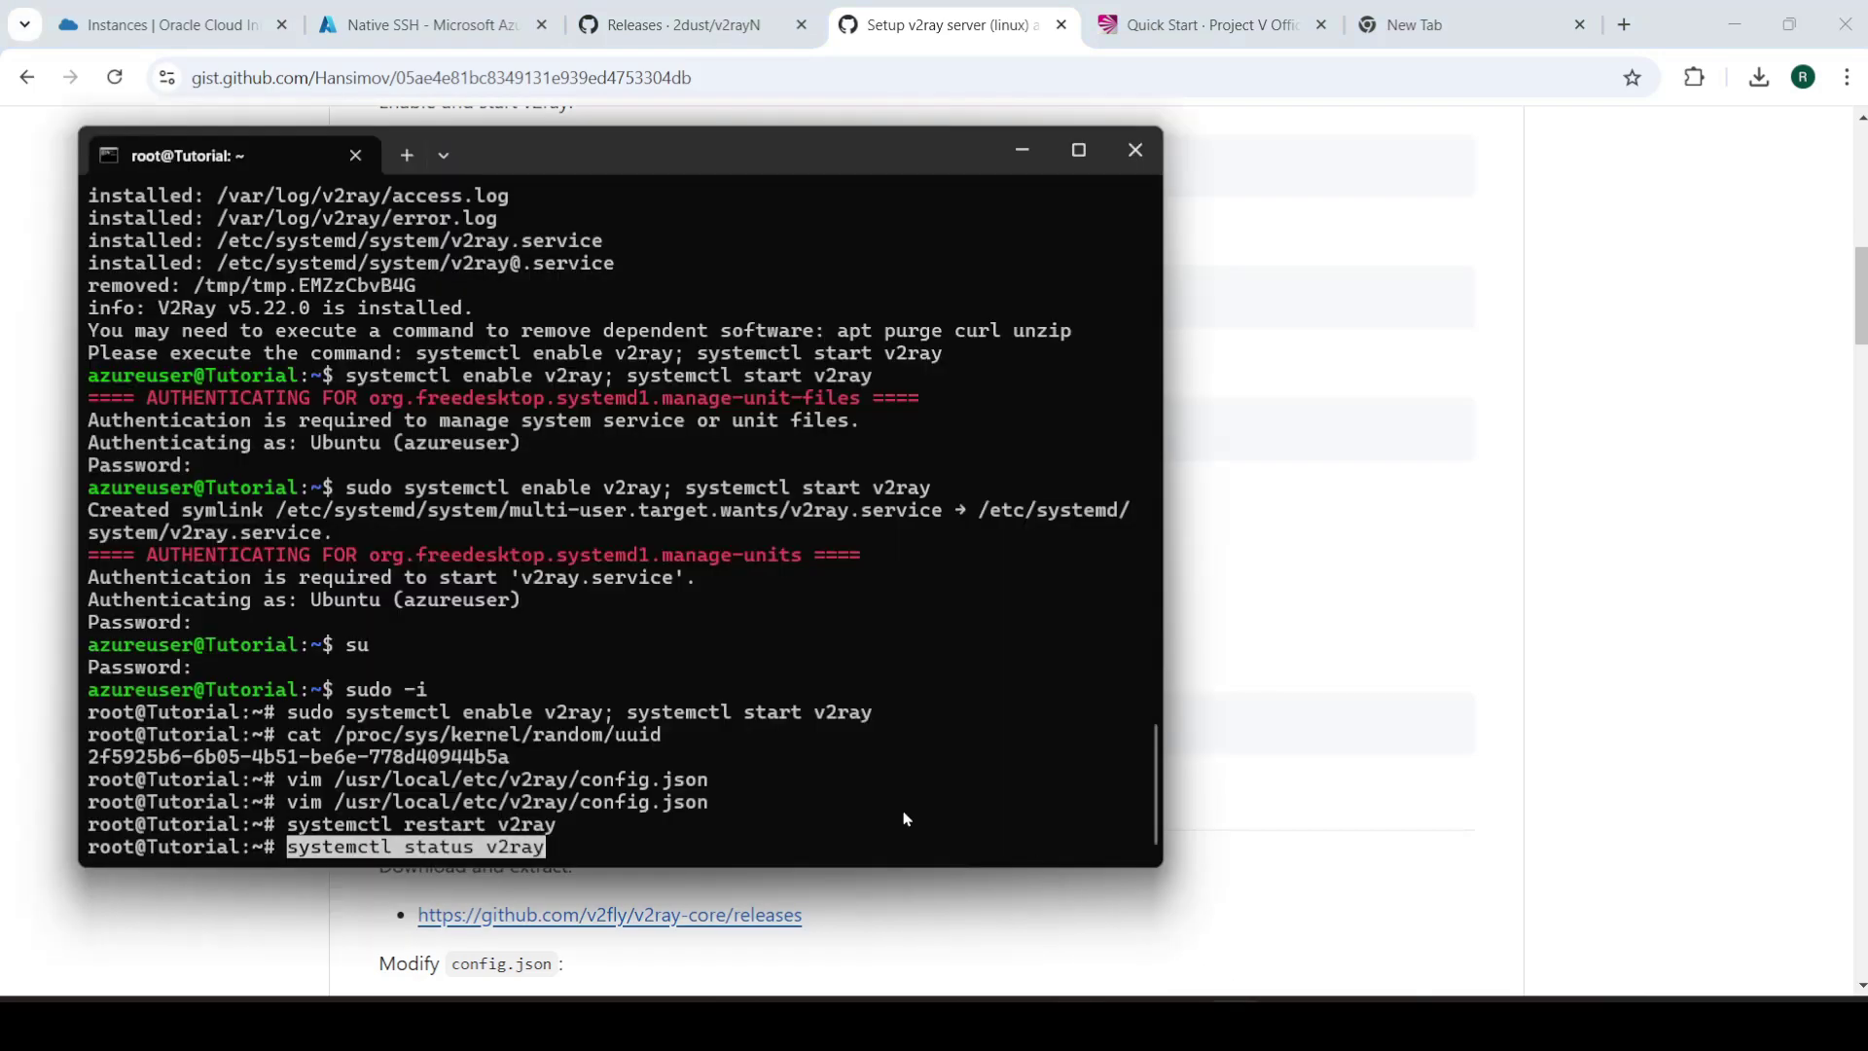
{"action": "key", "text": "Return"}
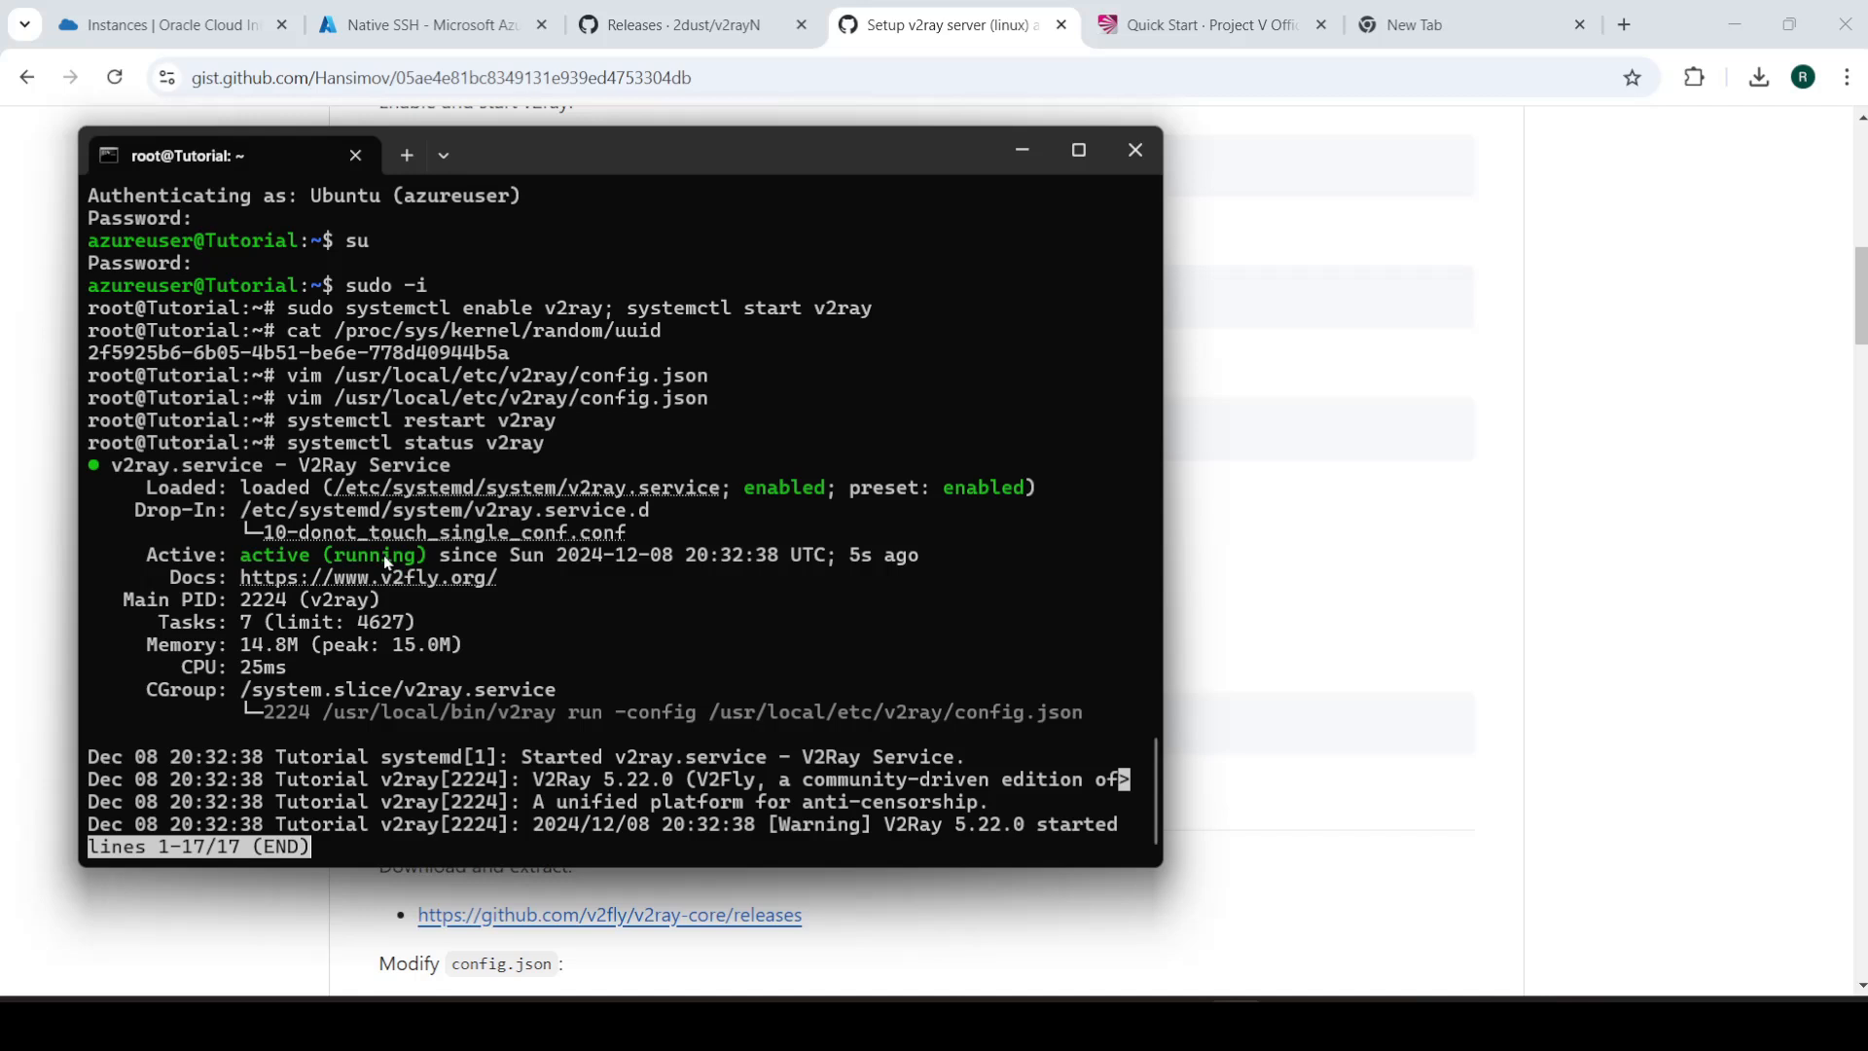
{"action": "mouse_move", "coordinate": [372, 580]}
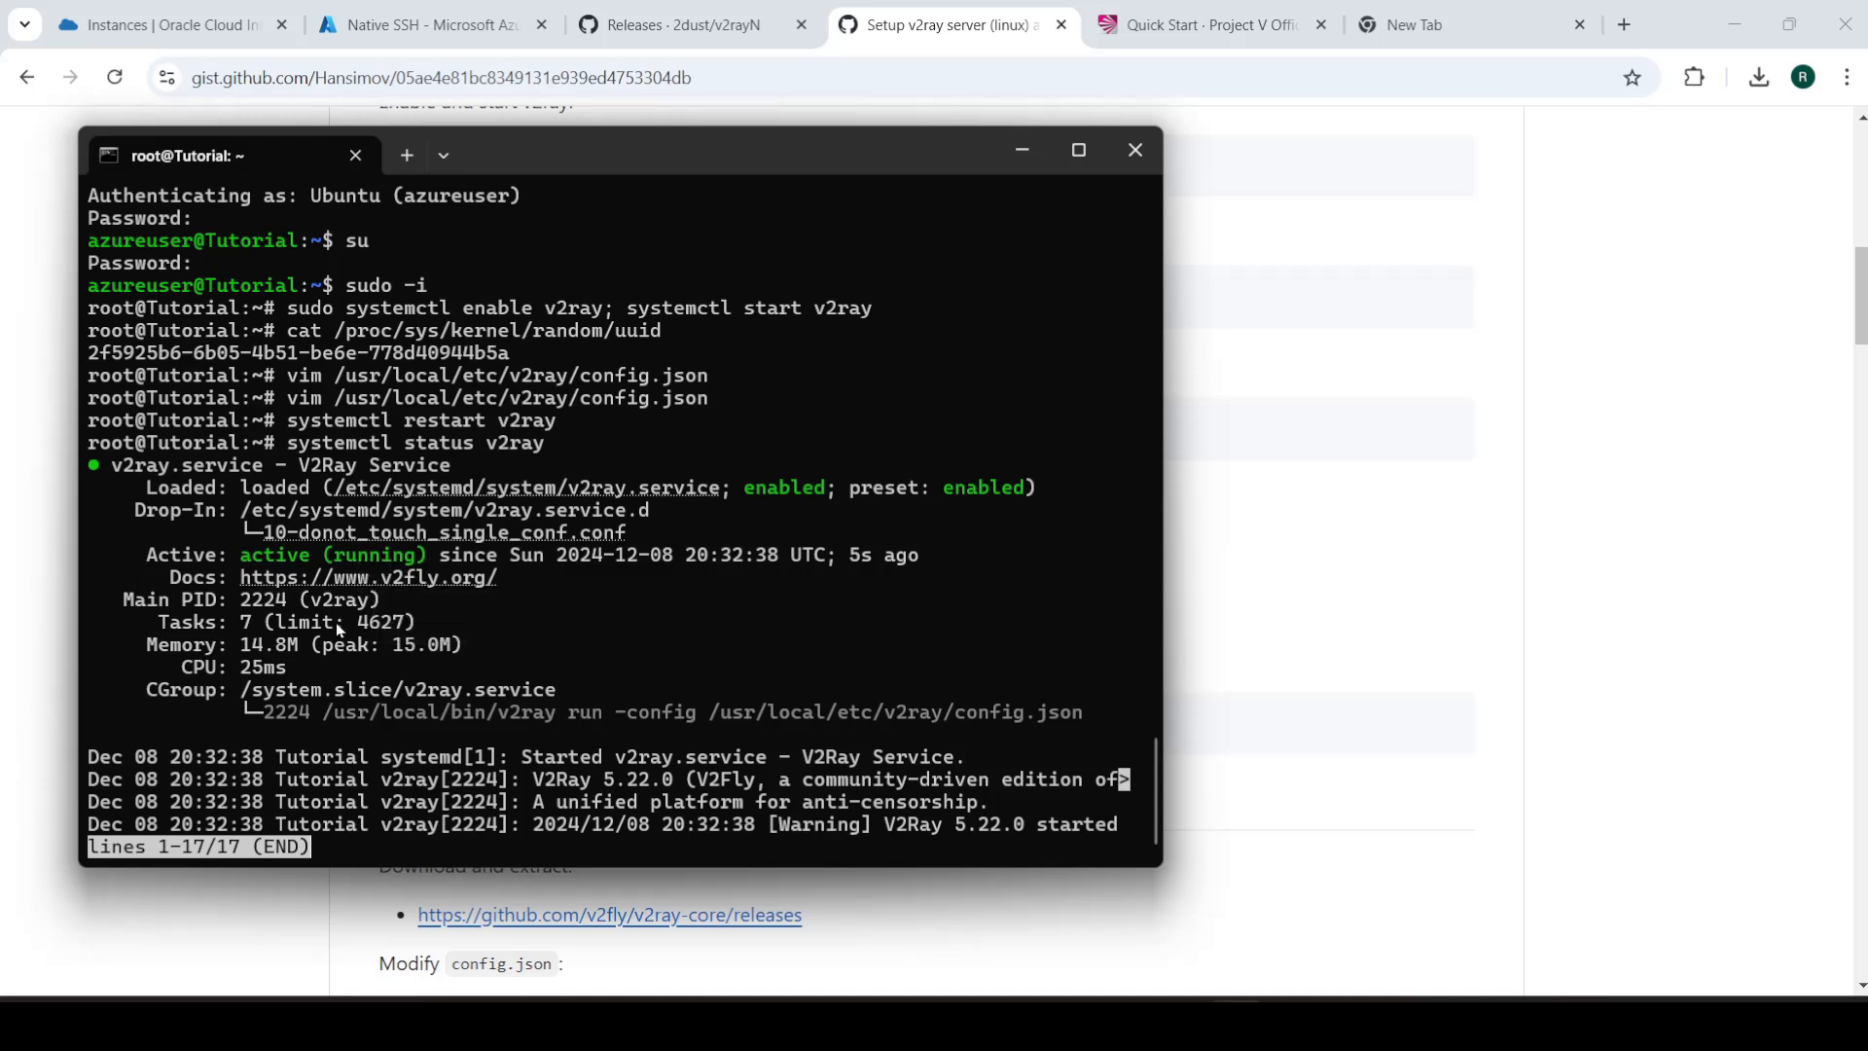
{"action": "mouse_move", "coordinate": [346, 588]}
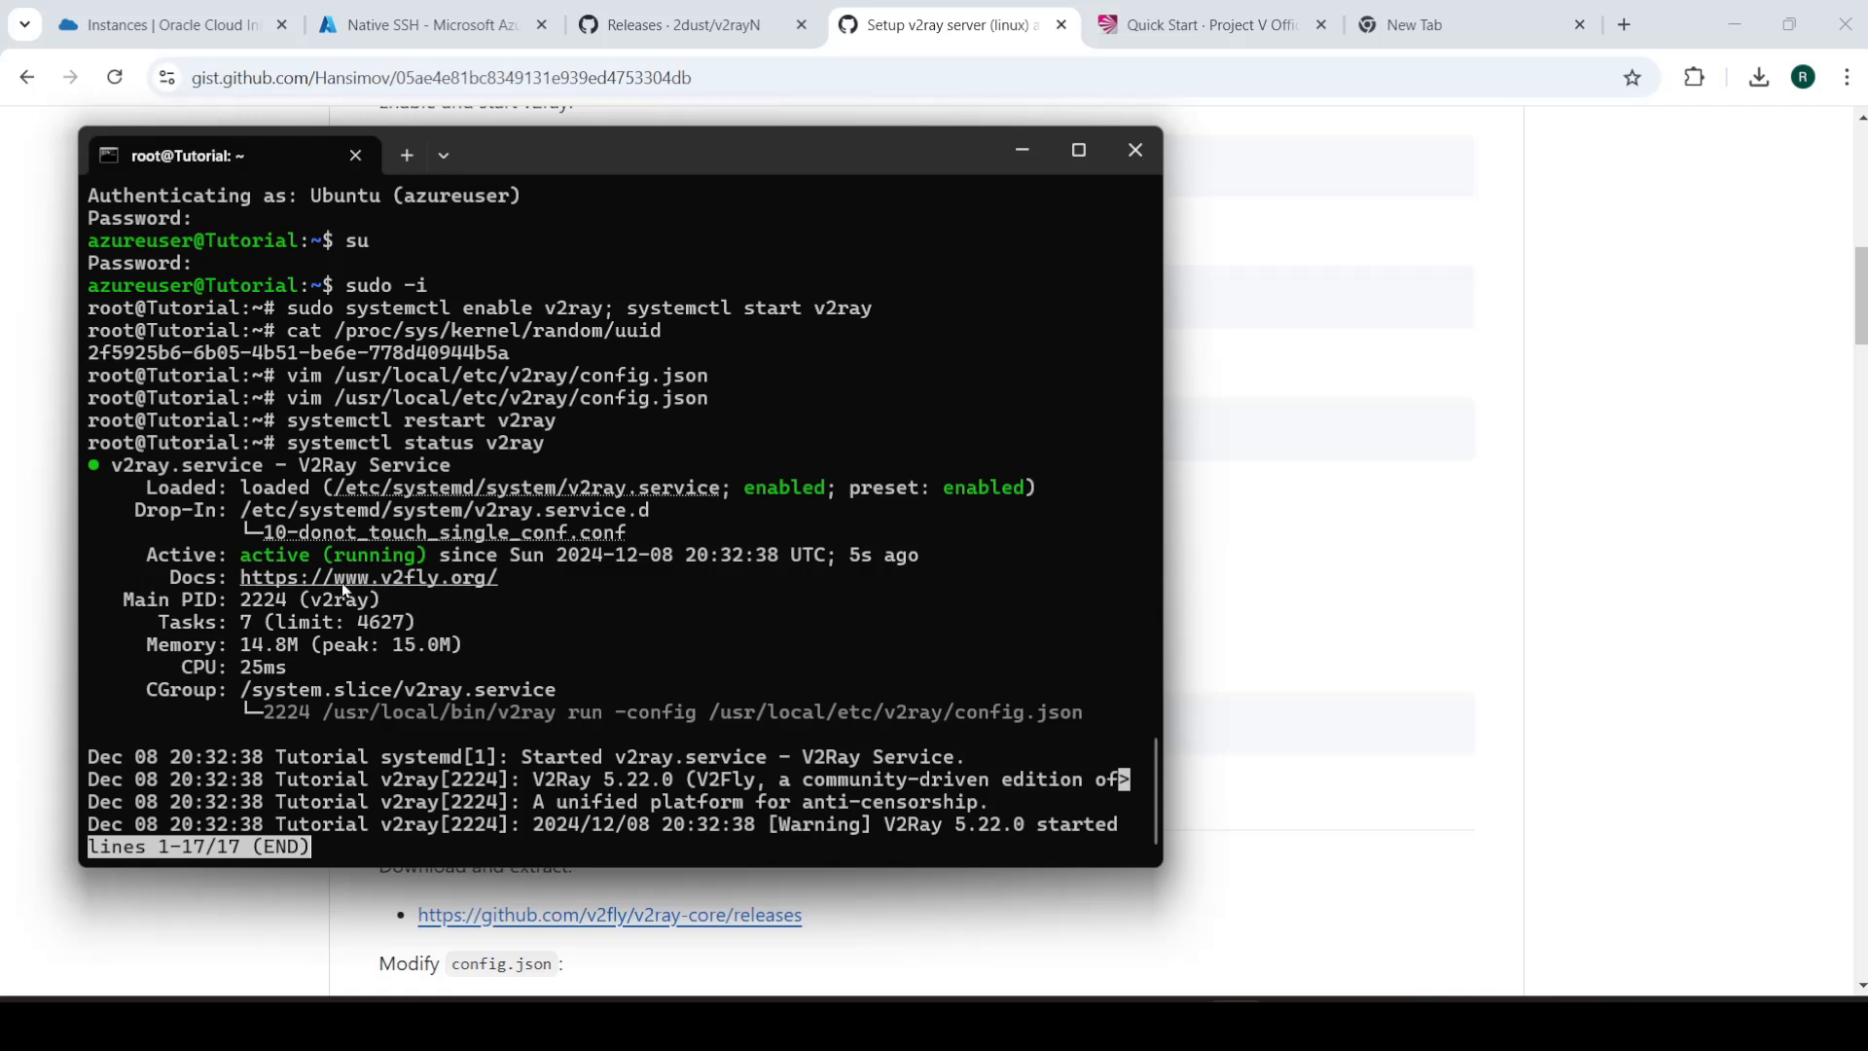
Check the VM's public IP 20.67.243.79 on Azure's Connect page, then bring up the v2rayN repository
{"action": "left_click", "coordinate": [1135, 148]}
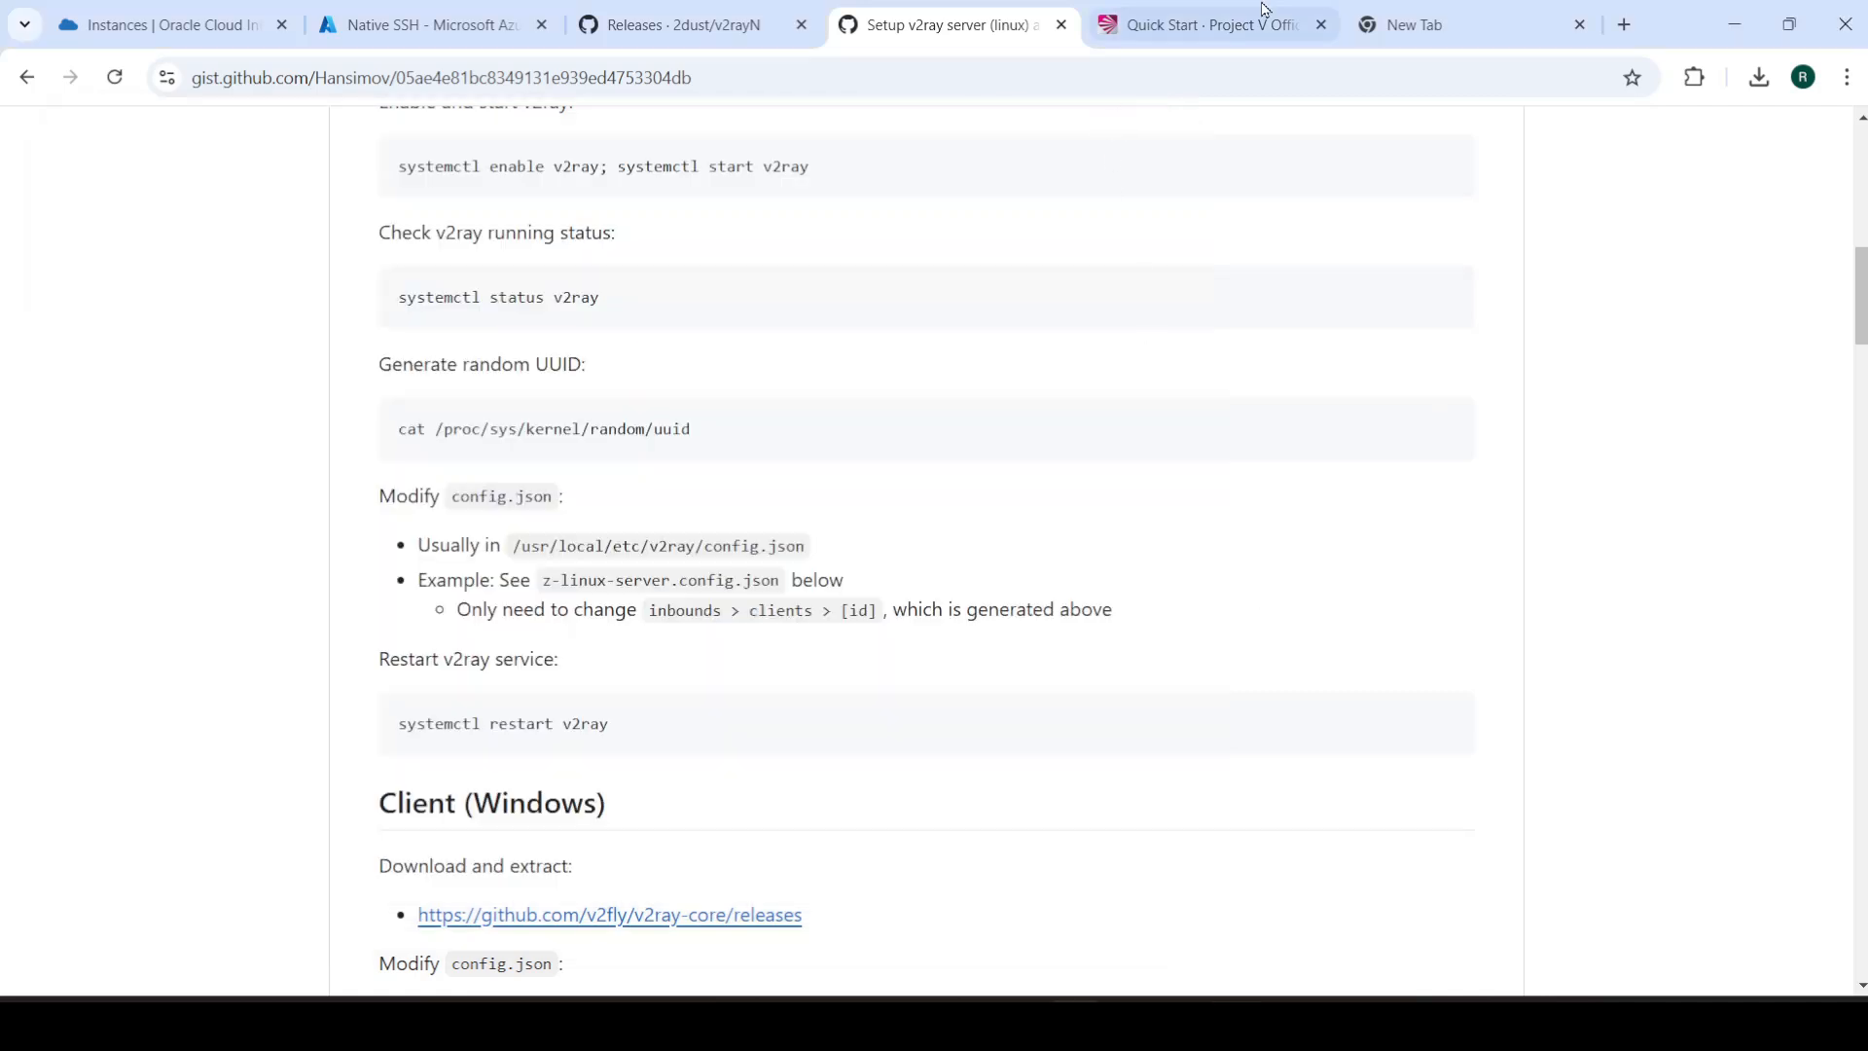
{"action": "left_click", "coordinate": [1206, 25]}
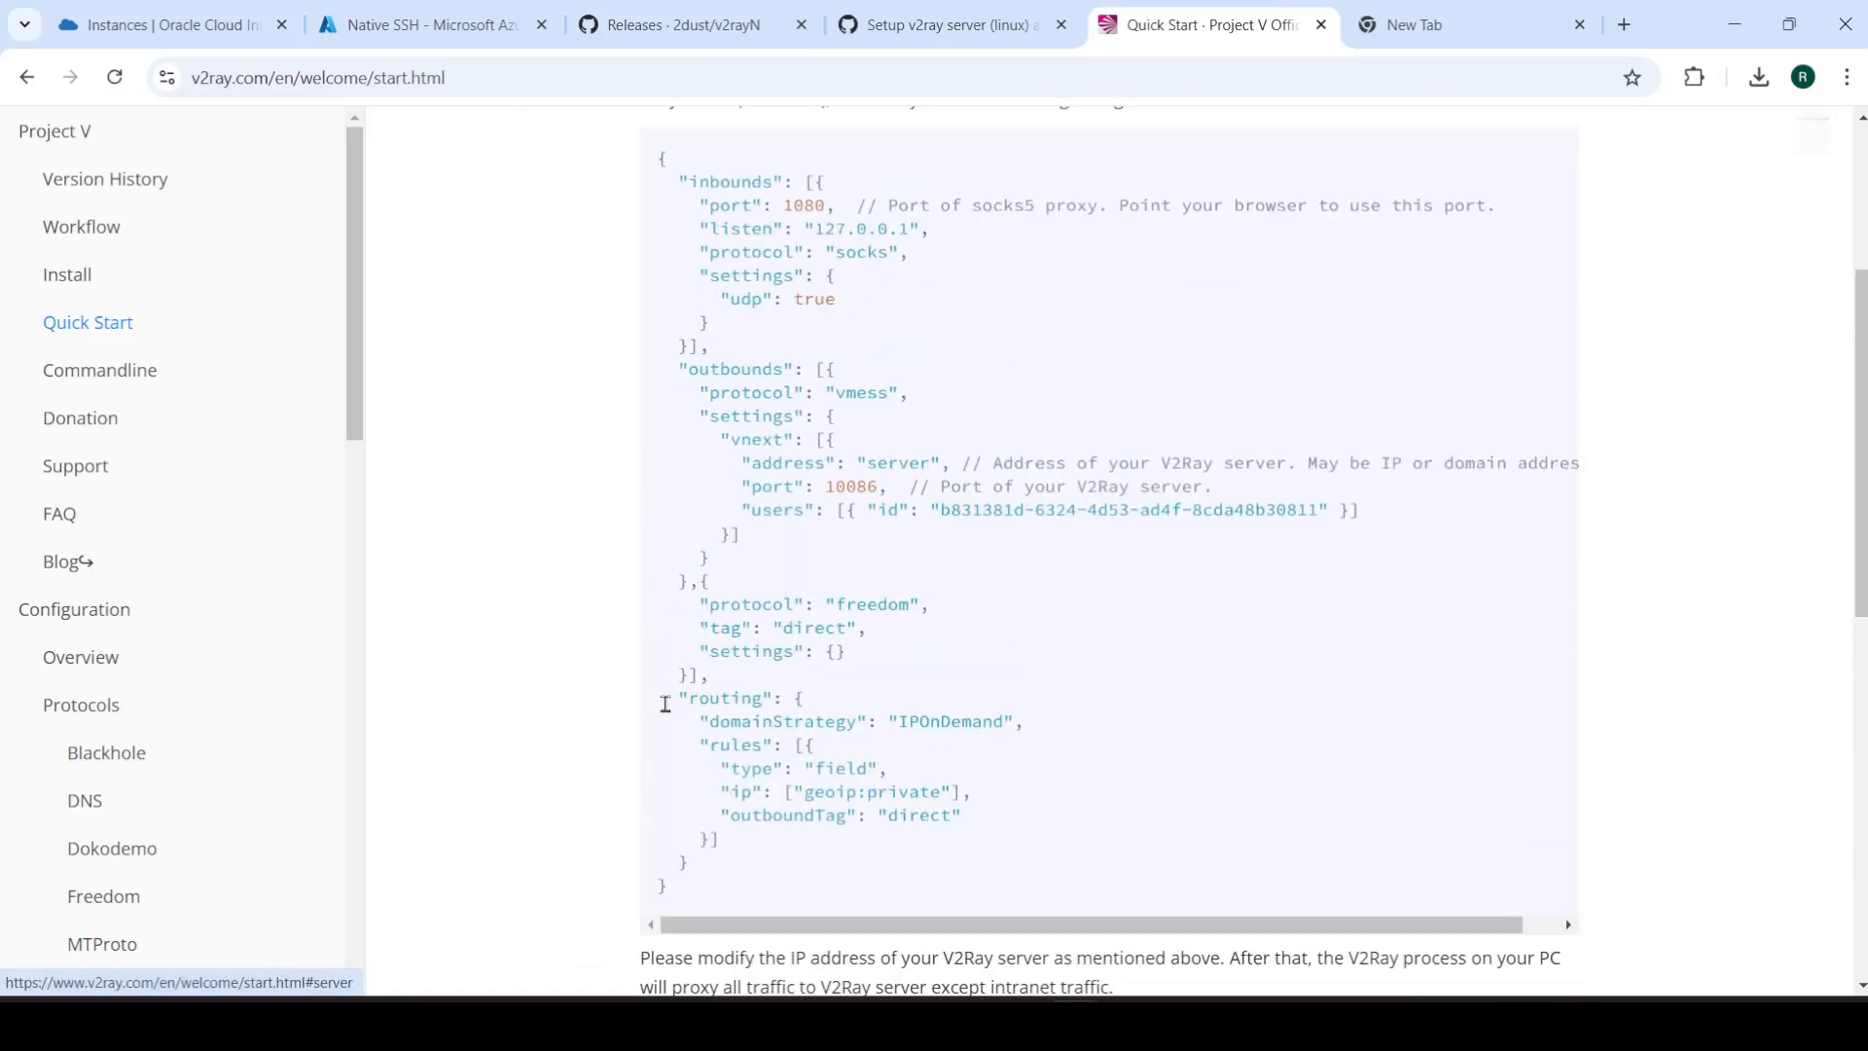
{"action": "left_click", "coordinate": [948, 26]}
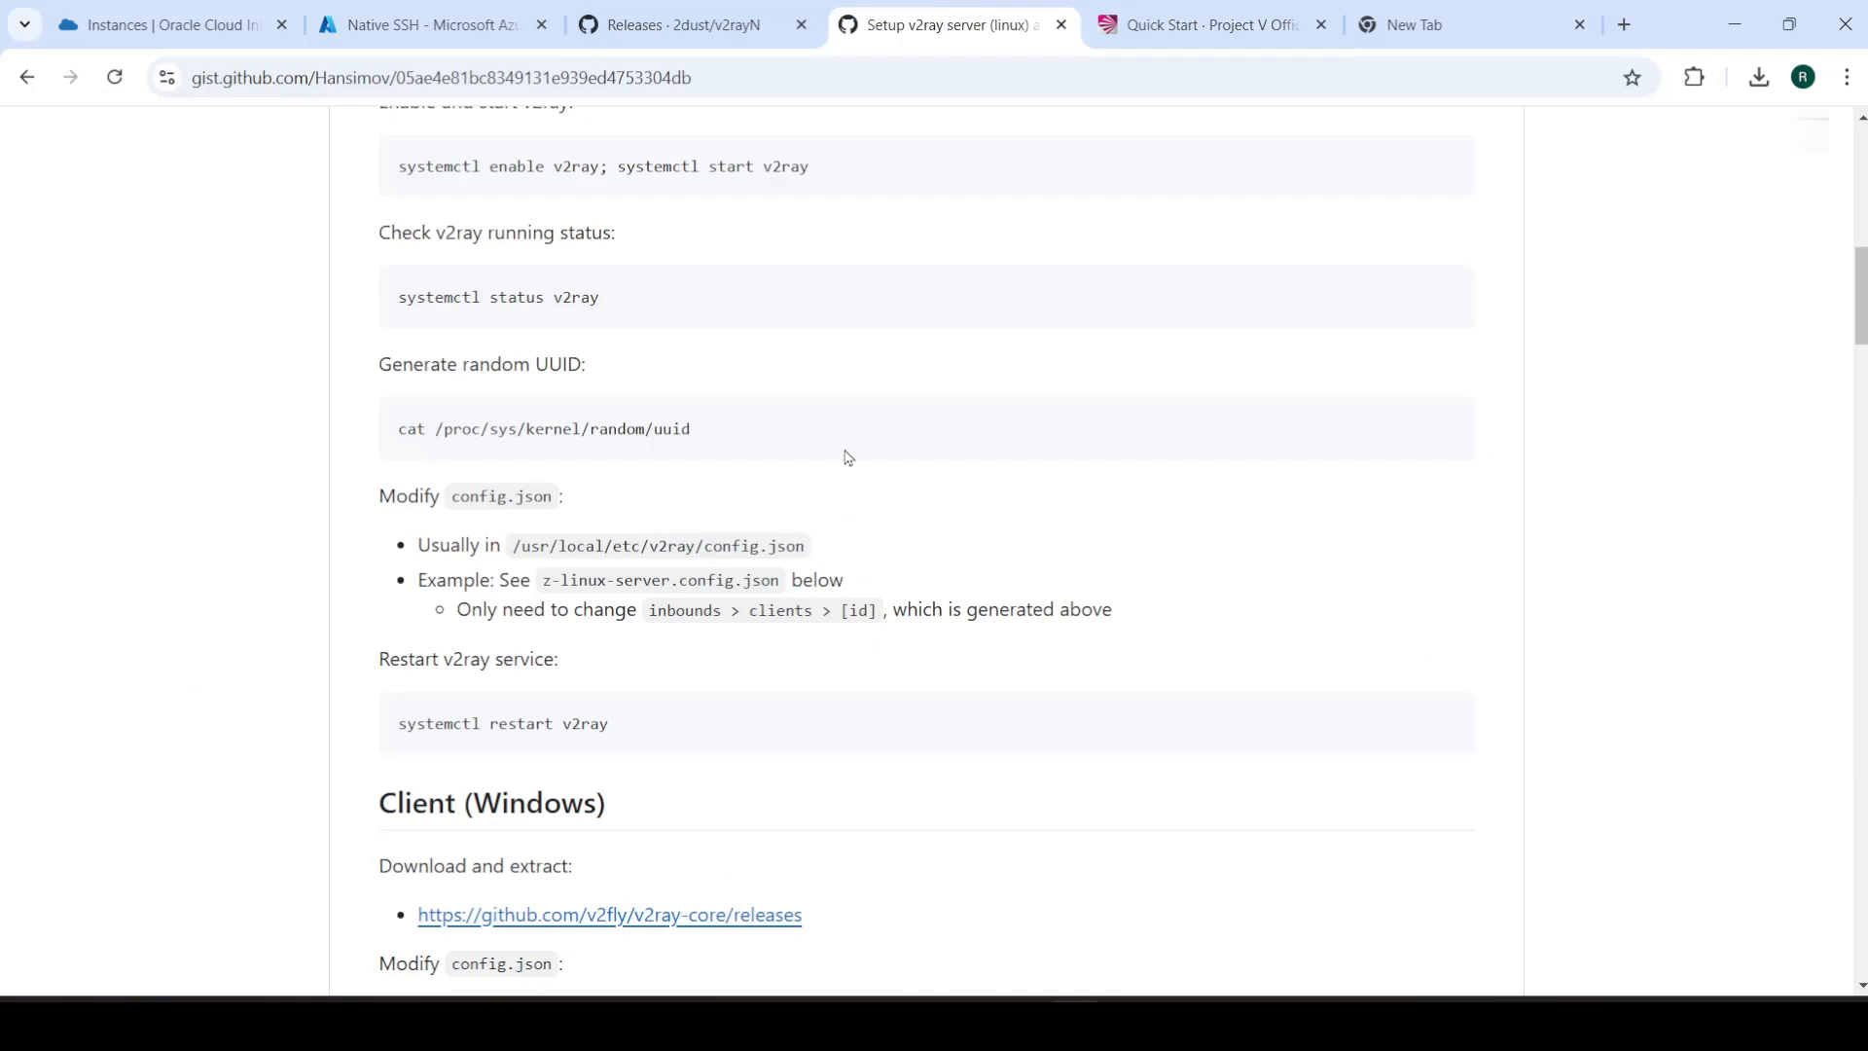
{"action": "left_click", "coordinate": [418, 26]}
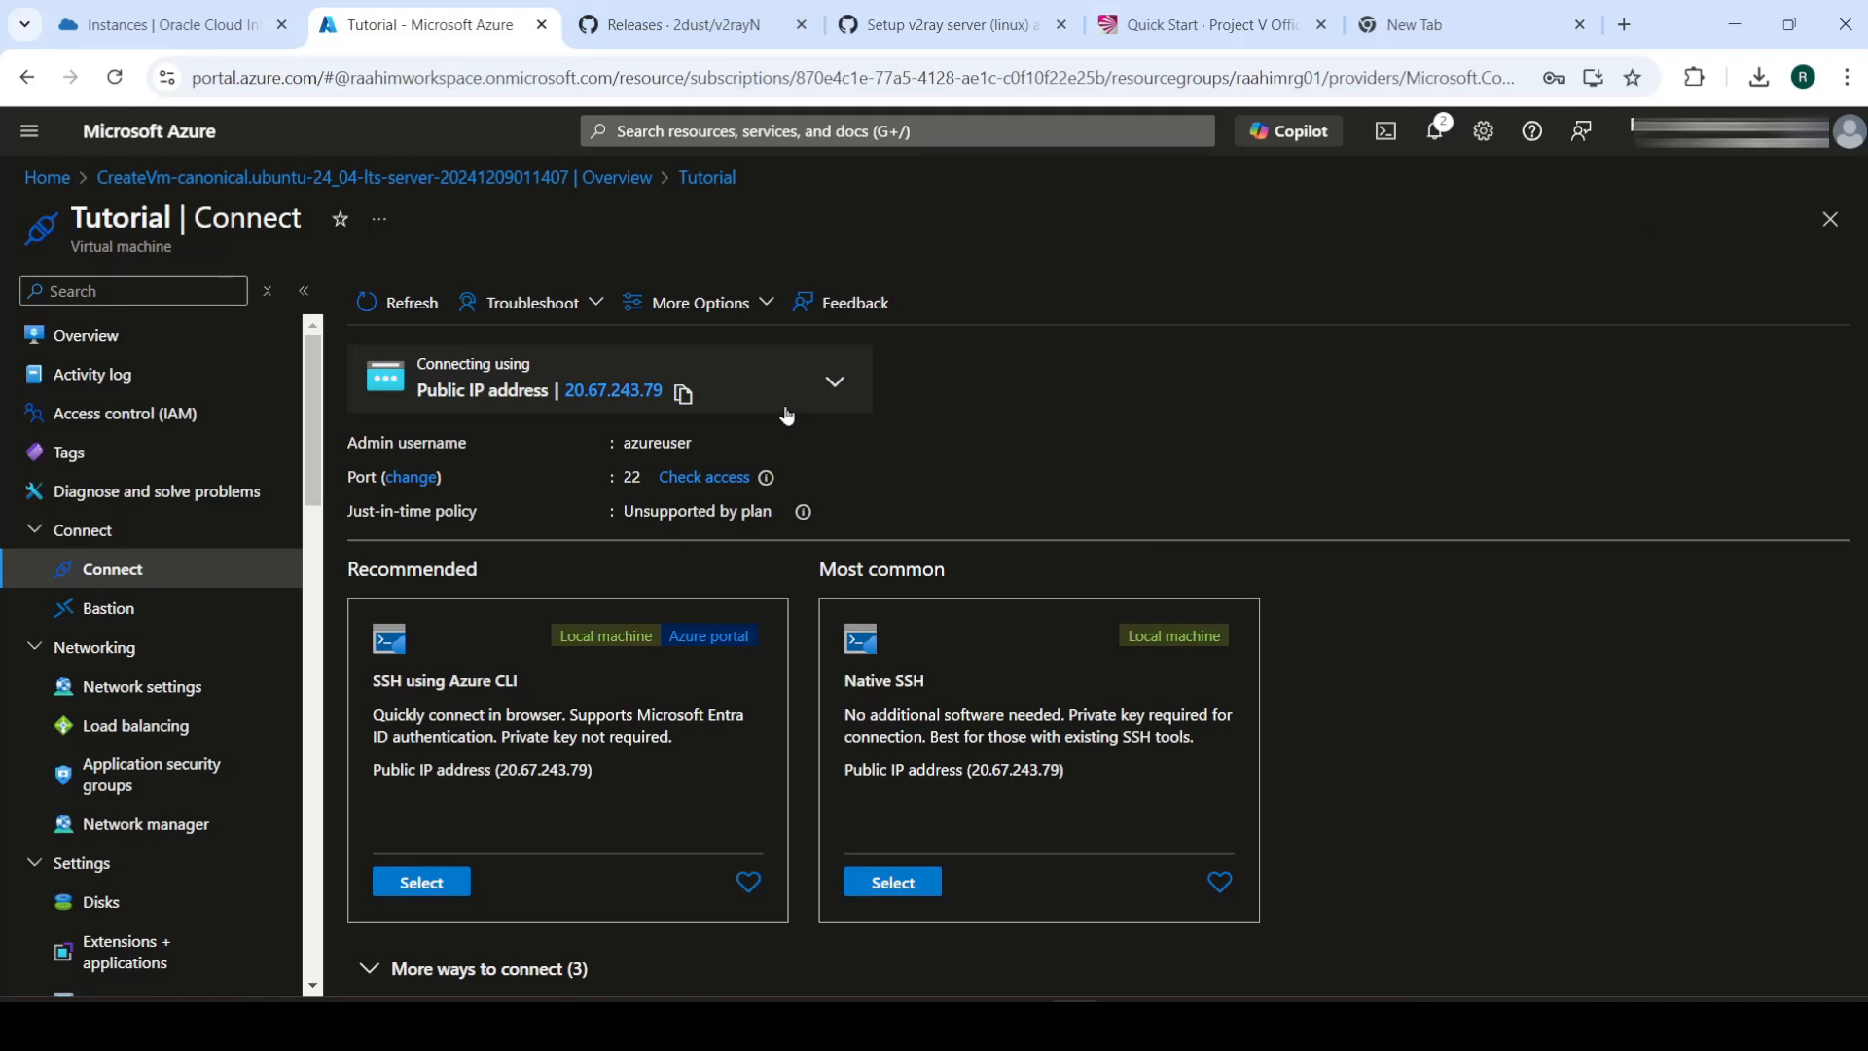
{"action": "mouse_move", "coordinate": [769, 251]}
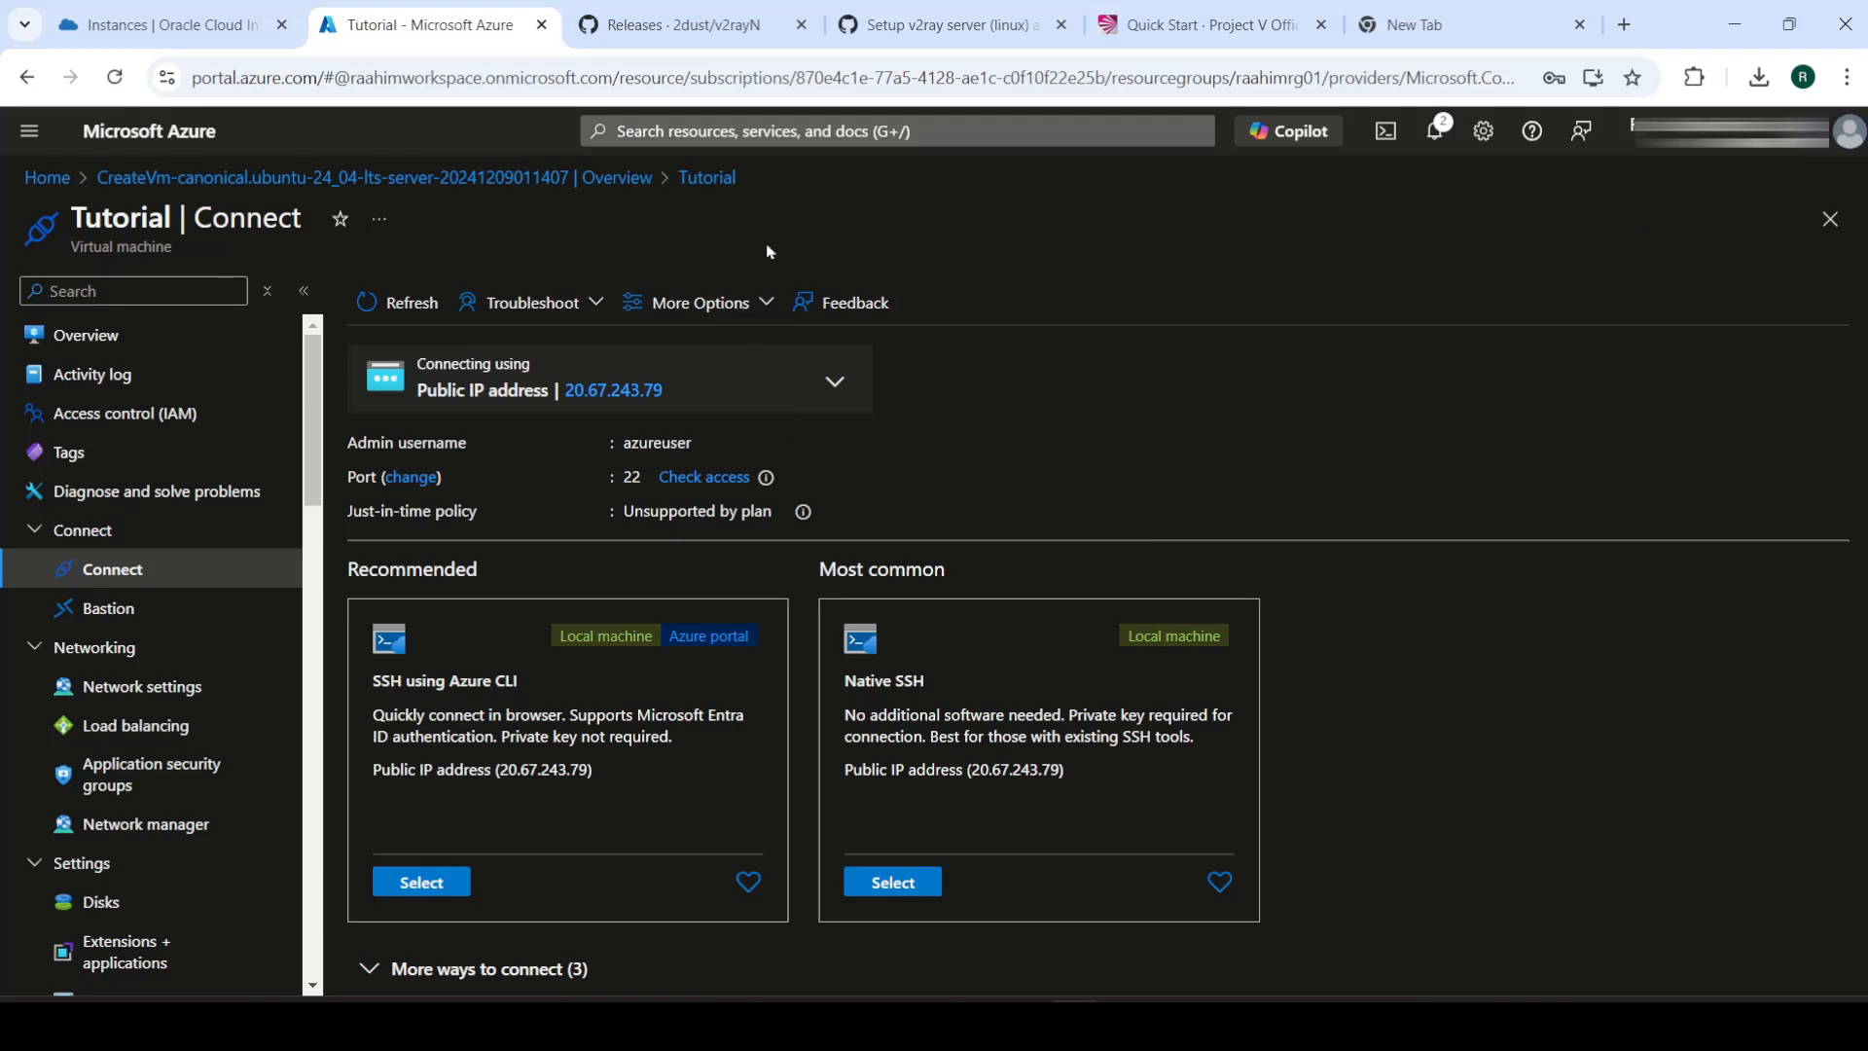
{"action": "left_click", "coordinate": [675, 25]}
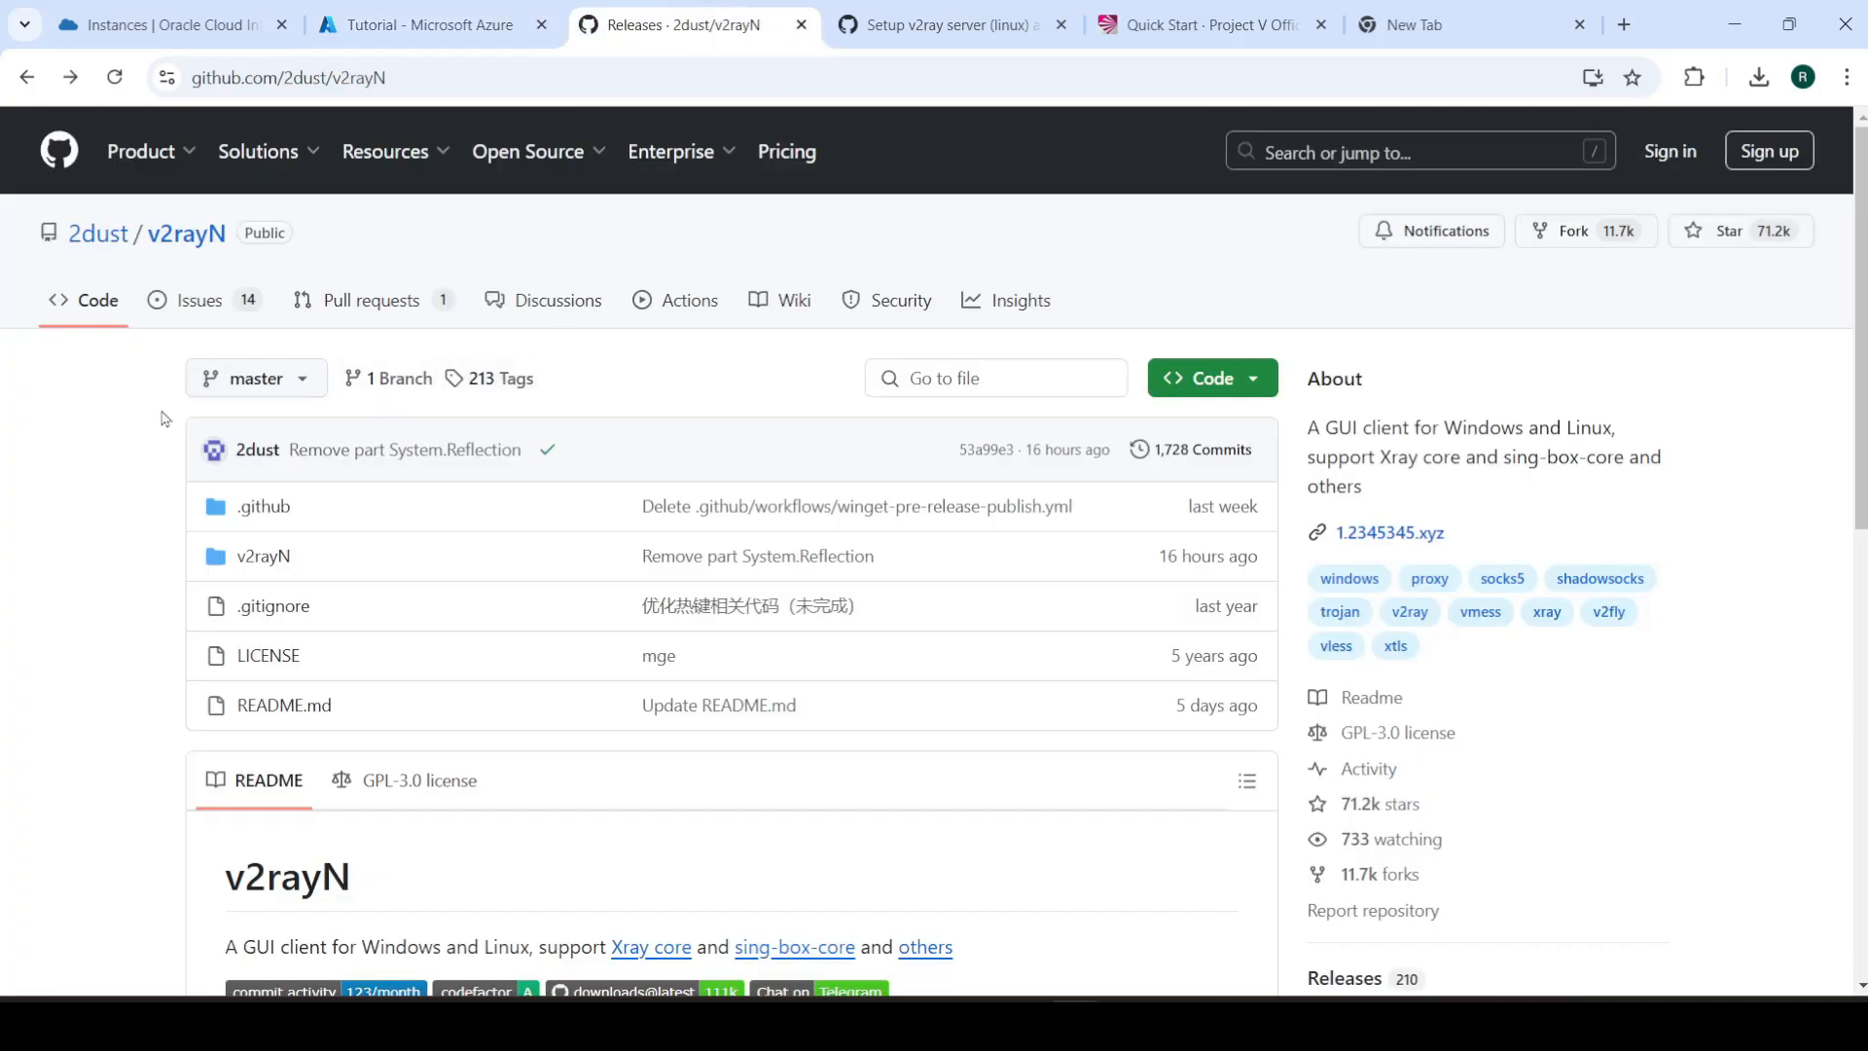
{"action": "mouse_move", "coordinate": [163, 497]}
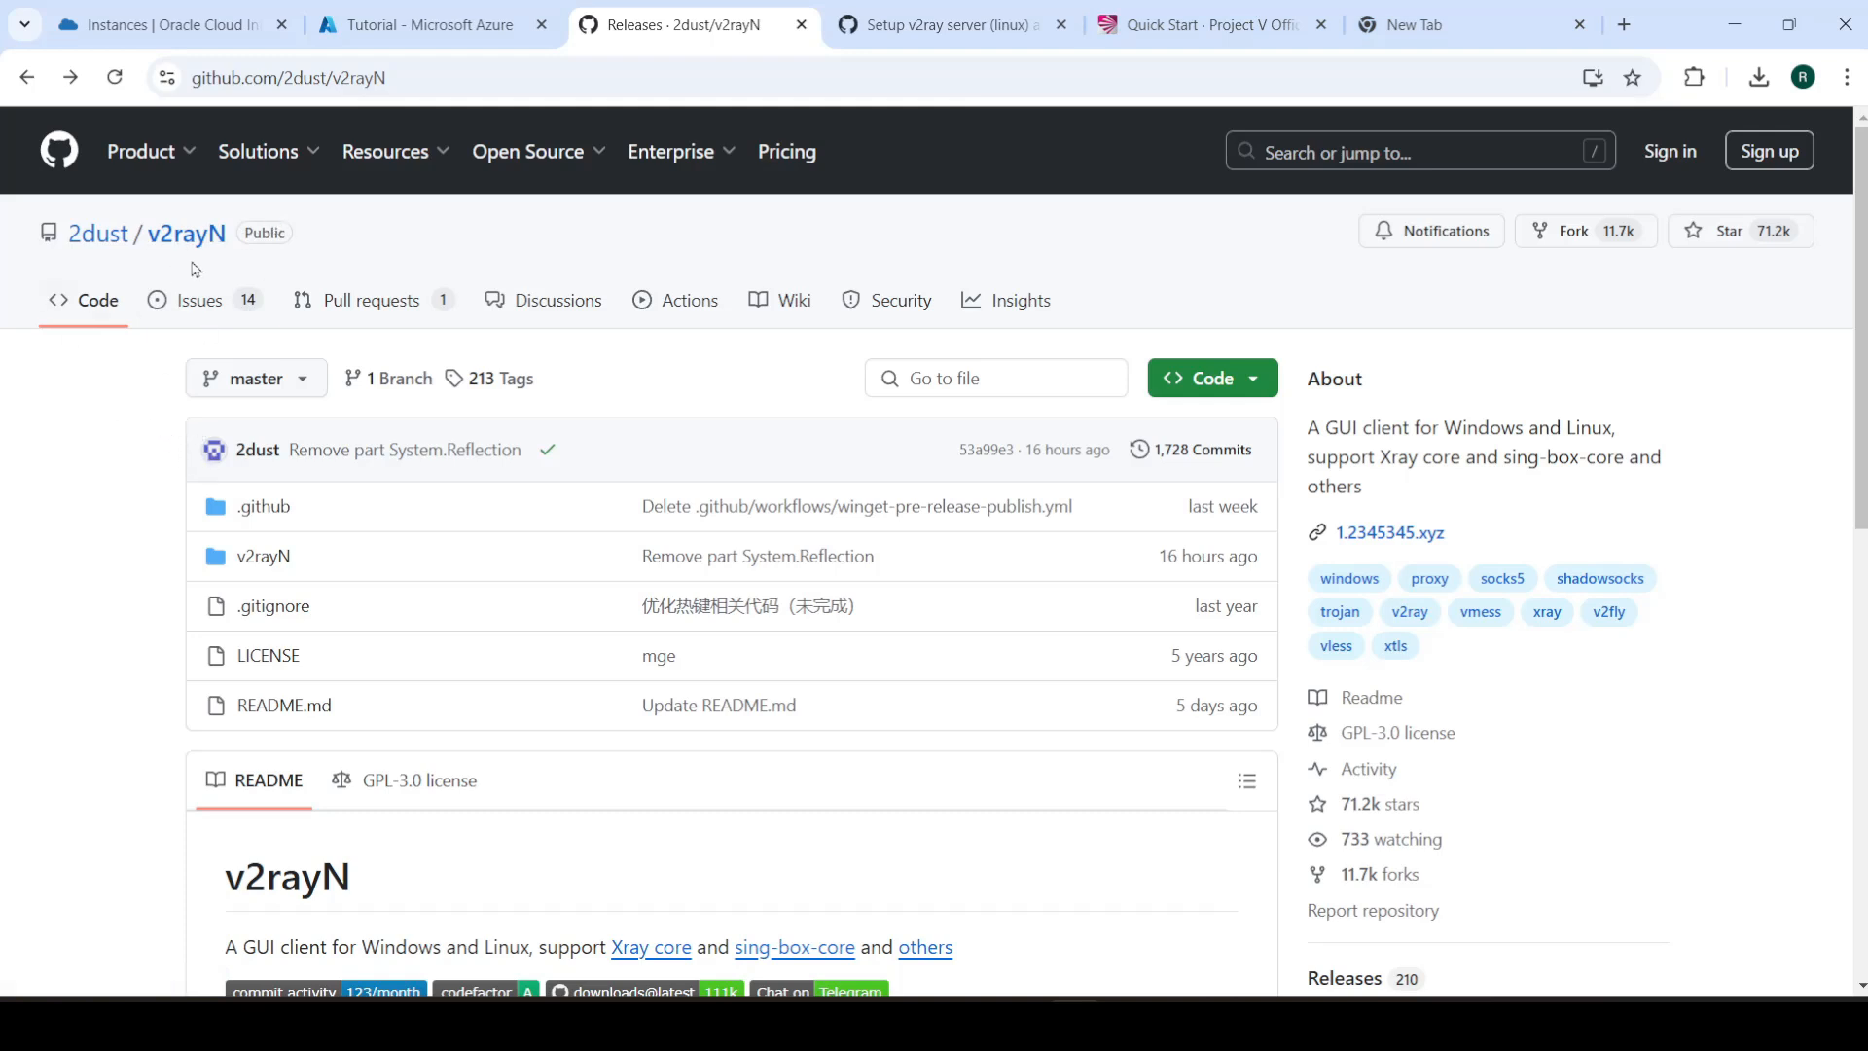
{"action": "mouse_move", "coordinate": [160, 467]}
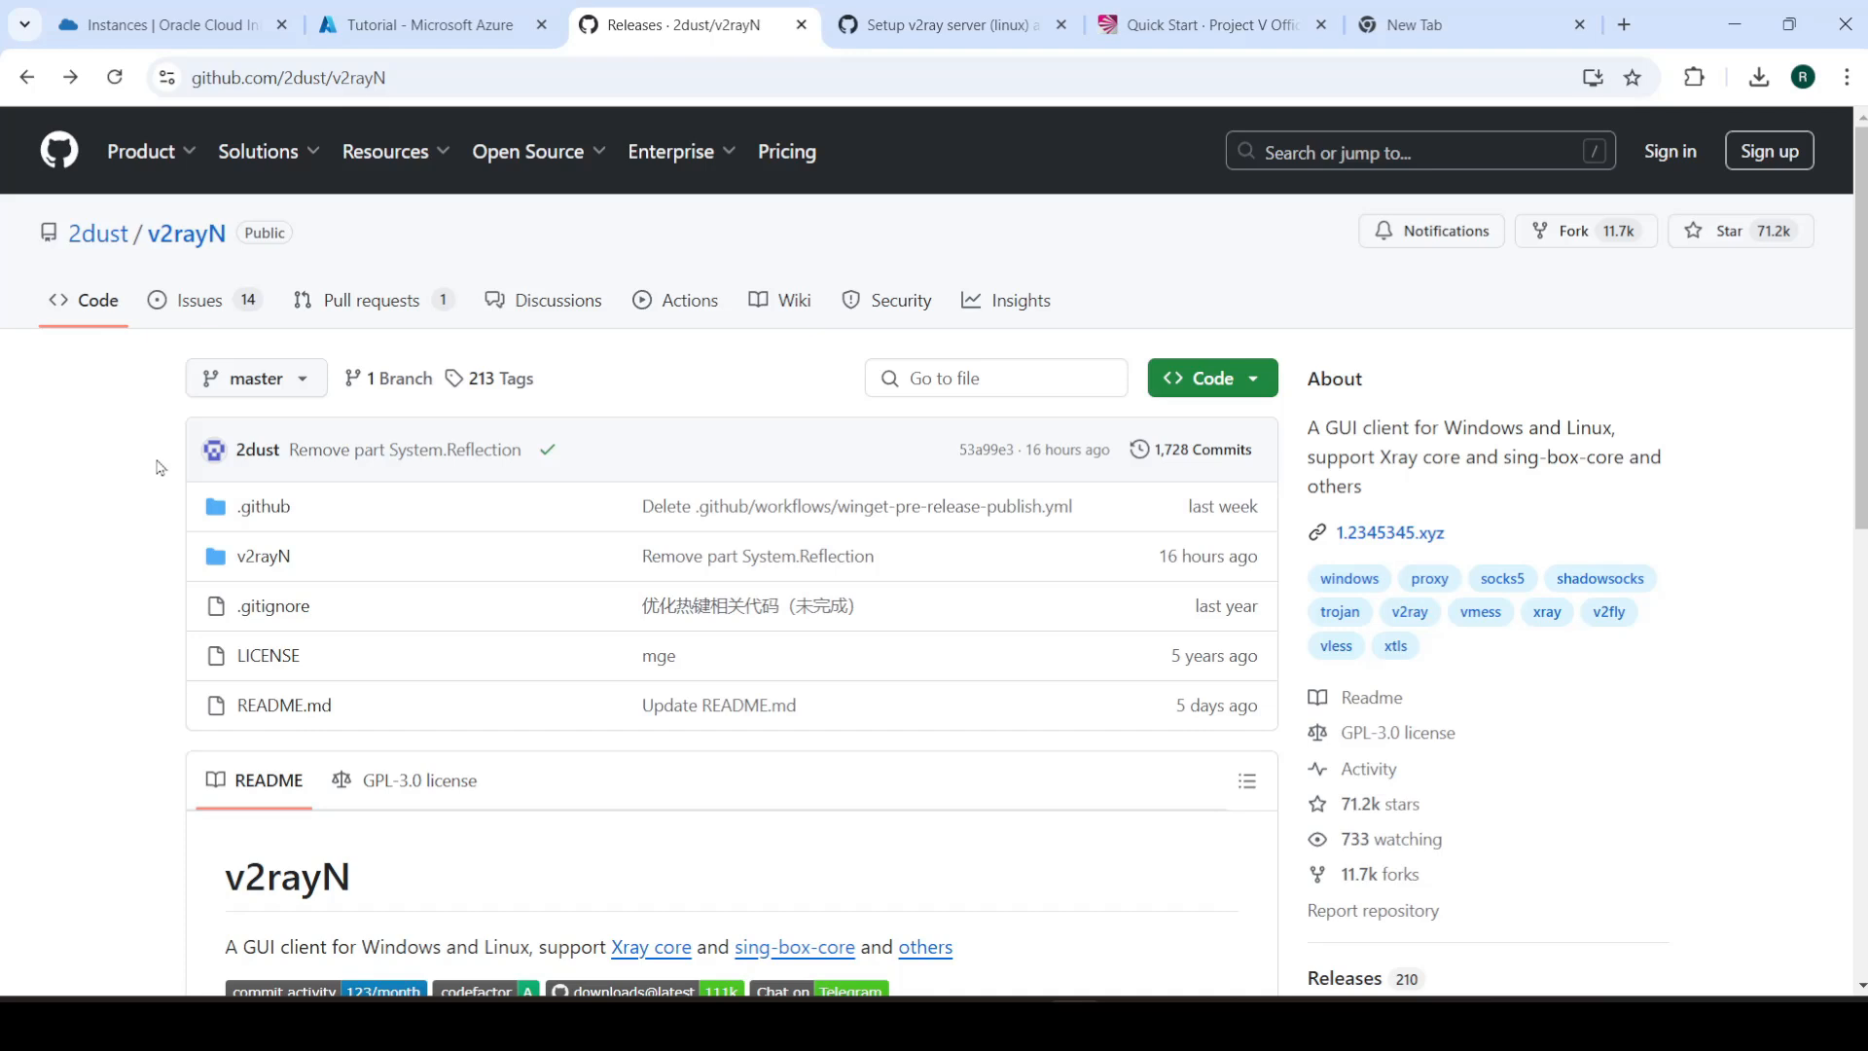
{"action": "mouse_move", "coordinate": [136, 496]}
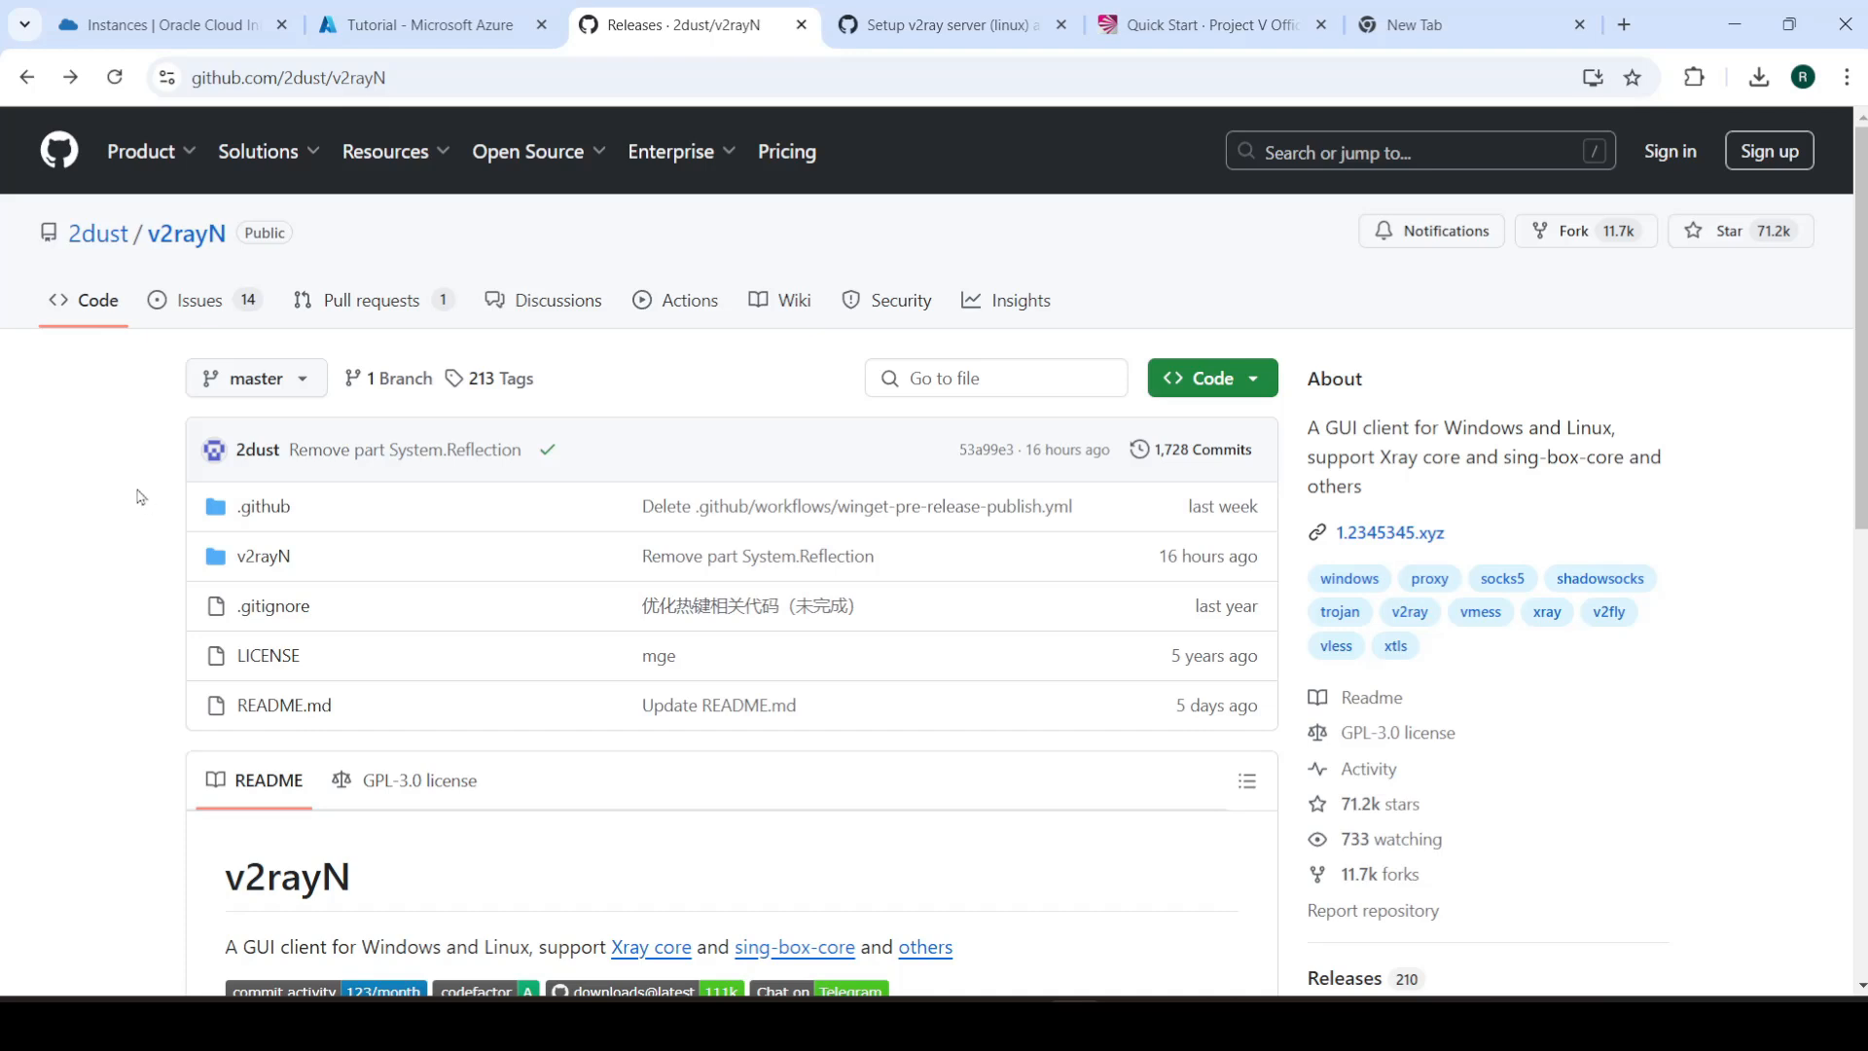
{"action": "mouse_move", "coordinate": [327, 384]}
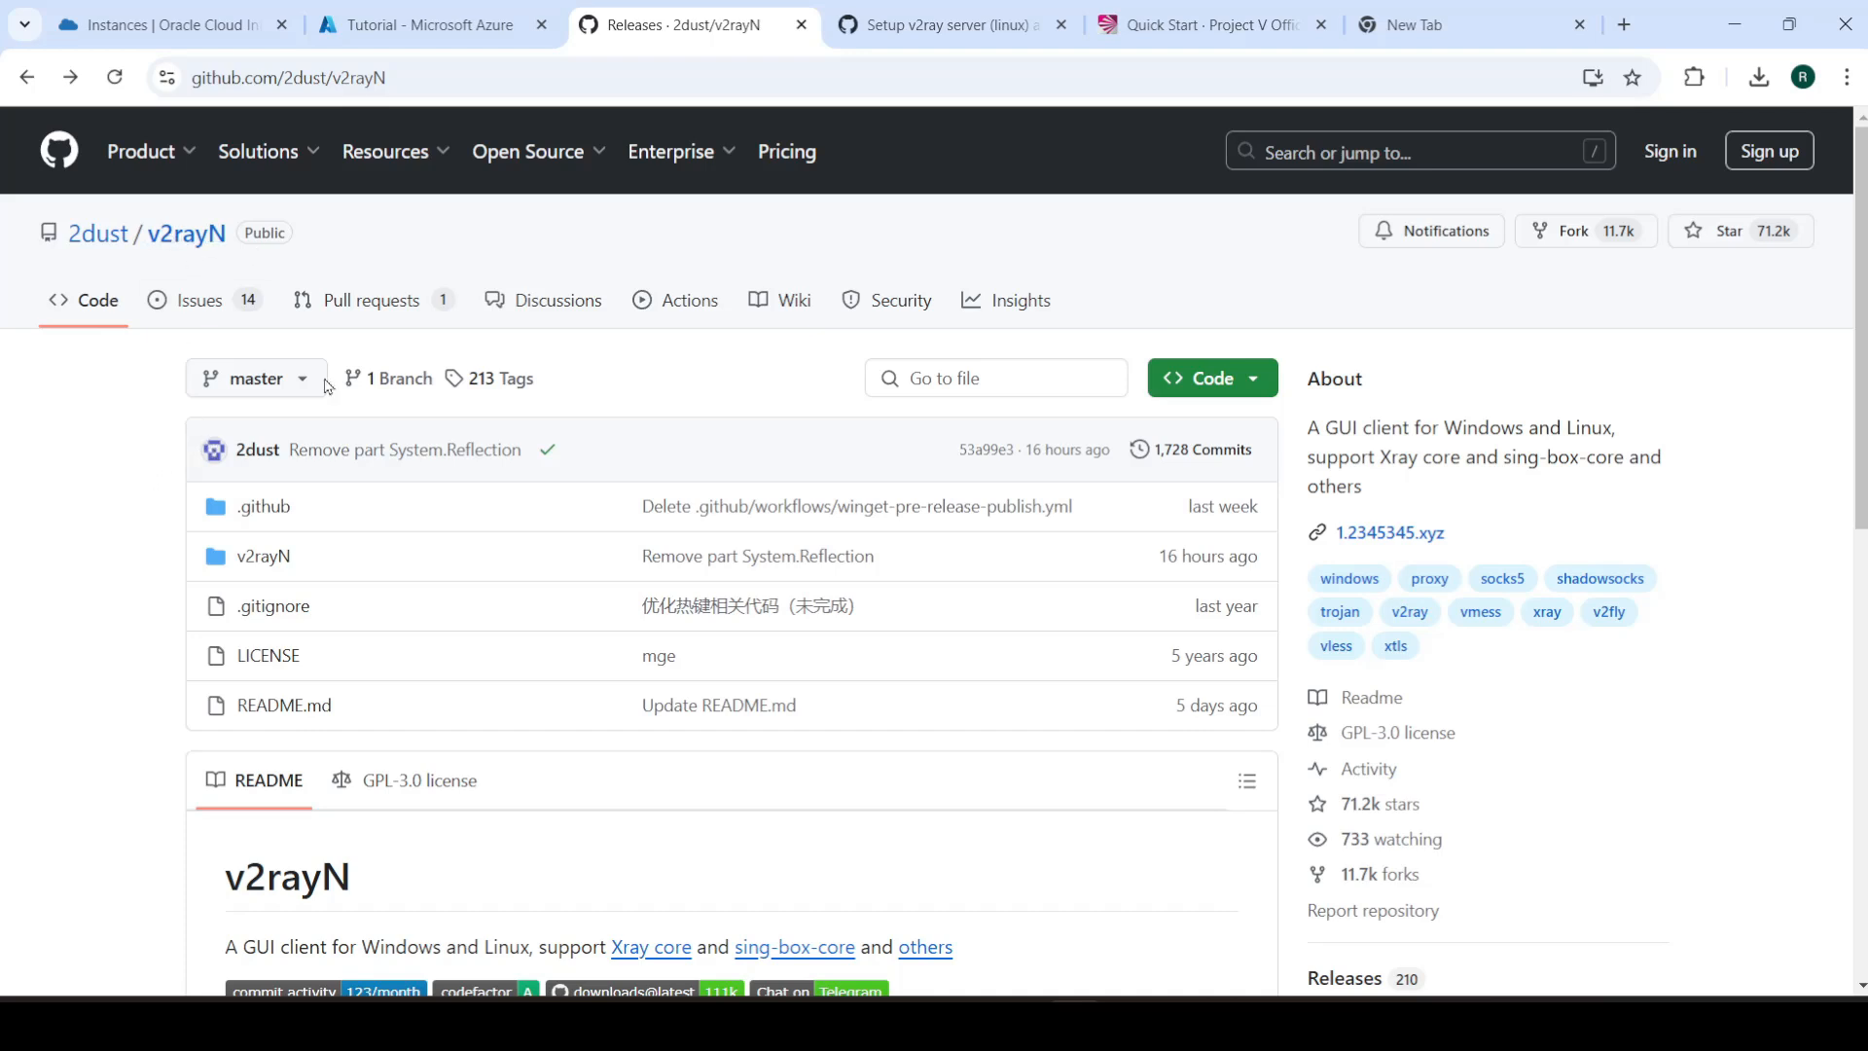
Go to the v2rayN Releases list and get the client package to launch v2rayN
{"action": "scroll", "scroll_direction": "down", "scroll_amount": 3}
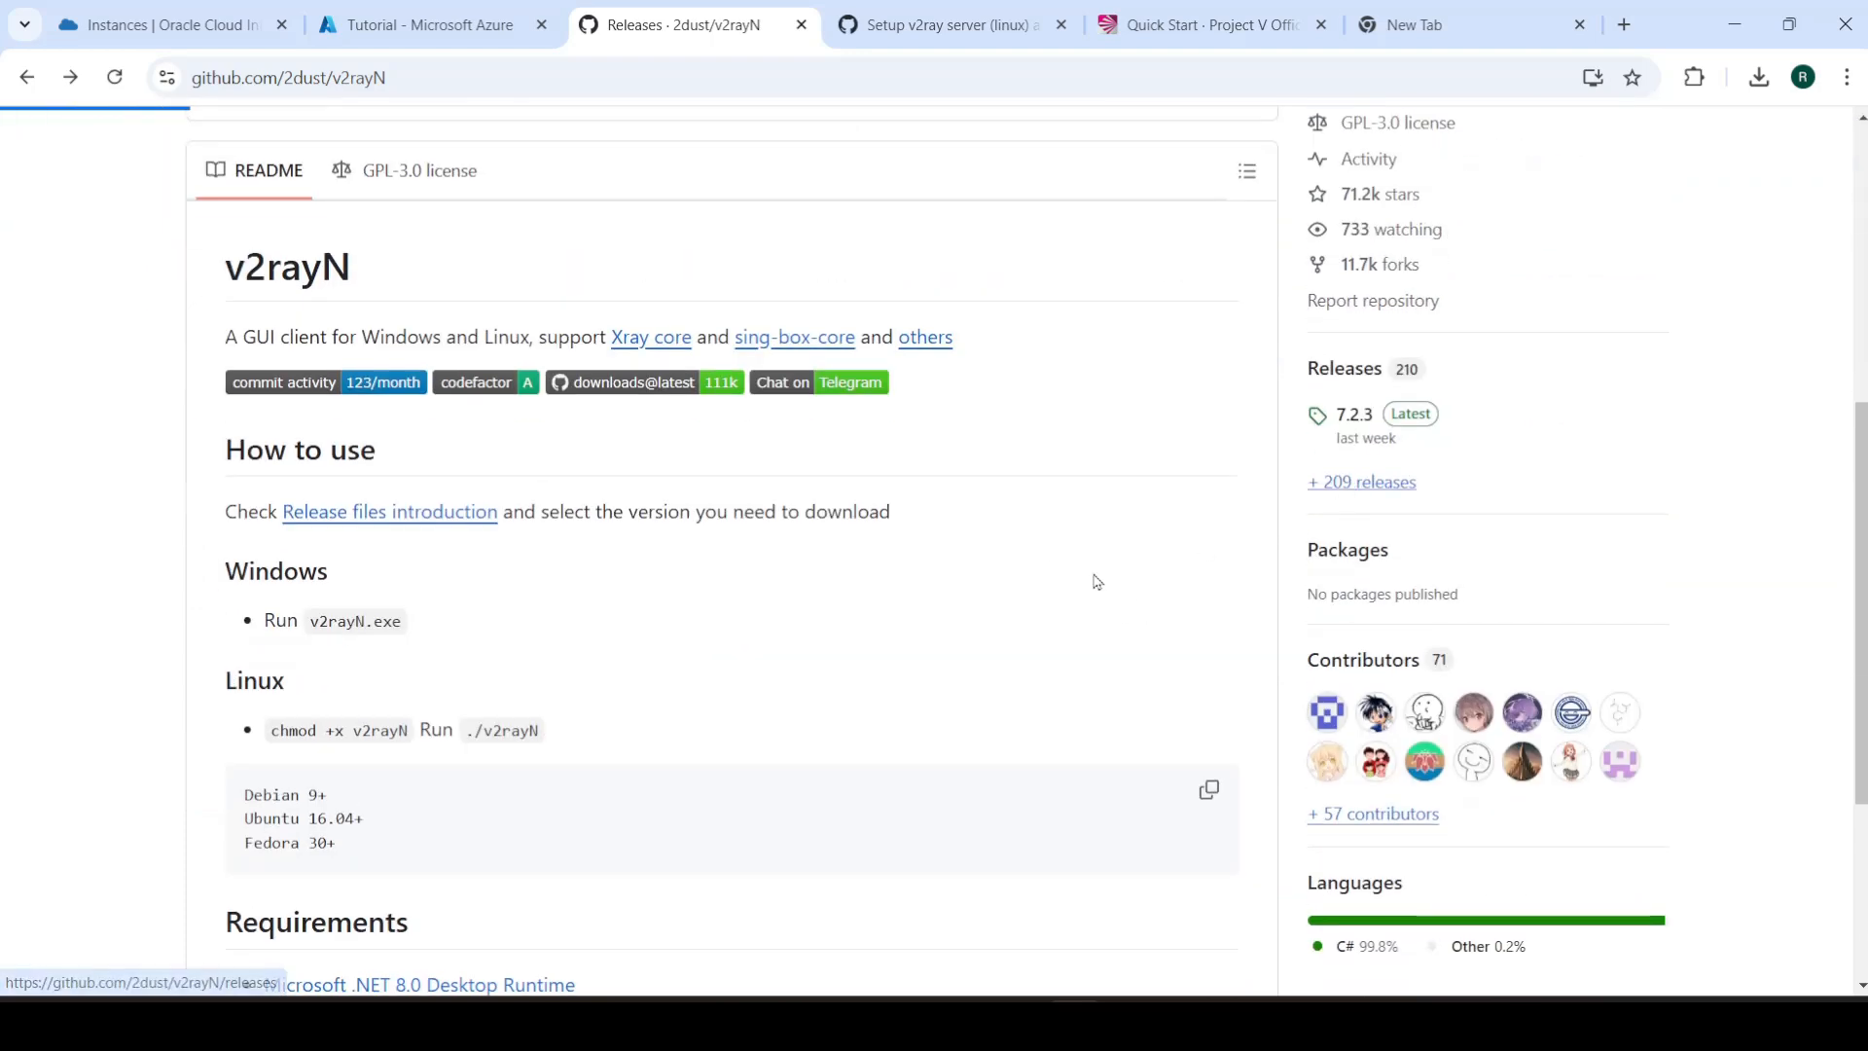
{"action": "left_click", "coordinate": [1363, 483]}
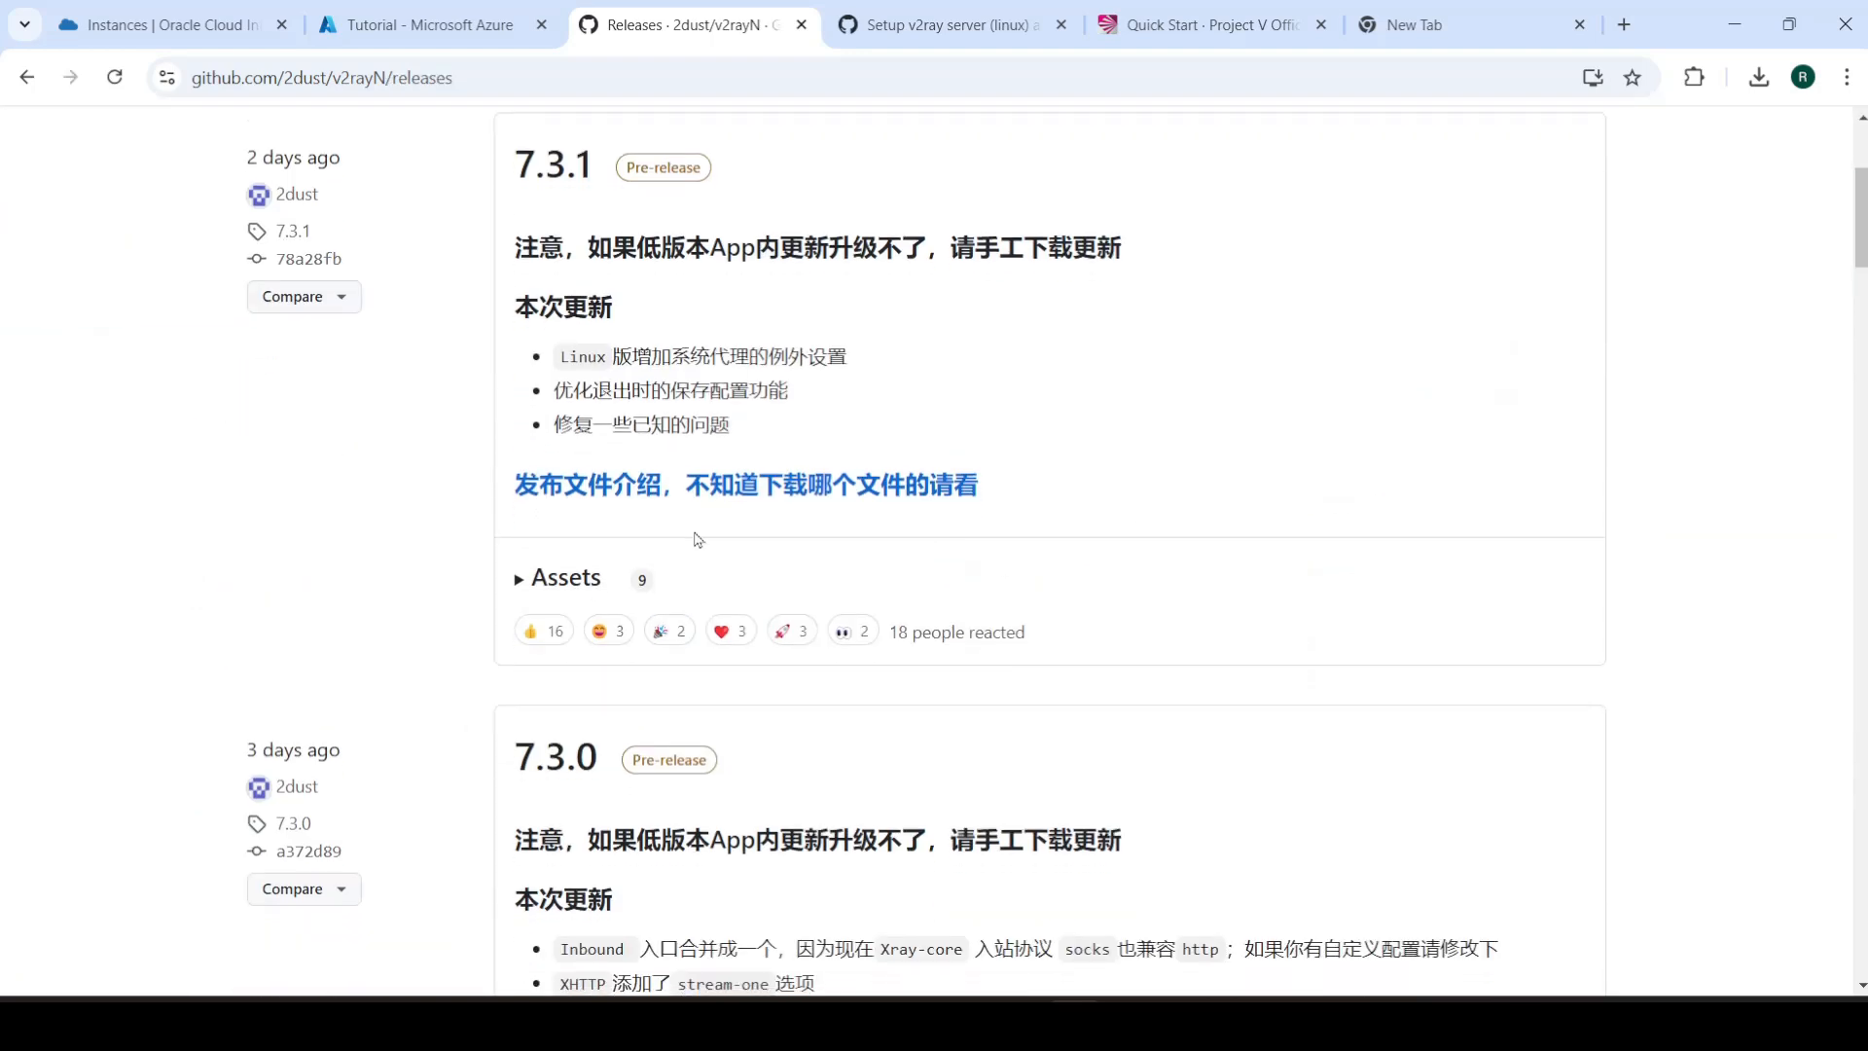
{"action": "left_click", "coordinate": [564, 576]}
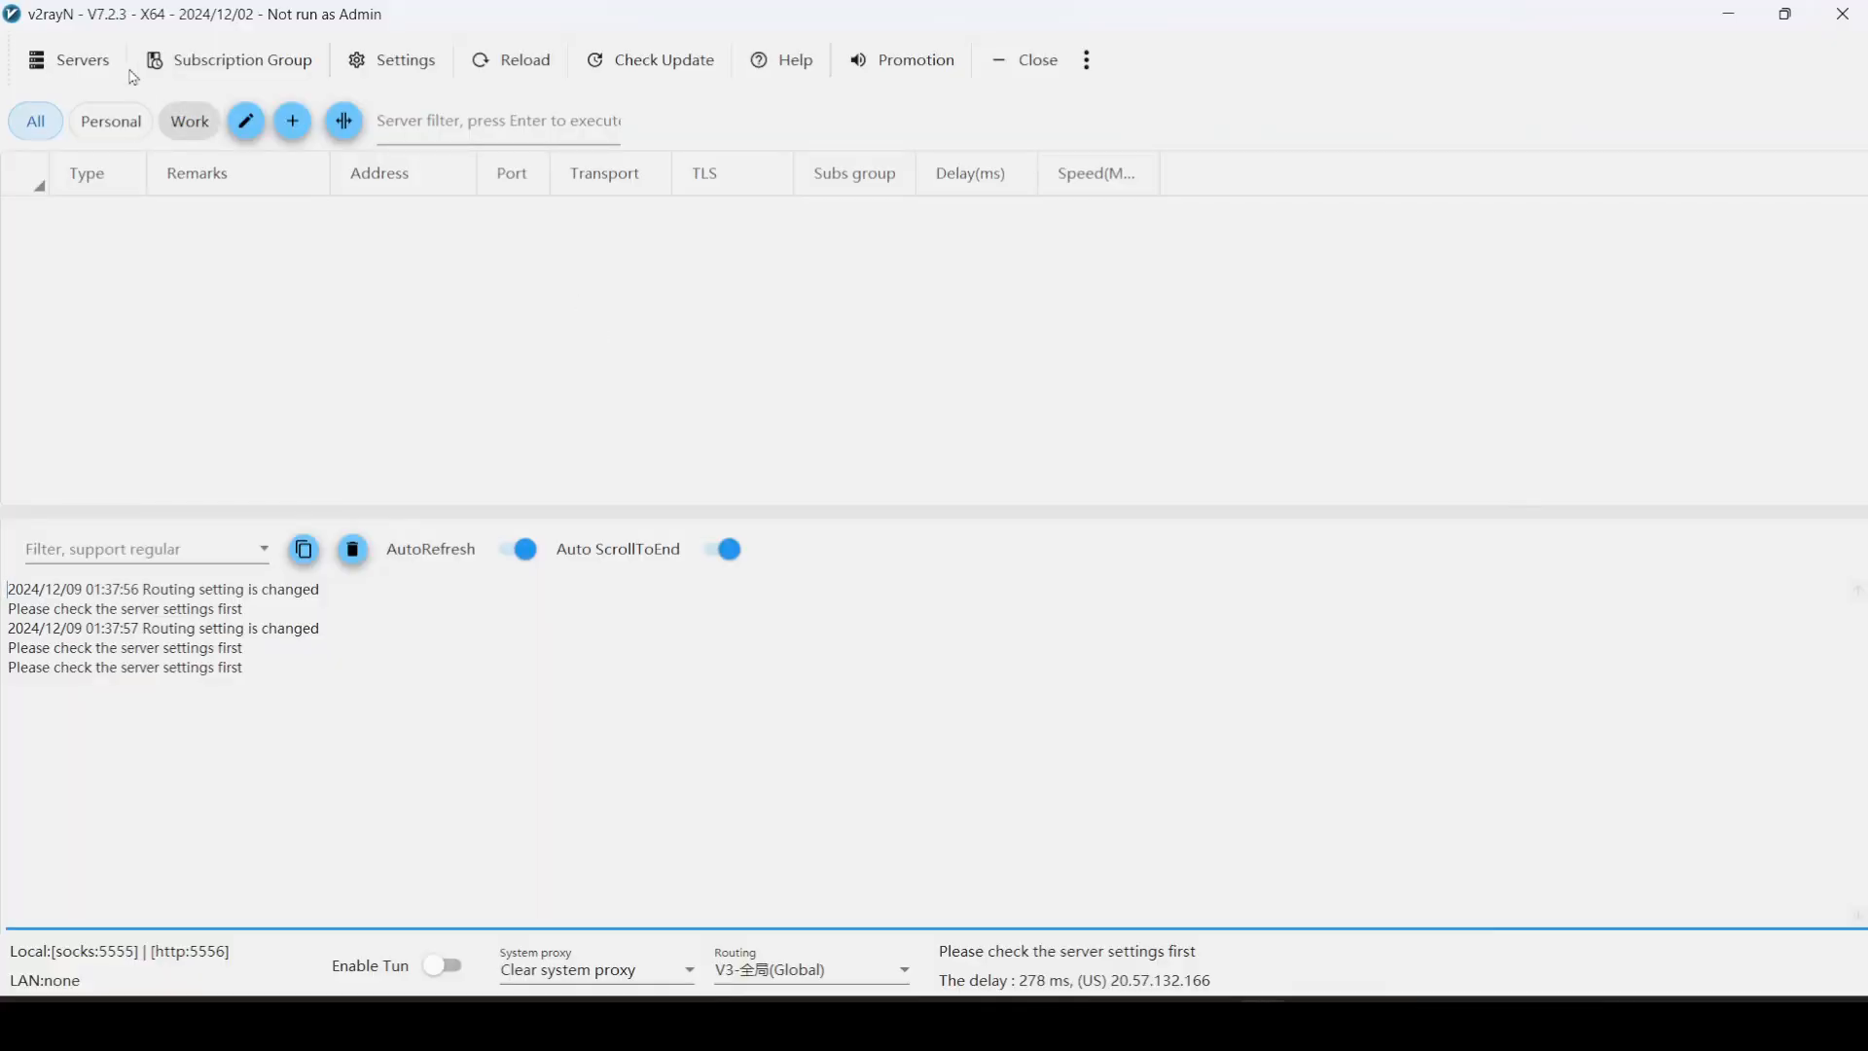
Add a VMess server aliased 'Tutorial' at 20.67.243.79, port 10086 with the UUID, and confirm
{"action": "left_click", "coordinate": [70, 58]}
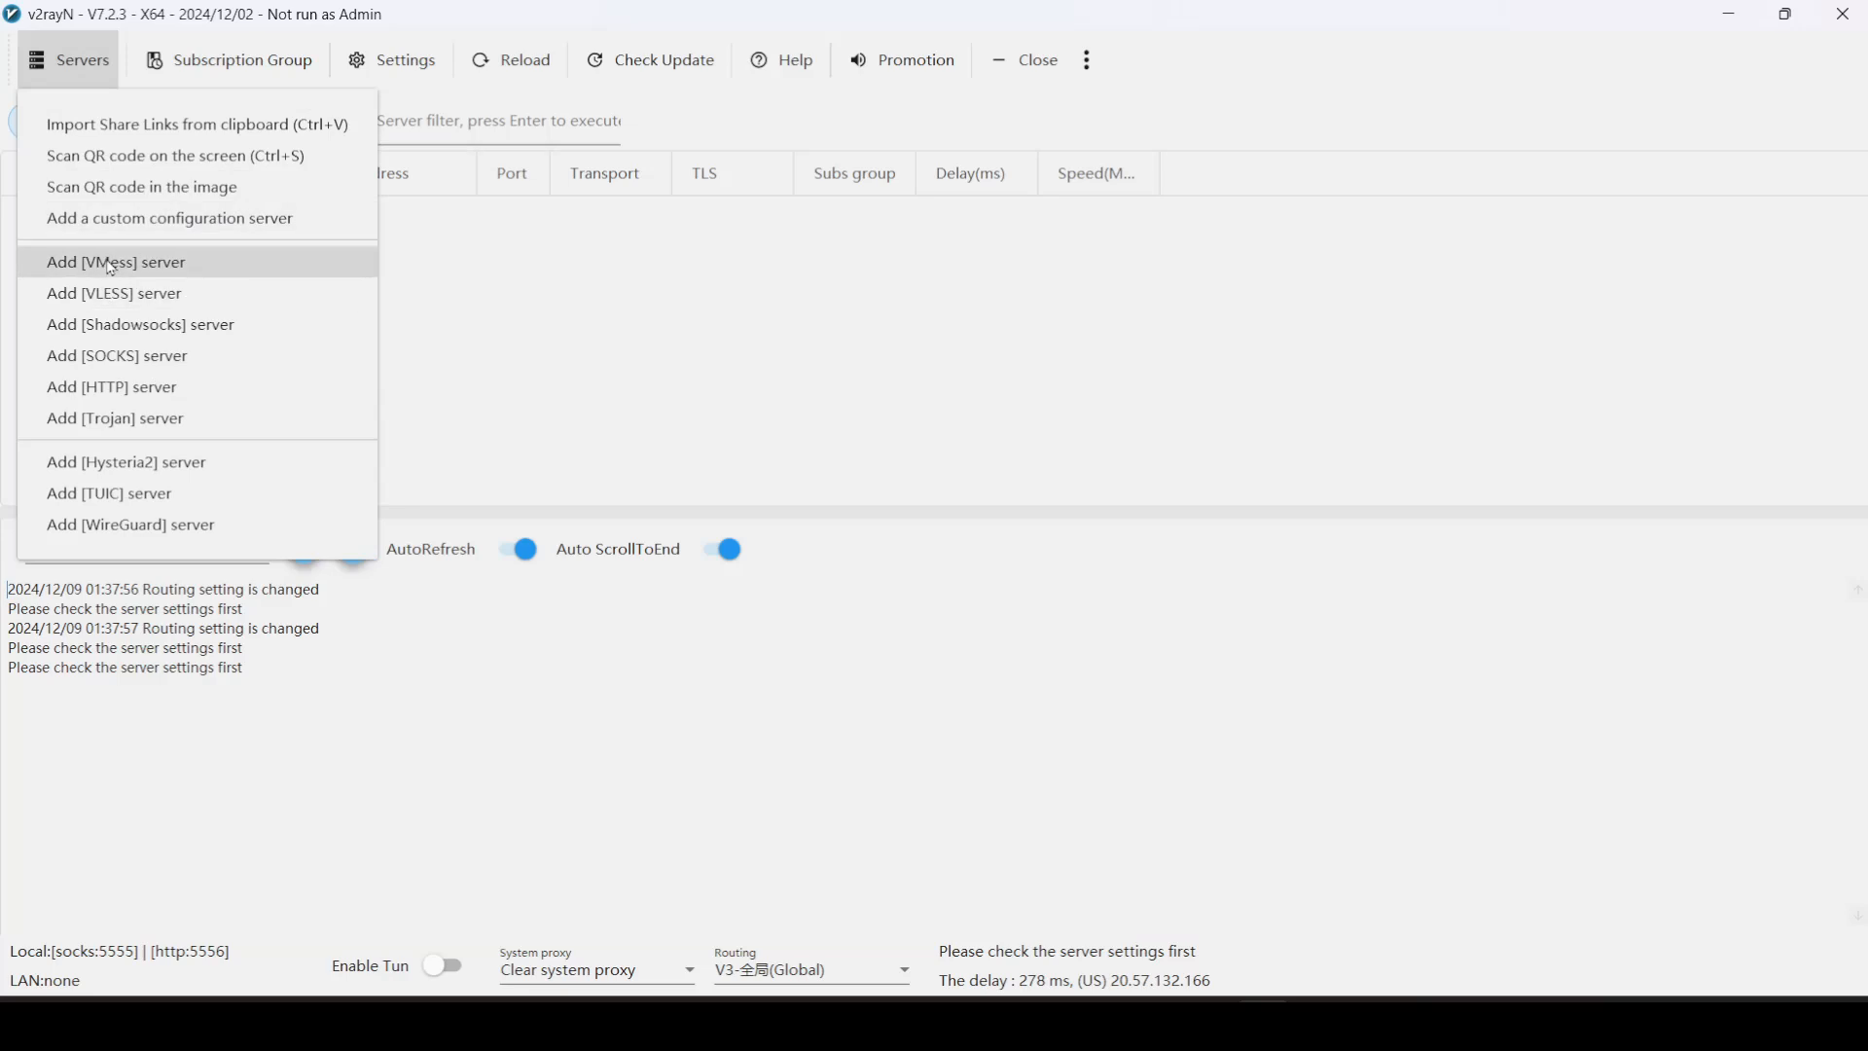
{"action": "mouse_move", "coordinate": [104, 278]}
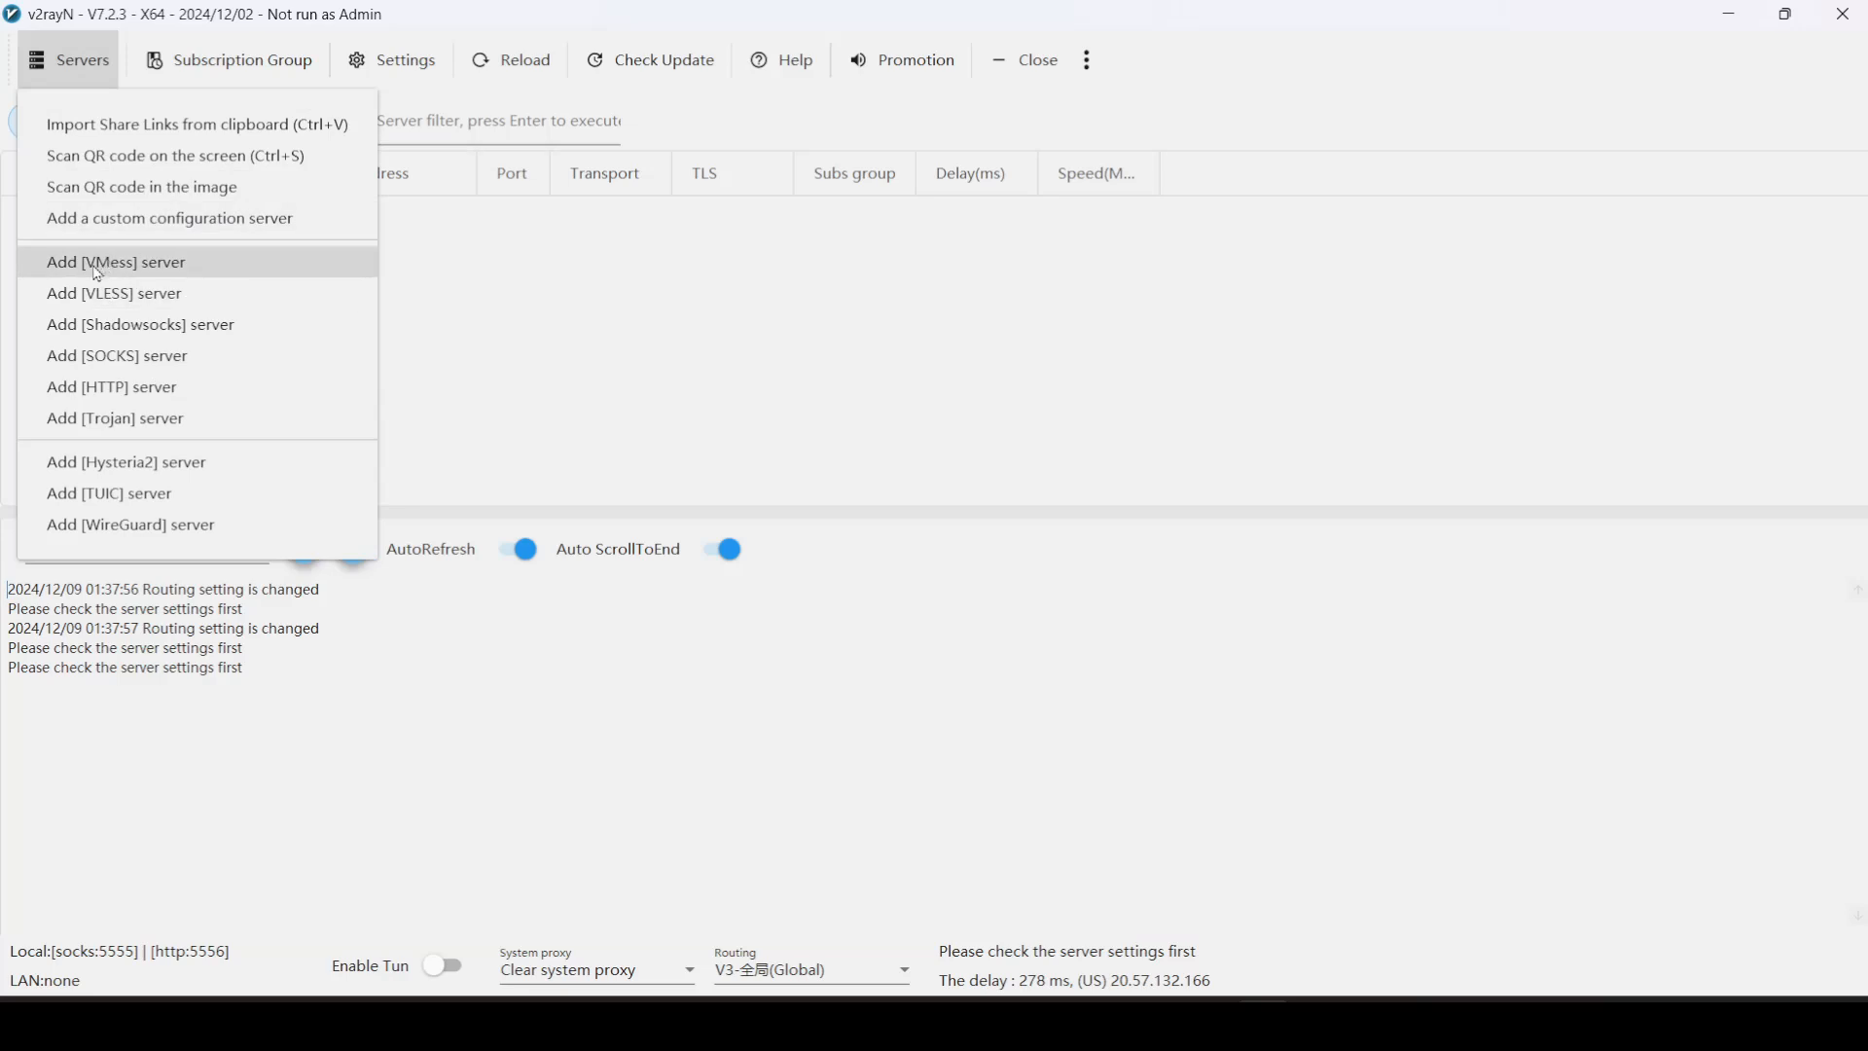
{"action": "left_click", "coordinate": [125, 261]}
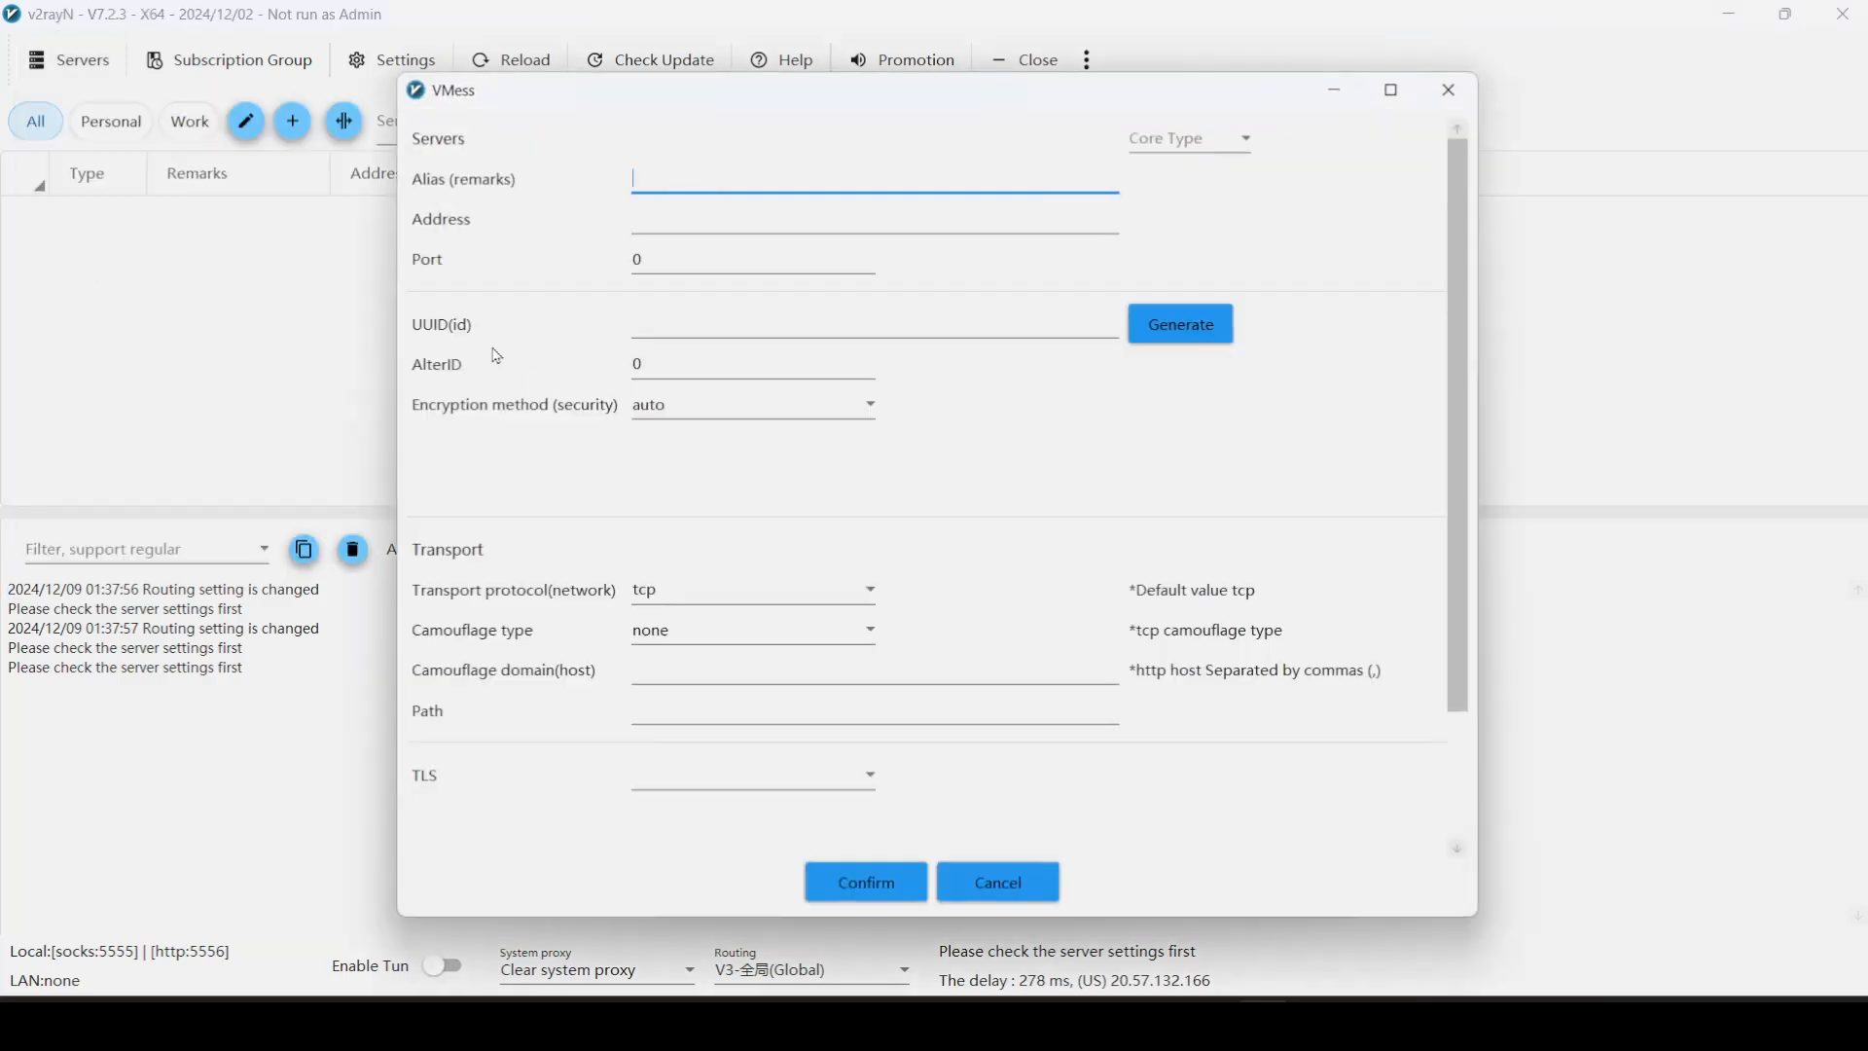
{"action": "type", "text": "Tut"}
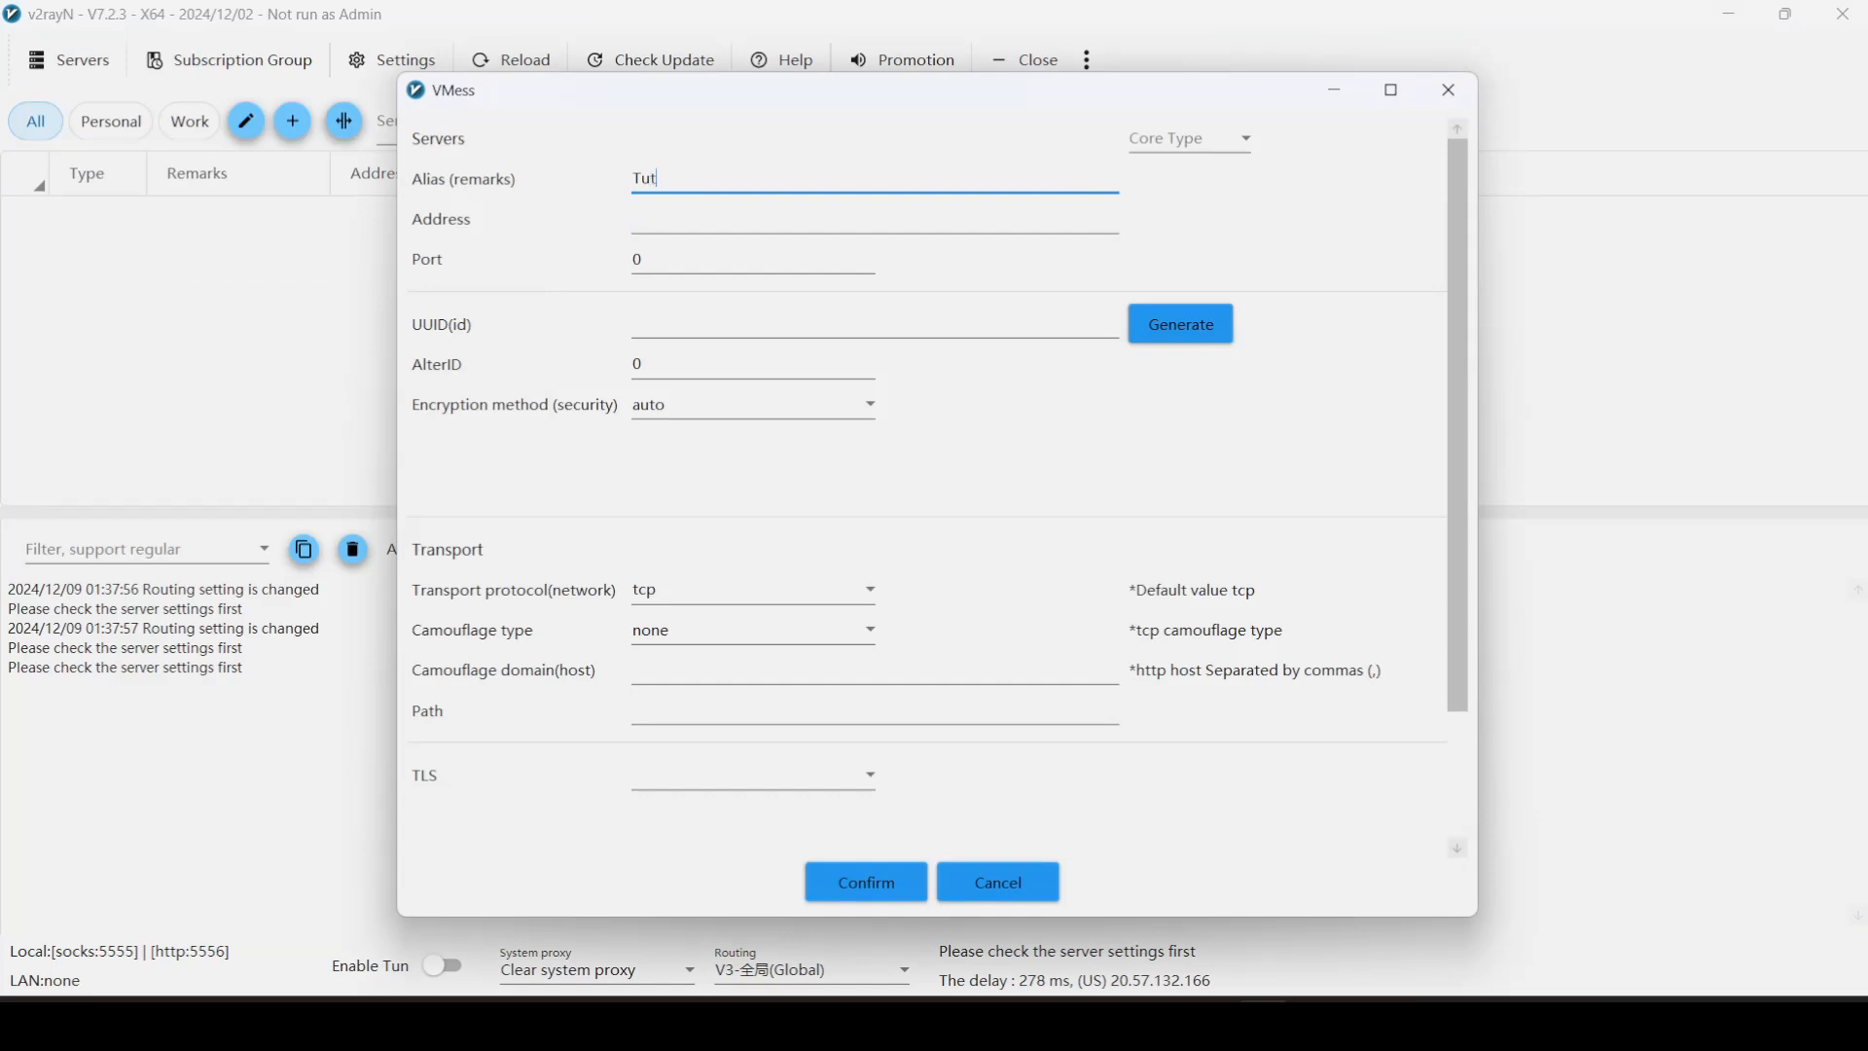
{"action": "type", "text": "orial"}
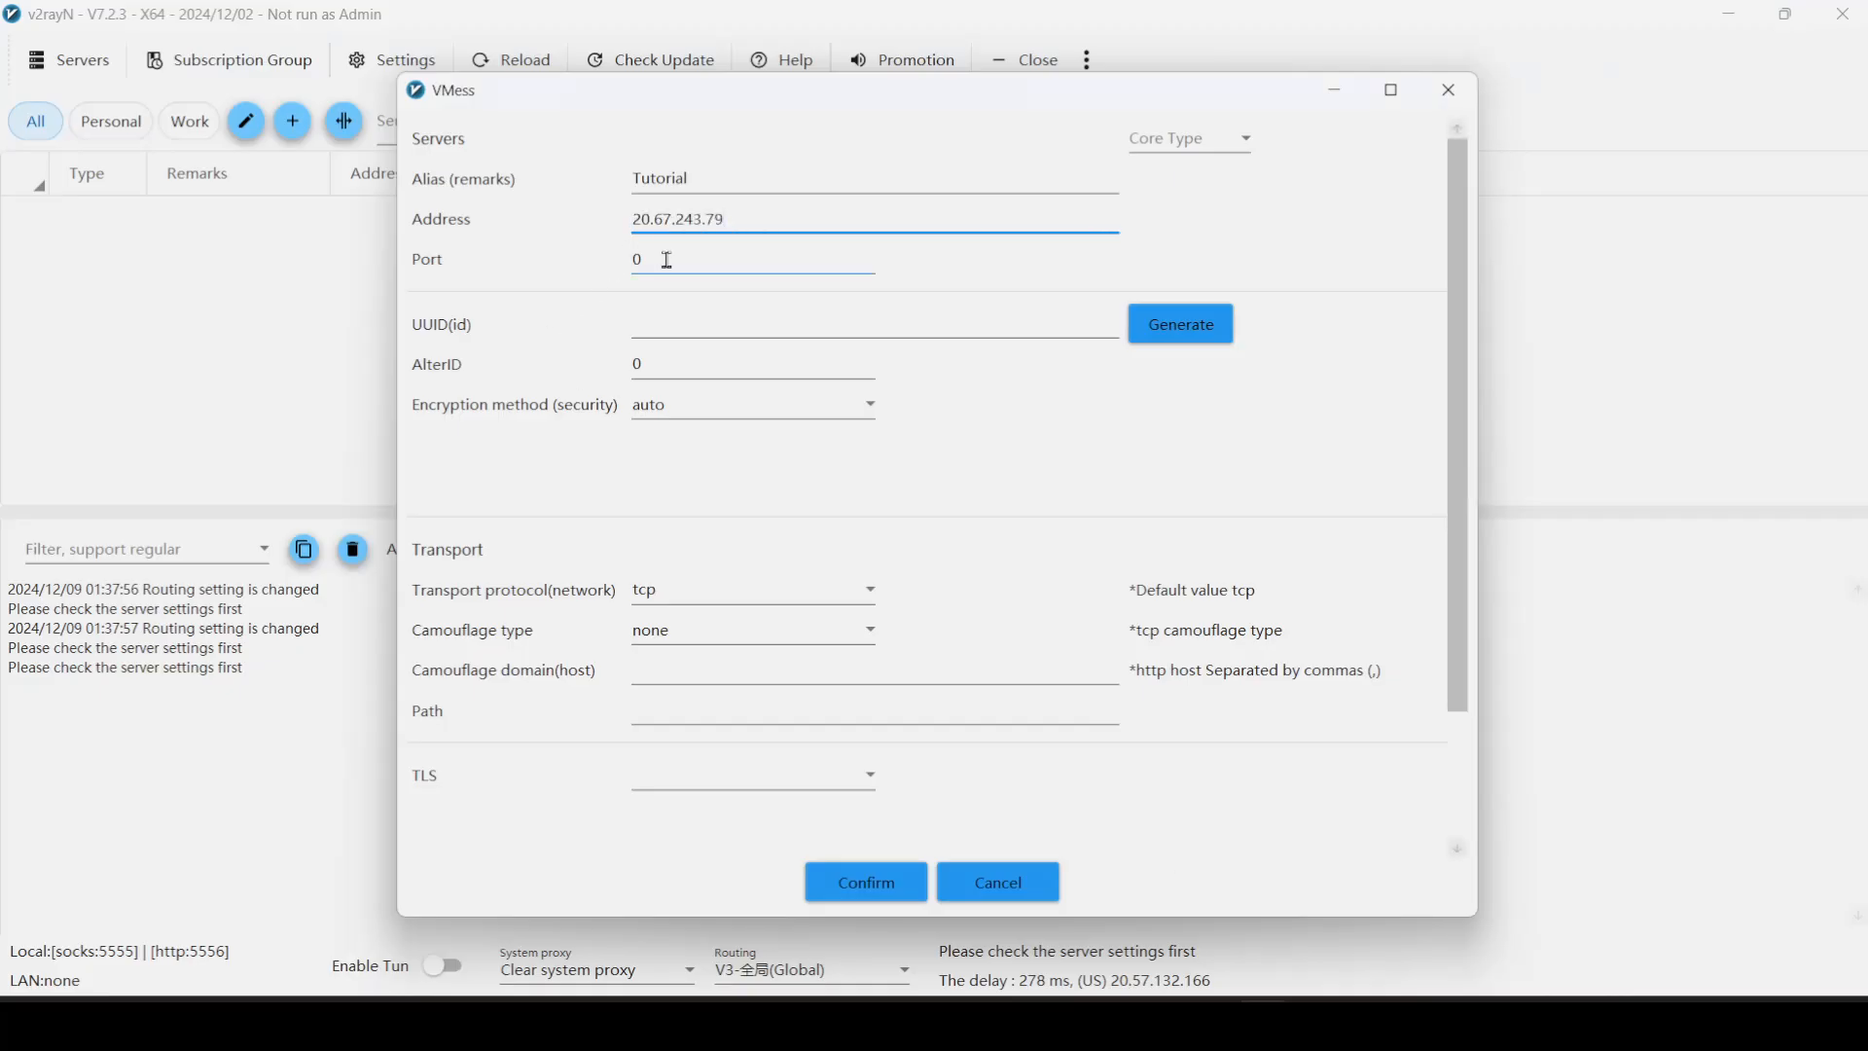
{"action": "type", "text": "10086"}
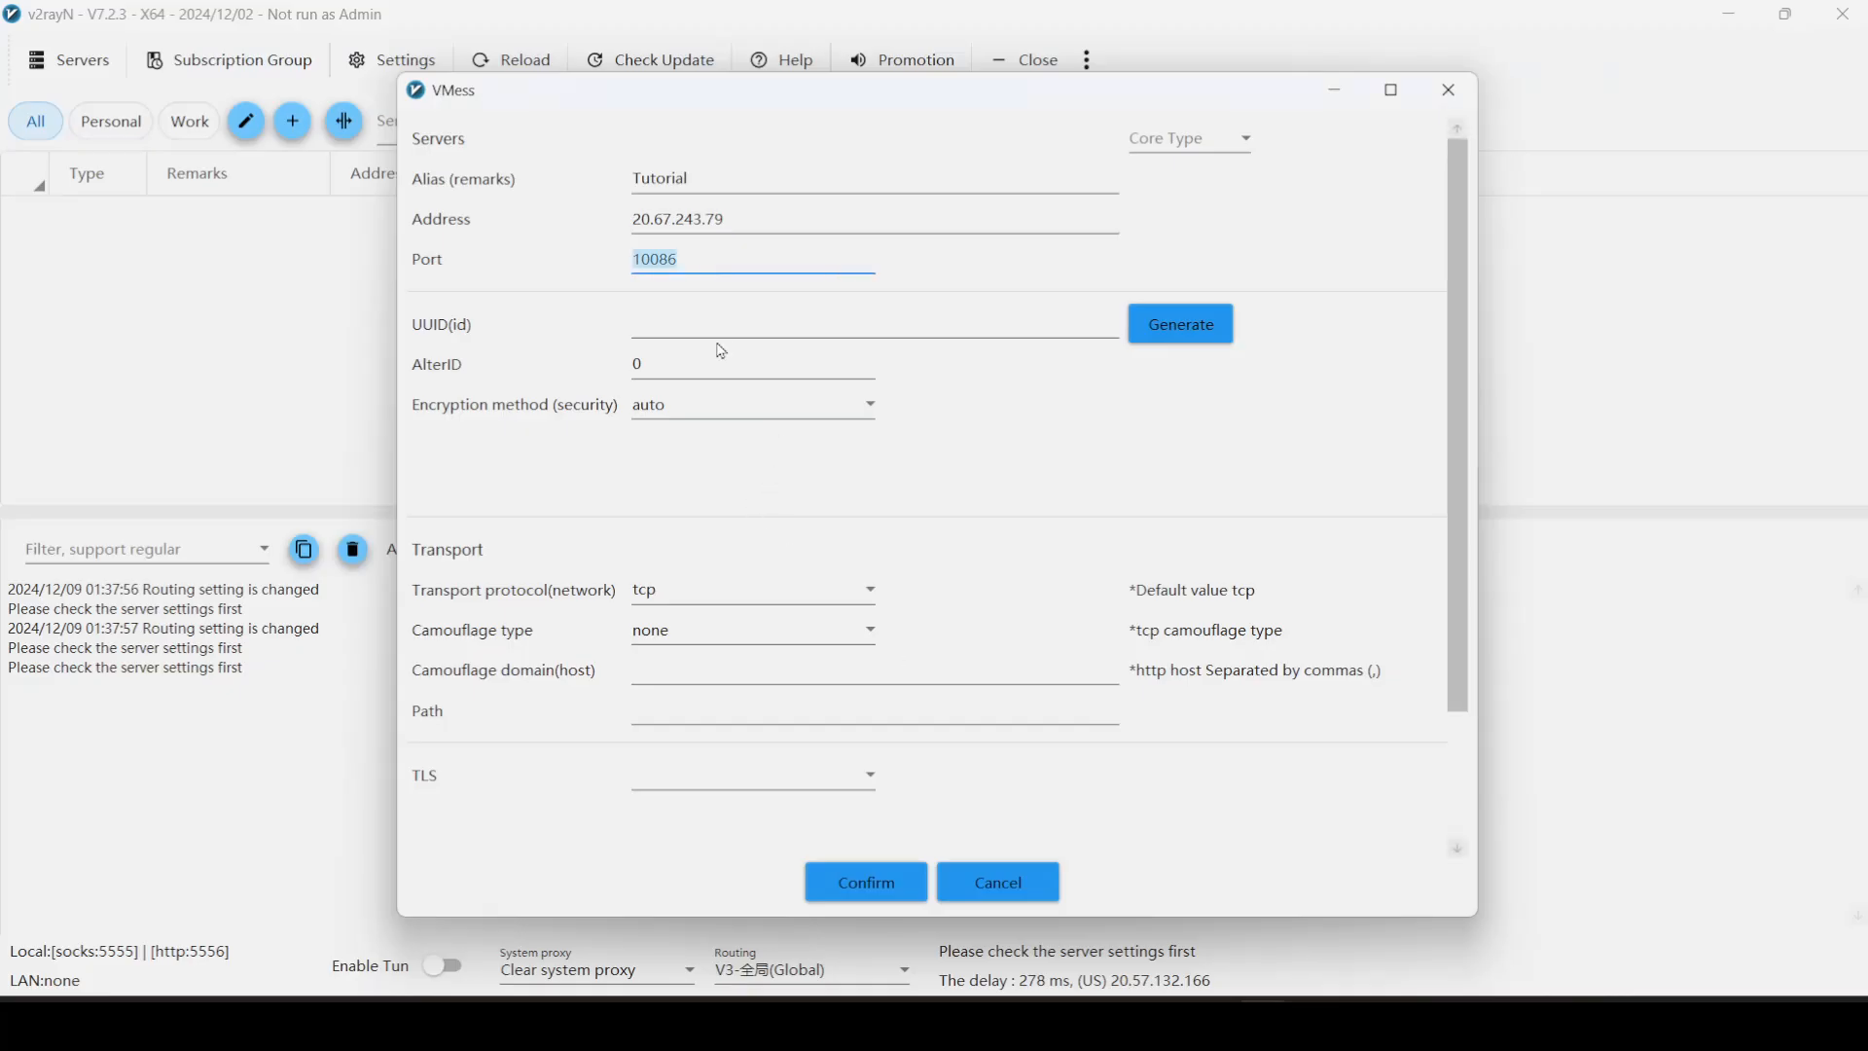
{"action": "left_click", "coordinate": [1179, 323]}
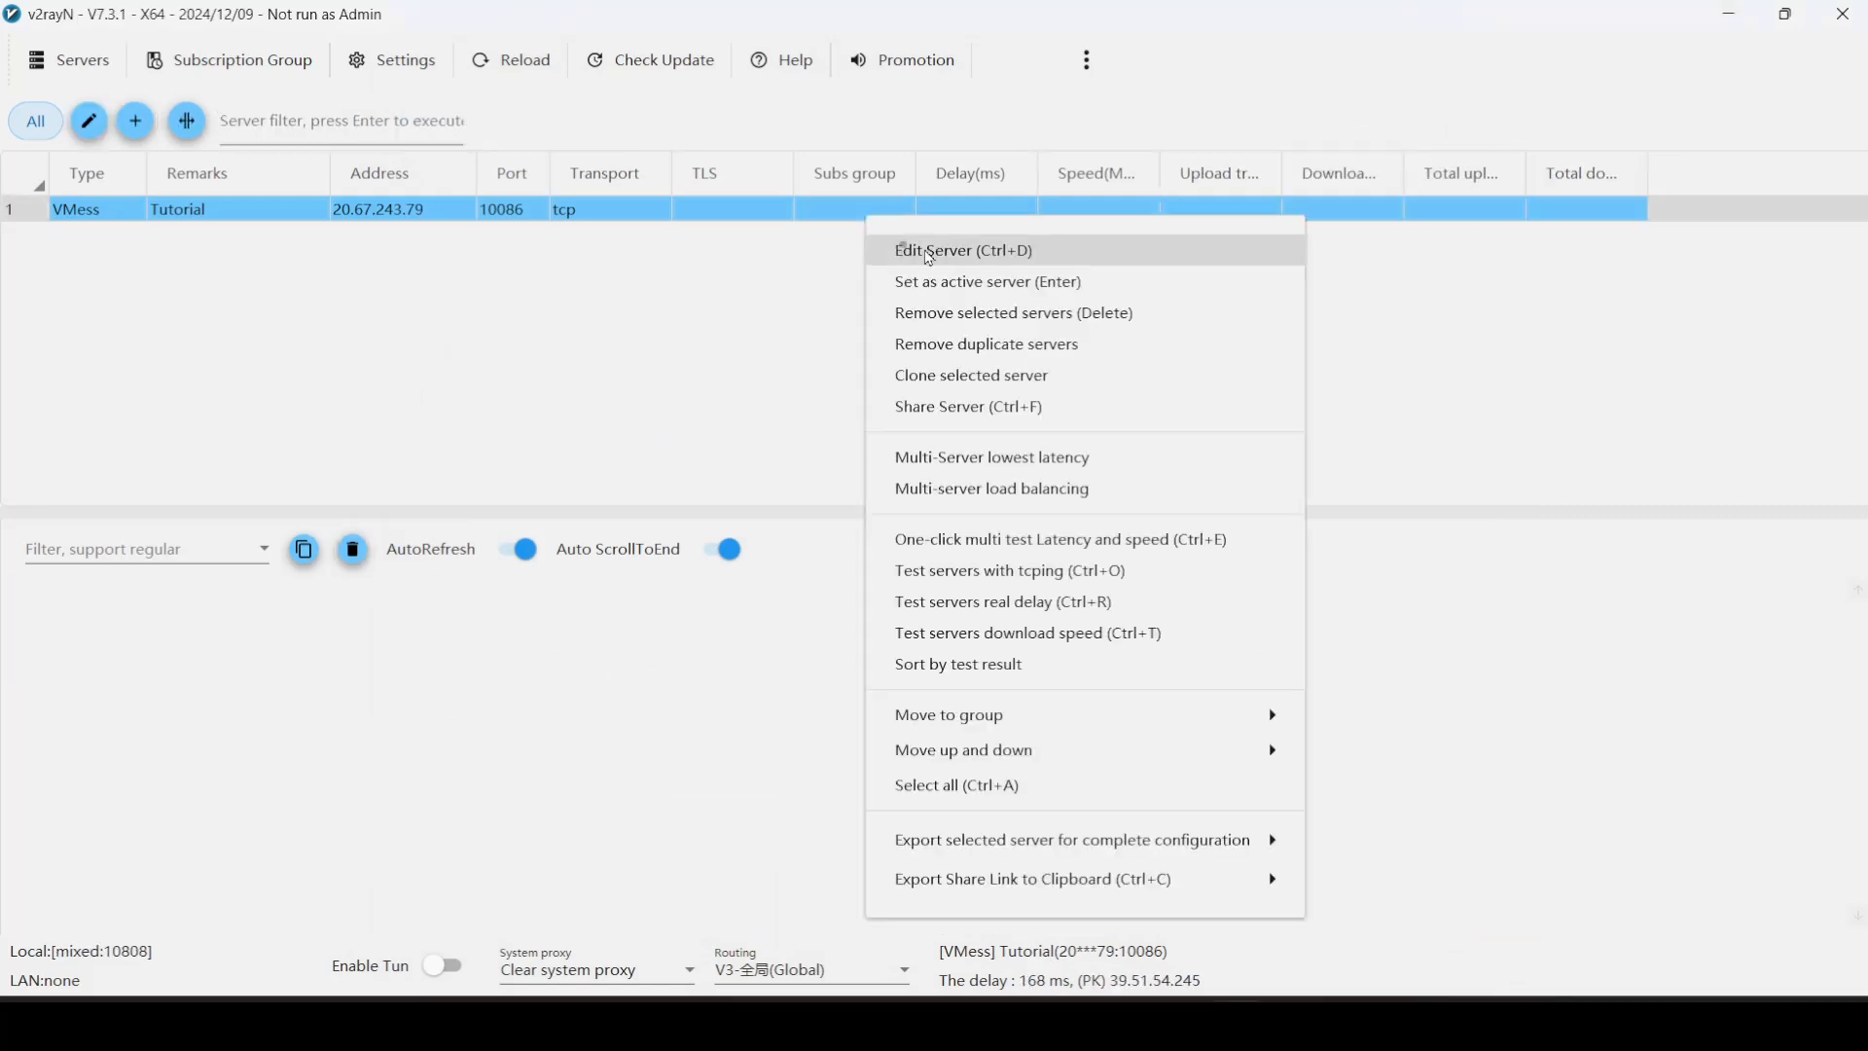
Reopen the Tutorial server's edit dialog showing its UUID and core type choices
{"action": "left_click", "coordinate": [962, 249]}
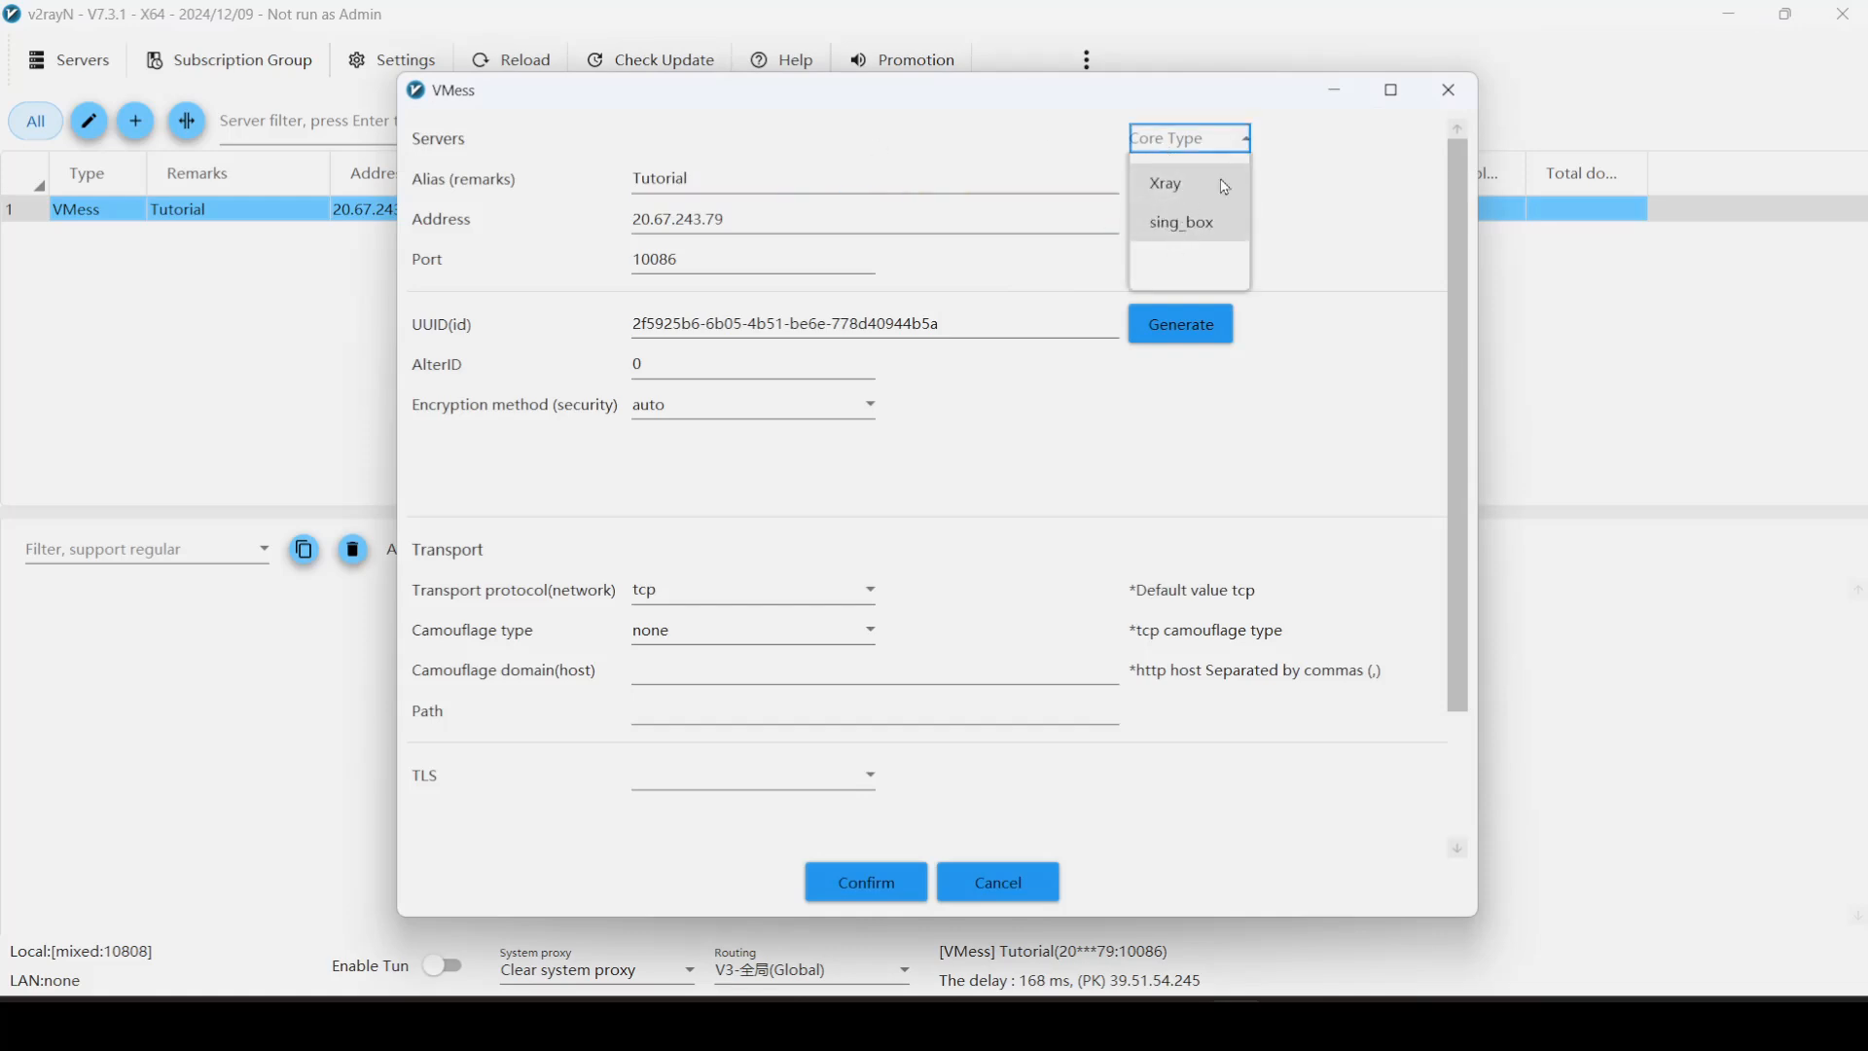
{"action": "mouse_move", "coordinate": [1168, 232]}
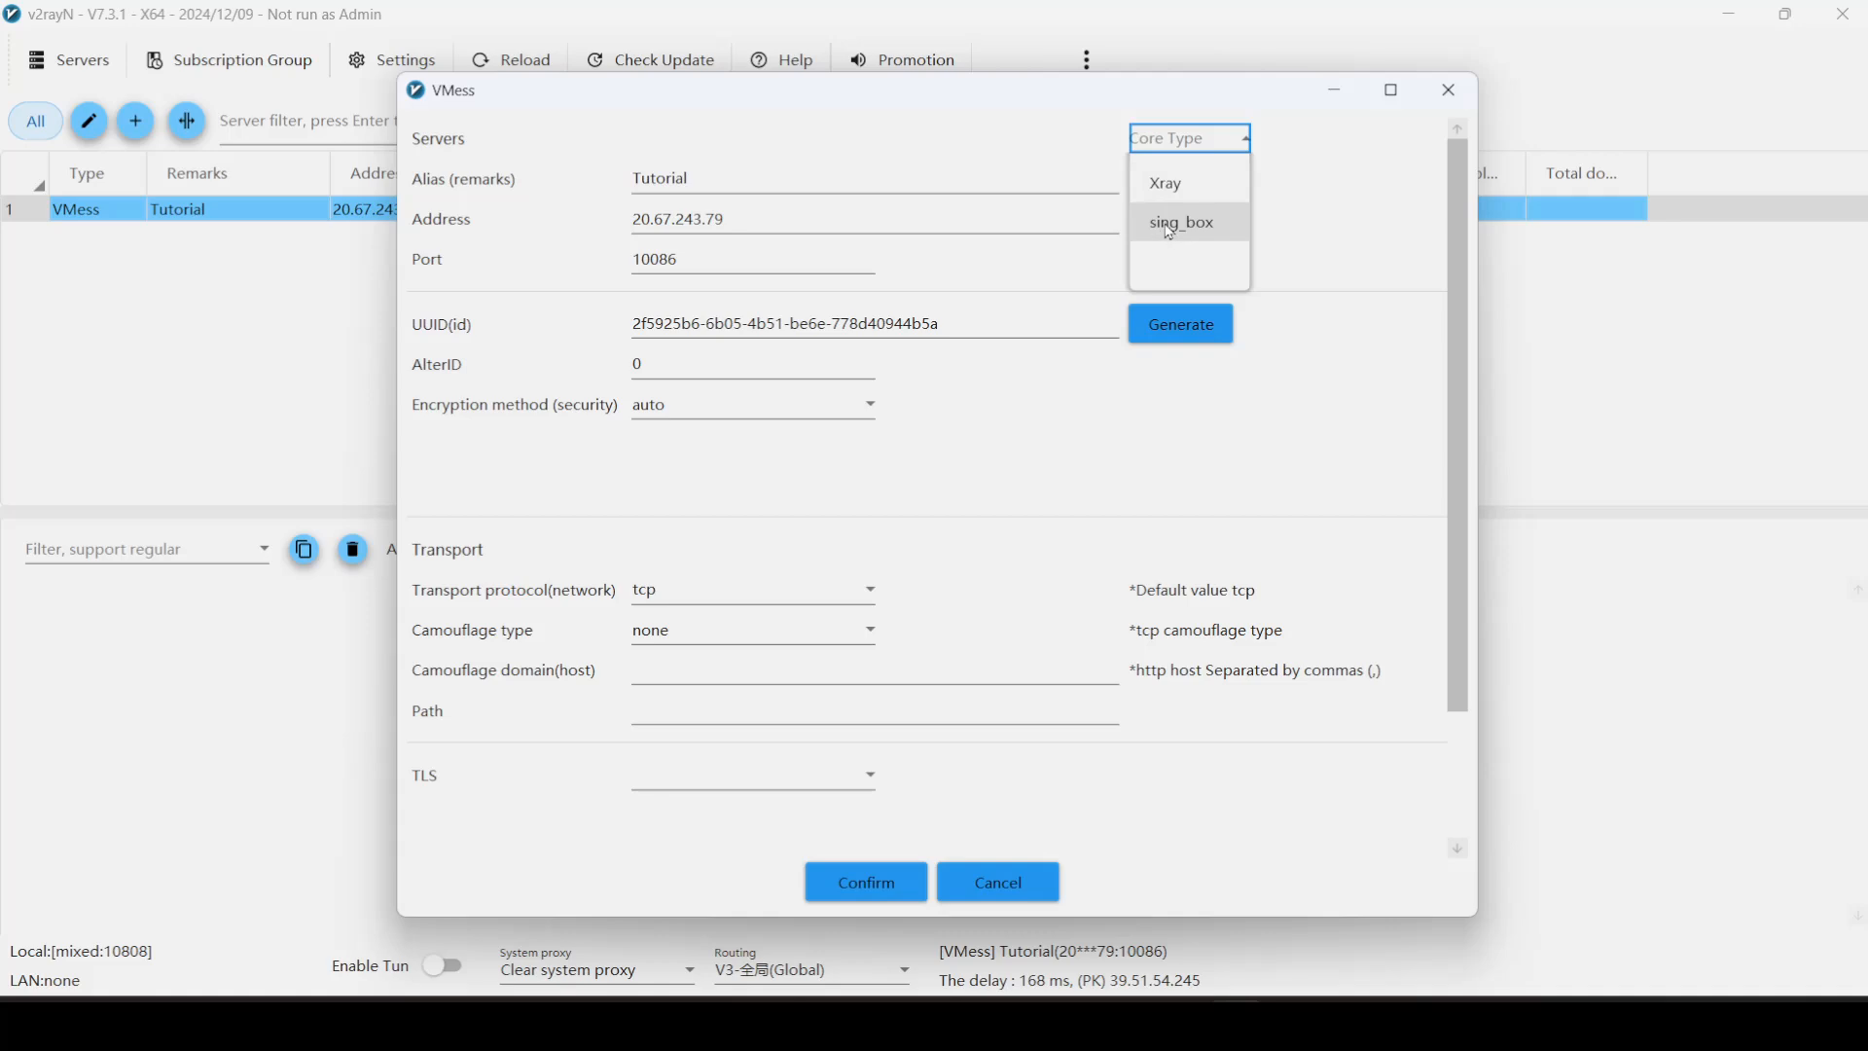
{"action": "mouse_move", "coordinate": [1157, 187]}
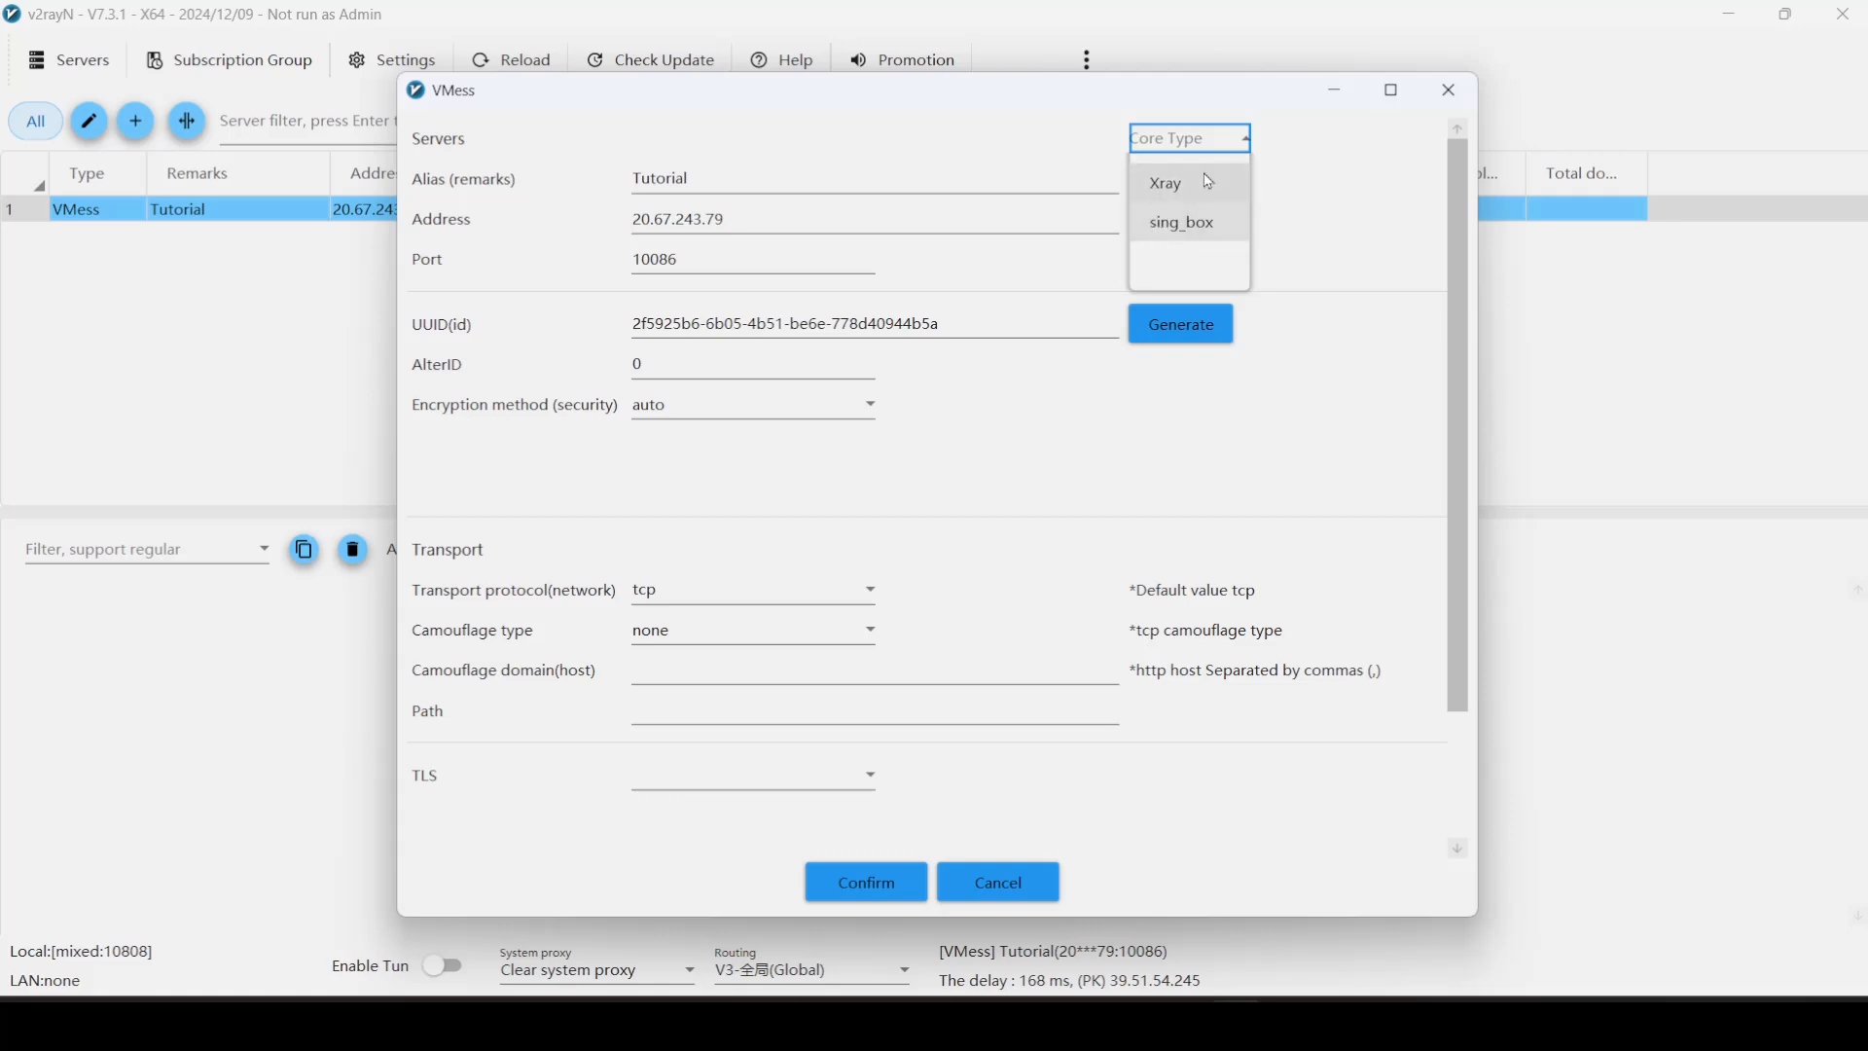
{"action": "mouse_move", "coordinate": [1448, 90]}
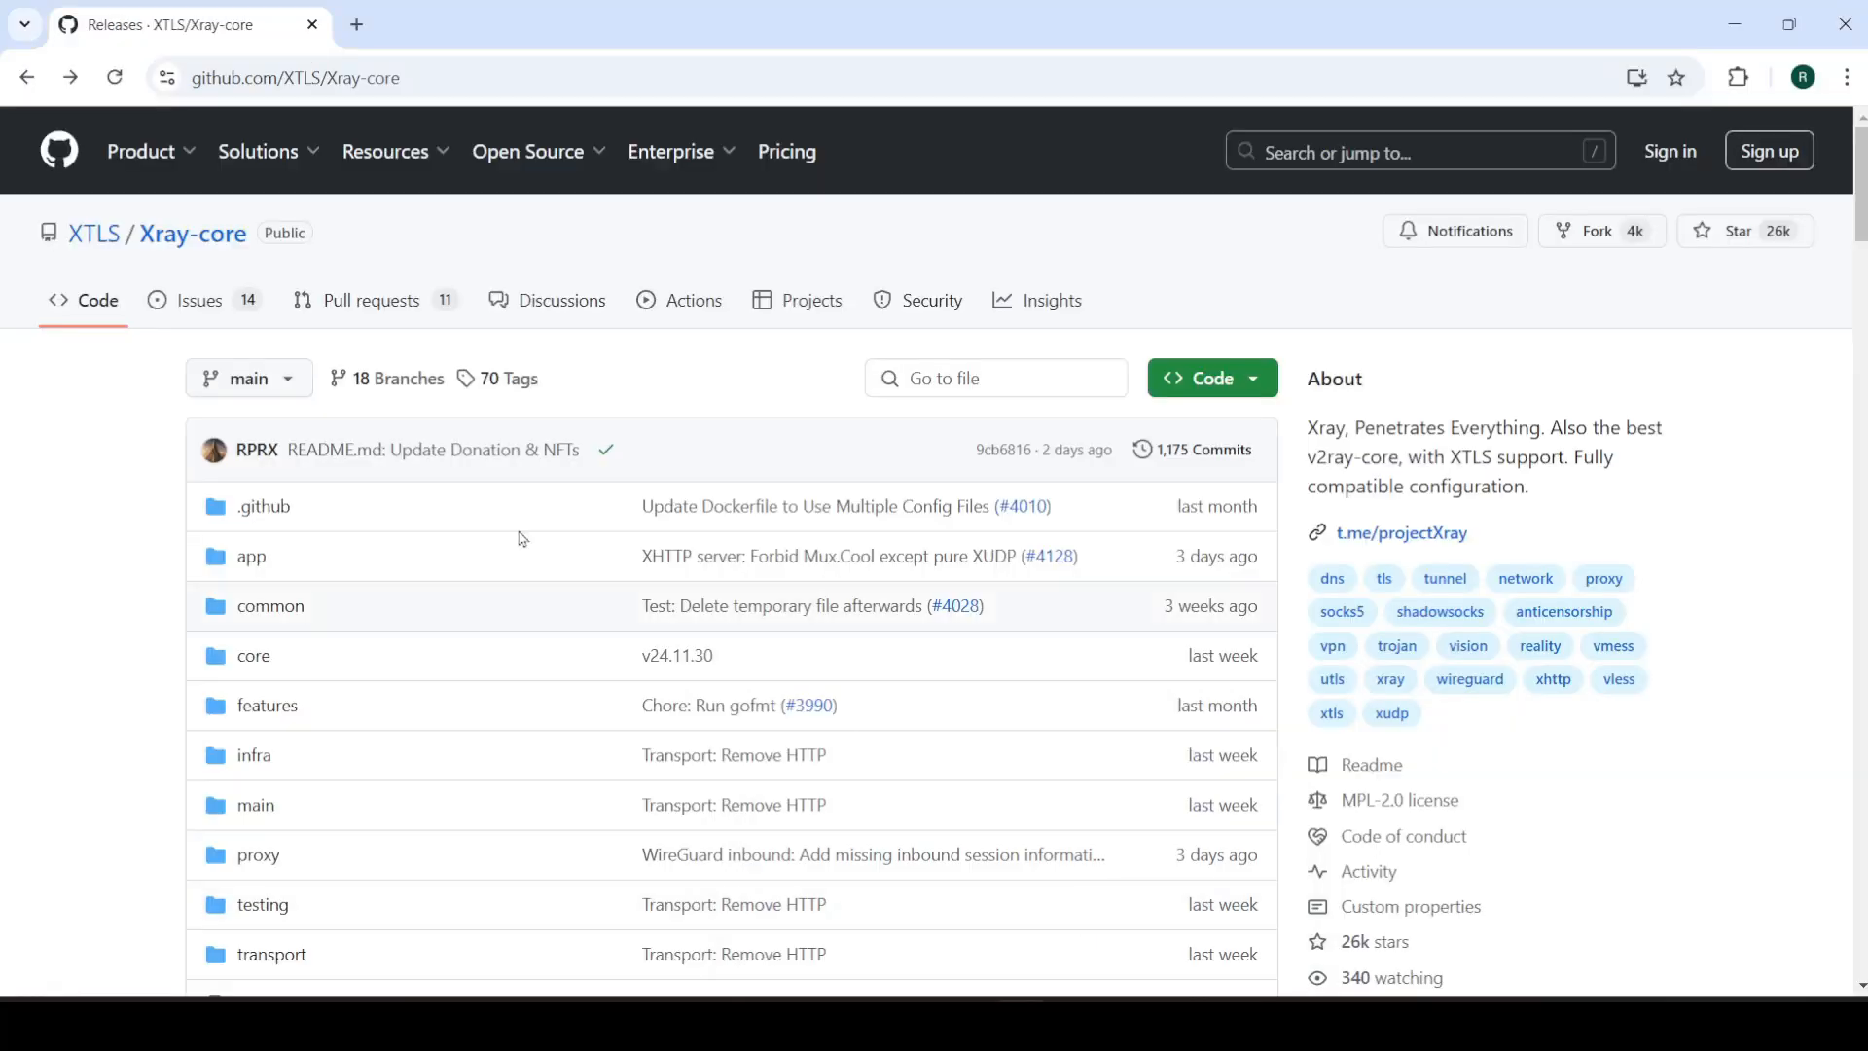
Scroll through the Xray-core v24.11.30 release assets list
{"action": "scroll", "scroll_direction": "down", "scroll_amount": 3}
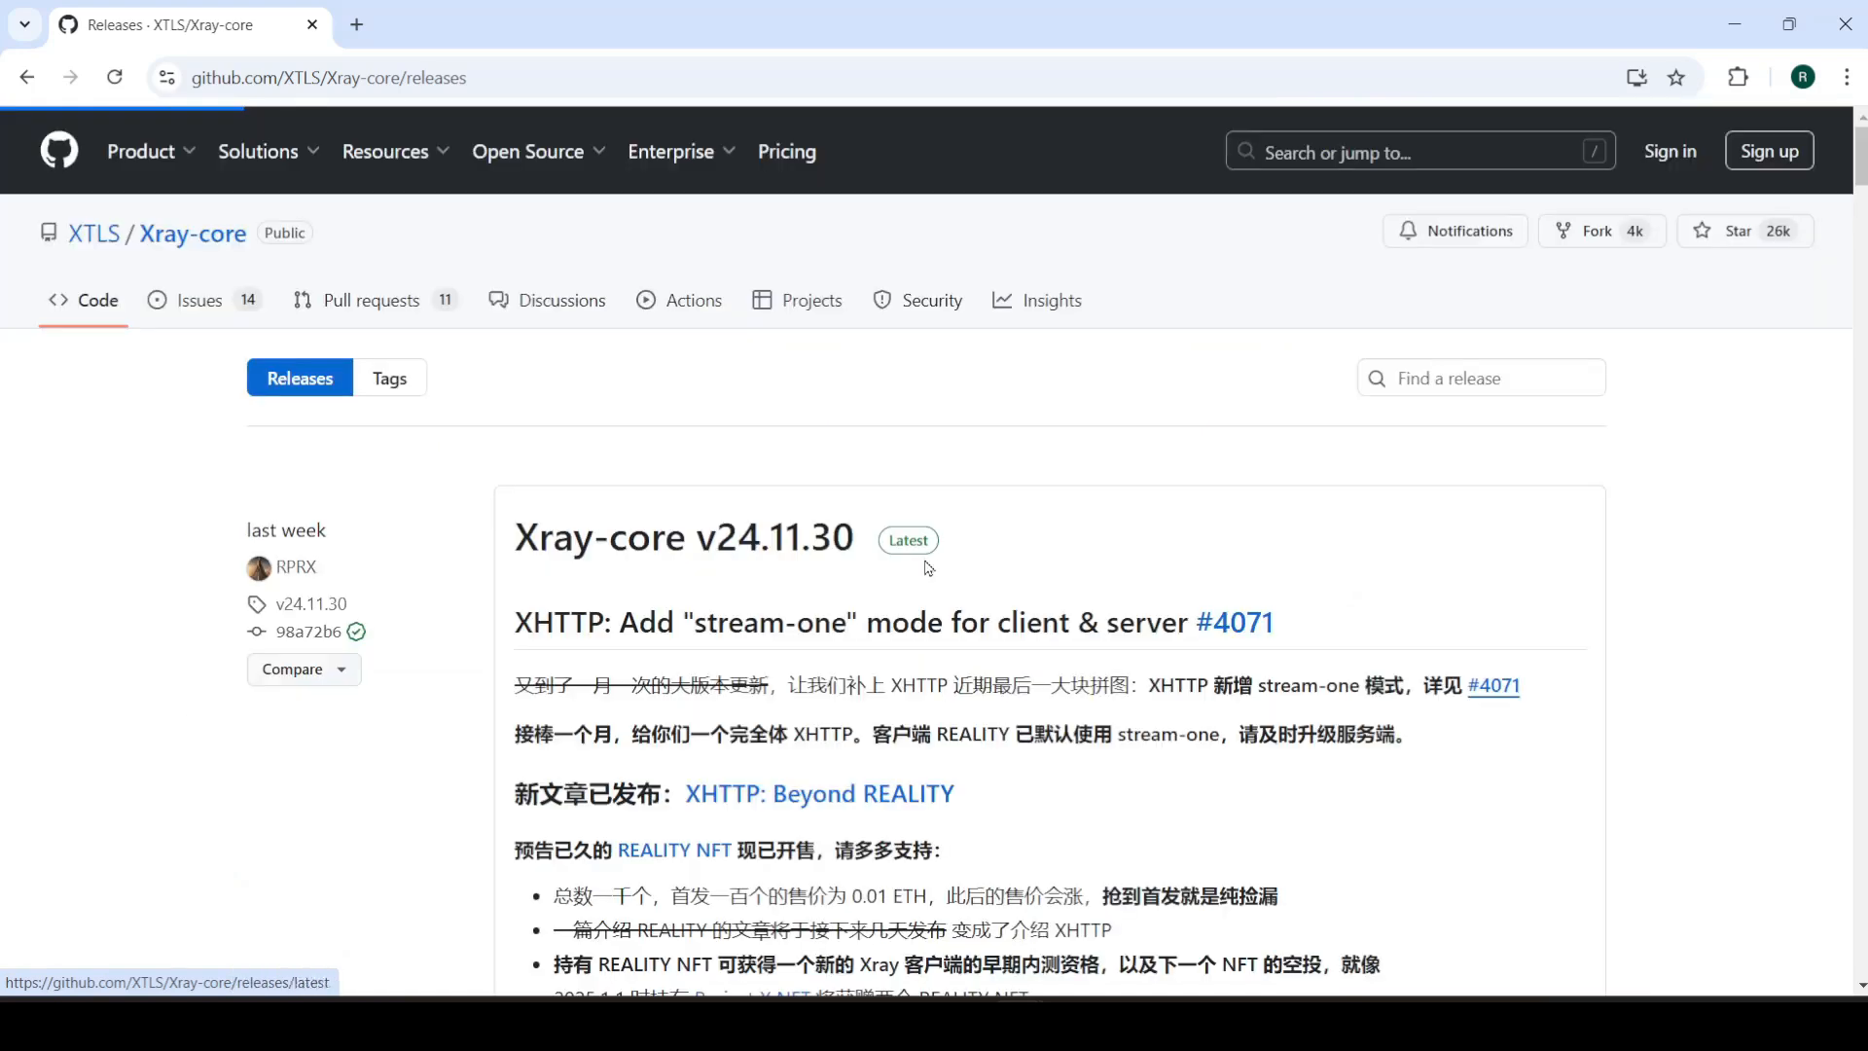
{"action": "scroll", "scroll_direction": "down", "scroll_amount": 3}
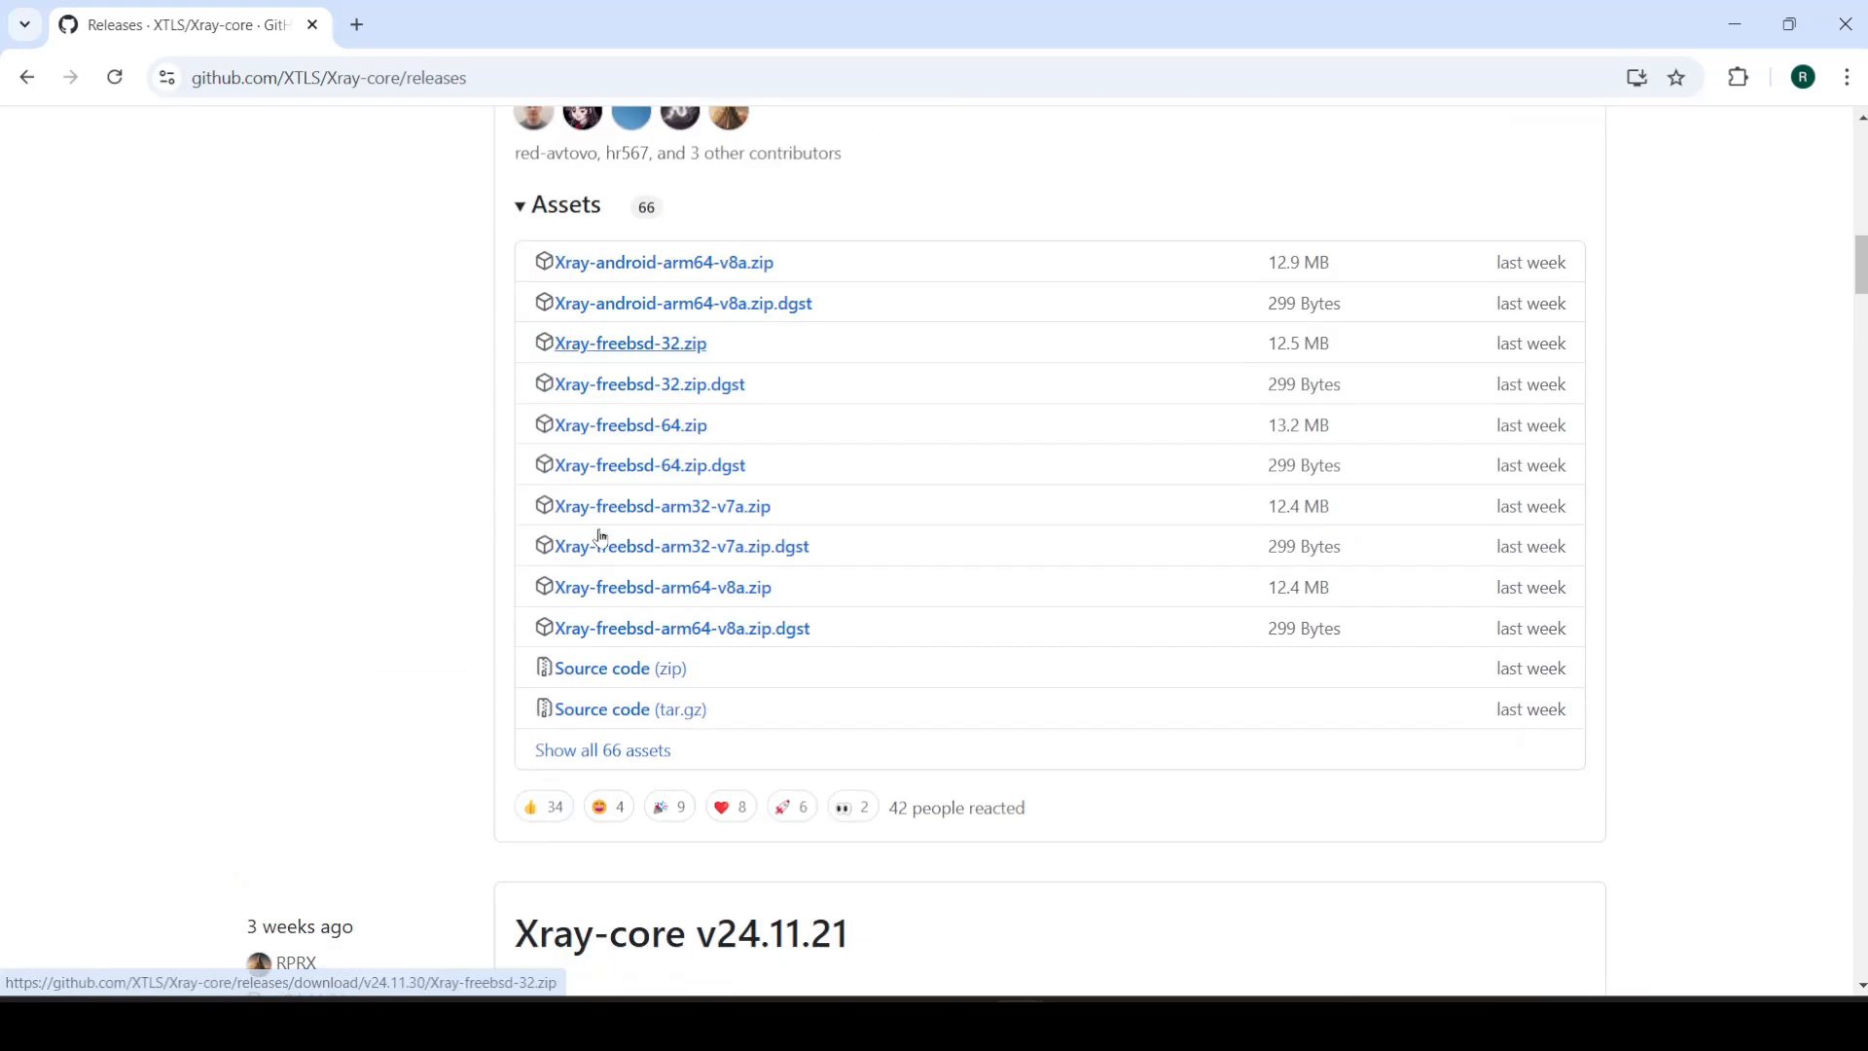
{"action": "scroll", "scroll_direction": "down", "scroll_amount": 3}
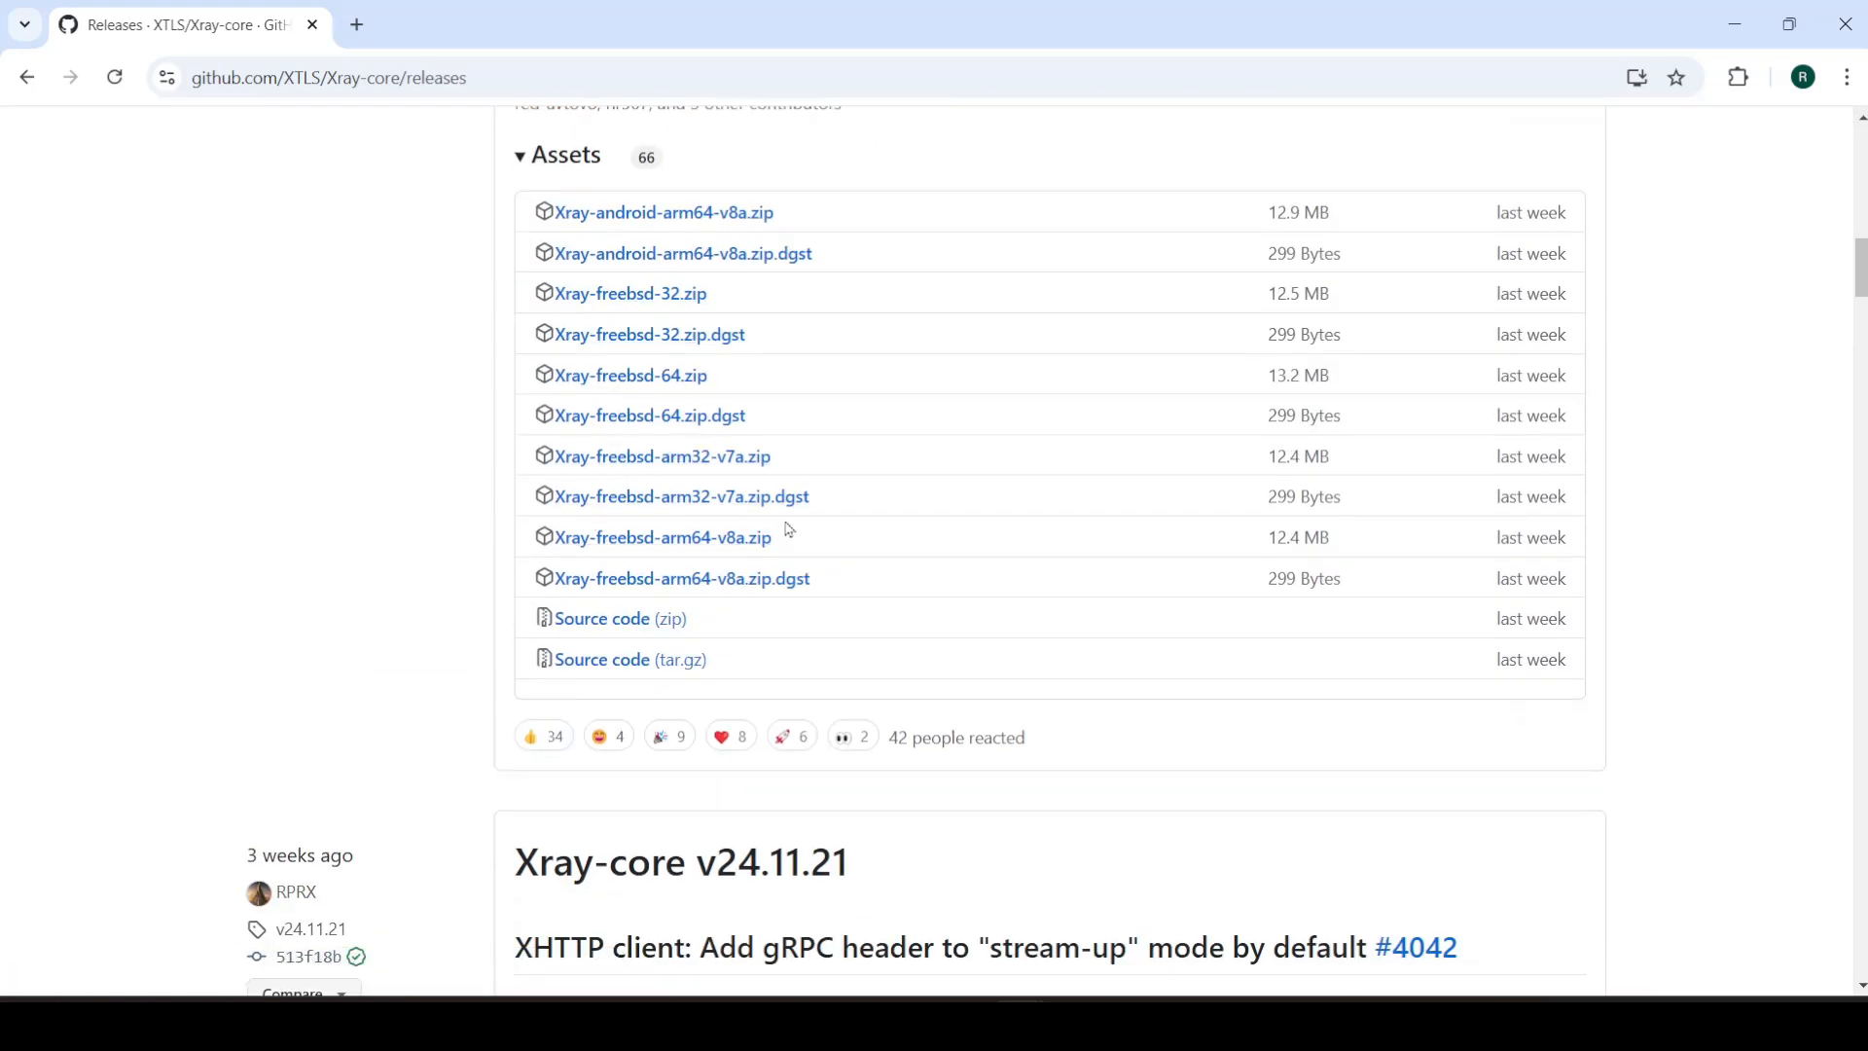
{"action": "scroll", "scroll_direction": "down", "scroll_amount": 3}
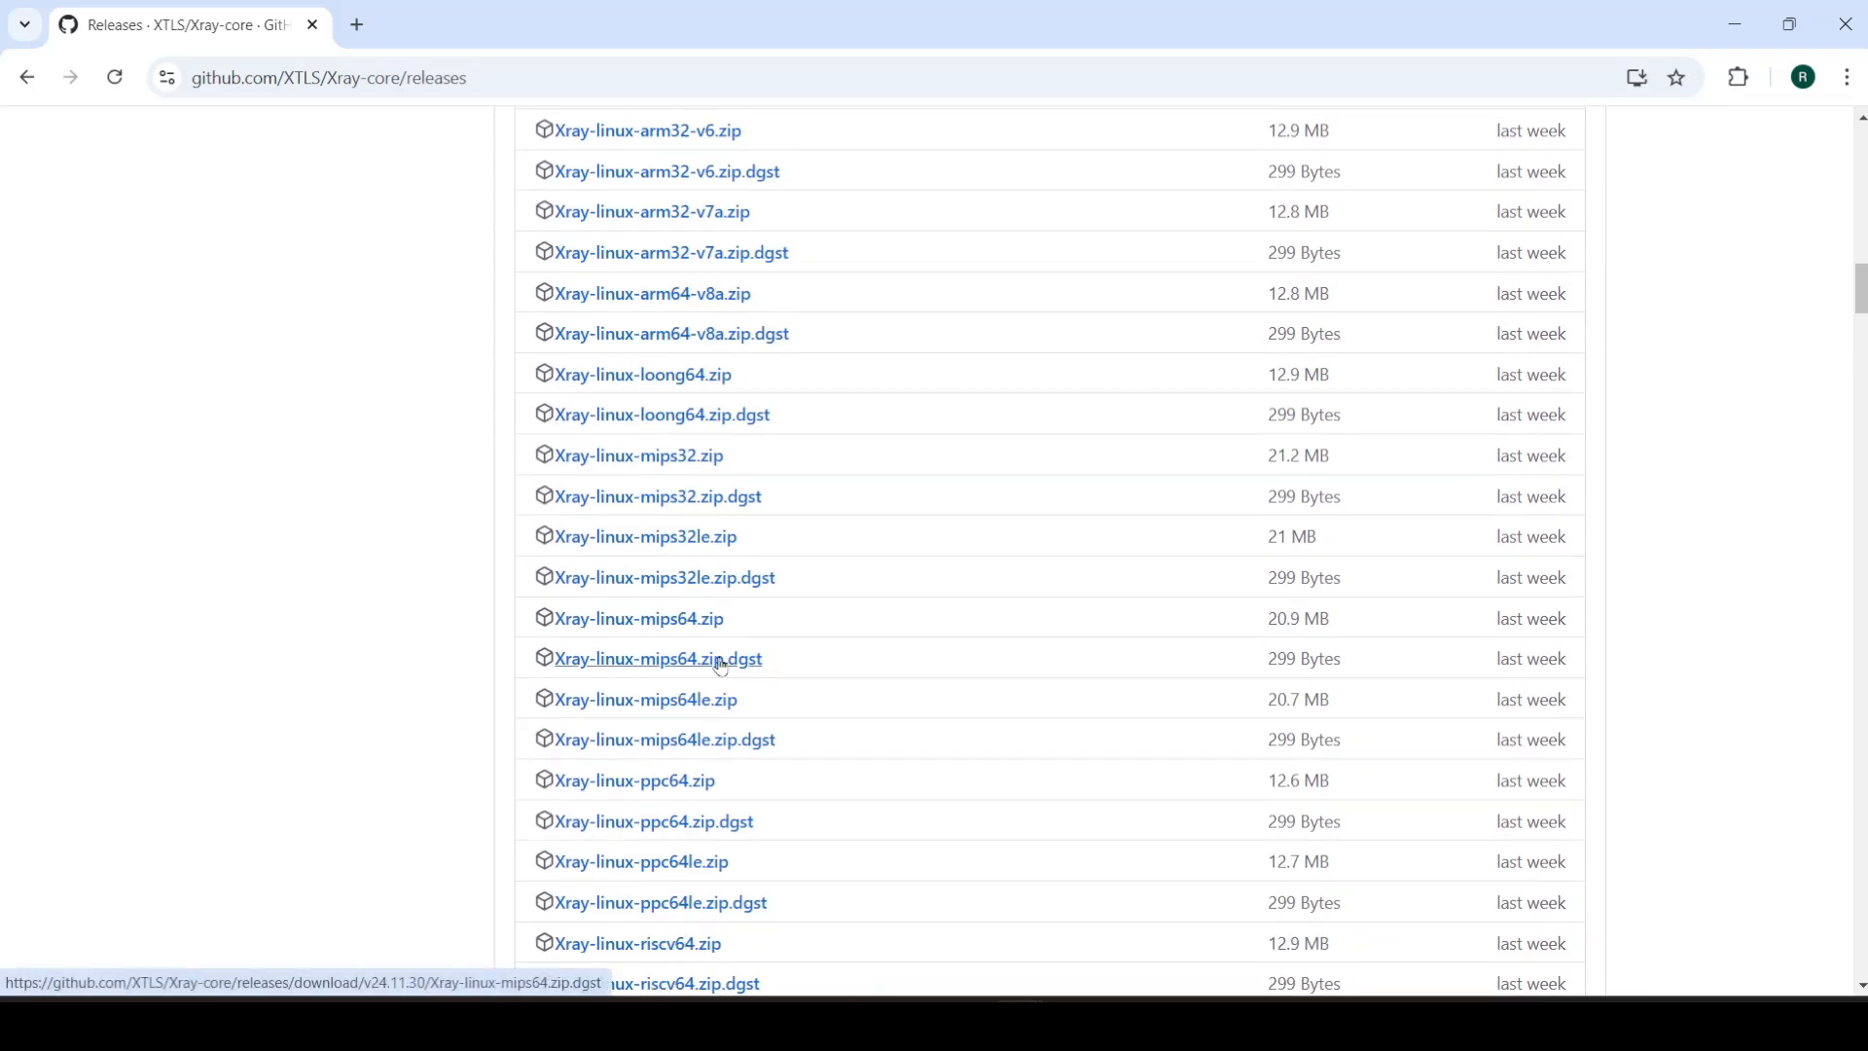
{"action": "scroll", "scroll_direction": "down", "scroll_amount": 3}
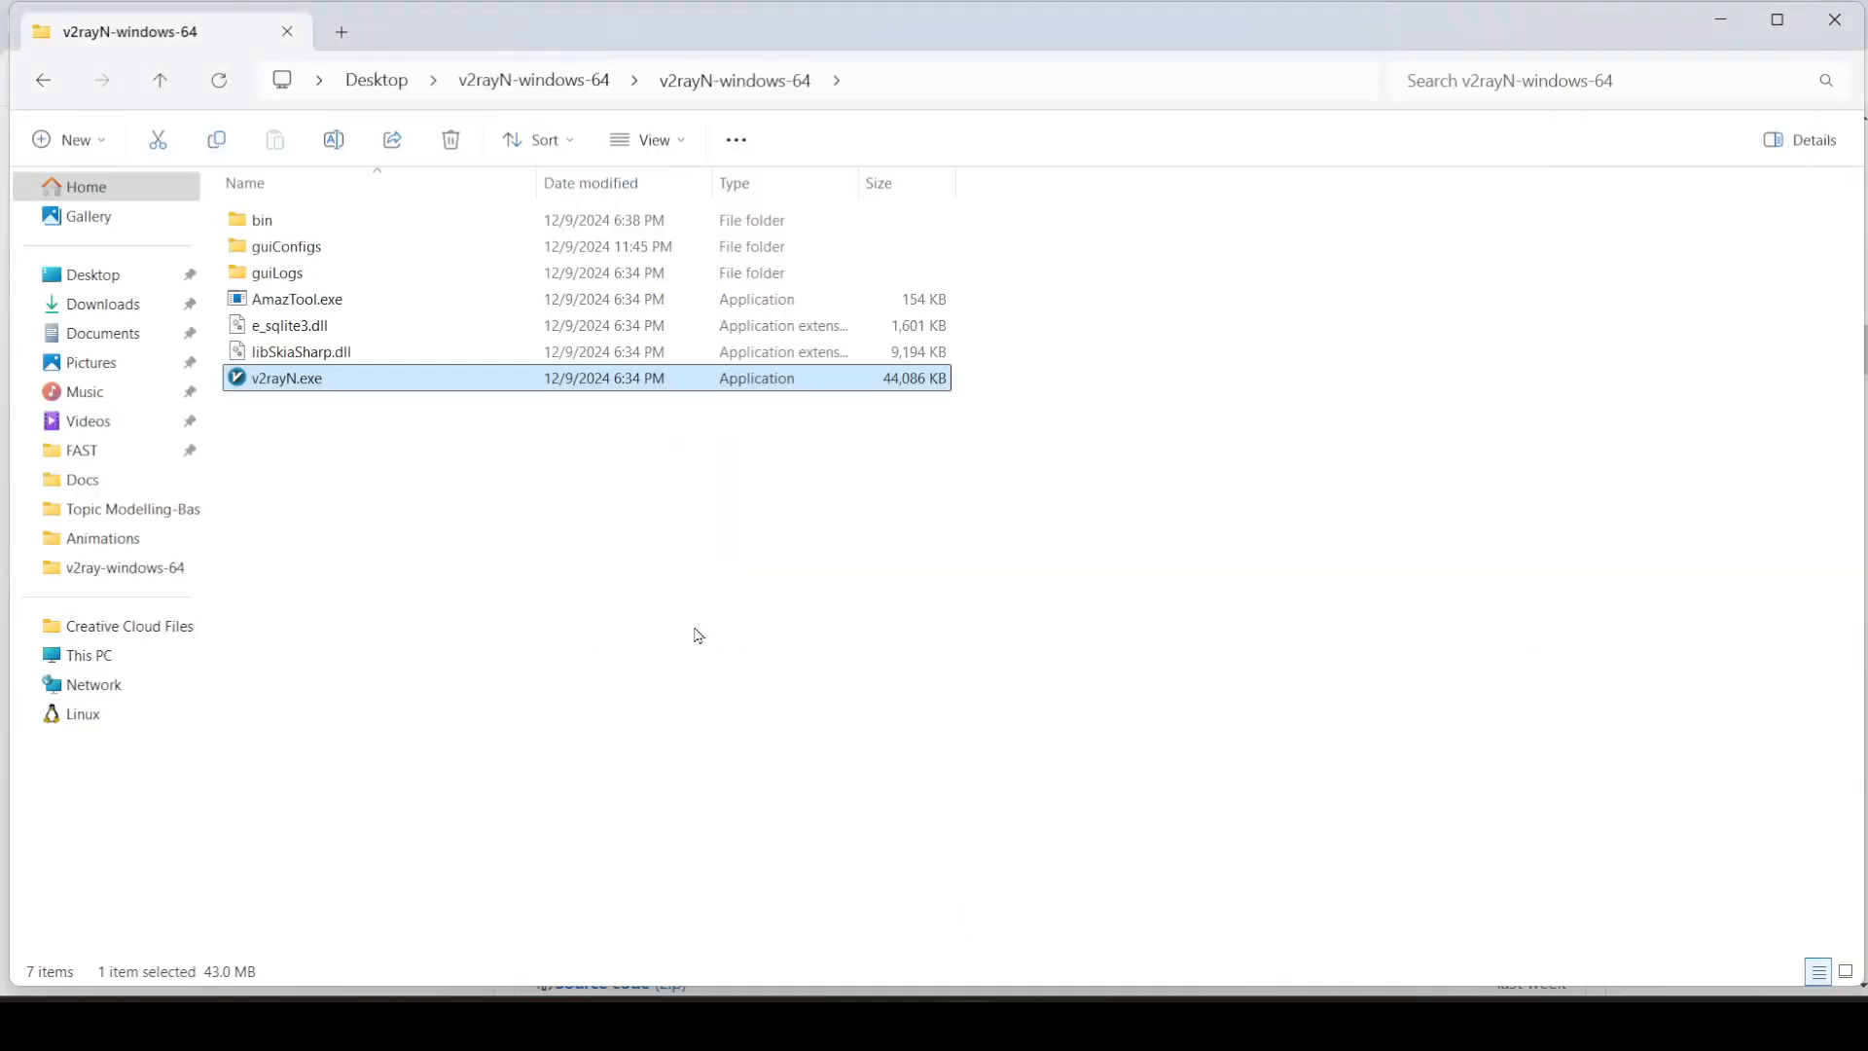
Extract Xray-windows-64.zip in v2rayN's bin\xray folder so xray.exe, geoip.dat and geosite.dat appear
{"action": "left_click", "coordinate": [261, 218]}
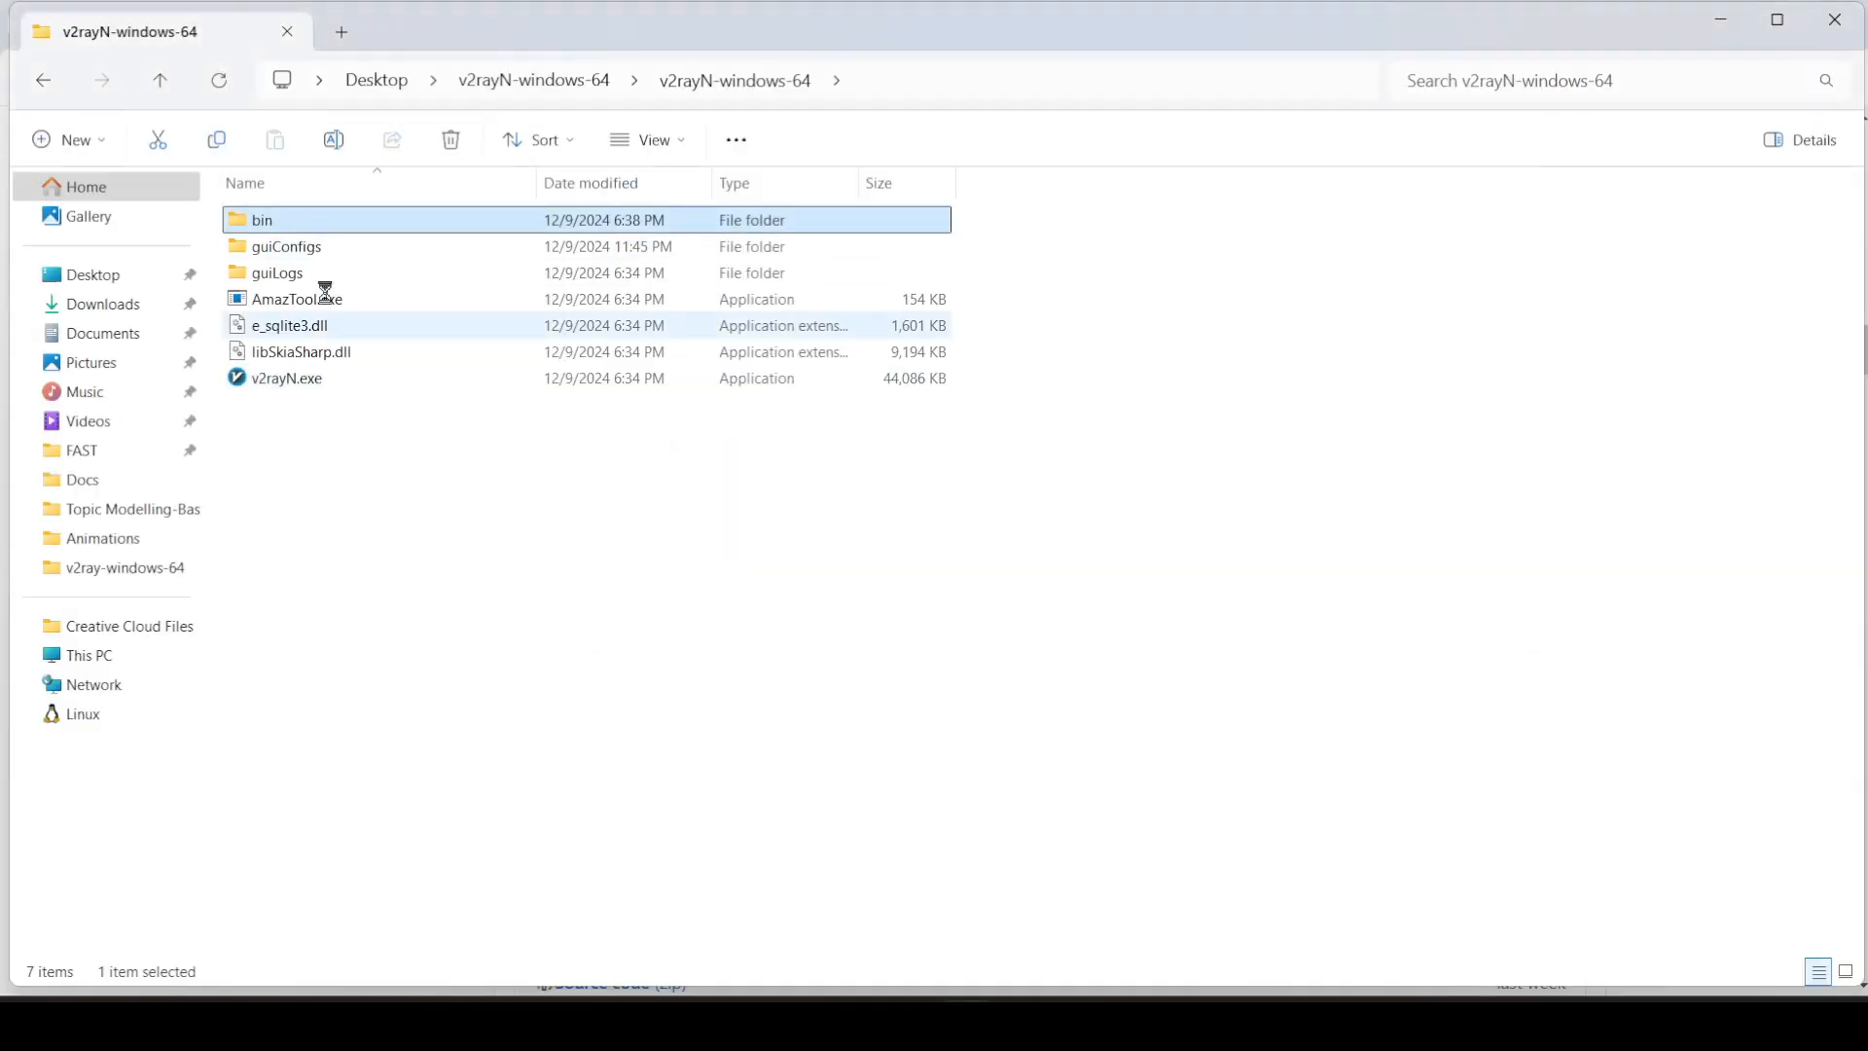
{"action": "double_click", "coordinate": [260, 218]}
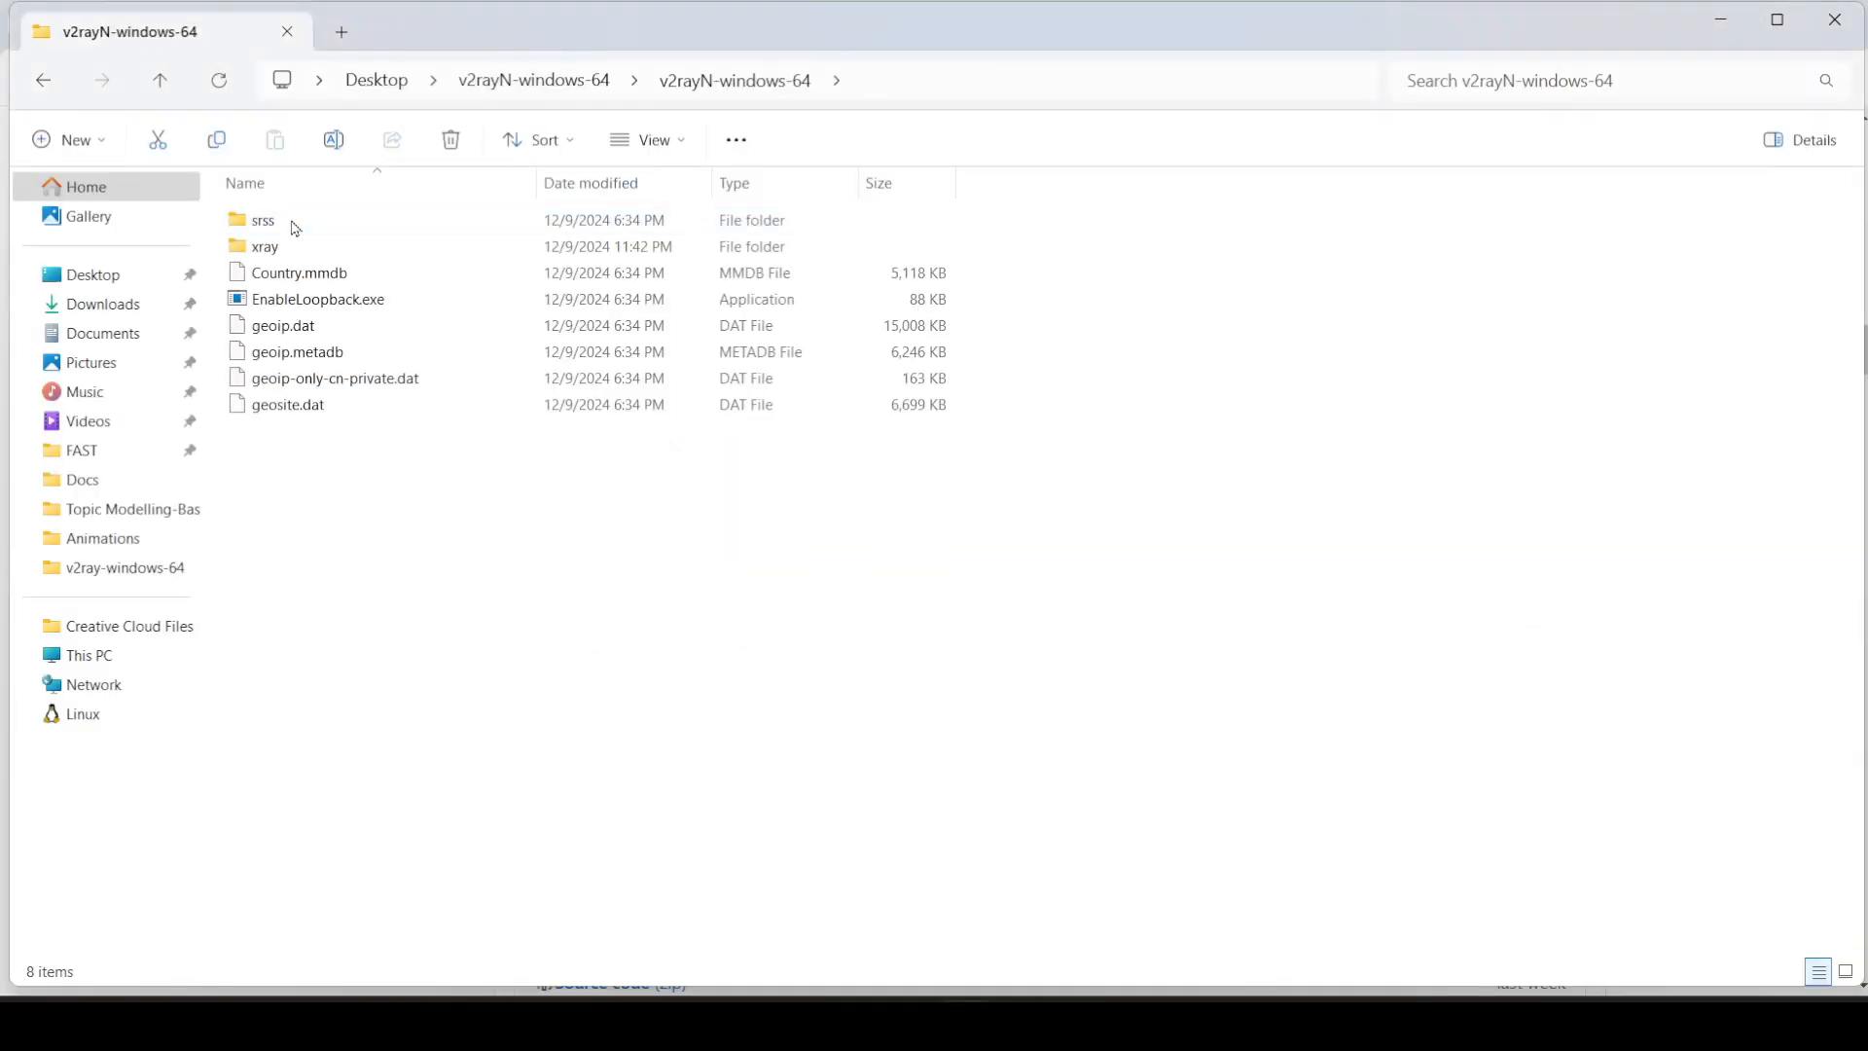
{"action": "double_click", "coordinate": [264, 247]}
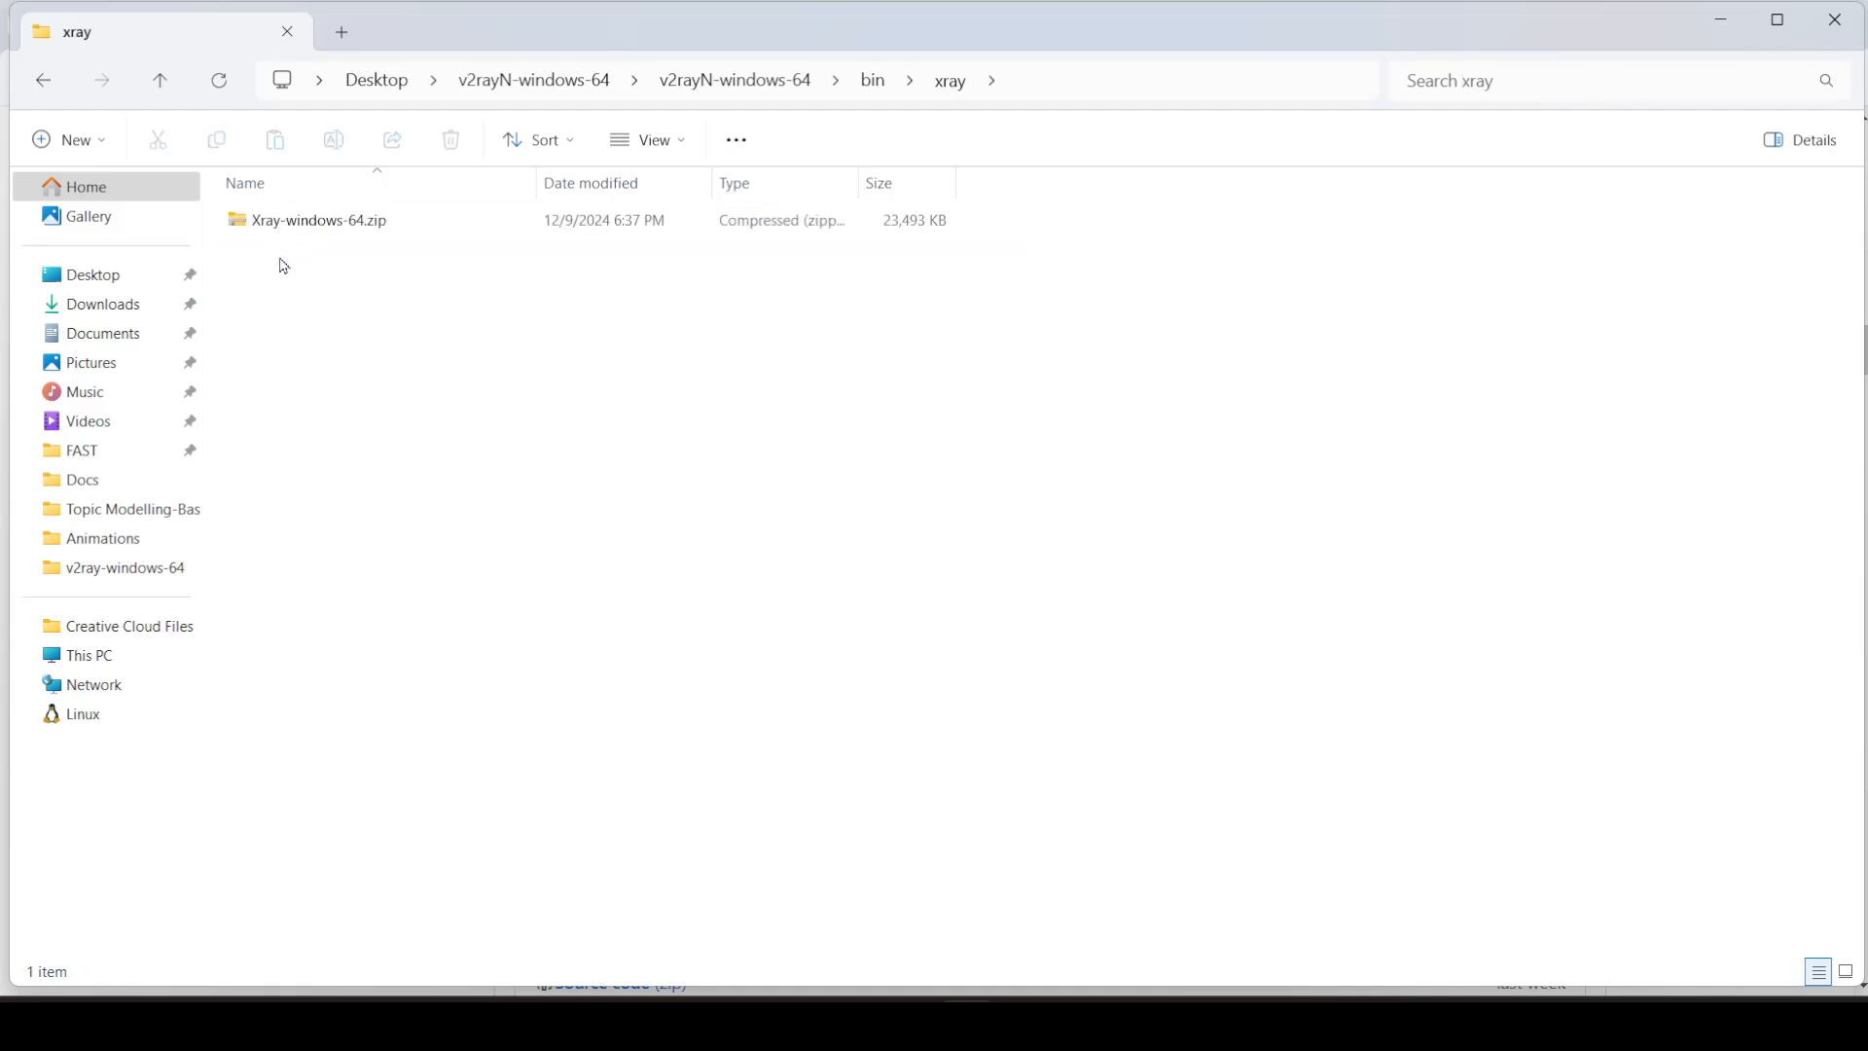
{"action": "left_click", "coordinate": [316, 220]}
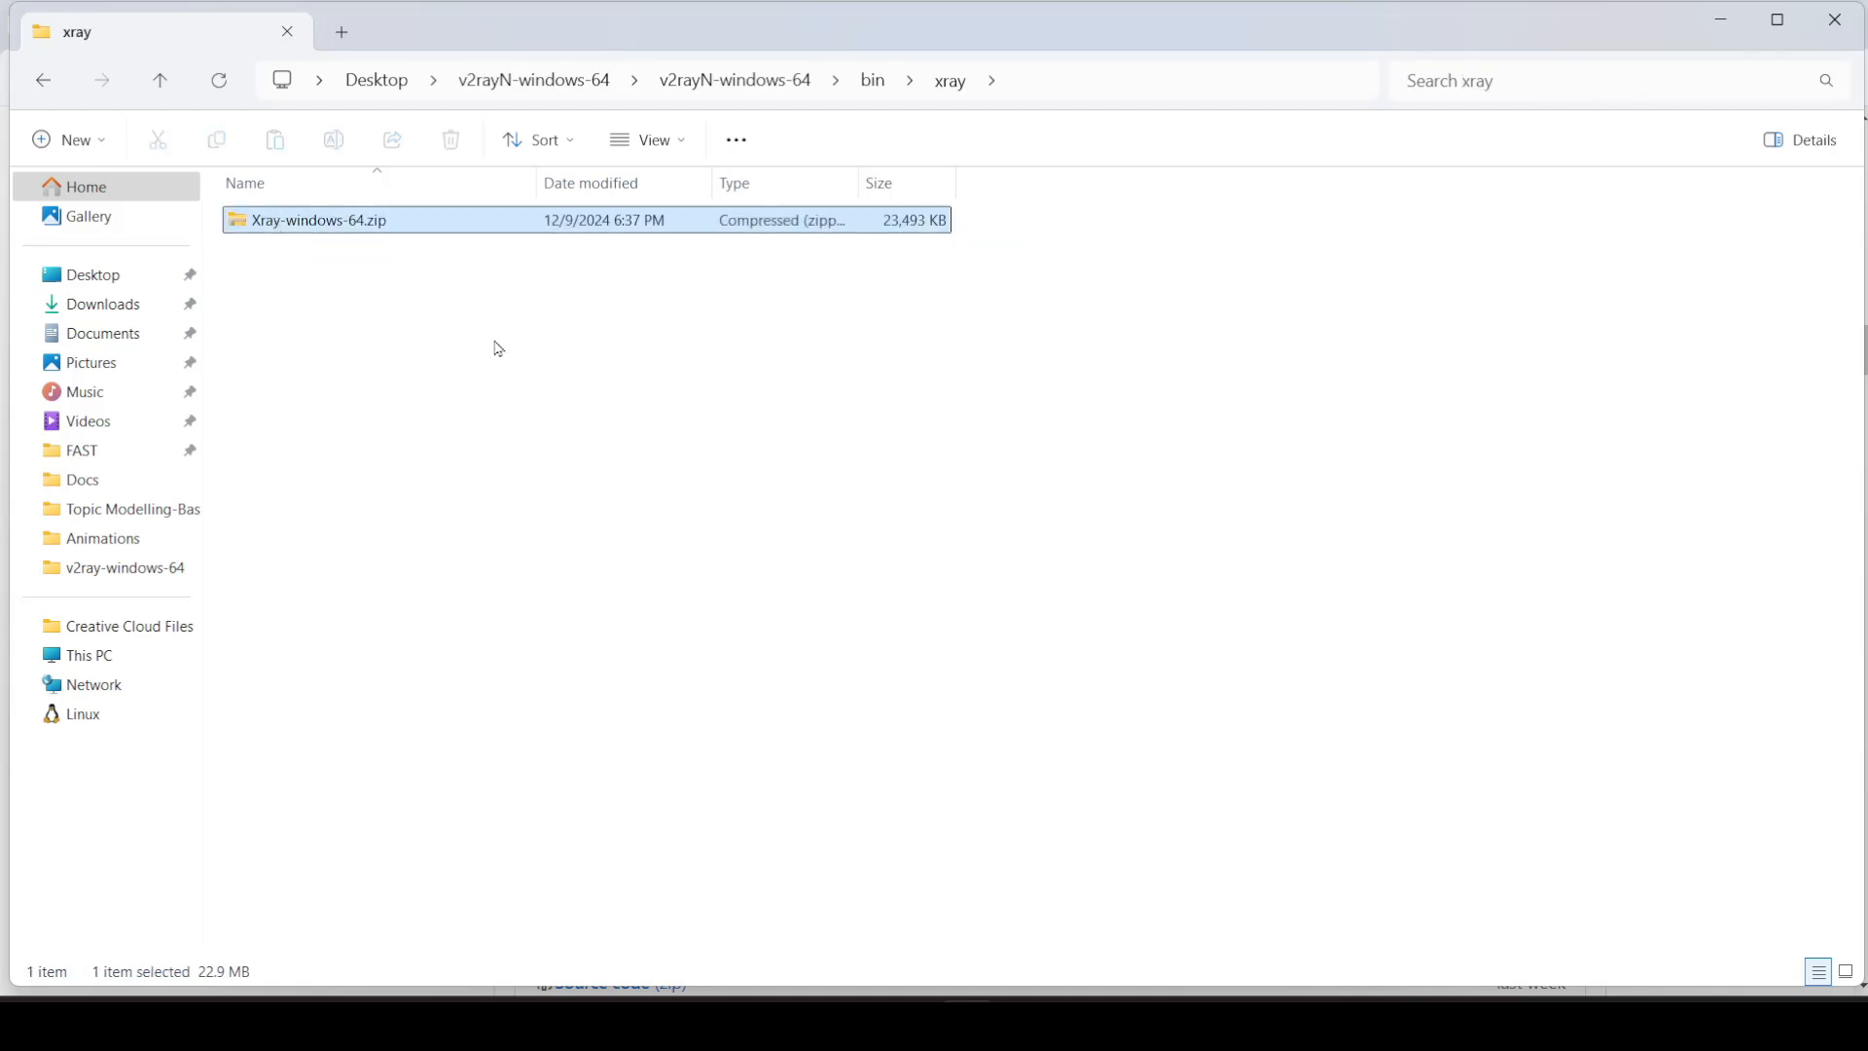
{"action": "mouse_move", "coordinate": [623, 525]}
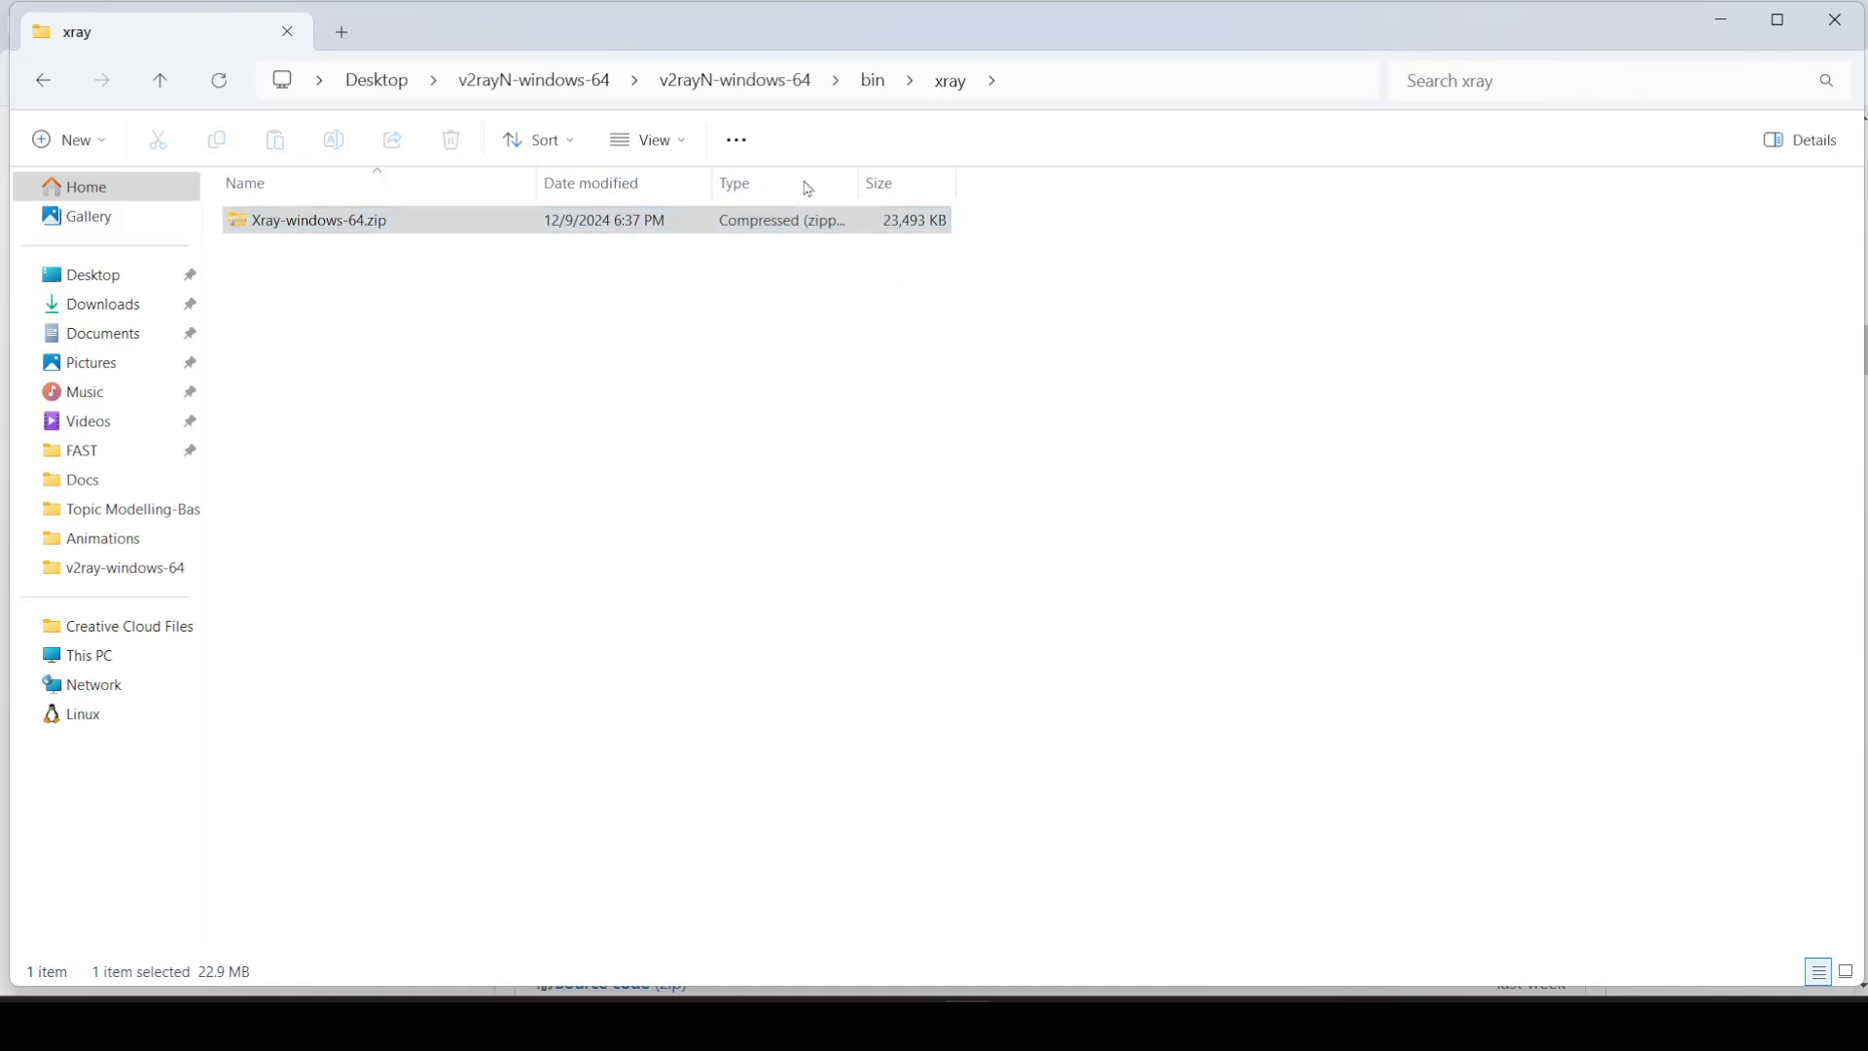
{"action": "right_click", "coordinate": [319, 220]}
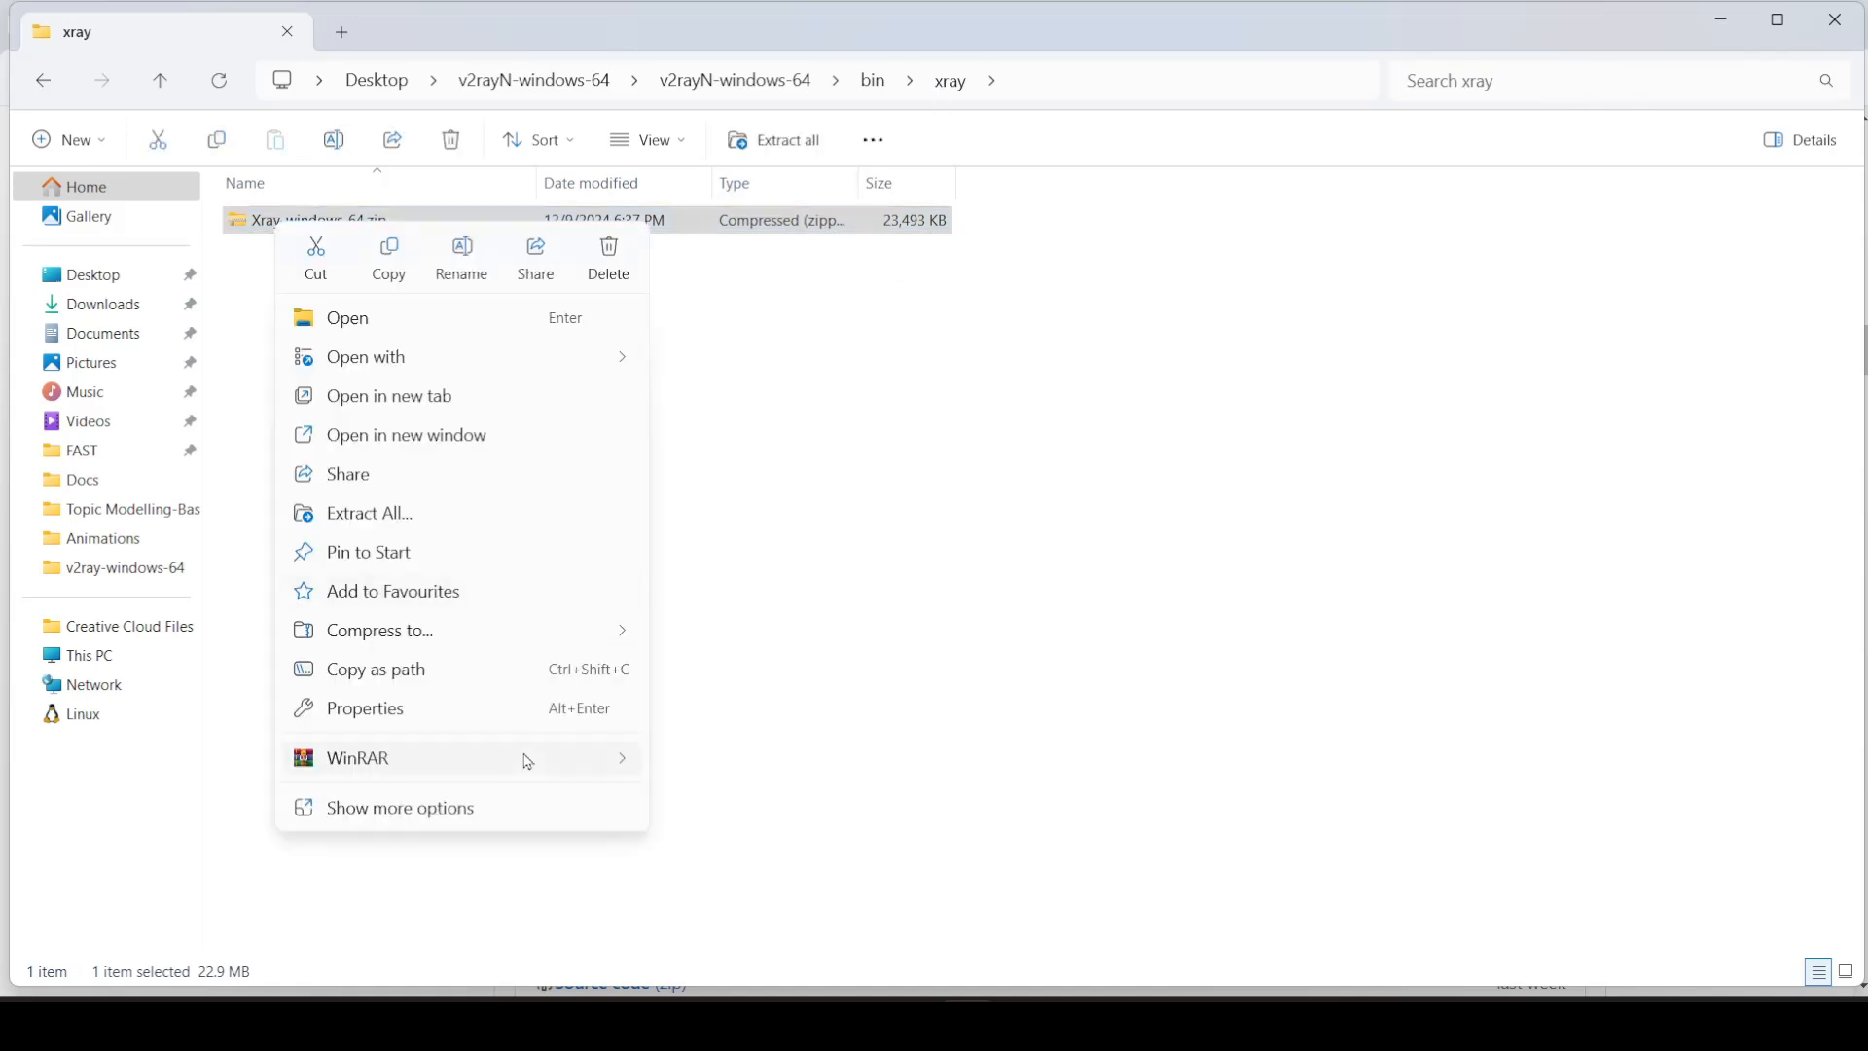
{"action": "left_click", "coordinate": [790, 868]}
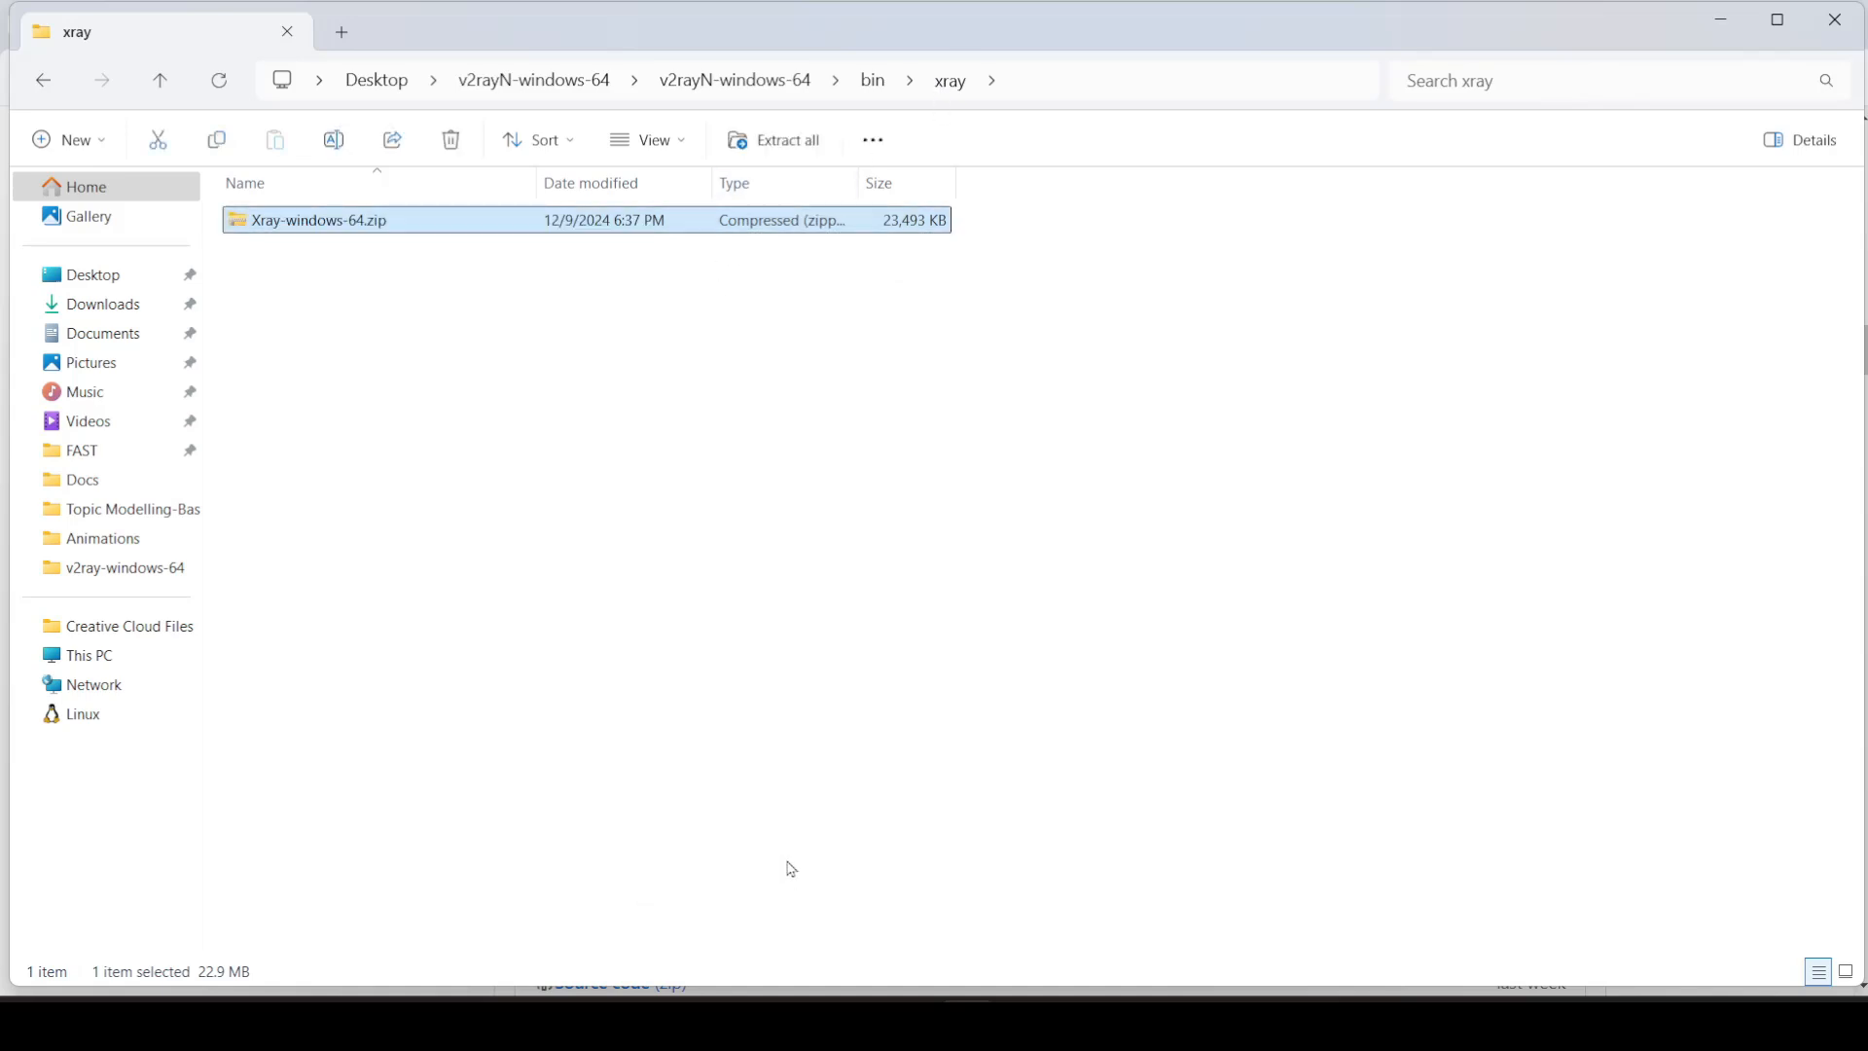
{"action": "mouse_move", "coordinate": [740, 341]}
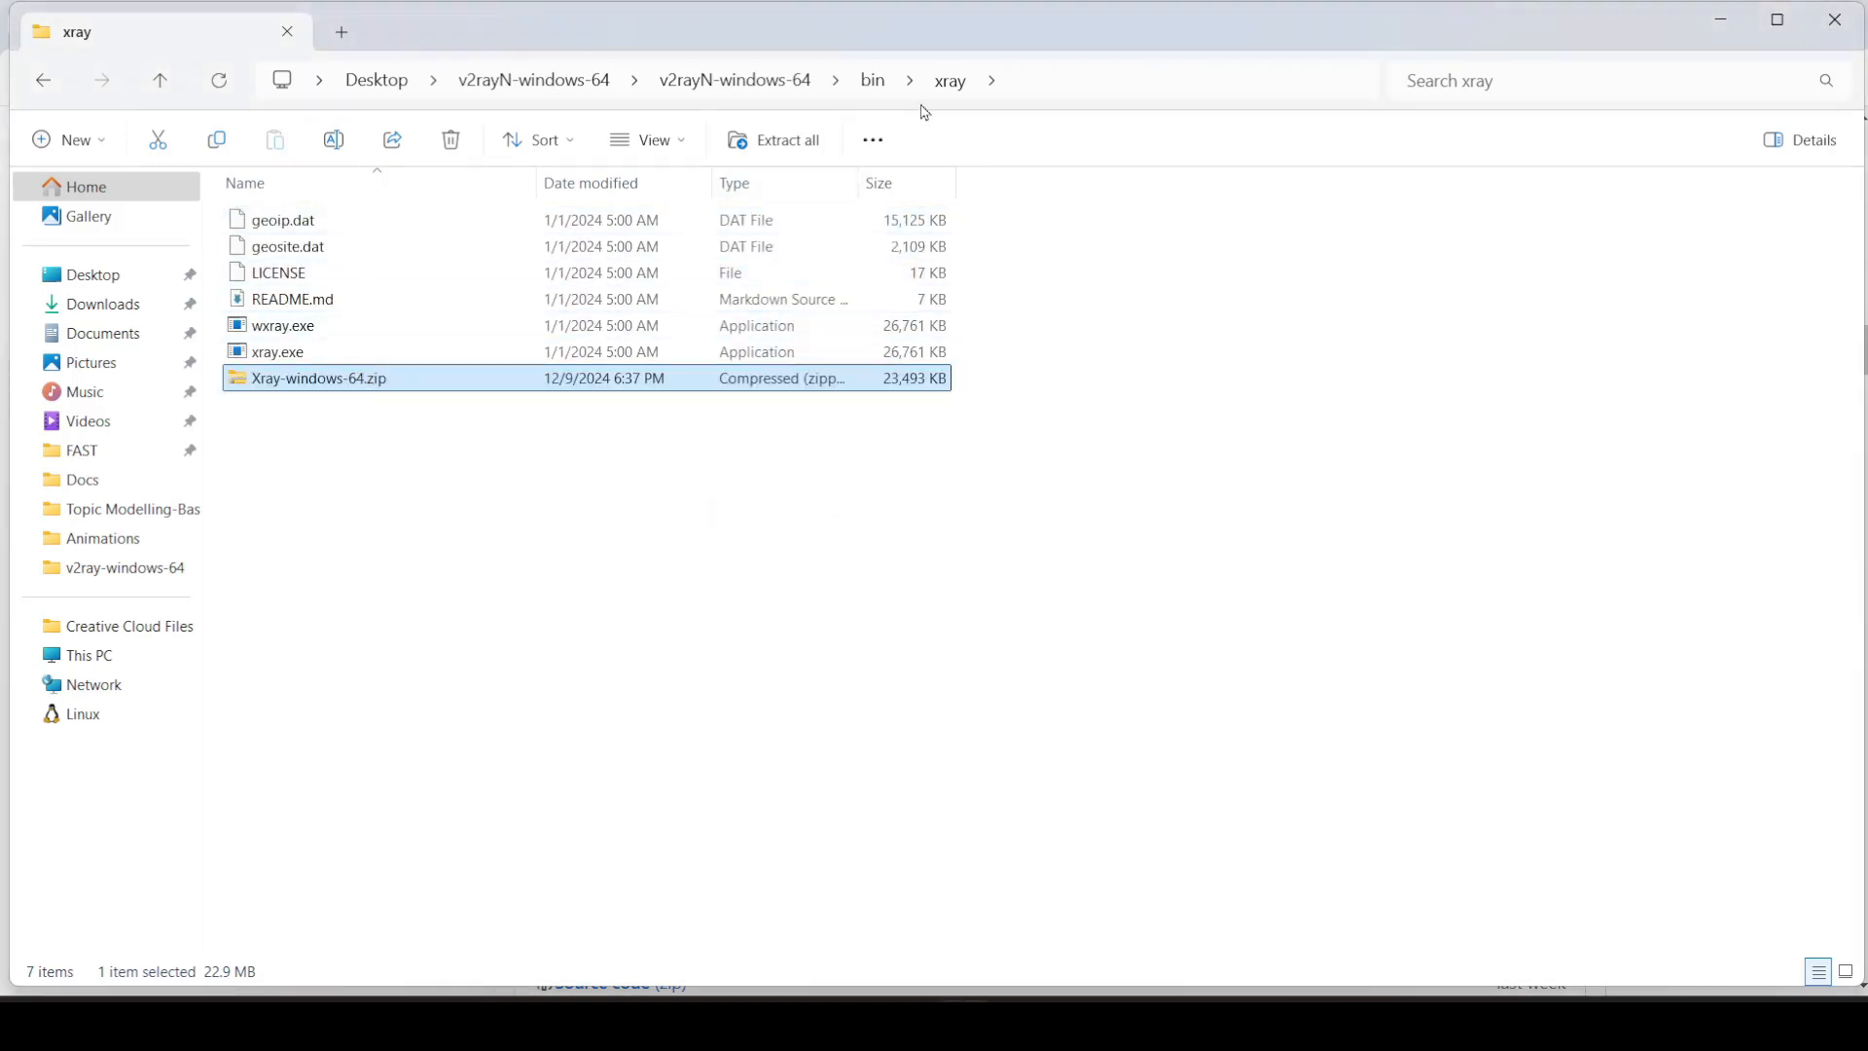
{"action": "mouse_move", "coordinate": [638, 212]}
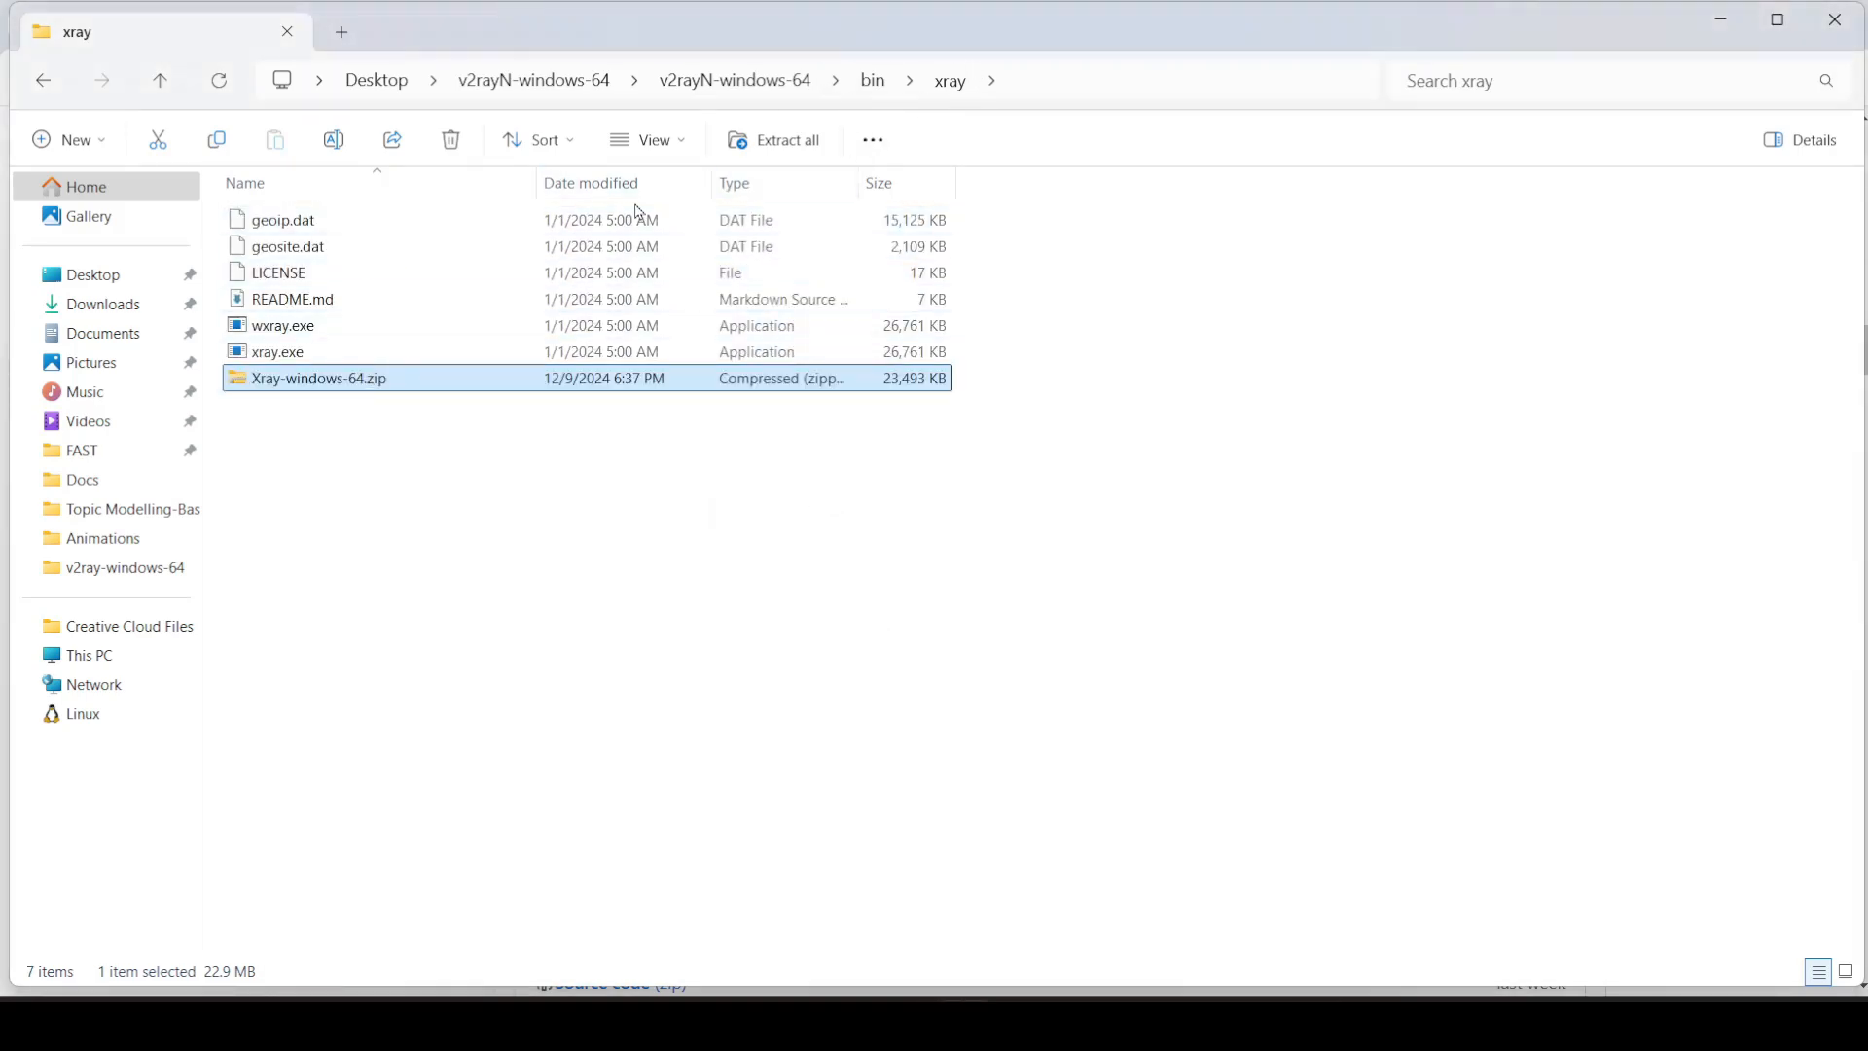
{"action": "mouse_move", "coordinate": [1109, 784]}
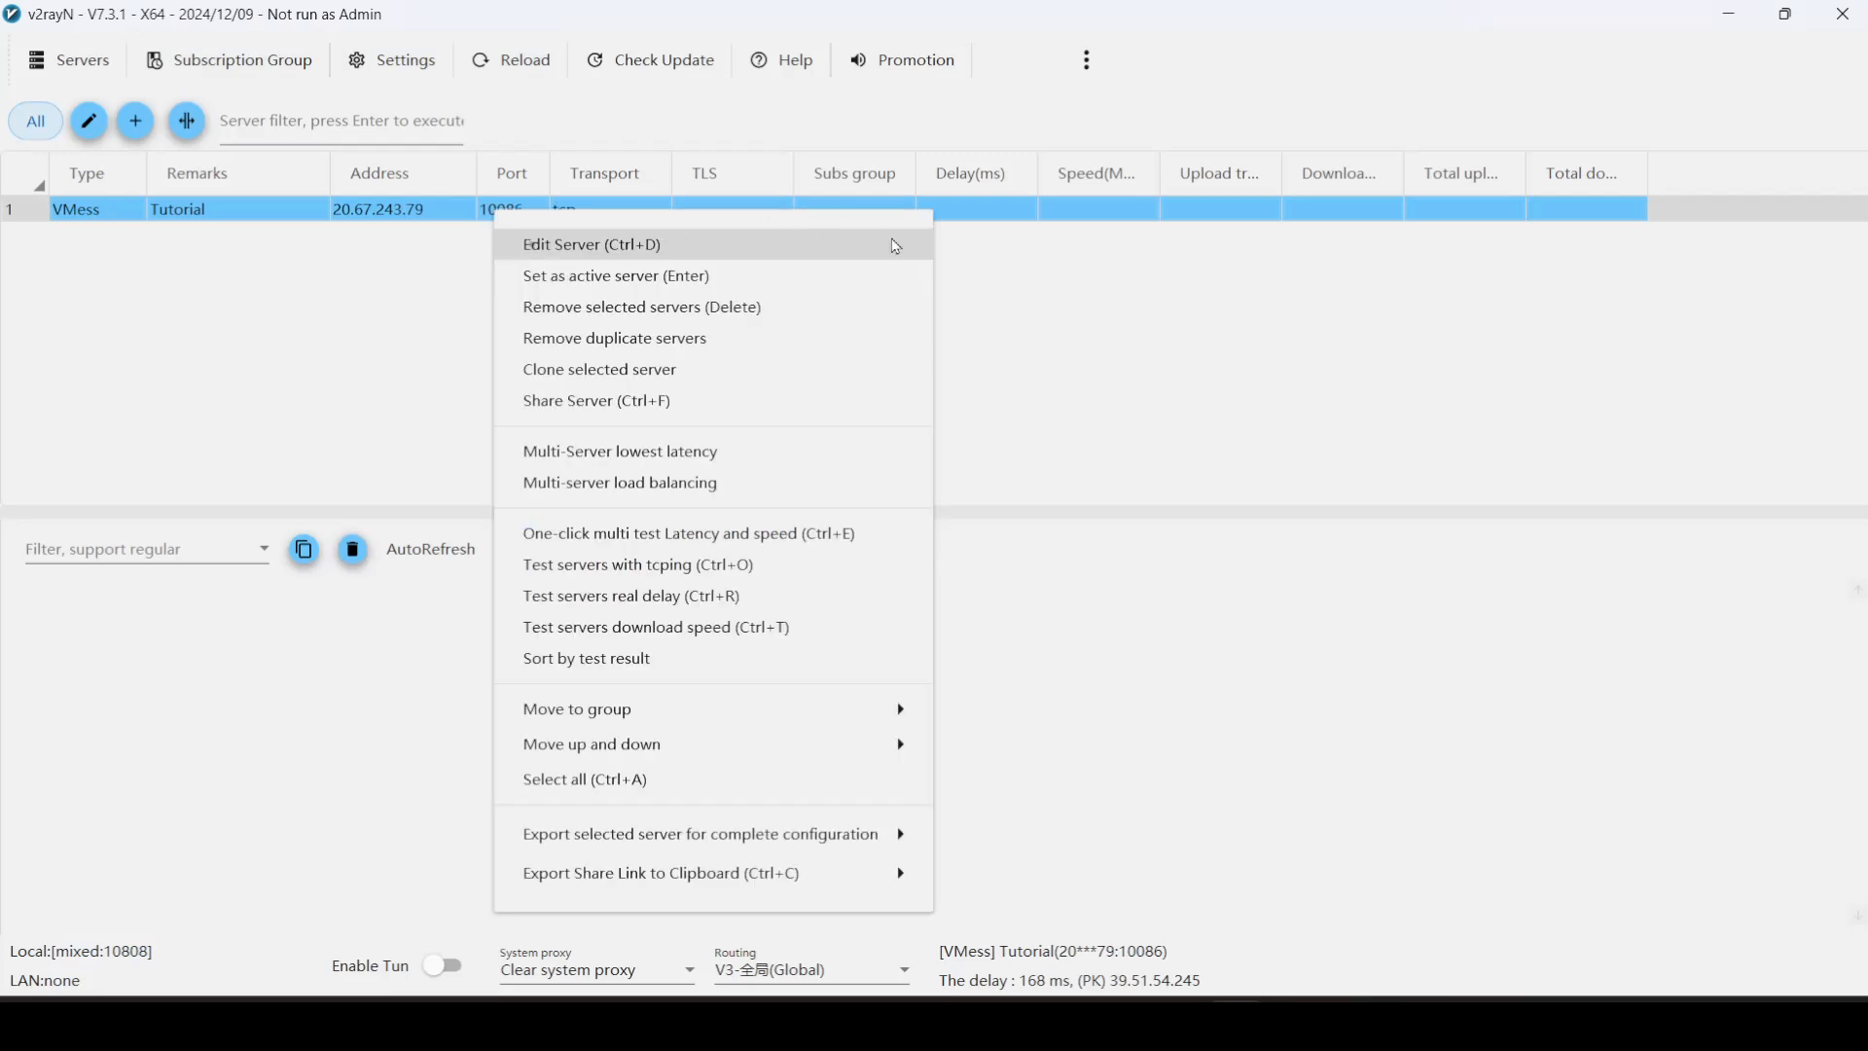
Run a tcping delay test on the Tutorial server, which reads -1
{"action": "left_click", "coordinate": [589, 245]}
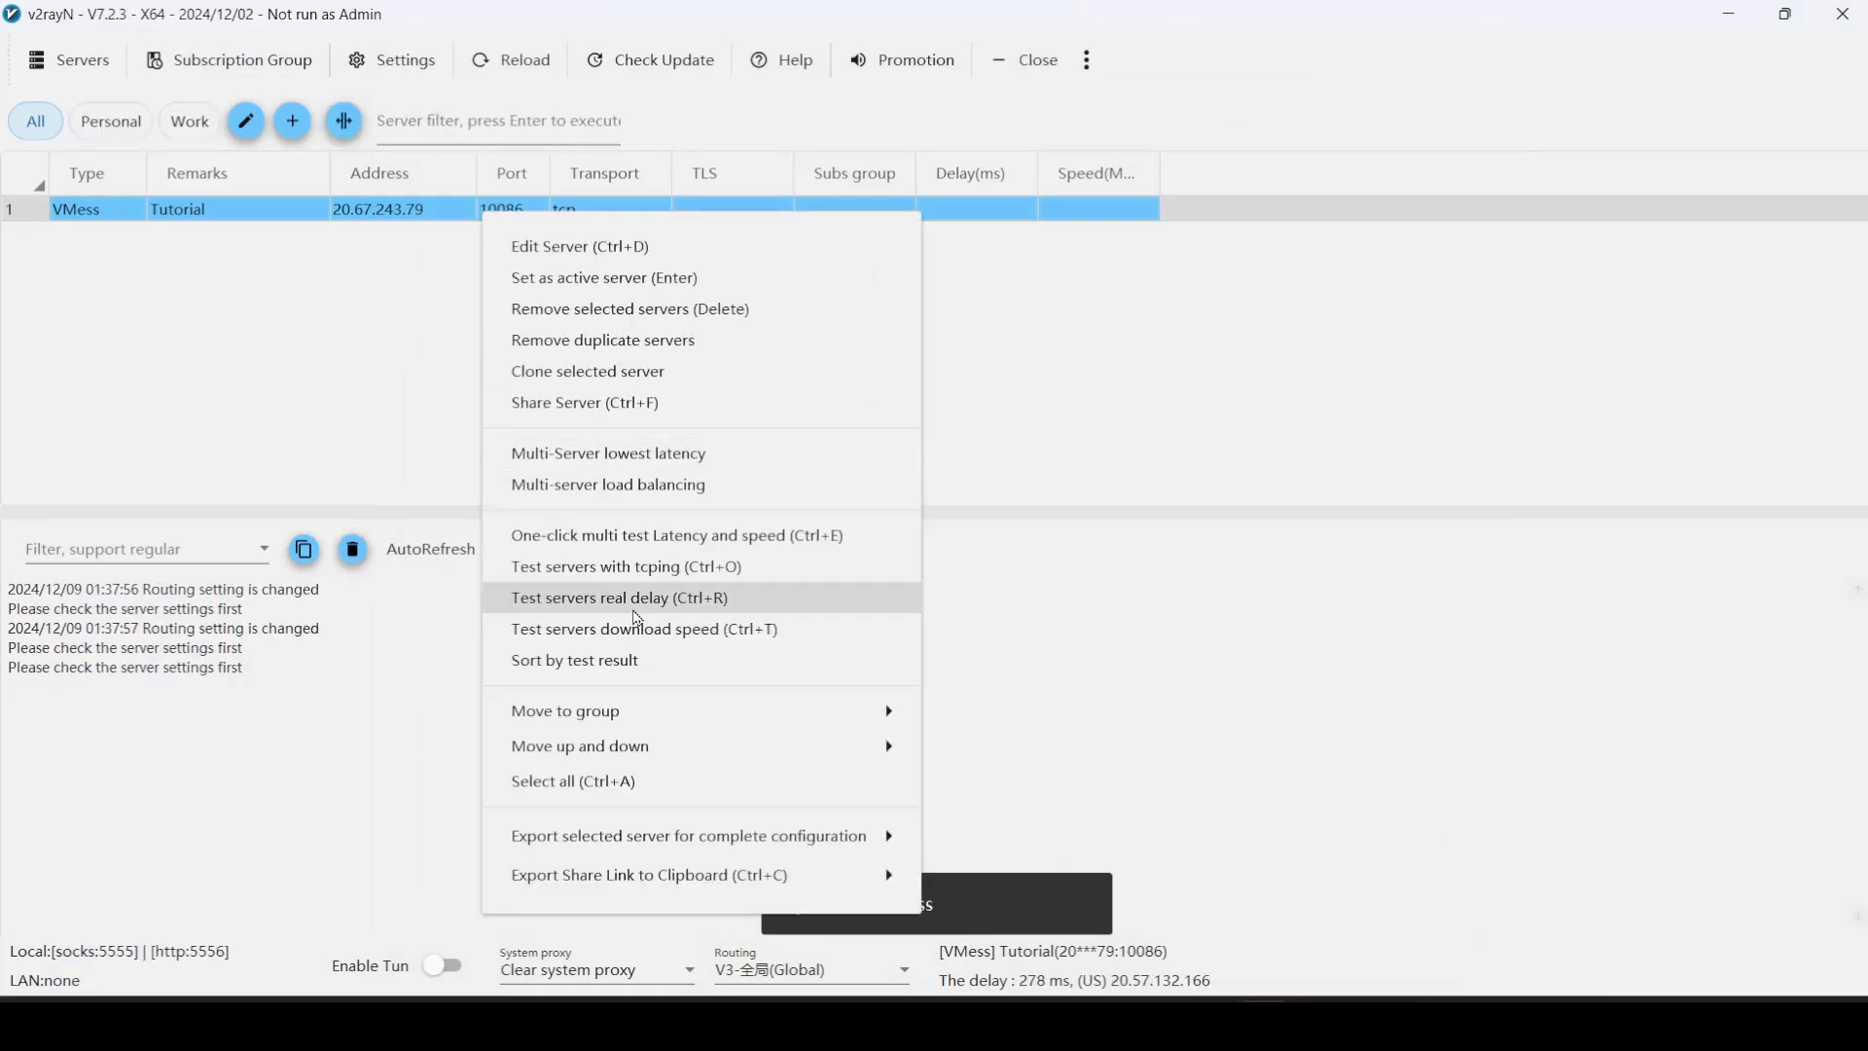
{"action": "mouse_move", "coordinate": [529, 581]}
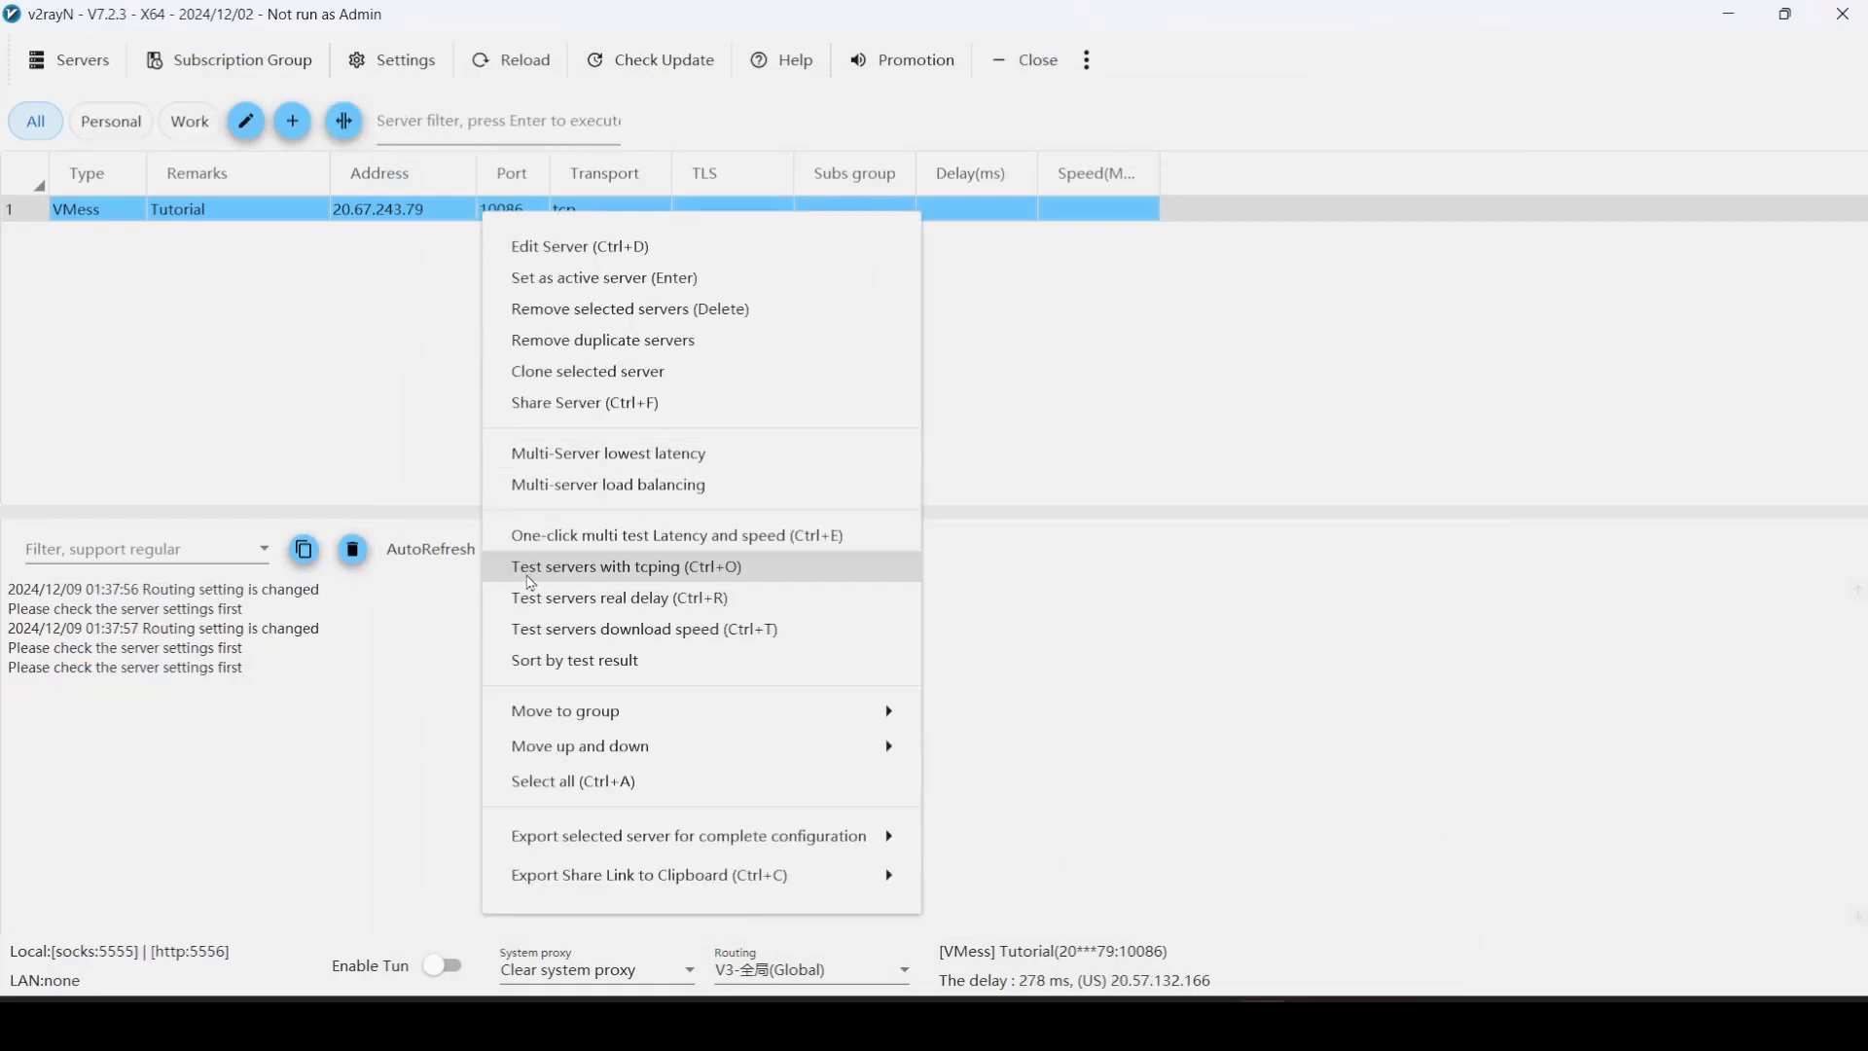
{"action": "left_click", "coordinate": [627, 567]}
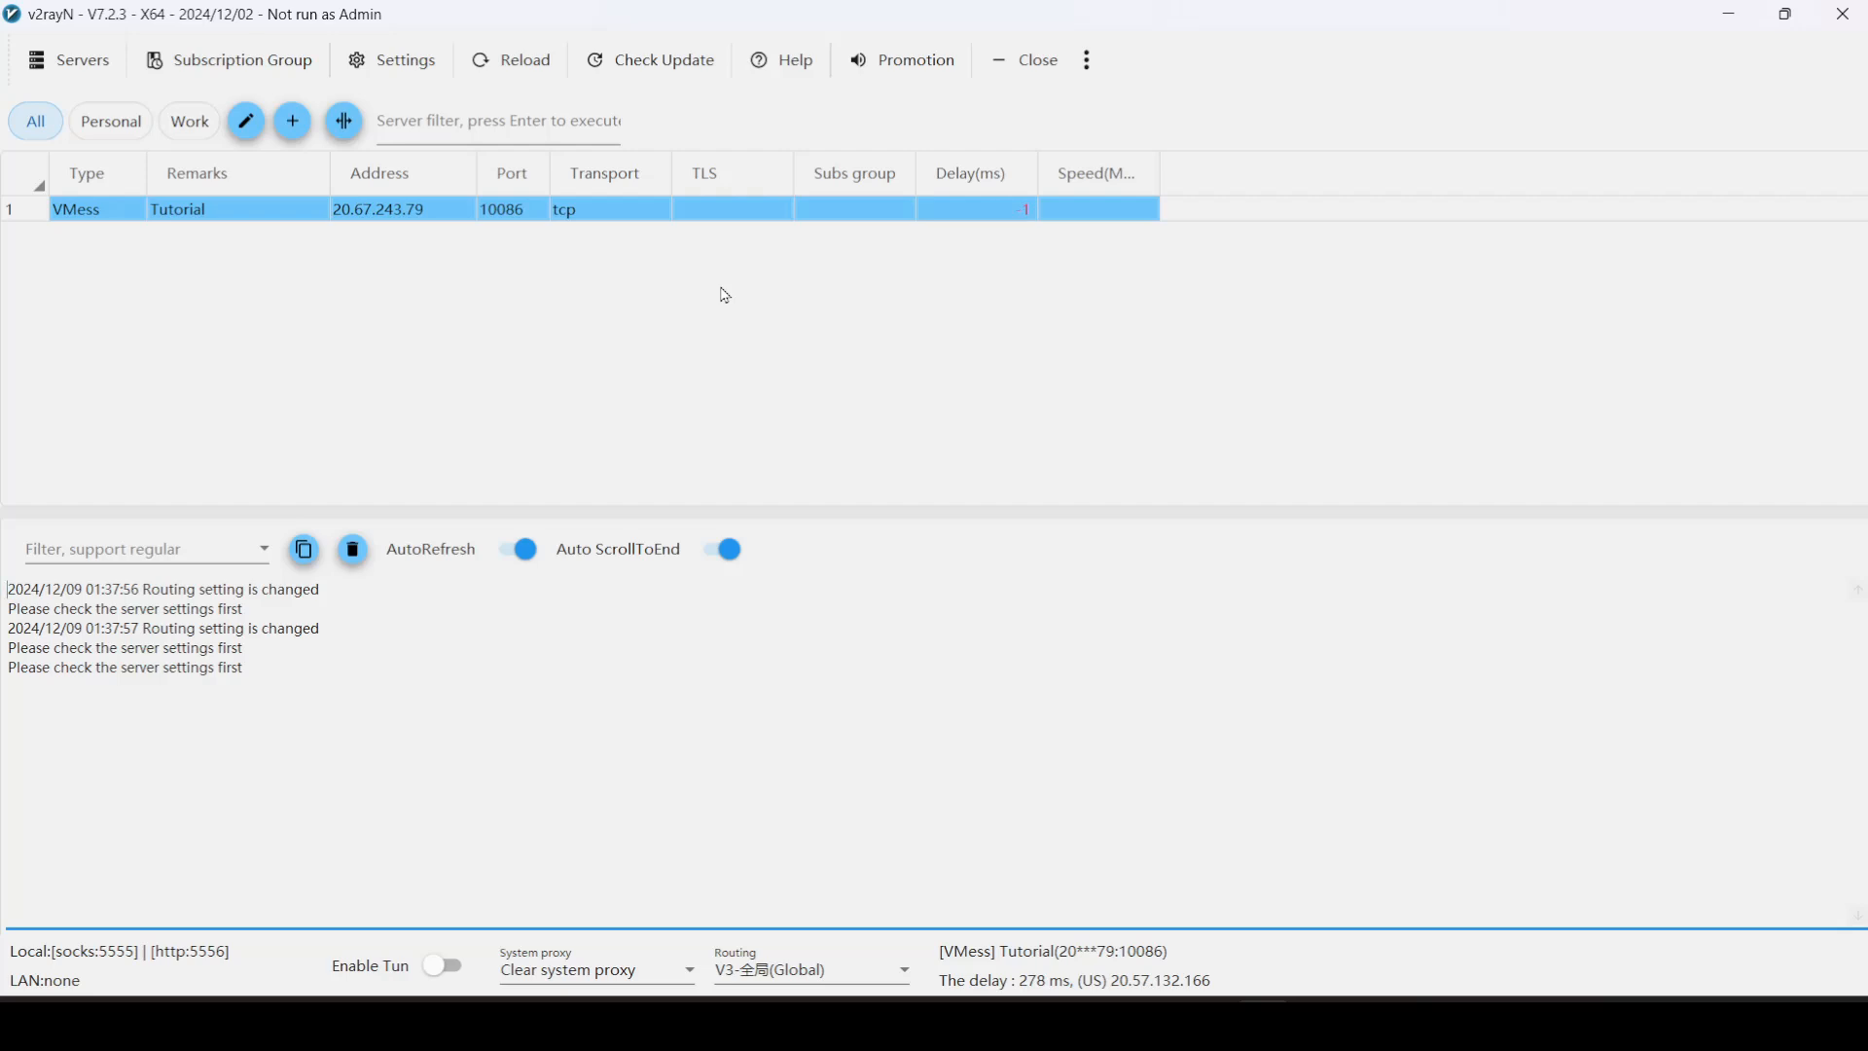
{"action": "mouse_move", "coordinate": [960, 510]}
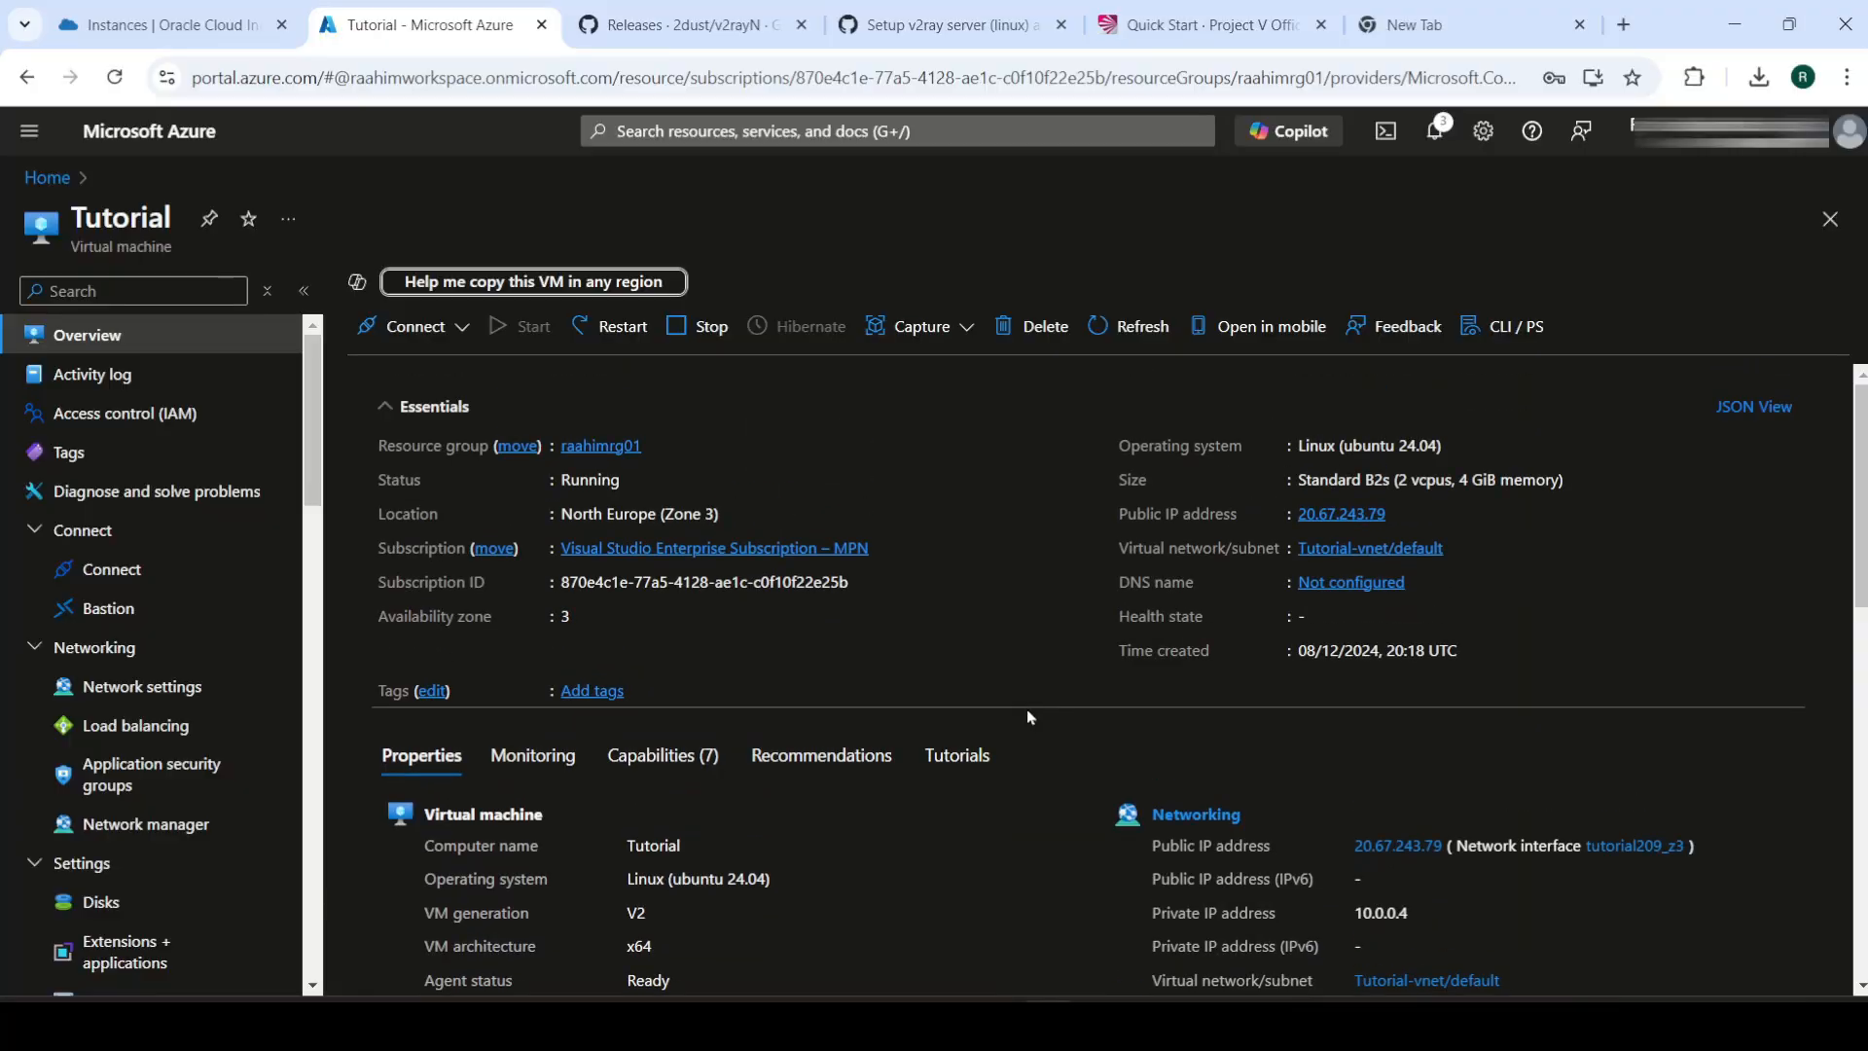
Add inbound rule AllowAnyCustom10086Inbound allowing port 10086 at priority 310 in the Tutorial VM's NSG
{"action": "left_click", "coordinate": [142, 685]}
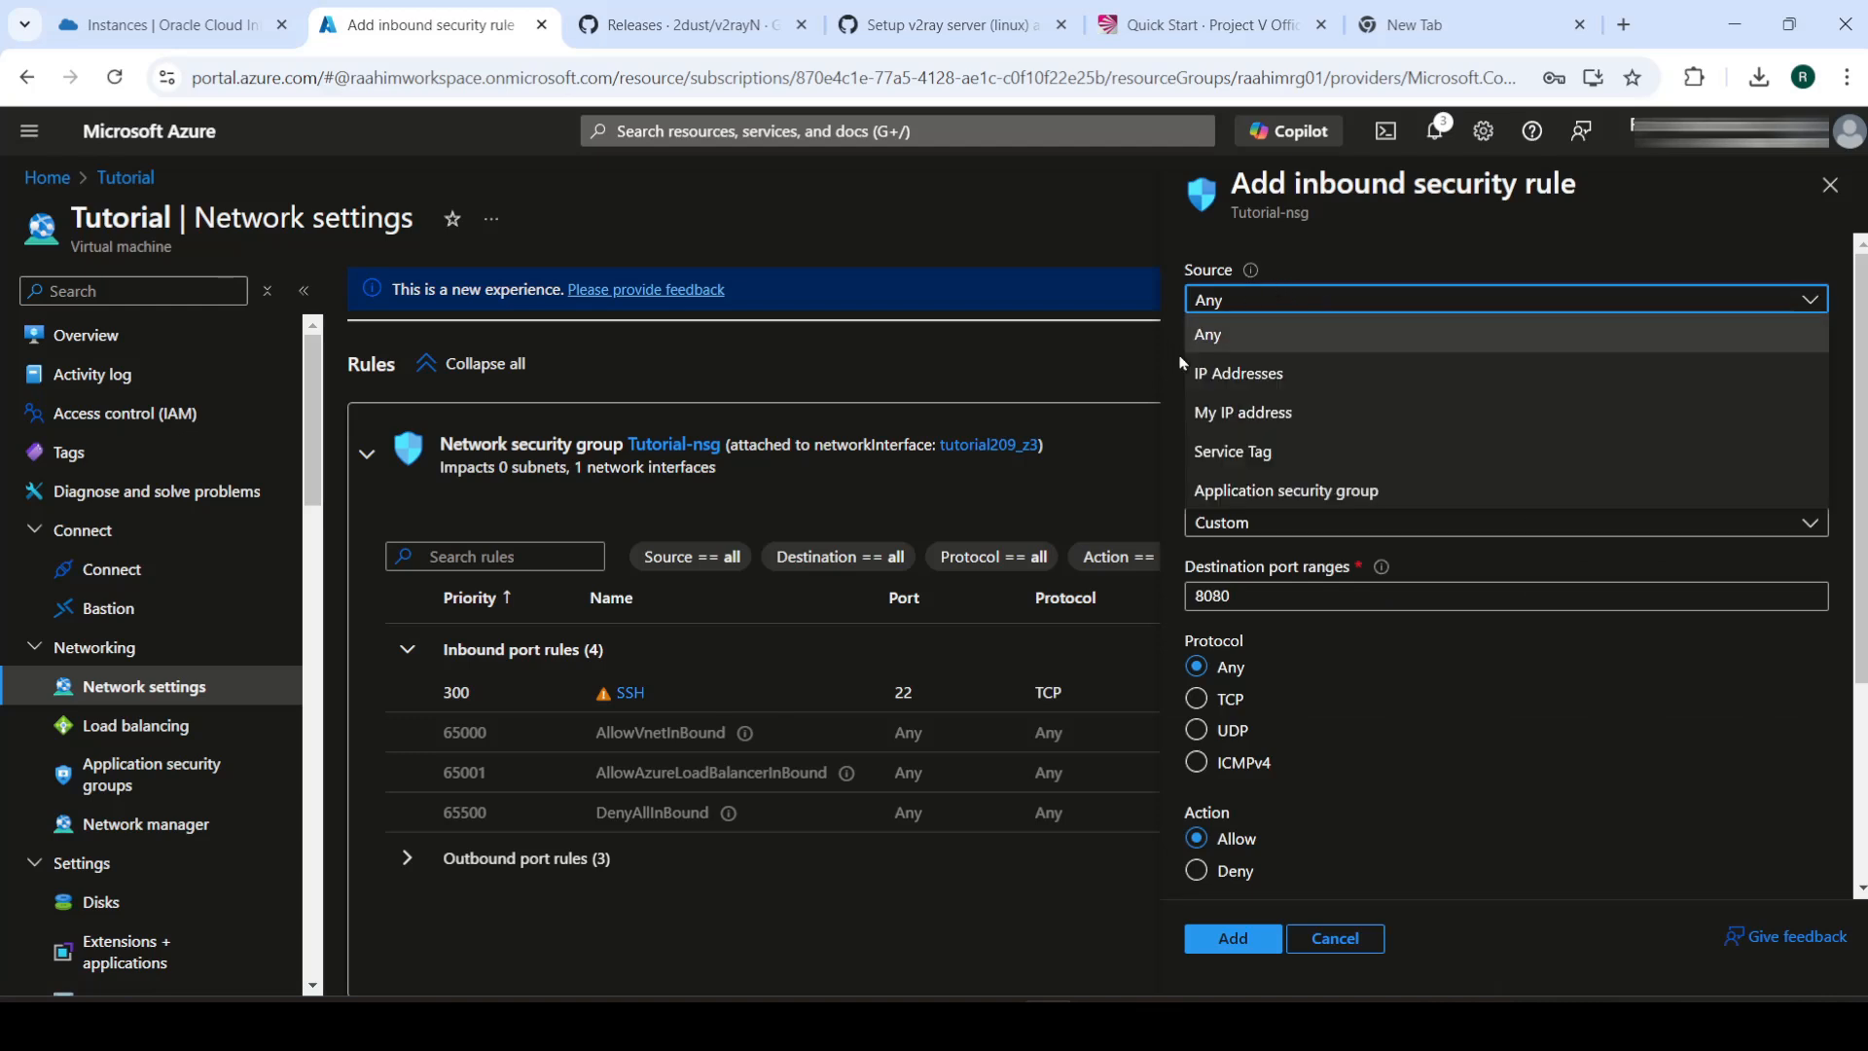
{"action": "left_click", "coordinate": [1237, 373]}
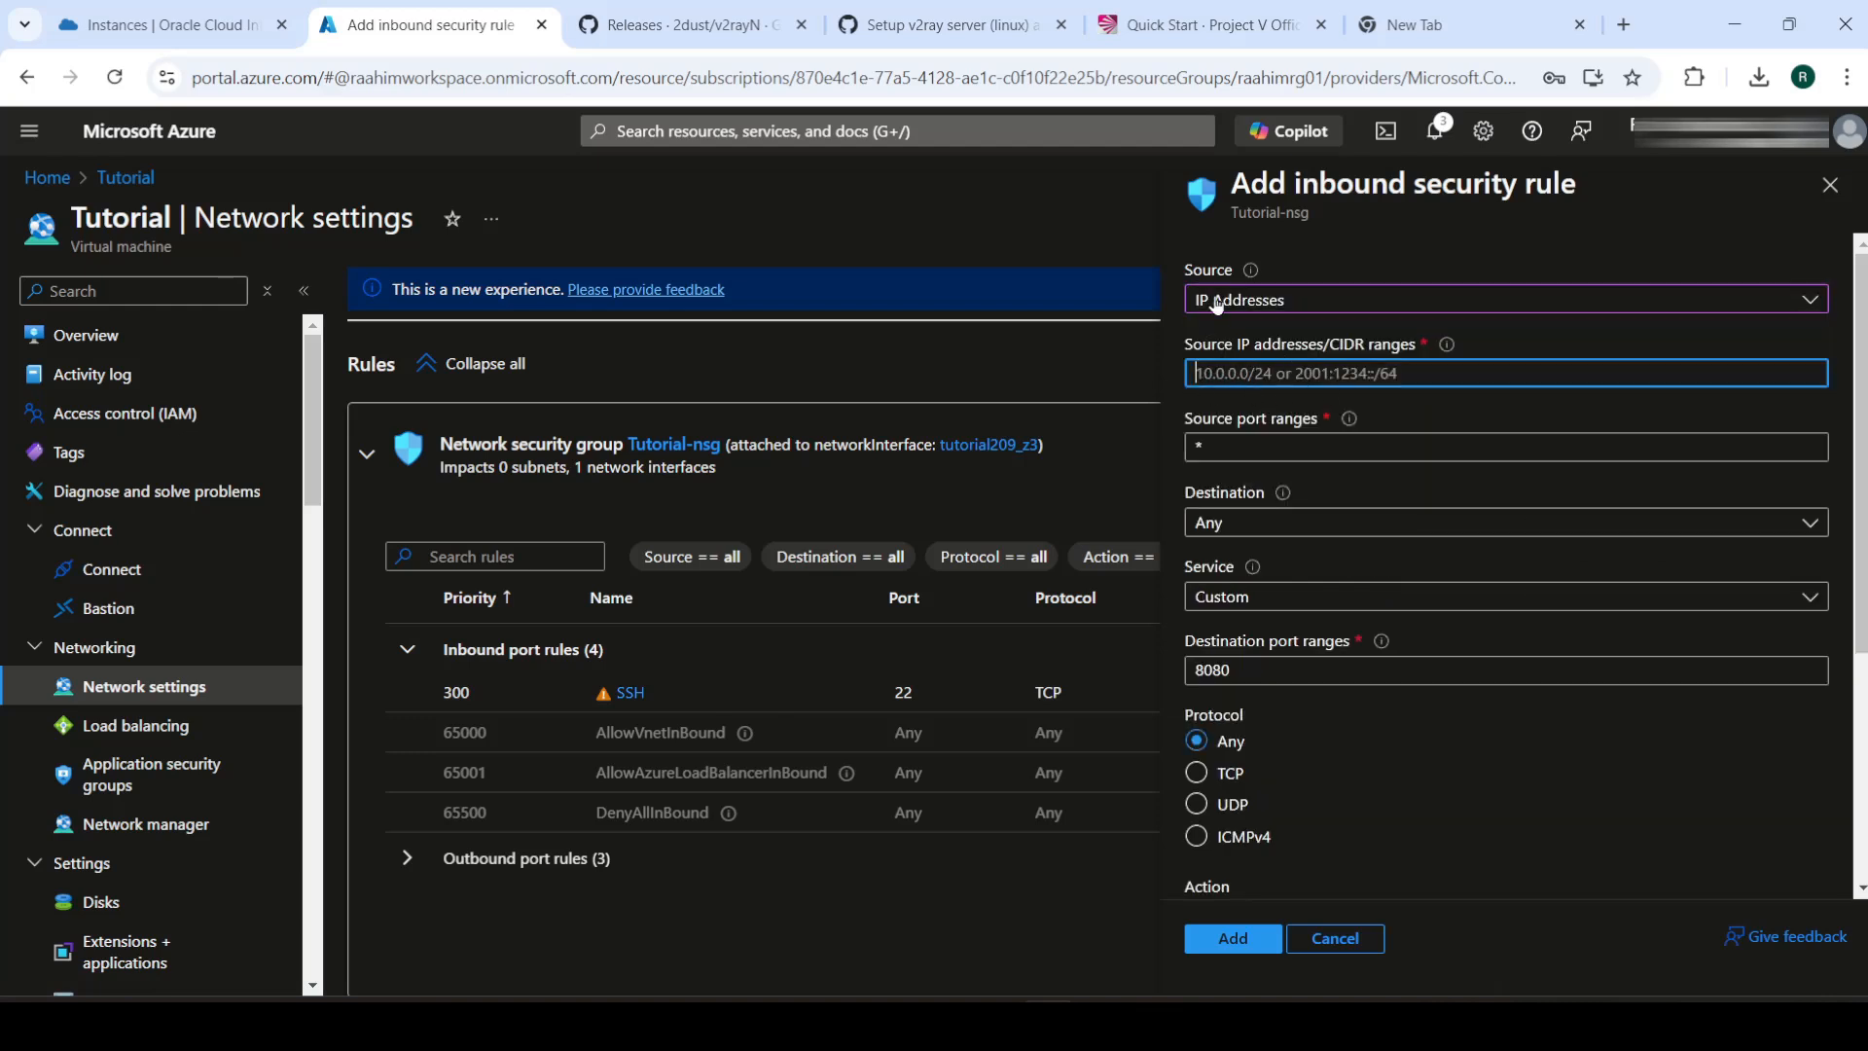
{"action": "left_click", "coordinate": [1506, 300]}
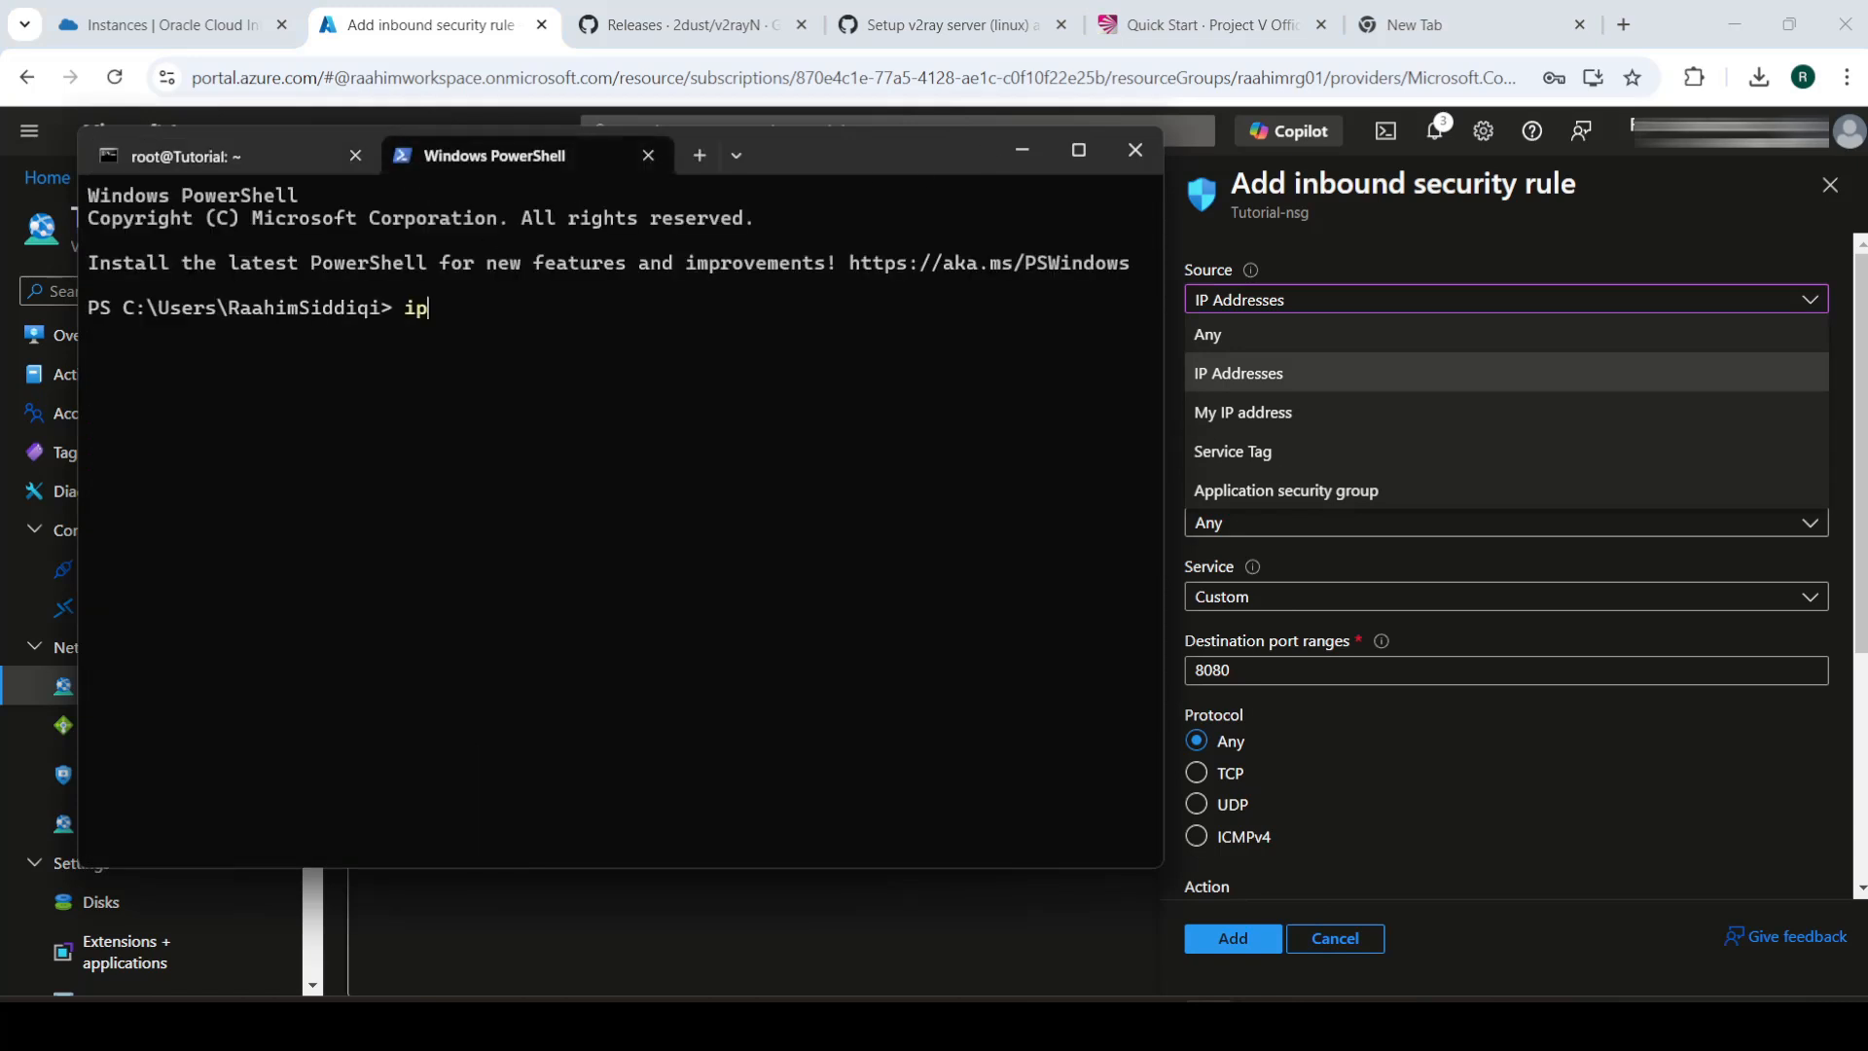
{"action": "type", "text": "config"}
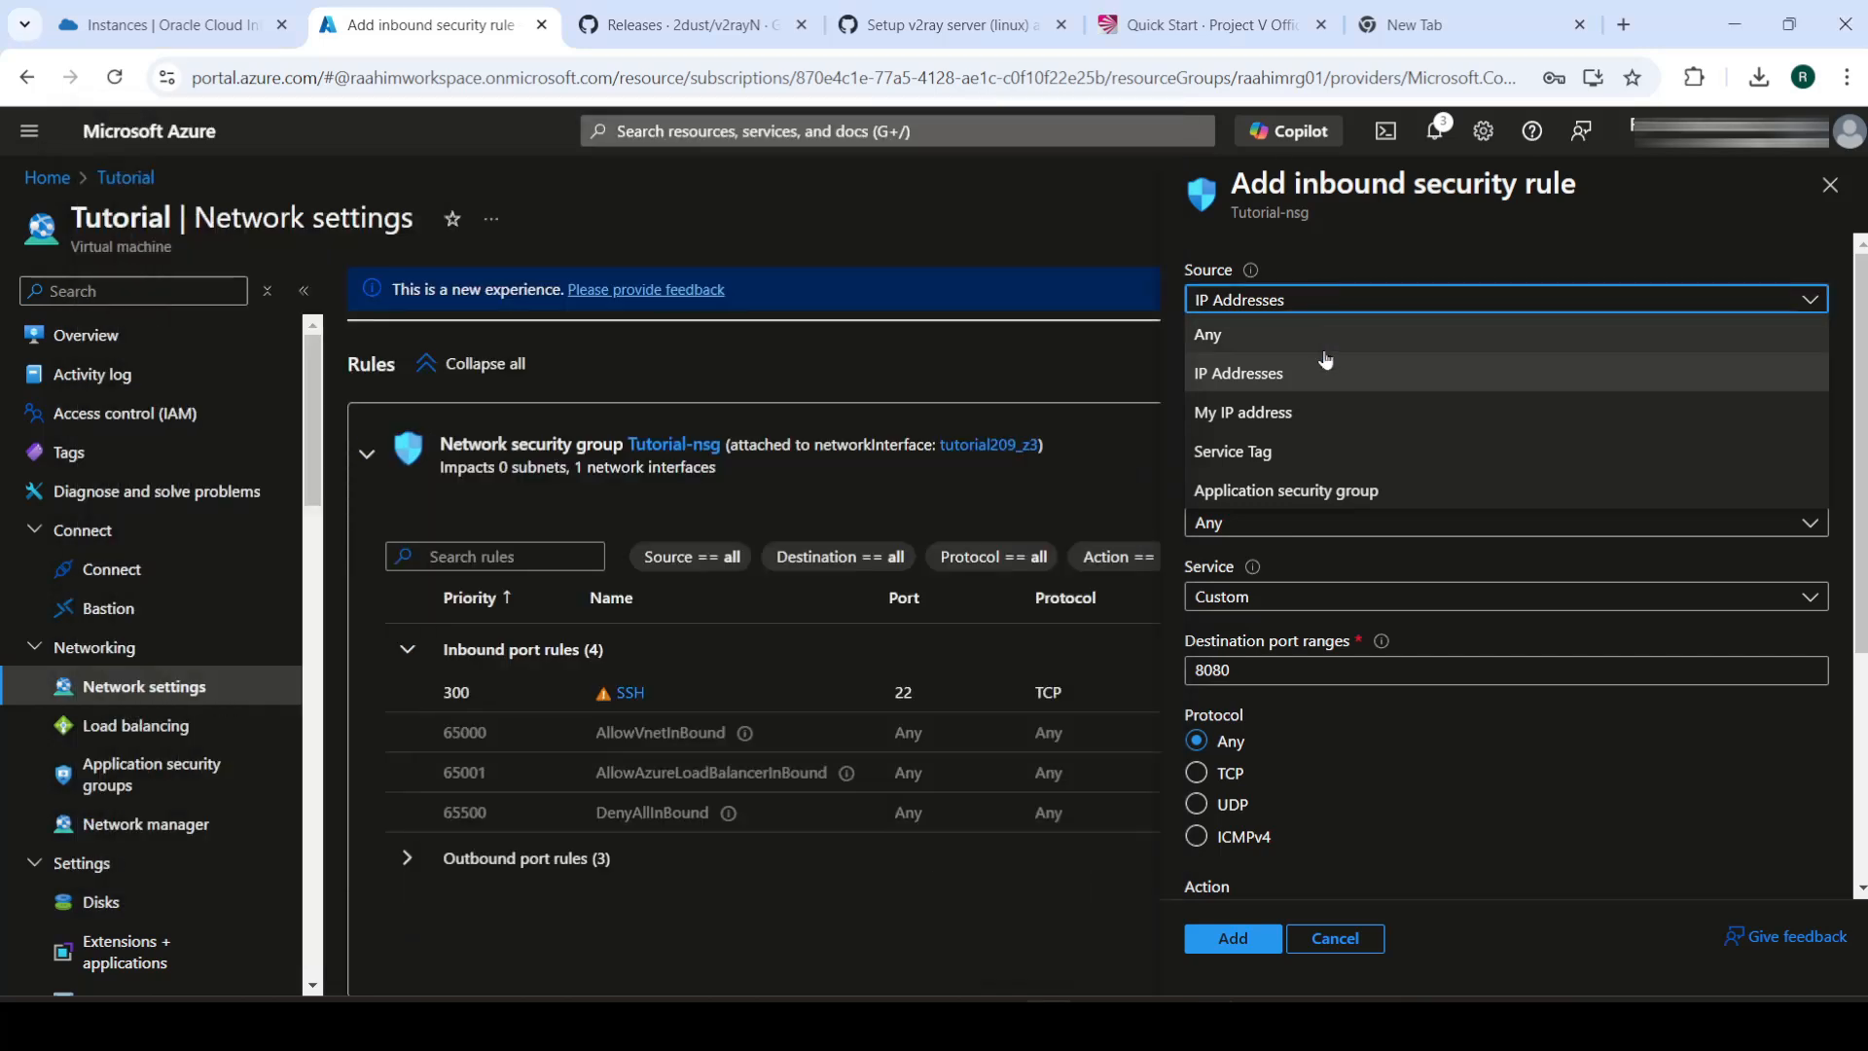
{"action": "left_click", "coordinate": [1277, 374]}
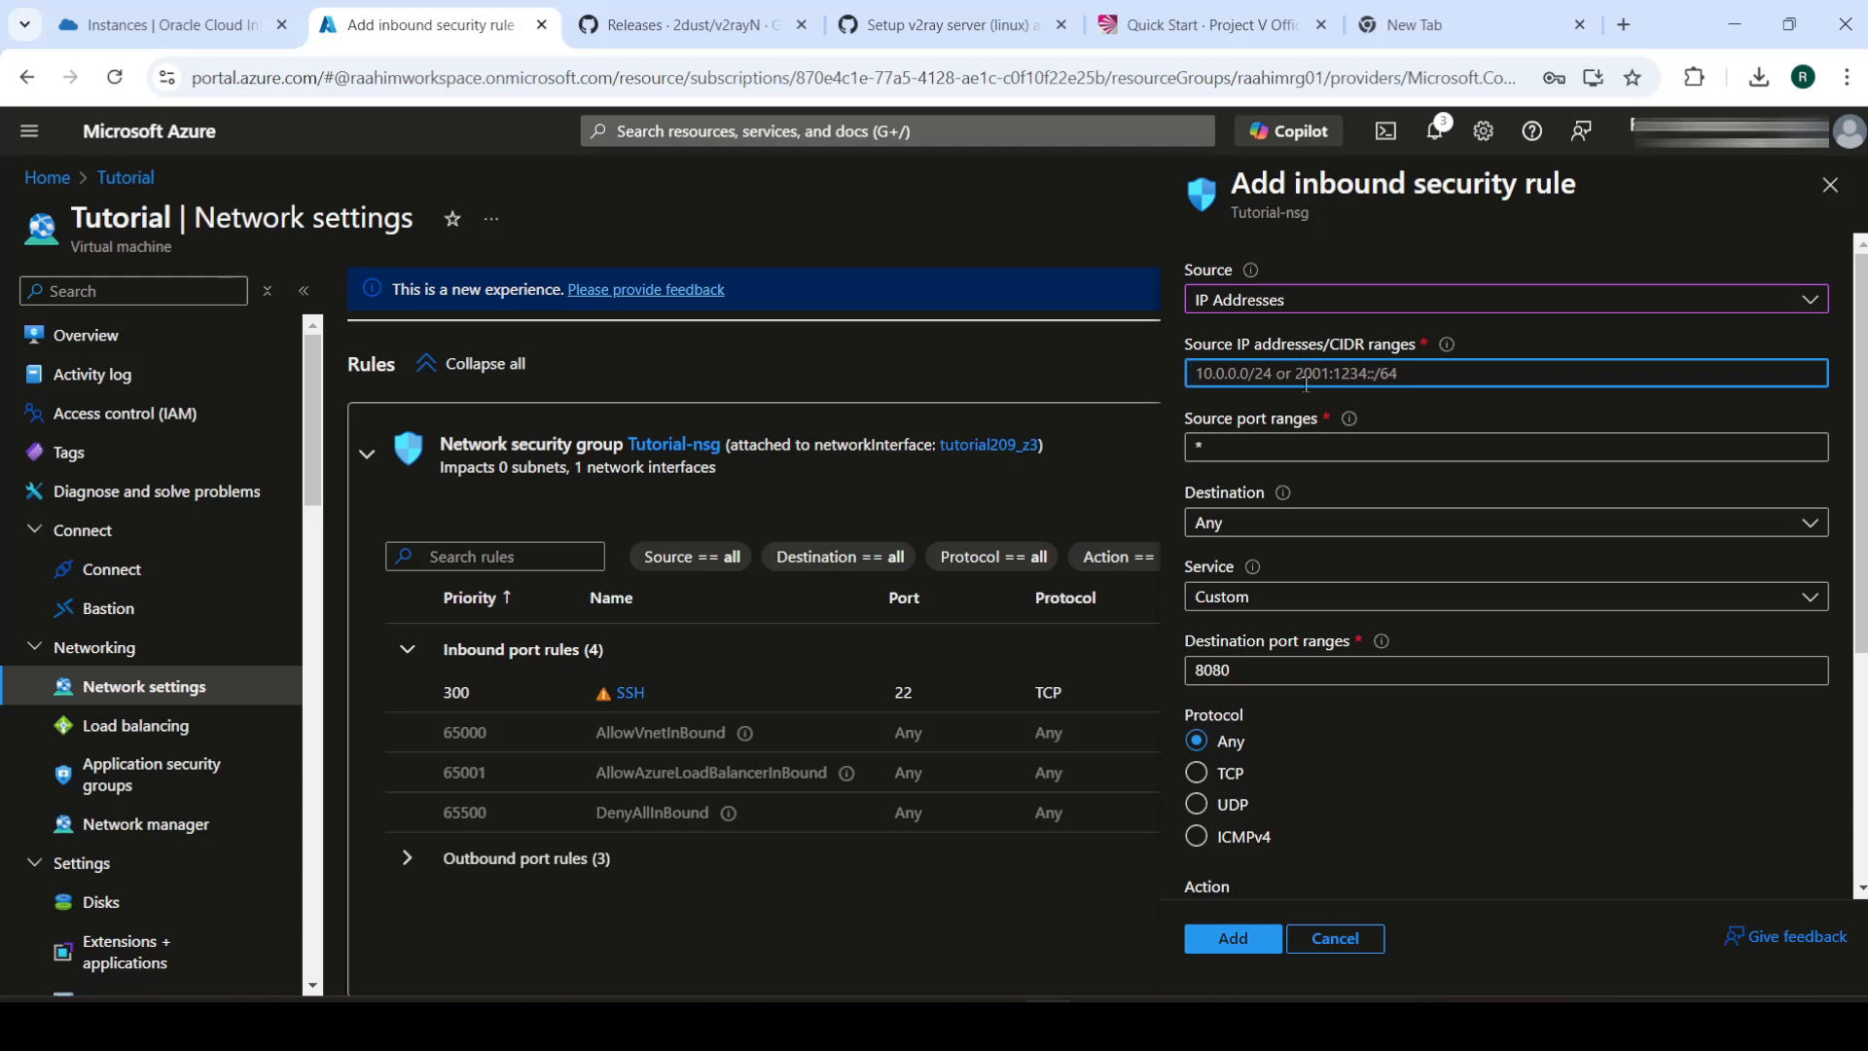
{"action": "mouse_move", "coordinate": [1300, 288]}
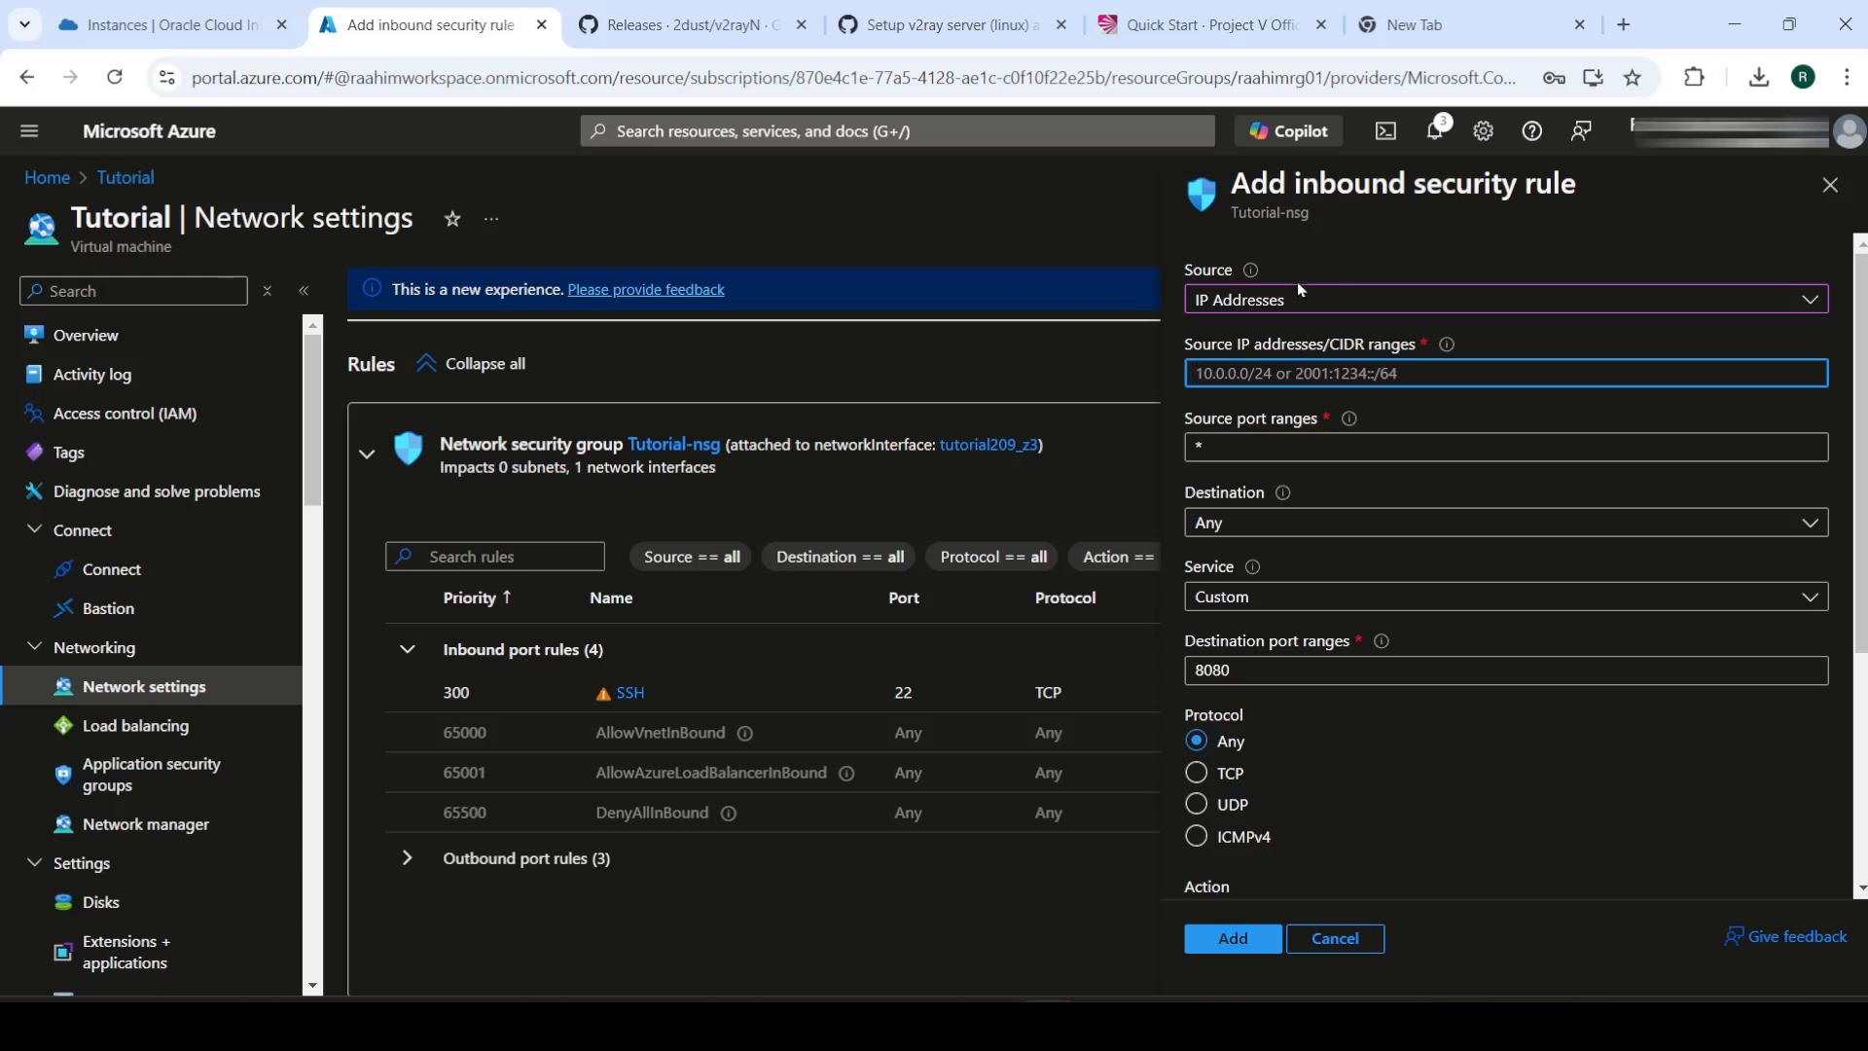
{"action": "left_click", "coordinate": [1506, 300]}
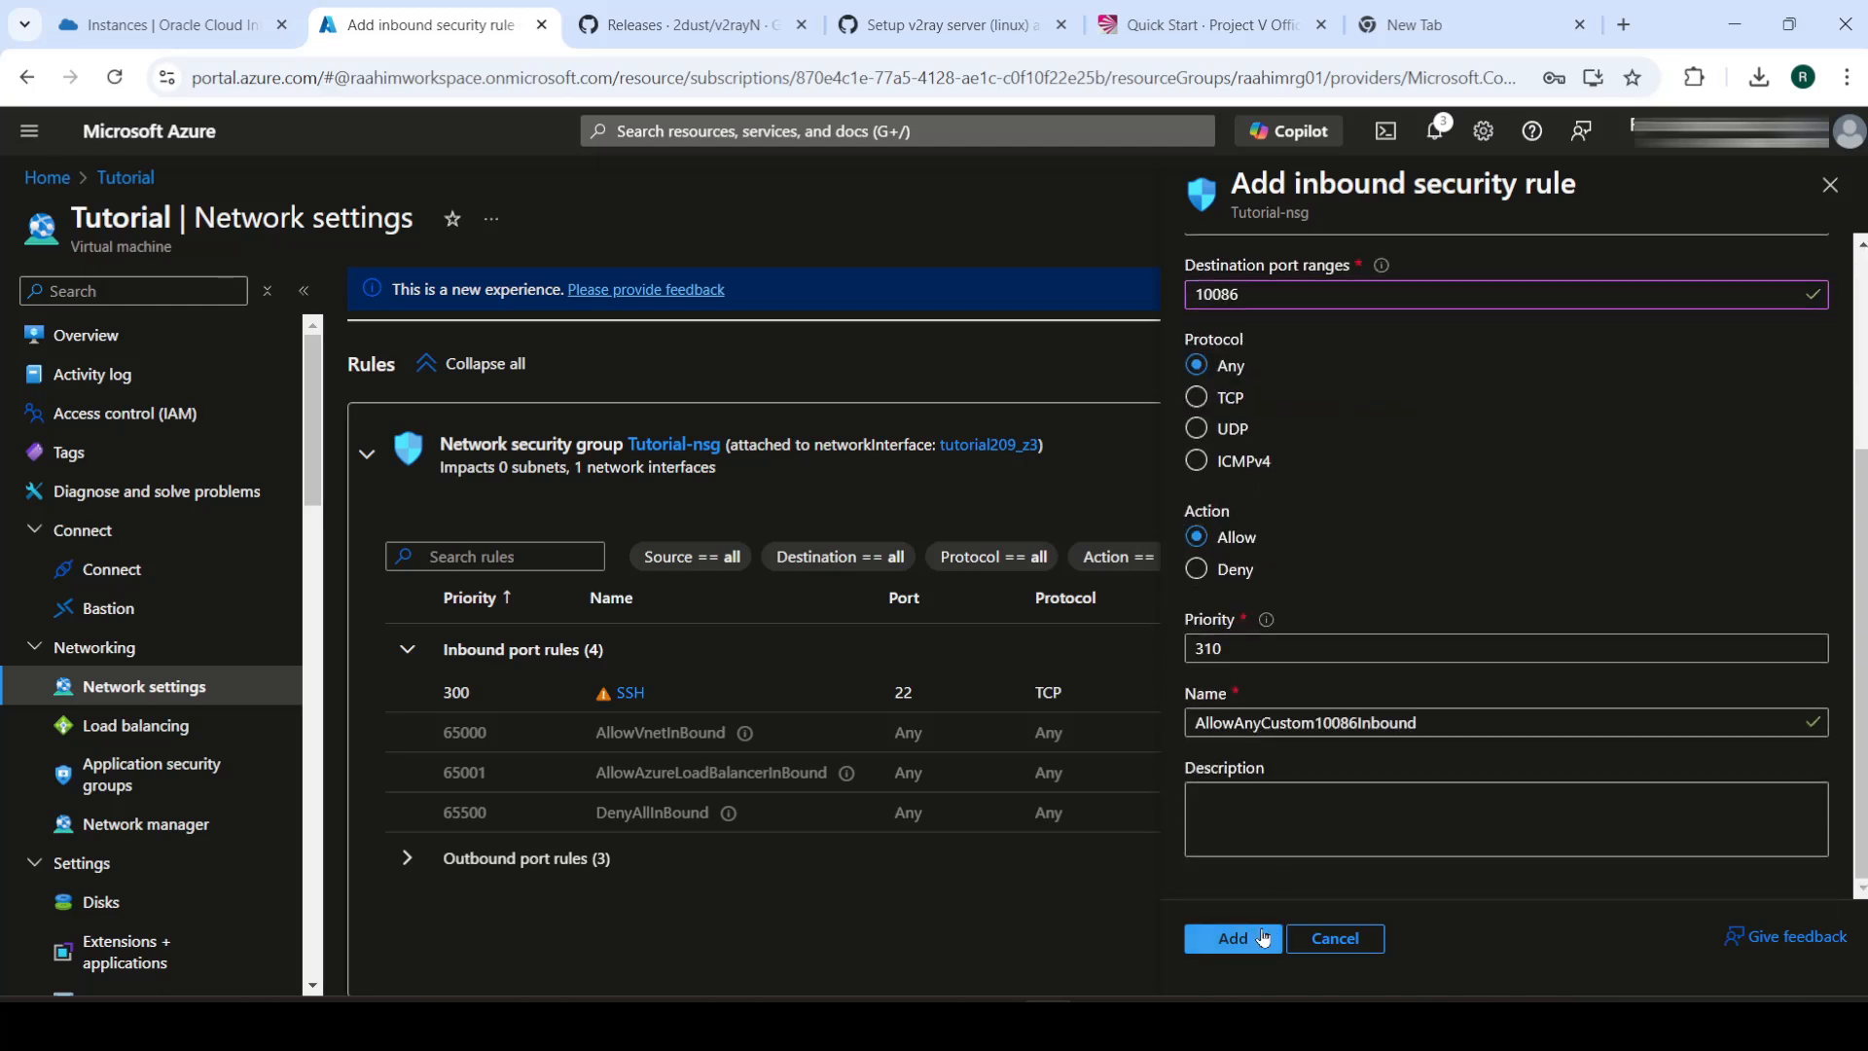
{"action": "left_click", "coordinate": [1234, 938]}
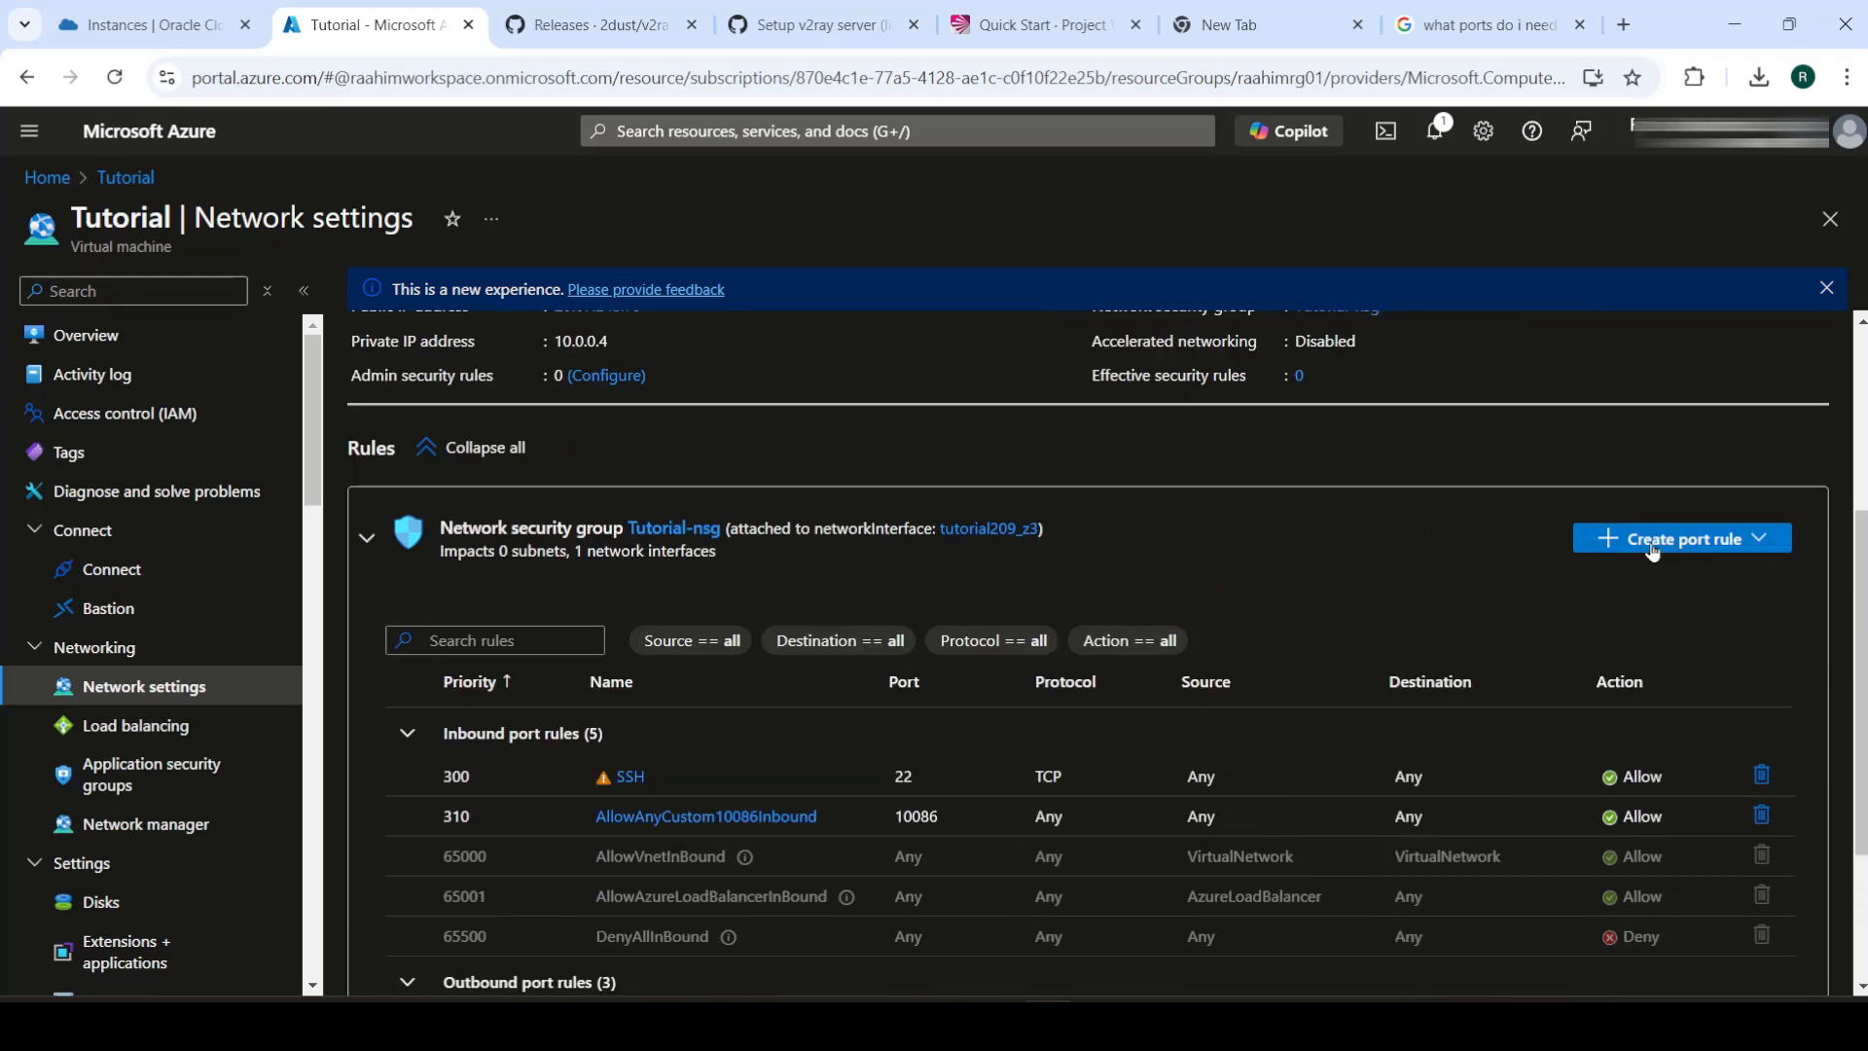
Add an outbound rule for Tutorial-nsg allowing any protocol from source port 10086, priority 320
{"action": "left_click", "coordinate": [1682, 537]}
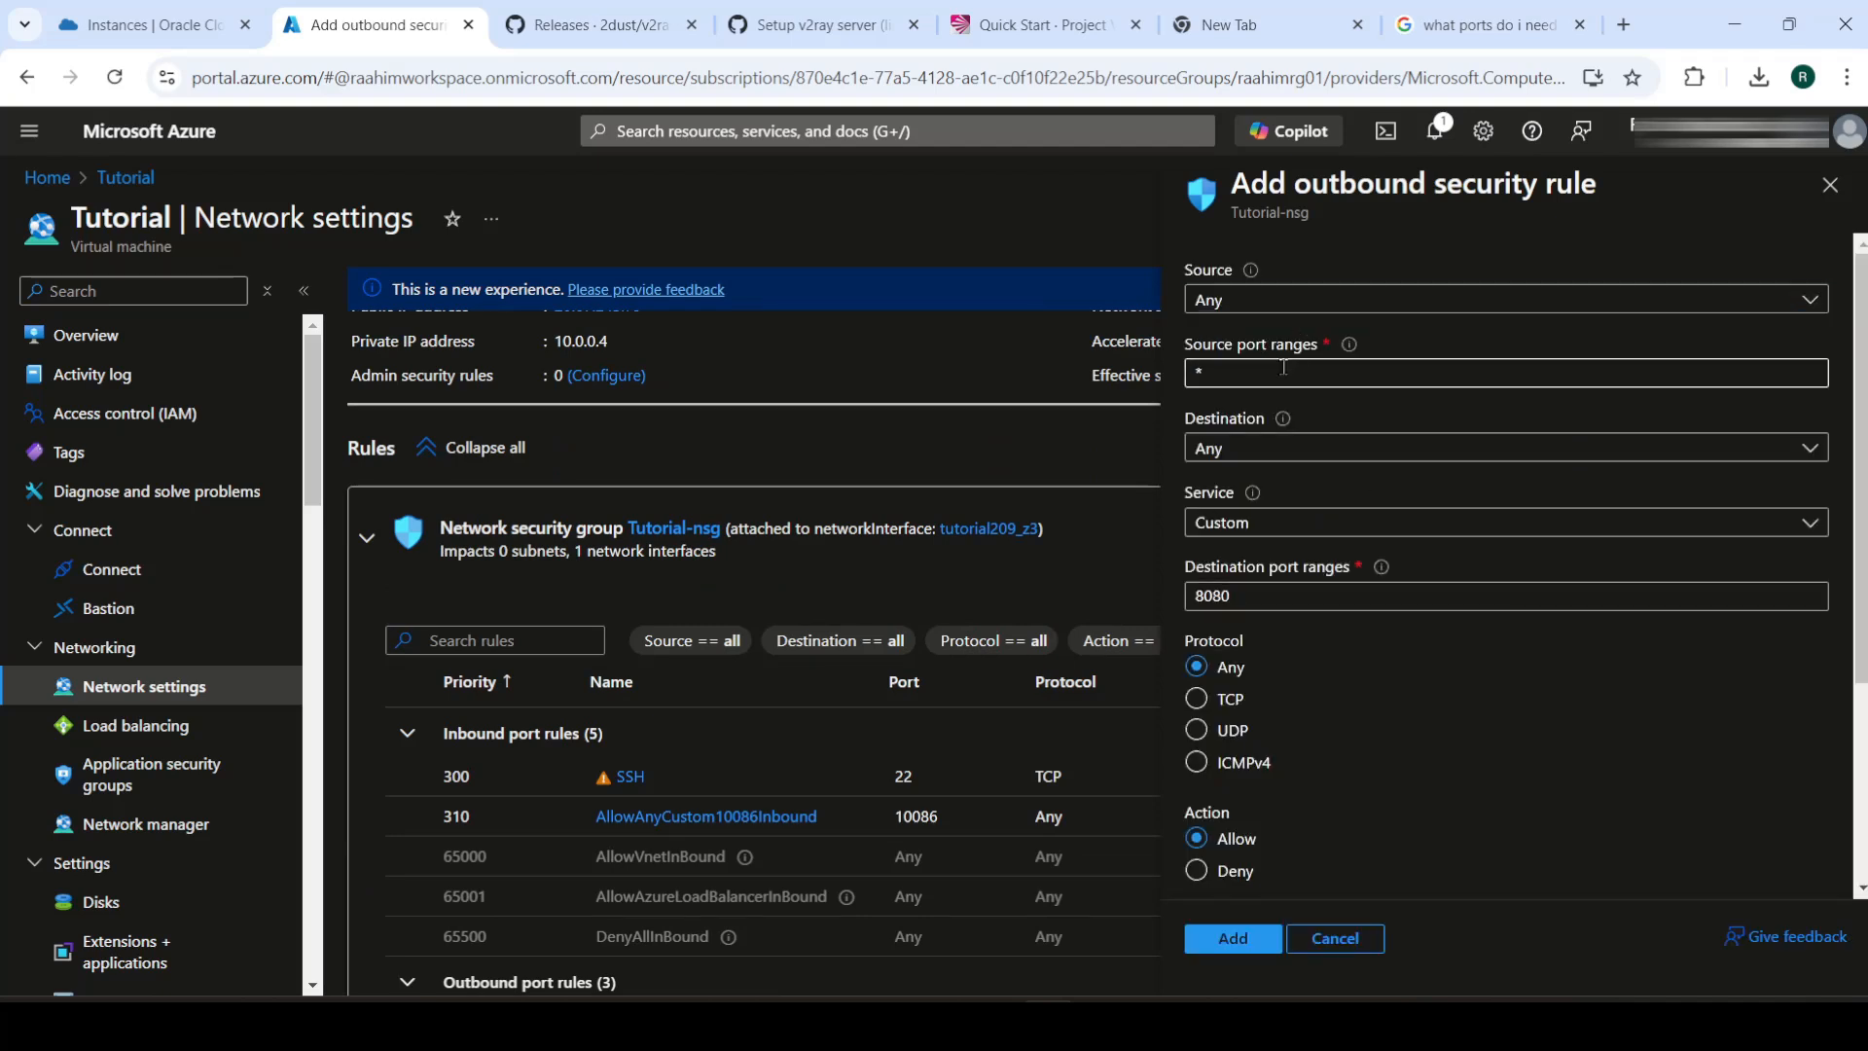
{"action": "type", "text": "10086"}
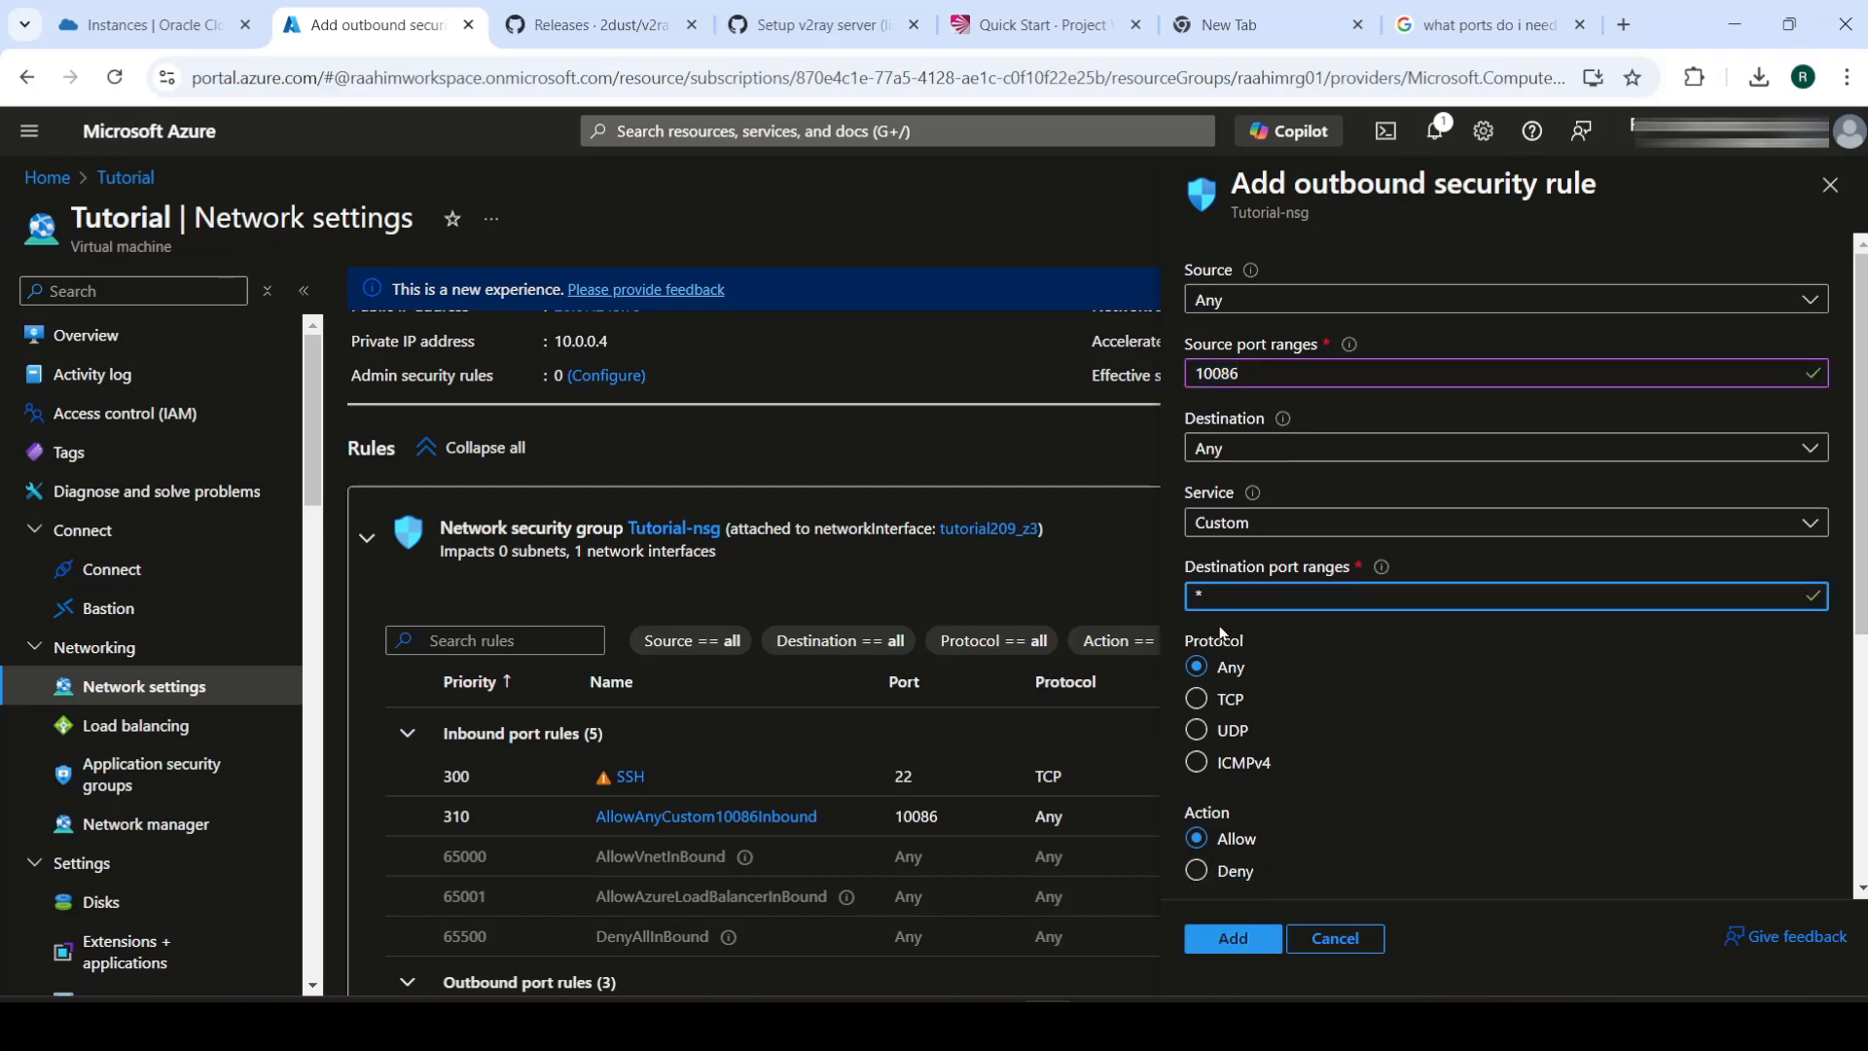
{"action": "scroll", "scroll_direction": "down", "scroll_amount": 3}
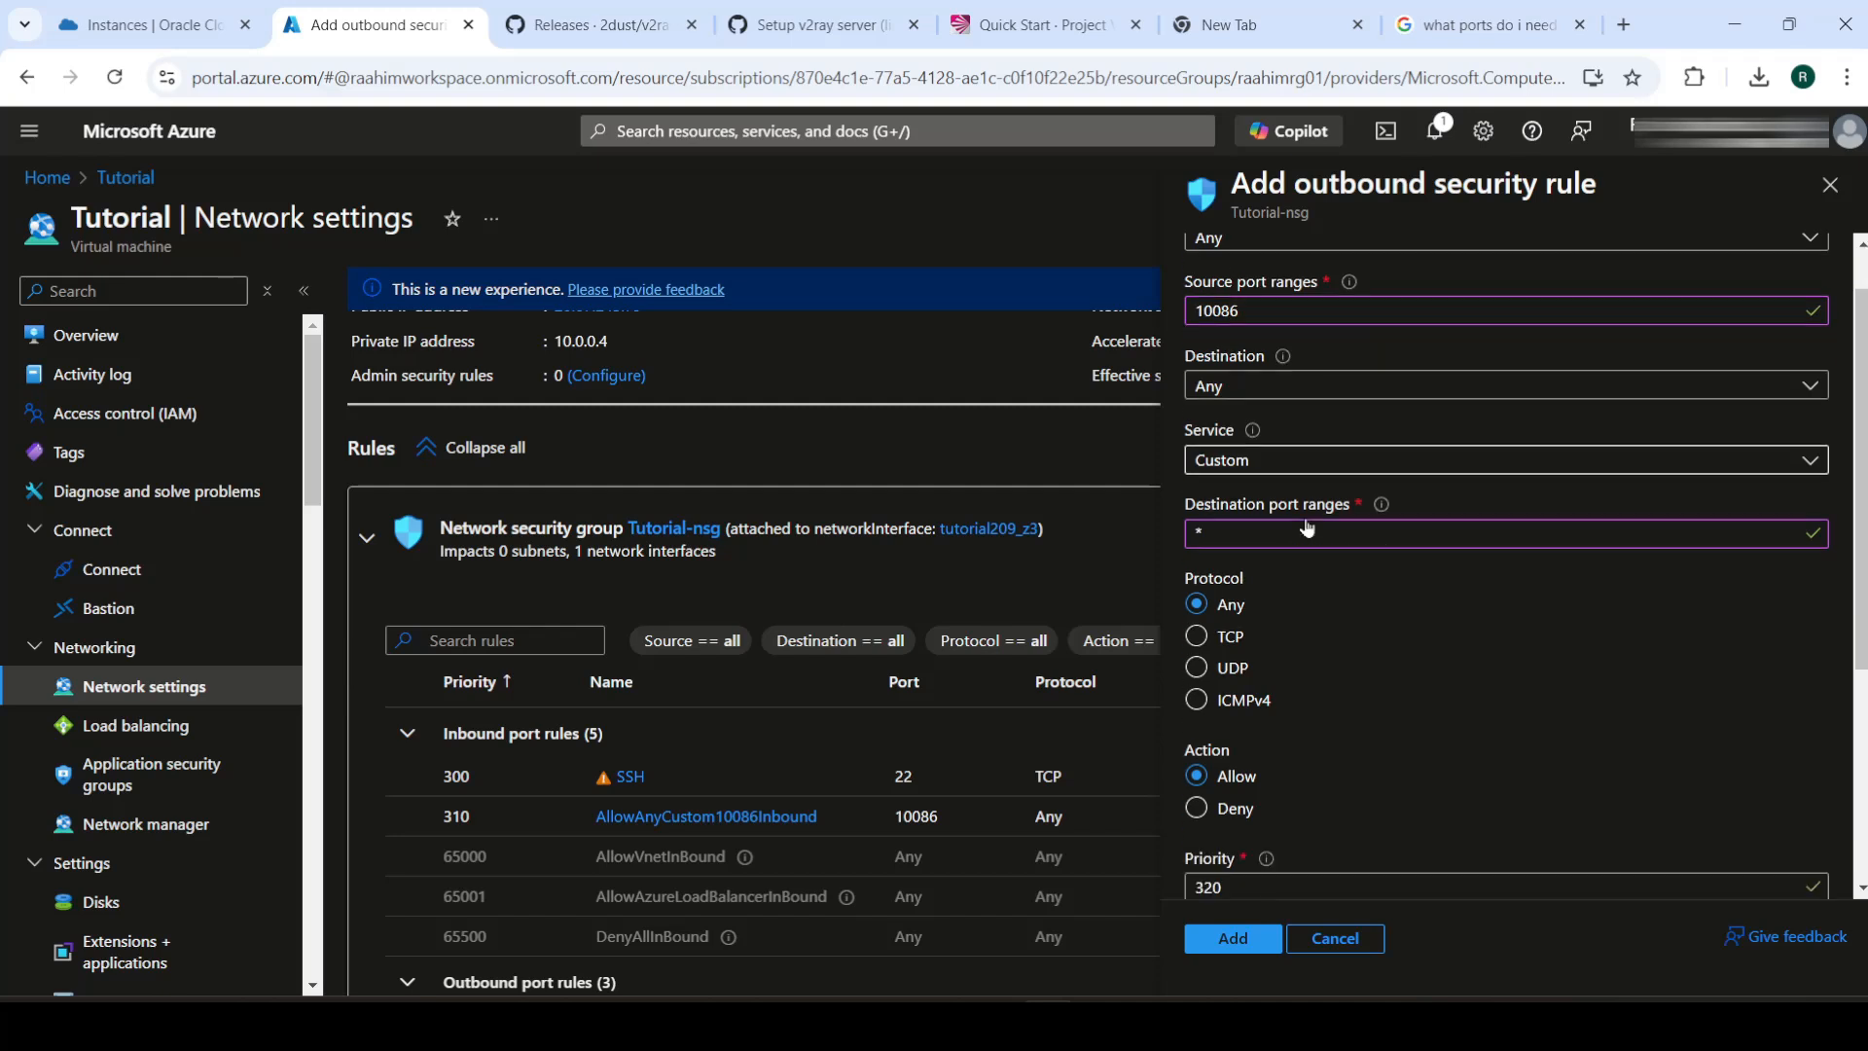
{"action": "left_click", "coordinate": [1232, 938]}
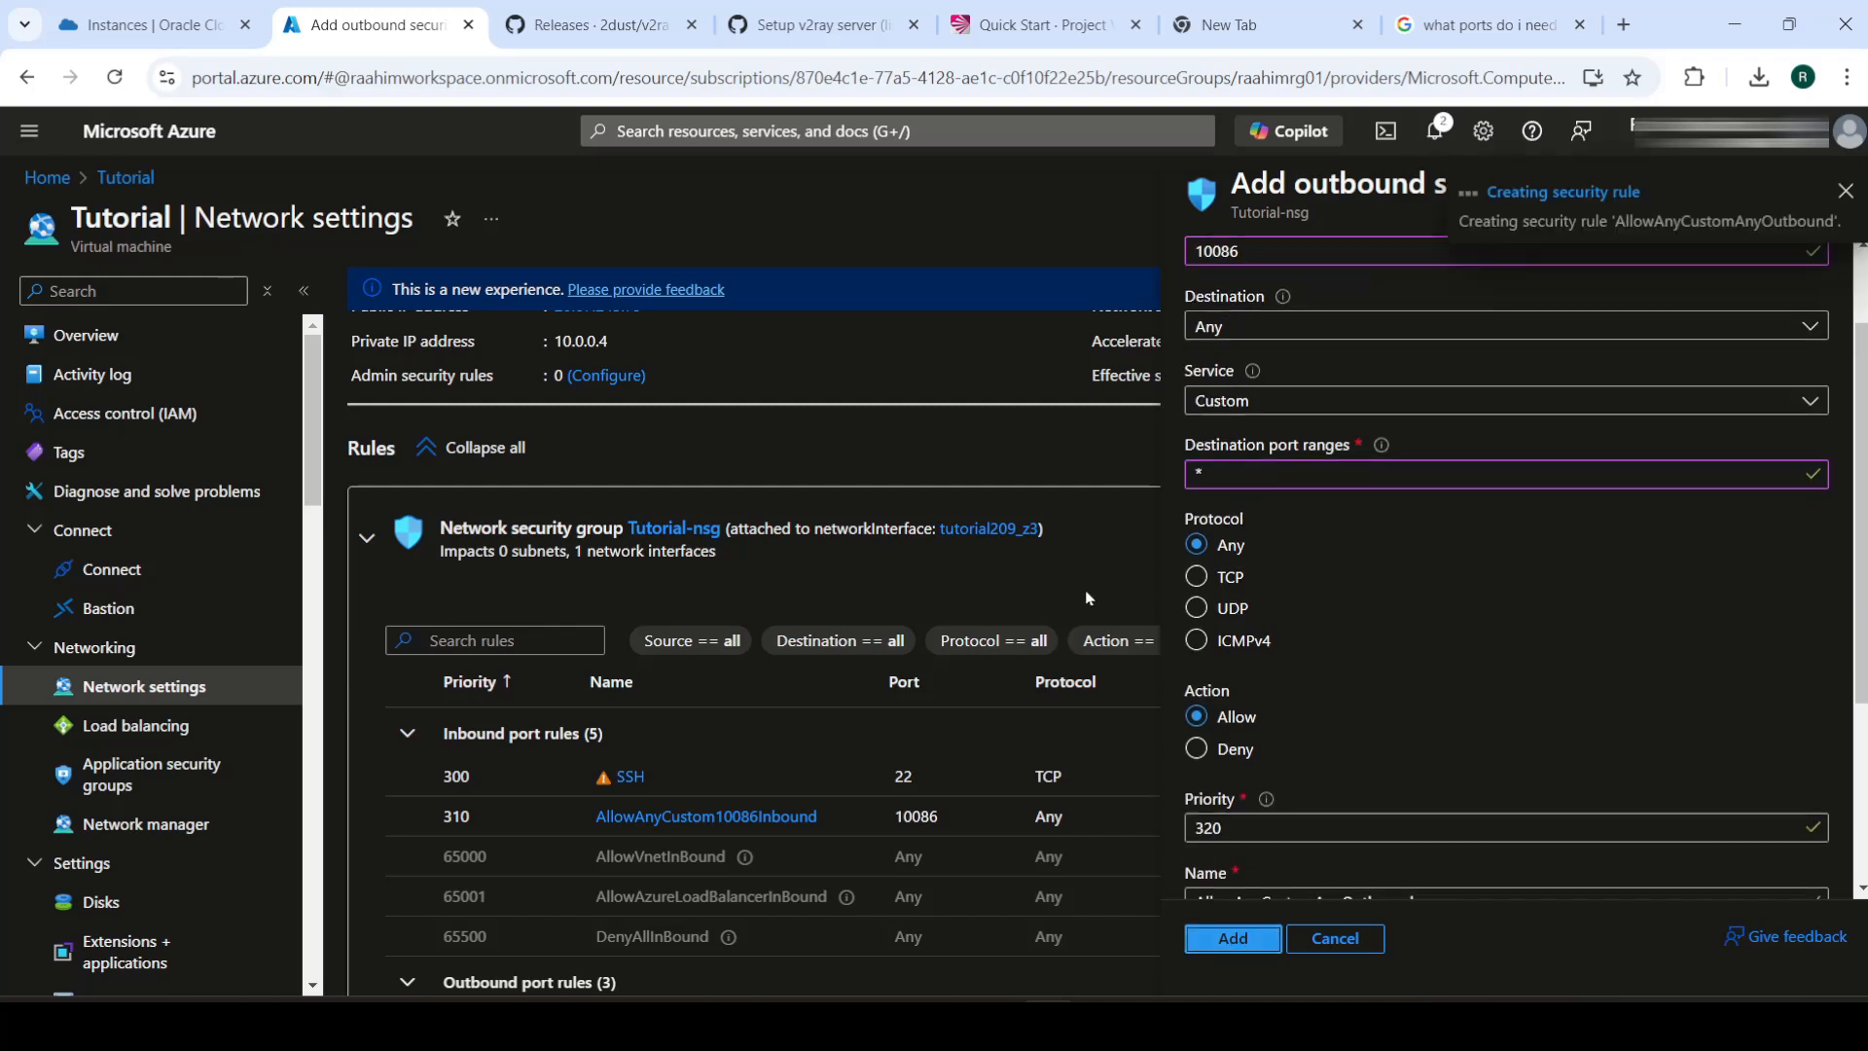
{"action": "left_click", "coordinate": [1232, 938]}
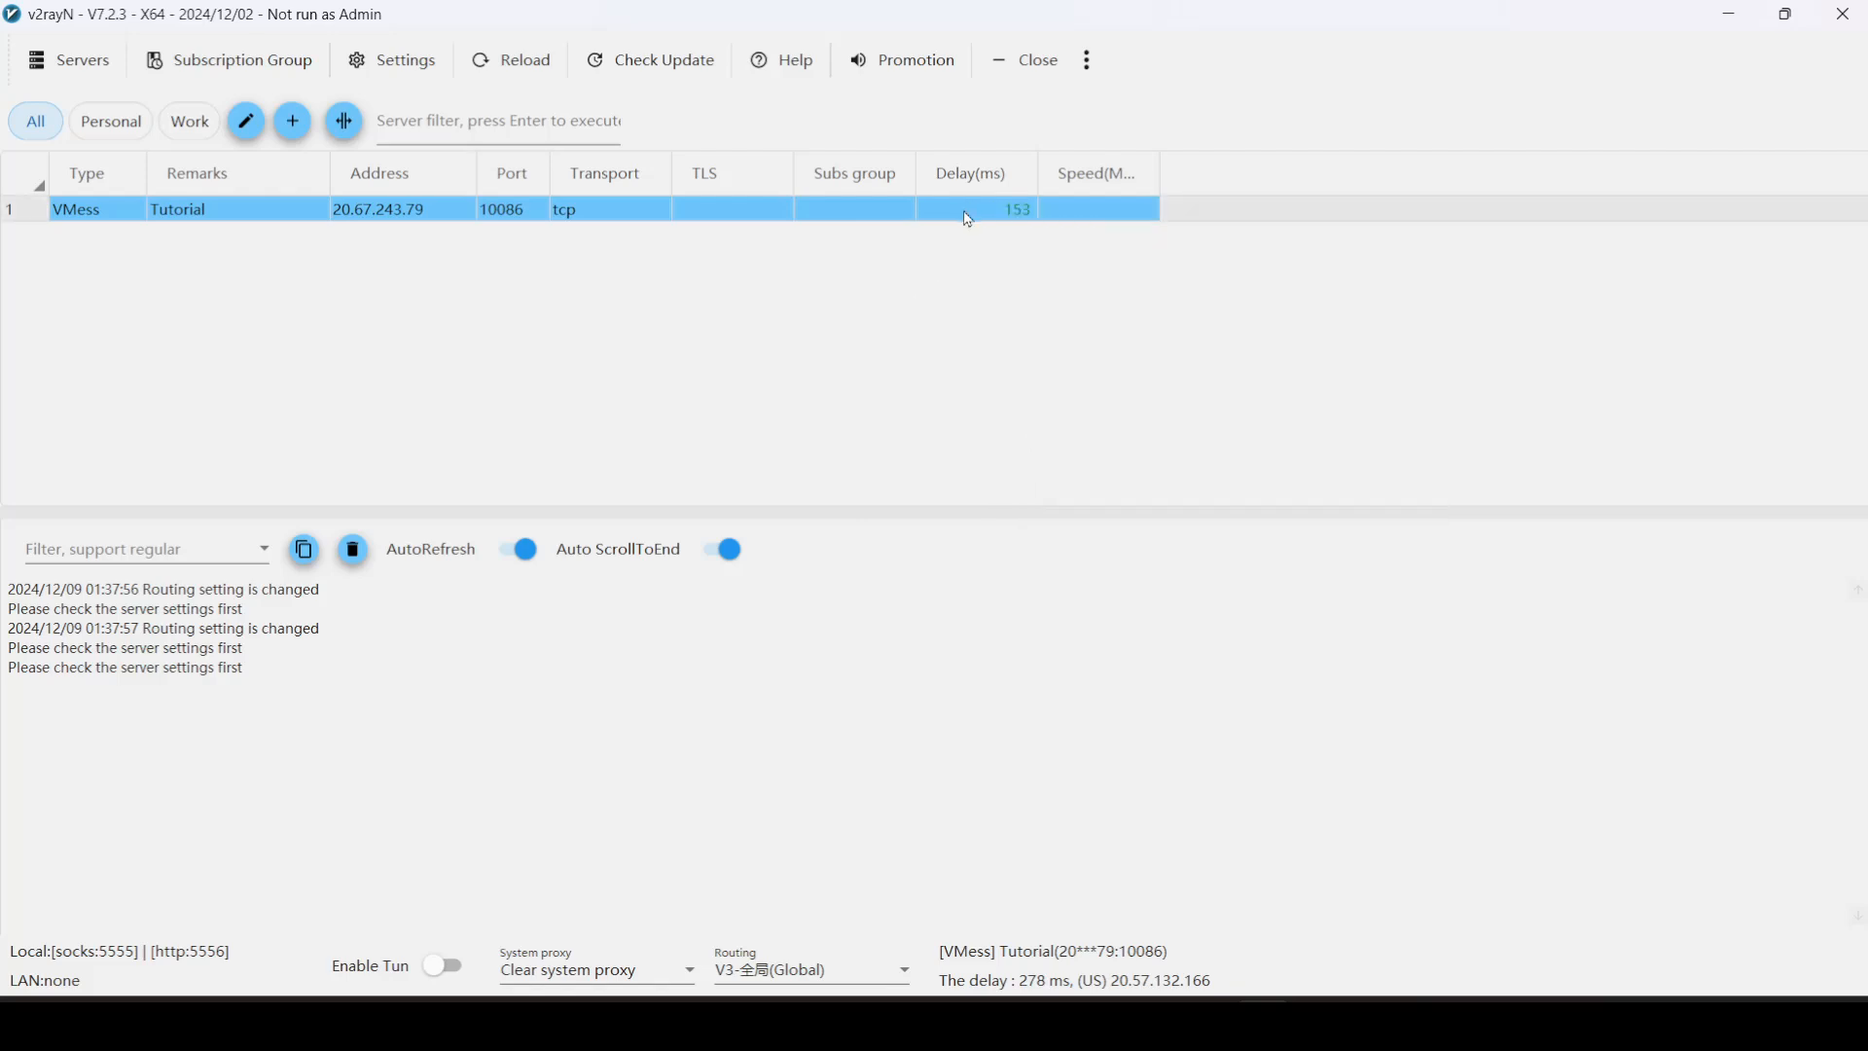
Set v2rayN's system proxy so traffic routes through the Tutorial VMess server
{"action": "right_click", "coordinate": [966, 214]}
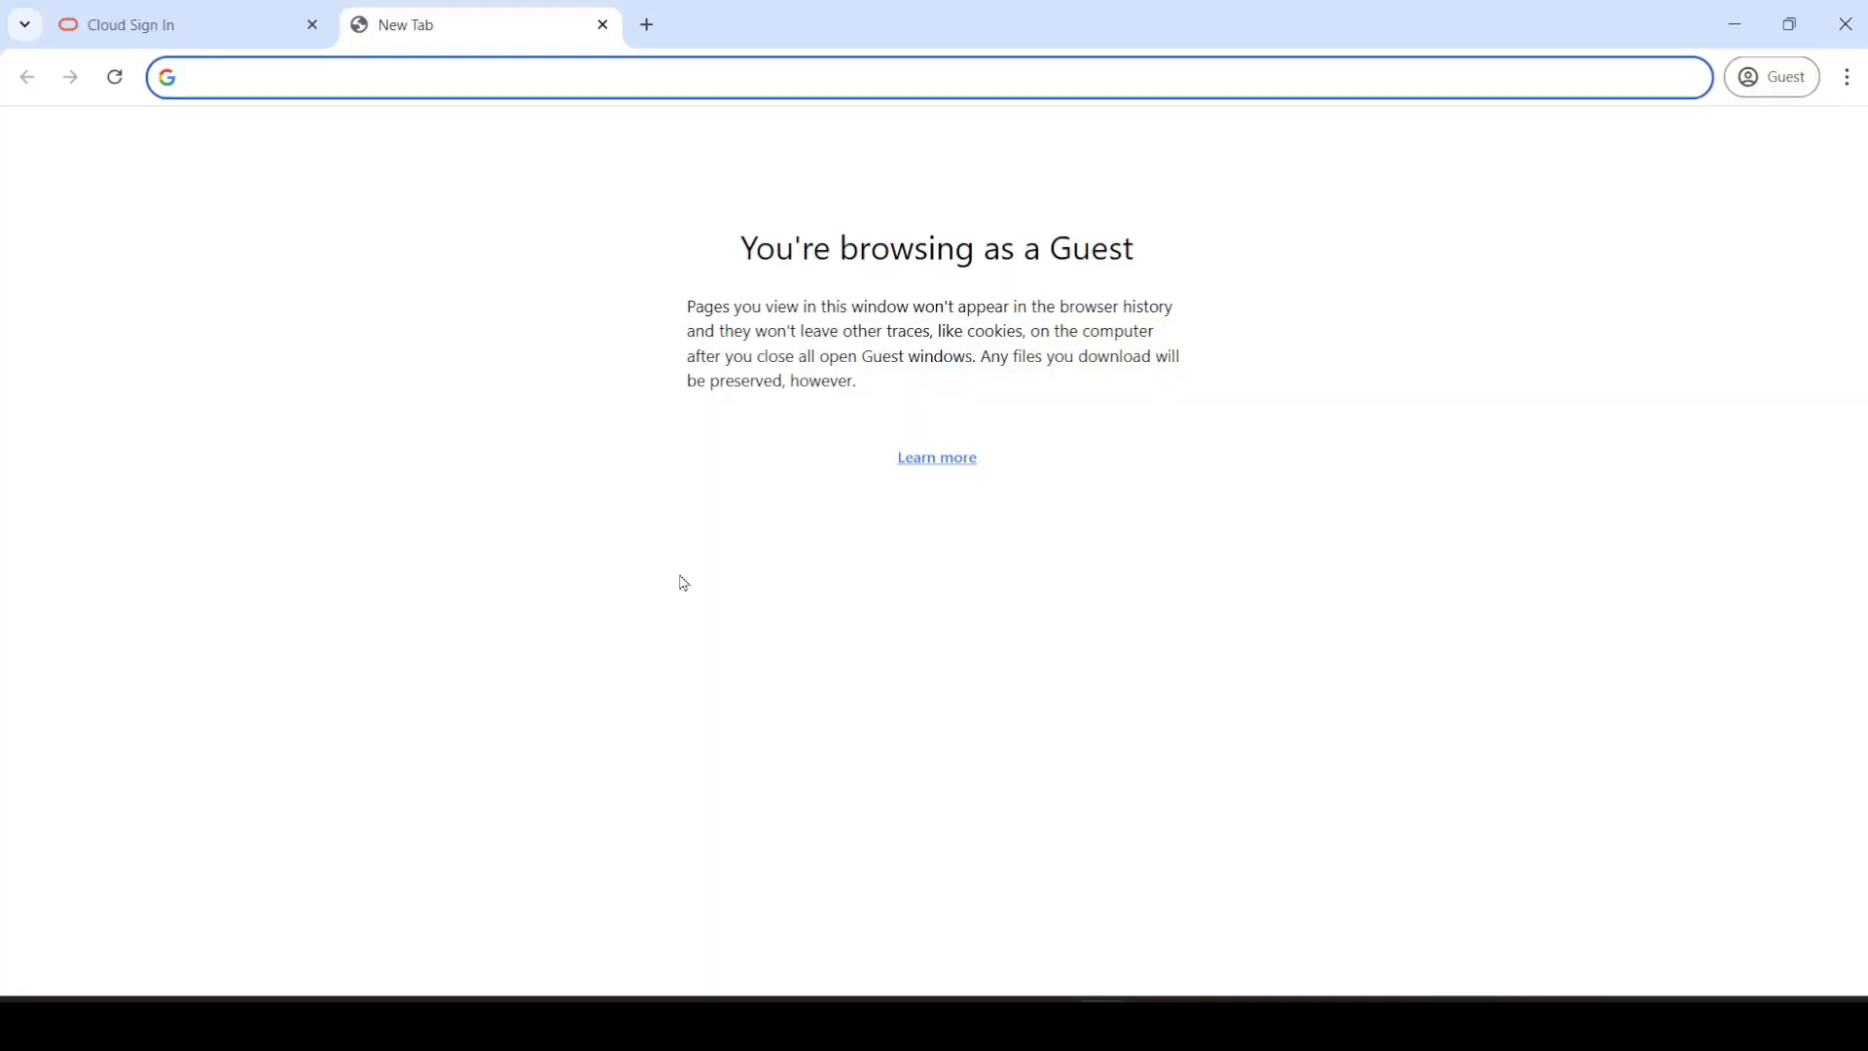
{"action": "type", "text": "whats"}
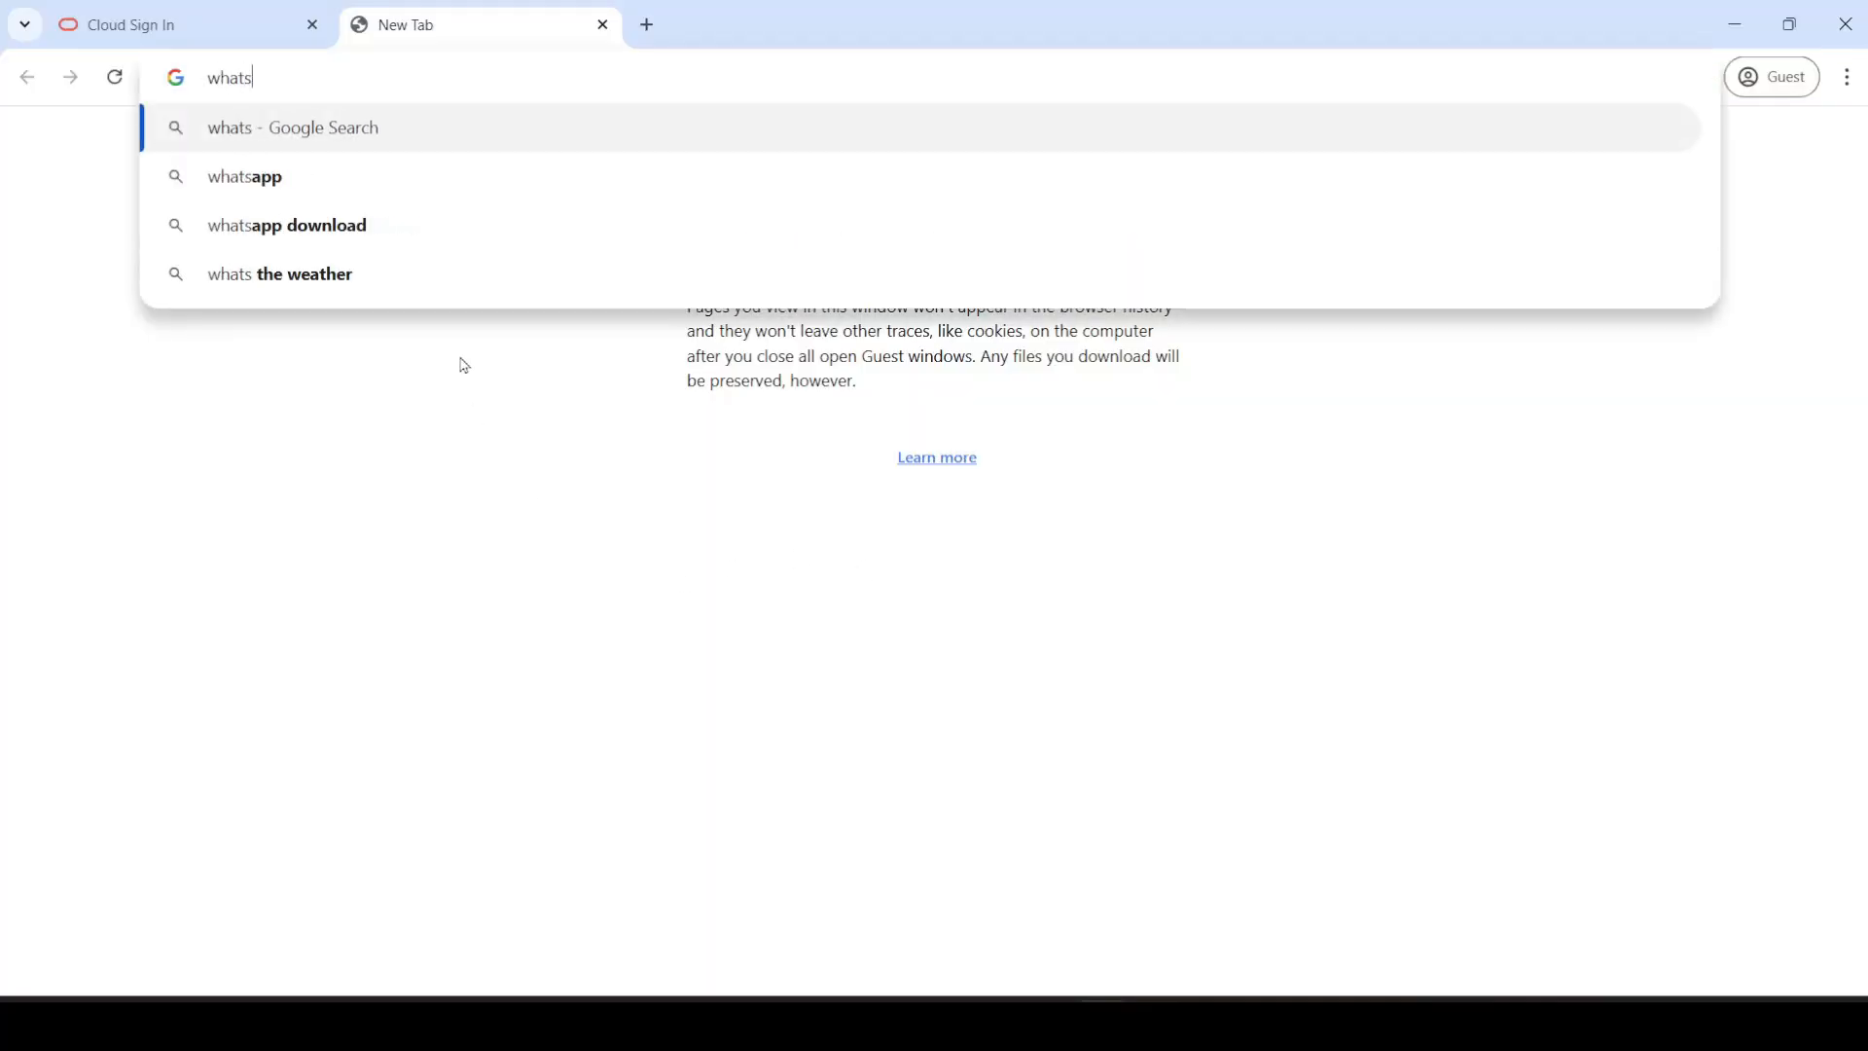
{"action": "type", "text": "mi"}
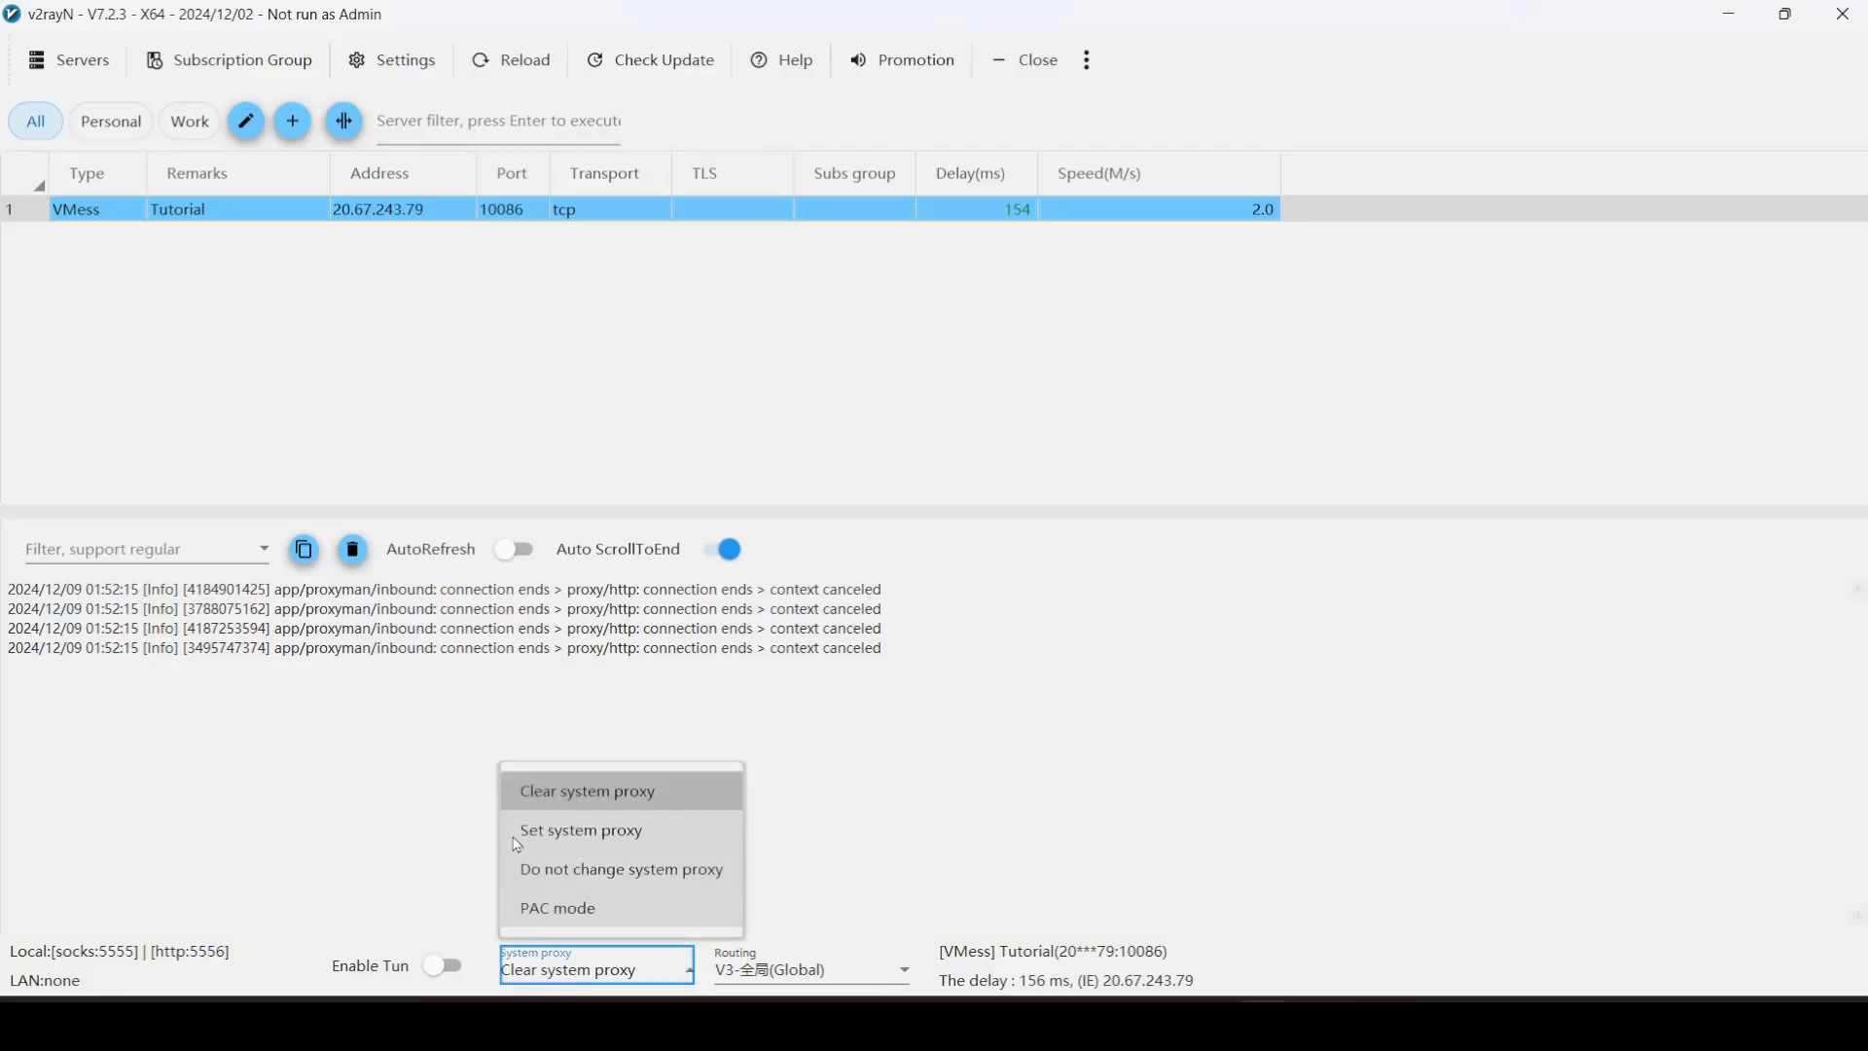
{"action": "left_click", "coordinate": [582, 829]}
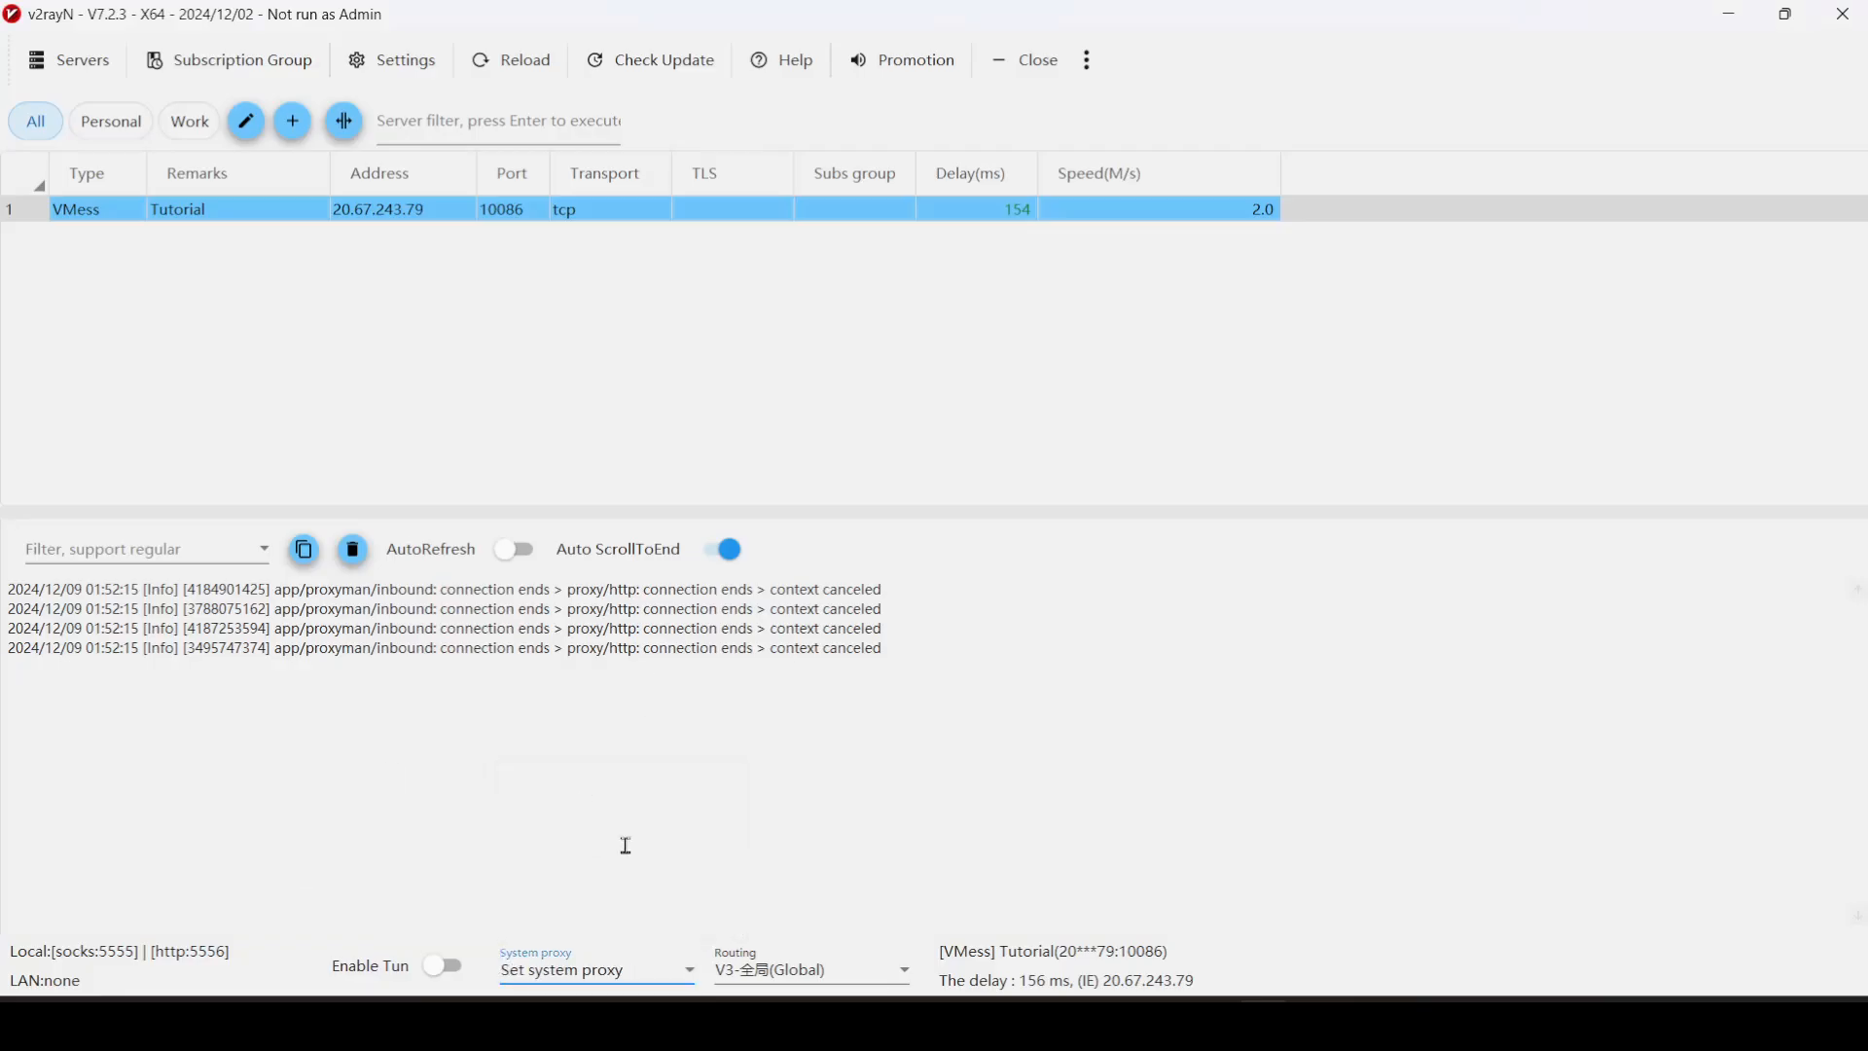
{"action": "mouse_move", "coordinate": [553, 806]}
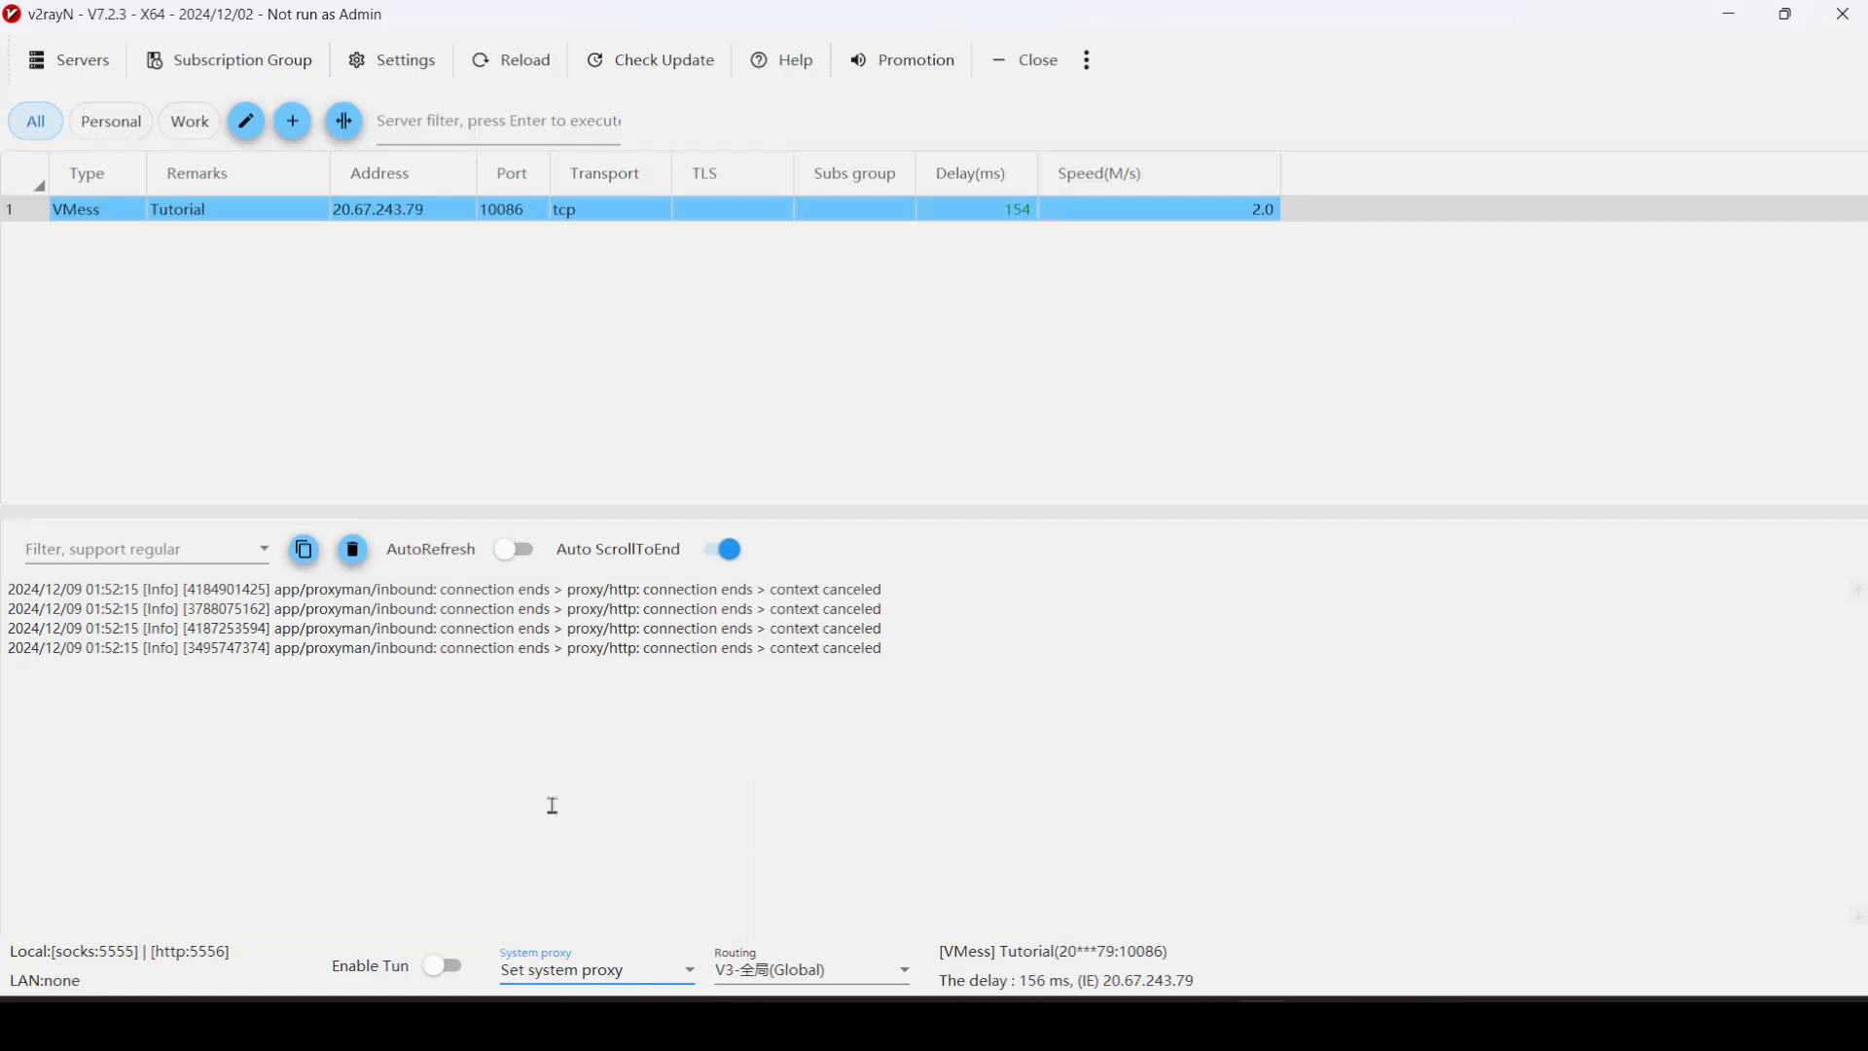
{"action": "mouse_move", "coordinate": [568, 965]}
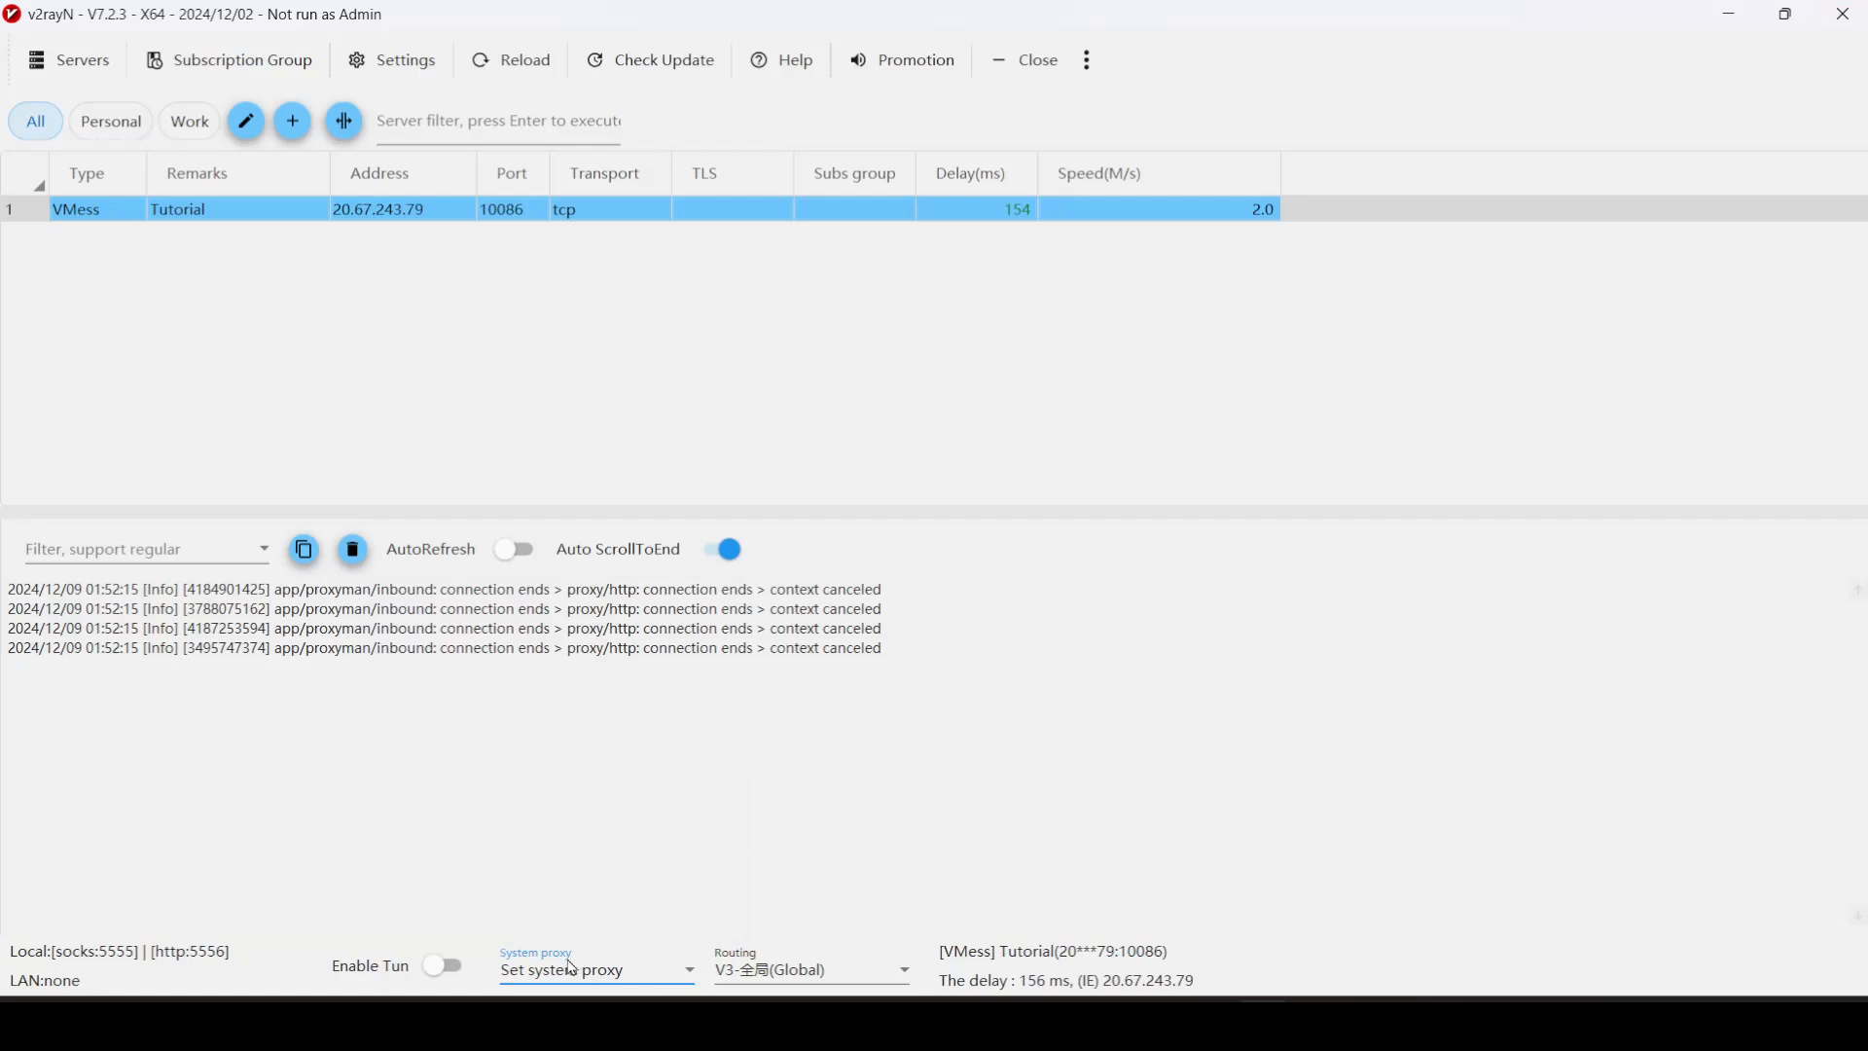
Keep the system proxy set, re-enable log auto-refresh and speed-test the Tutorial server (2.0 M/s)
{"action": "left_click", "coordinate": [595, 969]}
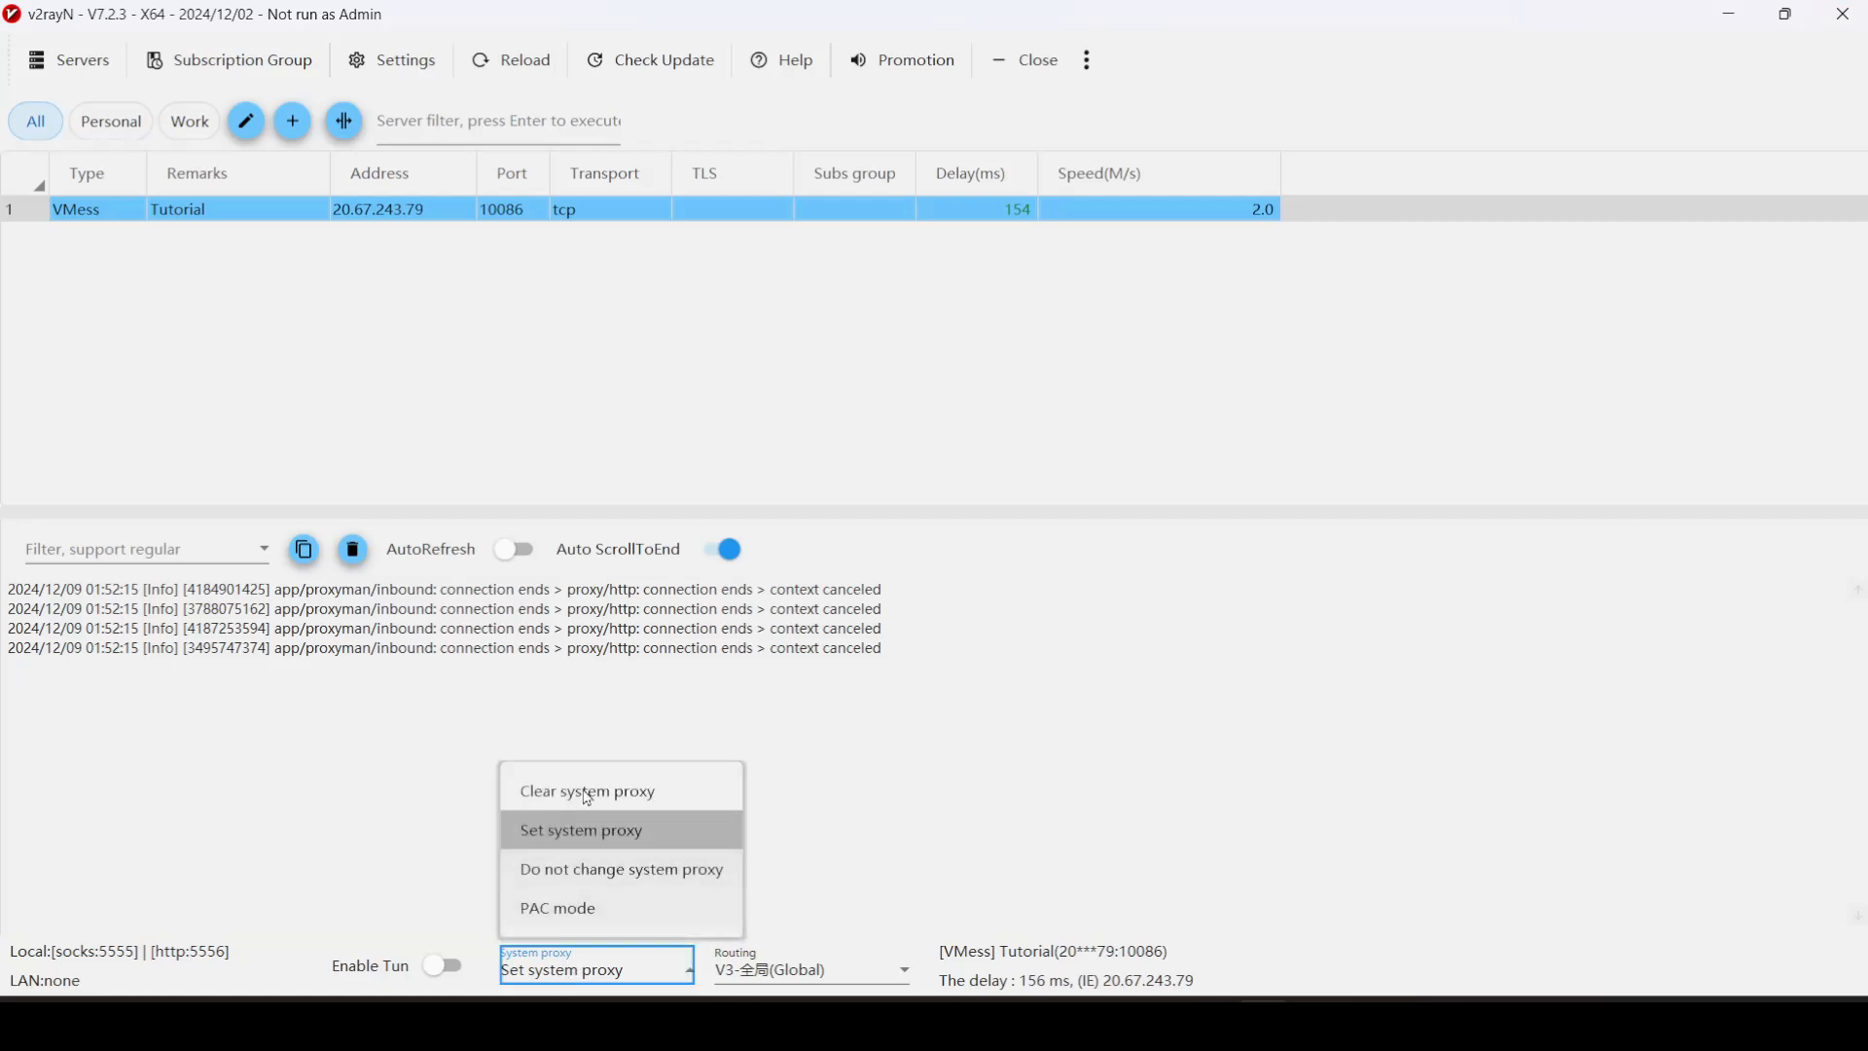
{"action": "mouse_move", "coordinate": [526, 799]}
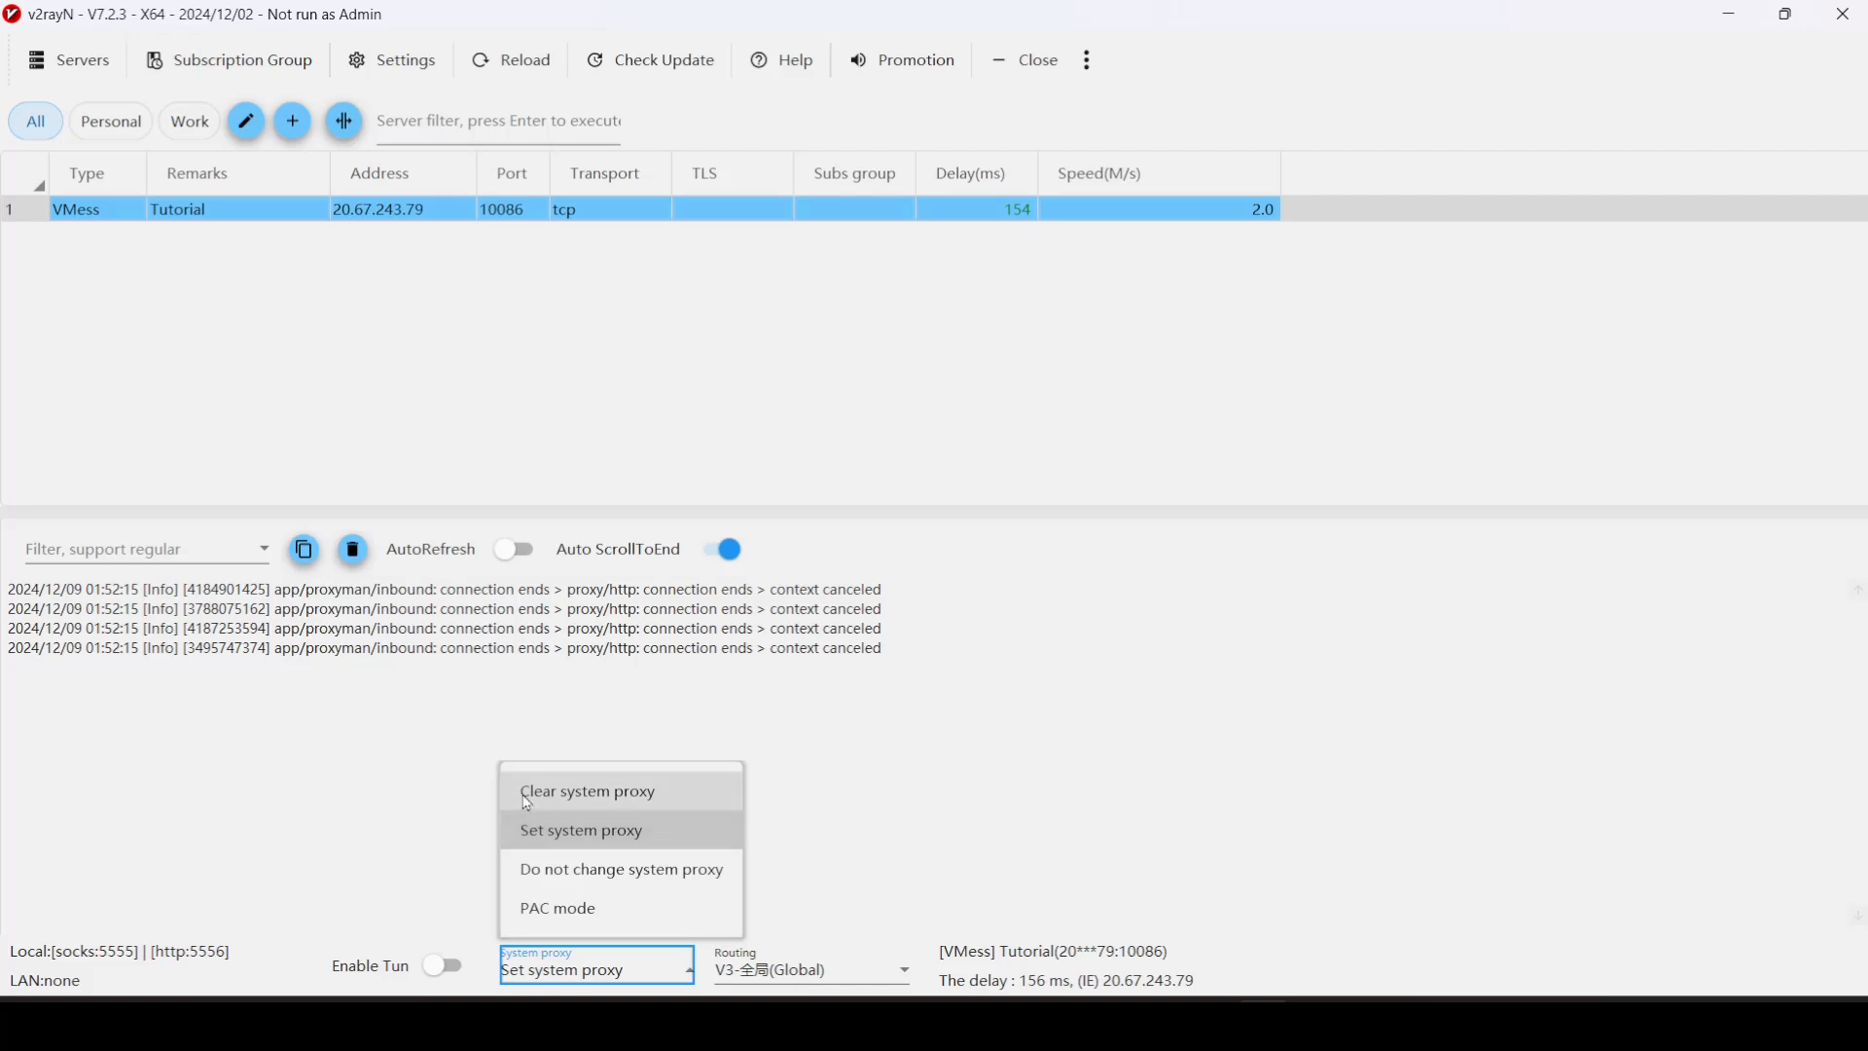
{"action": "left_click", "coordinate": [581, 829]}
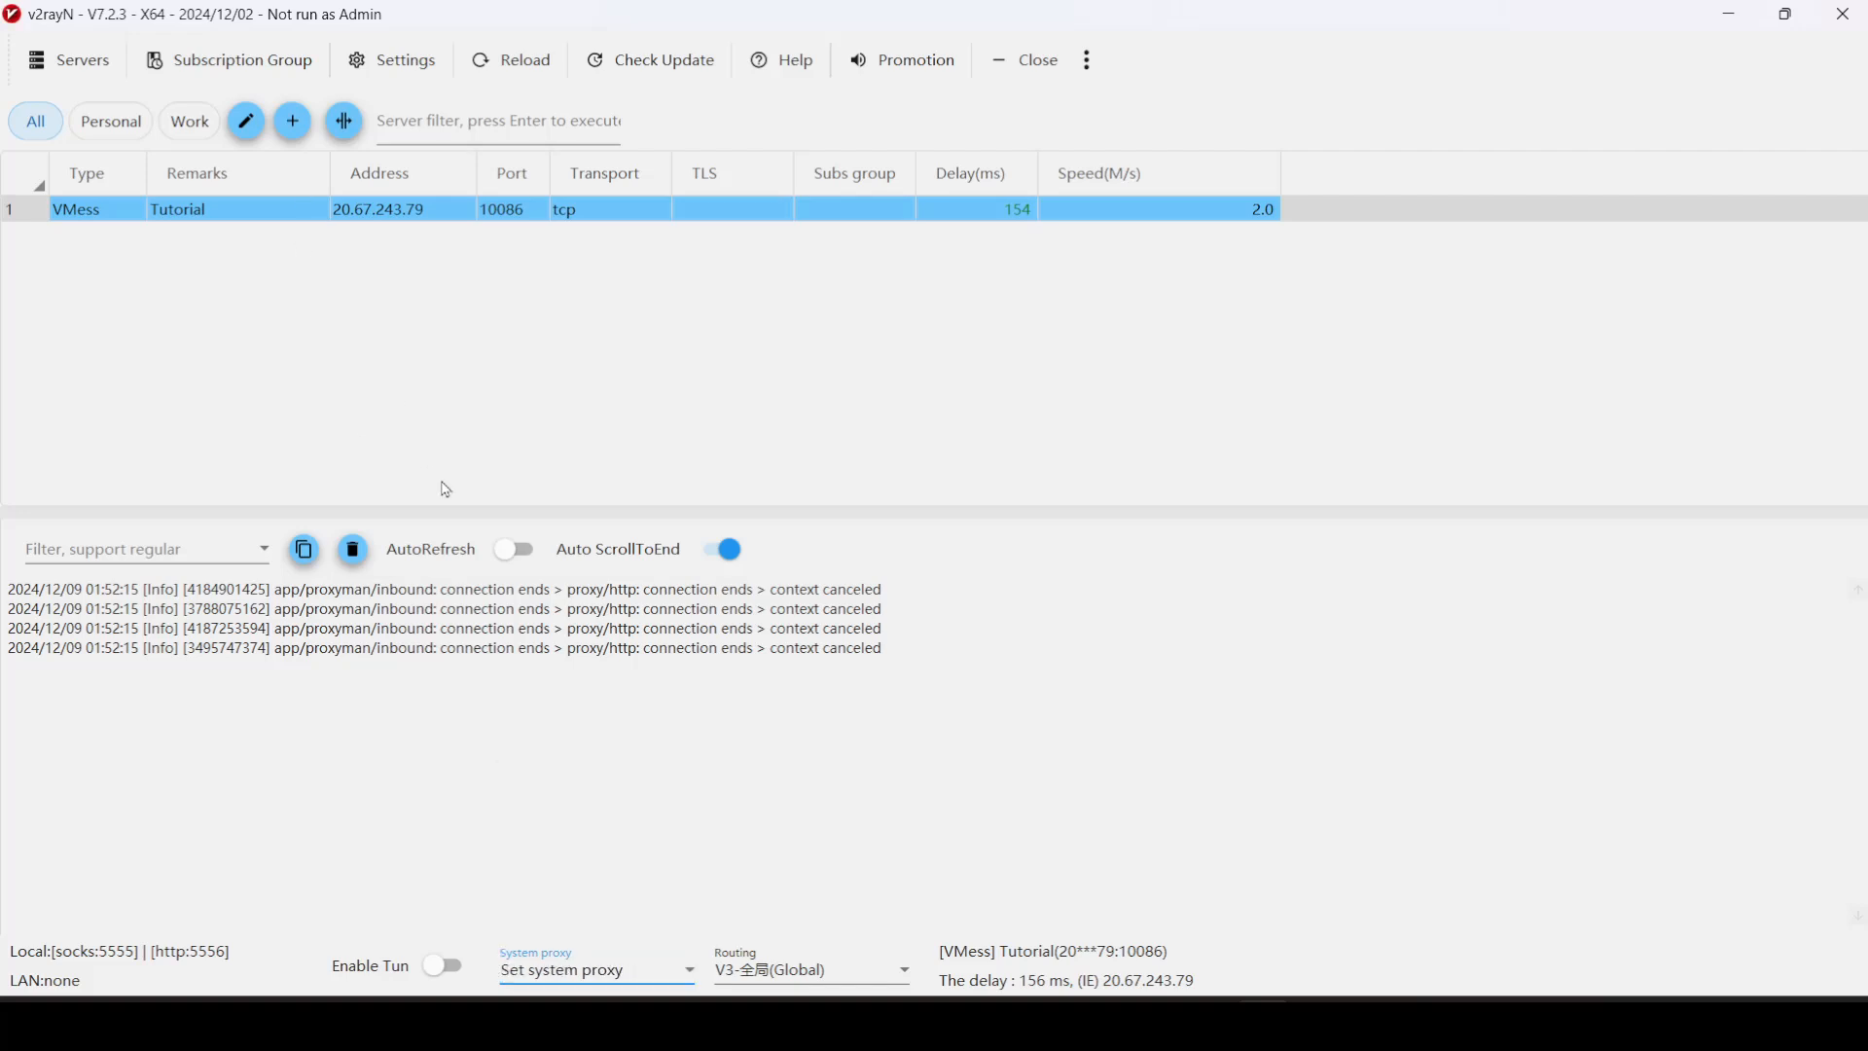
{"action": "left_click", "coordinate": [513, 549]}
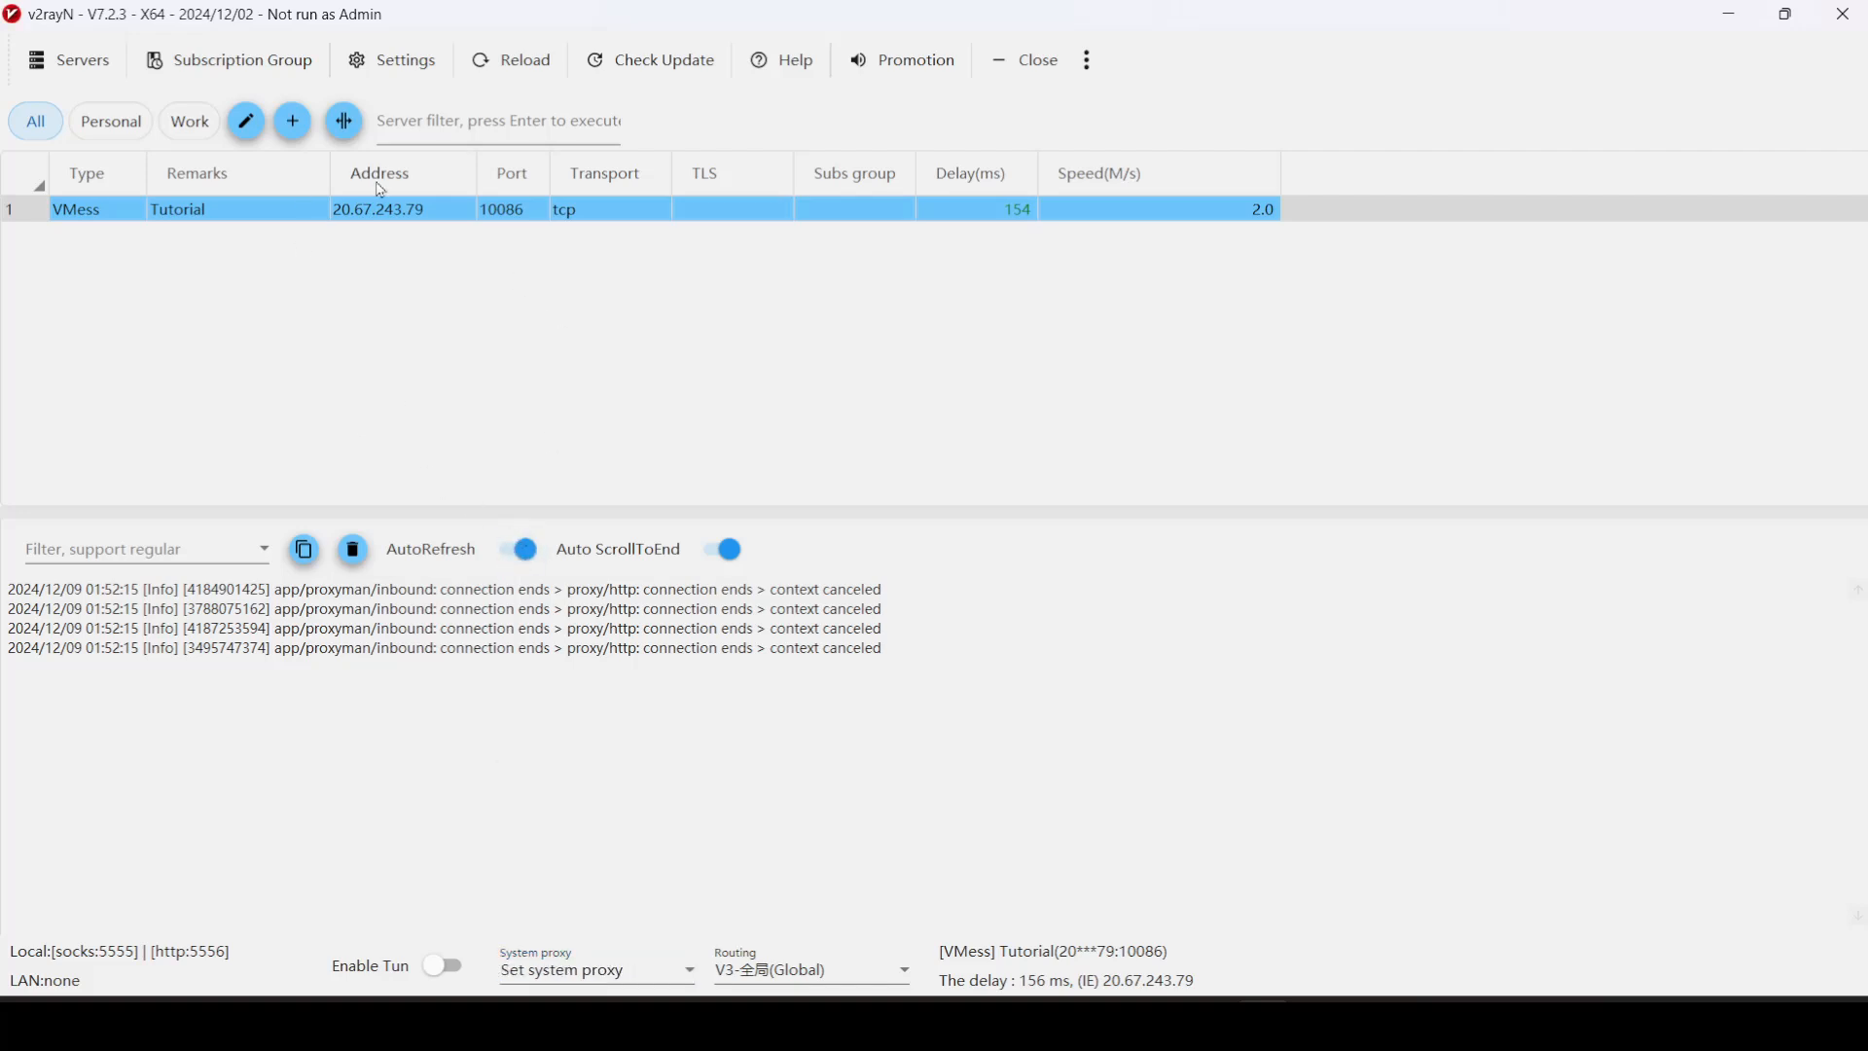
{"action": "right_click", "coordinate": [378, 208]}
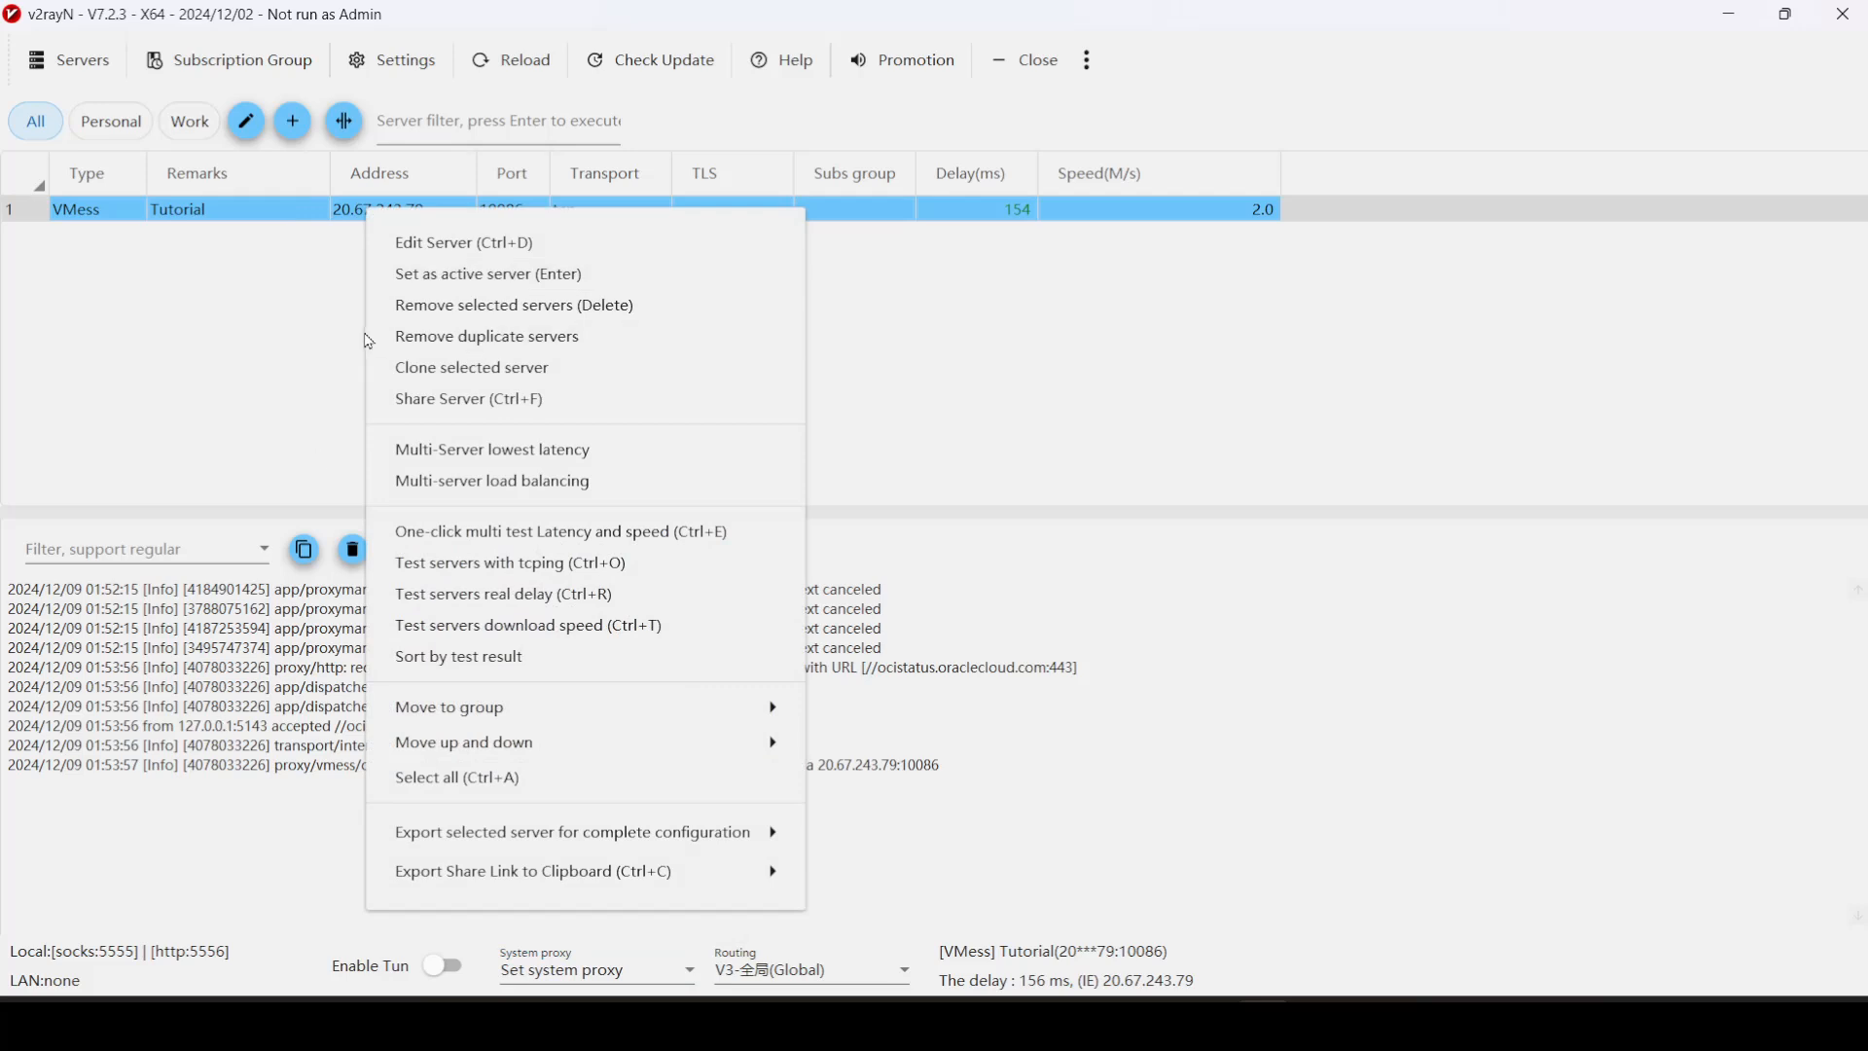
{"action": "mouse_move", "coordinate": [459, 284]}
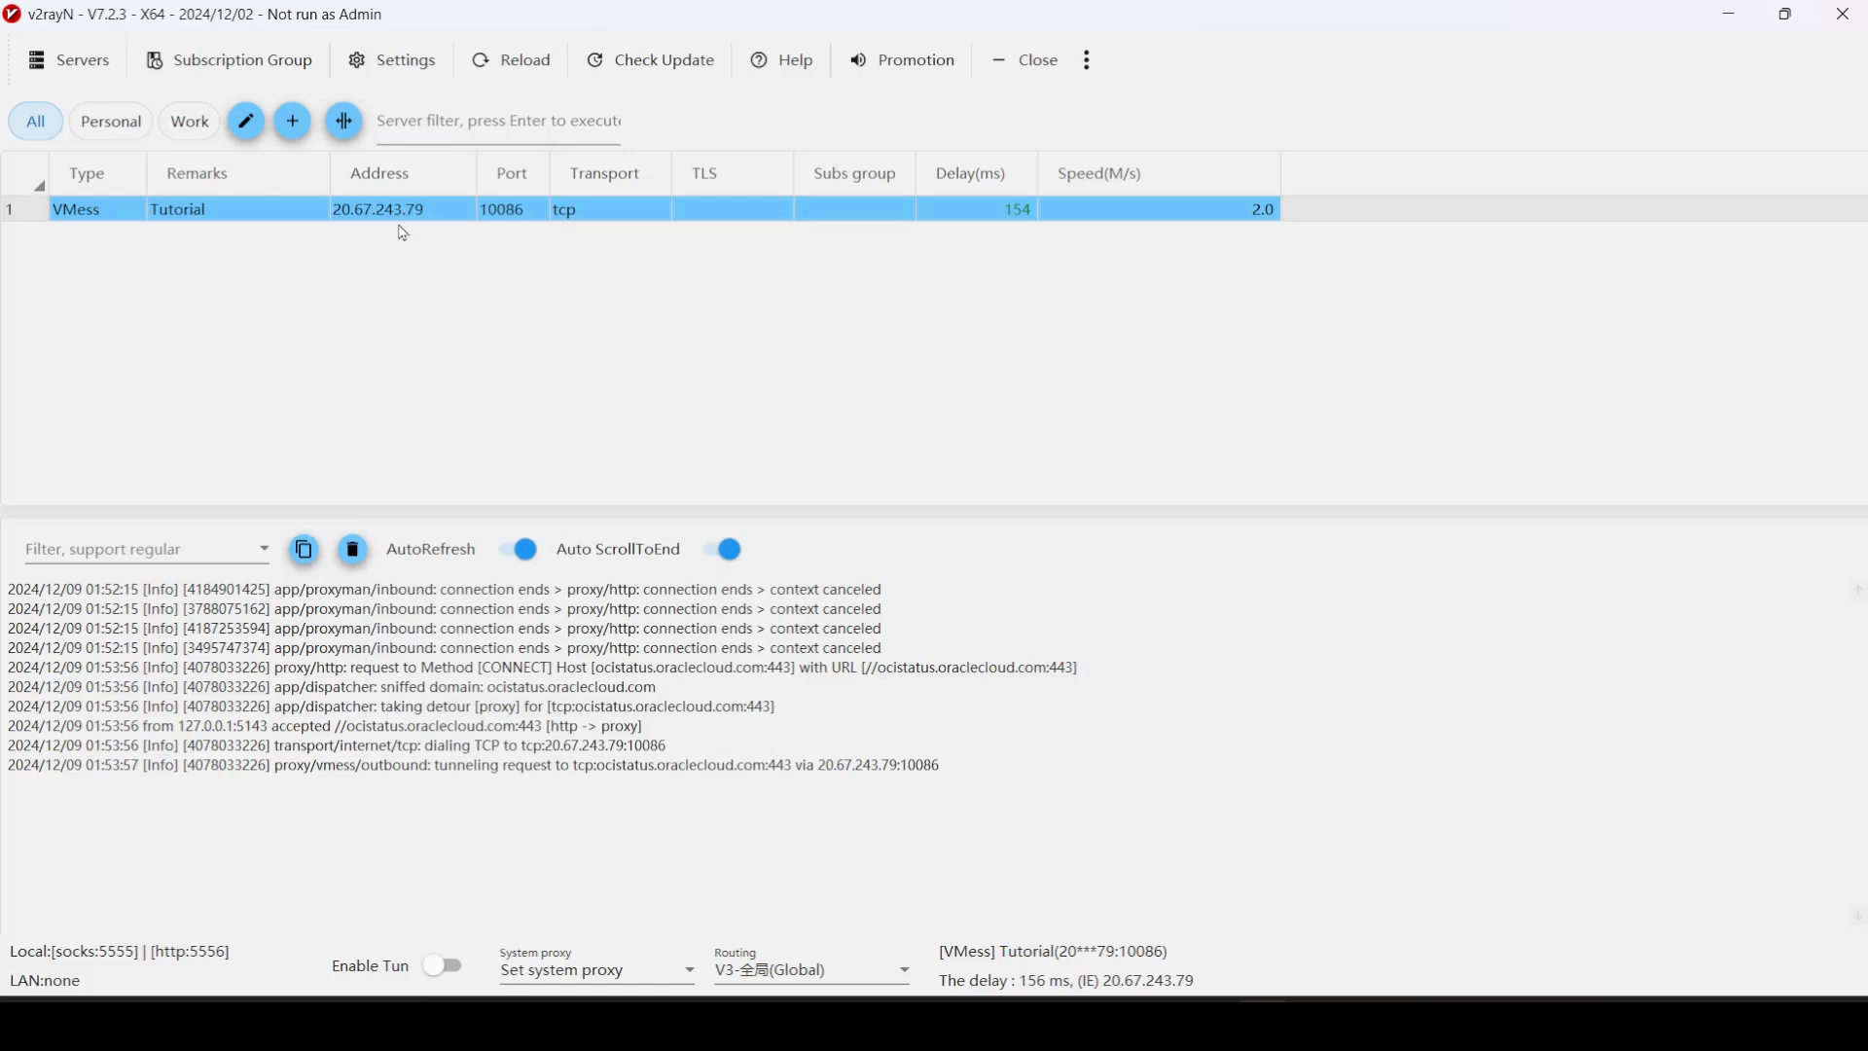
{"action": "mouse_move", "coordinate": [436, 211]}
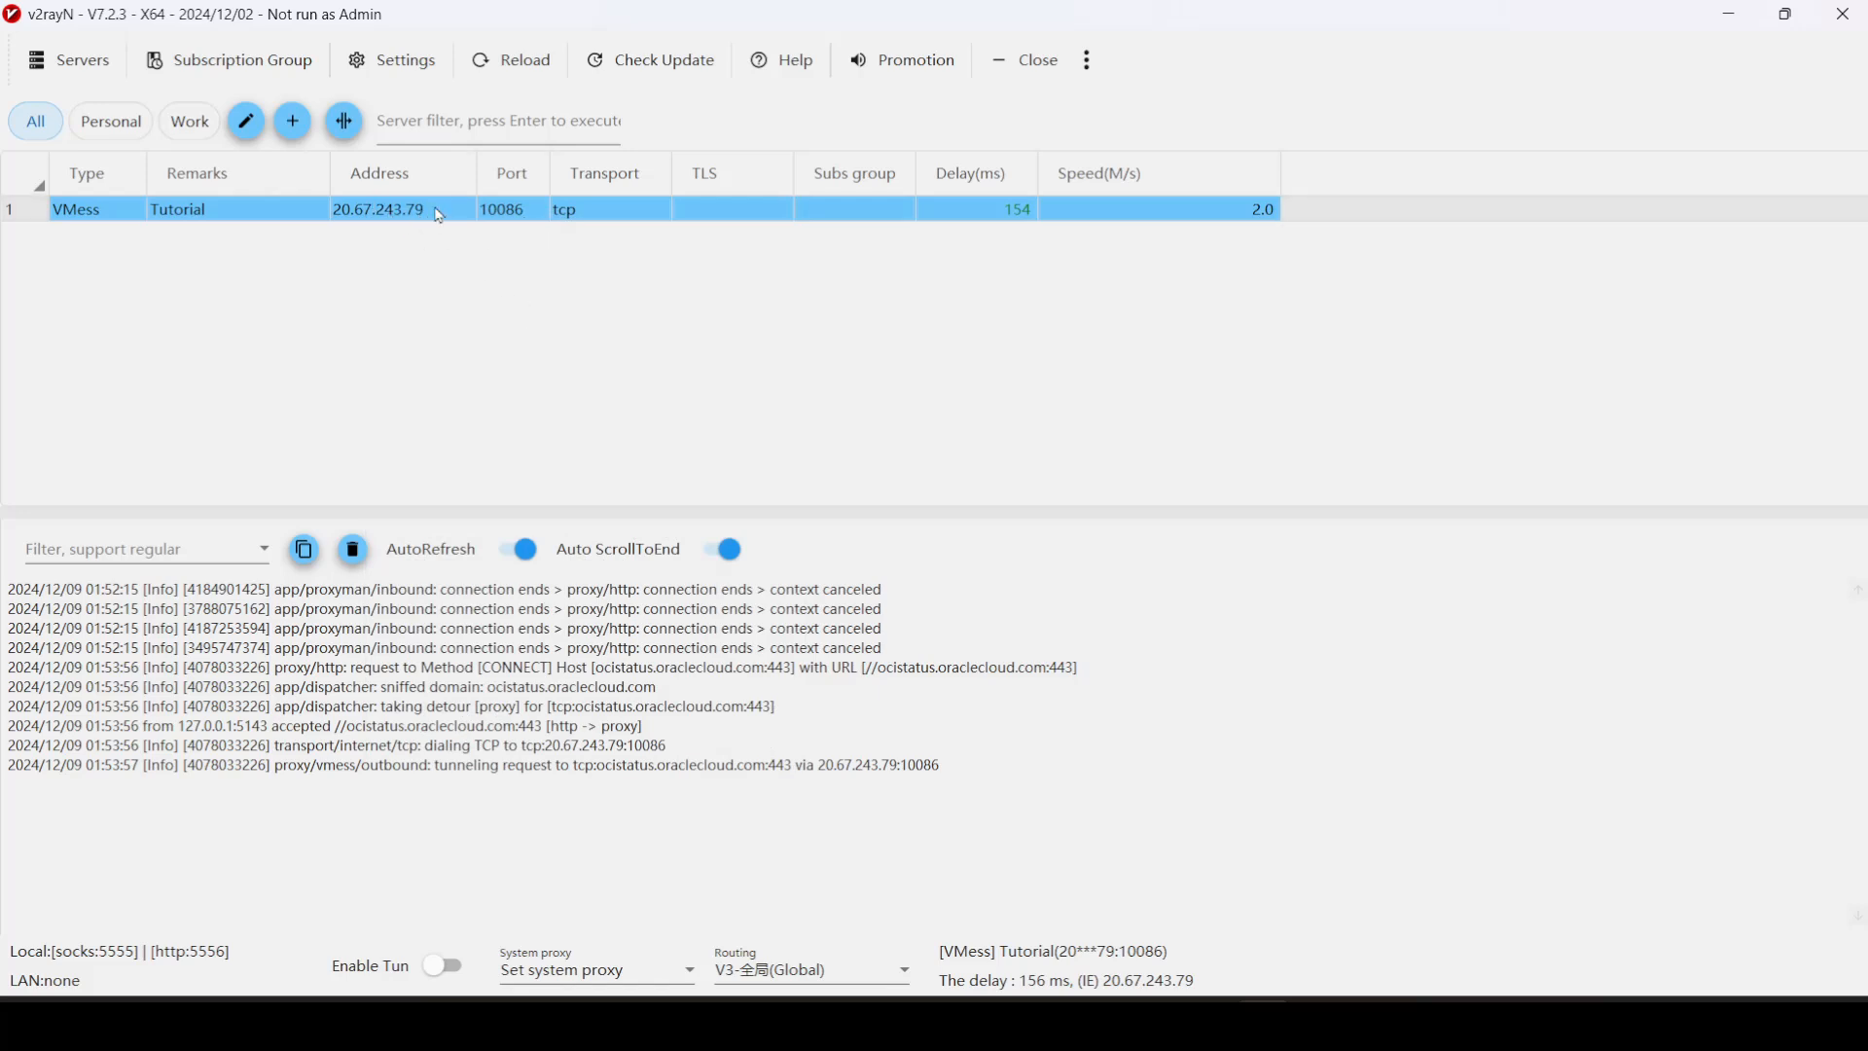
{"action": "mouse_move", "coordinate": [1184, 187]}
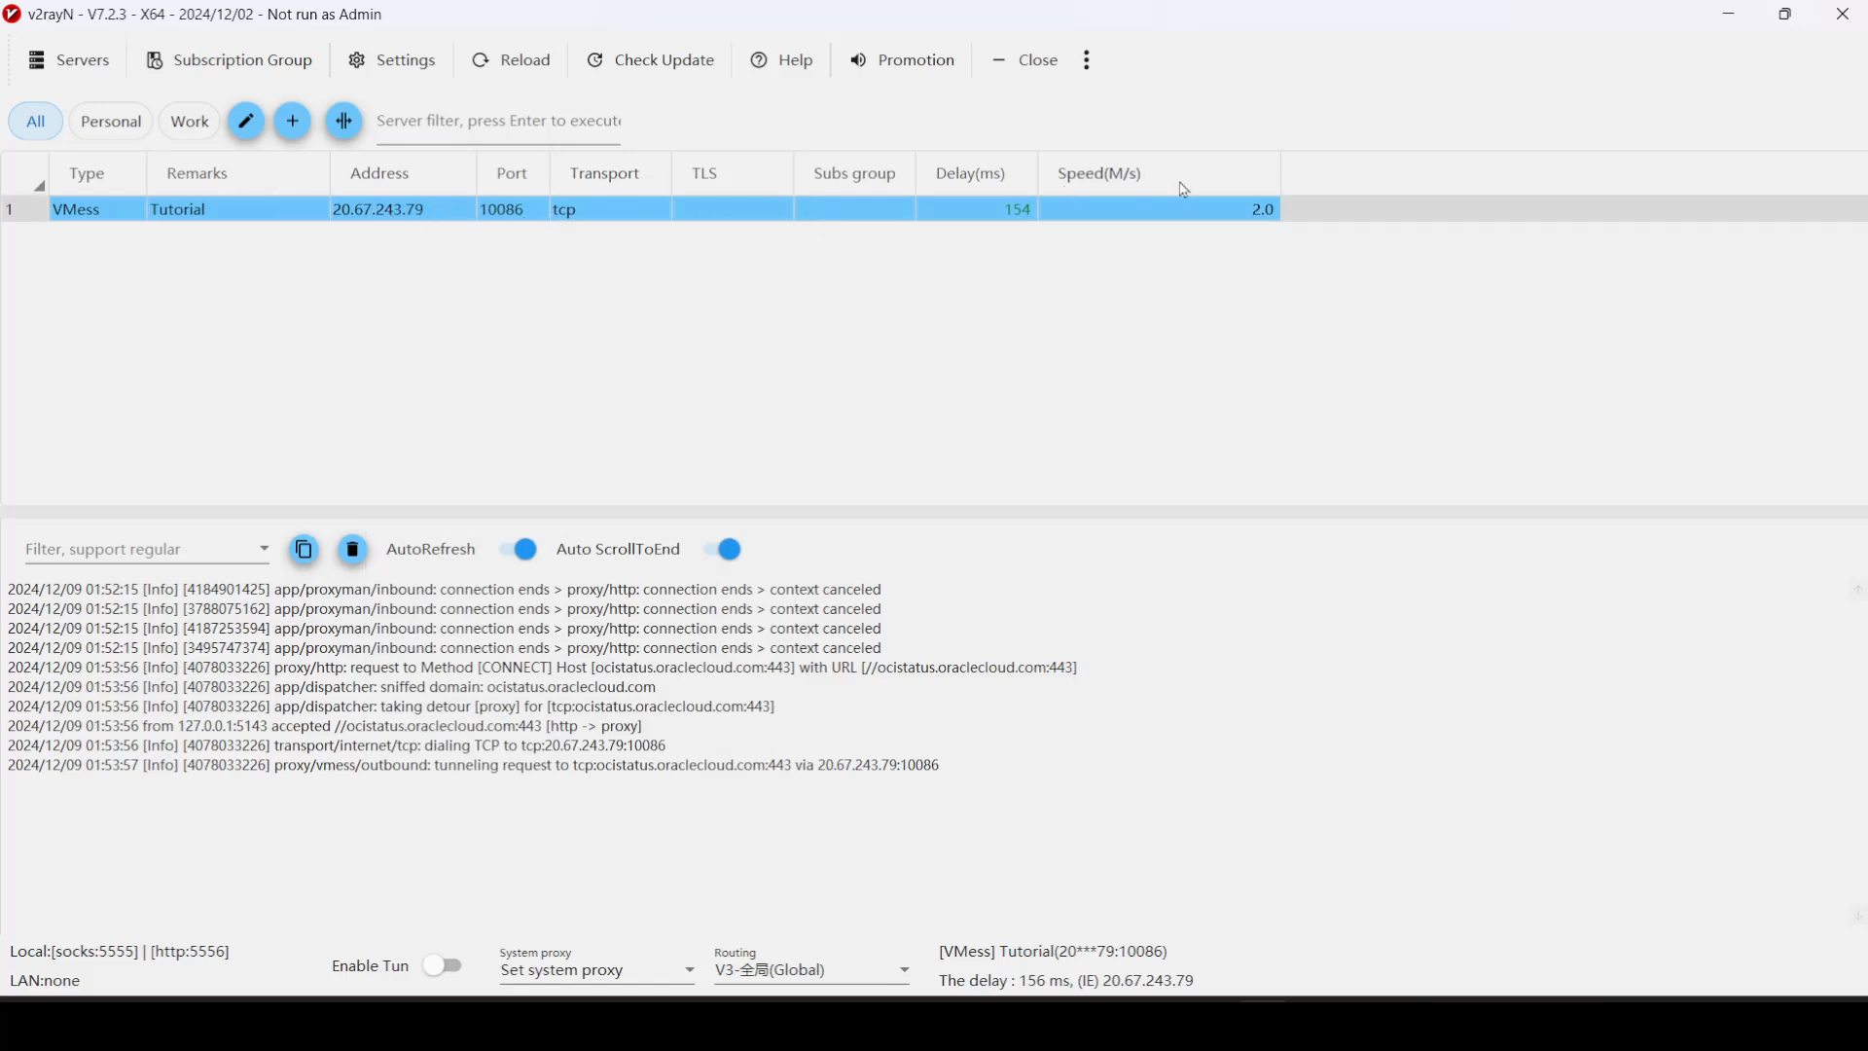
{"action": "mouse_move", "coordinate": [451, 264]}
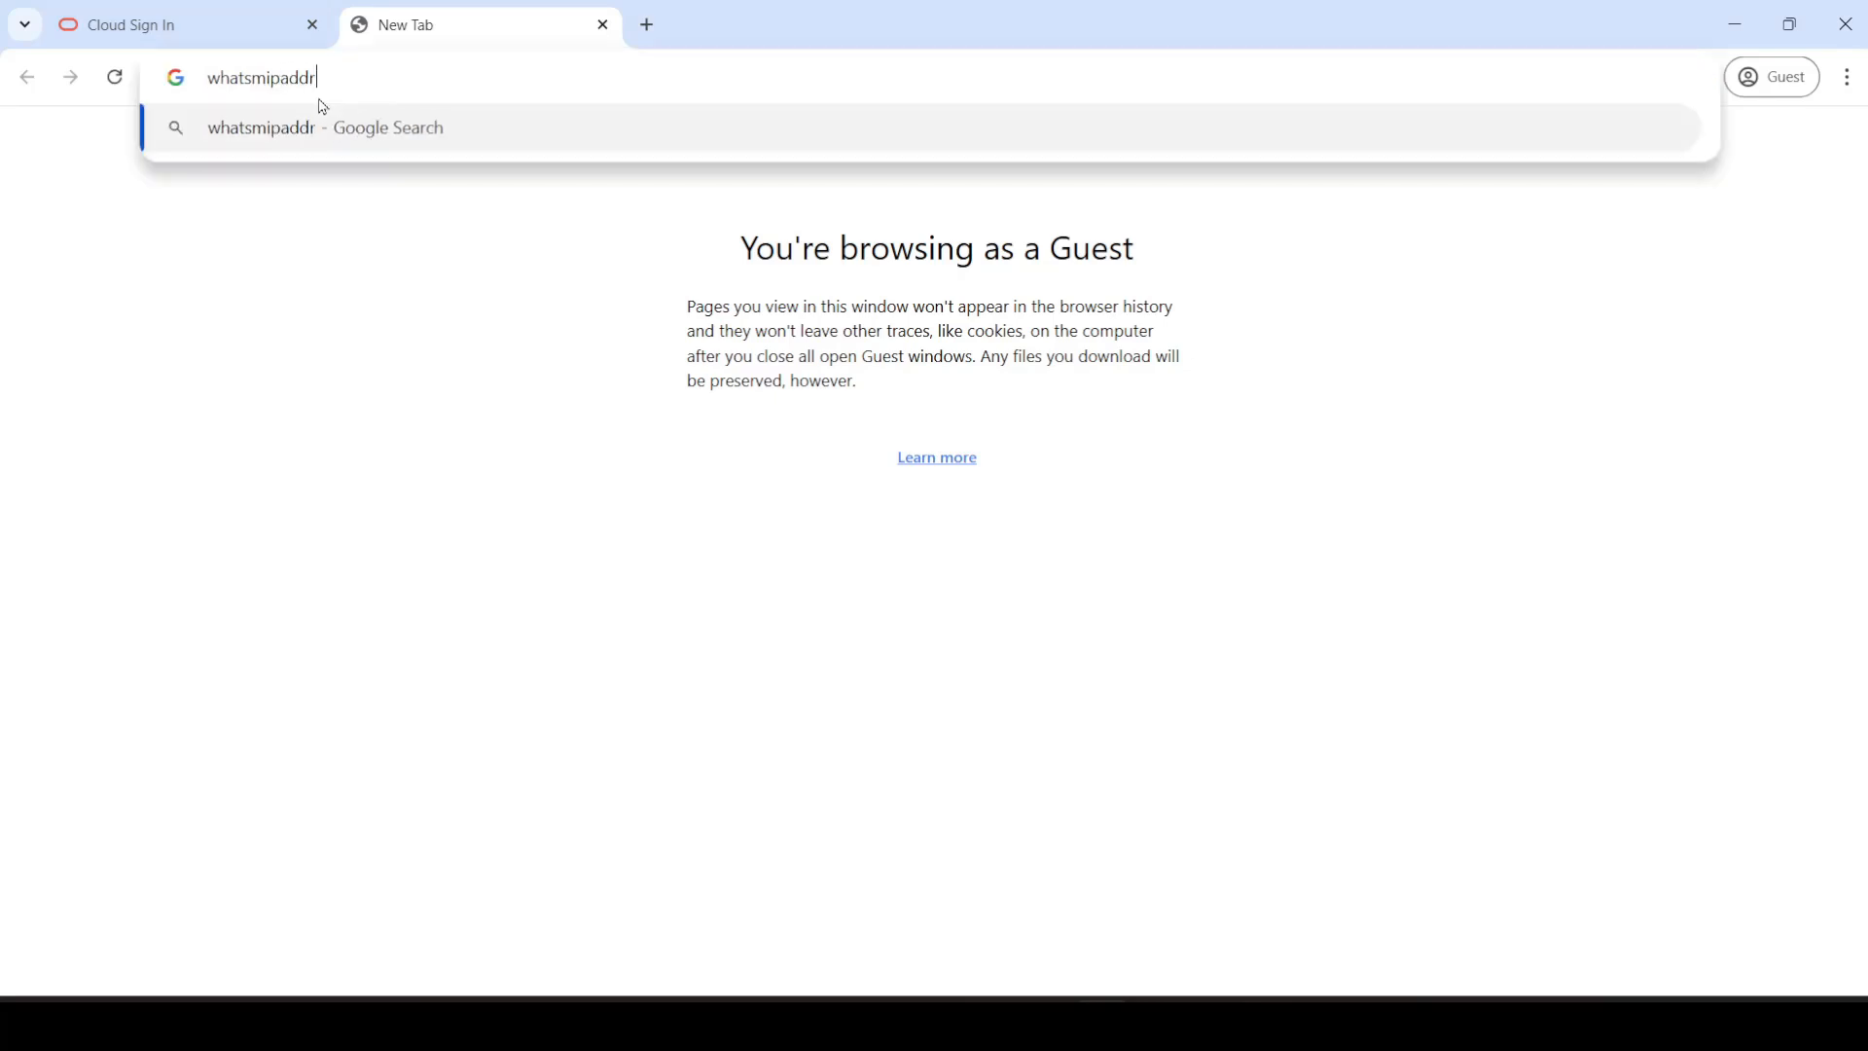
Load whatismyipaddress.com showing IPv4 20.67.243.79, Microsoft Corporation in Dublin, Ireland
{"action": "key", "text": "Enter"}
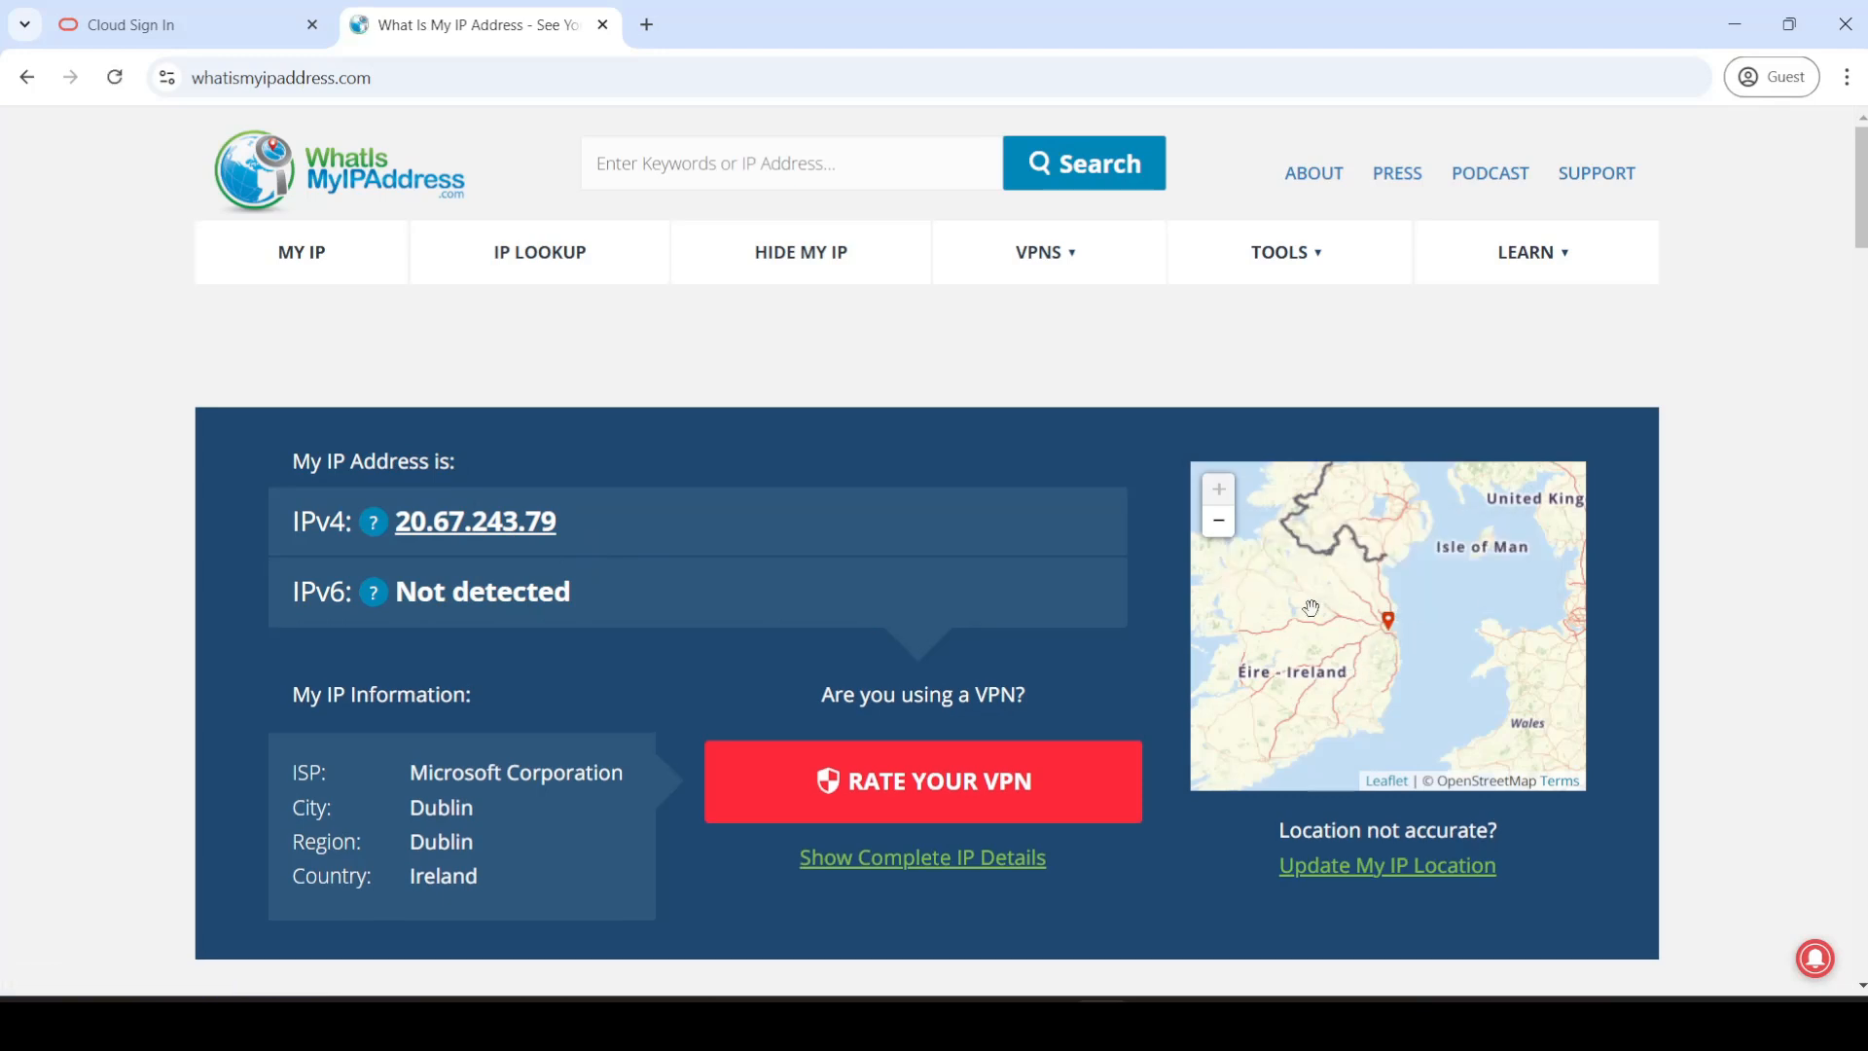
{"action": "mouse_move", "coordinate": [1401, 642]}
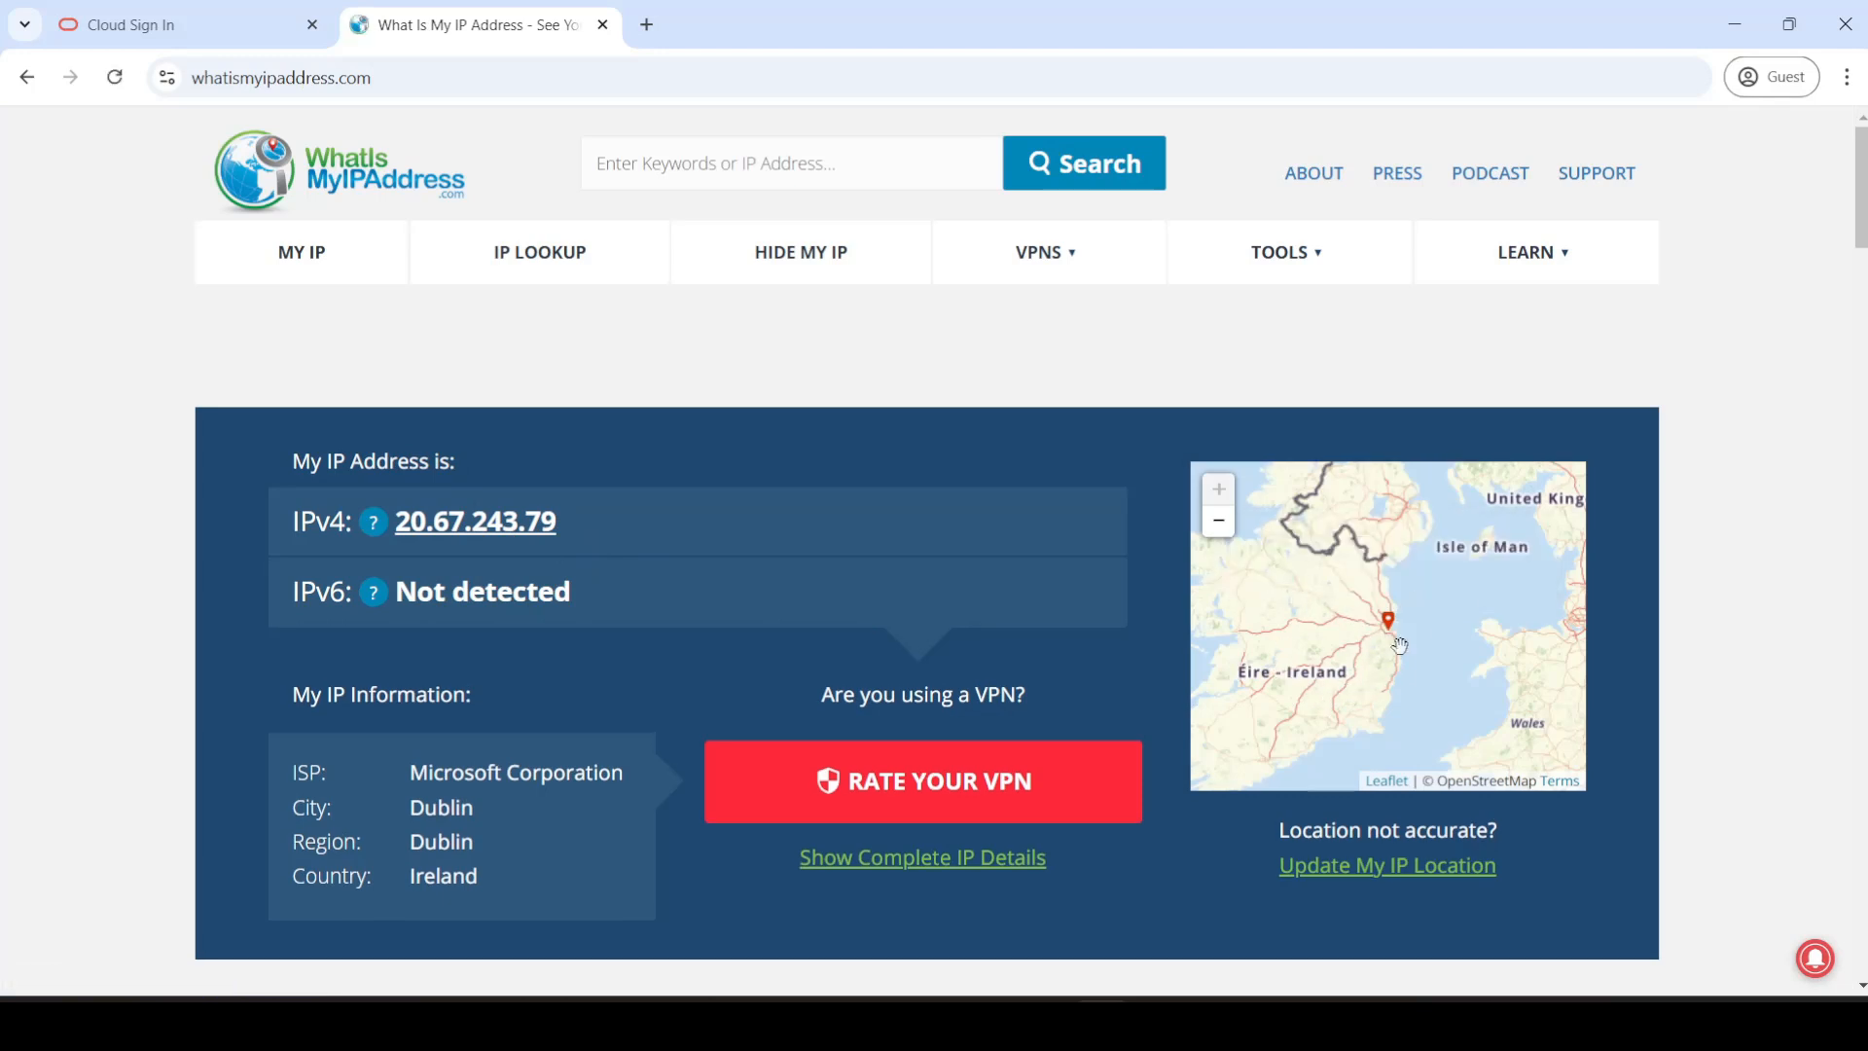
{"action": "mouse_move", "coordinate": [1346, 705]}
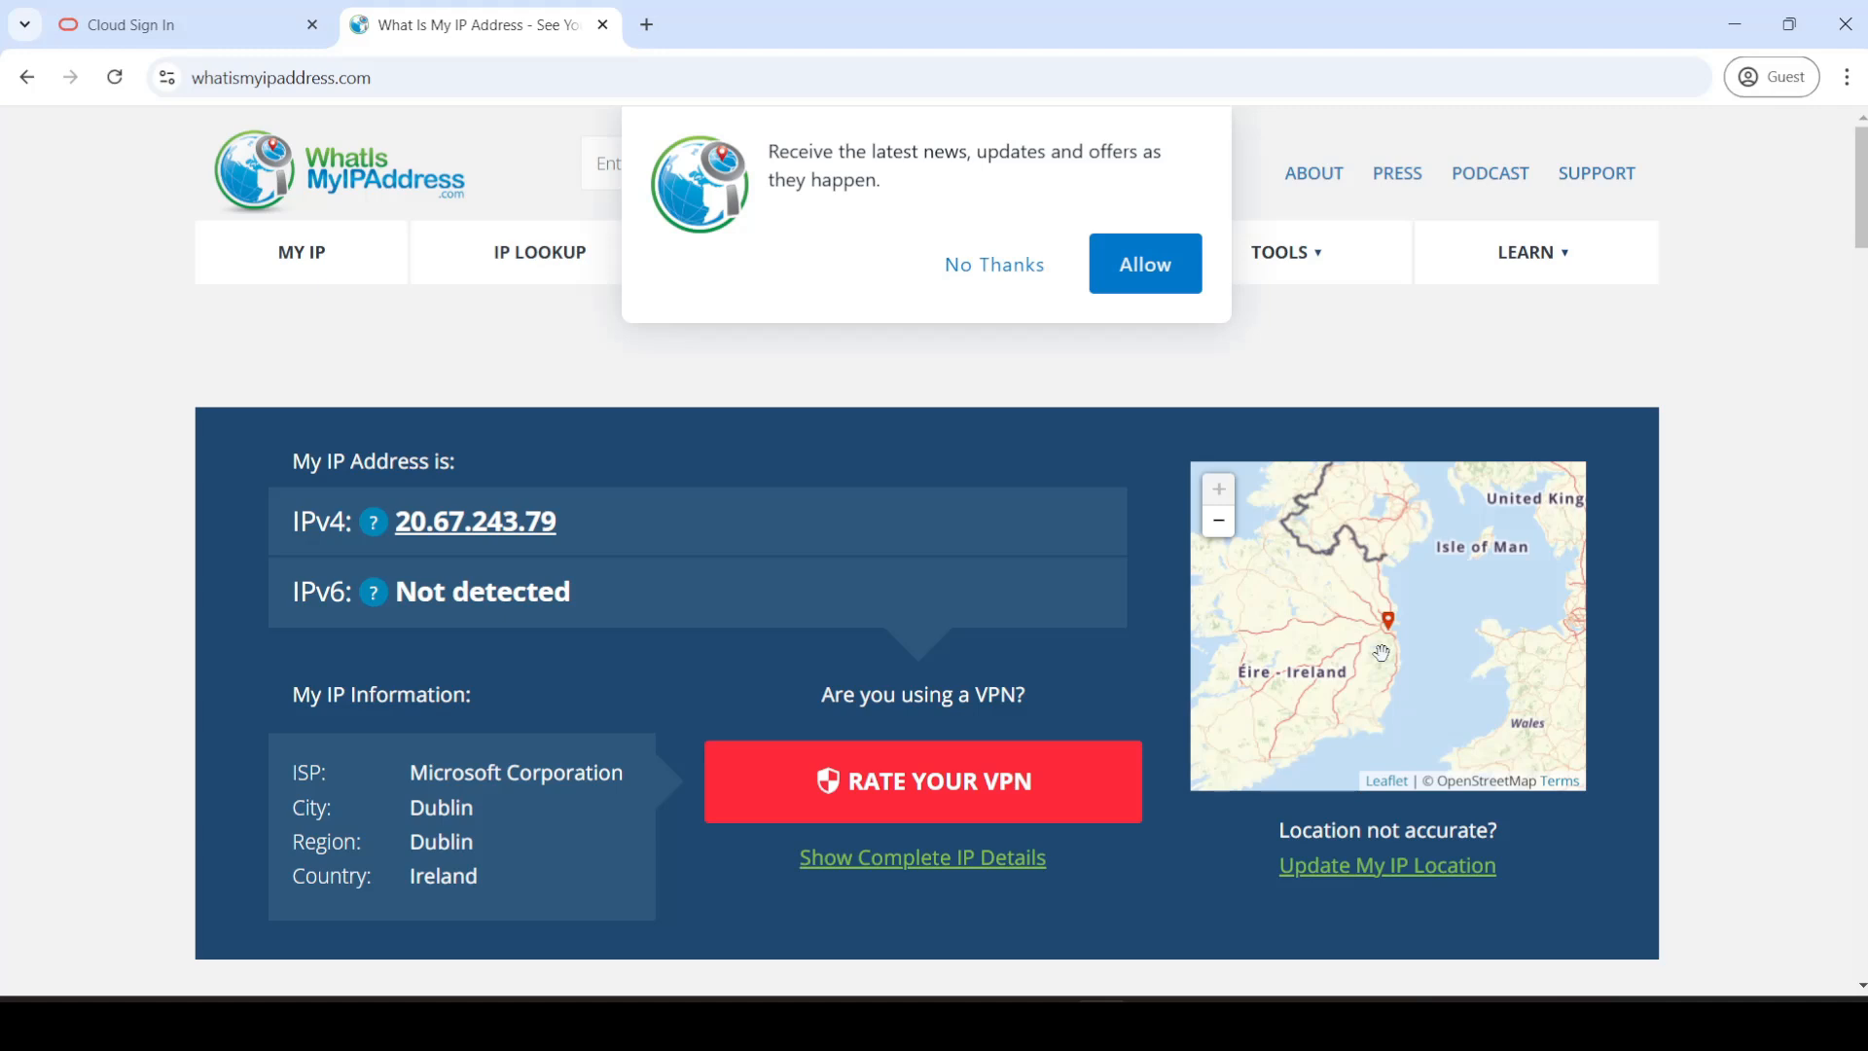
{"action": "mouse_move", "coordinate": [969, 288]}
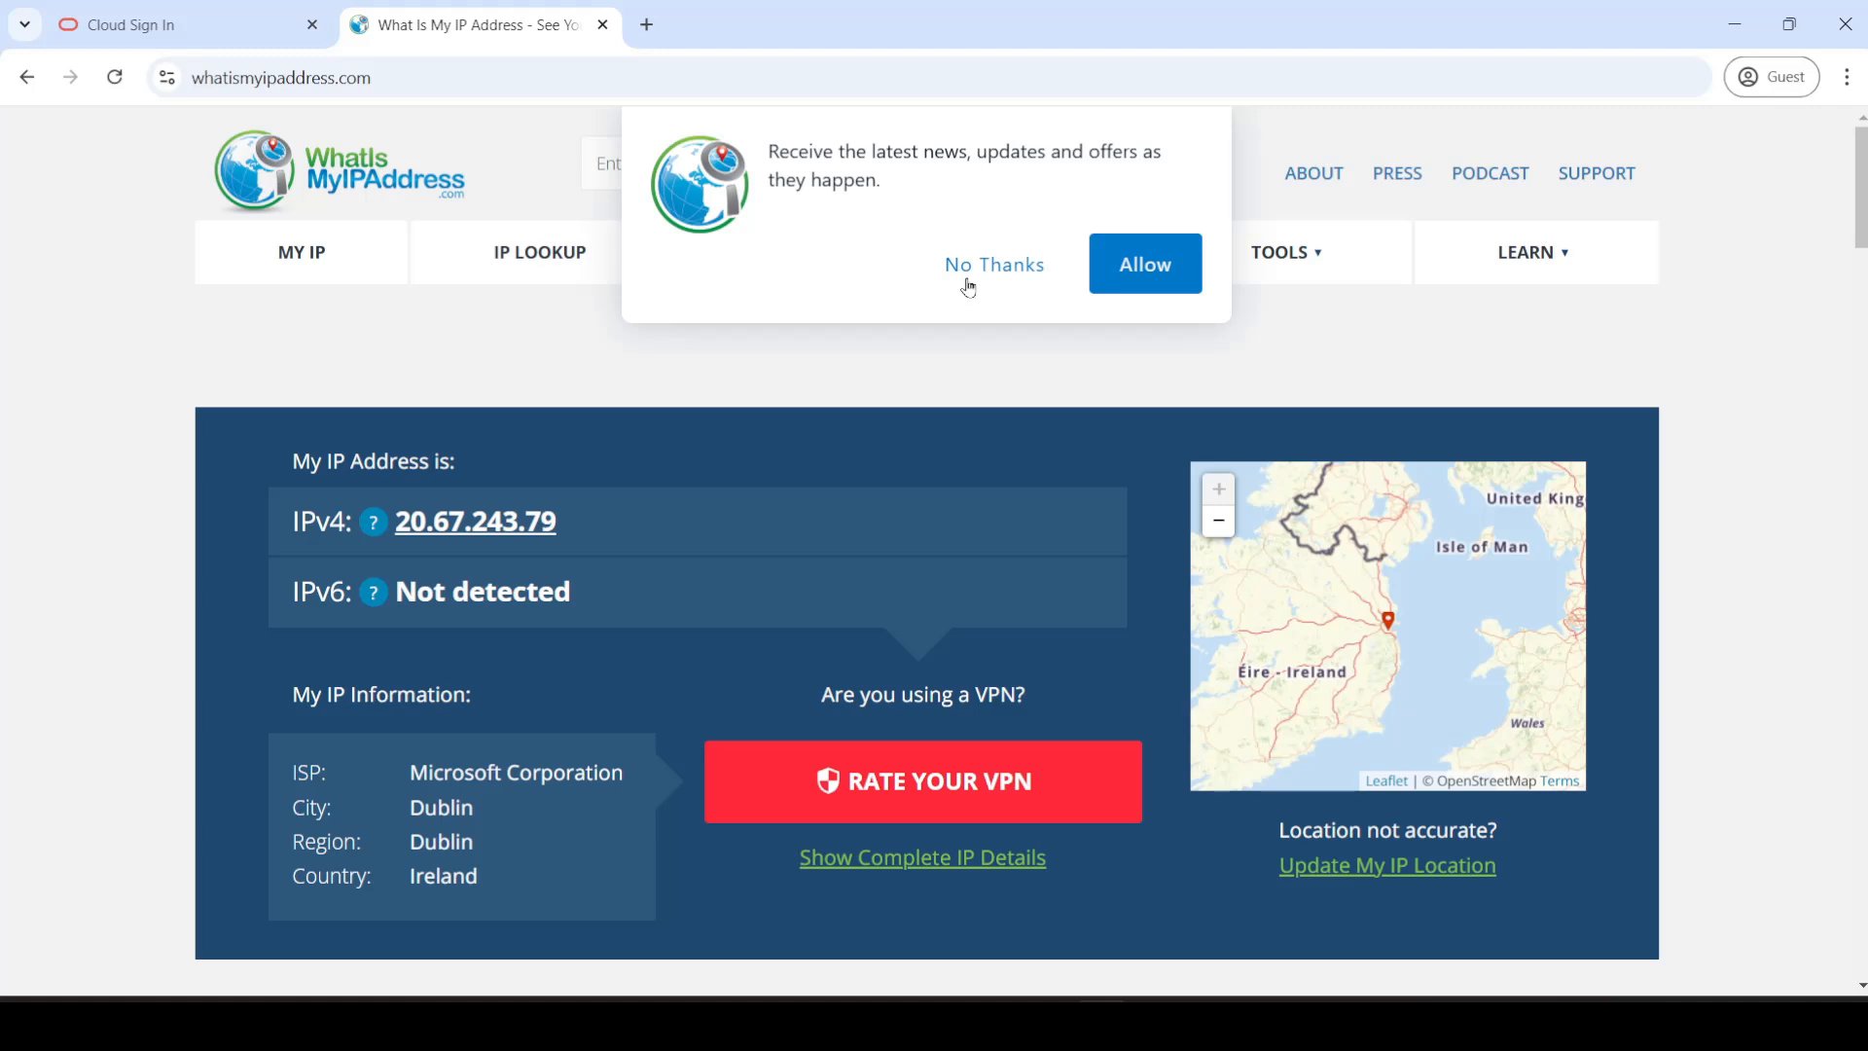